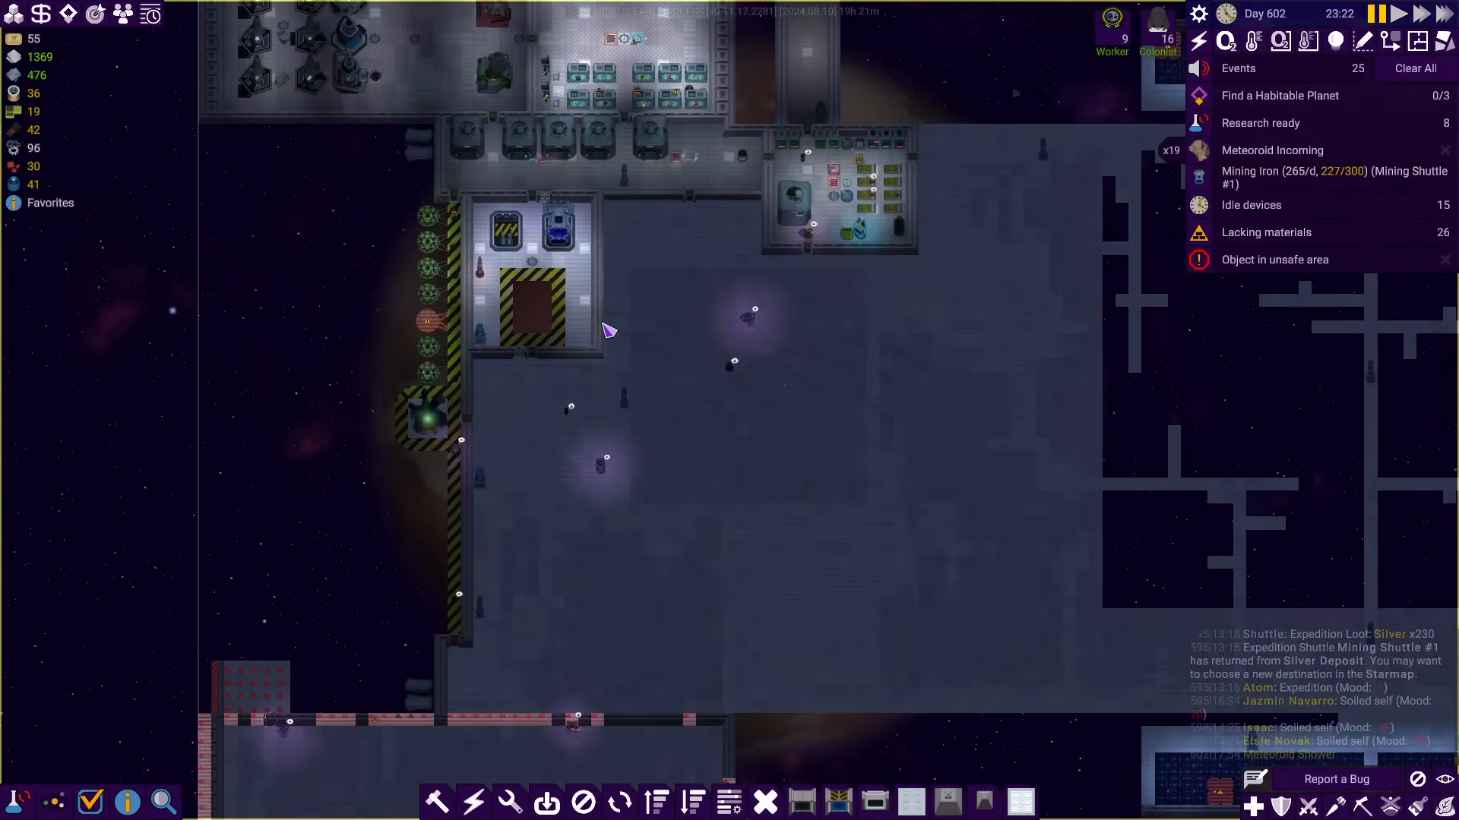
Inspect the airlock at the top of the hall and view its structure info
{"action": "left_click", "coordinate": [504, 231]}
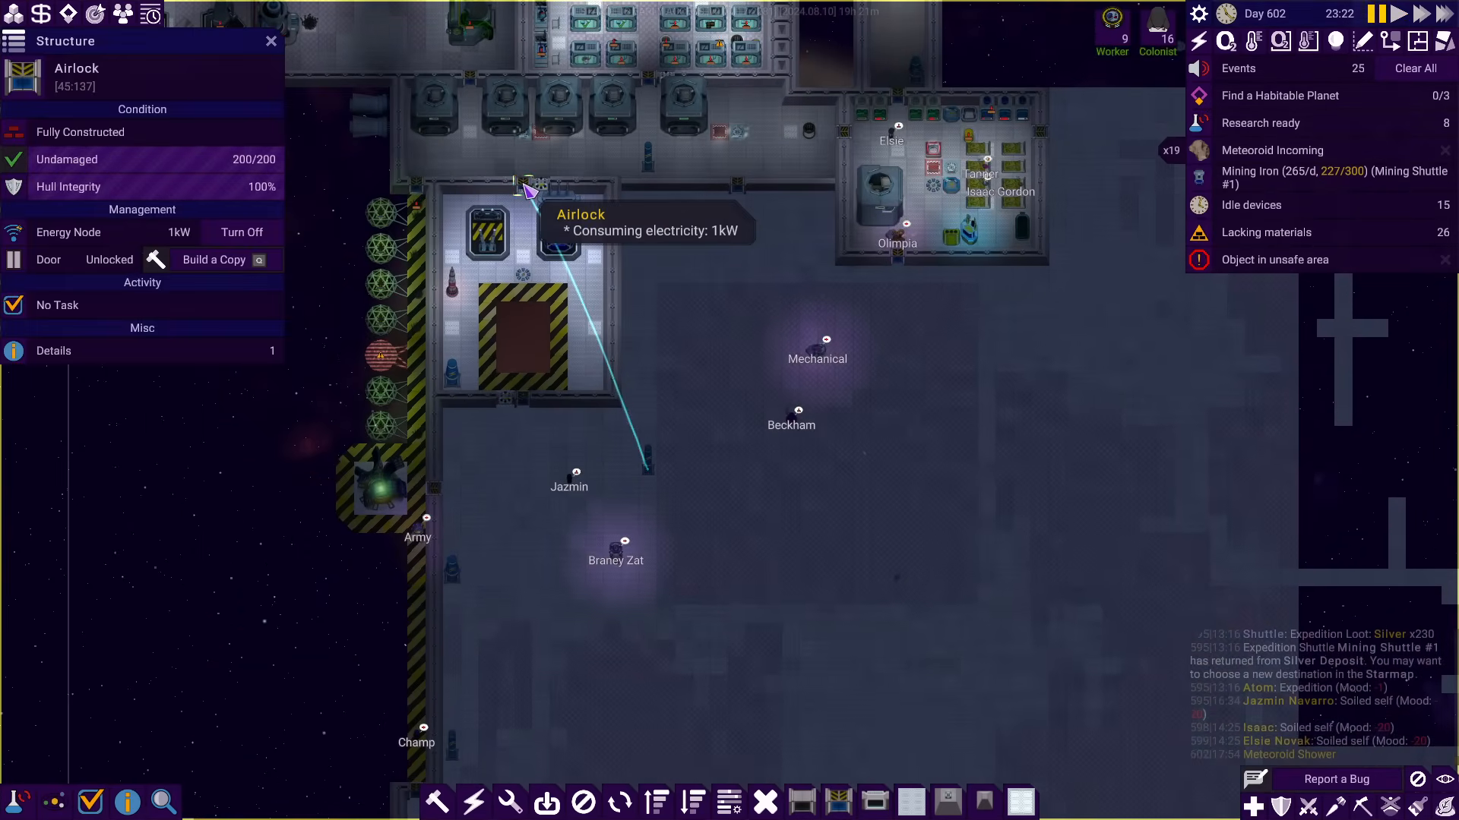
{"action": "left_click", "coordinate": [213, 260]}
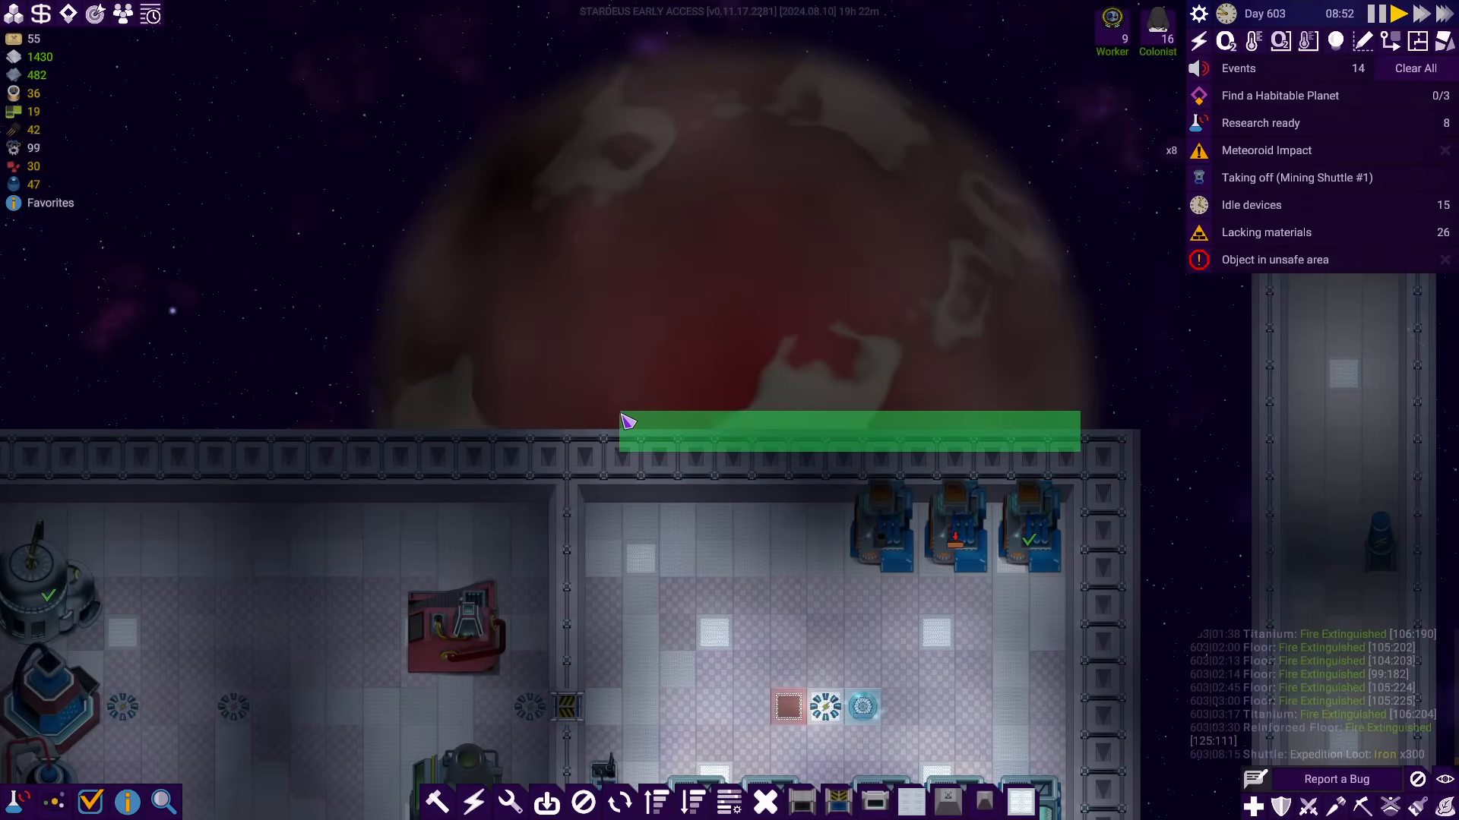
{"action": "mouse_move", "coordinate": [901, 446]}
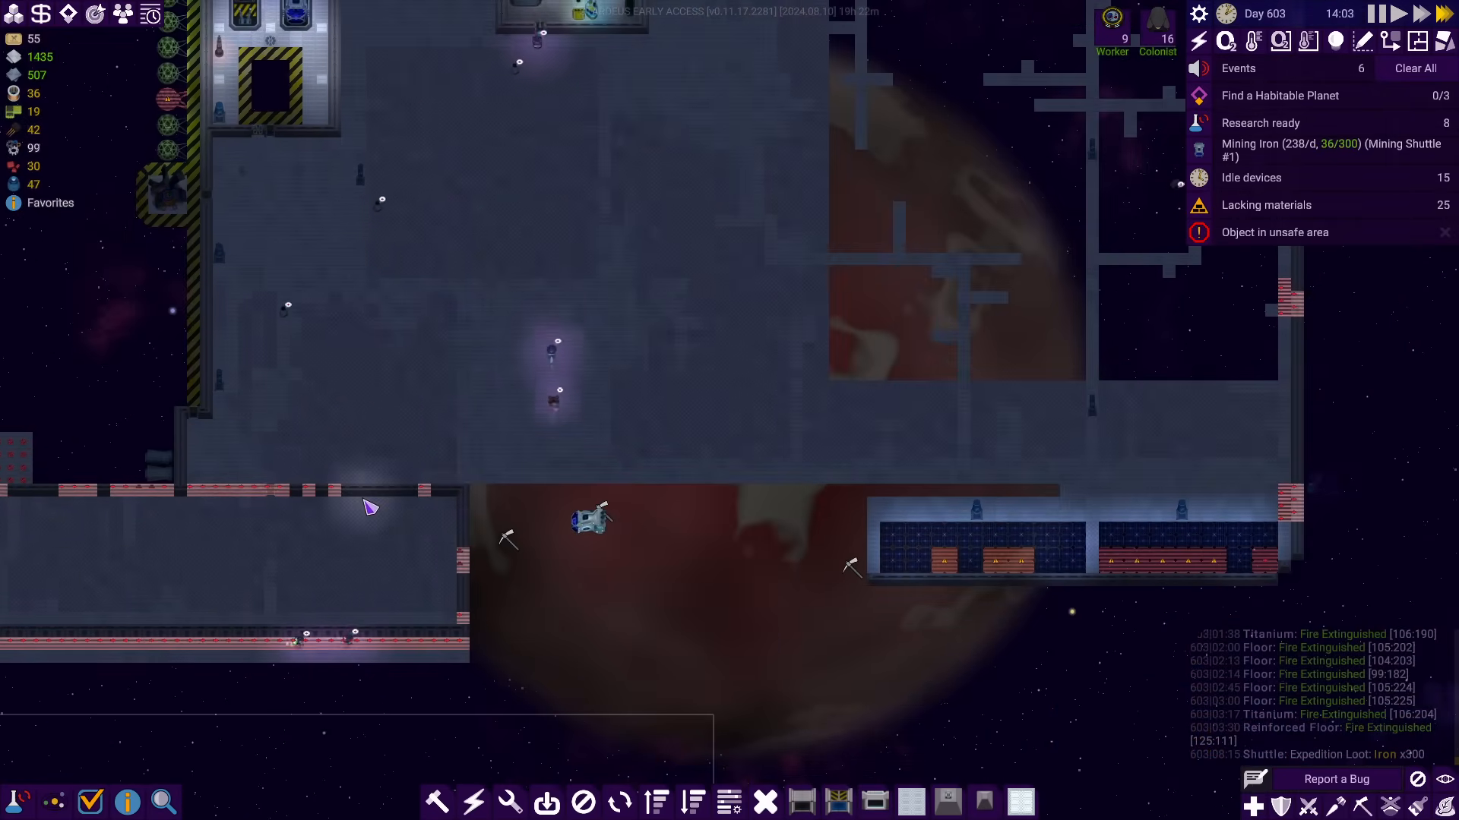
Extend the wall blueprints enclosing the long room beneath the hall
{"action": "left_click", "coordinate": [1274, 231]}
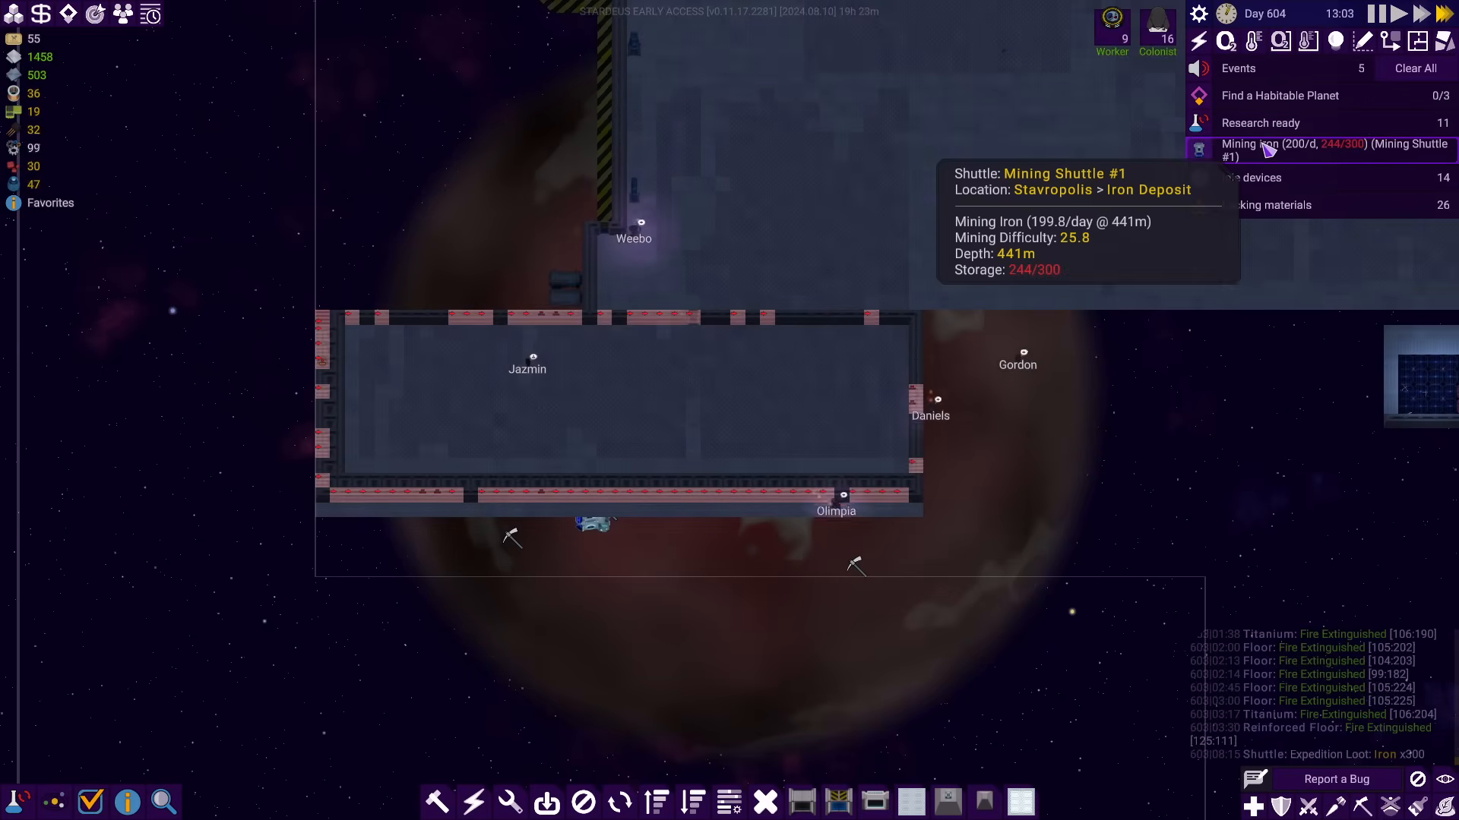
{"action": "left_click", "coordinate": [1302, 151]}
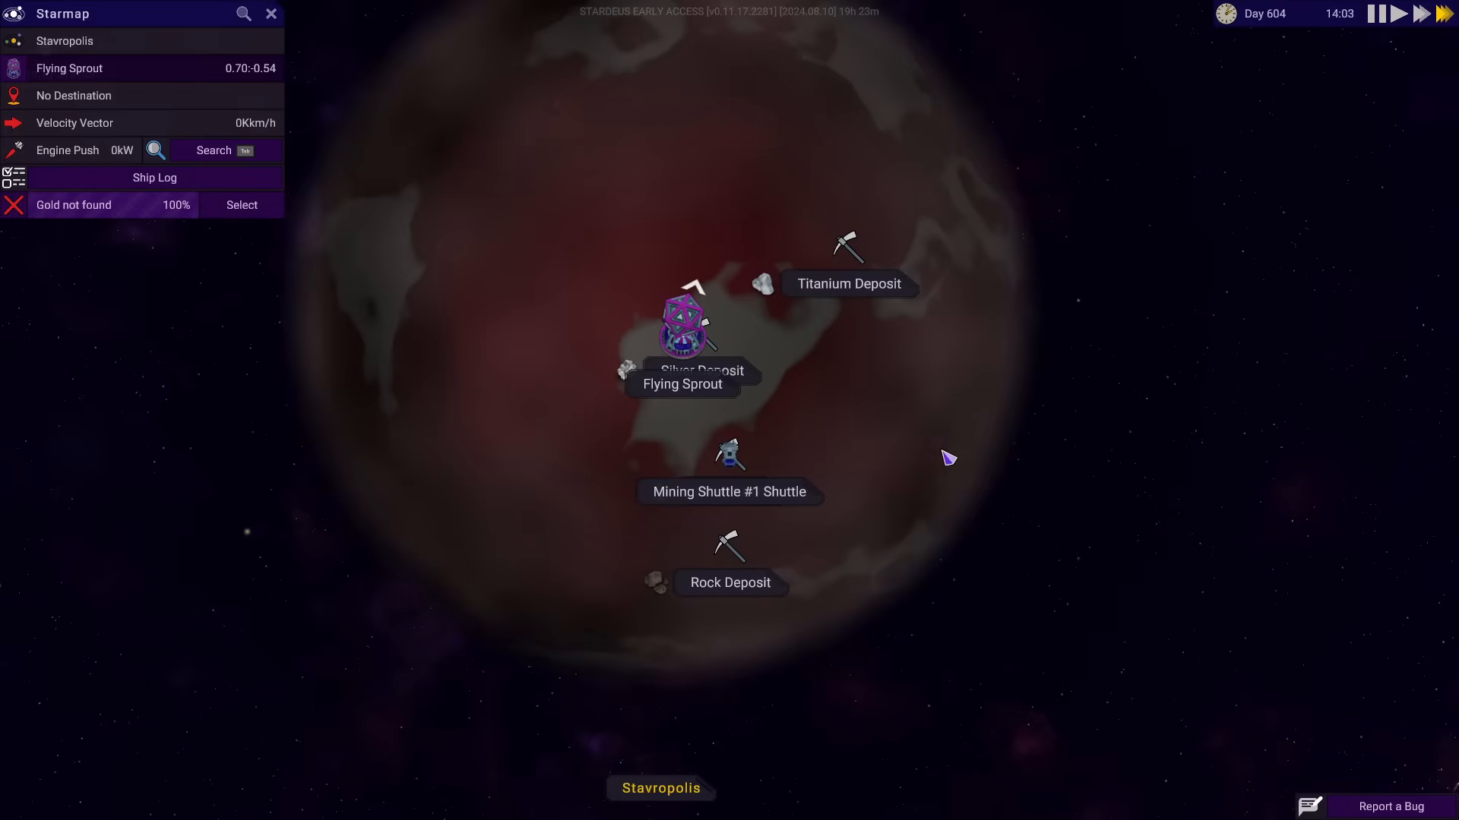
{"action": "scroll", "scroll_direction": "down", "scroll_amount": 3}
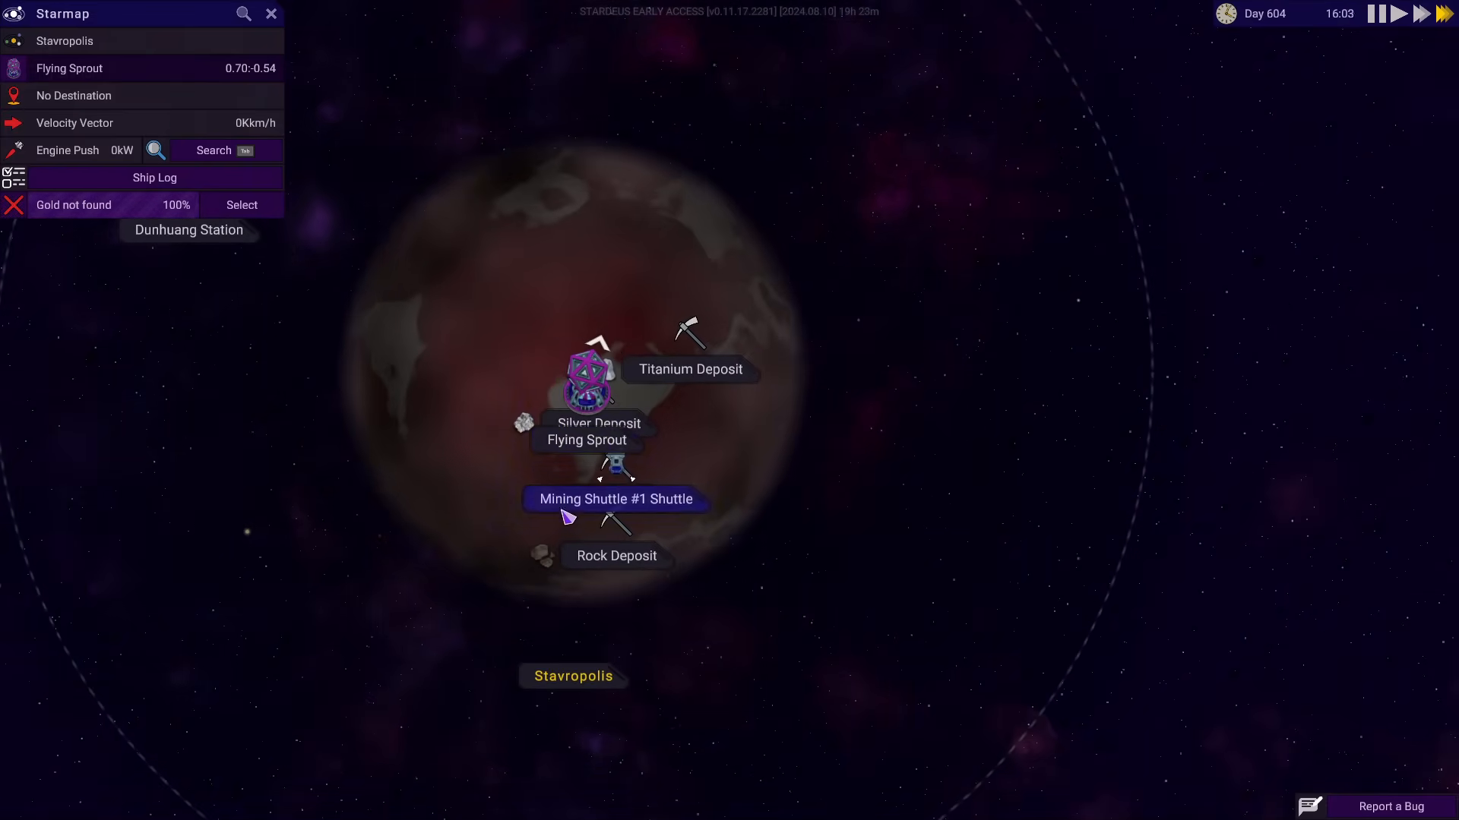
{"action": "left_click", "coordinate": [271, 14]}
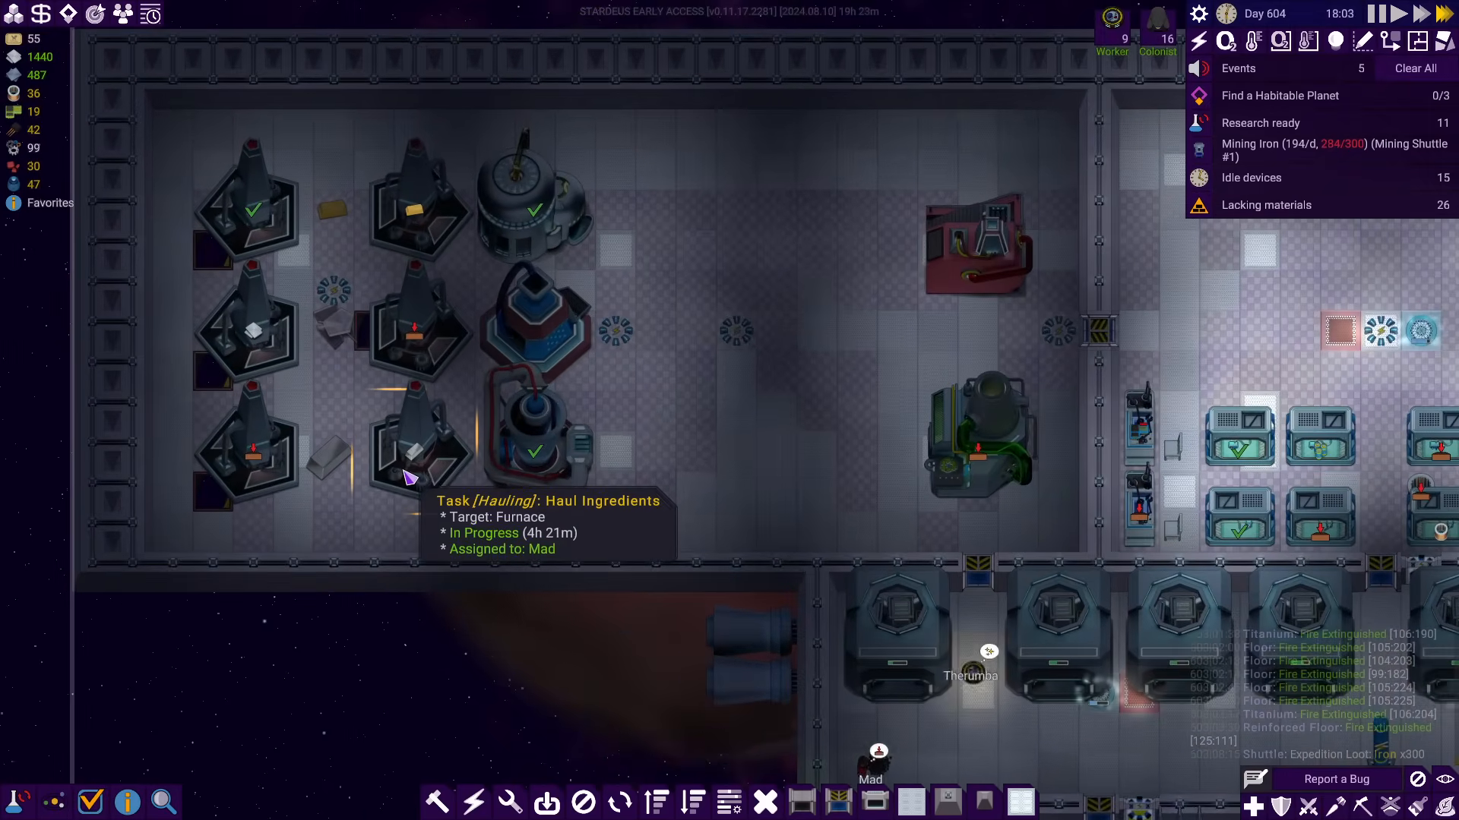
Select a smelting-room furnace and install an upgrade into its empty slot
{"action": "left_click", "coordinate": [584, 451]}
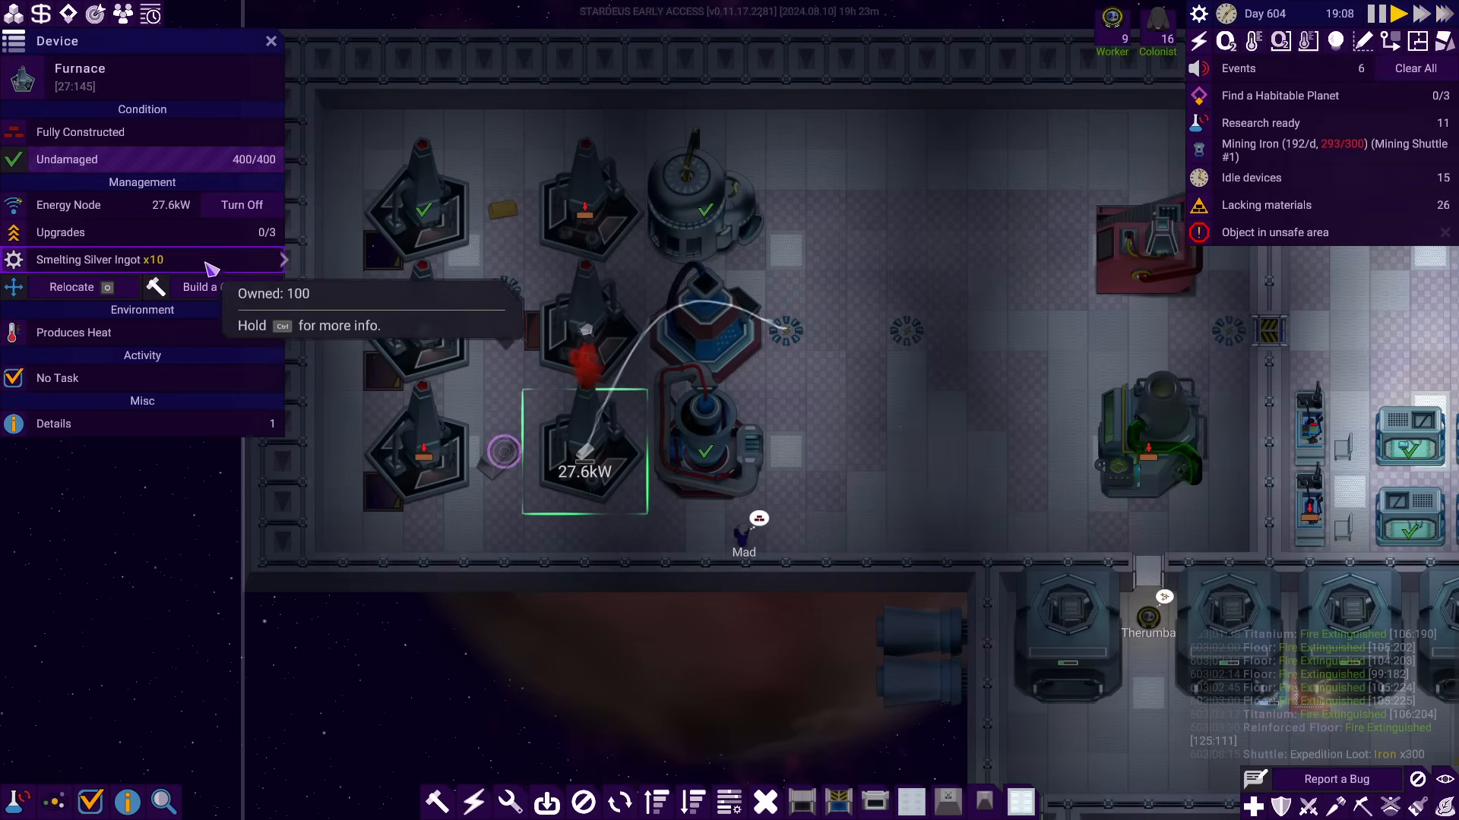
{"action": "left_click", "coordinate": [59, 230]}
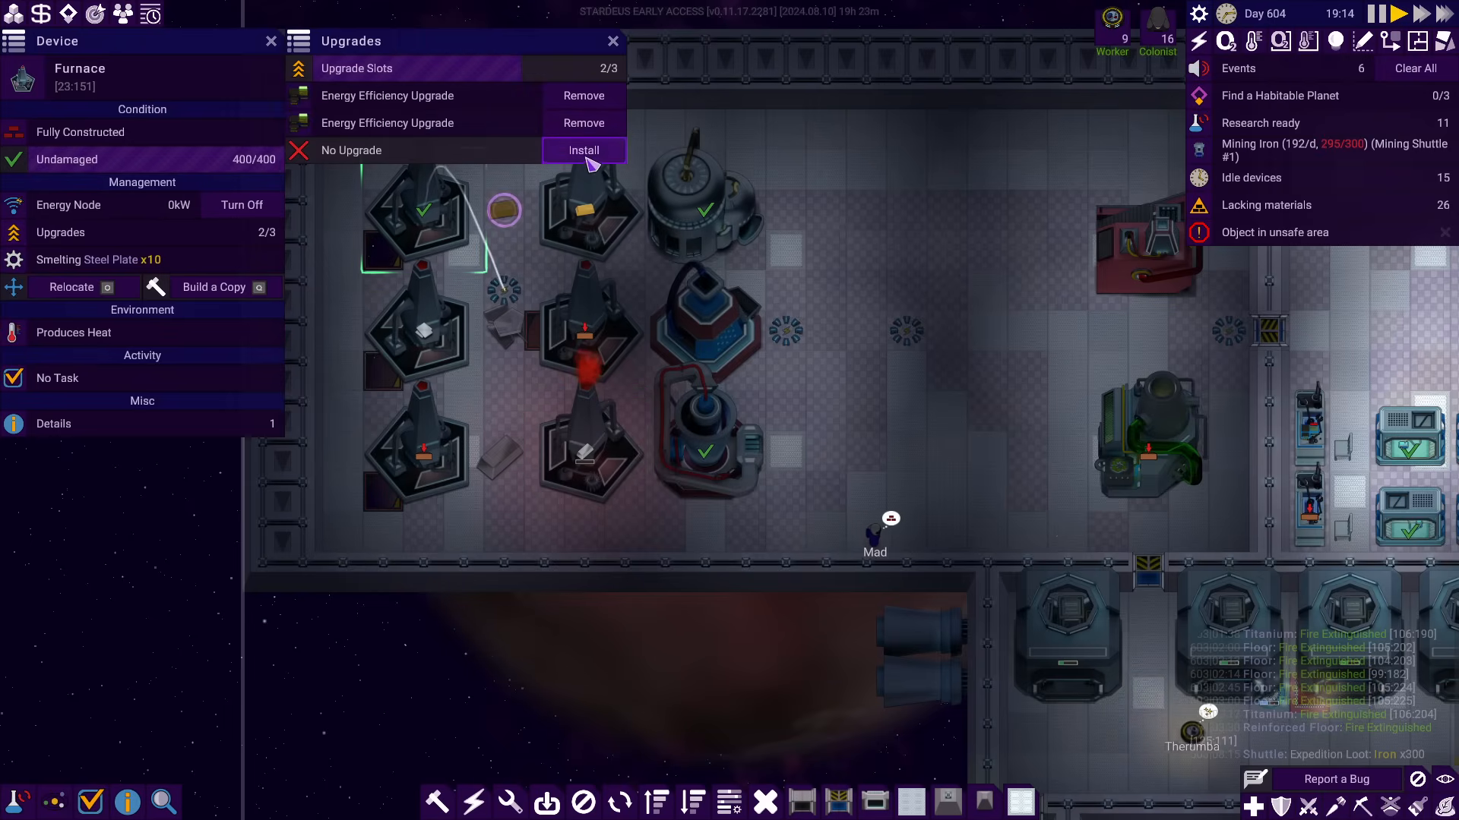
{"action": "left_click", "coordinate": [584, 150]}
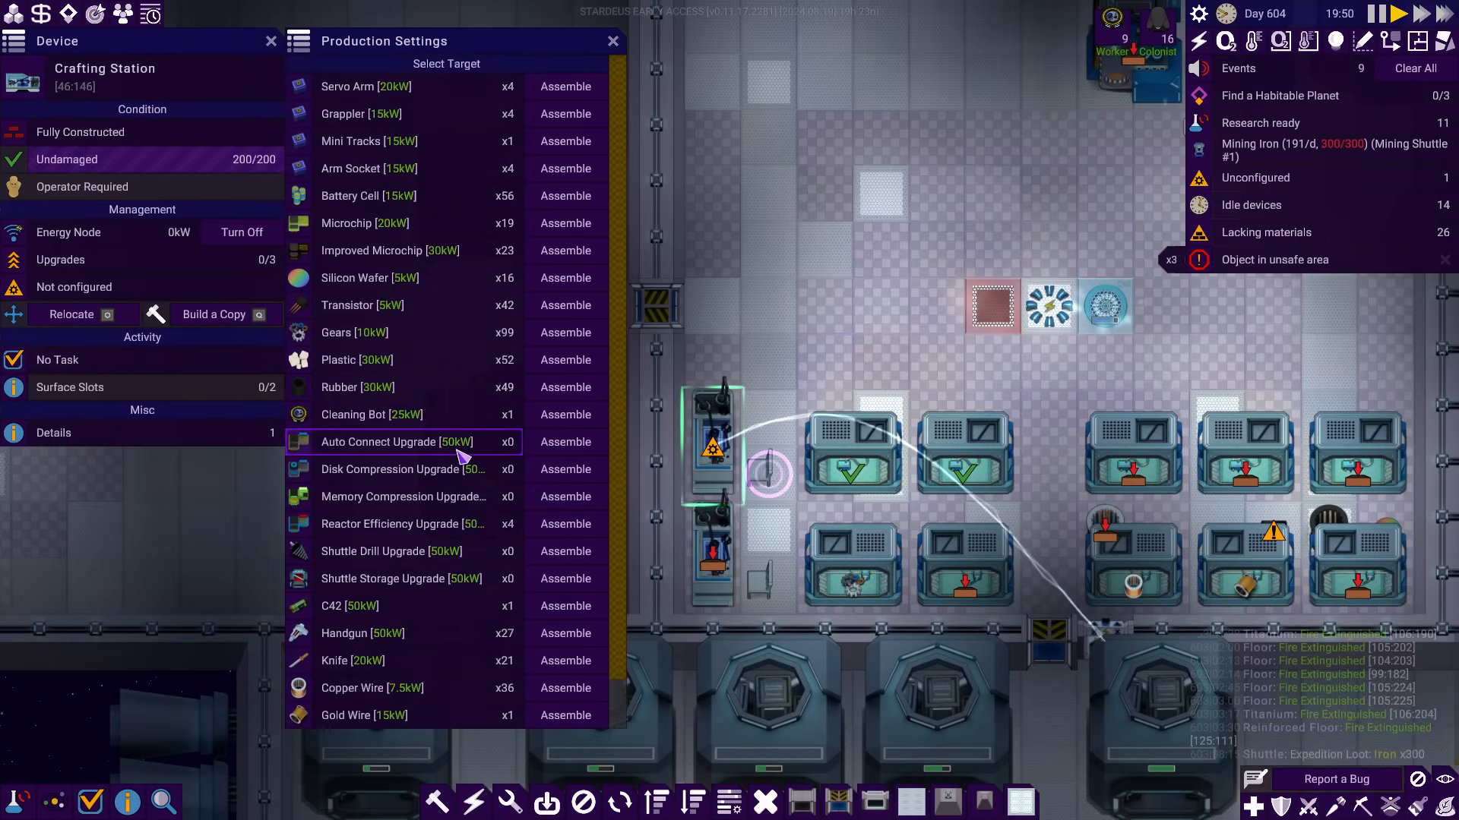
Assign the Reactor Efficiency Upgrade to this station, then select the second crafting station
{"action": "left_click", "coordinate": [390, 524]}
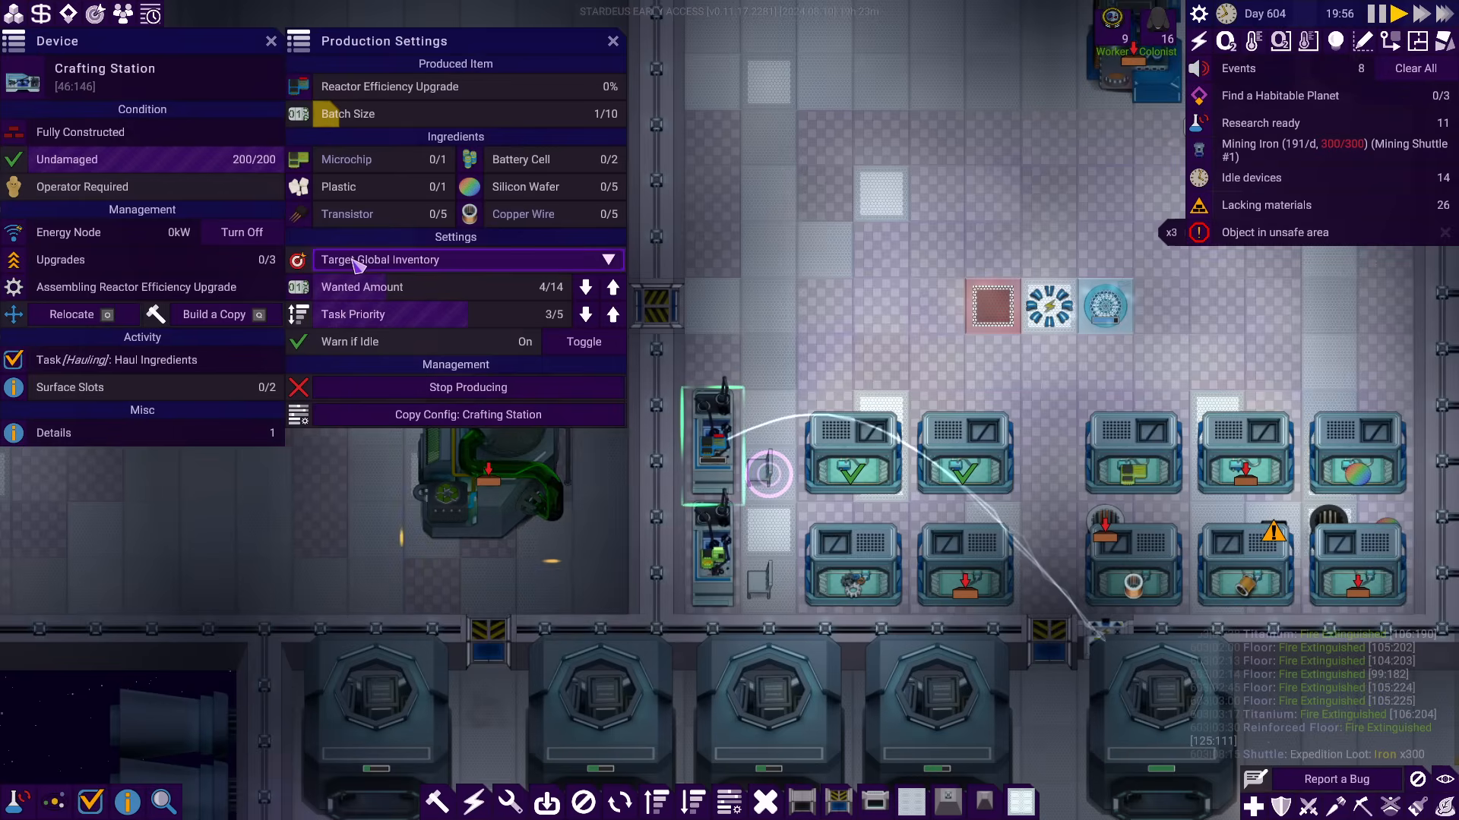
{"action": "left_click", "coordinate": [585, 287]}
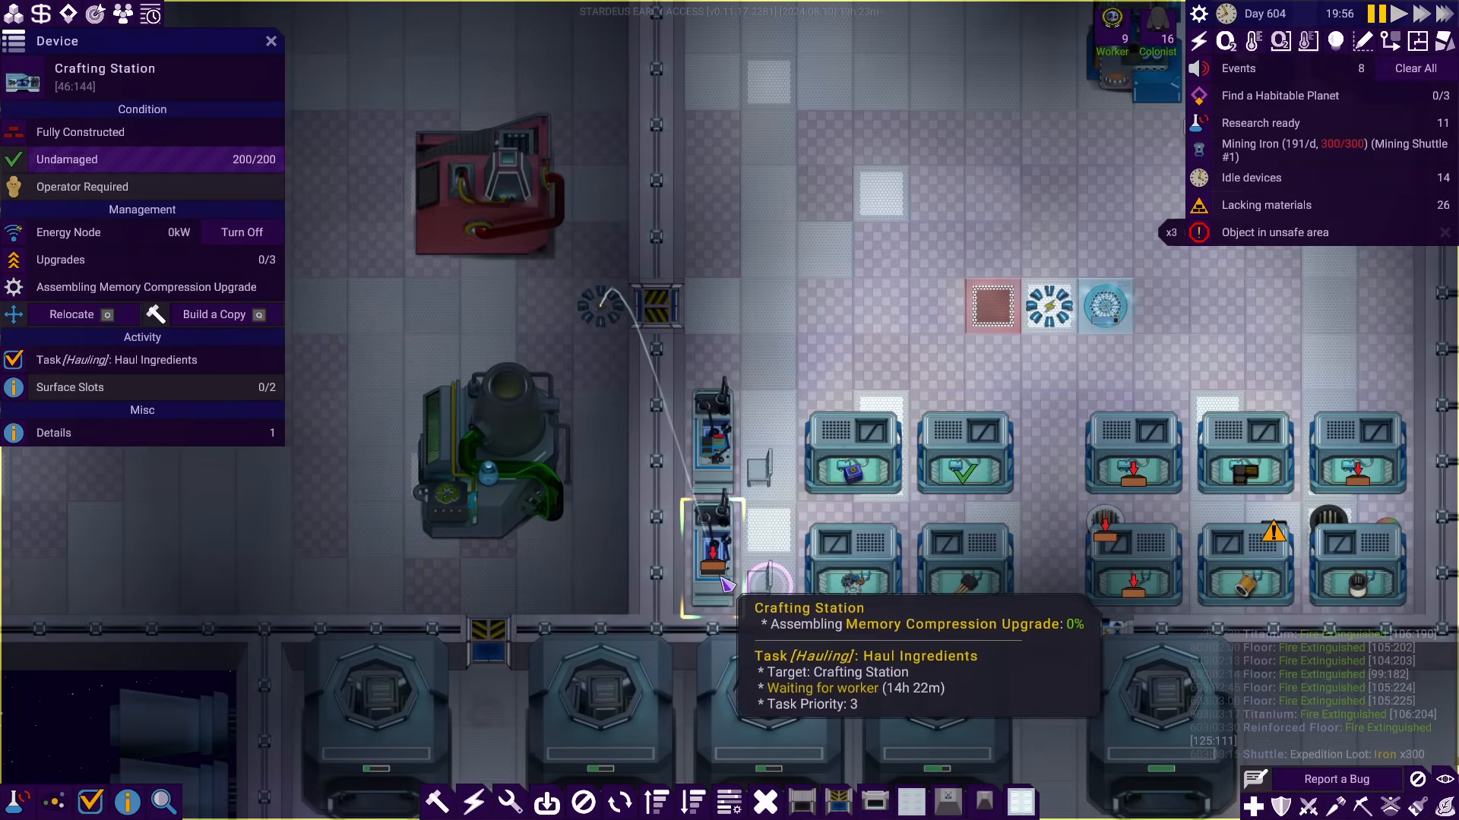
{"action": "left_click", "coordinate": [270, 41]}
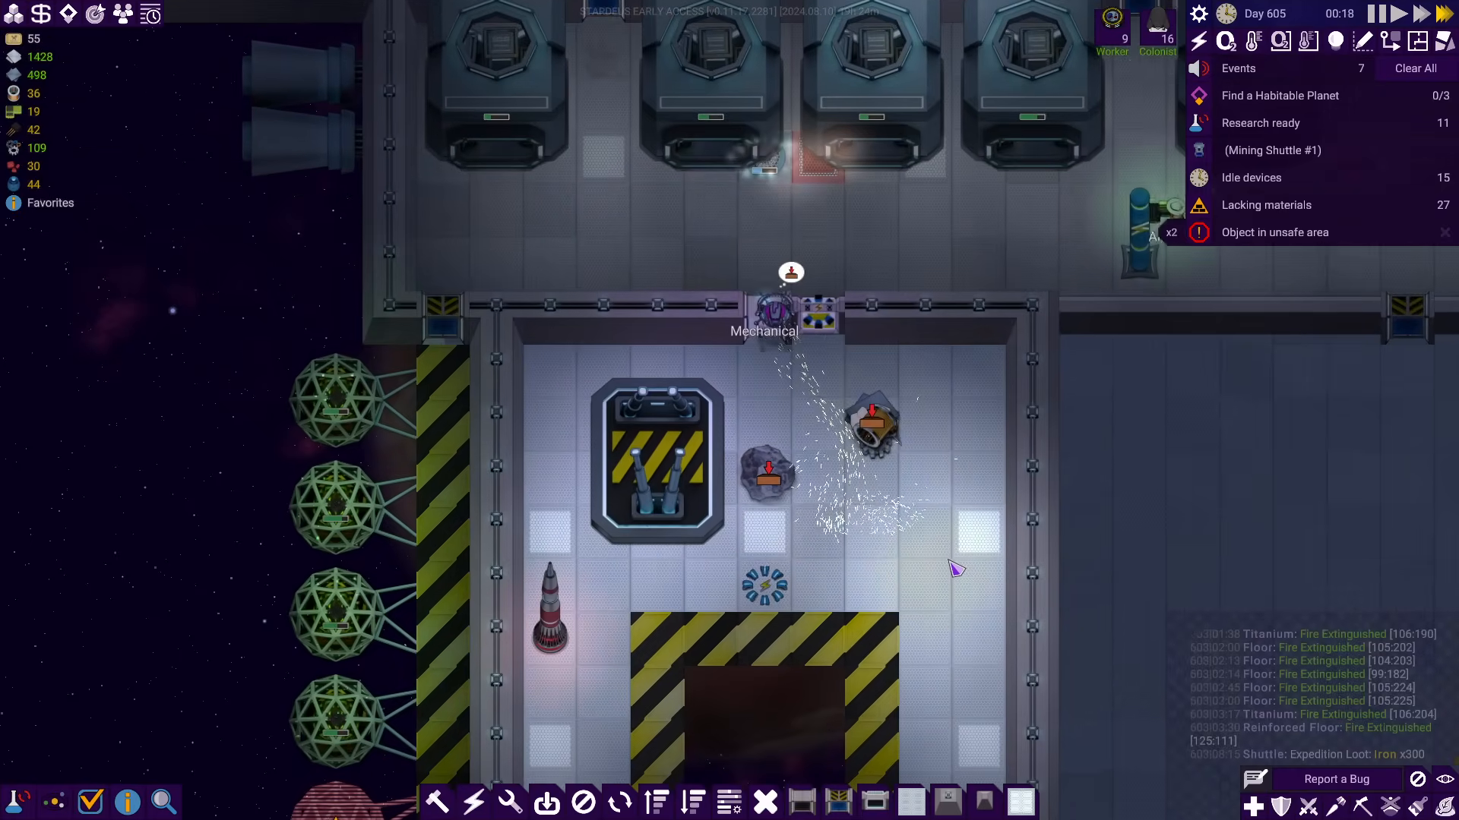
{"action": "mouse_move", "coordinate": [879, 440]}
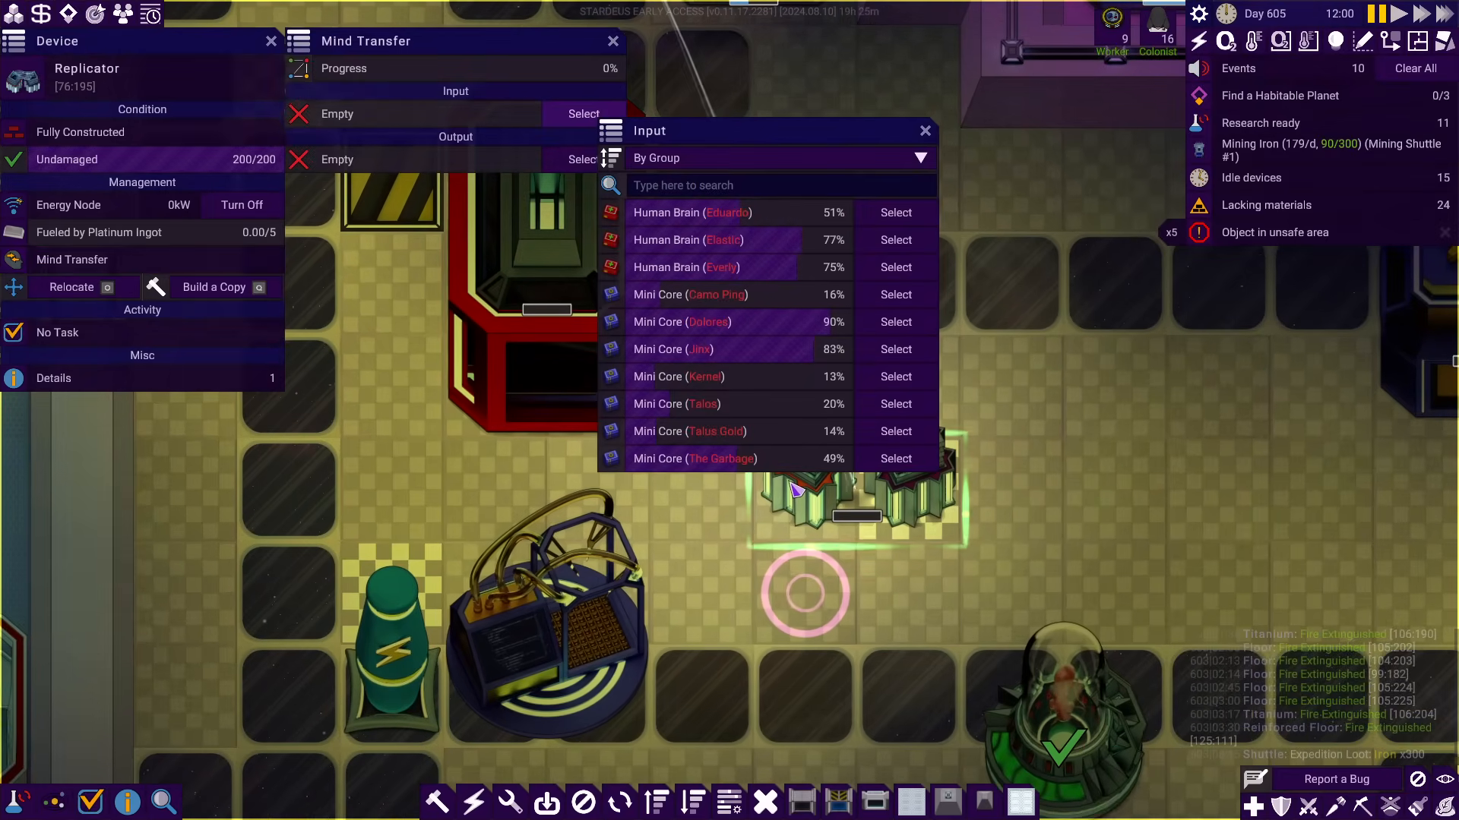
{"action": "mouse_move", "coordinate": [786, 478]}
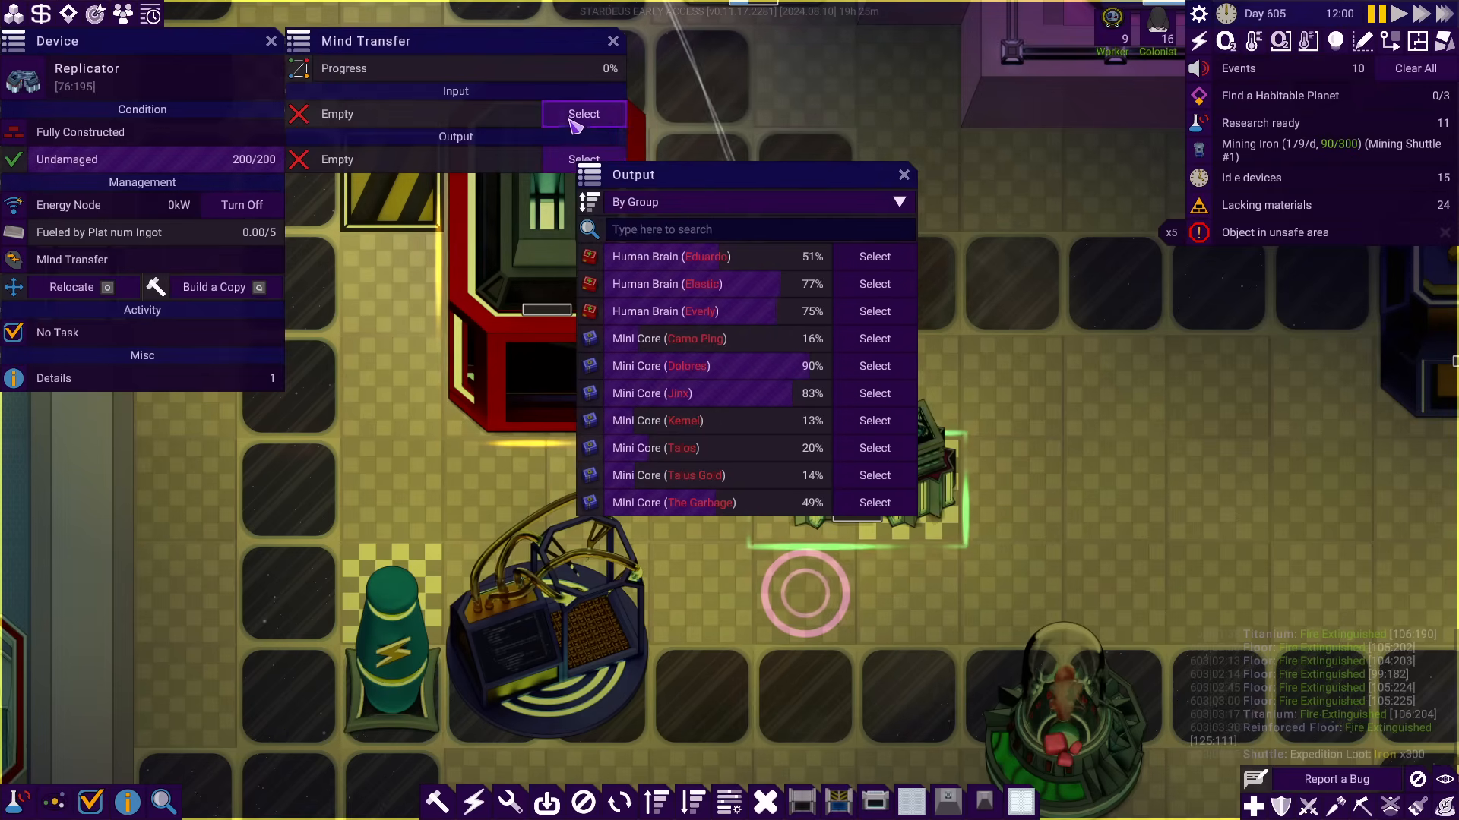
Choose Eduardo's human brain as the replicator's mind transfer input
{"action": "left_click", "coordinate": [583, 114]}
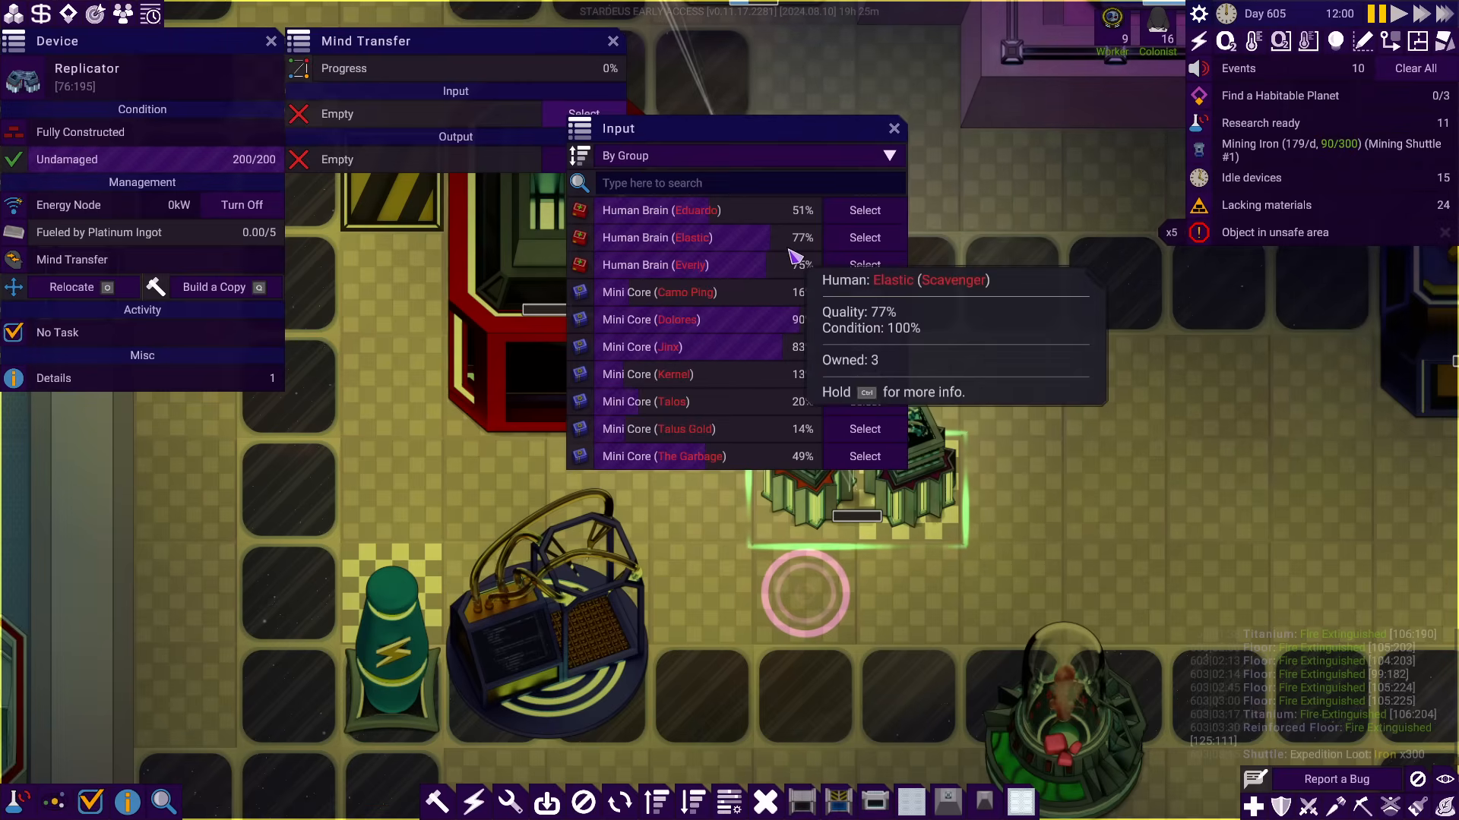
{"action": "mouse_move", "coordinate": [894, 526]}
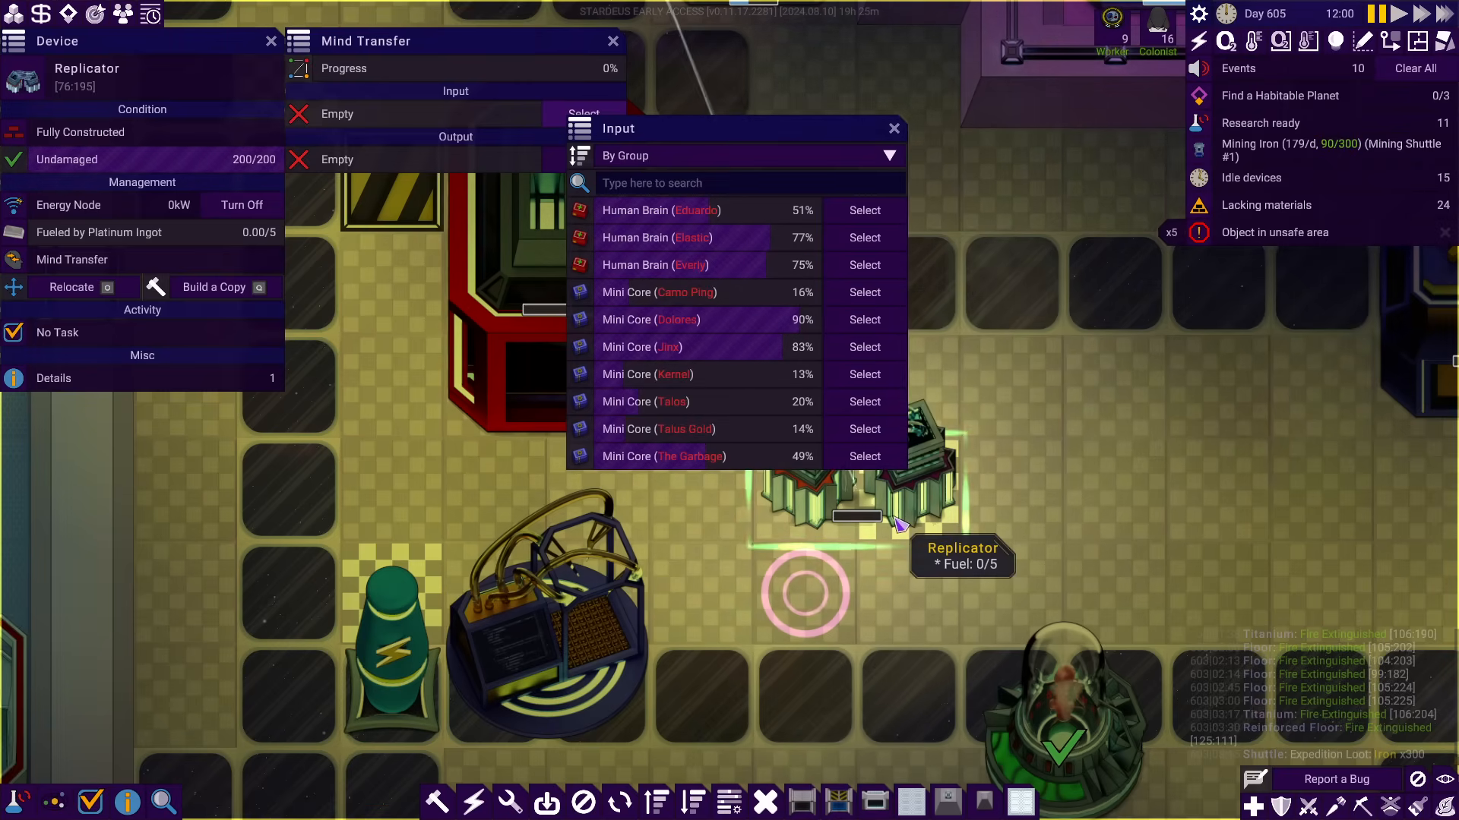
{"action": "mouse_move", "coordinate": [758, 275]}
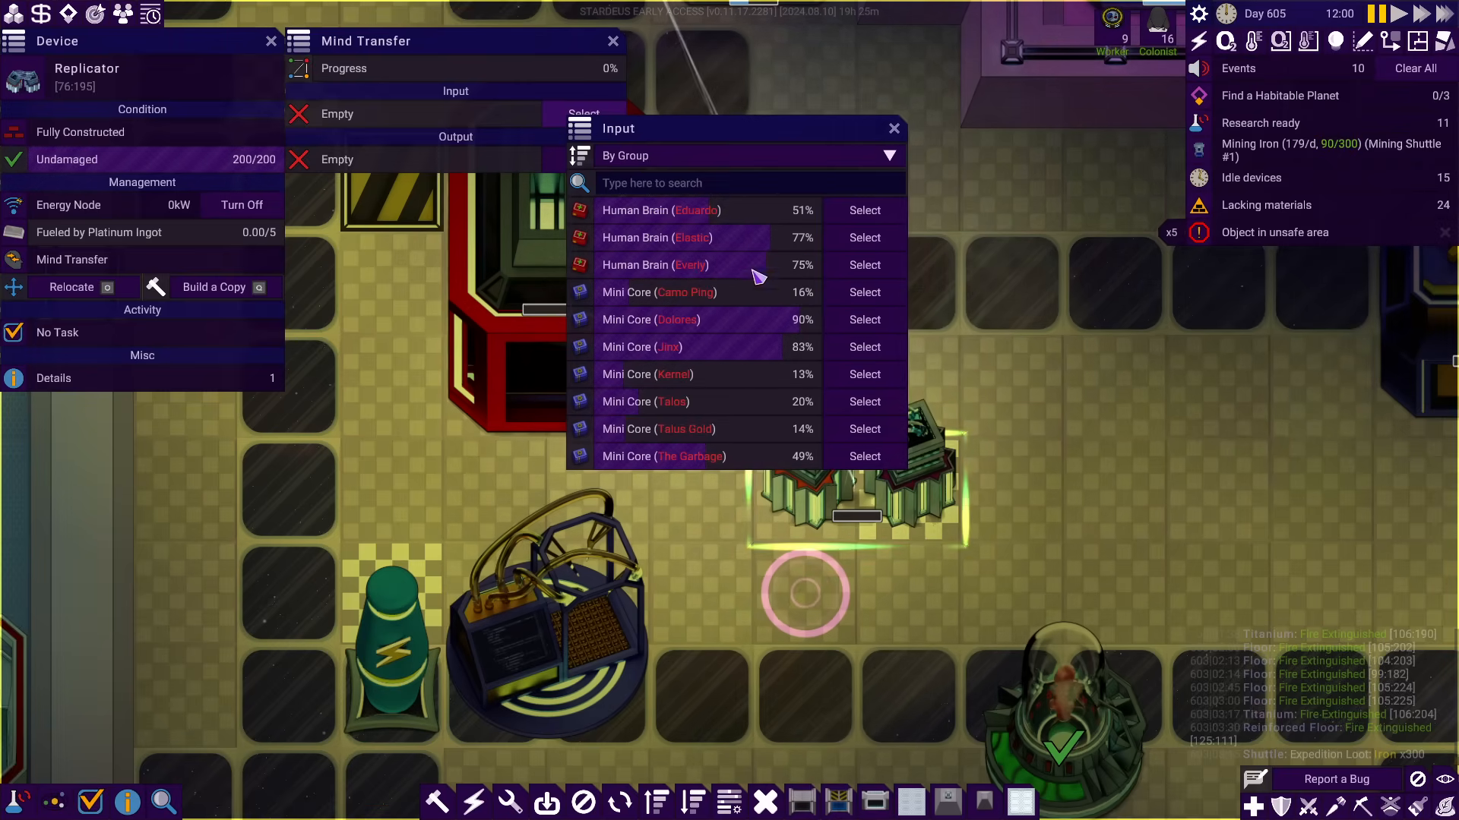
{"action": "left_click", "coordinate": [863, 210]}
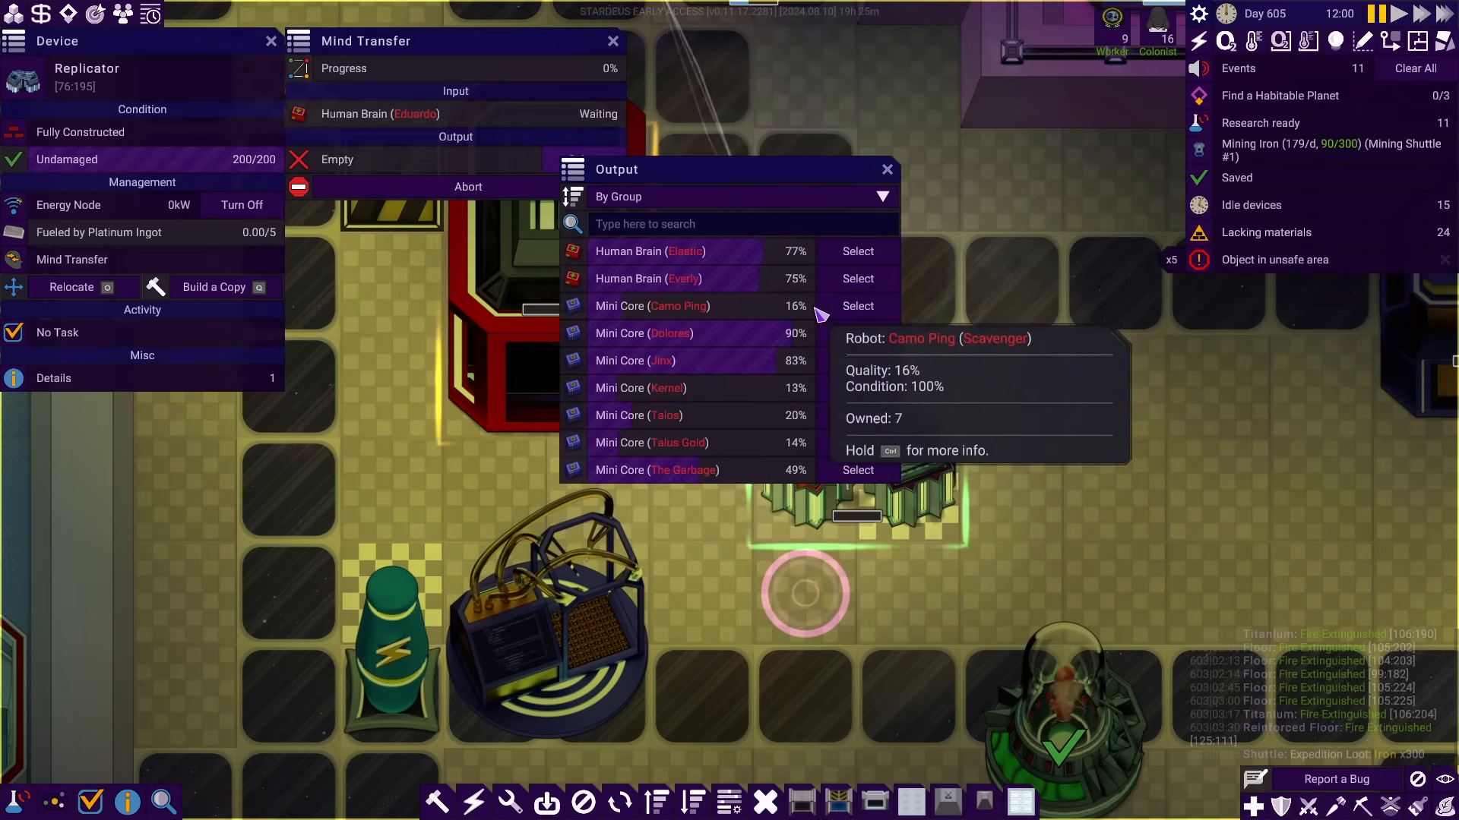
{"action": "mouse_move", "coordinate": [637, 483]}
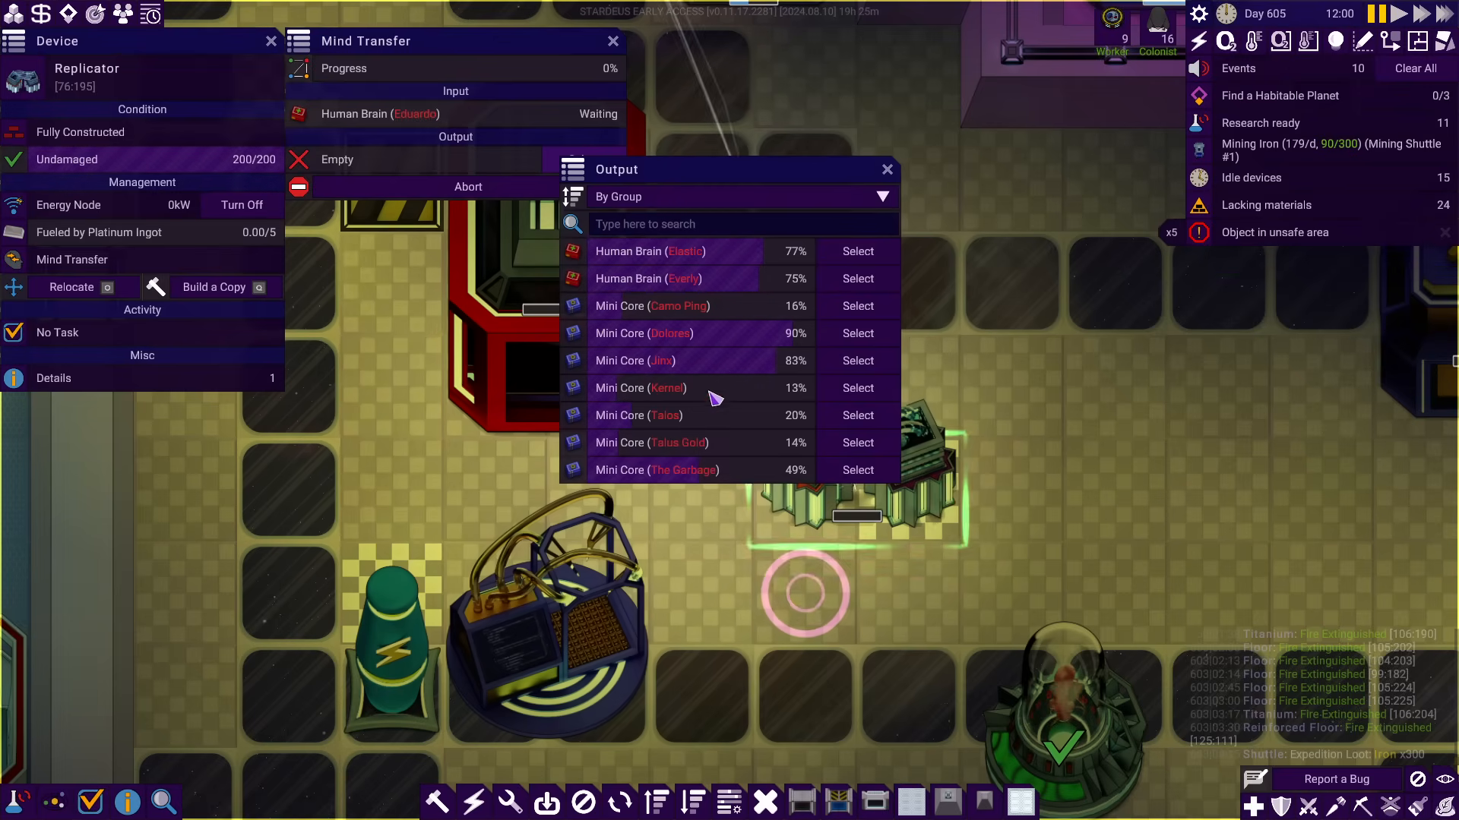
{"action": "mouse_move", "coordinate": [735, 306]}
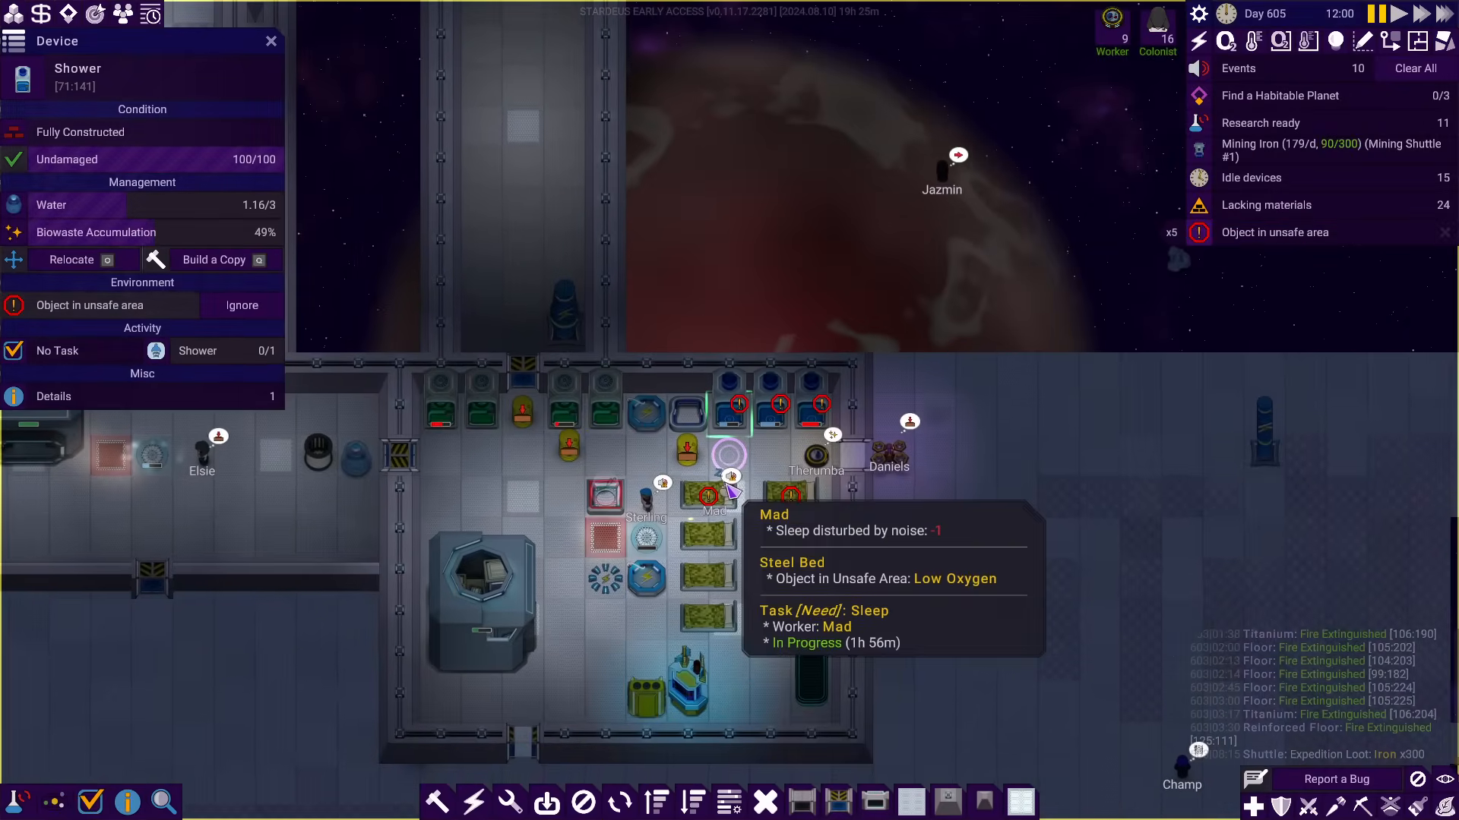
Check oxygen in the bedroom and select its OxyMatic Floor device
{"action": "left_click", "coordinate": [271, 41]}
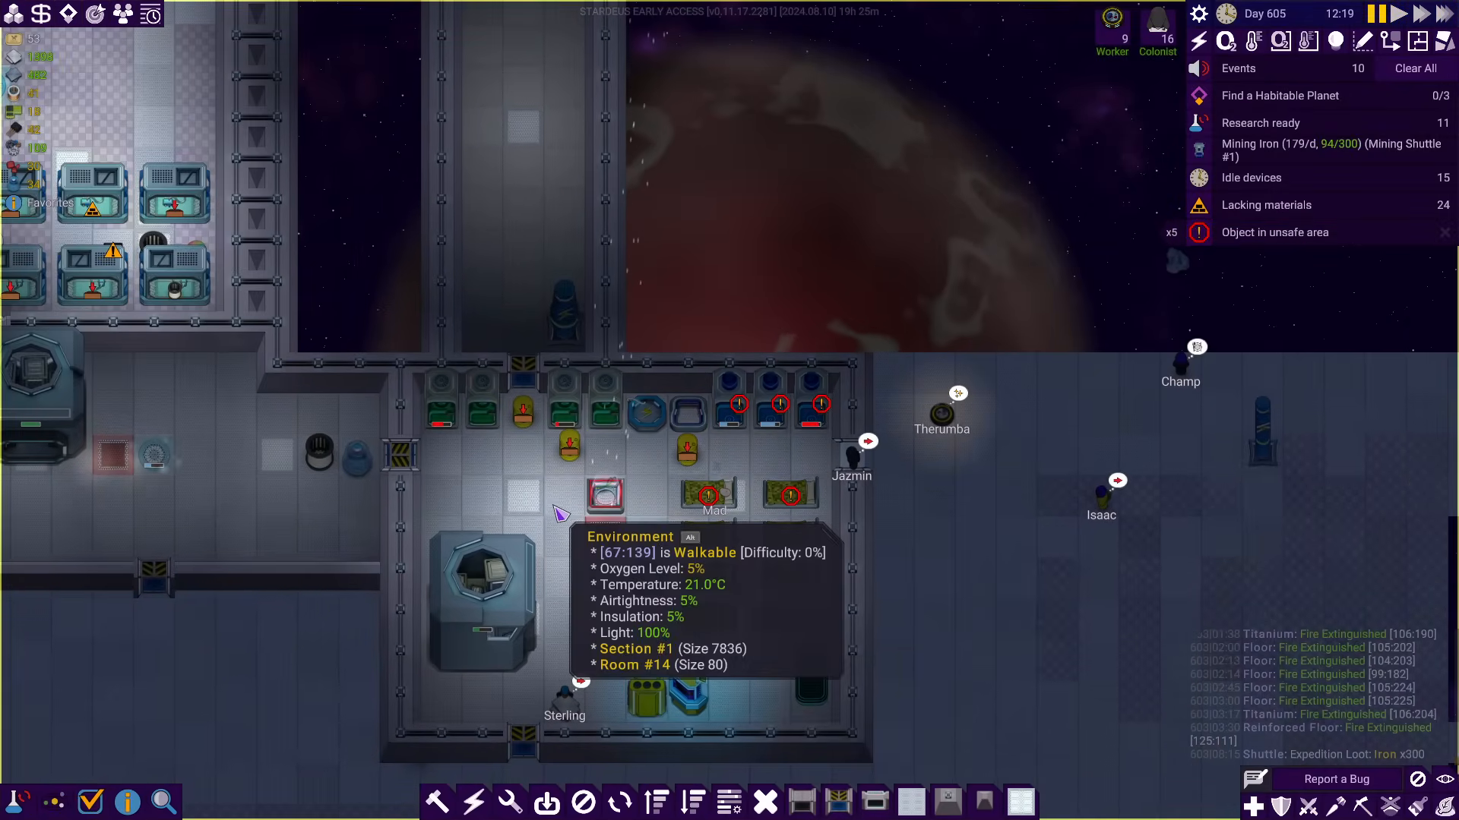
{"action": "left_click", "coordinate": [656, 531]}
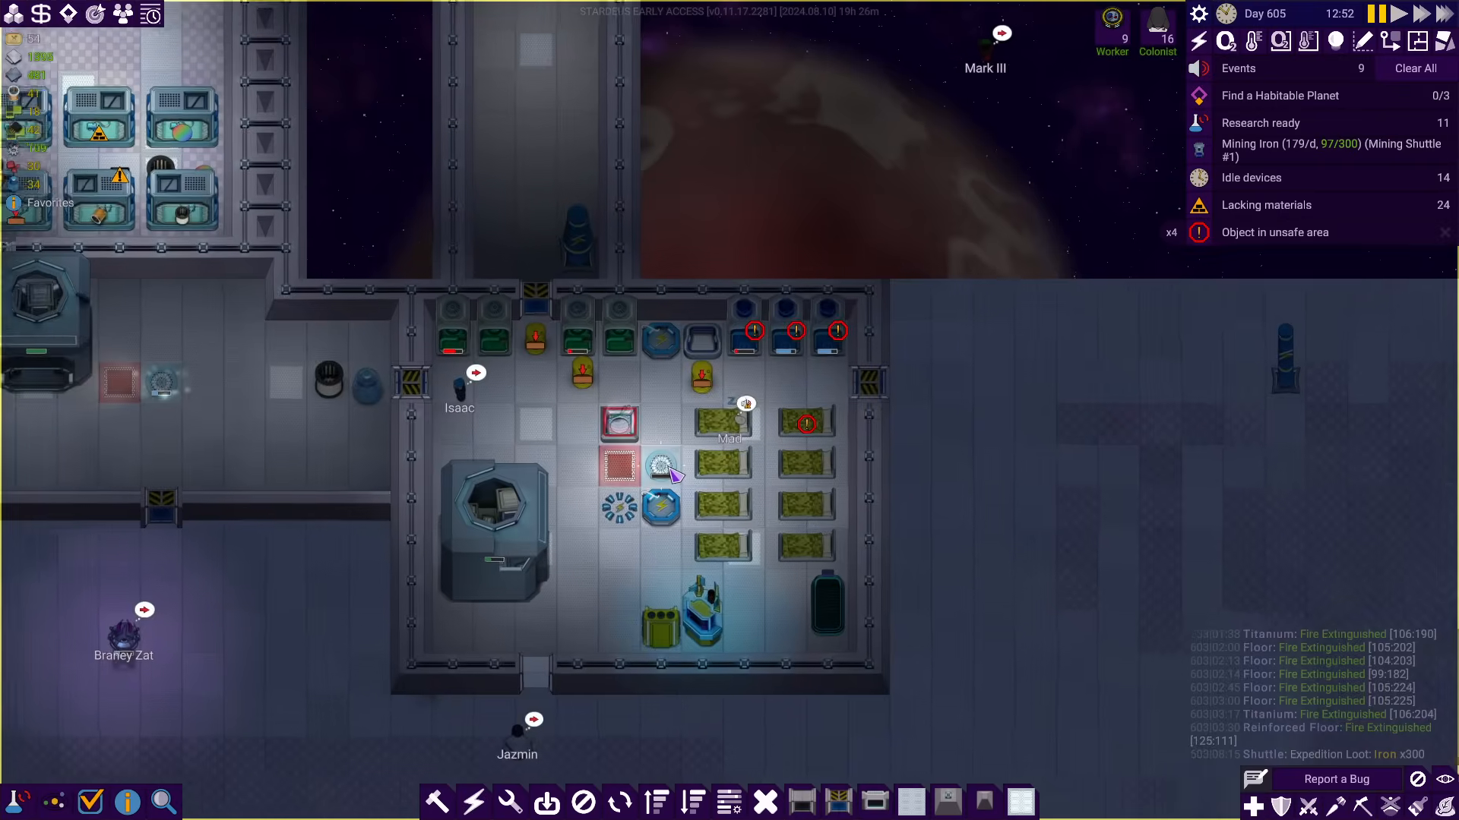
{"action": "left_click", "coordinate": [619, 465]}
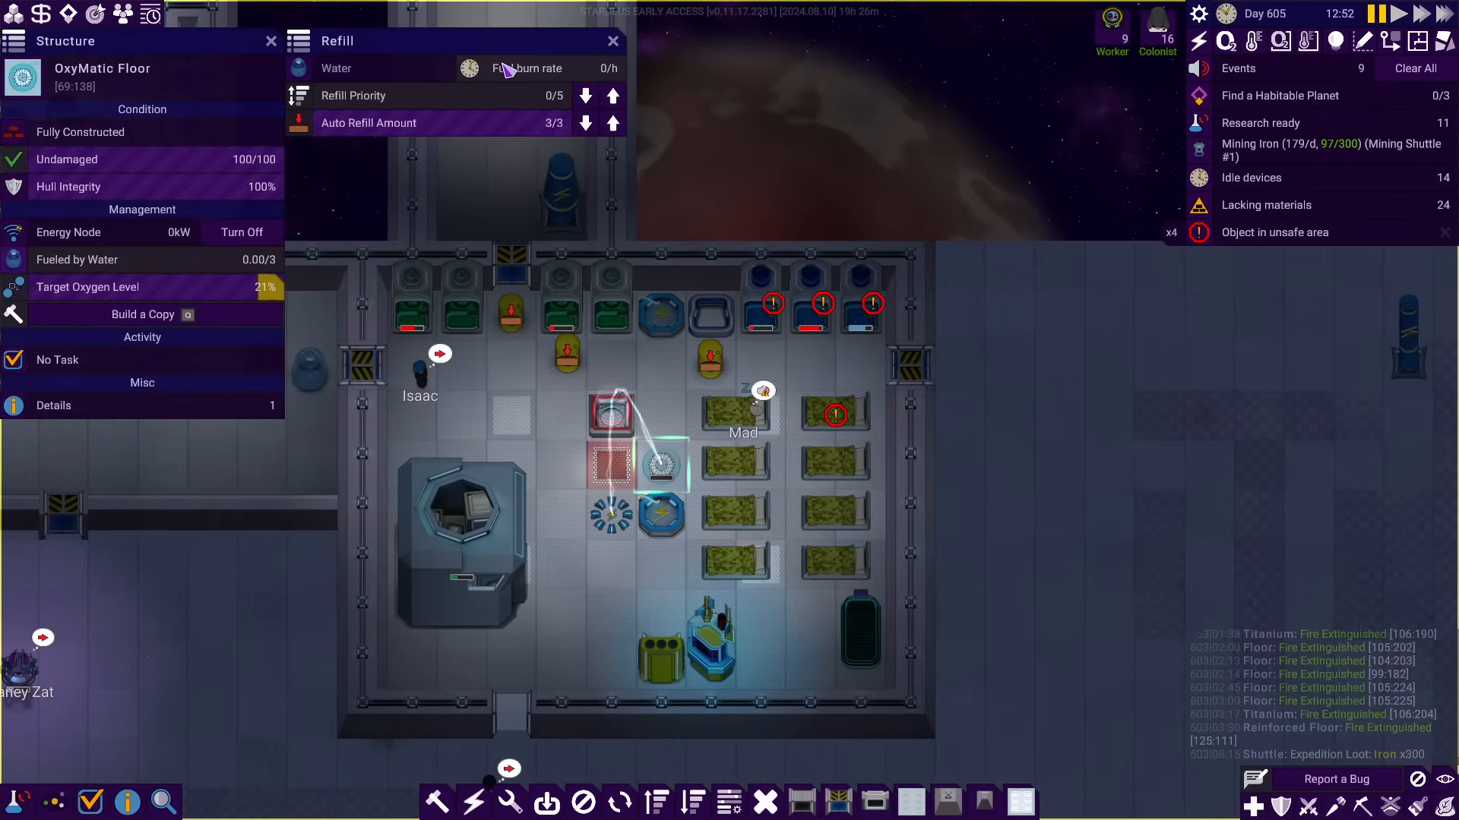
{"action": "mouse_move", "coordinate": [381, 69]}
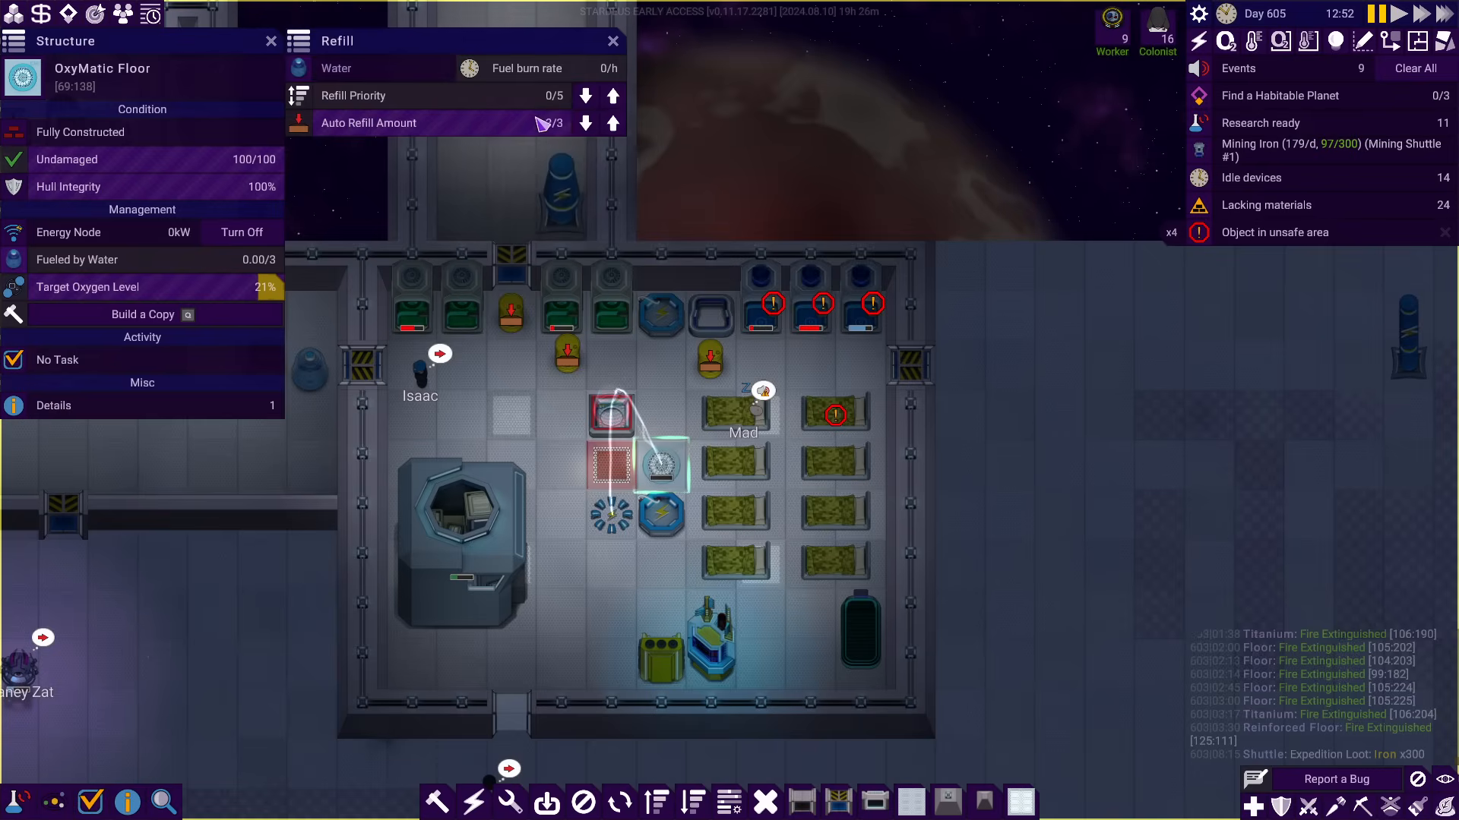
Raise the OxyMatic Floor's water refill priority twice
{"action": "left_click", "coordinate": [612, 95]}
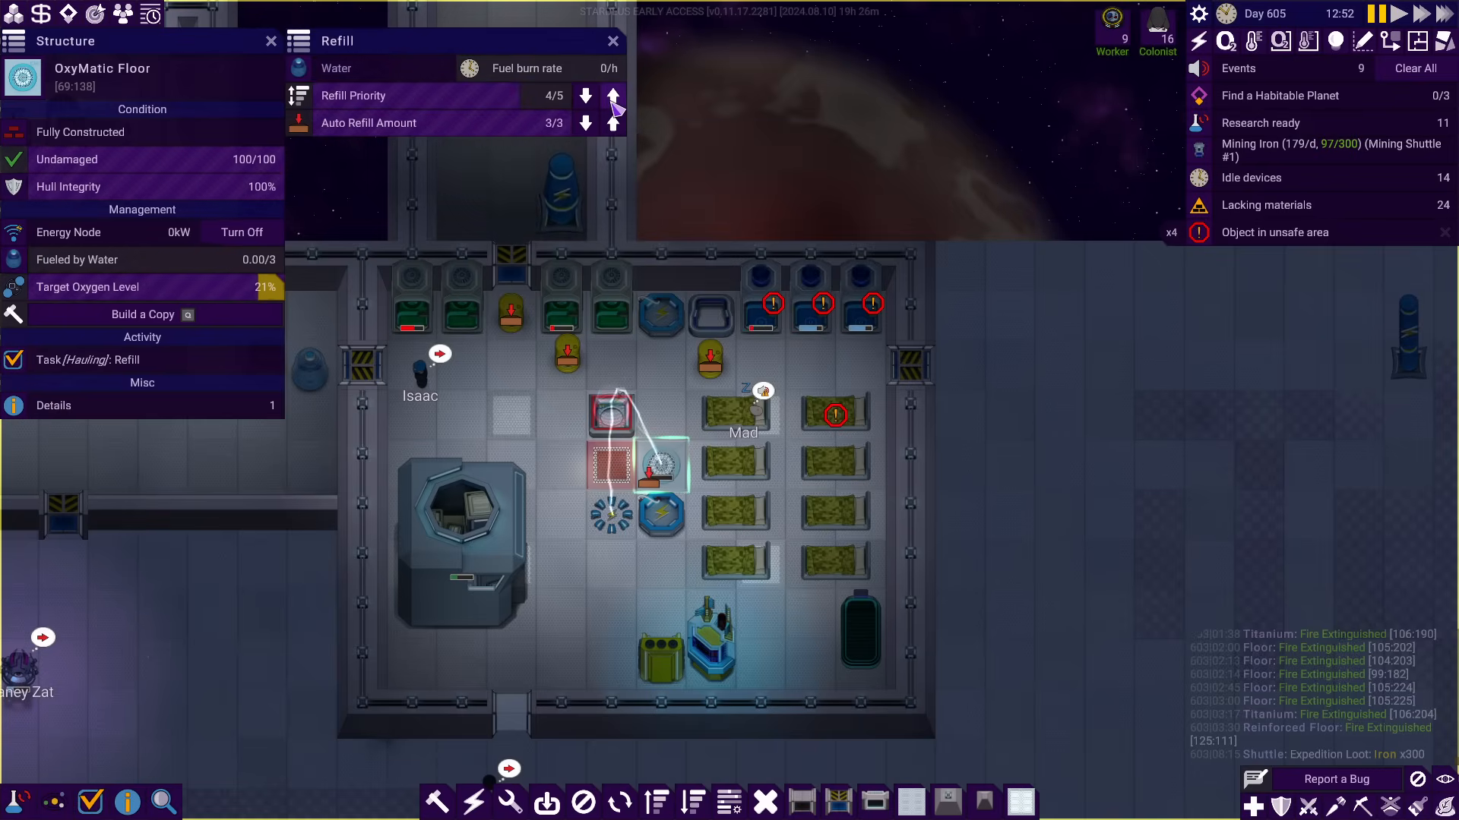
{"action": "left_click", "coordinate": [612, 96]}
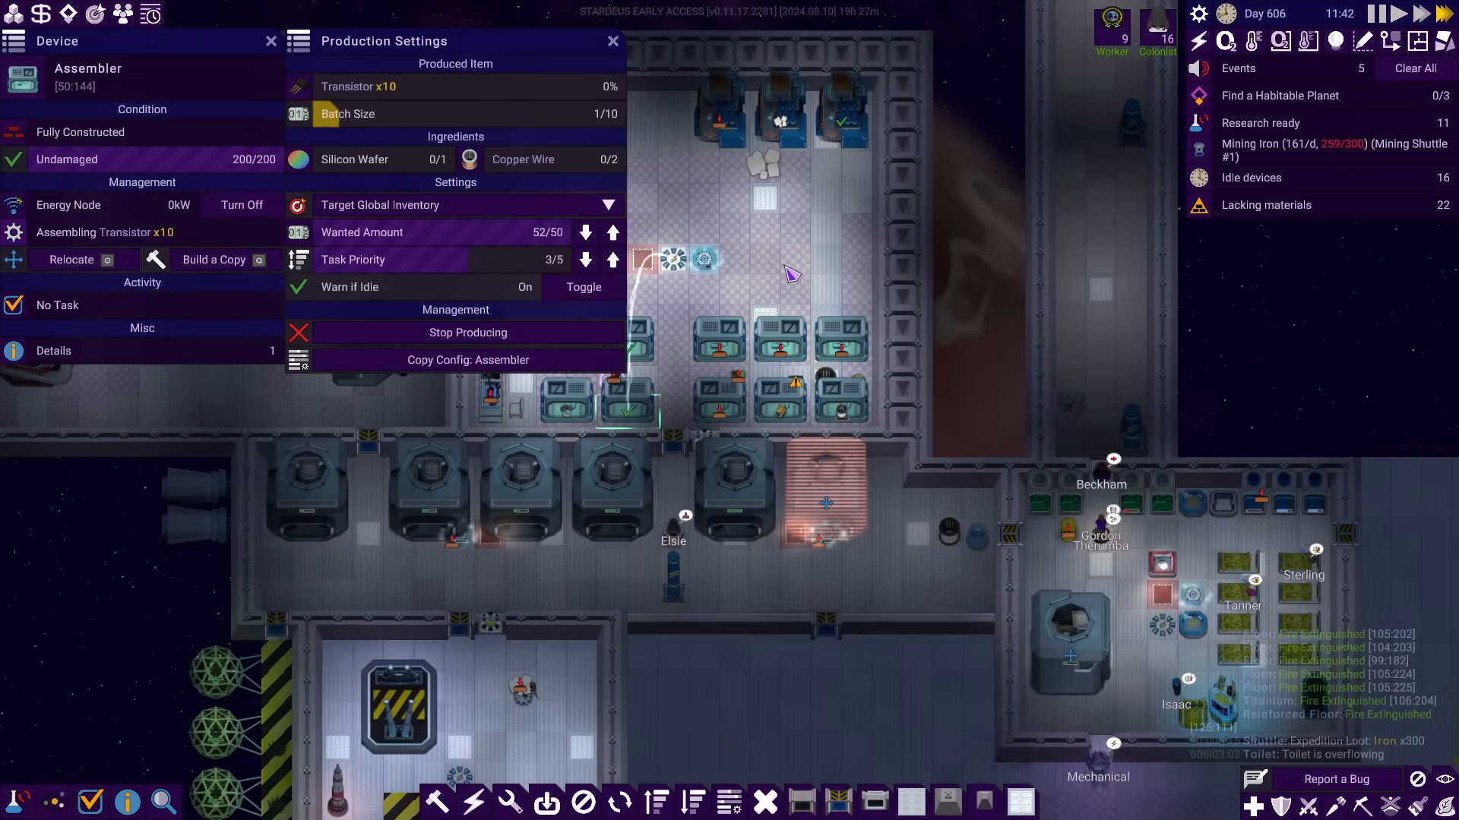
{"action": "mouse_move", "coordinate": [583, 172]}
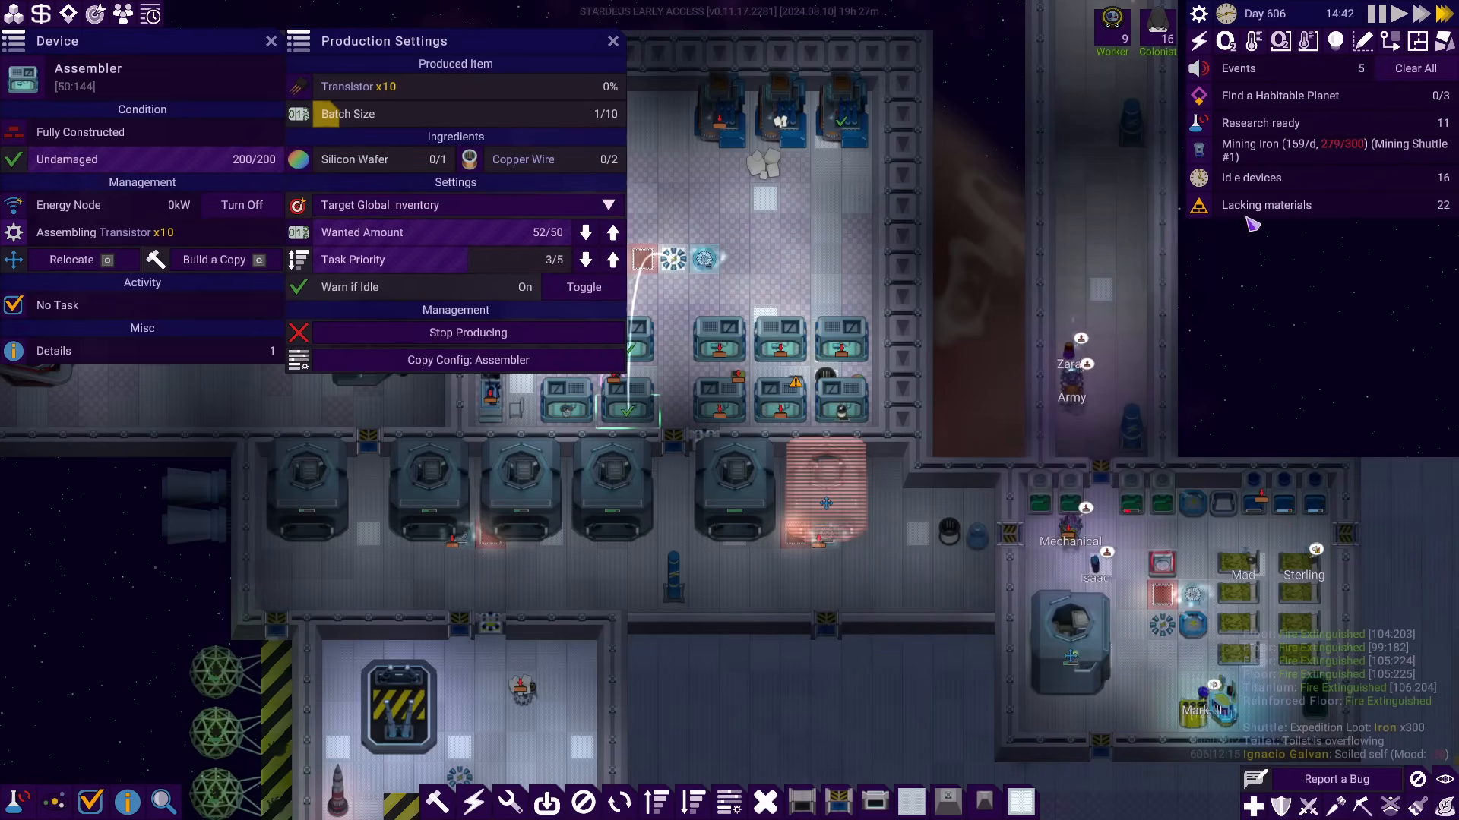
Check which materials the assembler is lacking
{"action": "left_click", "coordinate": [1266, 205]}
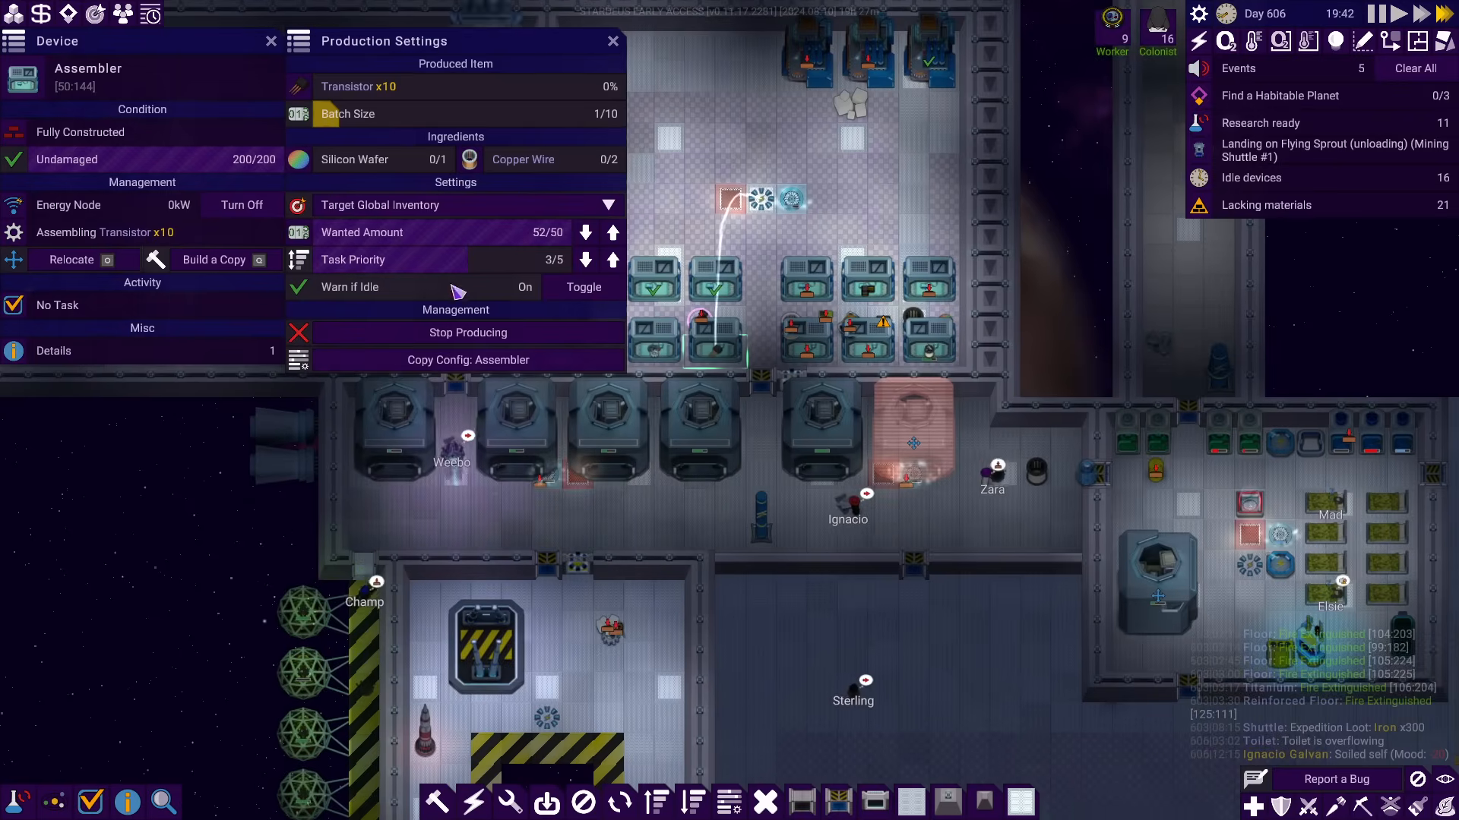
{"action": "mouse_move", "coordinate": [424, 244]}
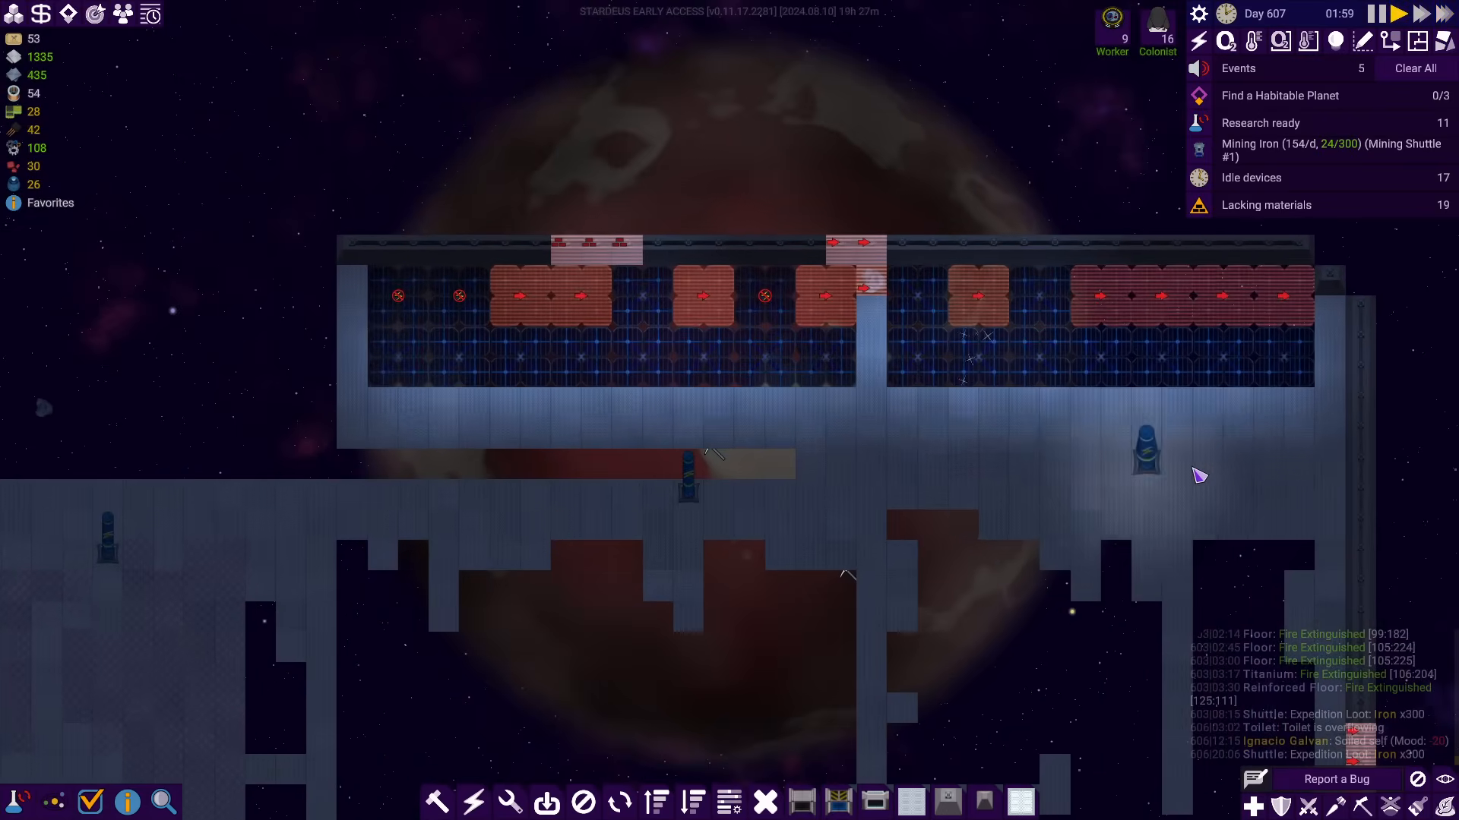
Inspect power connector 8-20 below the solar array, then dismiss its details
{"action": "left_click", "coordinate": [687, 492]}
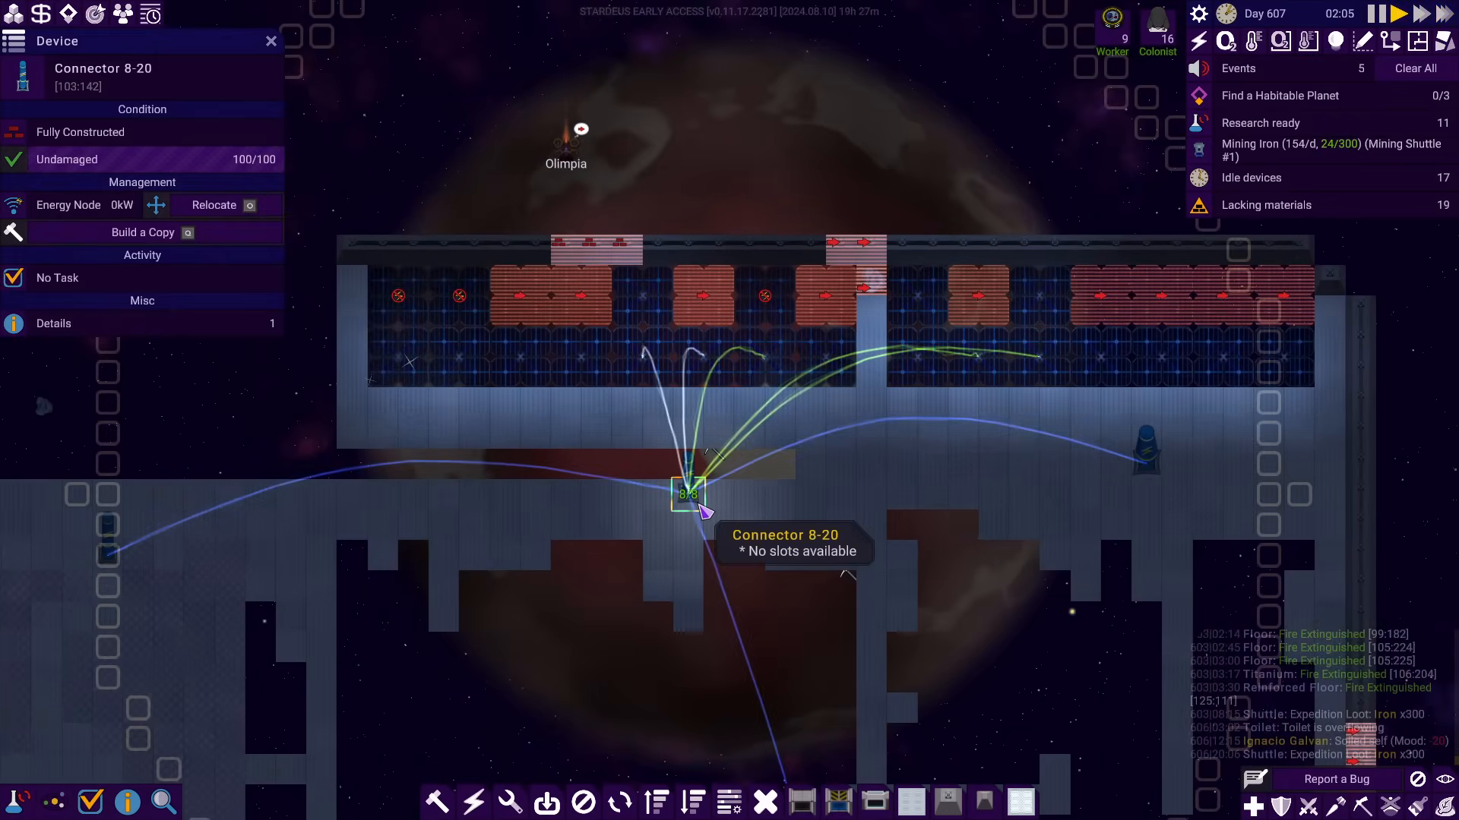
{"action": "left_click", "coordinate": [270, 39]}
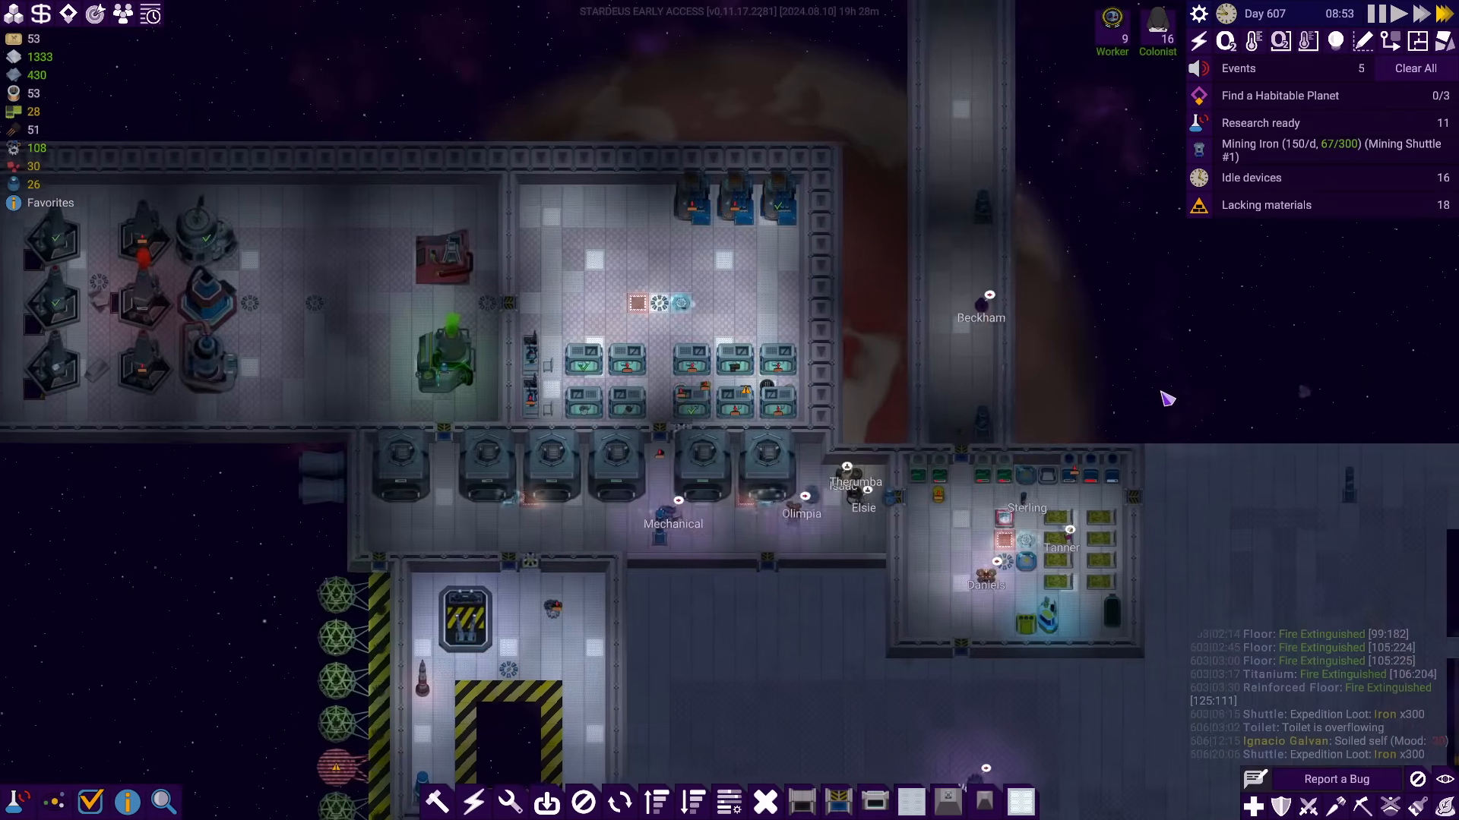
View the electricity grids overview, grid #0 at 0.8/1.6MW
{"action": "left_click", "coordinate": [1199, 40]}
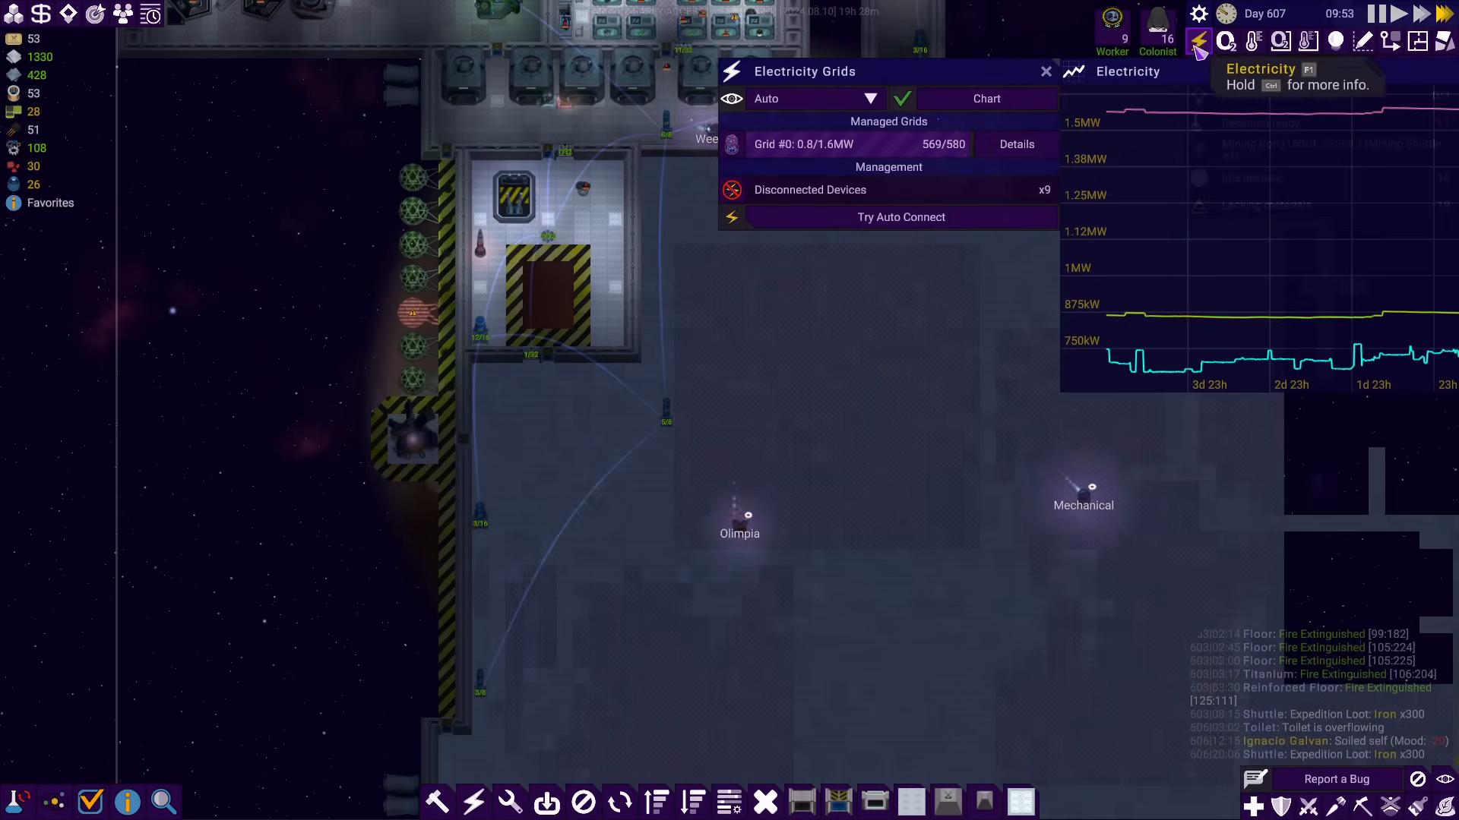
{"action": "mouse_move", "coordinate": [1410, 319]}
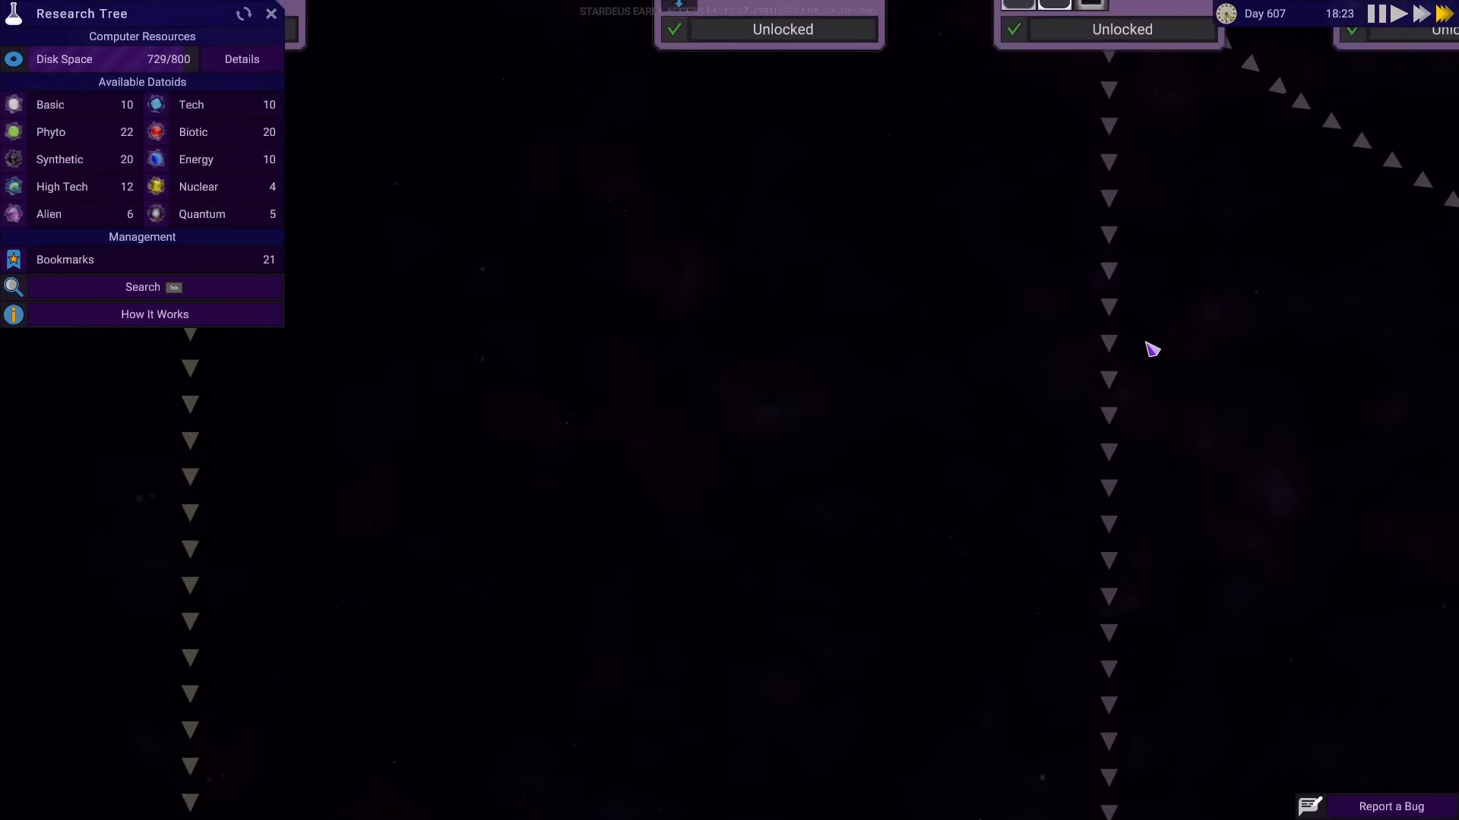
Check the GPU research's Energy Datoid requirement, then select a Basic Data Harvester
{"action": "left_click", "coordinate": [65, 260]}
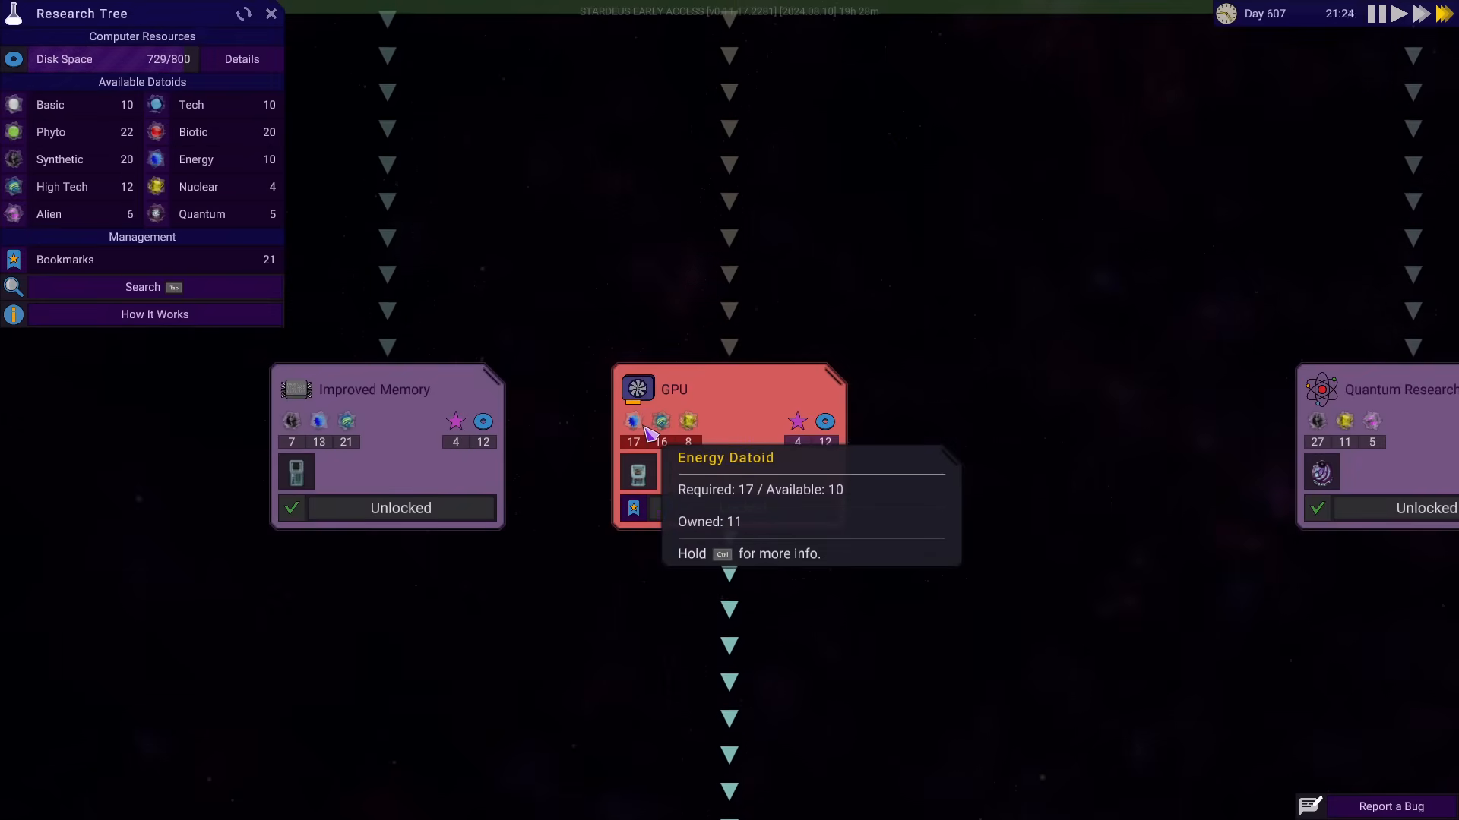
{"action": "left_click", "coordinate": [270, 14]}
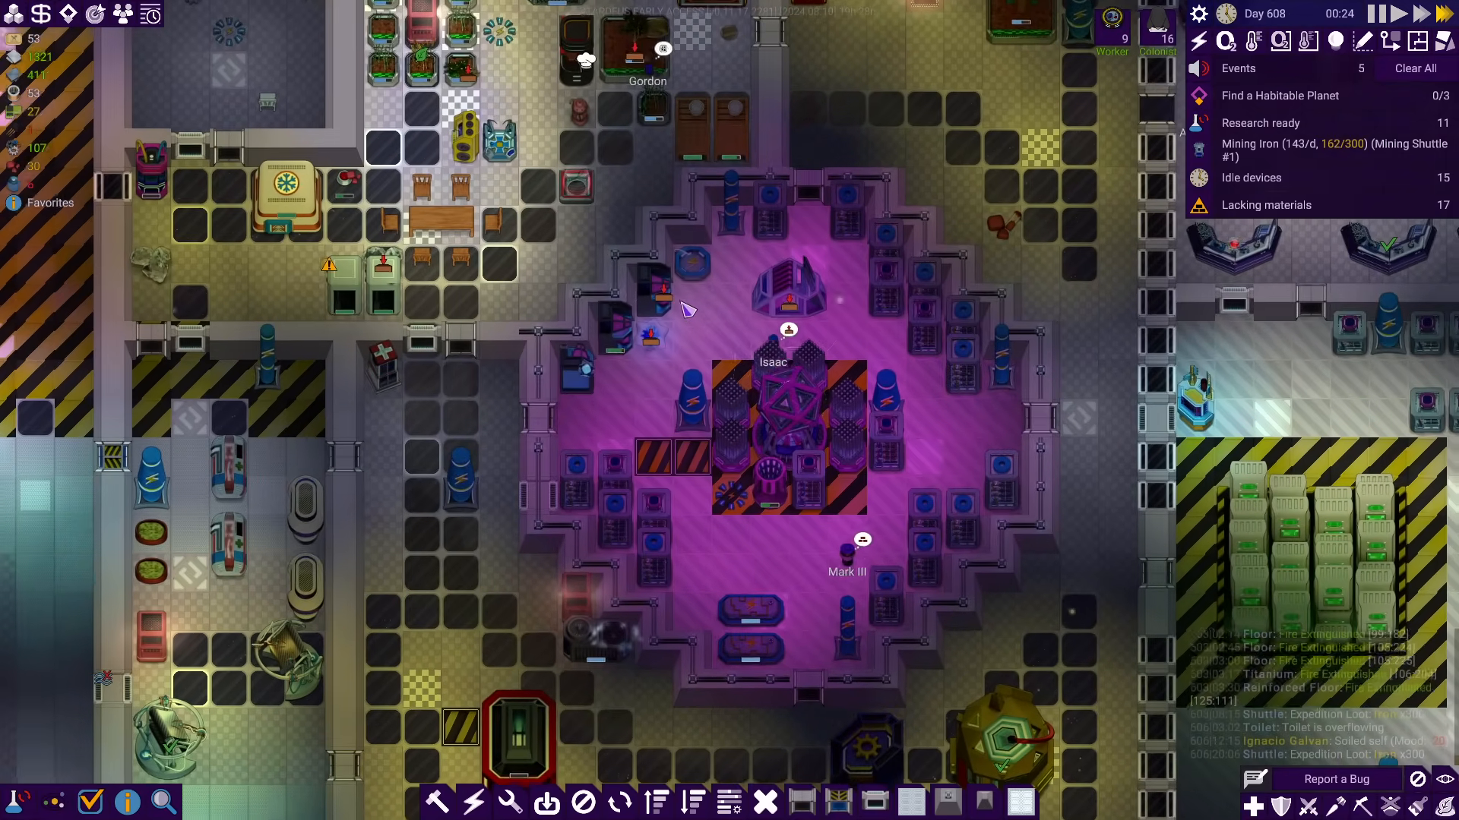
{"action": "left_click", "coordinate": [652, 298]}
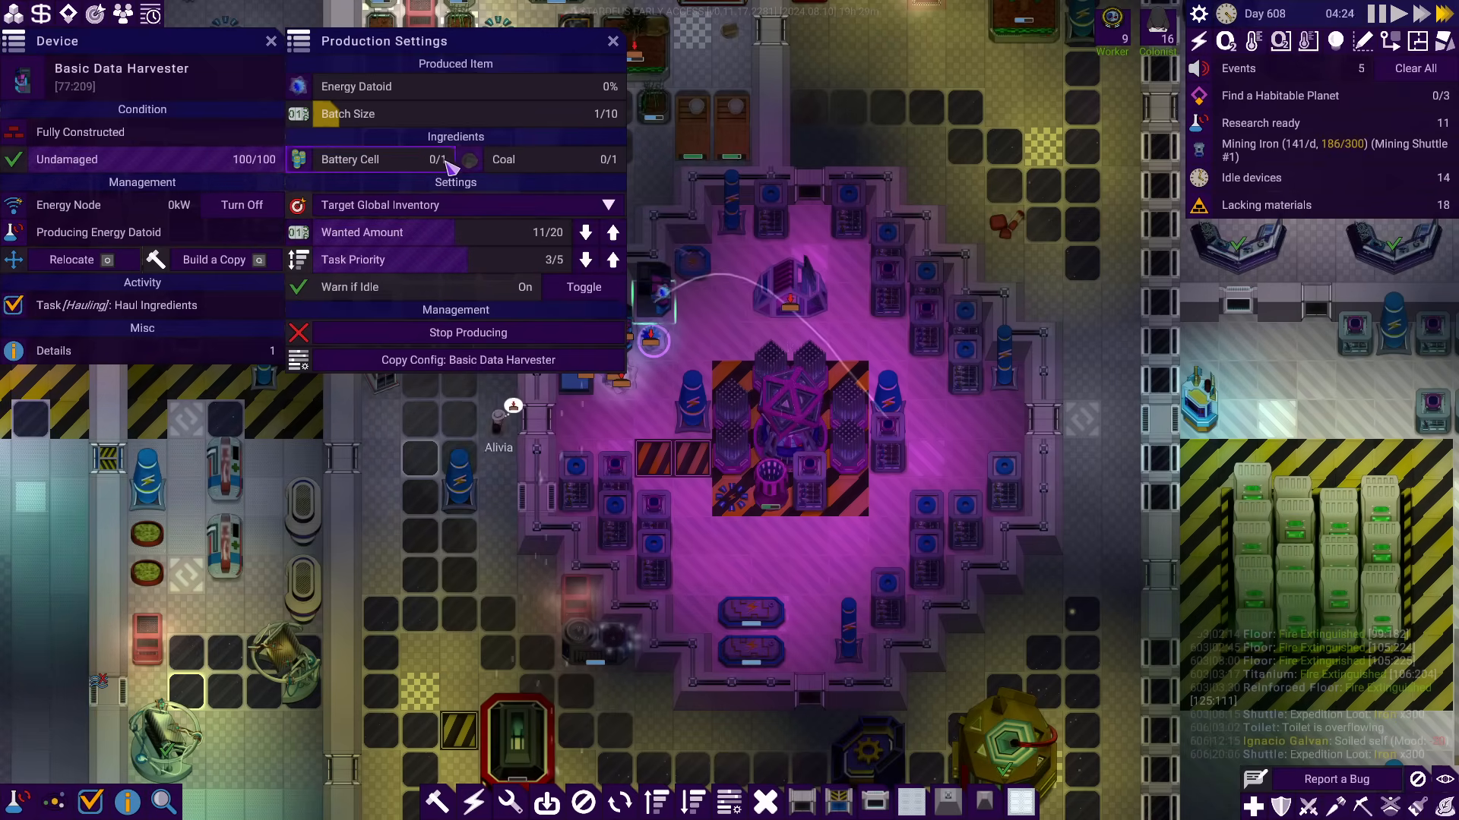
Close the harvester's production settings and hover its Haul Ingredients task in the Device panel
{"action": "left_click", "coordinate": [612, 41]}
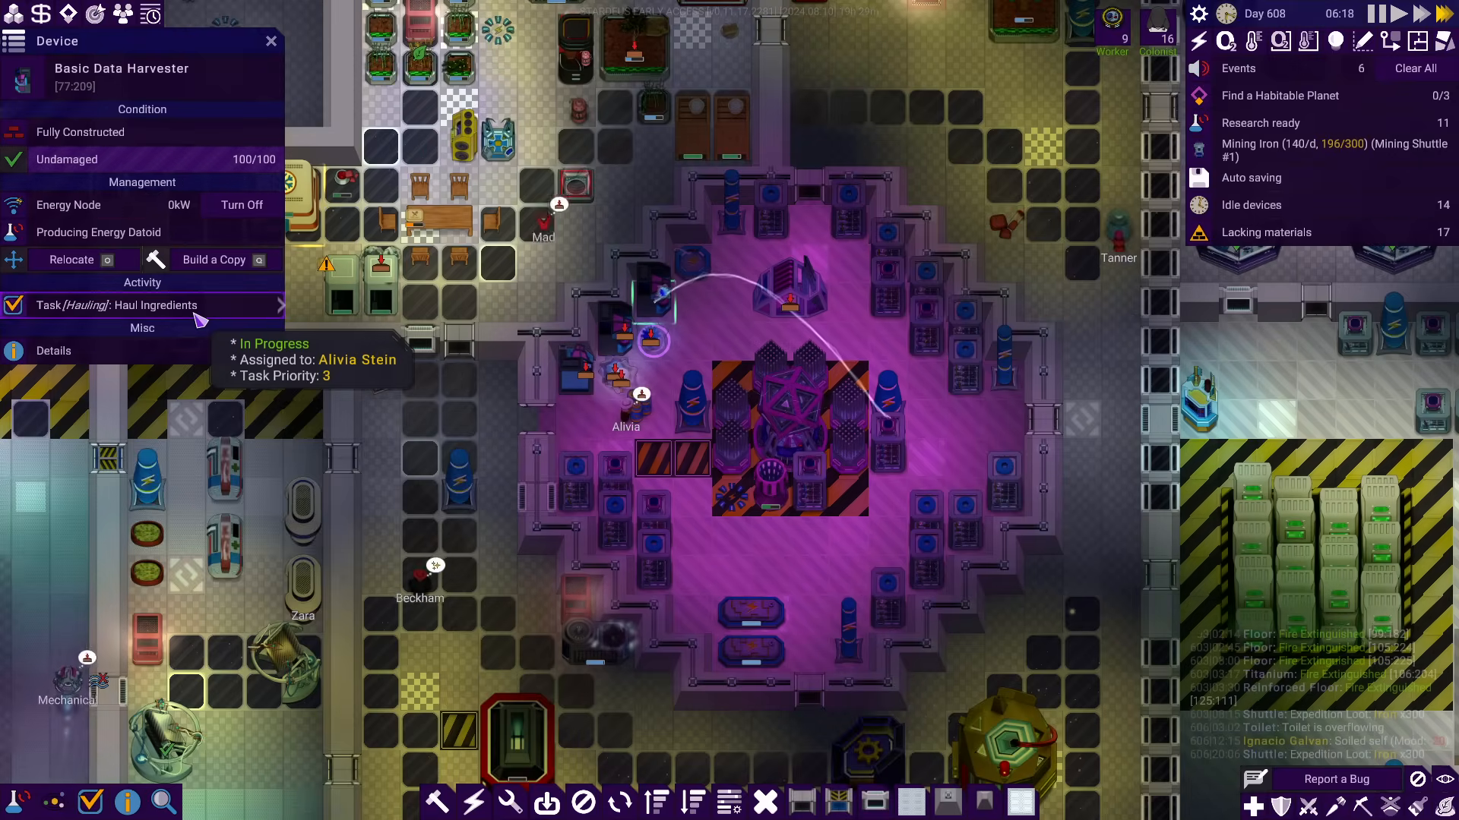
{"action": "left_click", "coordinate": [277, 305]}
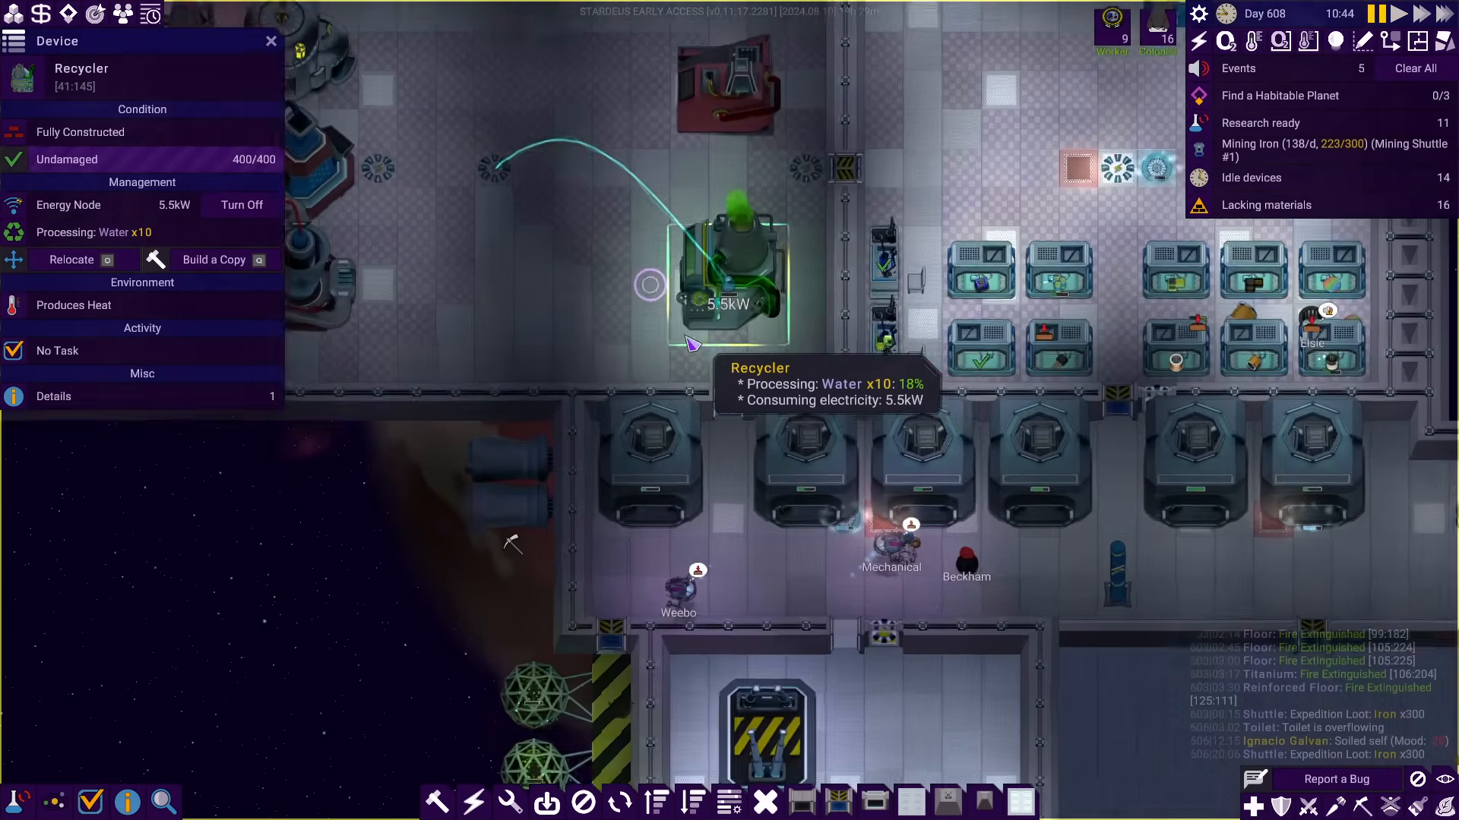
Bring up the Recycler's production settings showing Water x10 at 18% with ice
{"action": "left_click", "coordinate": [94, 233]}
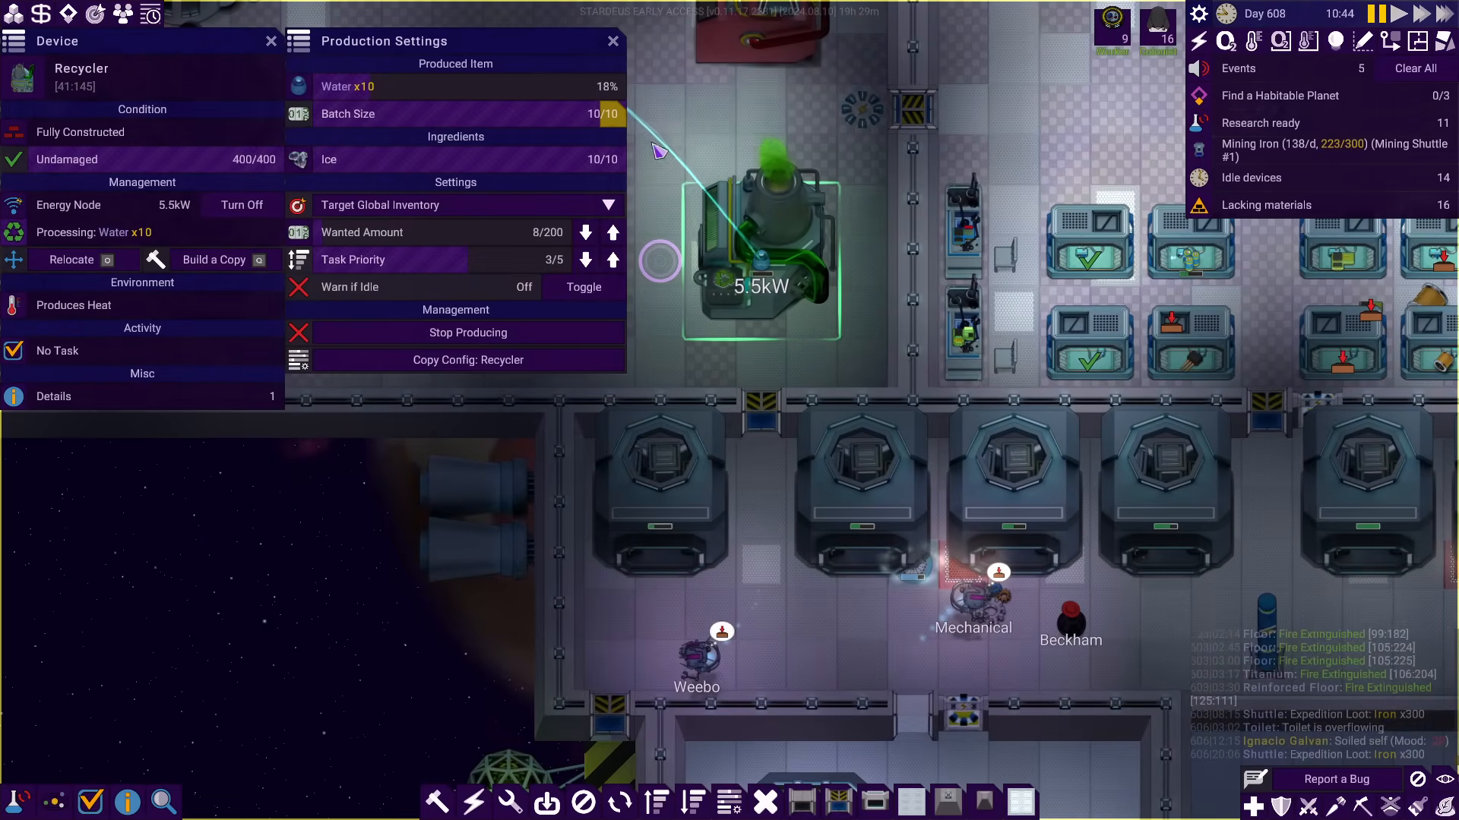
{"action": "mouse_move", "coordinate": [586, 102]}
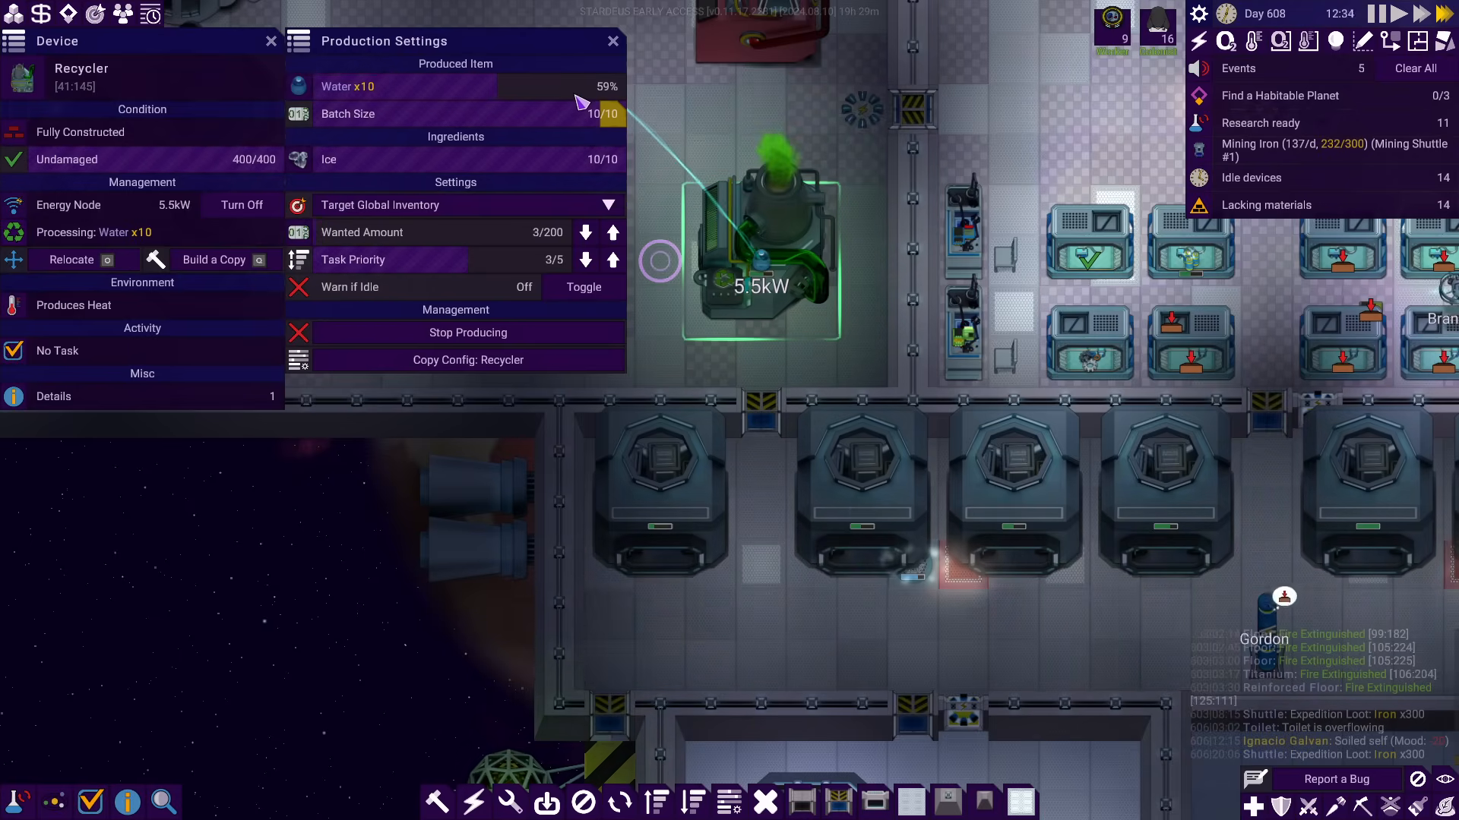
{"action": "mouse_move", "coordinate": [736, 245]}
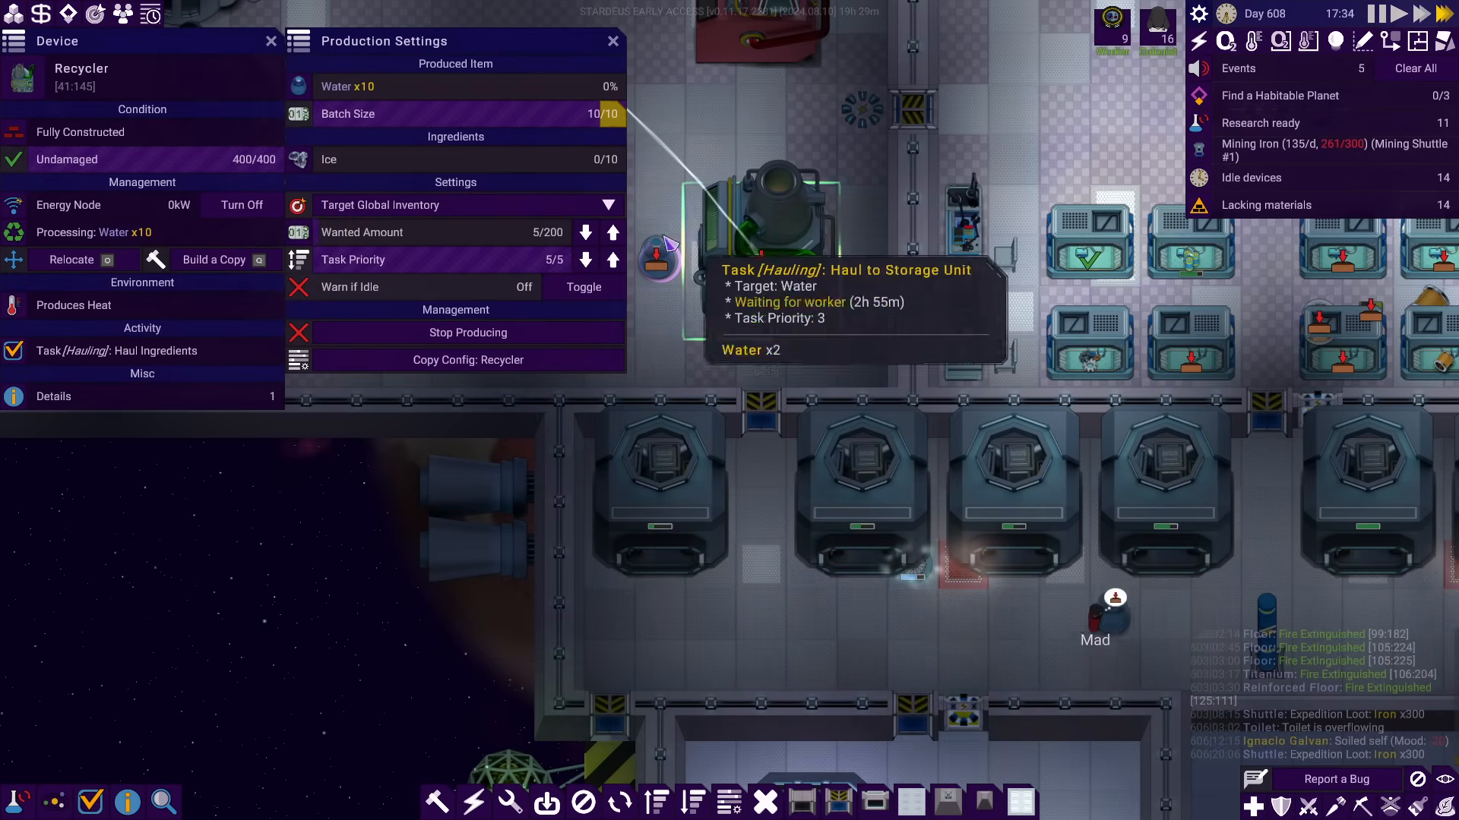
{"action": "mouse_move", "coordinate": [538, 237]}
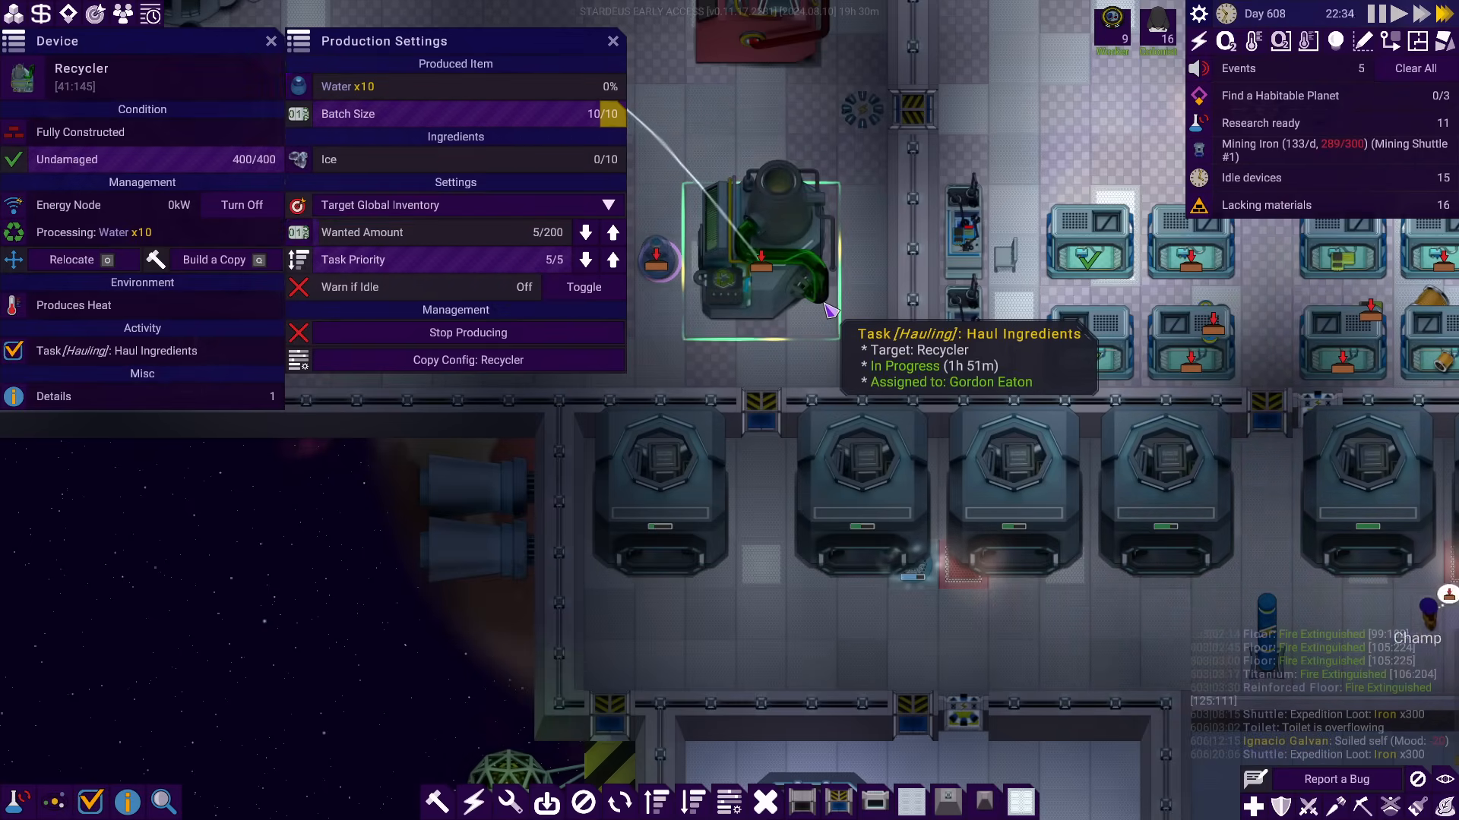
{"action": "mouse_move", "coordinate": [167, 351]}
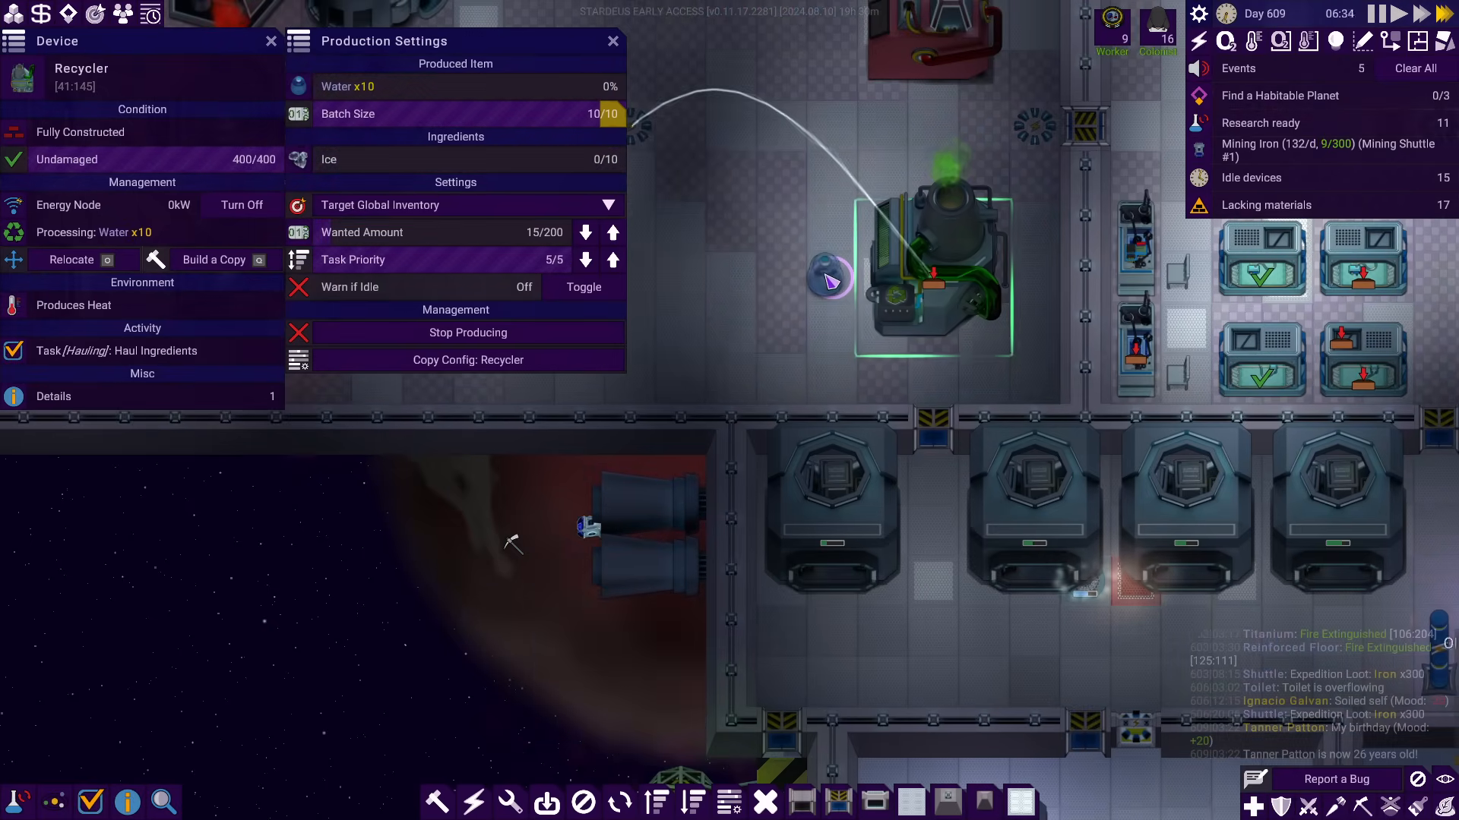
{"action": "mouse_move", "coordinate": [893, 298]}
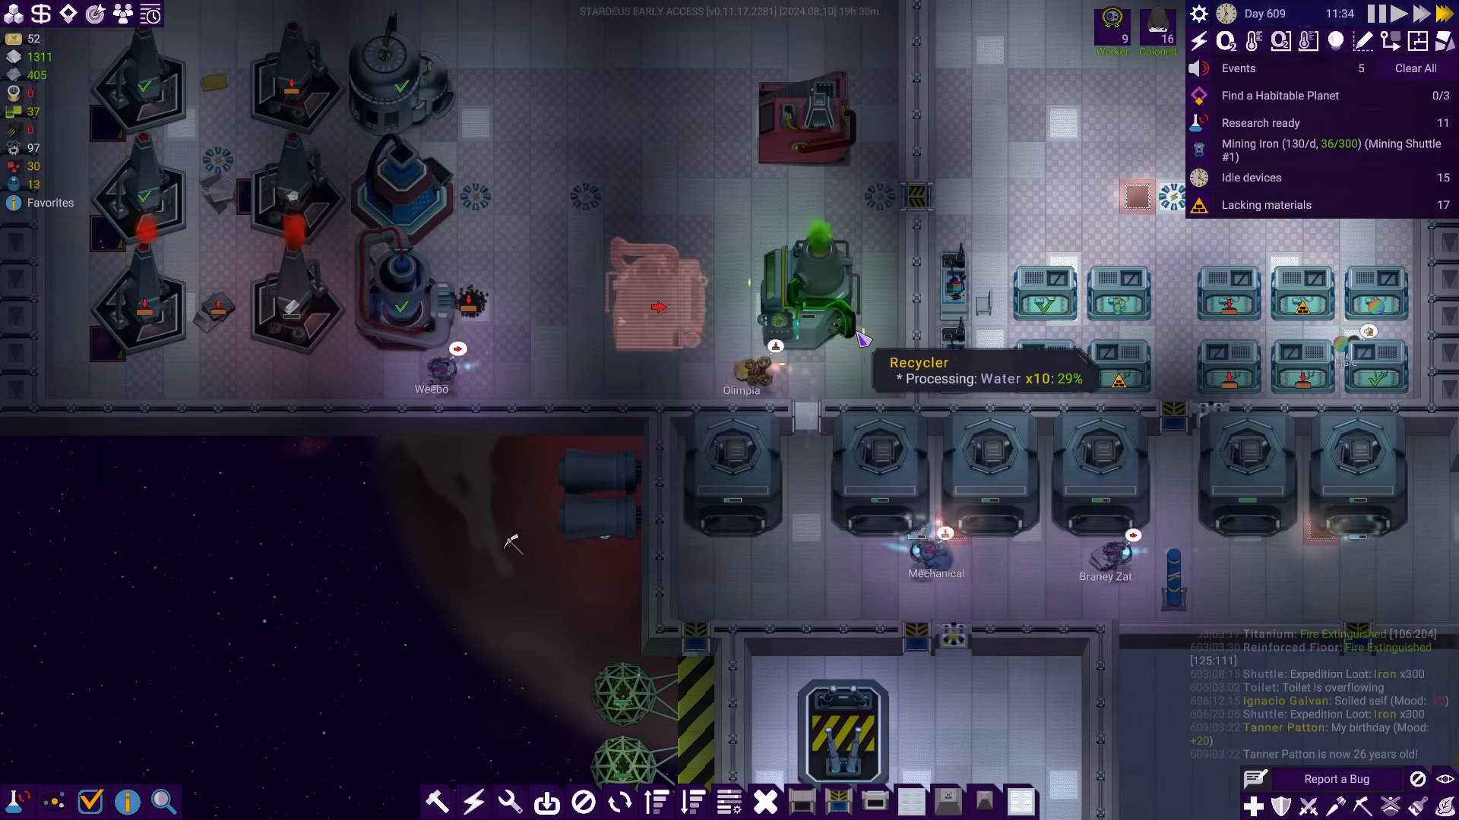
Select the Recycler to view its details with task priority at 5/5
{"action": "left_click", "coordinate": [810, 297]}
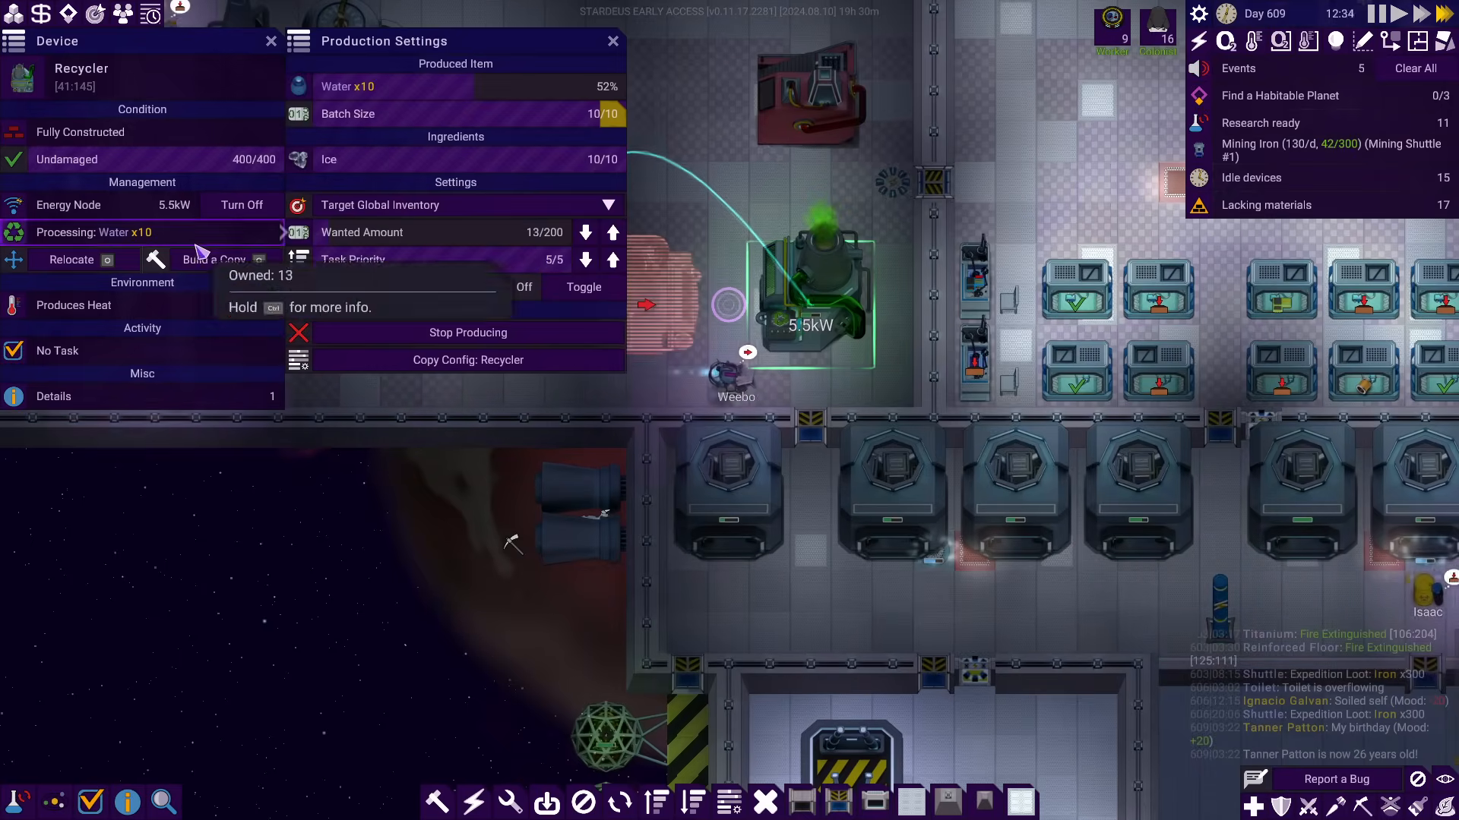
{"action": "mouse_move", "coordinate": [531, 246]}
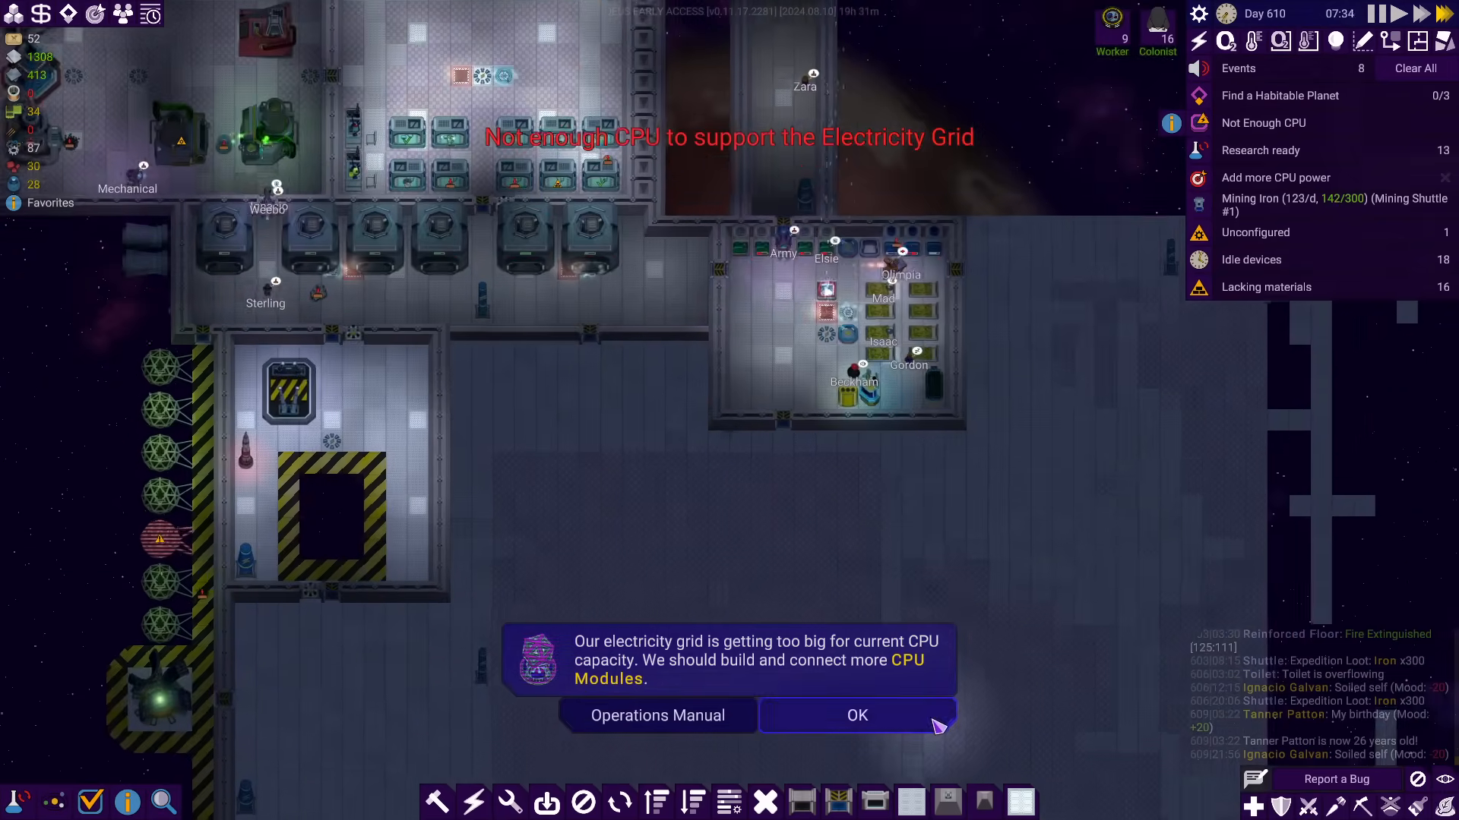
Acknowledge the power grid's CPU capacity warning with OK
{"action": "left_click", "coordinate": [855, 716]}
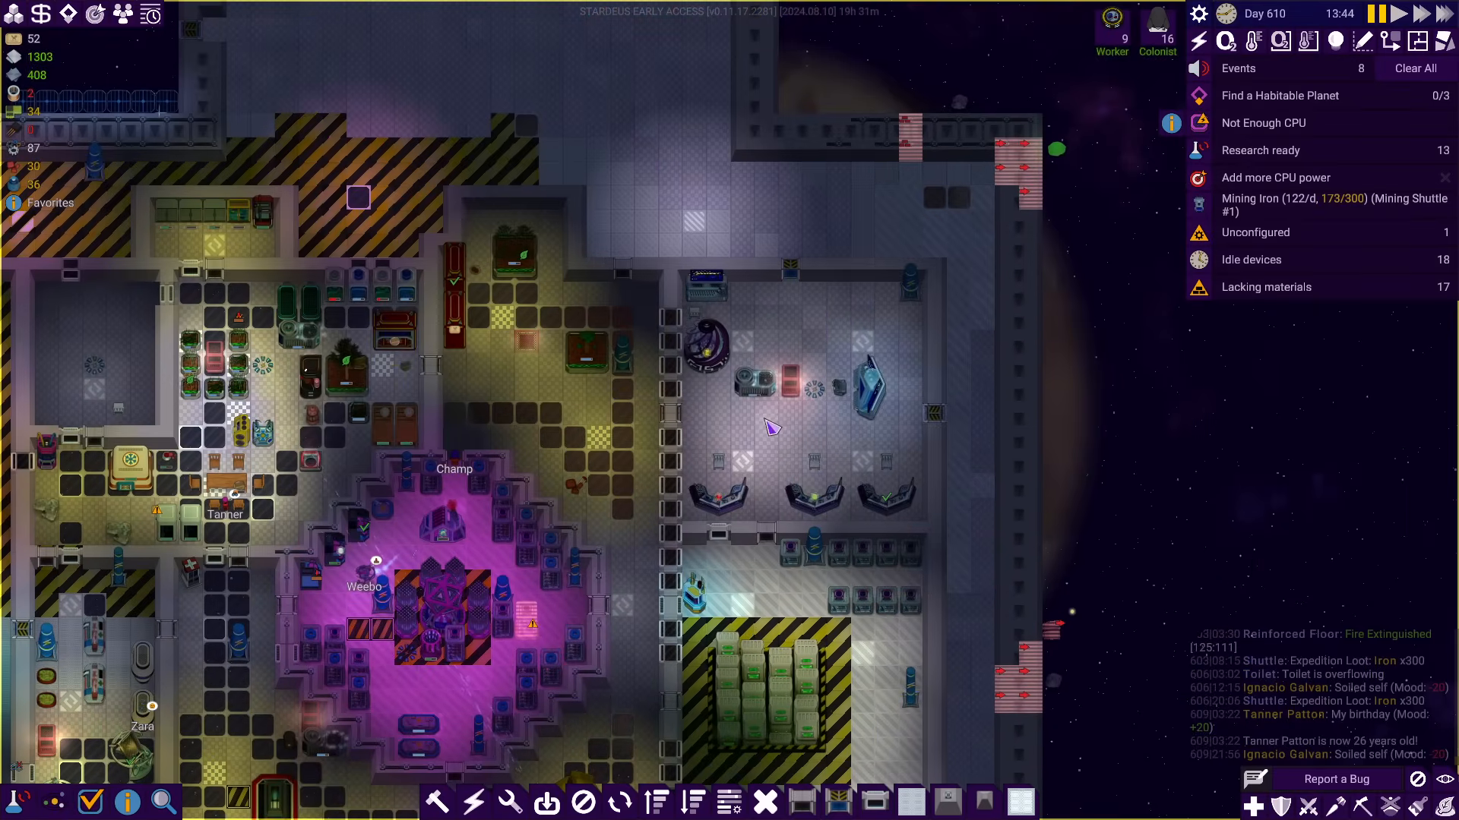
{"action": "mouse_move", "coordinate": [656, 333]}
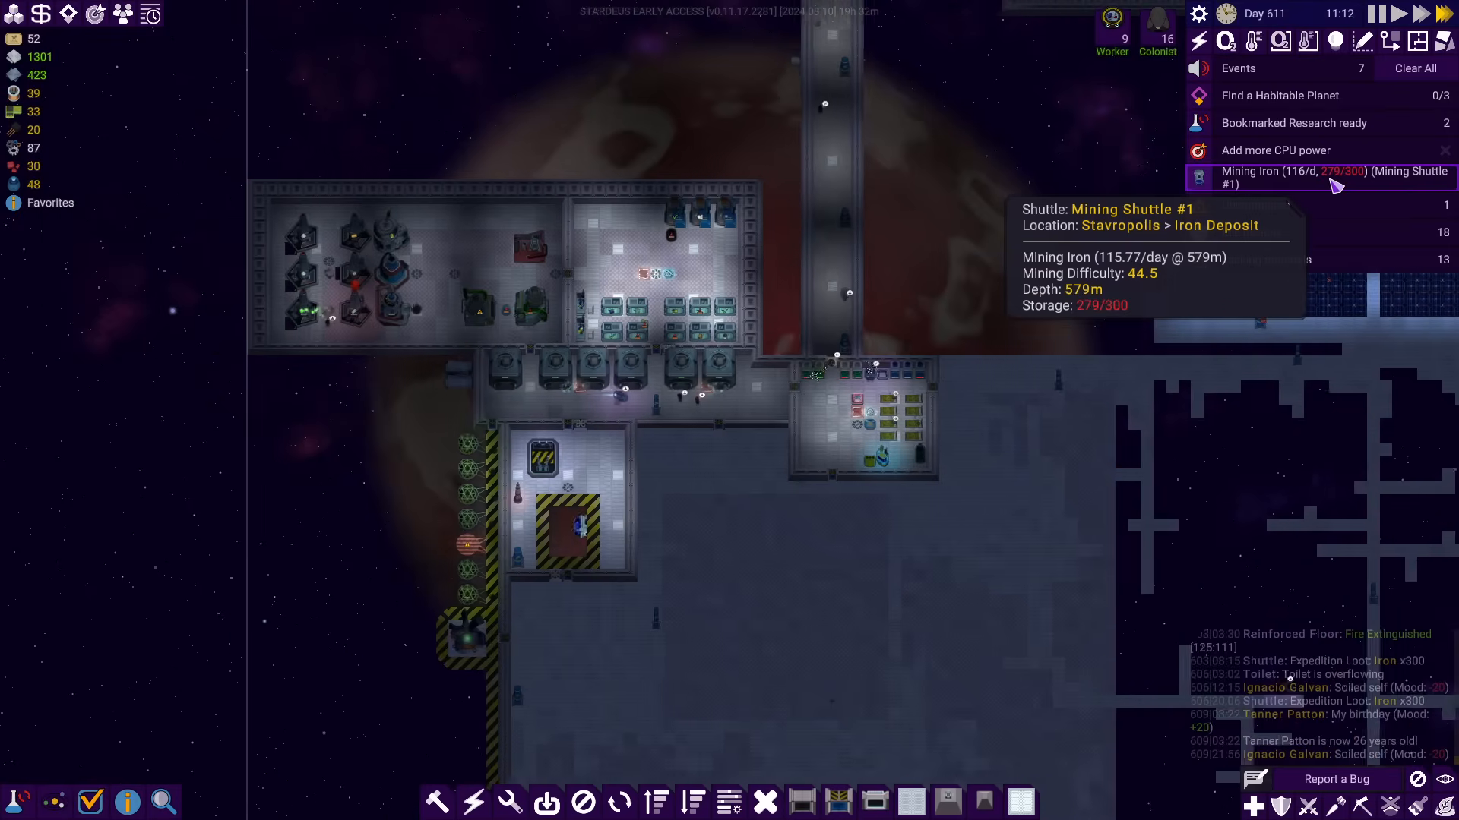
Call Mining Shuttle #1's iron expedition back with 297/300 iron and acknowledge the pickup message
{"action": "left_click", "coordinate": [1320, 176]}
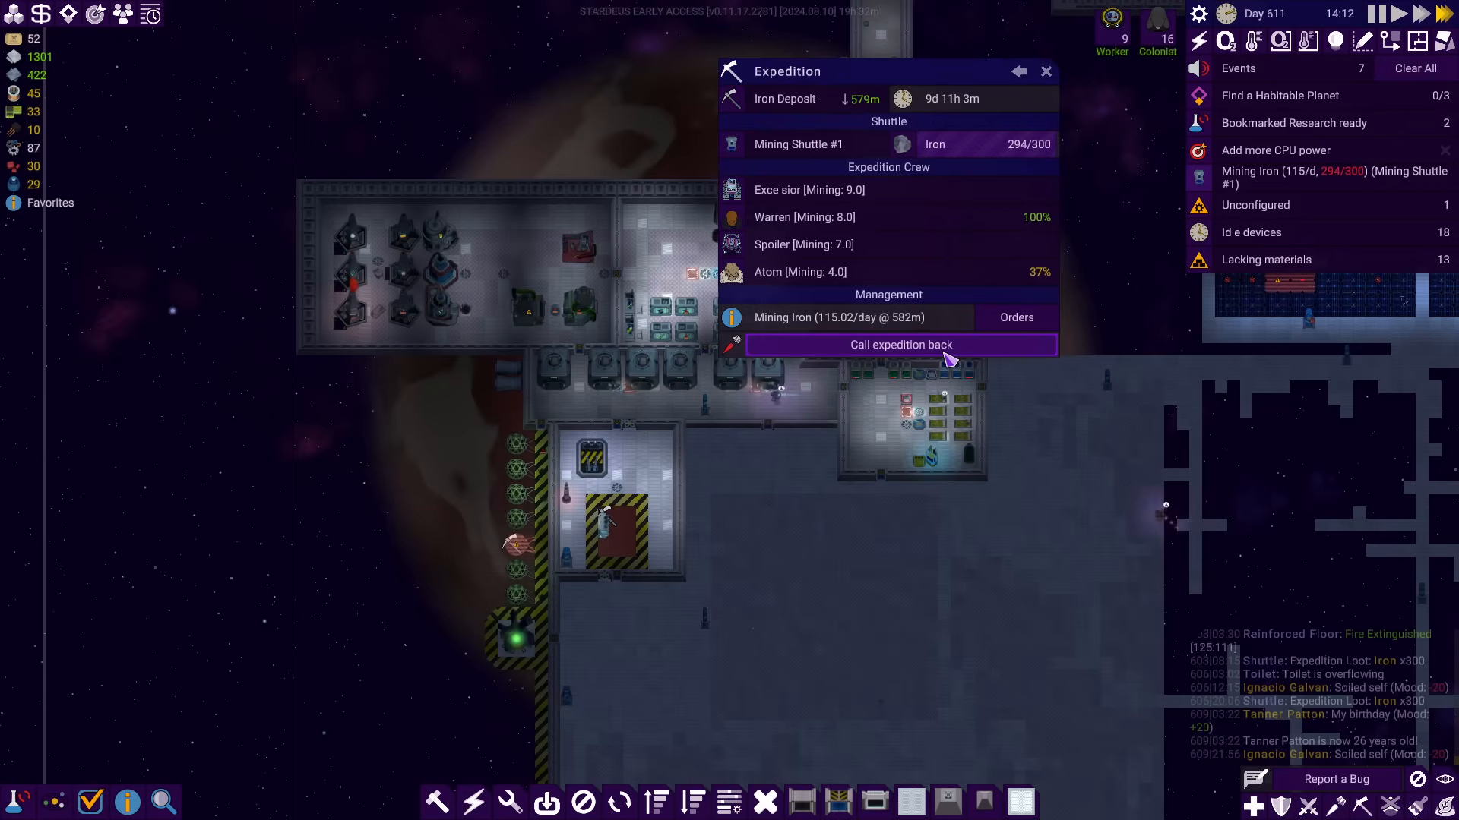
{"action": "left_click", "coordinate": [898, 345]}
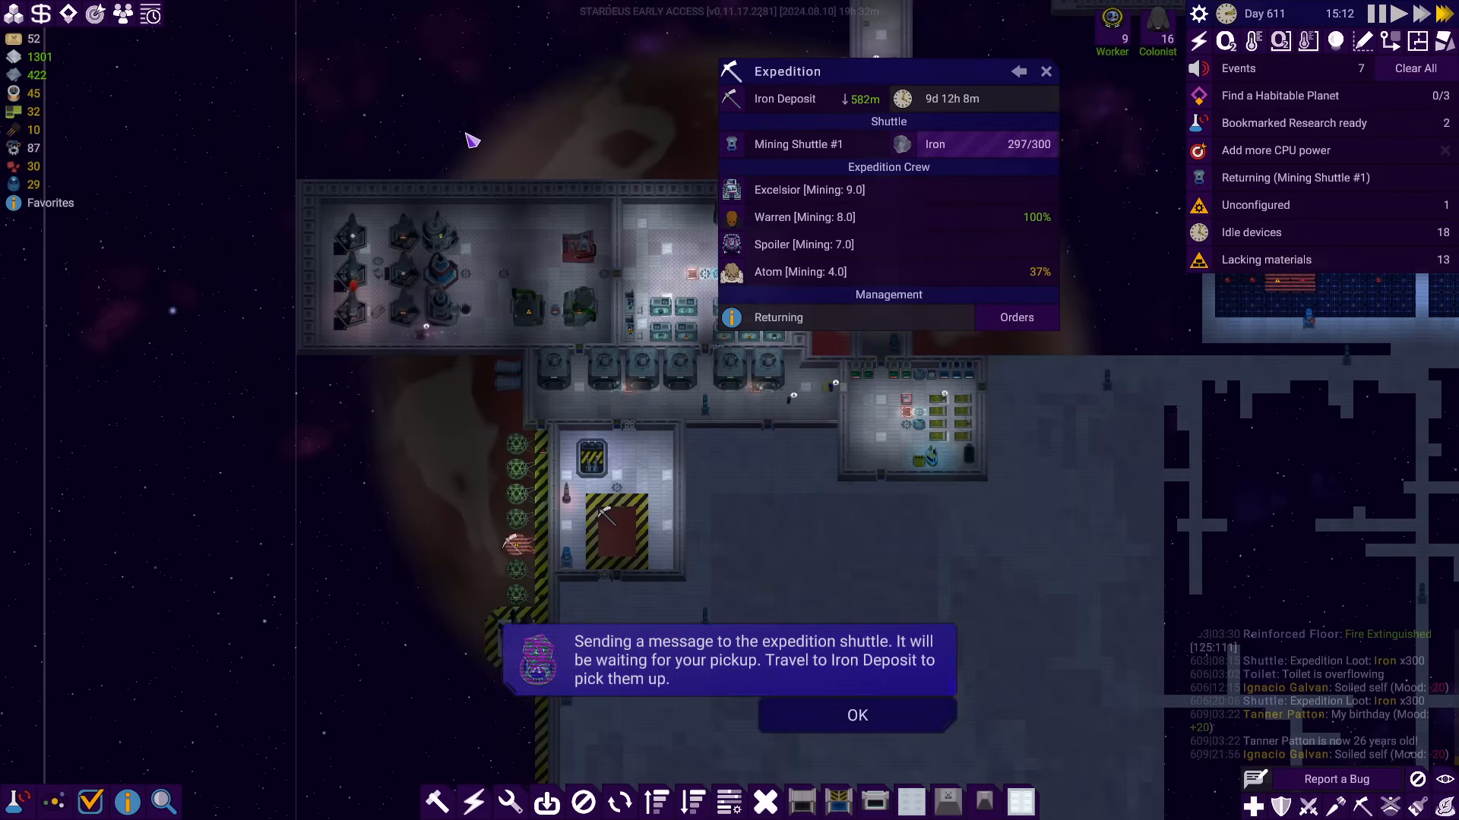
{"action": "left_click", "coordinate": [856, 715]}
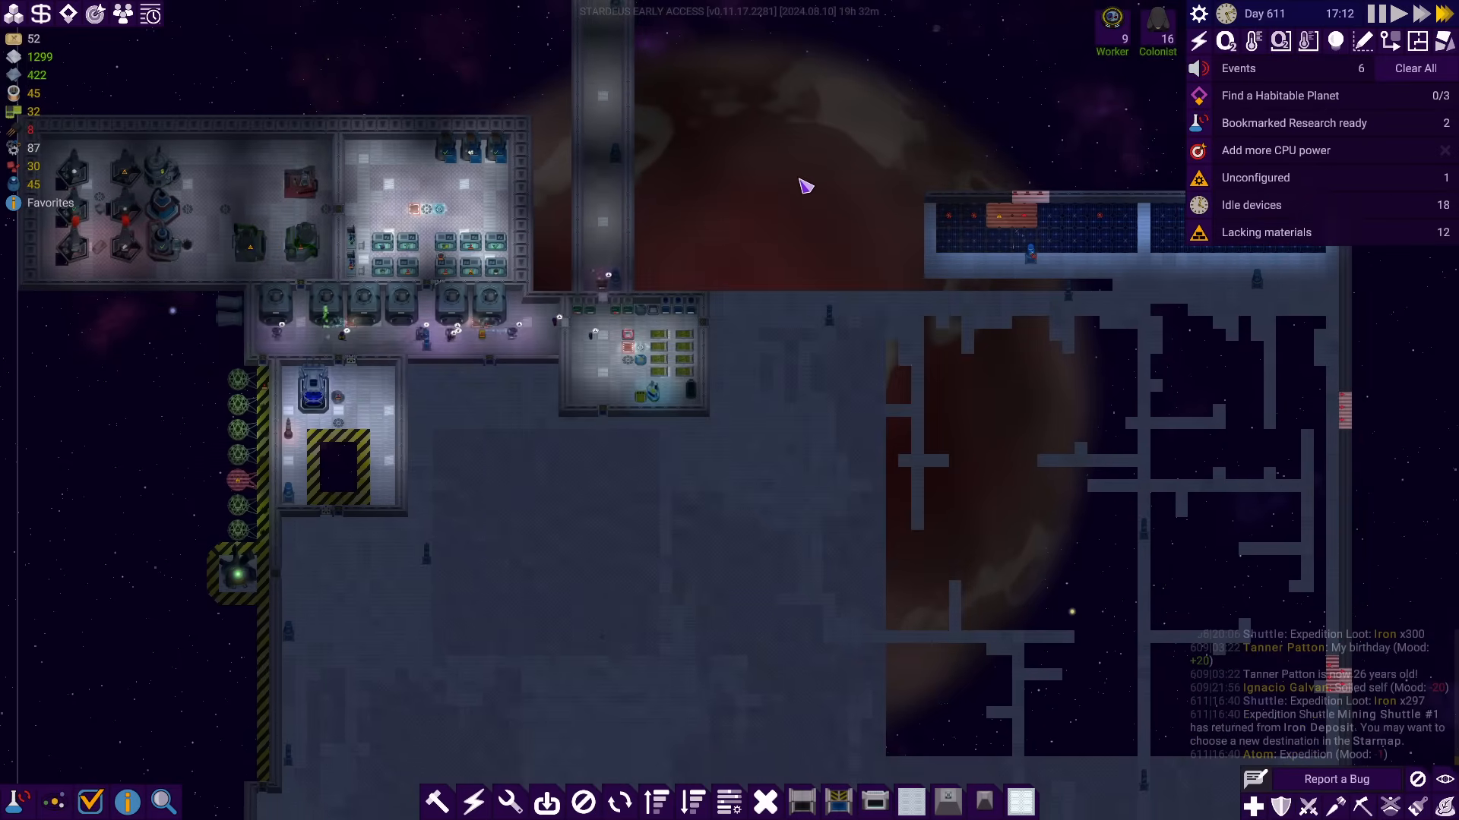
Configure the unconfigured Recycler to produce Water [10kW] from biowaste and adjust its wanted amount
{"action": "left_click", "coordinate": [1255, 177]}
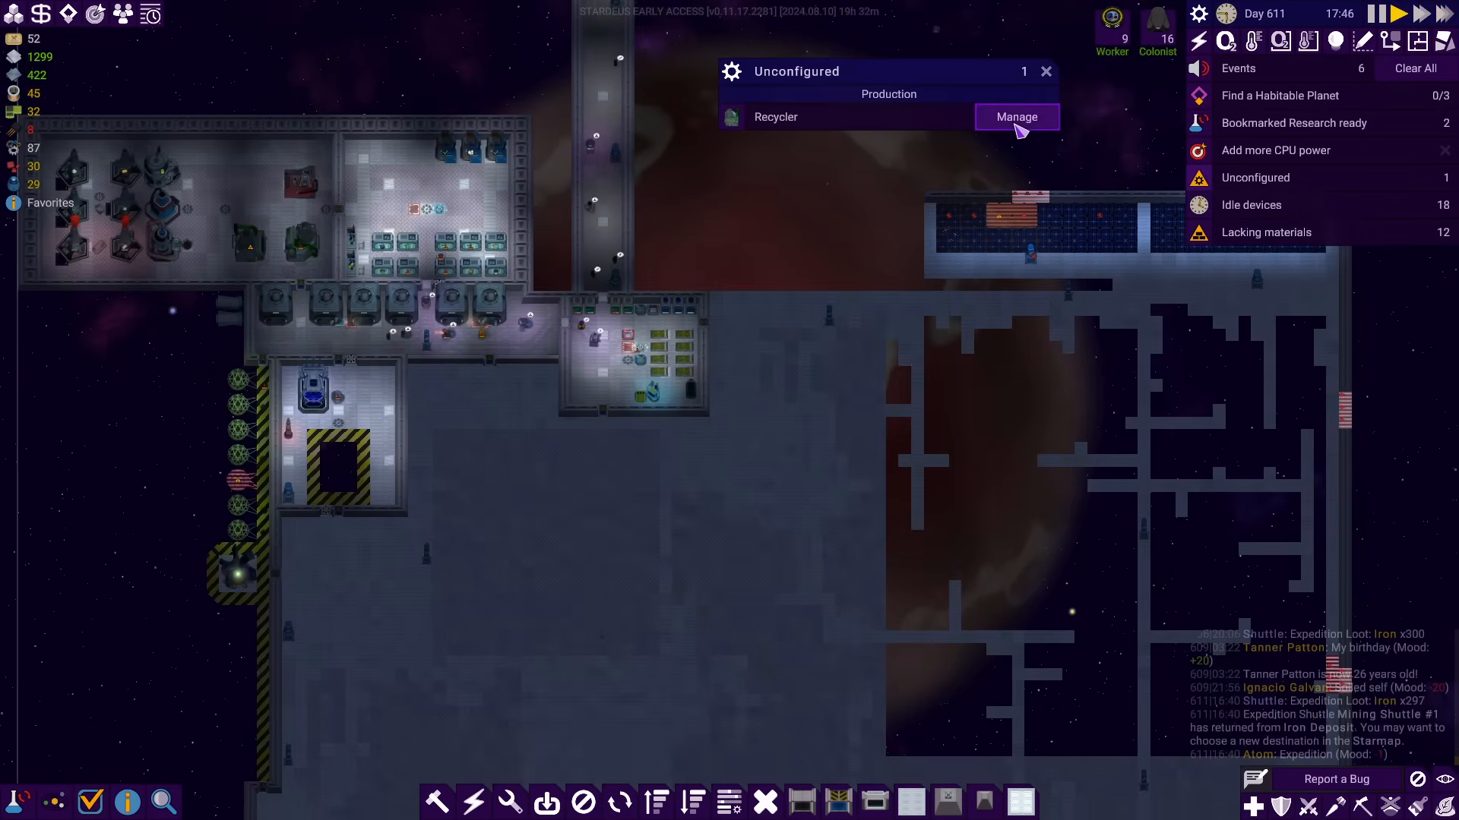
{"action": "left_click", "coordinate": [1015, 117]}
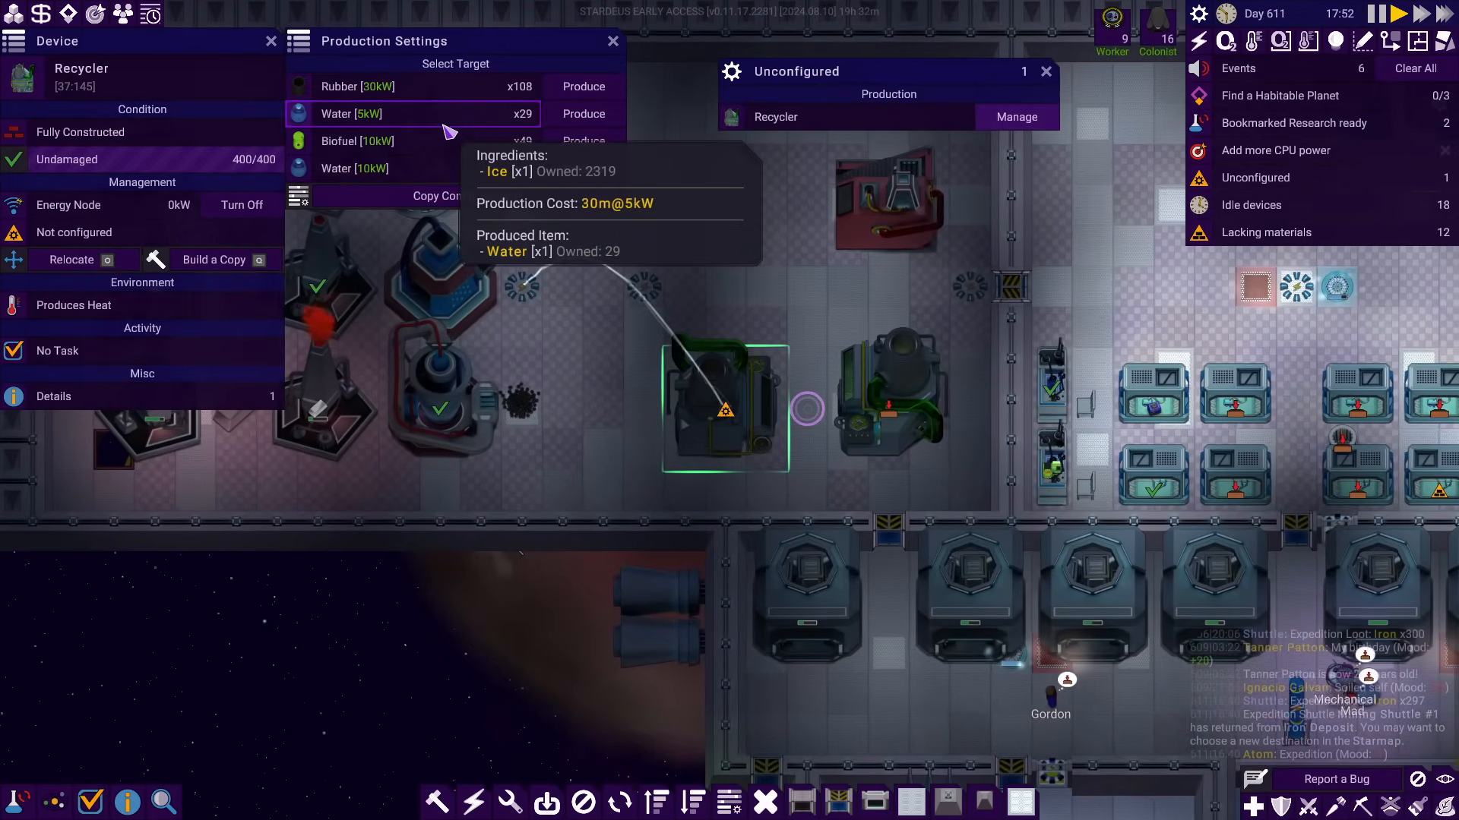
{"action": "mouse_move", "coordinate": [450, 184]}
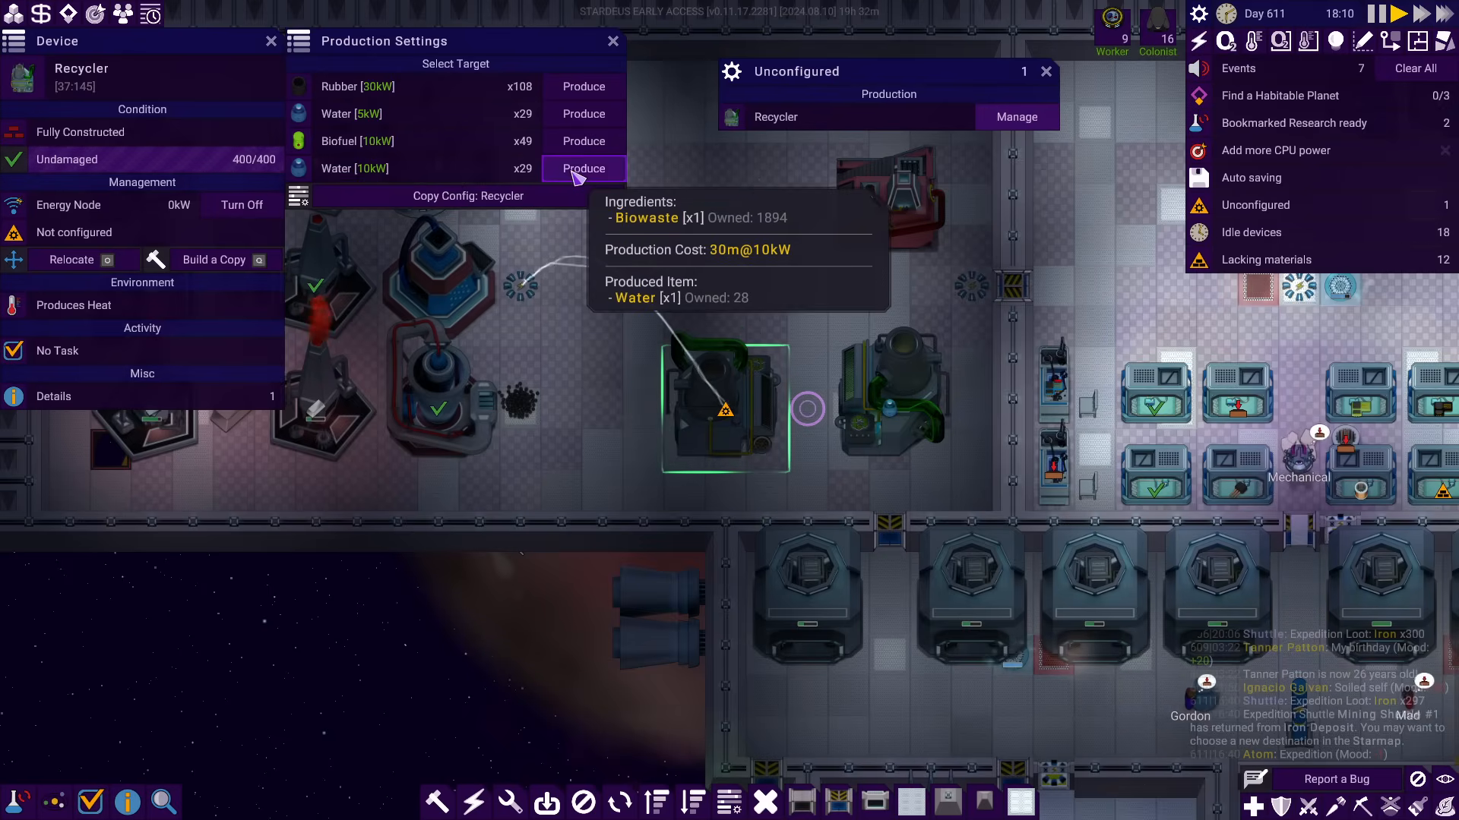
{"action": "left_click", "coordinate": [582, 169]}
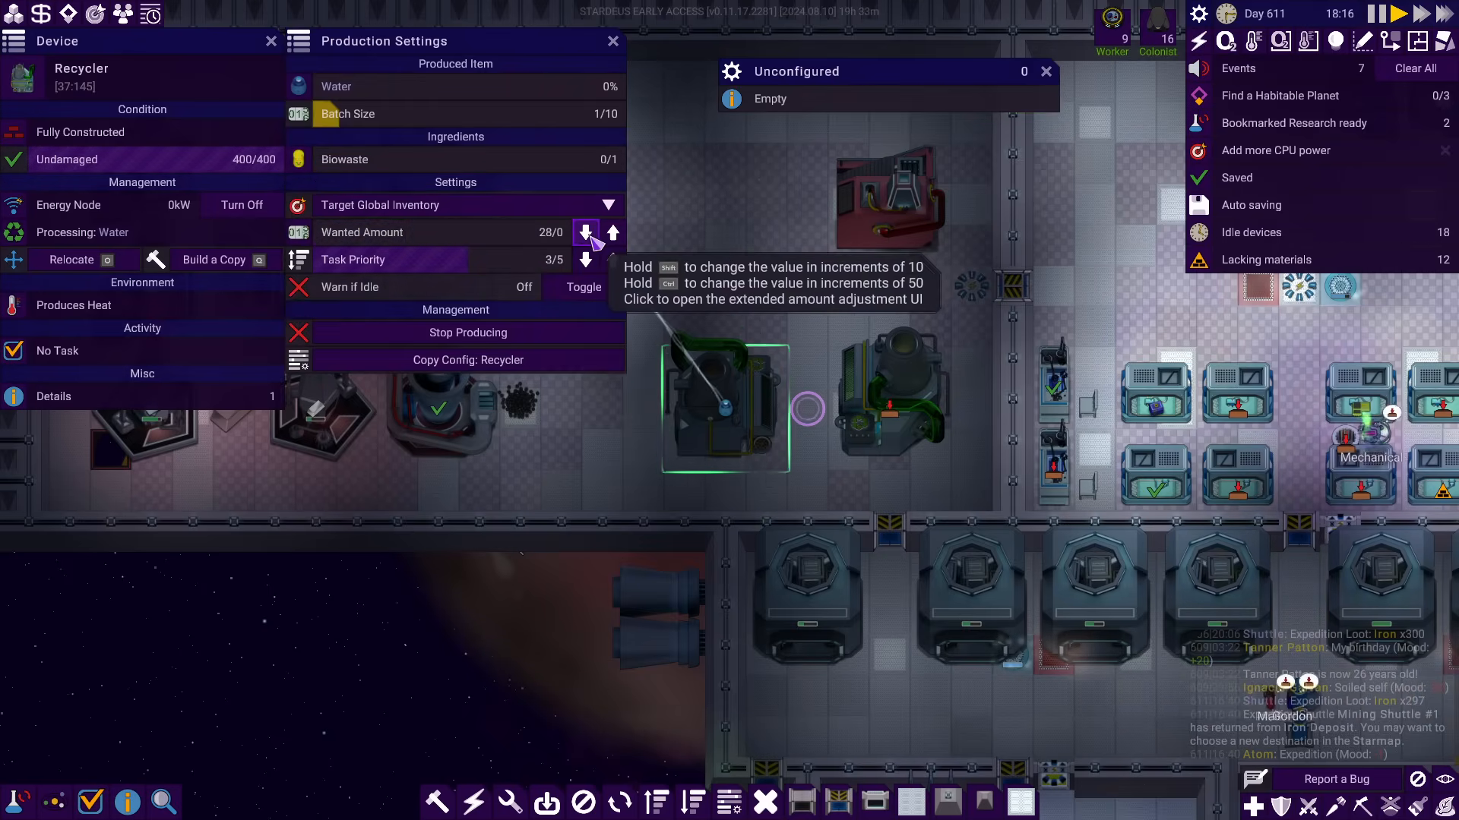
{"action": "left_click", "coordinate": [612, 231]}
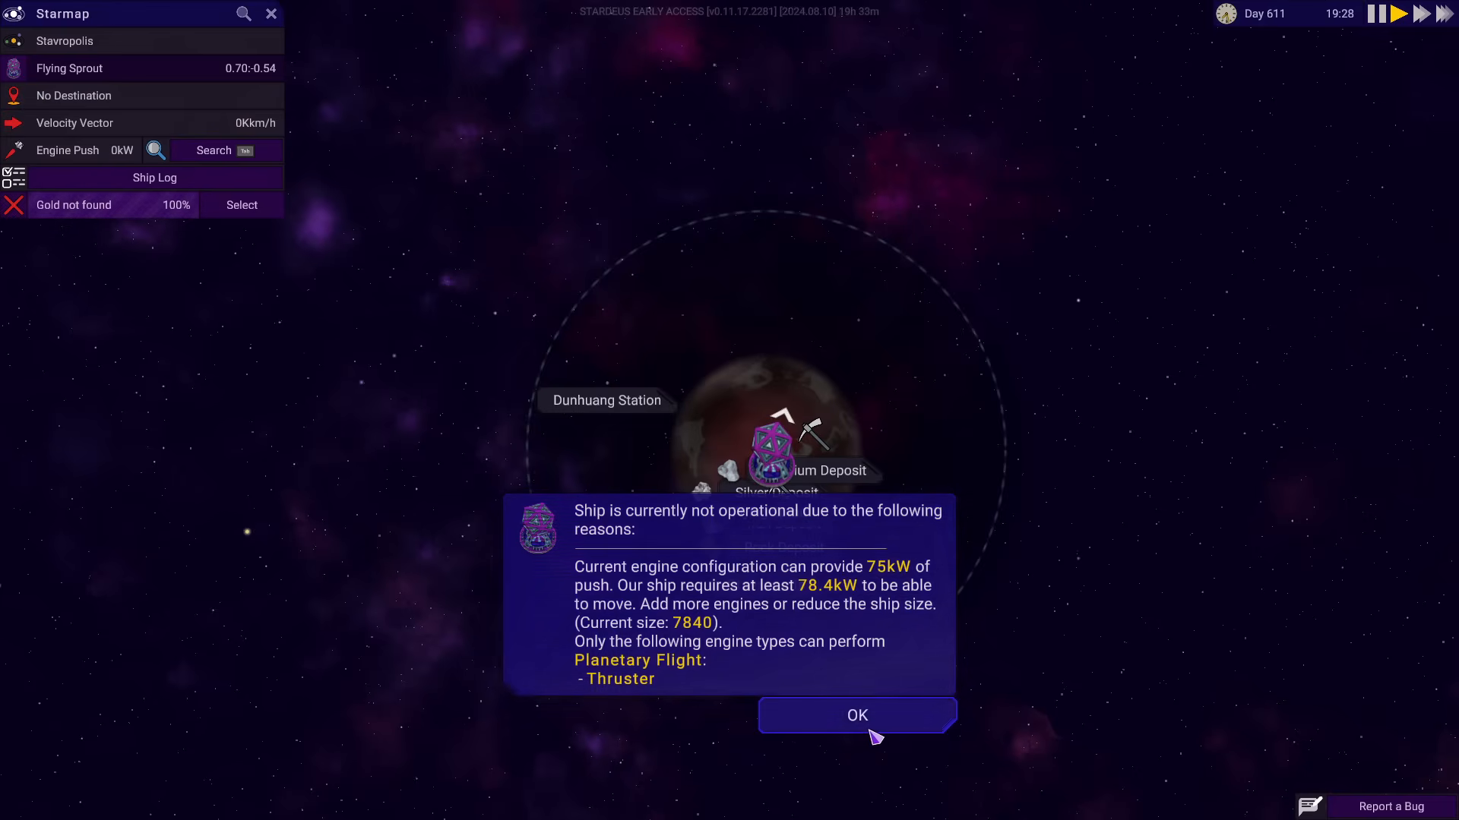
Dismiss the 'Ship is currently not operational' notice about 75kW versus 78.4kW engine push
{"action": "left_click", "coordinate": [856, 716]}
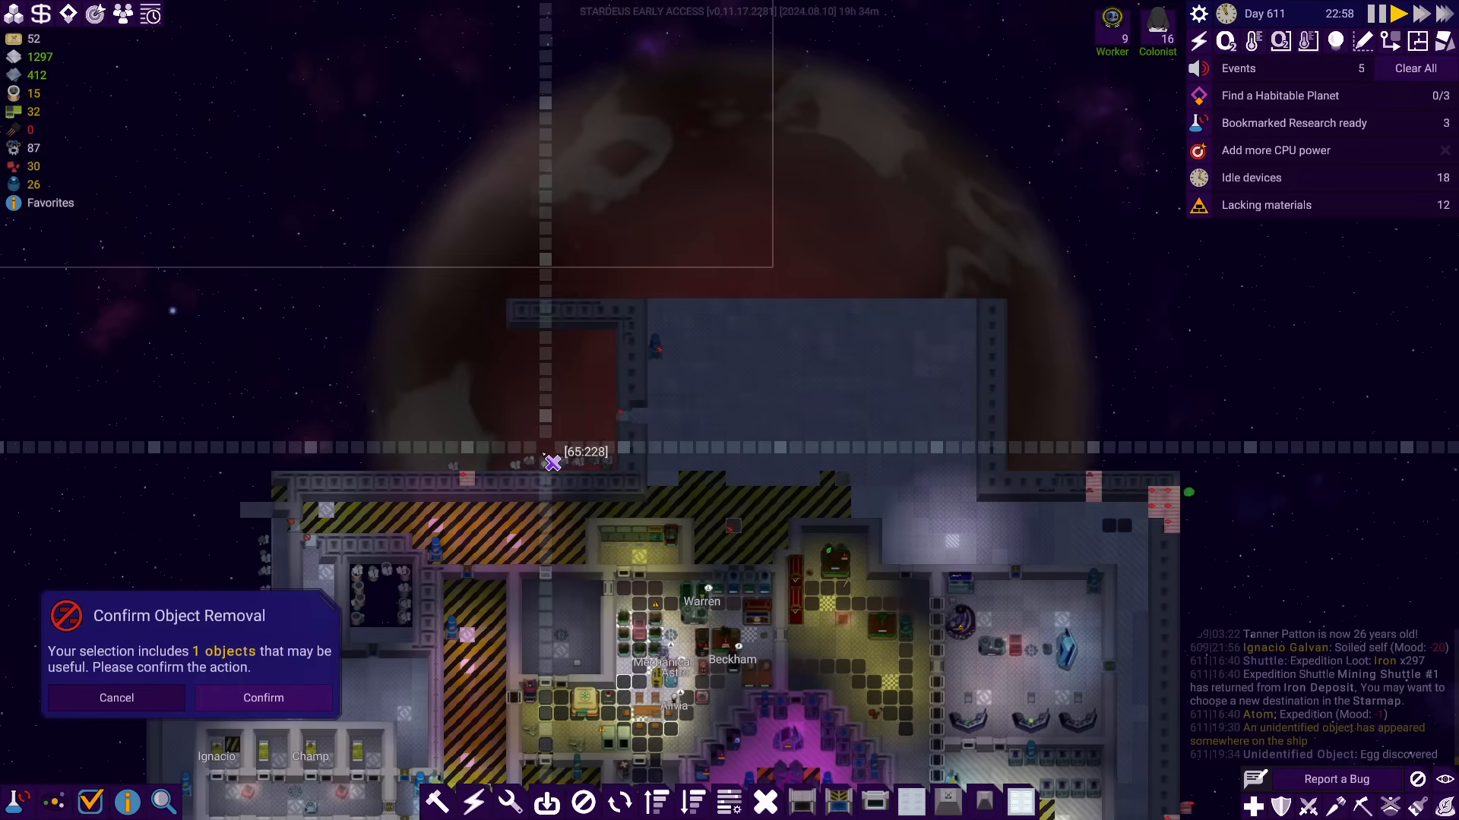
Confirm removal of the object flagged as possibly still useful
{"action": "left_click", "coordinate": [263, 697]}
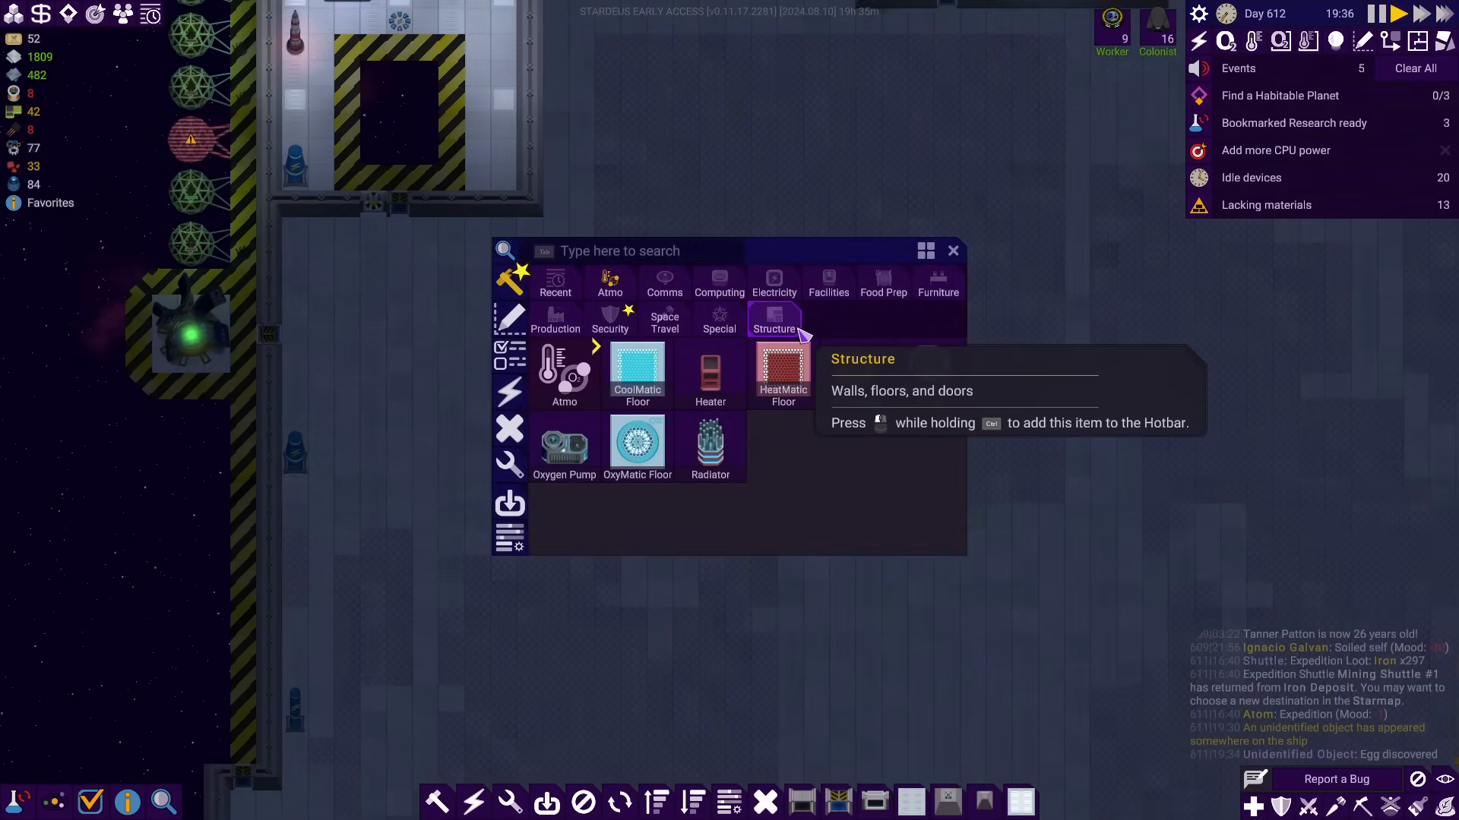
Choose a wall piece from Structure page 3/3 and plan horizontal wall runs below the rooms
{"action": "left_click", "coordinate": [774, 324]}
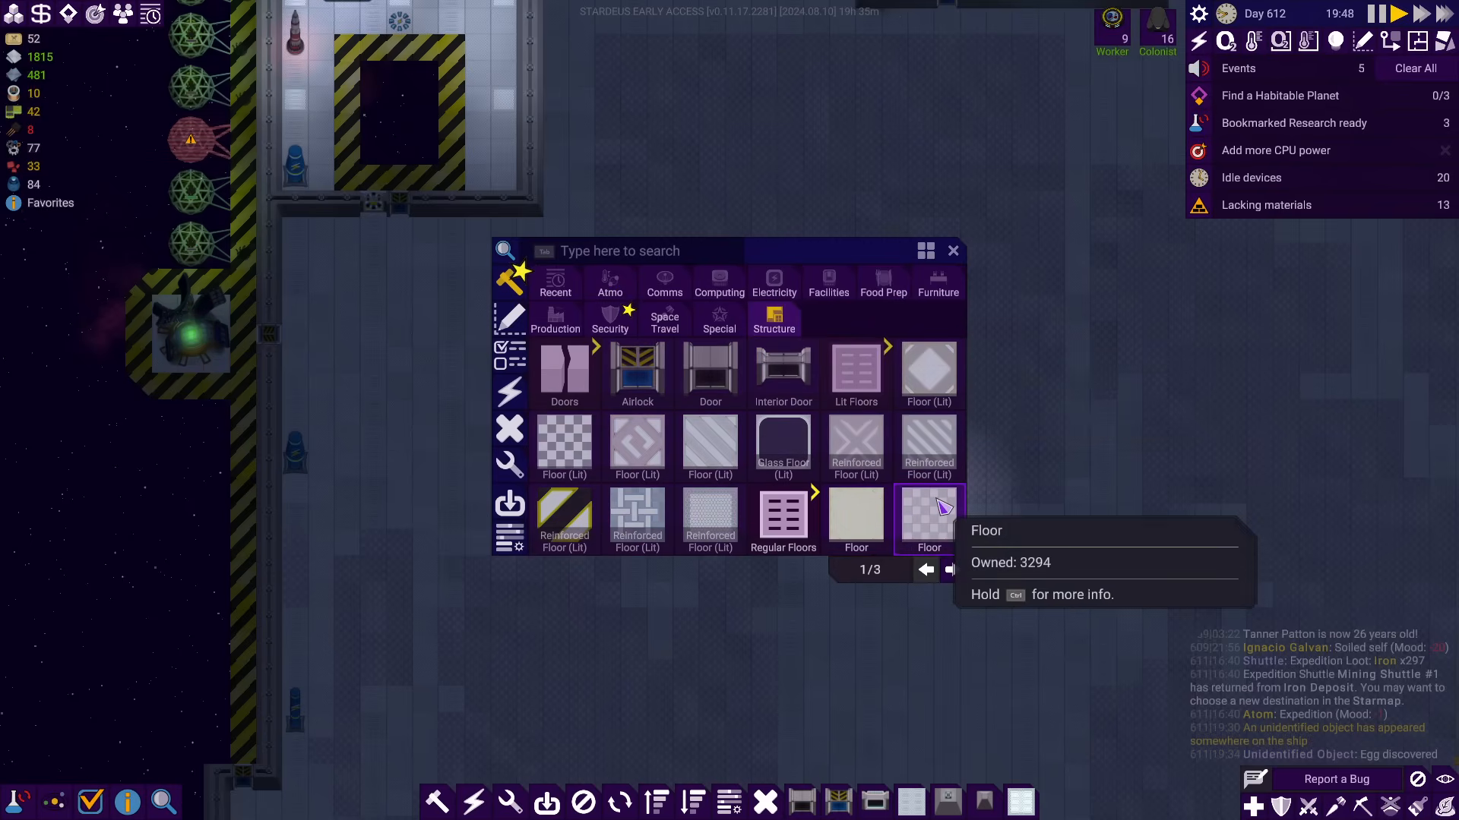
{"action": "left_click", "coordinate": [948, 570]}
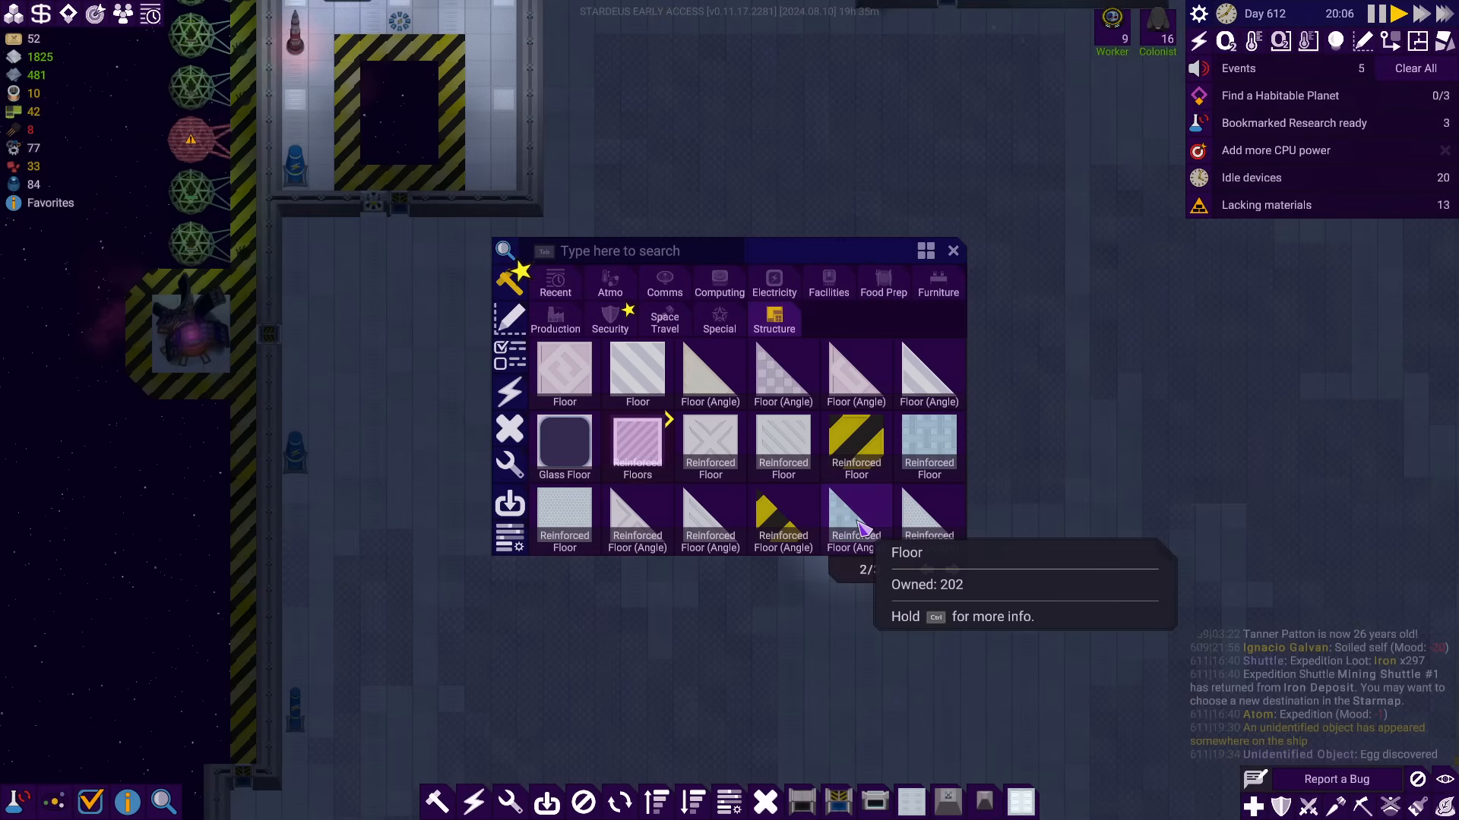
{"action": "left_click", "coordinate": [951, 570]}
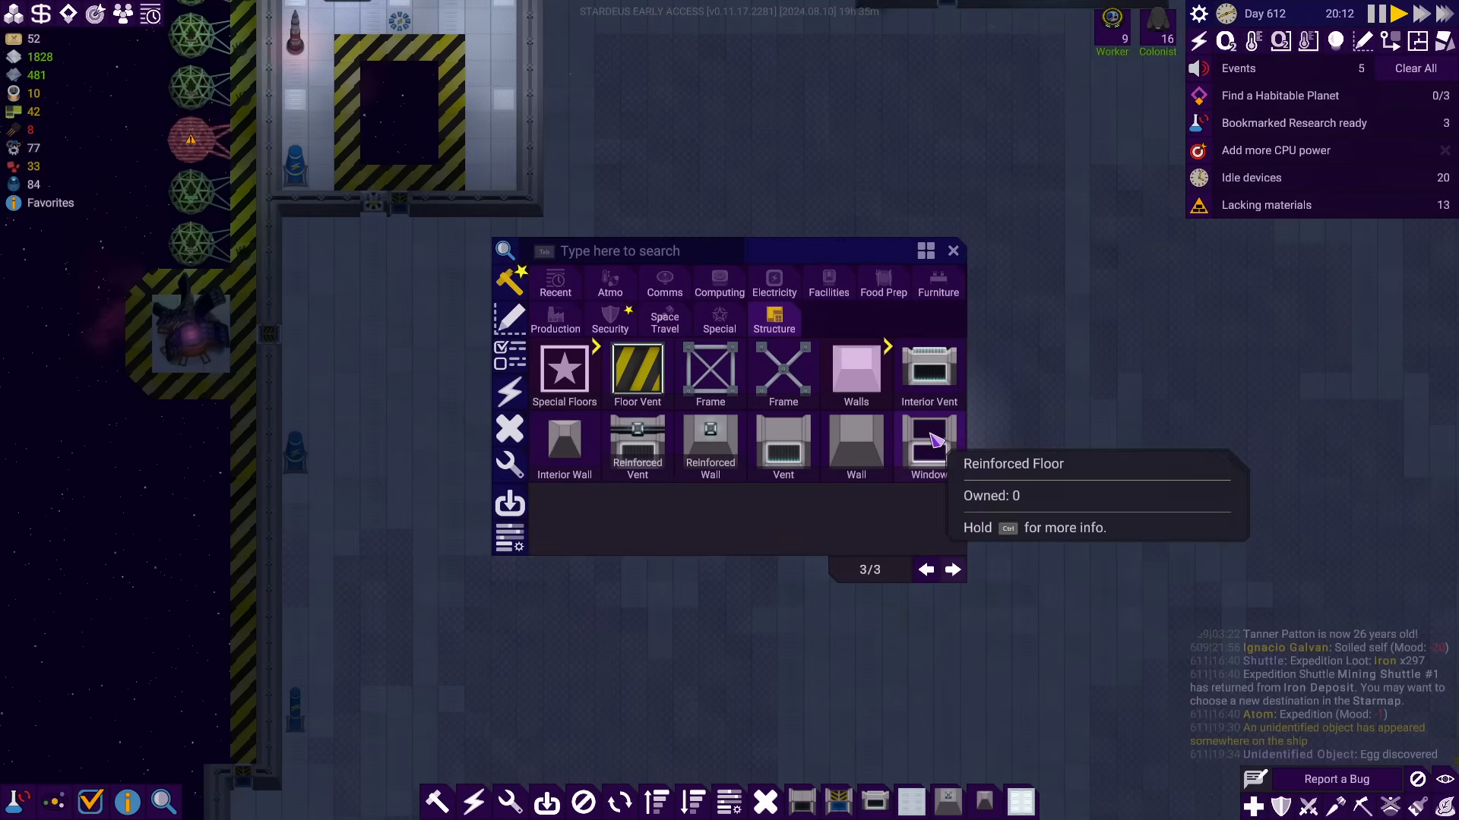
{"action": "left_click", "coordinate": [926, 569]}
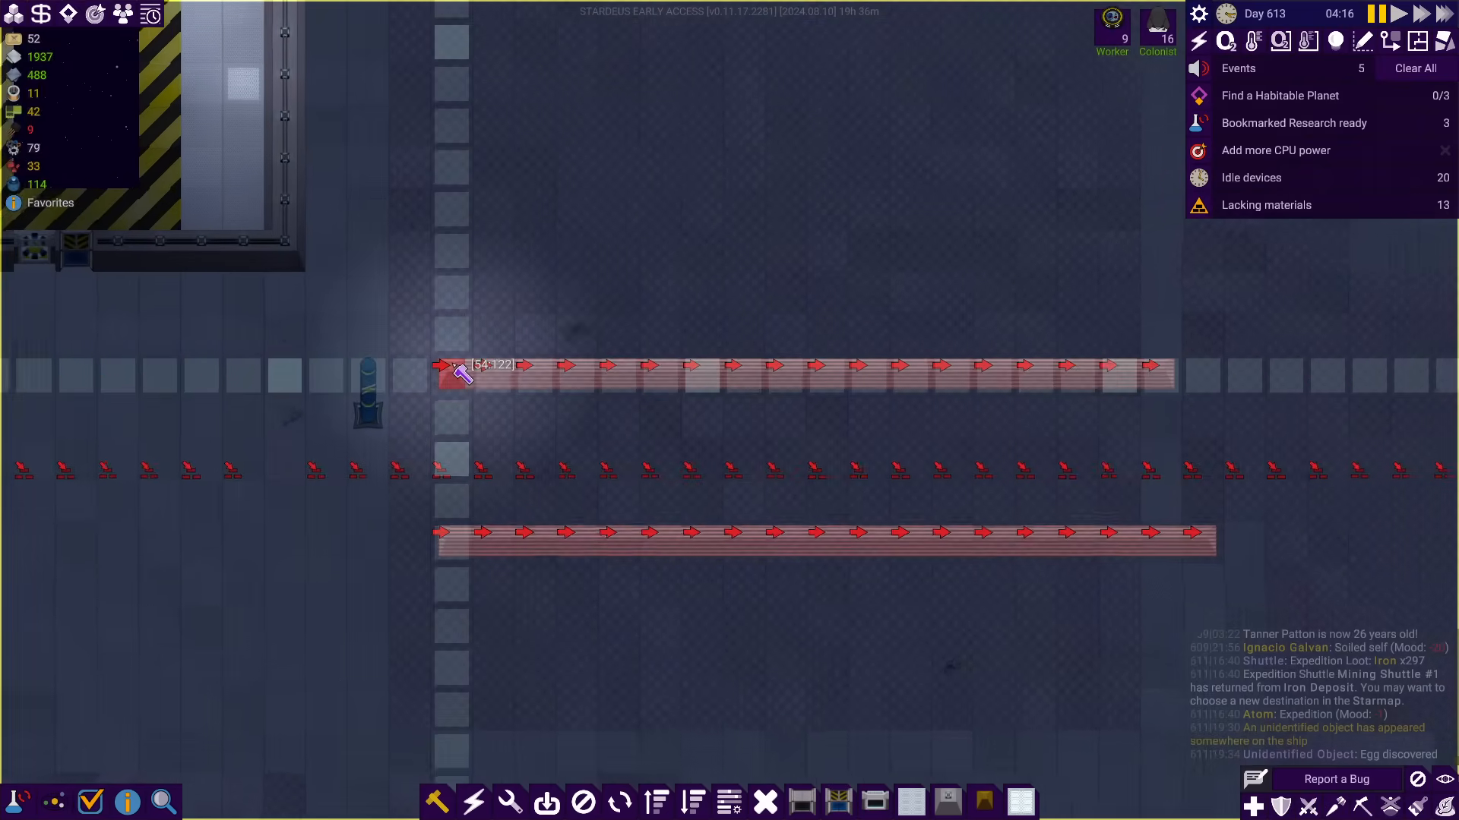
{"action": "scroll", "scroll_direction": "down", "scroll_amount": 3}
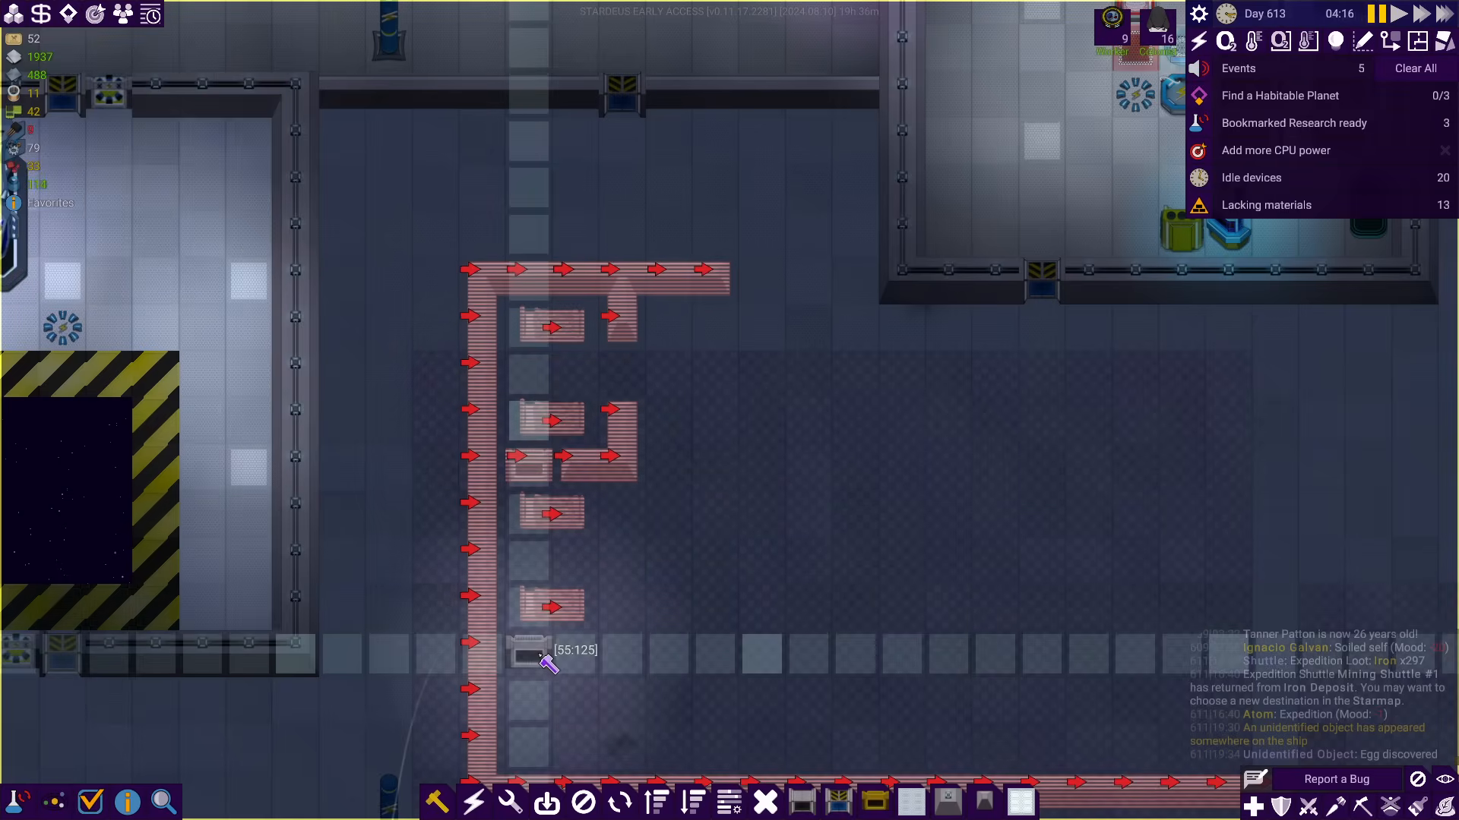
Plan the left outer wall line and short partition segments forming cubicle compartments
{"action": "scroll", "scroll_direction": "down", "scroll_amount": 3}
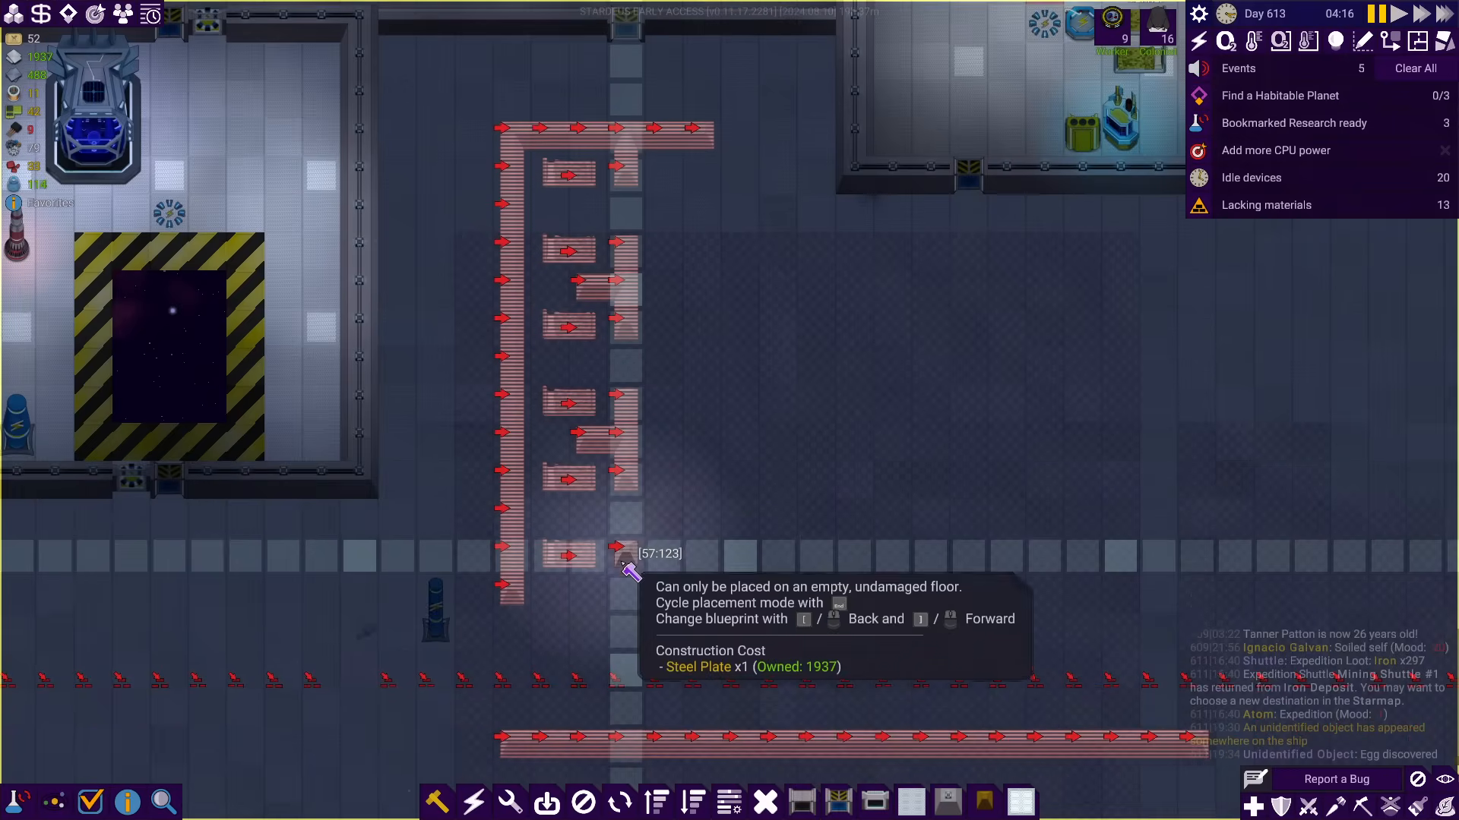
{"action": "mouse_move", "coordinate": [740, 636]}
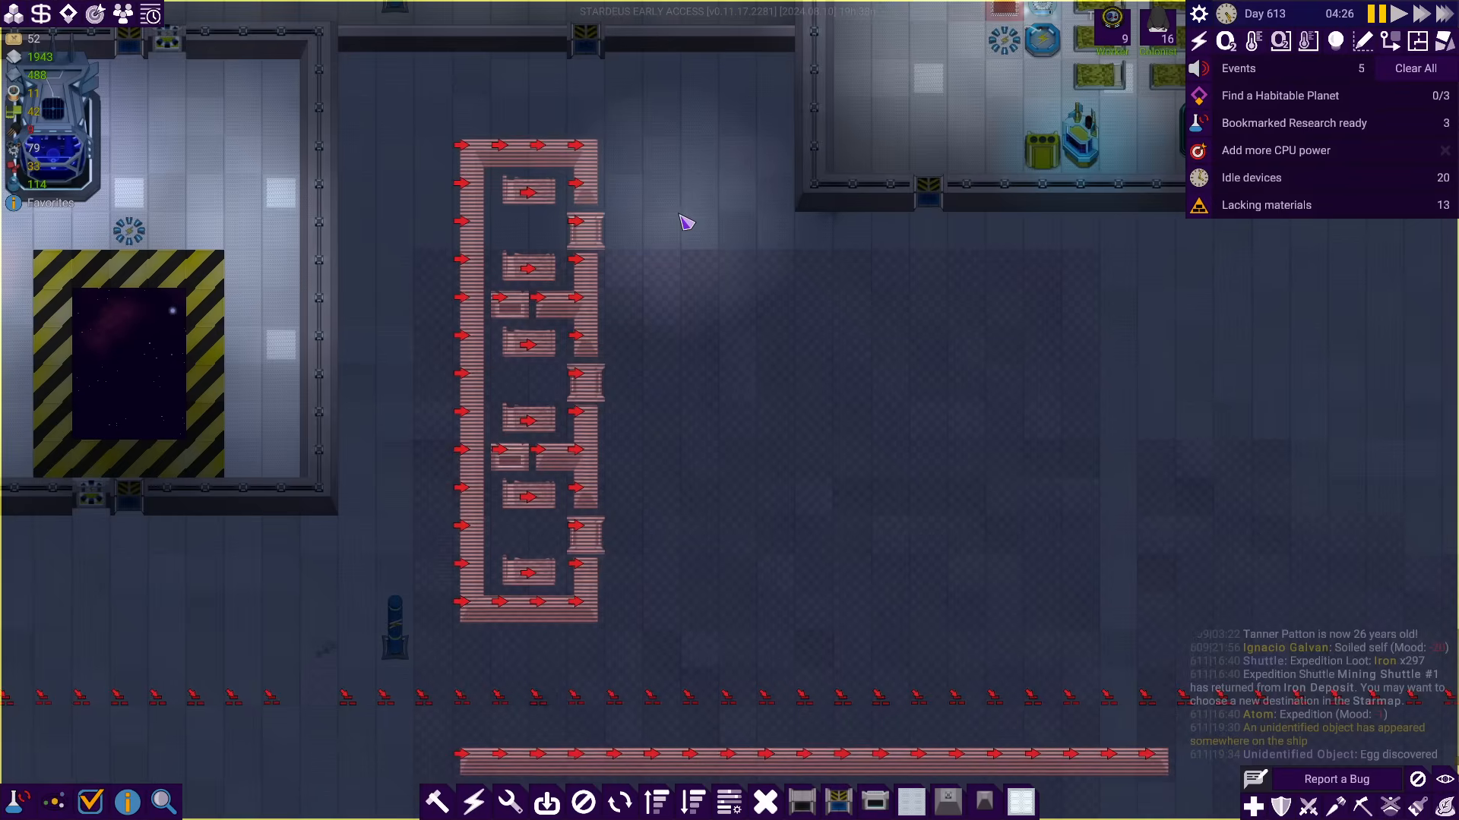
{"action": "mouse_move", "coordinate": [735, 295]}
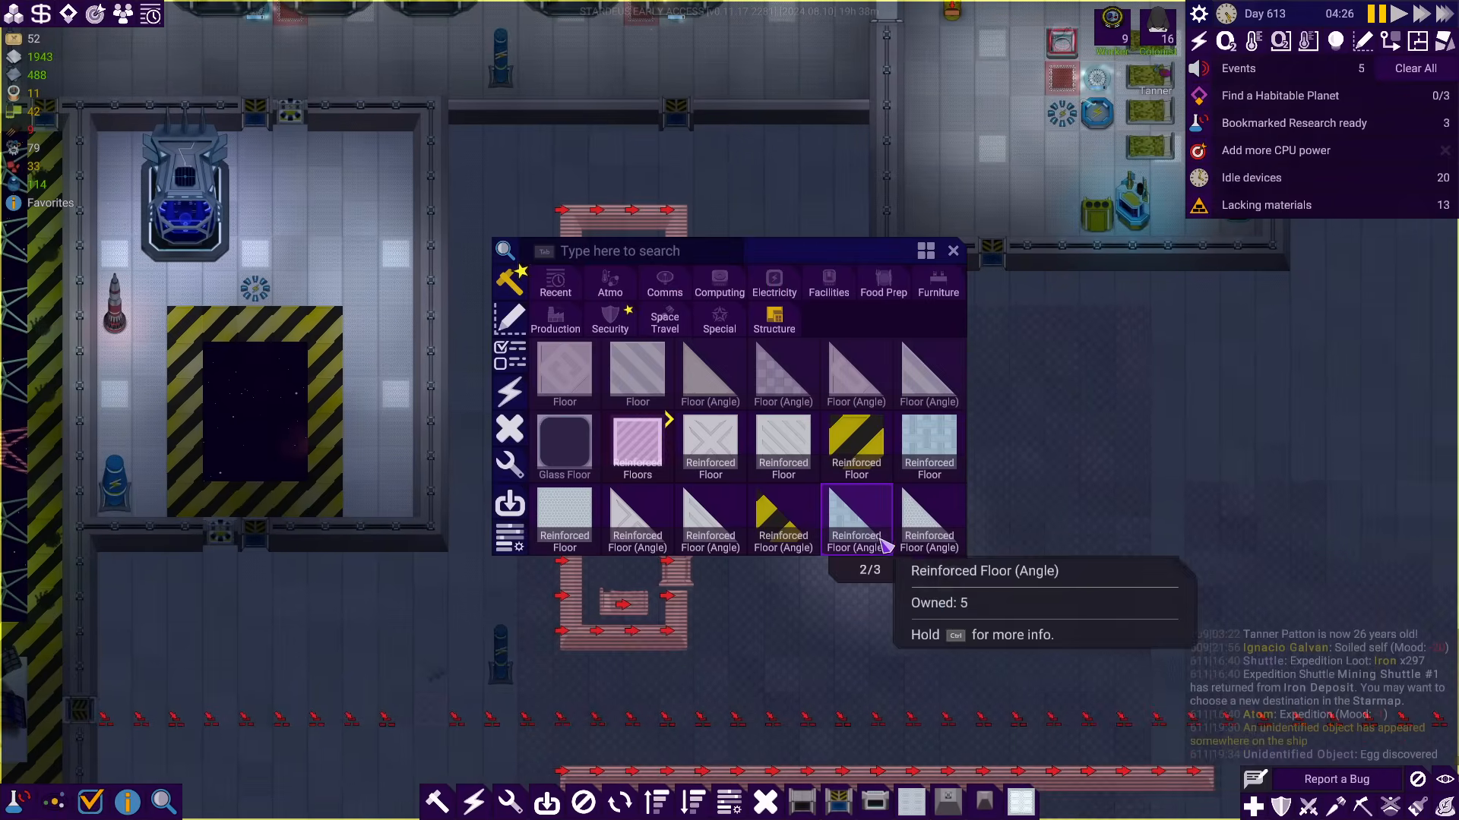
{"action": "mouse_move", "coordinate": [927, 446]}
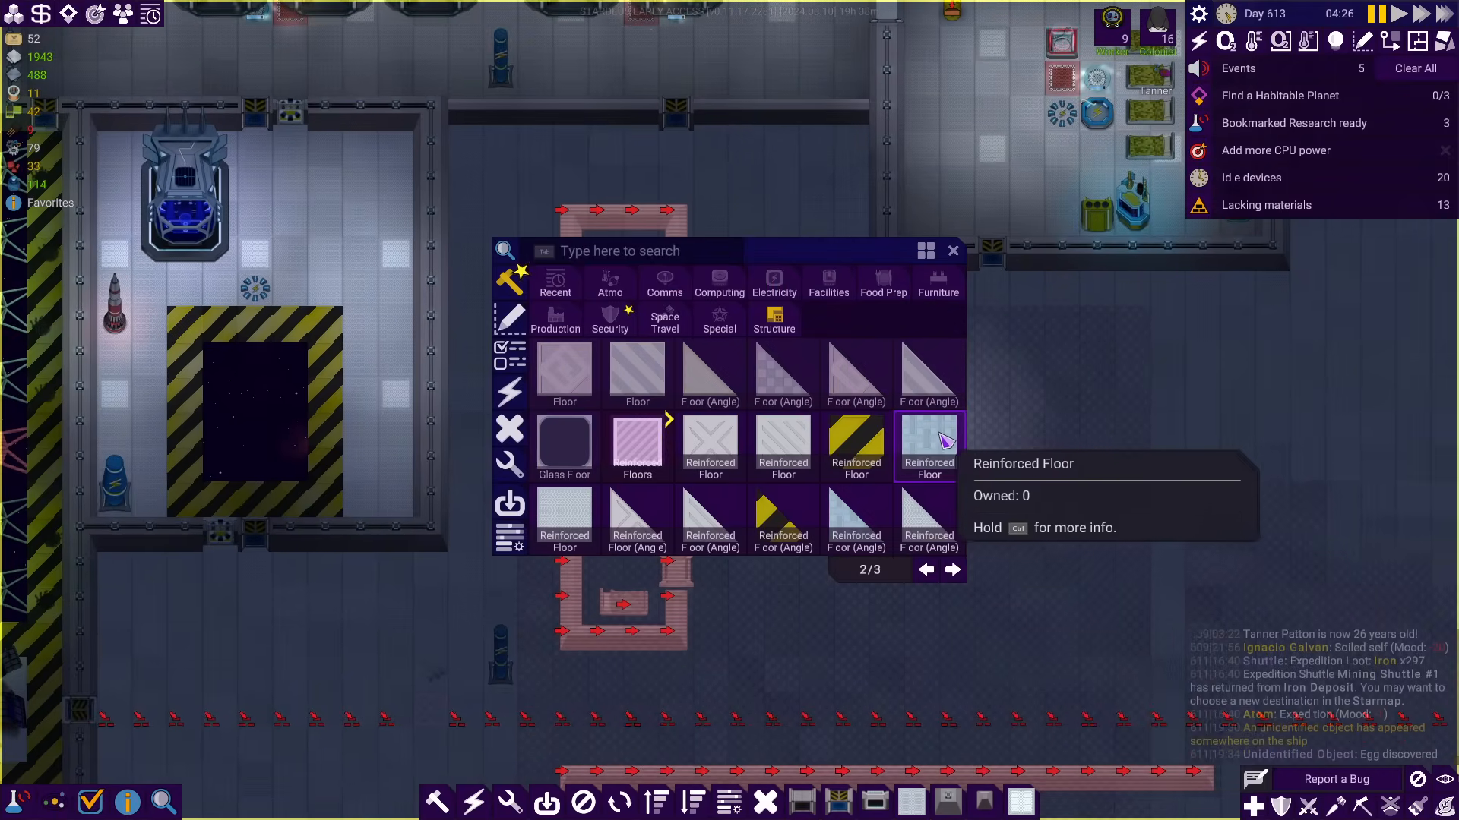
Return the Structure pieces to page 1/3 and switch to the Atmo category
{"action": "left_click", "coordinate": [925, 570]}
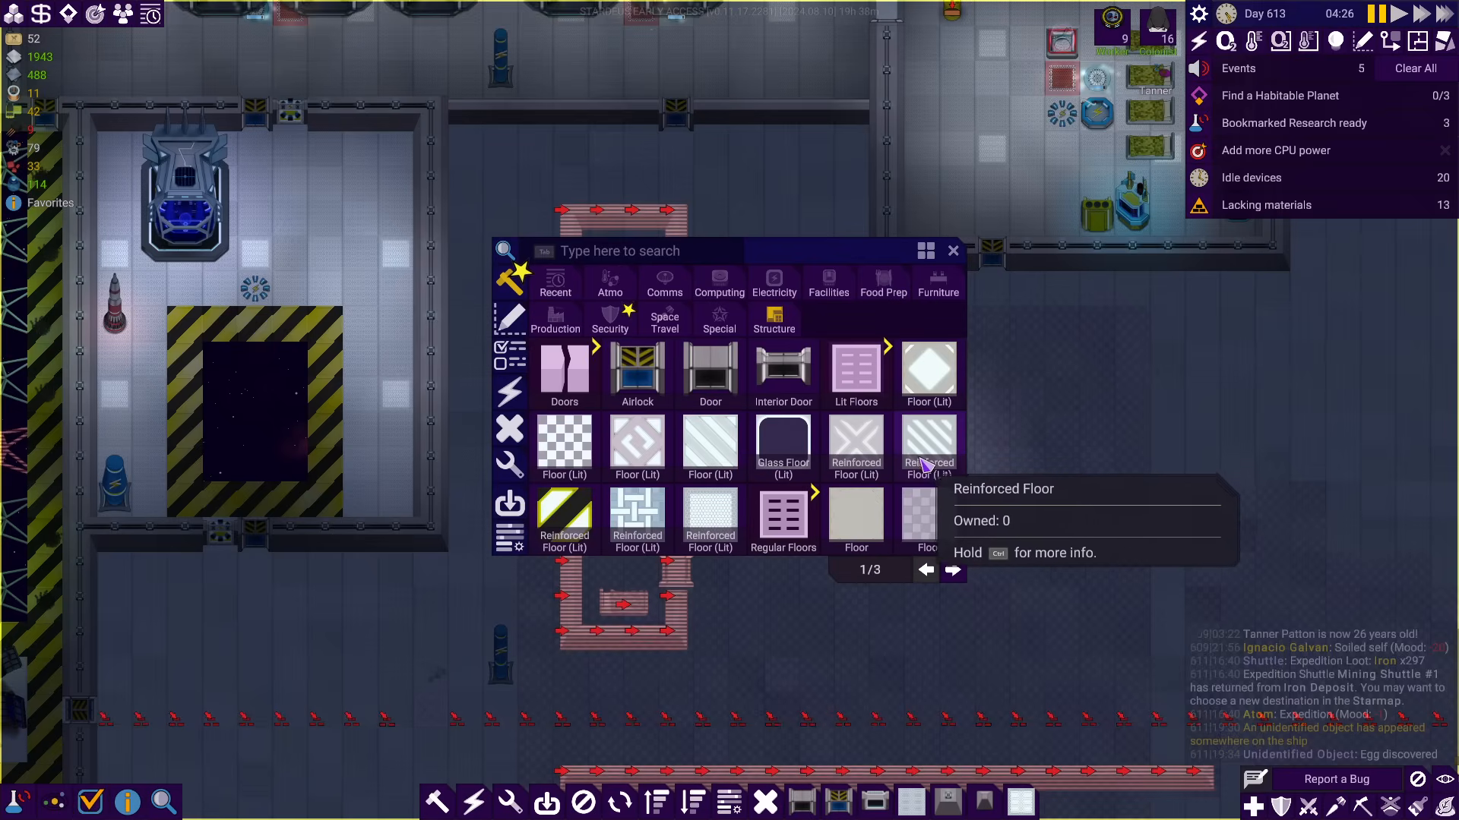
{"action": "mouse_move", "coordinate": [927, 374]}
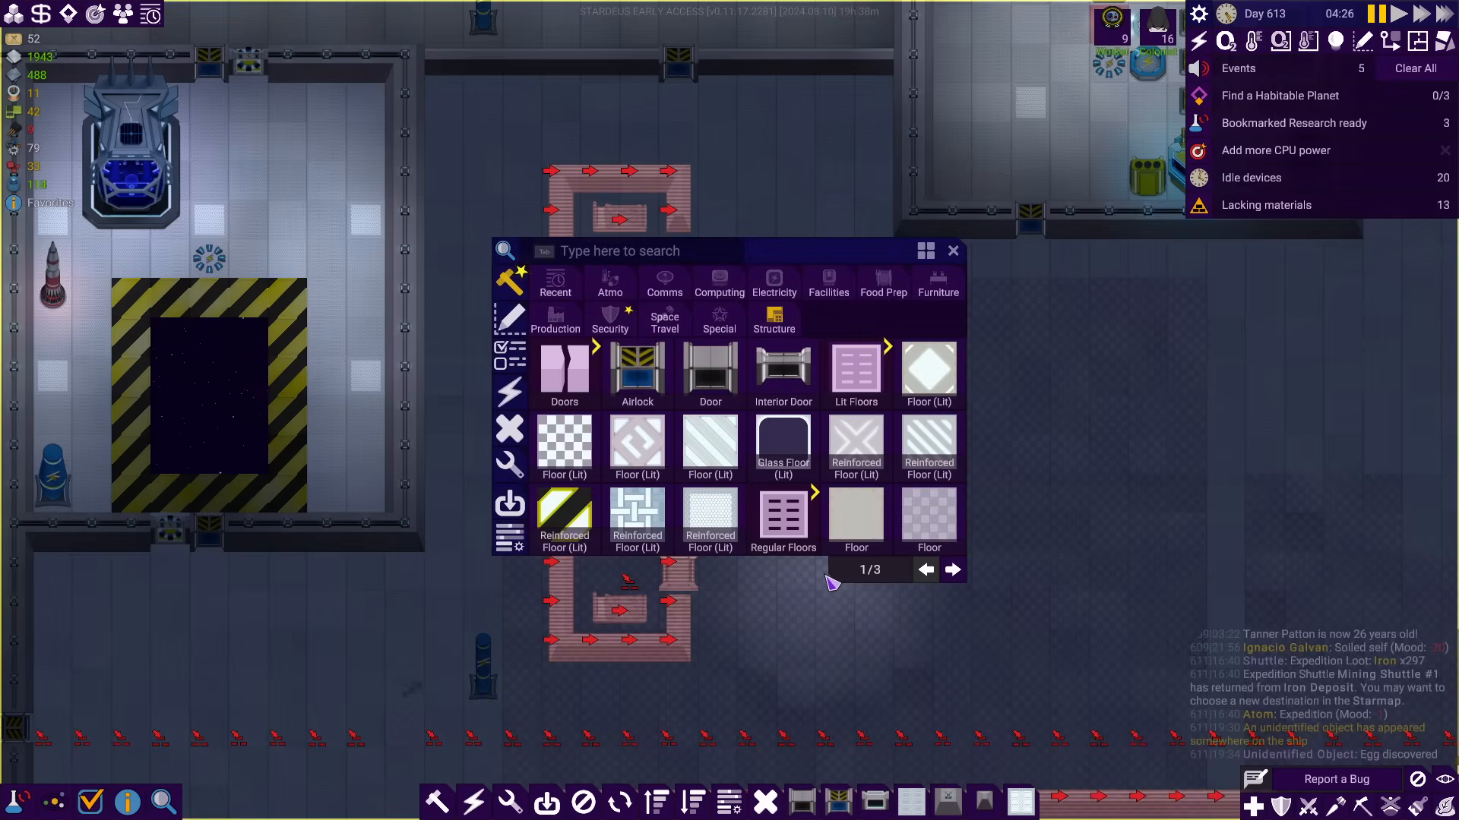
{"action": "left_click", "coordinate": [610, 285]}
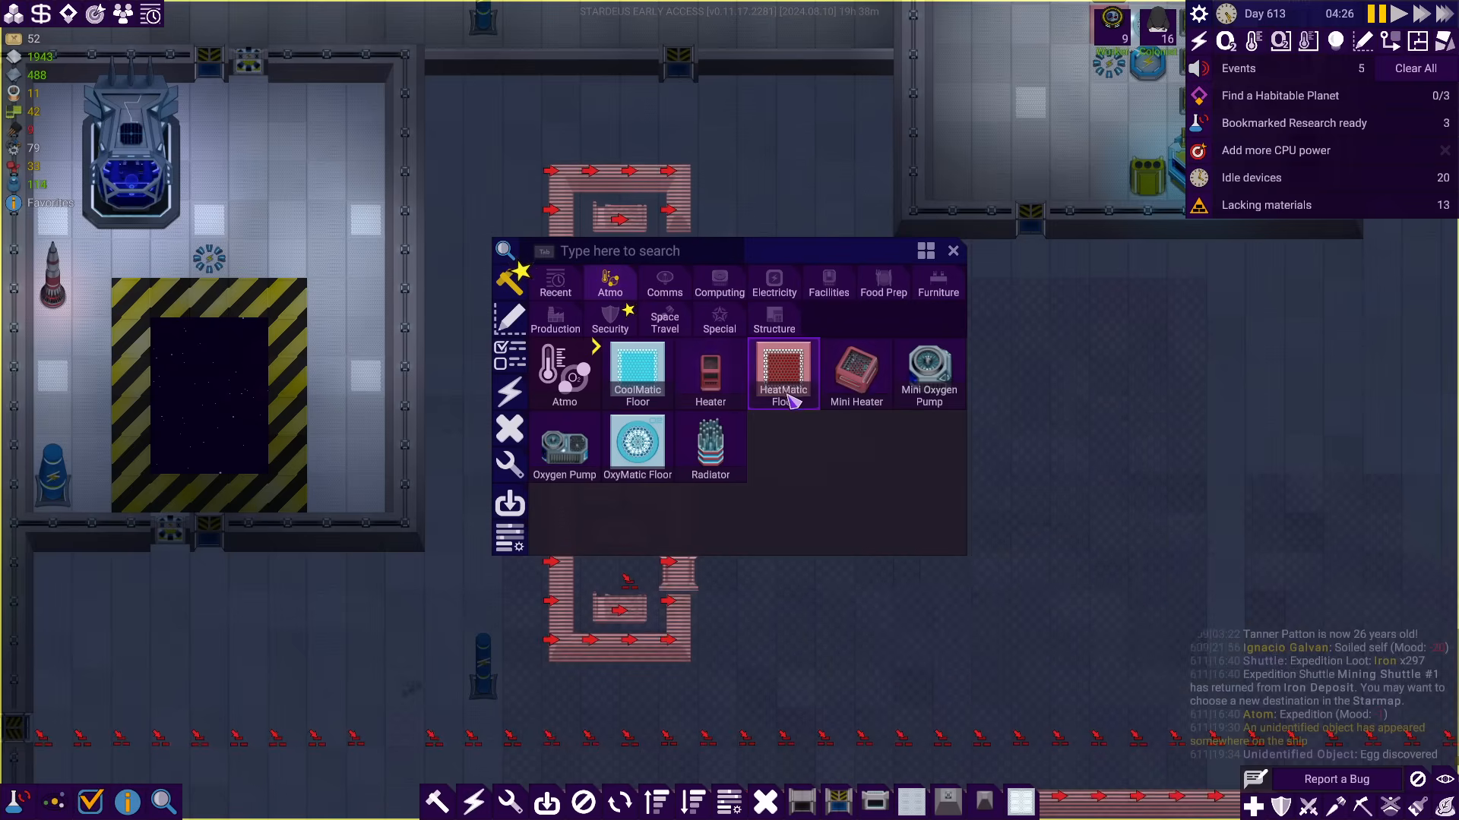
{"action": "mouse_move", "coordinate": [784, 373]}
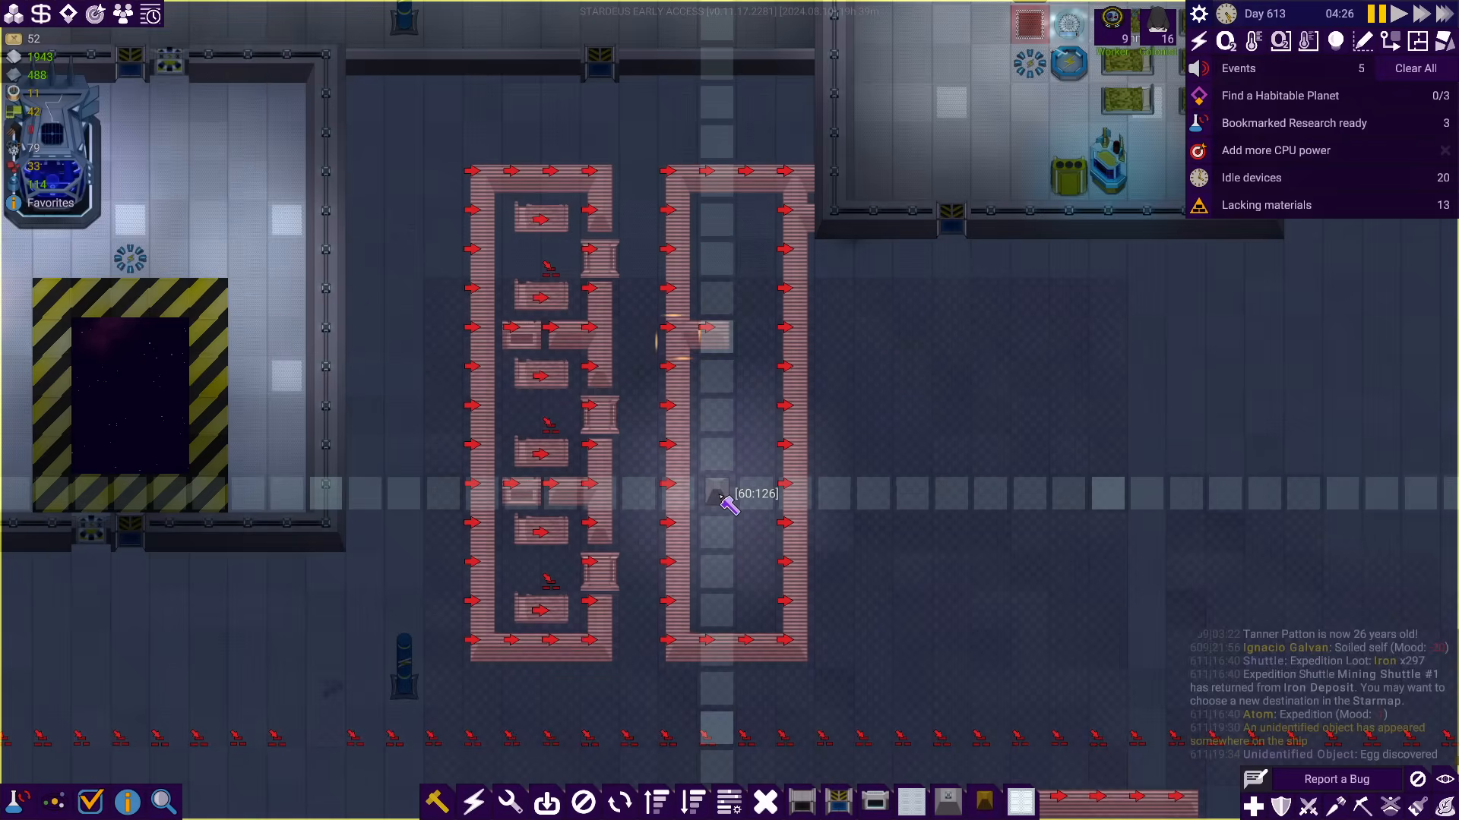
{"action": "mouse_move", "coordinate": [684, 264]}
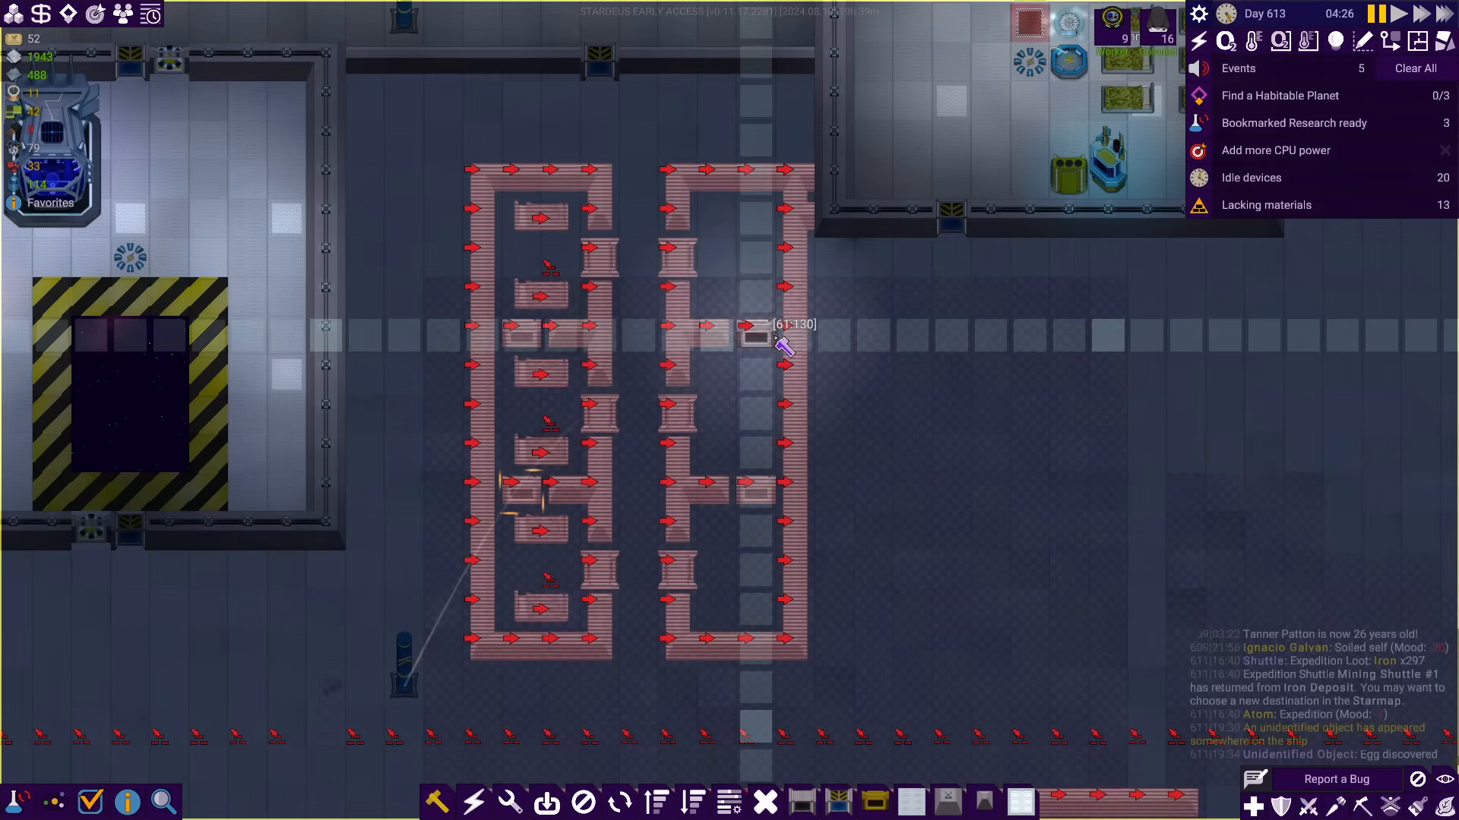
Divide the right-hand block and place a Mini Heater in the corridor between the blocks
{"action": "left_click", "coordinate": [677, 258]}
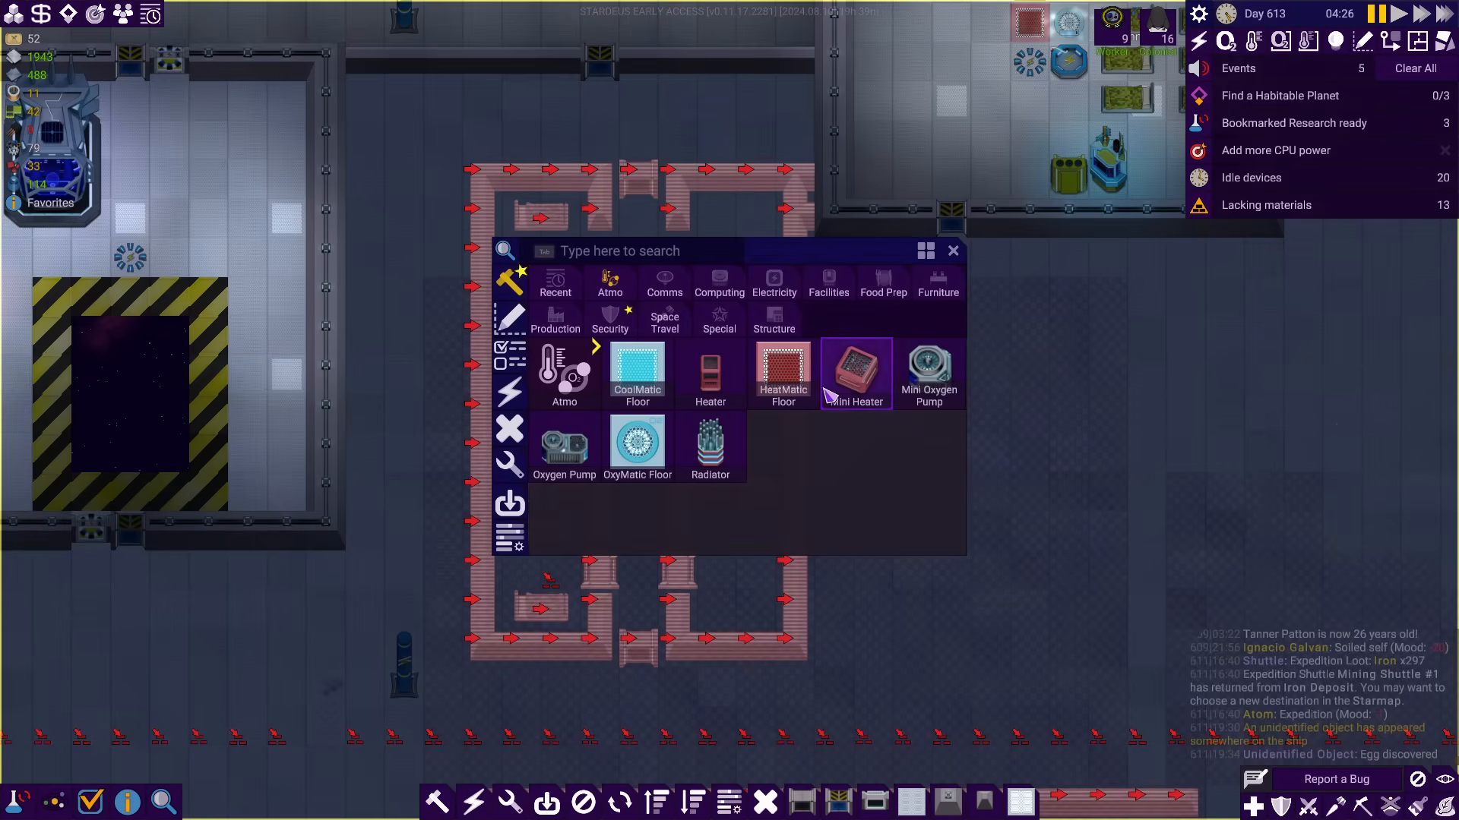
{"action": "left_click", "coordinate": [951, 251]}
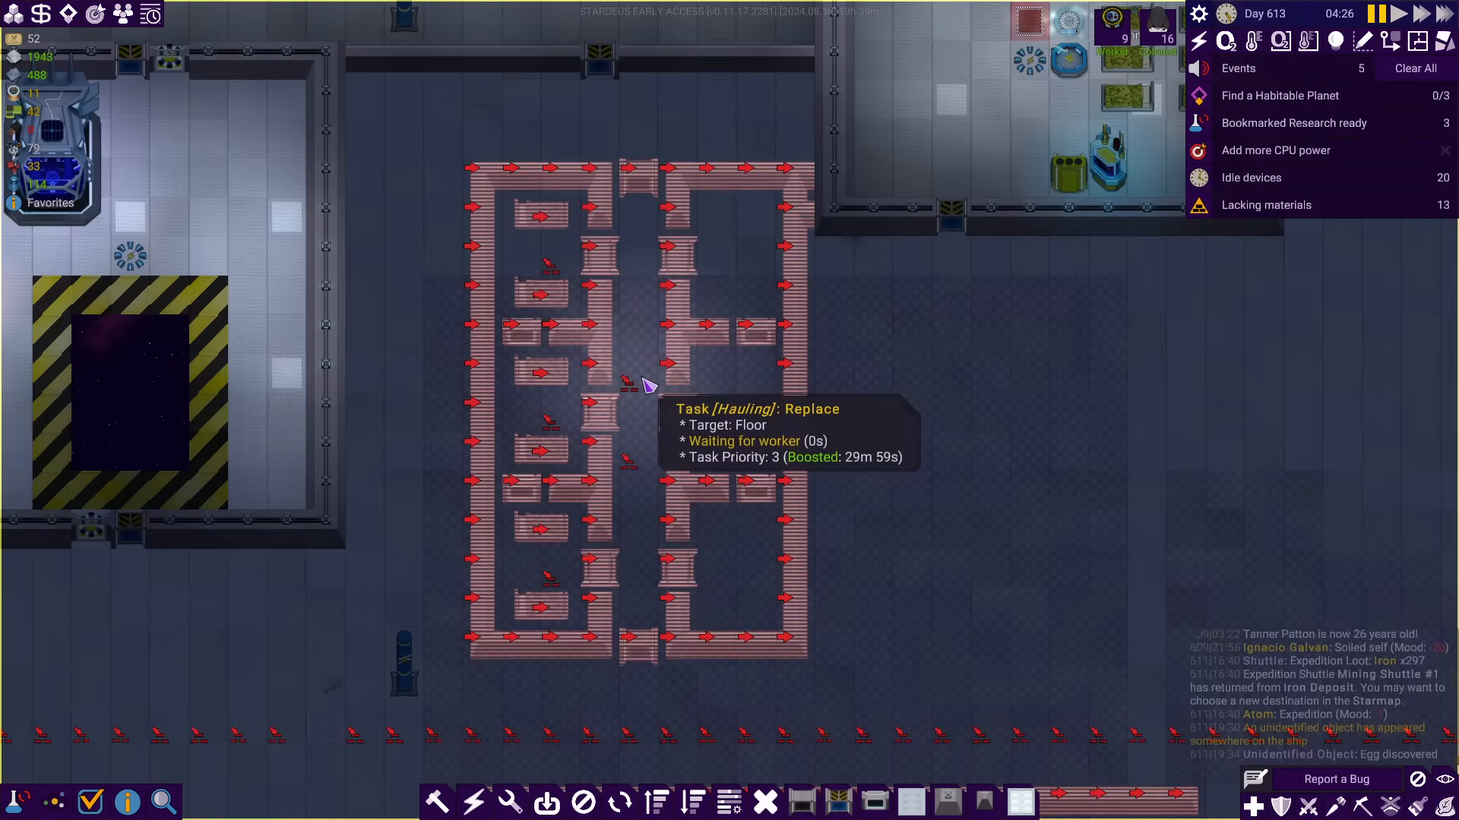
{"action": "left_click", "coordinate": [641, 386]}
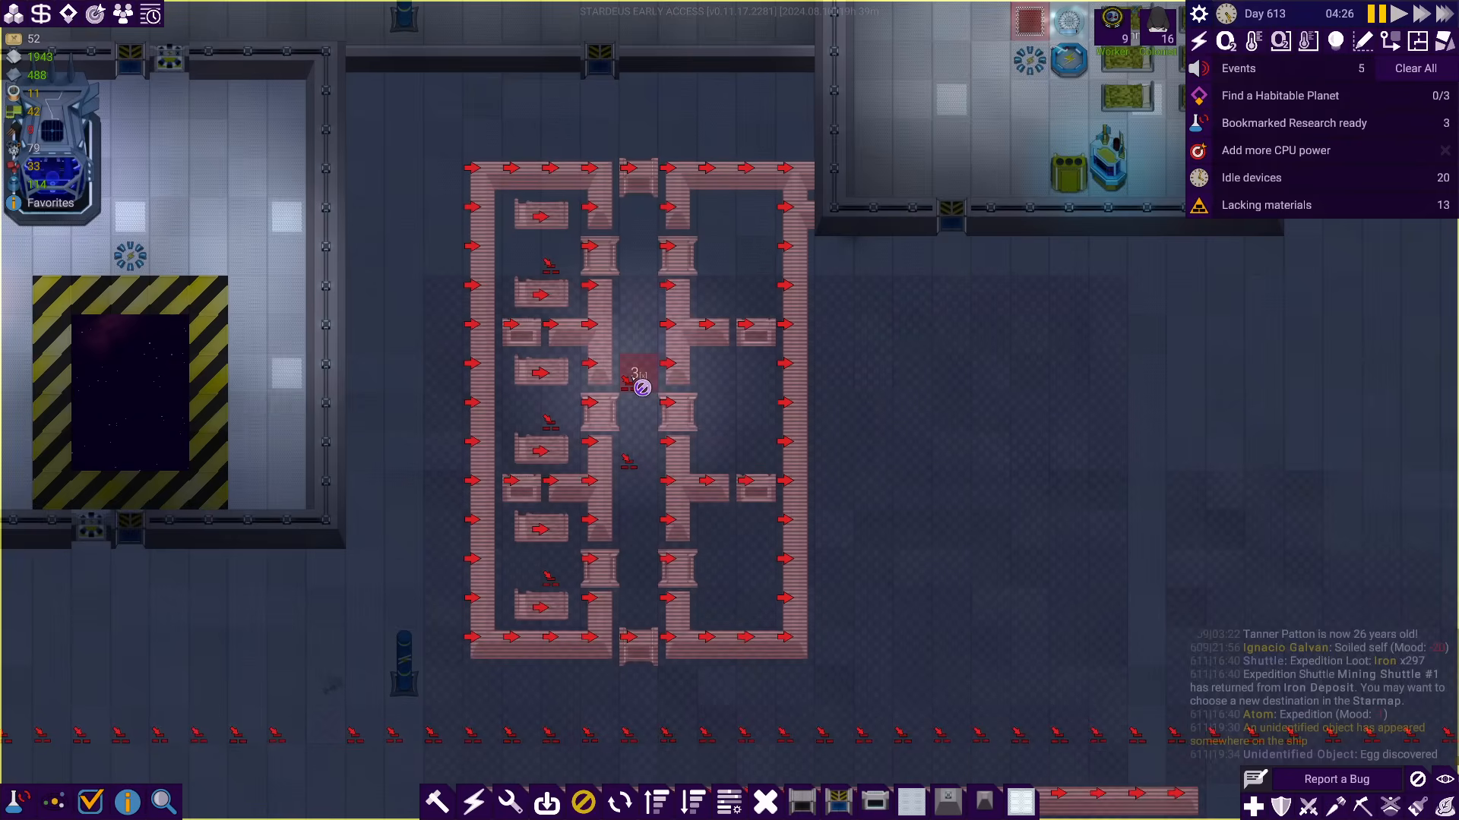
Place a Heater from the Atmo category in the corridor between the blocks
{"action": "left_click", "coordinate": [437, 801]}
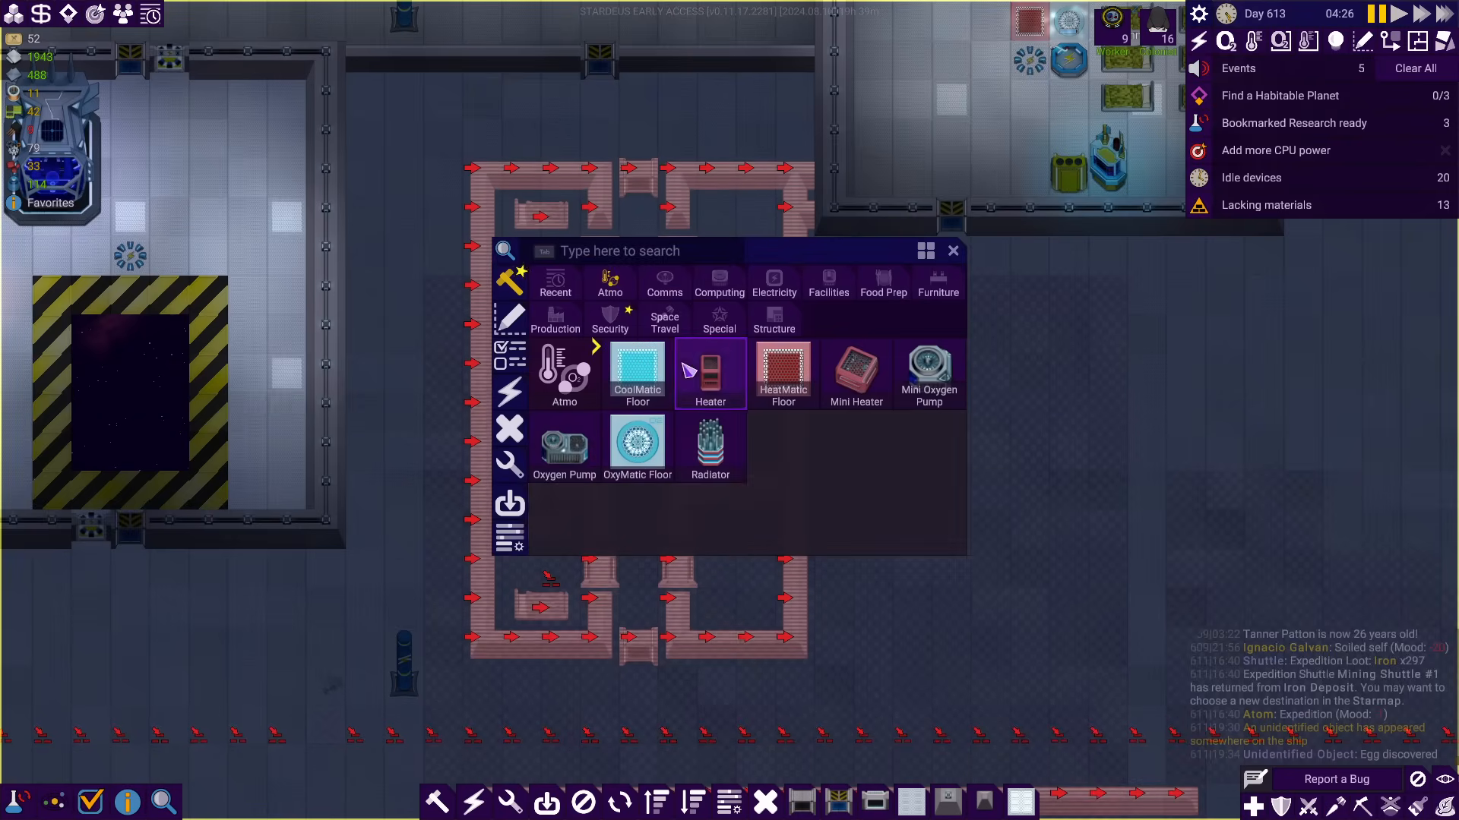
{"action": "left_click", "coordinate": [709, 372]}
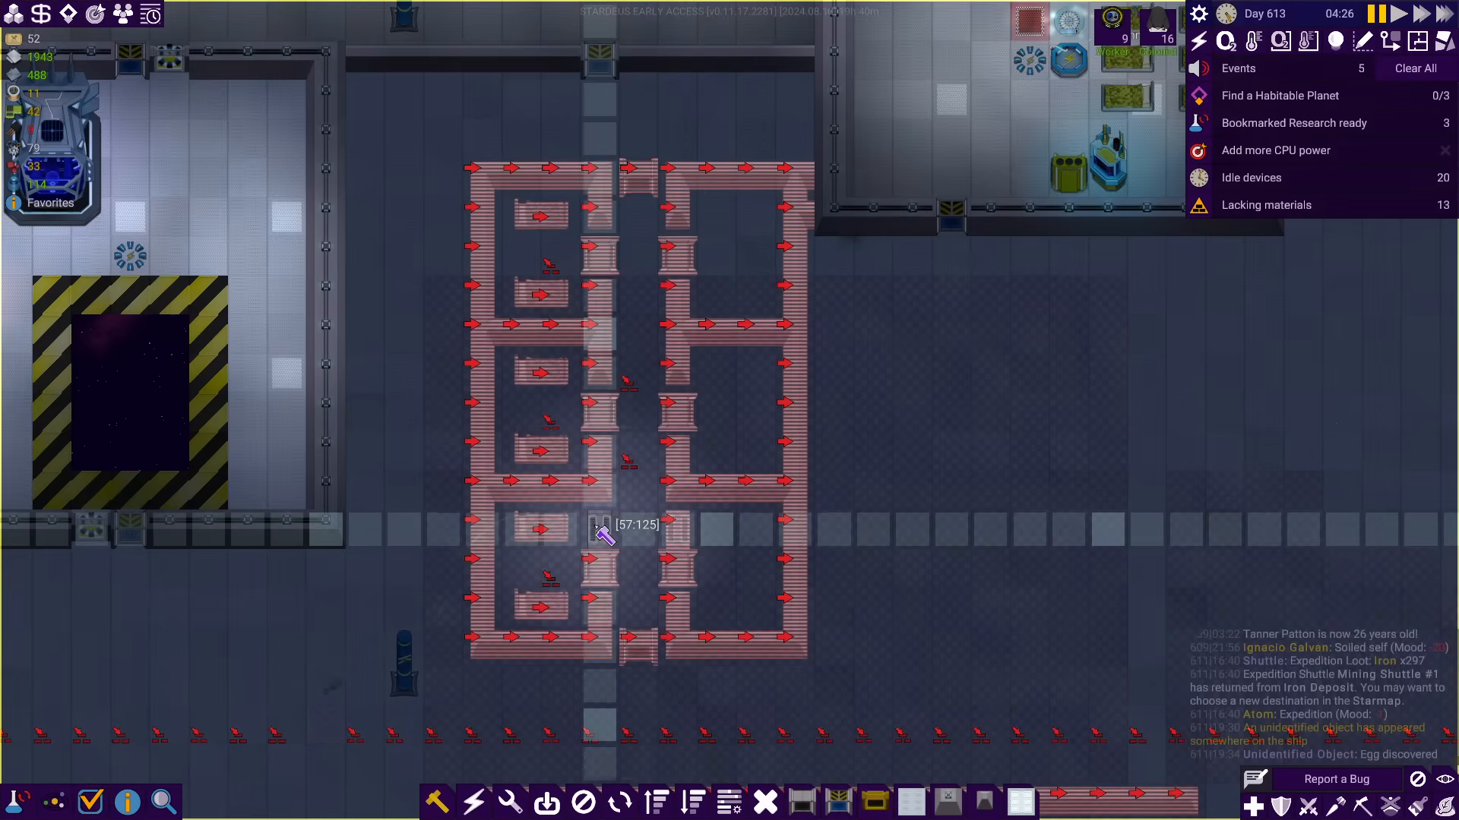
{"action": "mouse_move", "coordinate": [678, 316]}
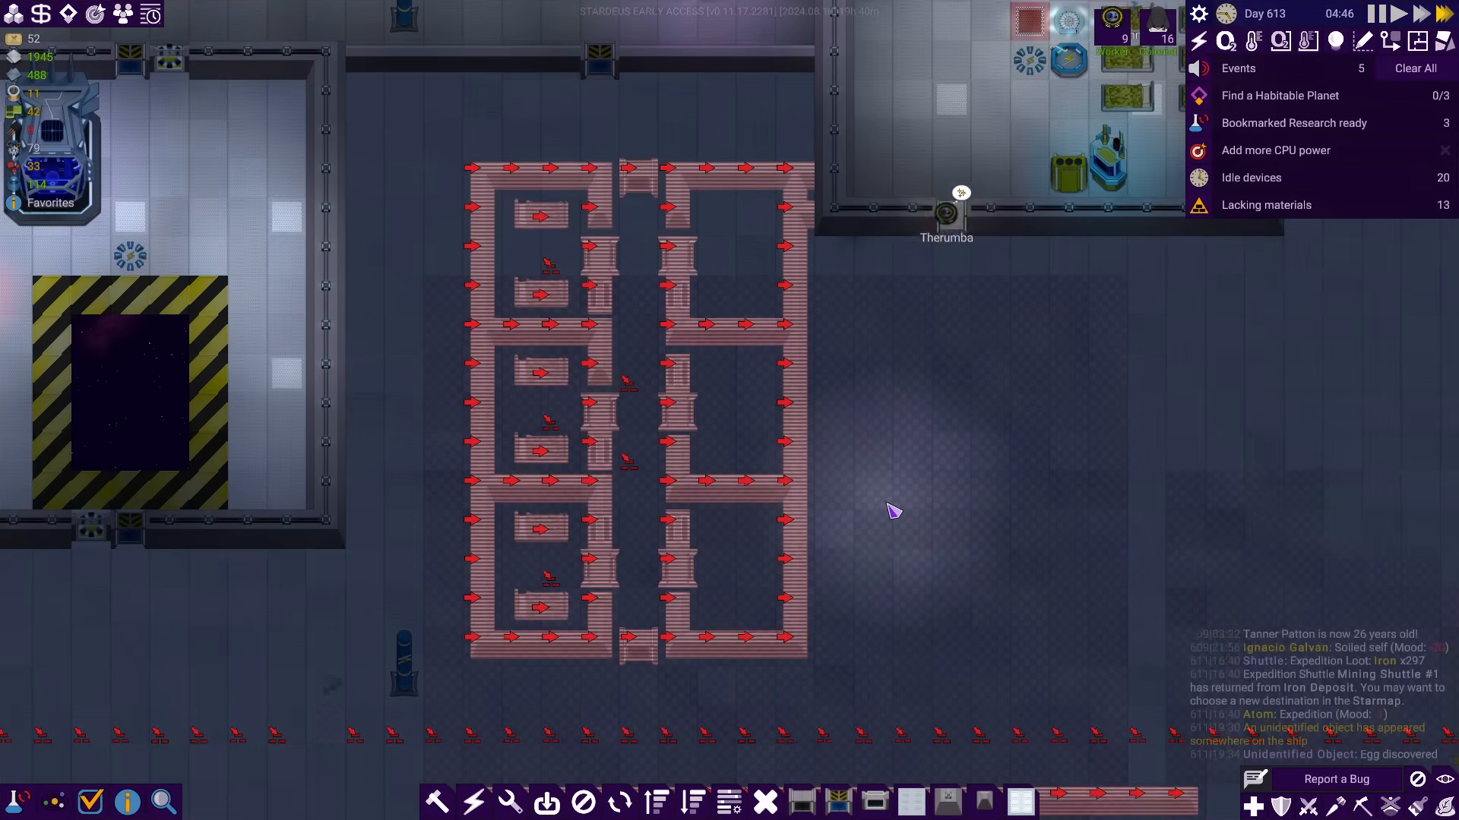
{"action": "left_click", "coordinate": [1021, 801]}
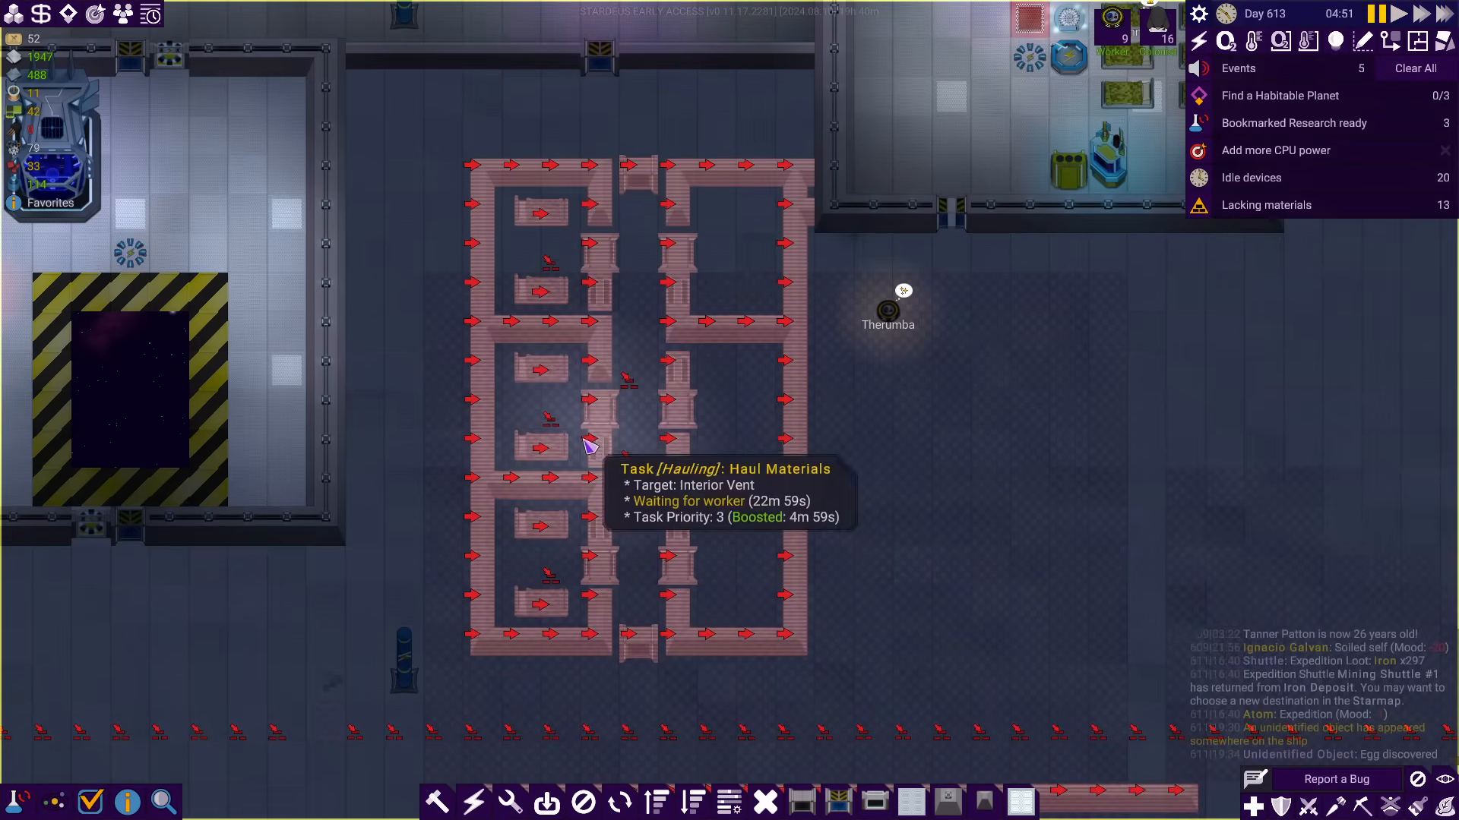
{"action": "mouse_move", "coordinate": [573, 412]}
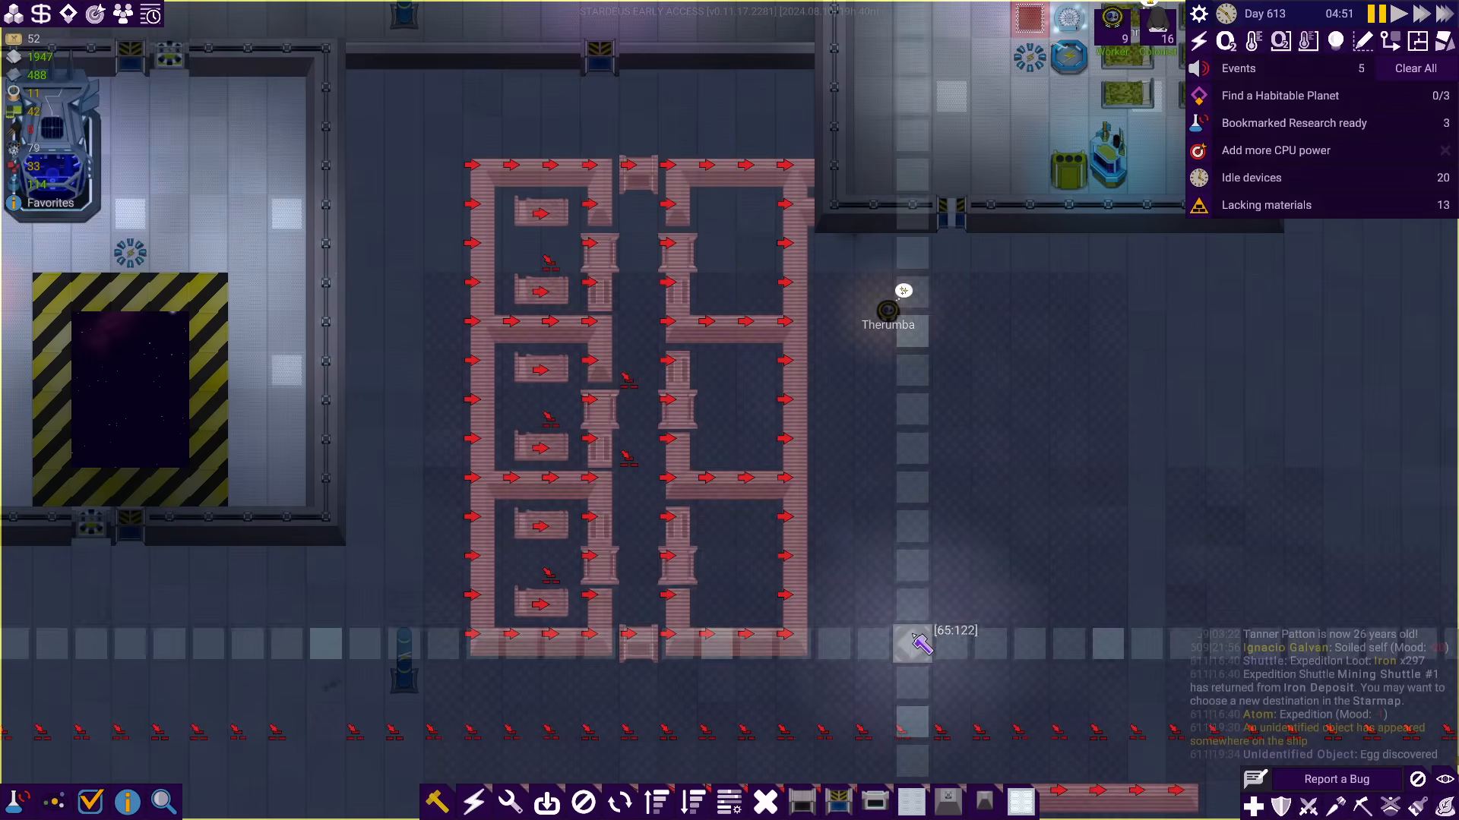
{"action": "mouse_move", "coordinate": [642, 508]}
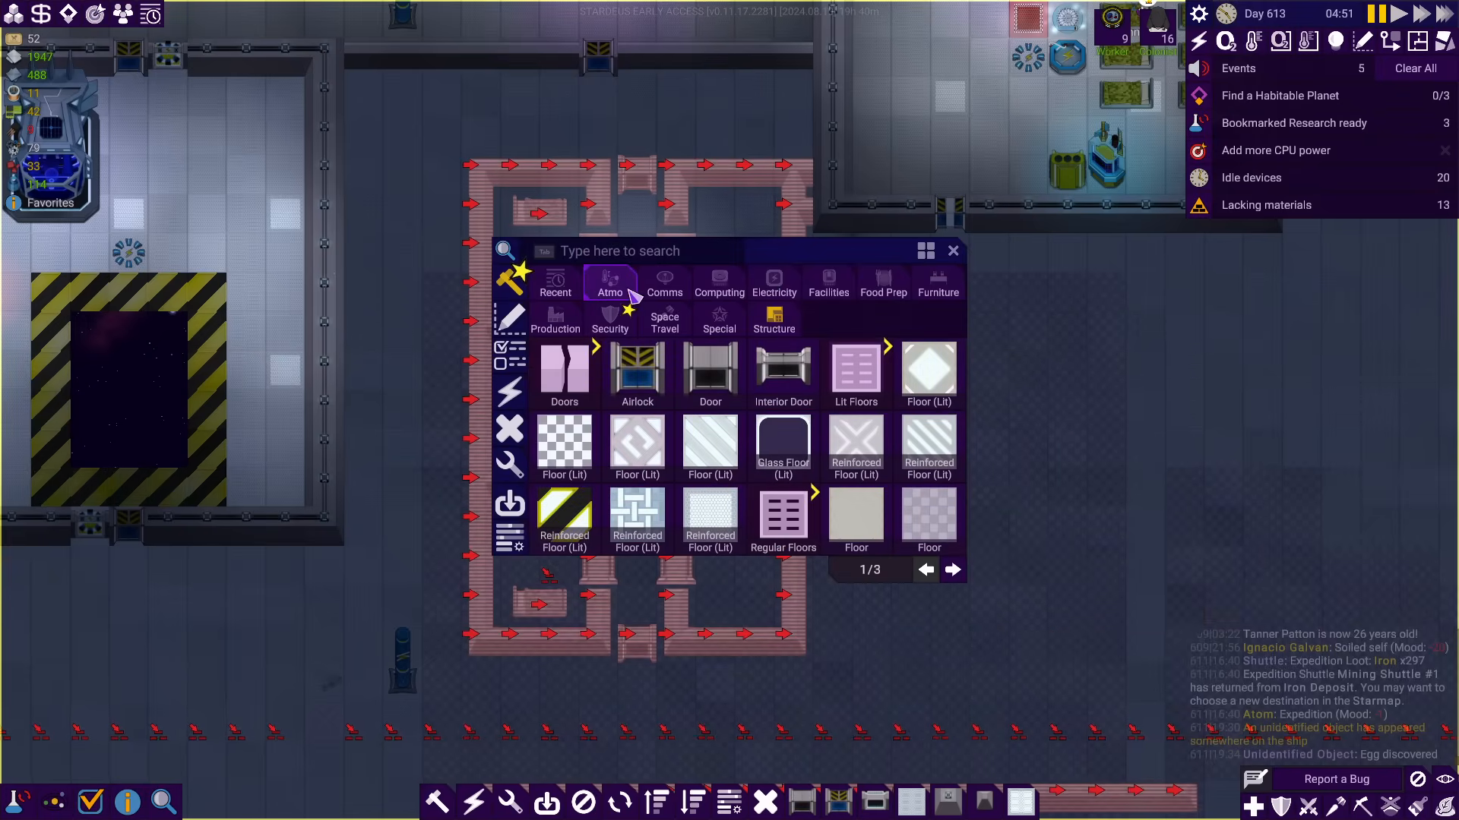
Pick the Wall Socket 32-8 and Connector 16-12 from the electrical equipment
{"action": "left_click", "coordinate": [773, 285]}
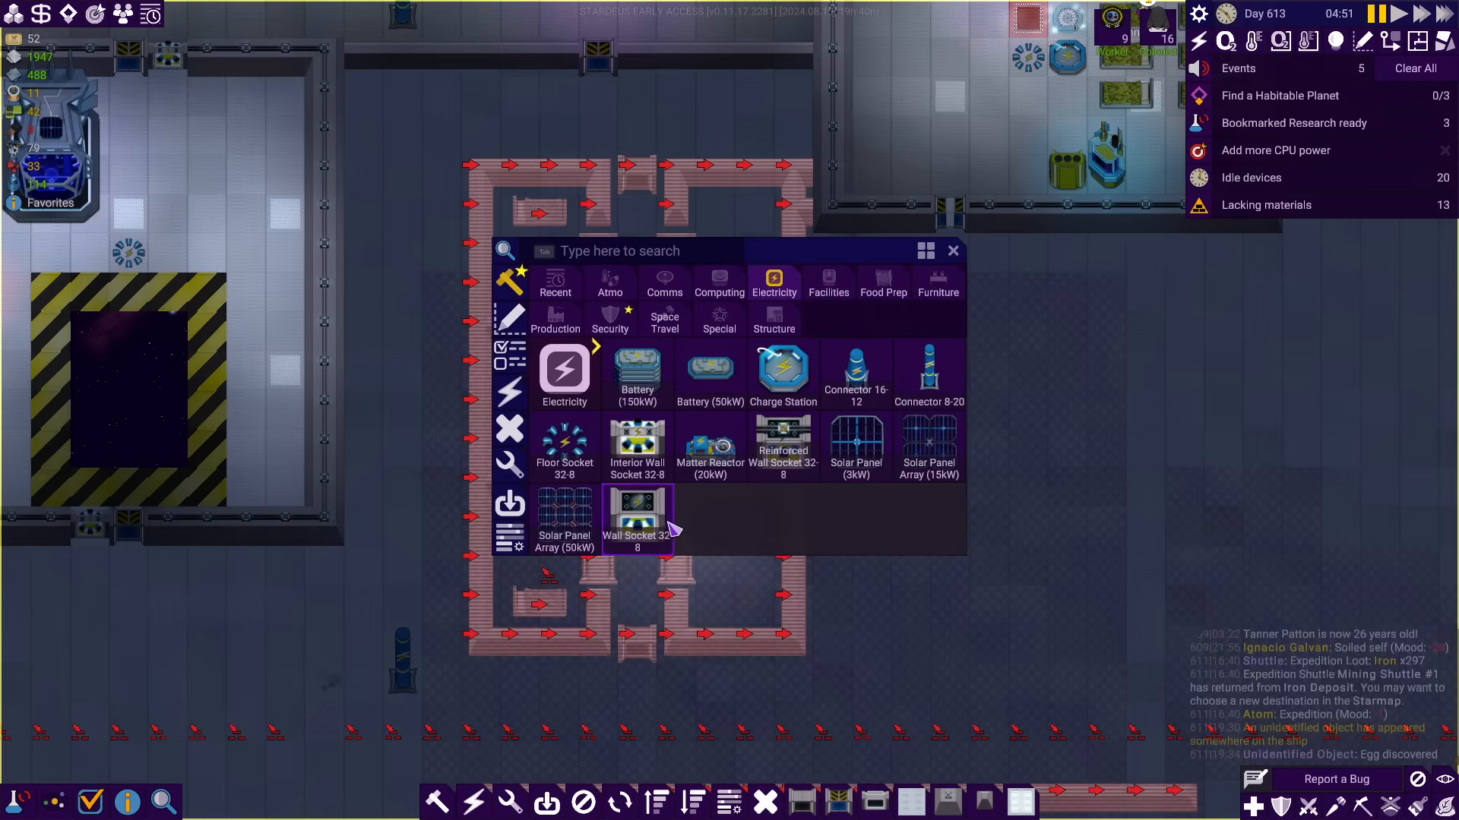
{"action": "left_click", "coordinate": [637, 521]}
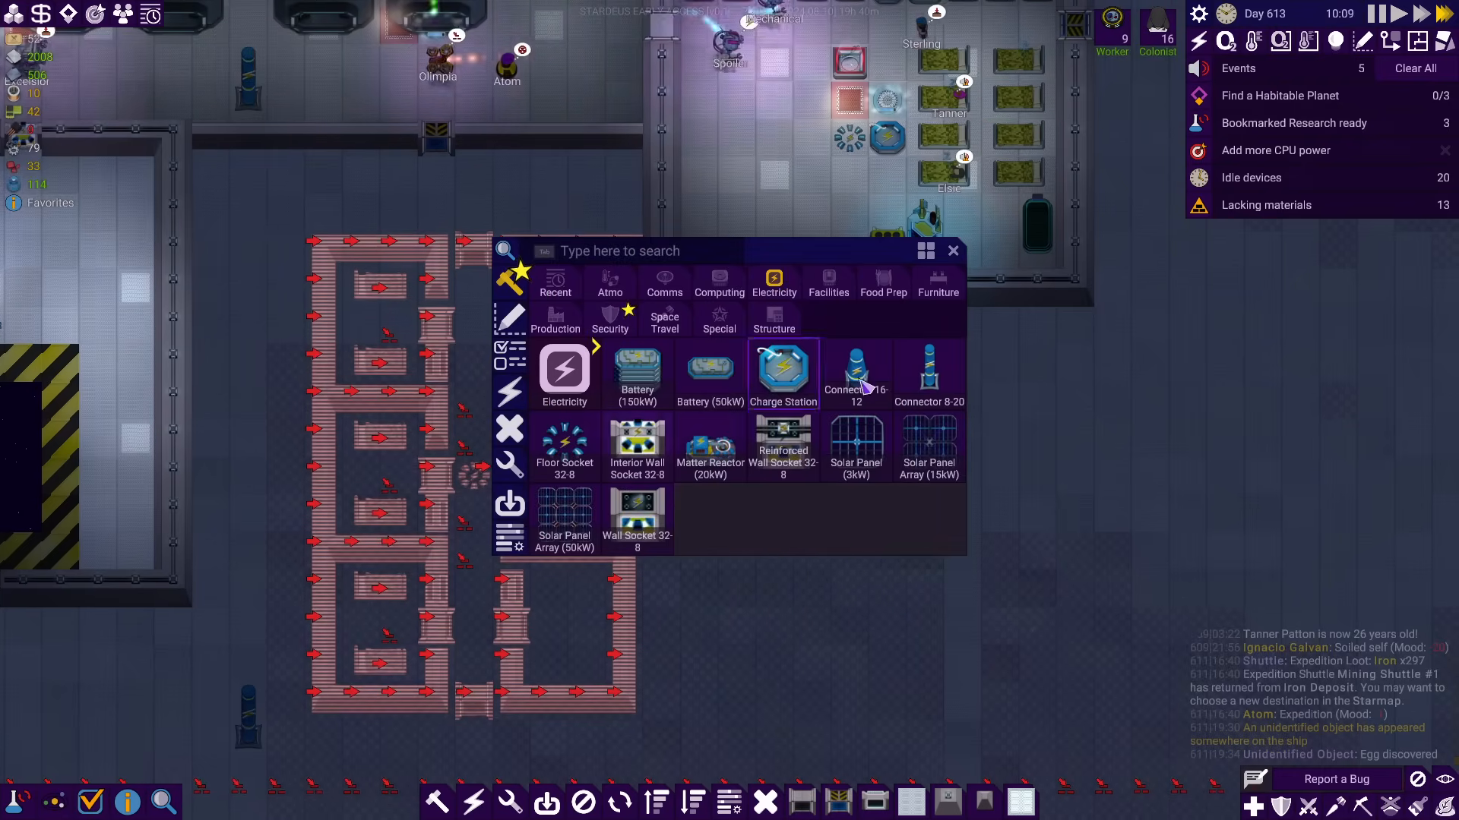
{"action": "left_click", "coordinate": [773, 321]}
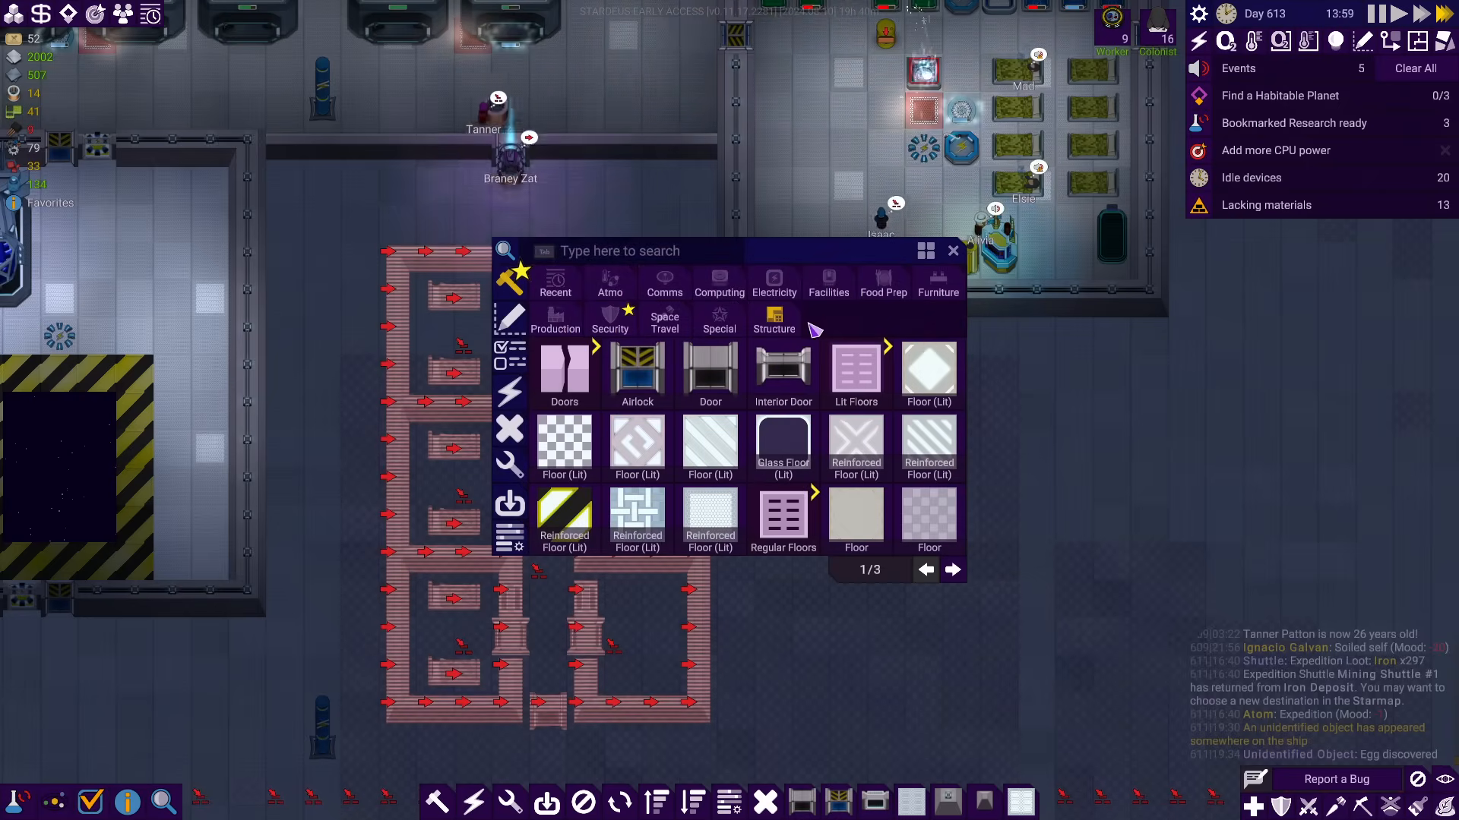
{"action": "mouse_move", "coordinate": [928, 520]}
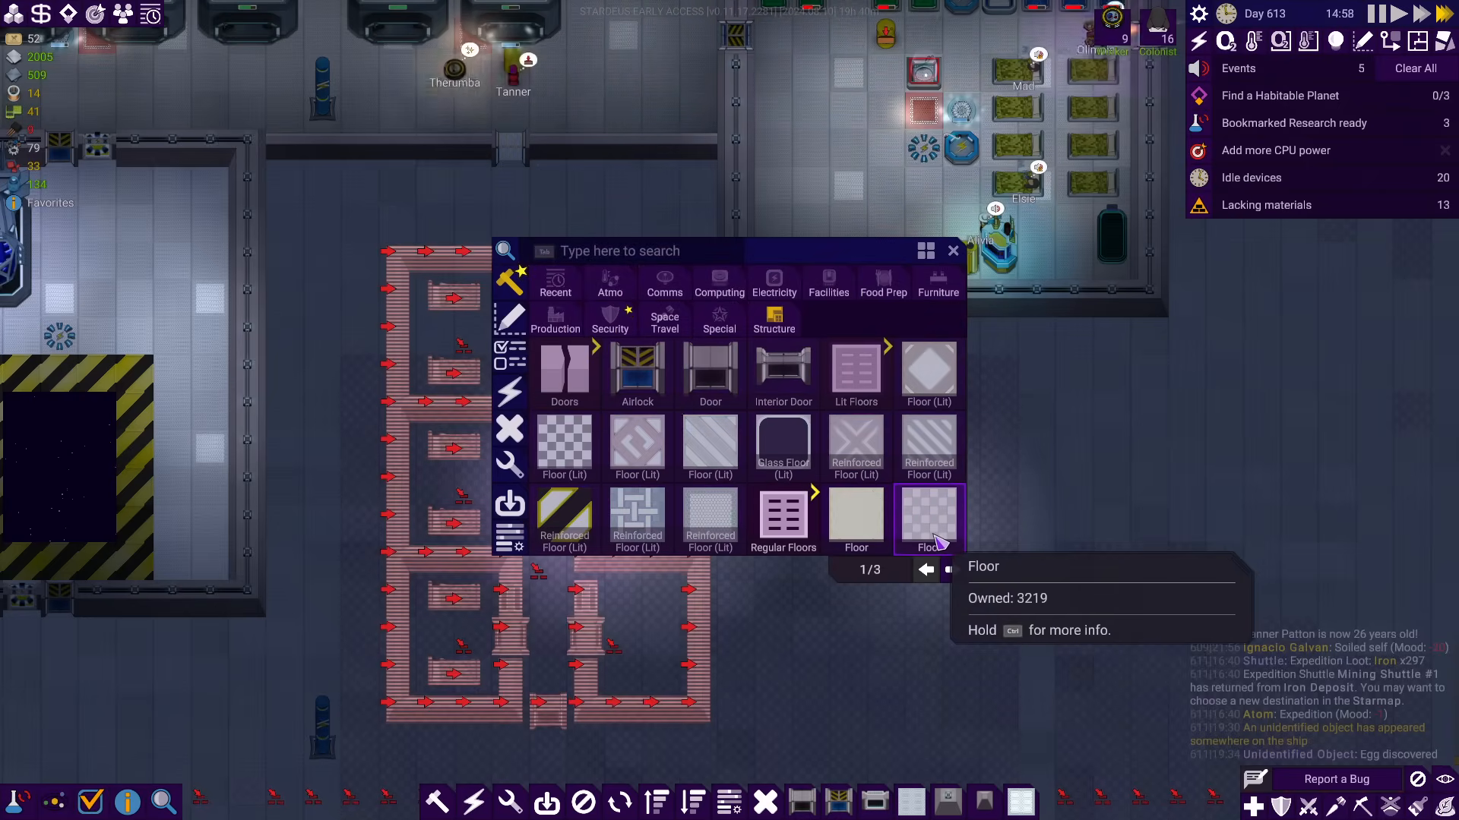
Select the Window piece to plan into the bedroom block walls
{"action": "left_click", "coordinate": [951, 569]}
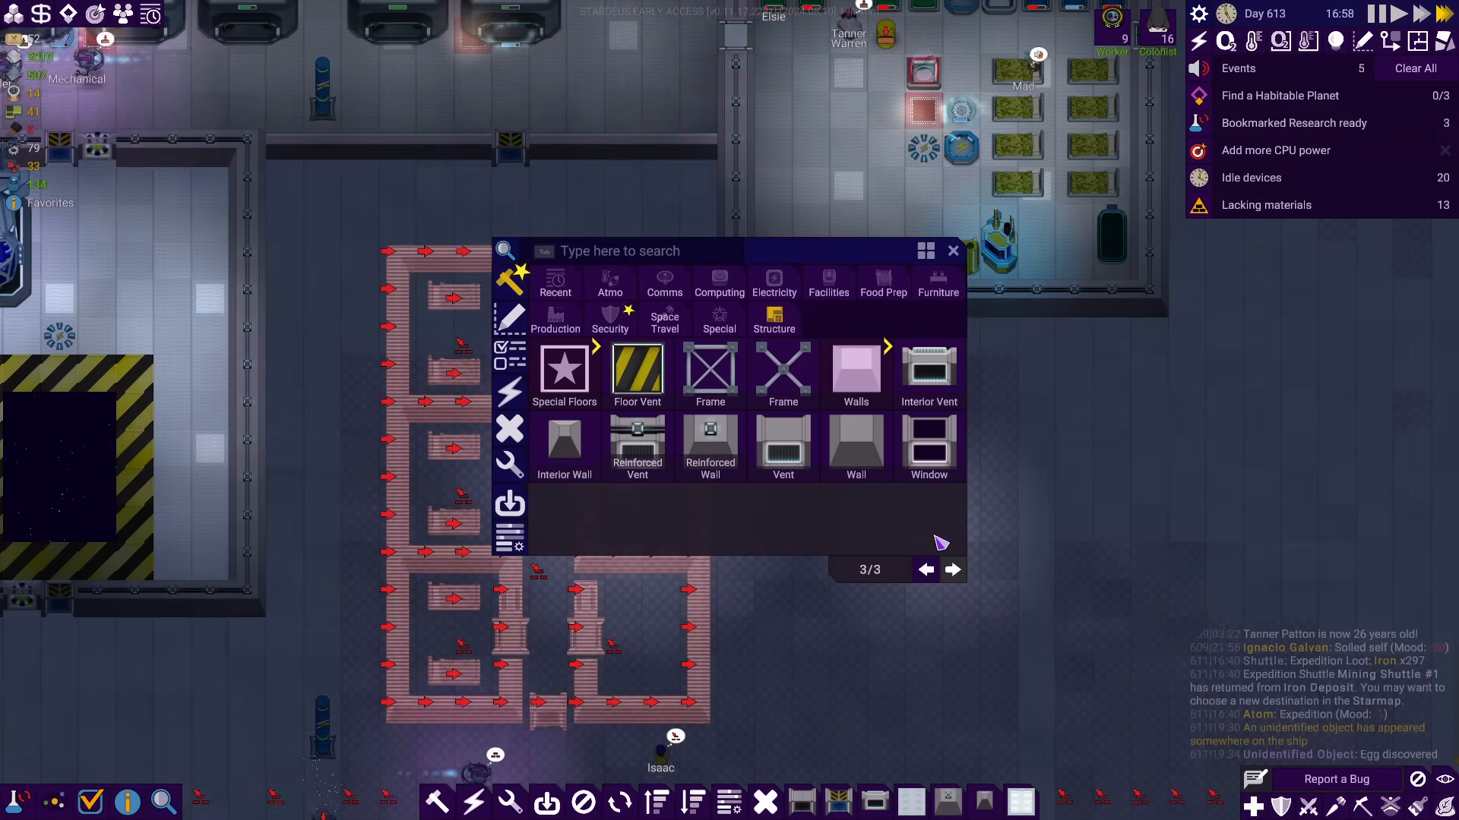
{"action": "mouse_move", "coordinate": [927, 446]}
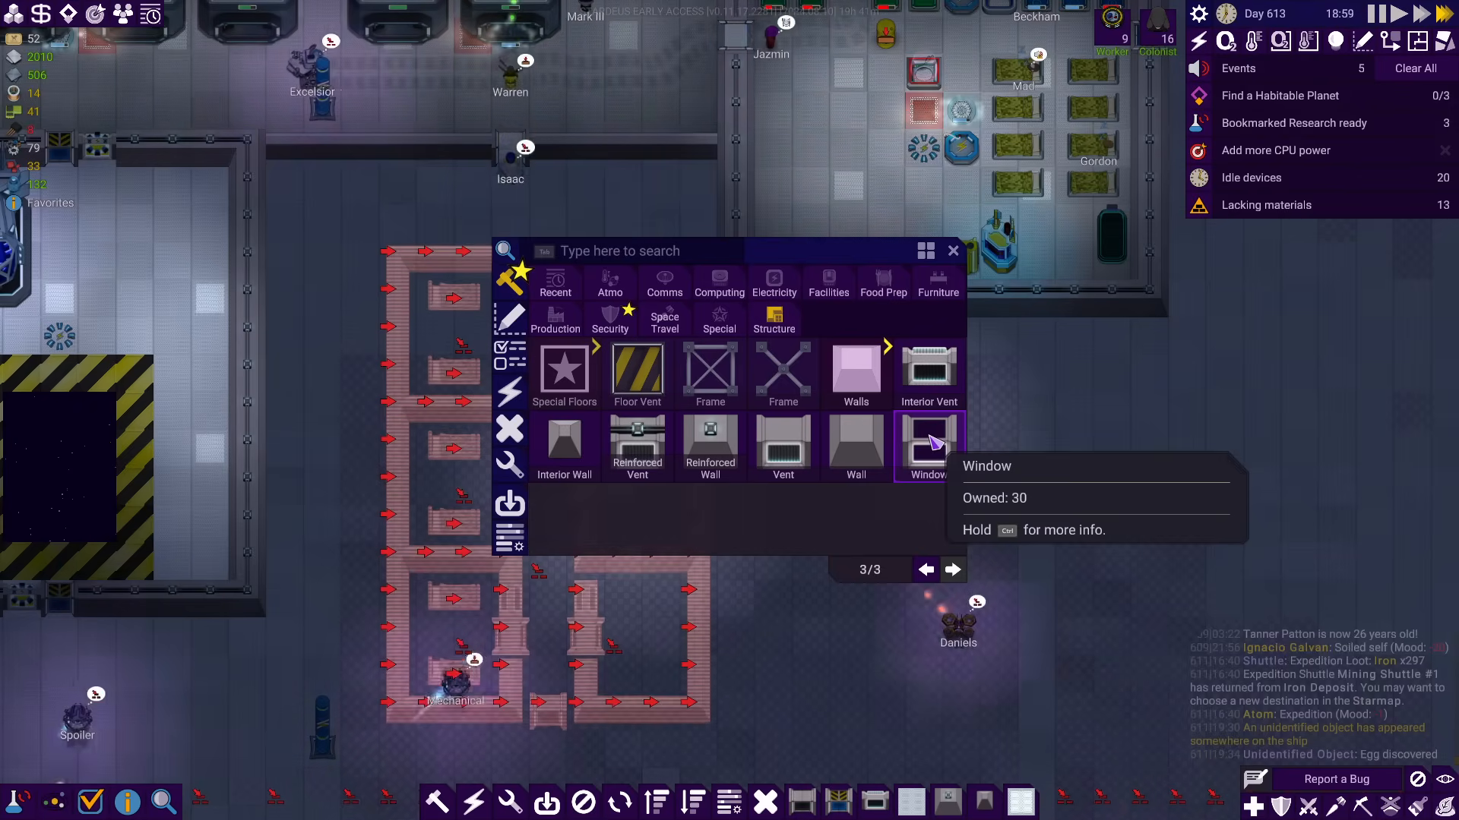
{"action": "left_click", "coordinate": [929, 447]}
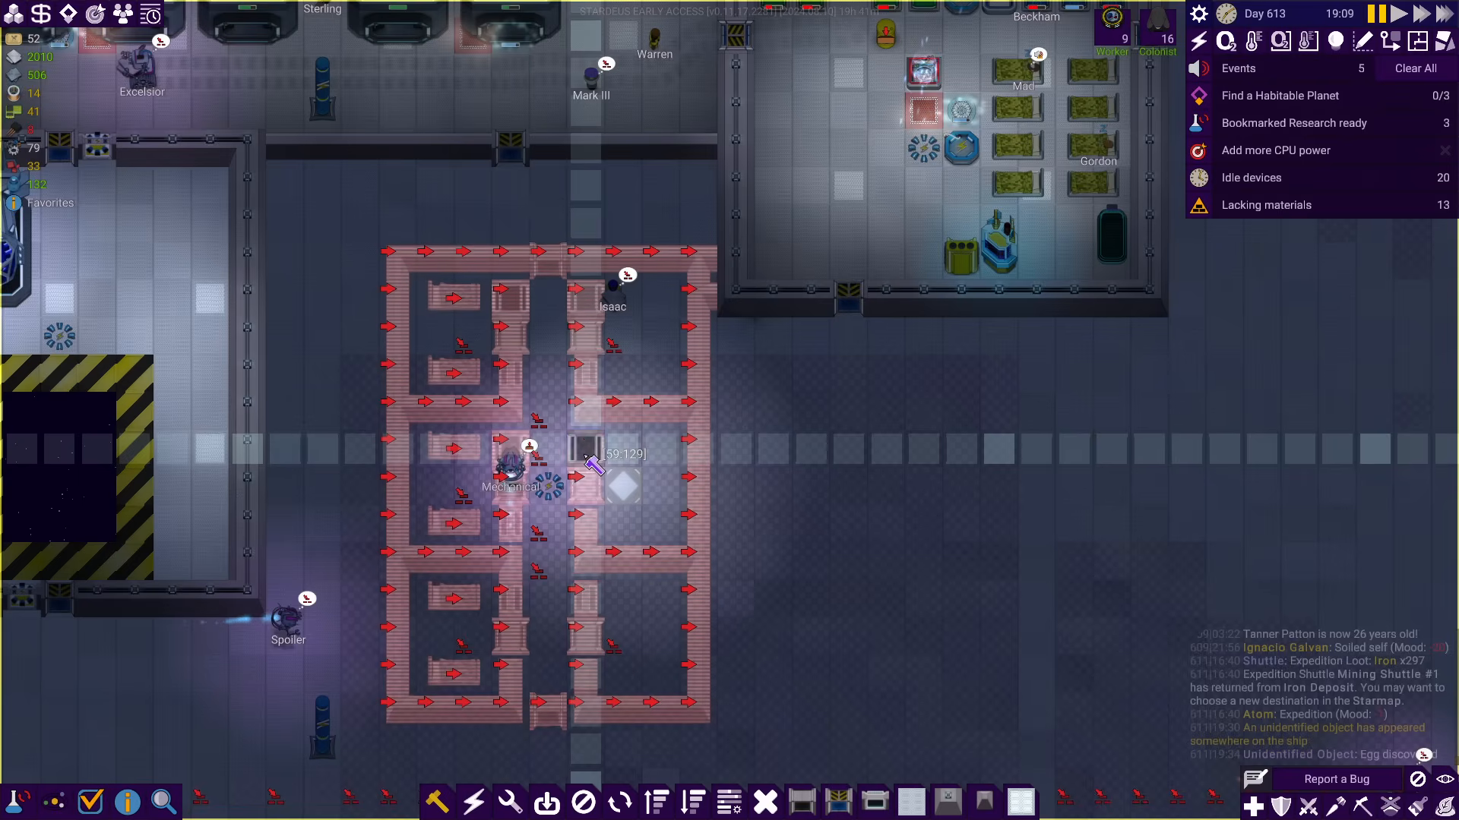
{"action": "mouse_move", "coordinate": [526, 600]}
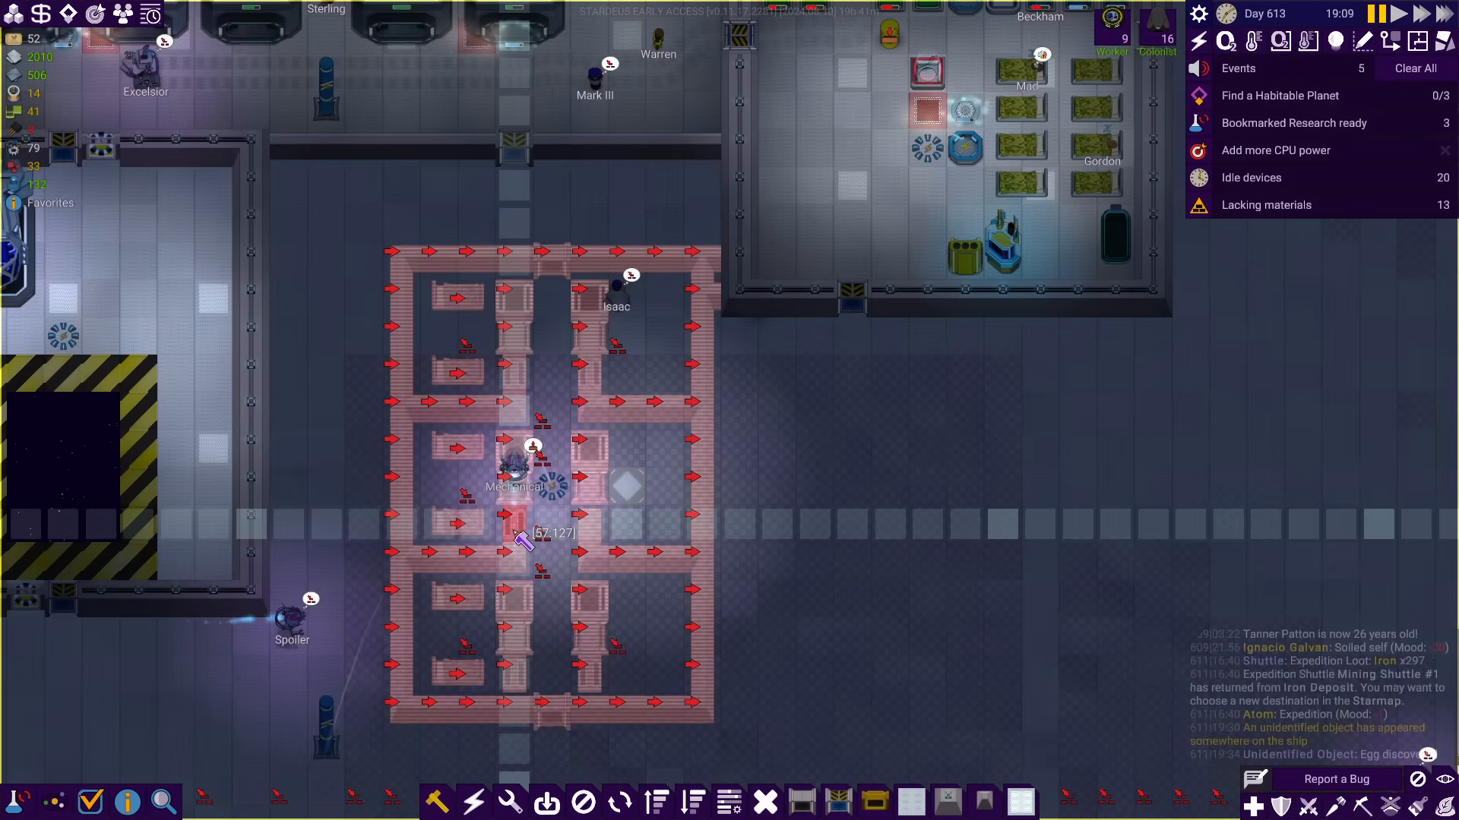
{"action": "mouse_move", "coordinate": [609, 388]}
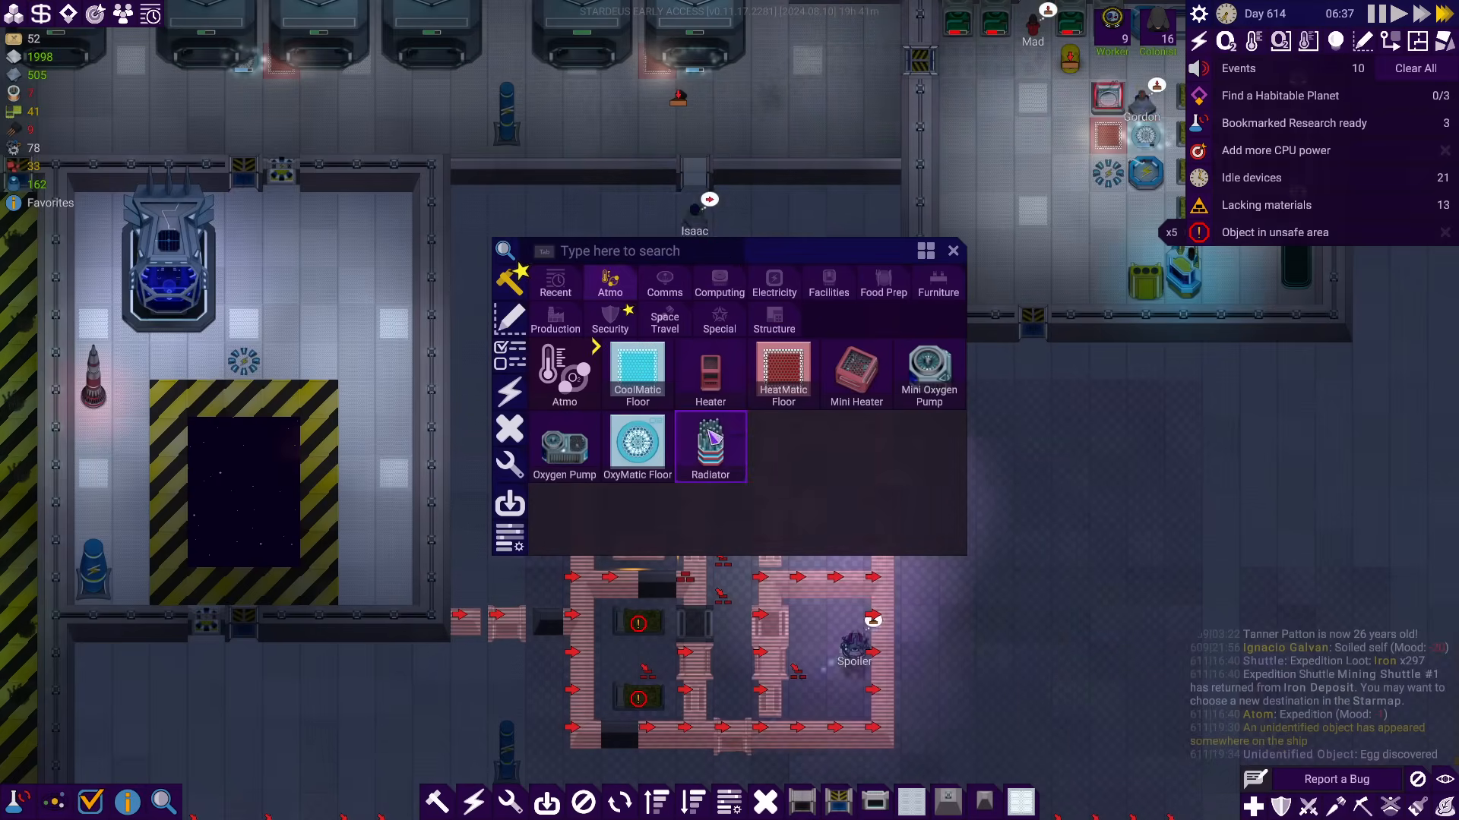
Select the Radiator from the Atmo devices to build near the bedroom block
{"action": "left_click", "coordinate": [709, 447]}
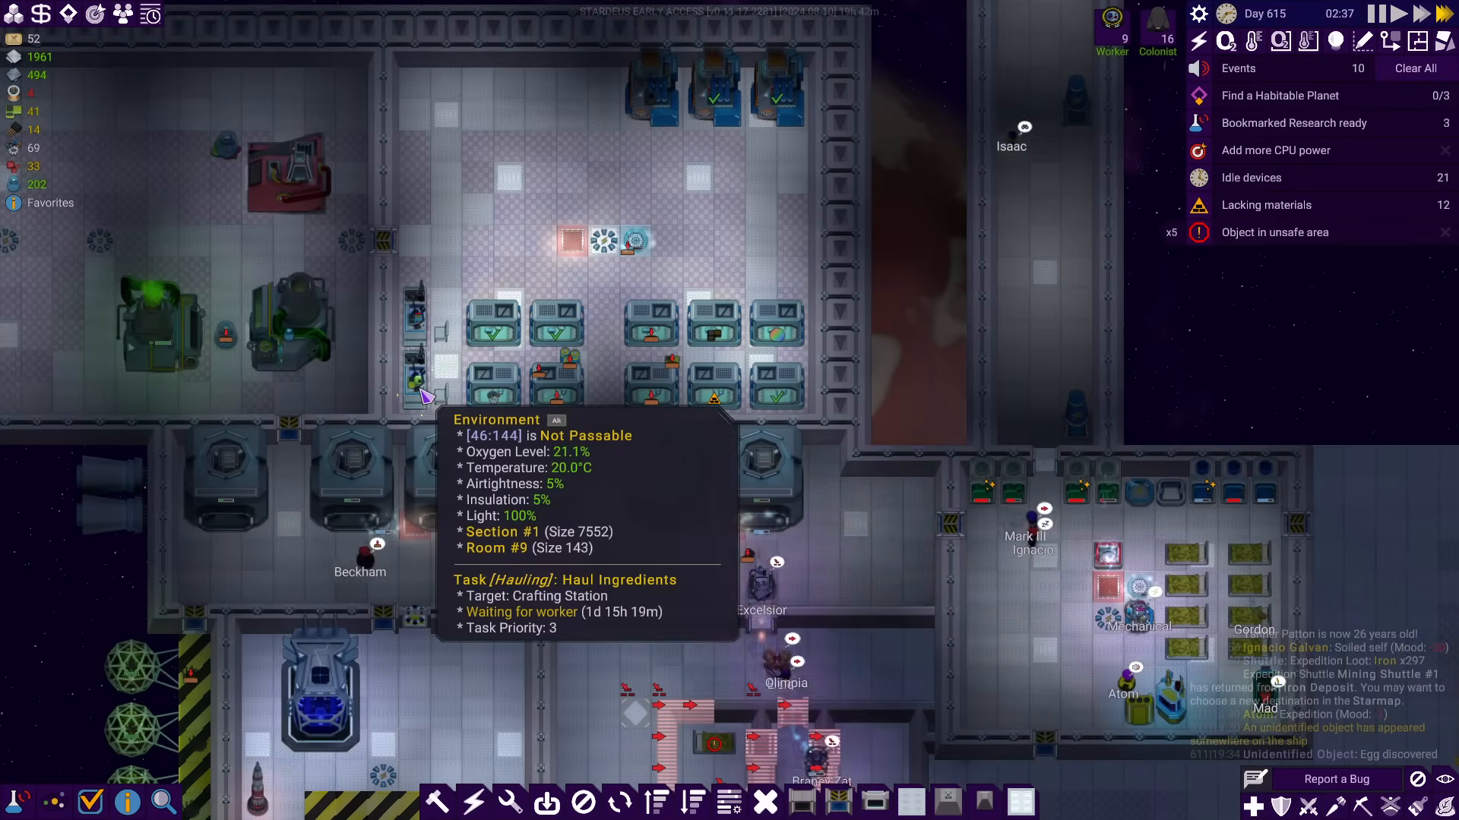
{"action": "mouse_move", "coordinate": [816, 76]}
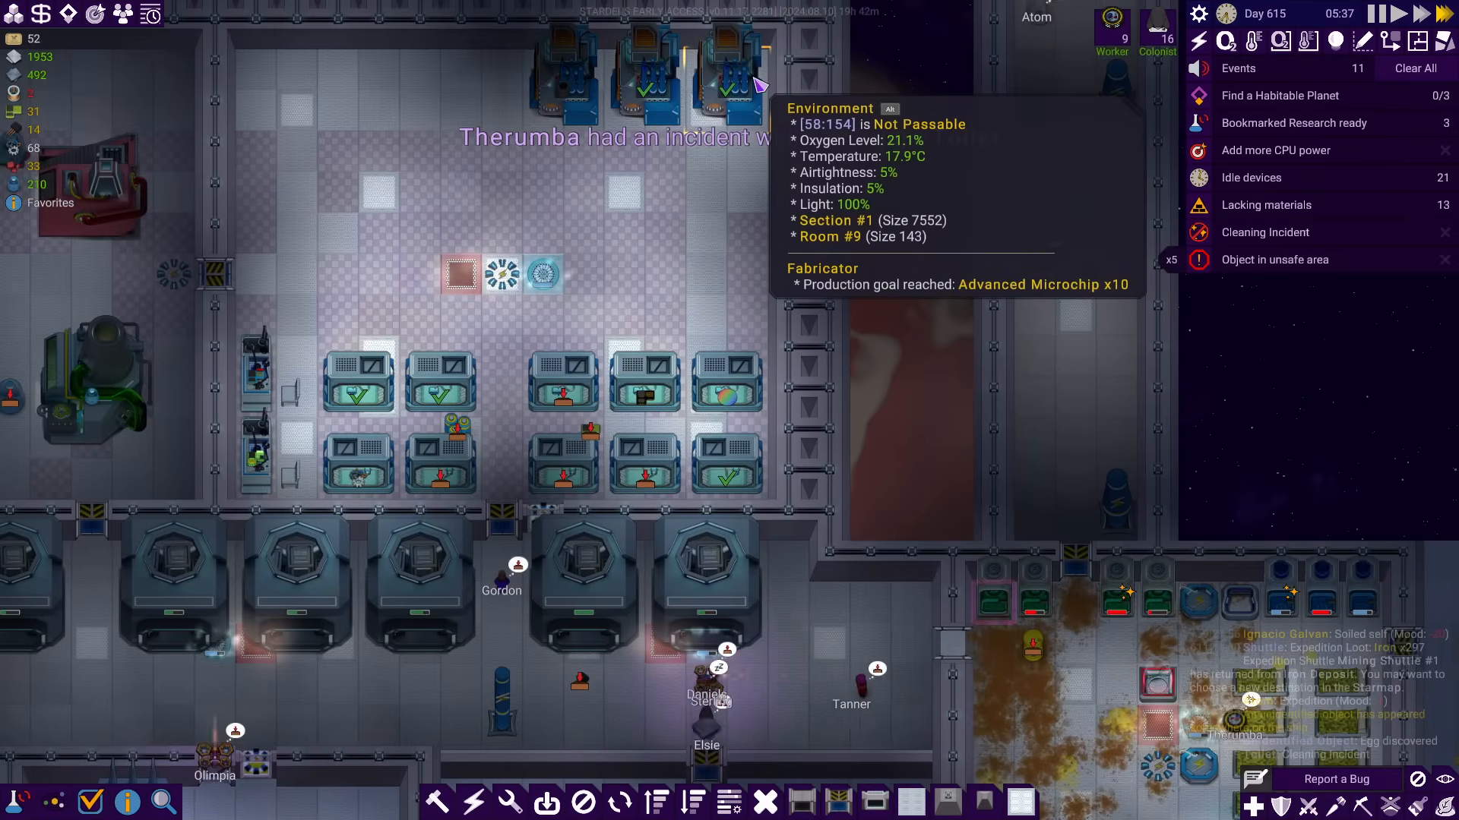
{"action": "mouse_move", "coordinate": [479, 292]}
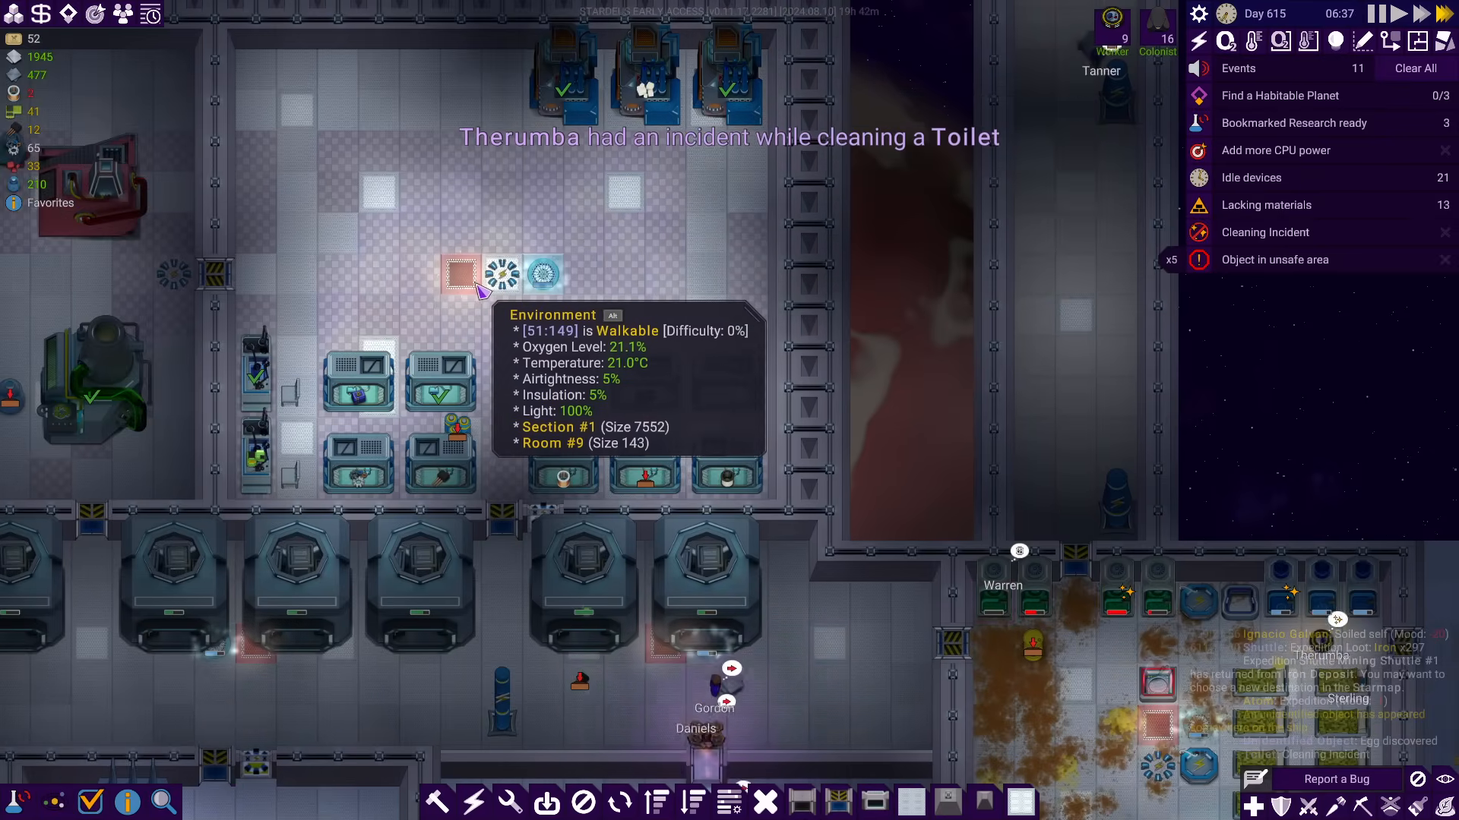
{"action": "mouse_move", "coordinate": [390, 404]}
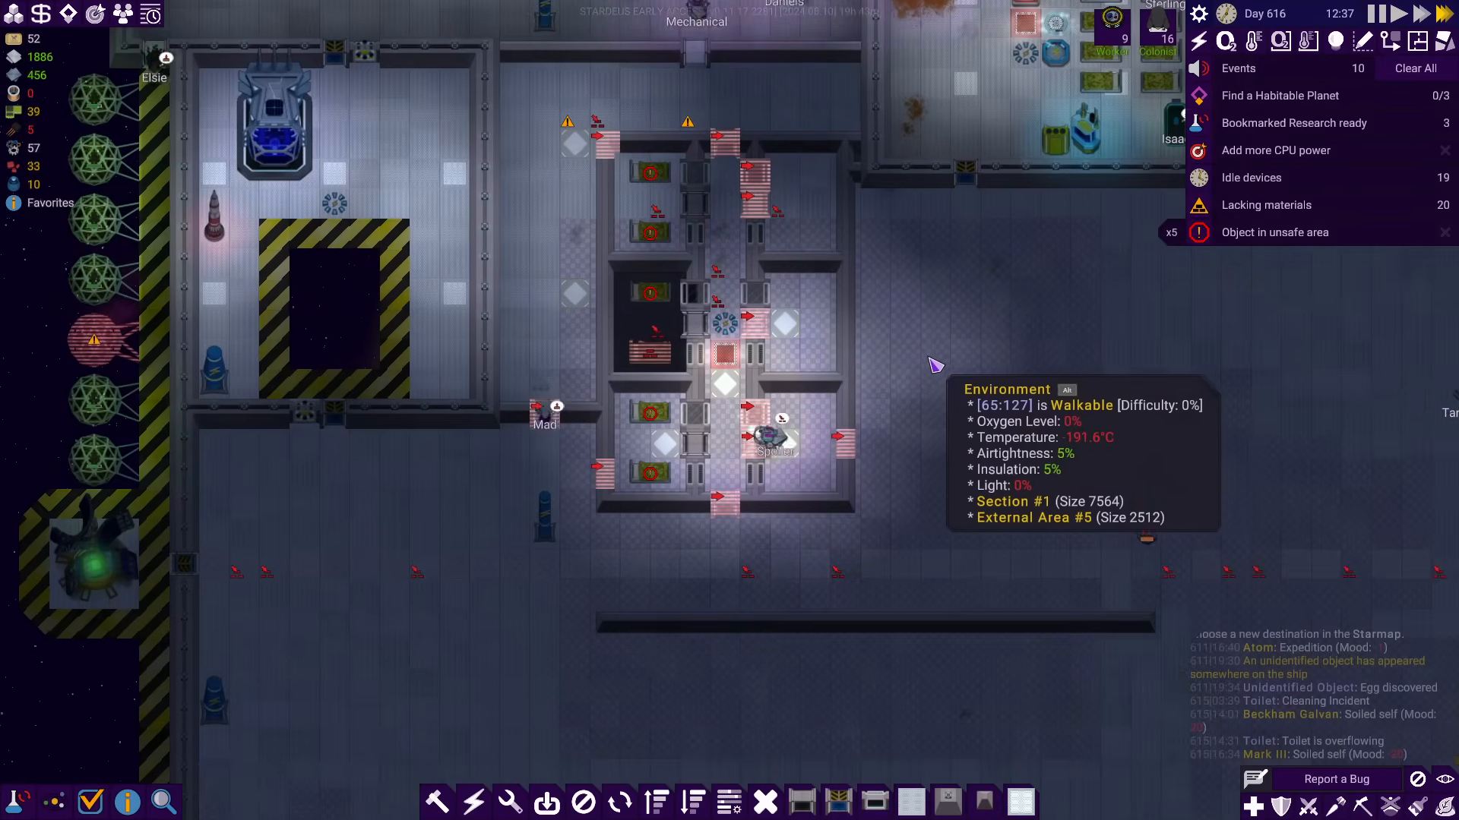
{"action": "mouse_move", "coordinate": [818, 201]}
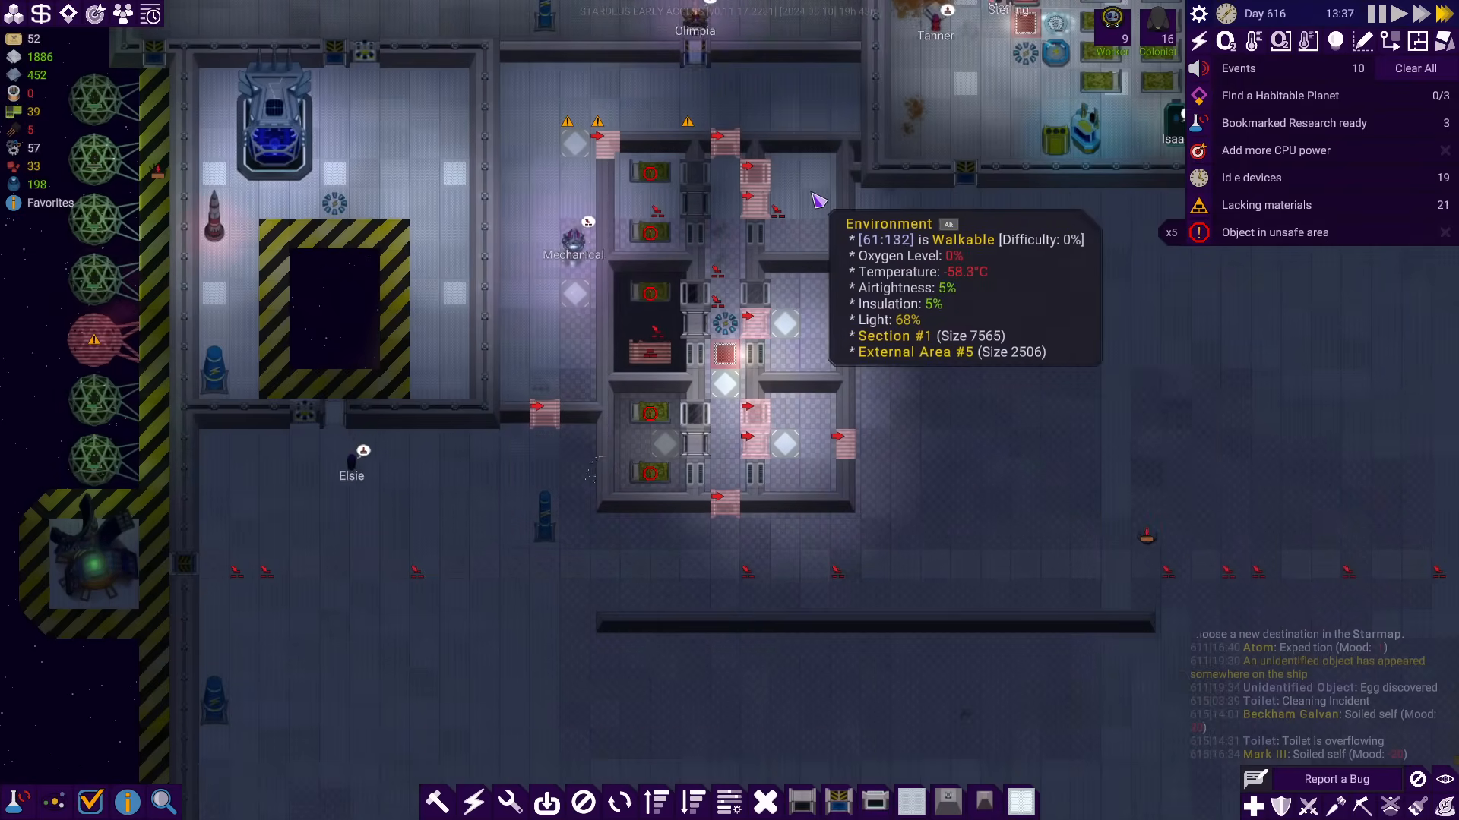
{"action": "mouse_move", "coordinate": [977, 270]}
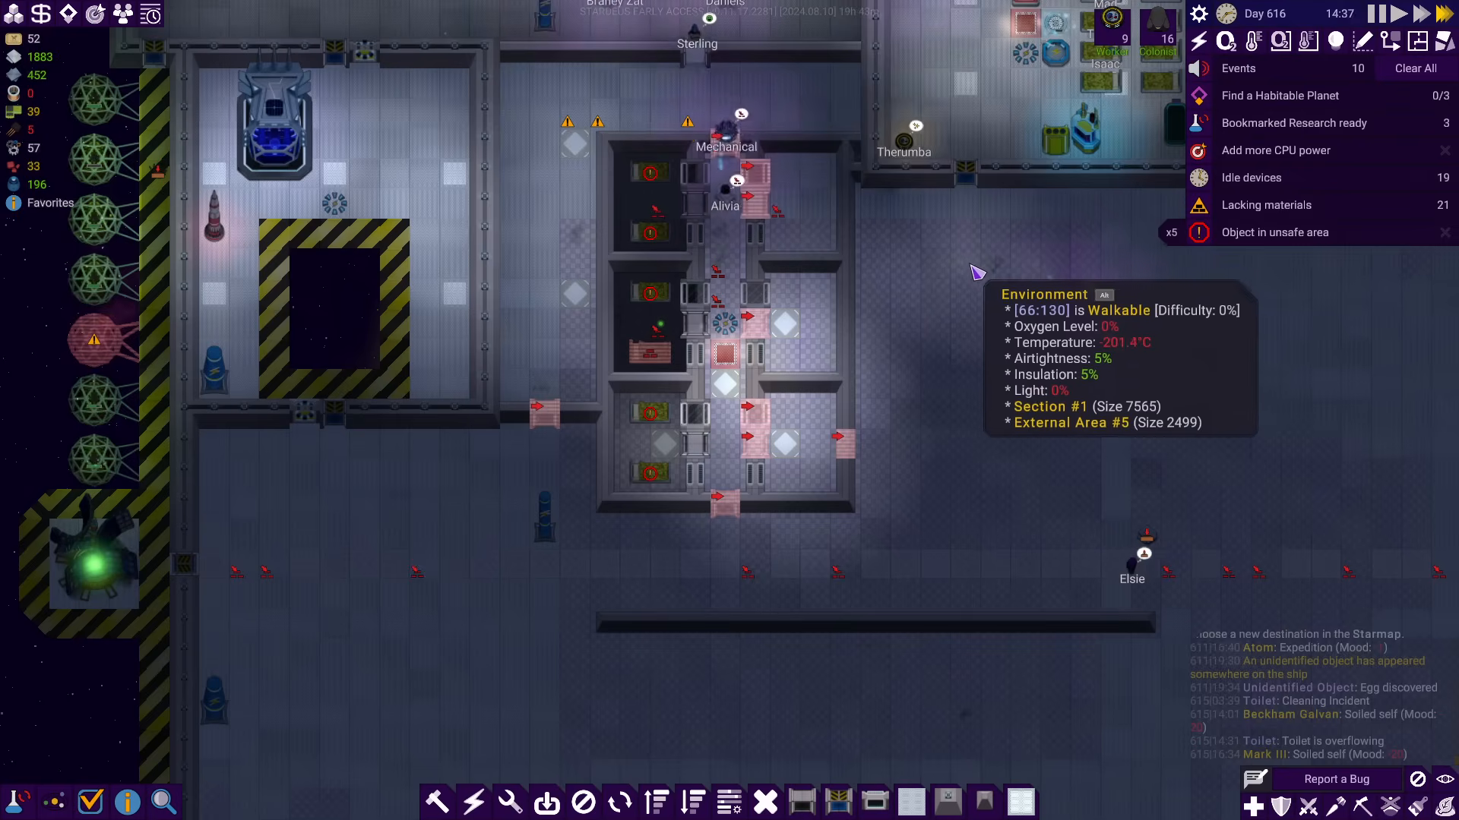
{"action": "mouse_move", "coordinate": [819, 233]}
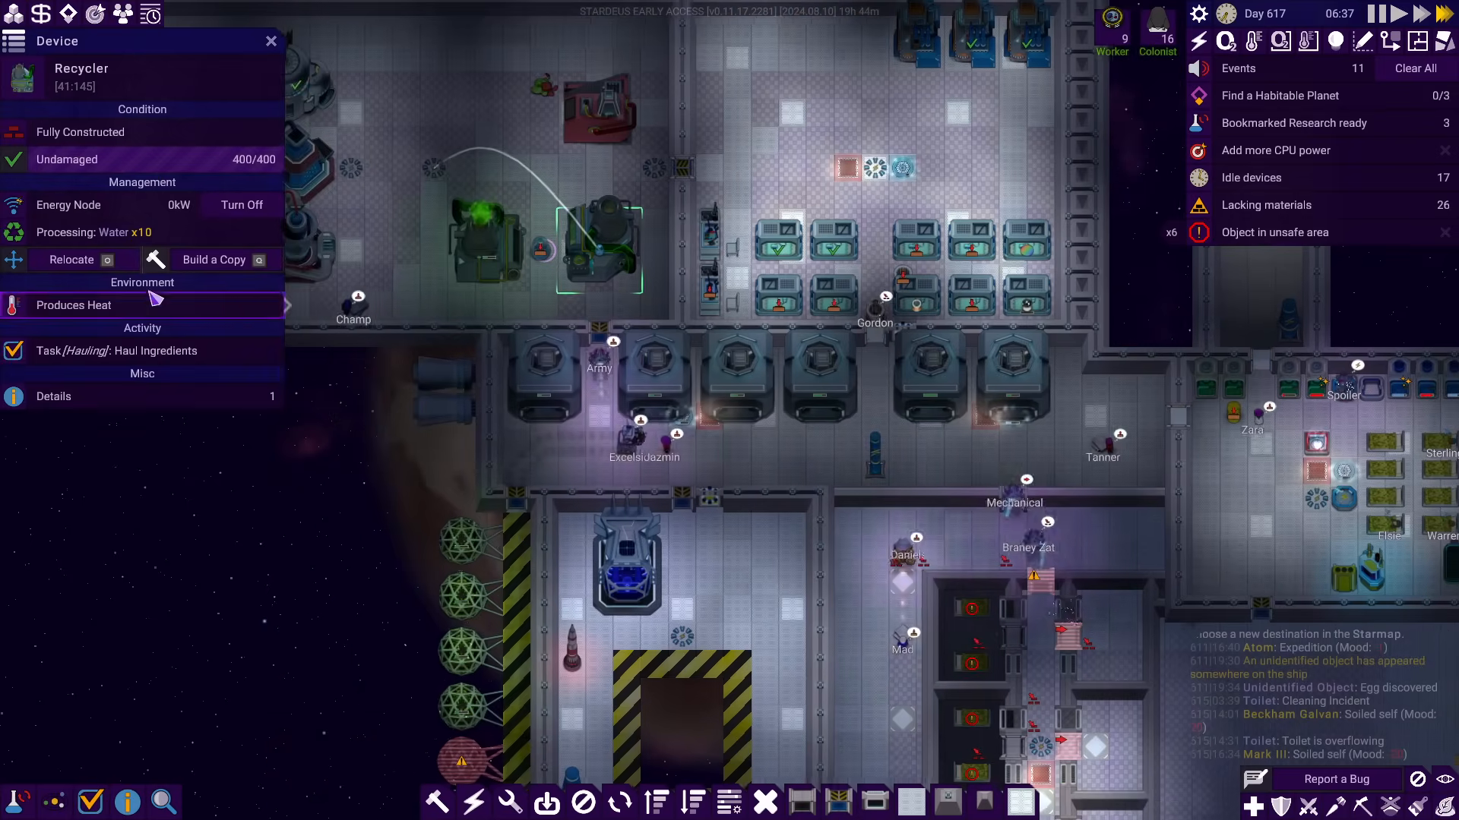
{"action": "left_click", "coordinate": [121, 231]}
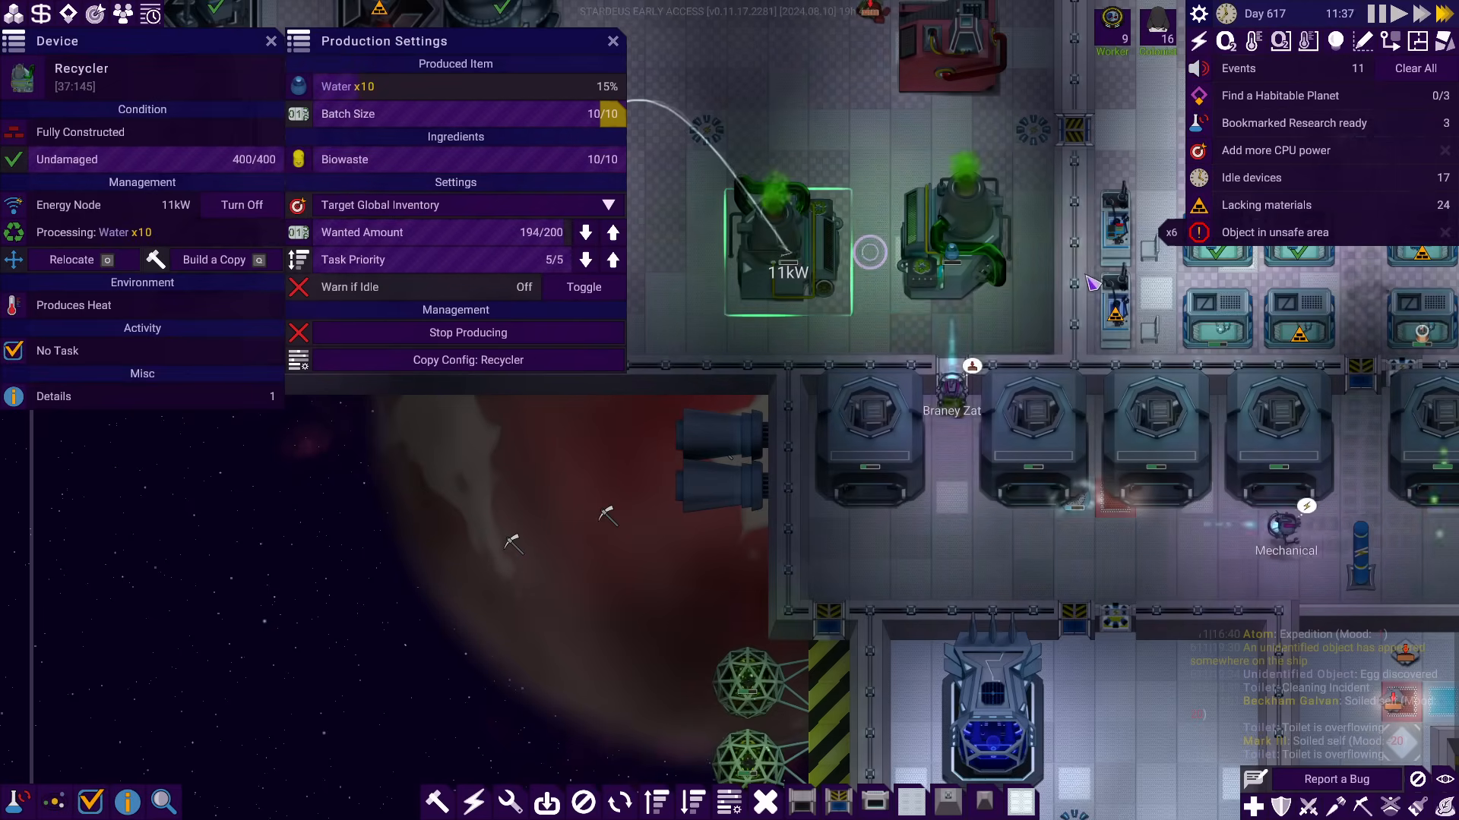
{"action": "left_click", "coordinate": [613, 41]}
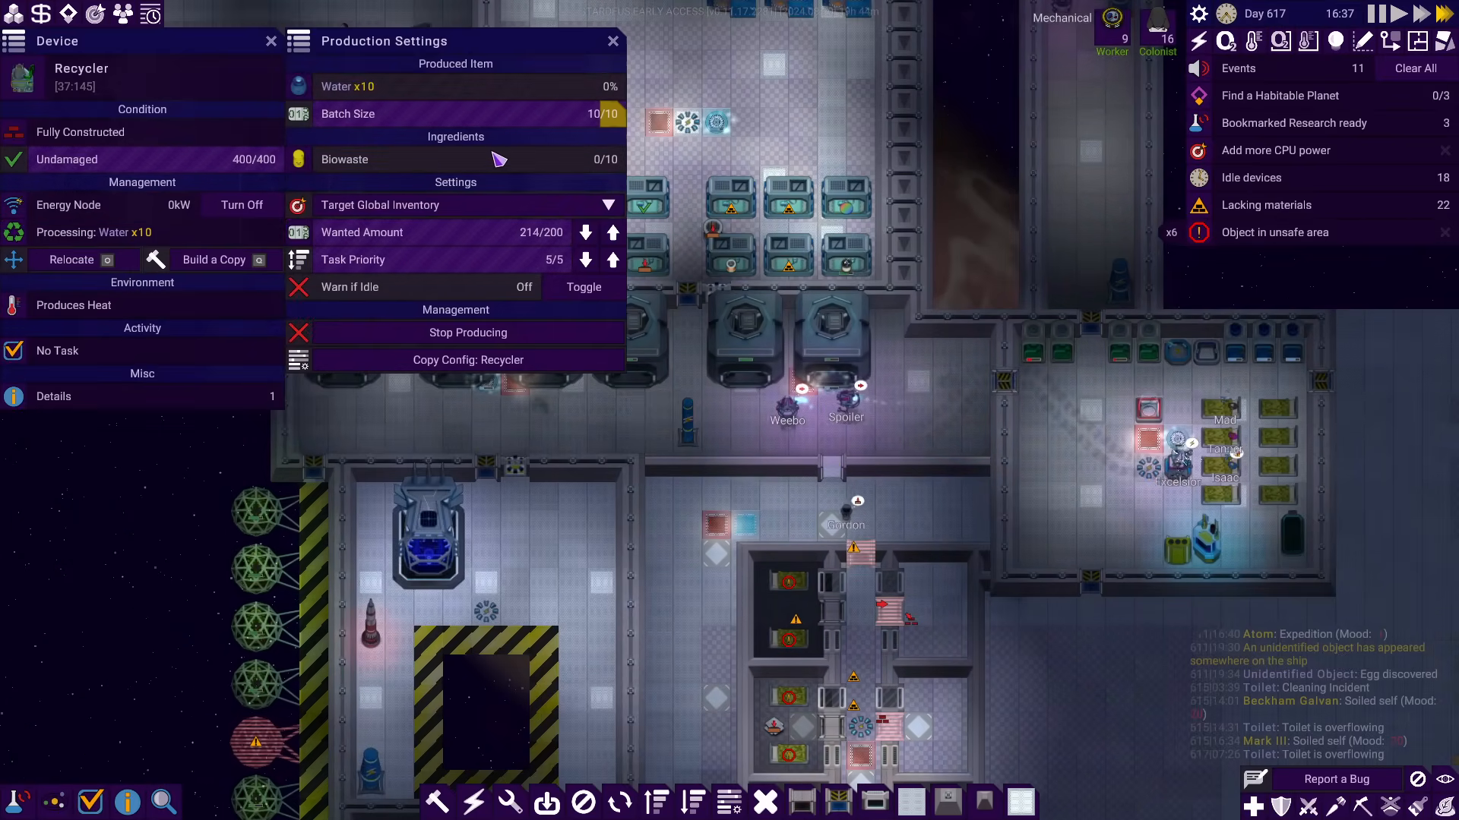
{"action": "mouse_move", "coordinate": [345, 160]}
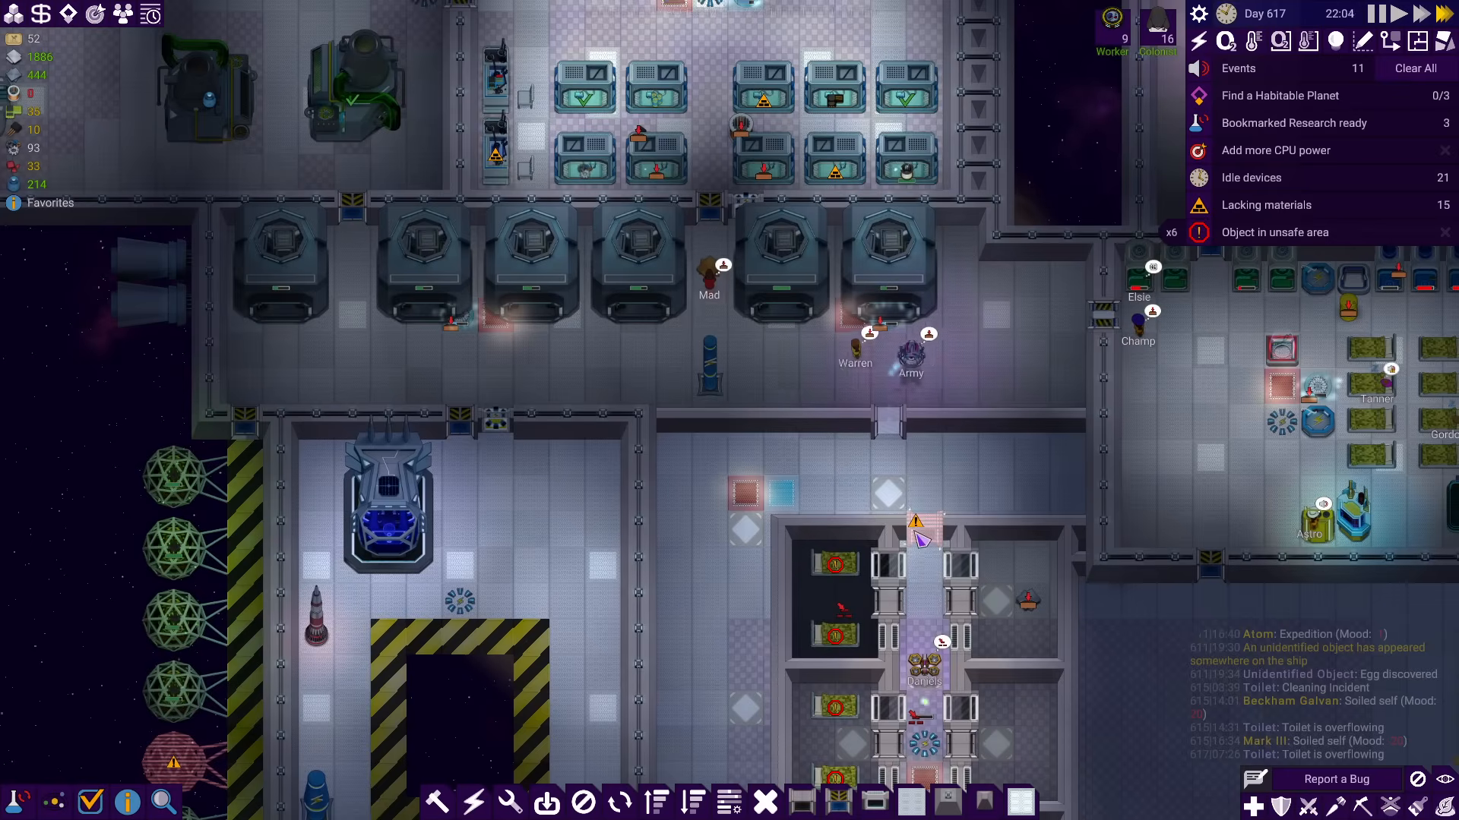
Raise the assembler's wanted Transistor amount from 50 to 100 in Production Settings
{"action": "left_click", "coordinate": [656, 167]}
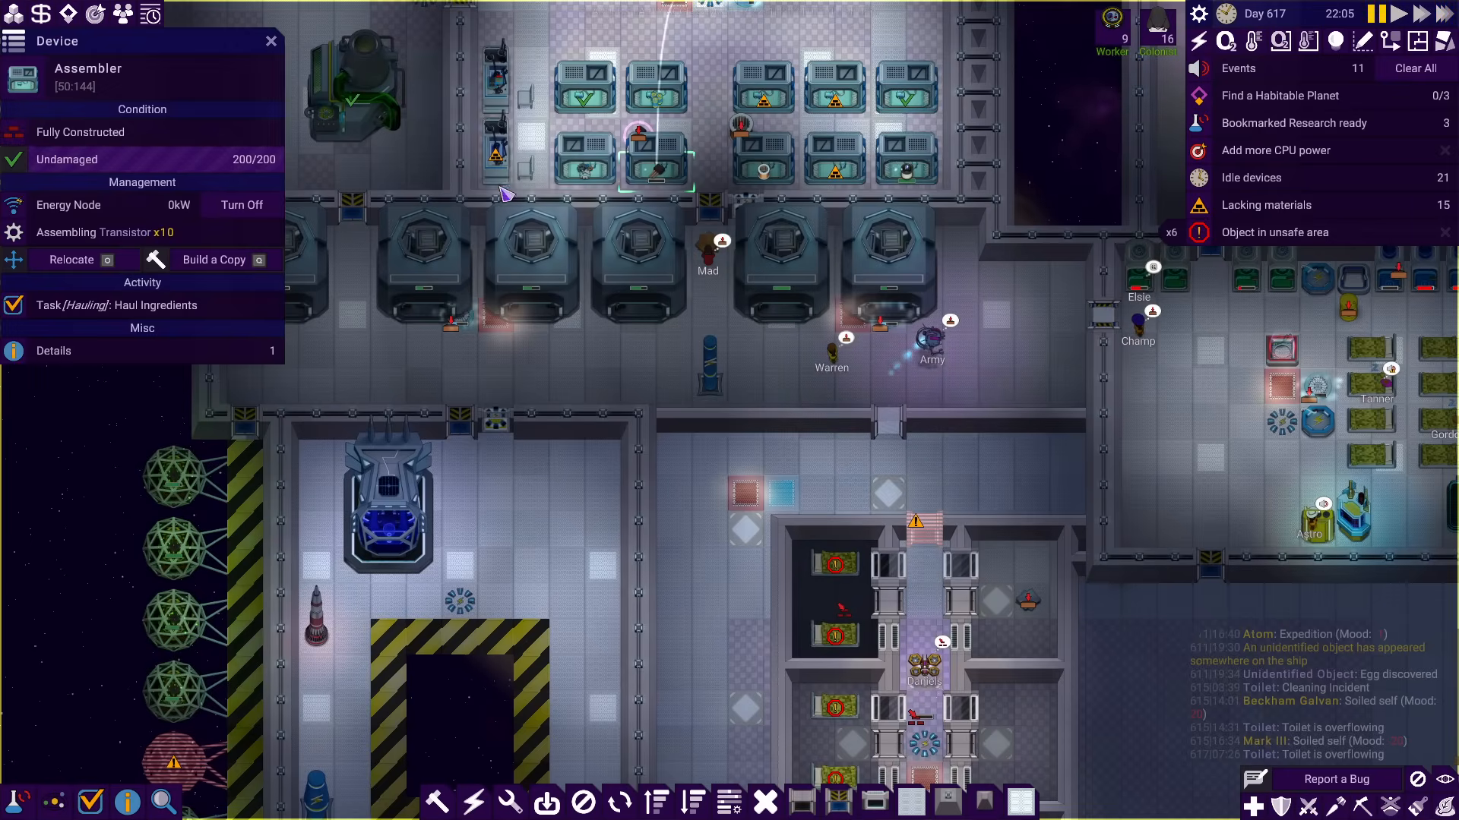
{"action": "left_click", "coordinate": [106, 233]}
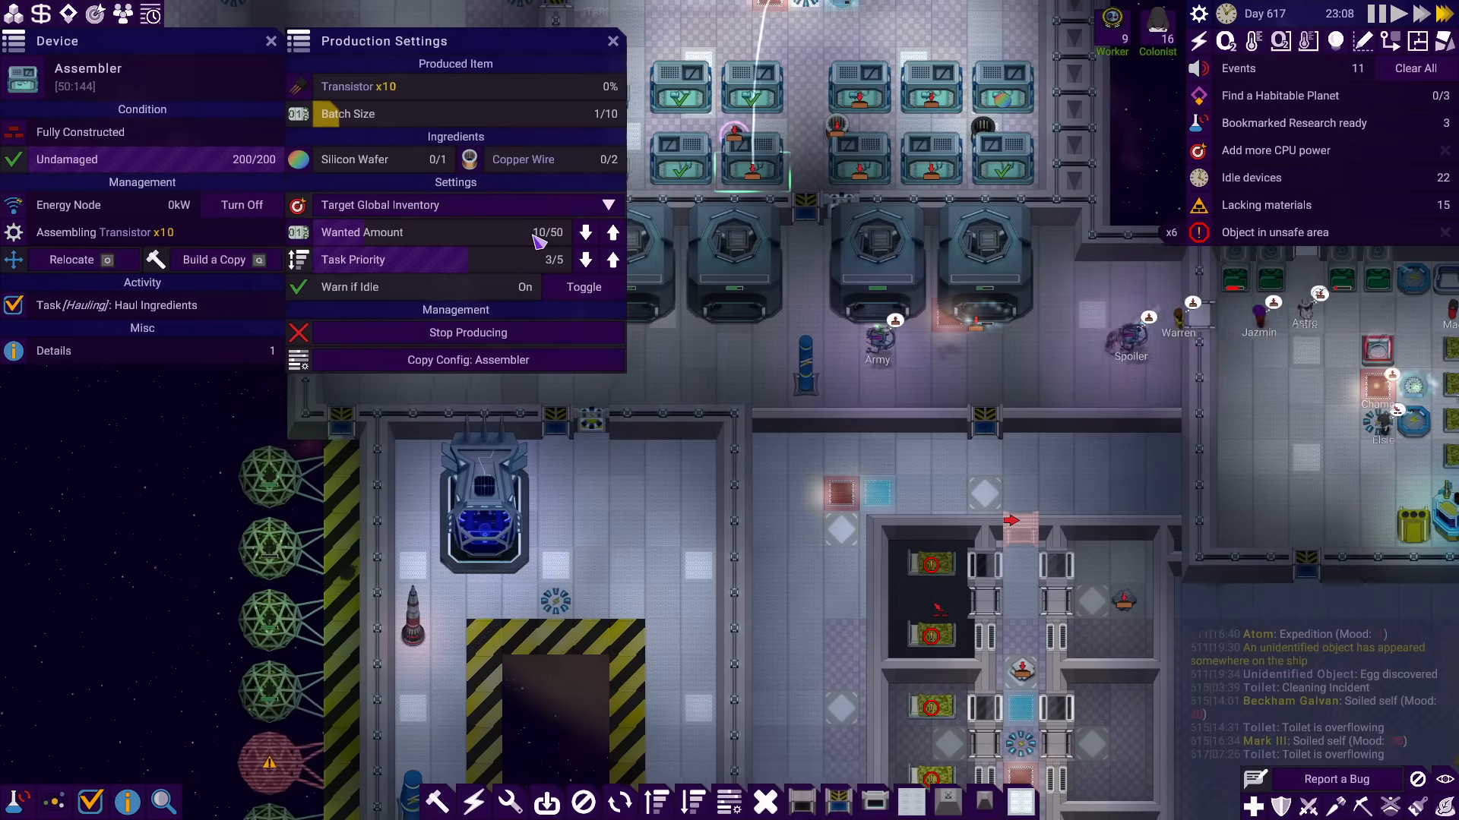
{"action": "left_click", "coordinate": [585, 233]}
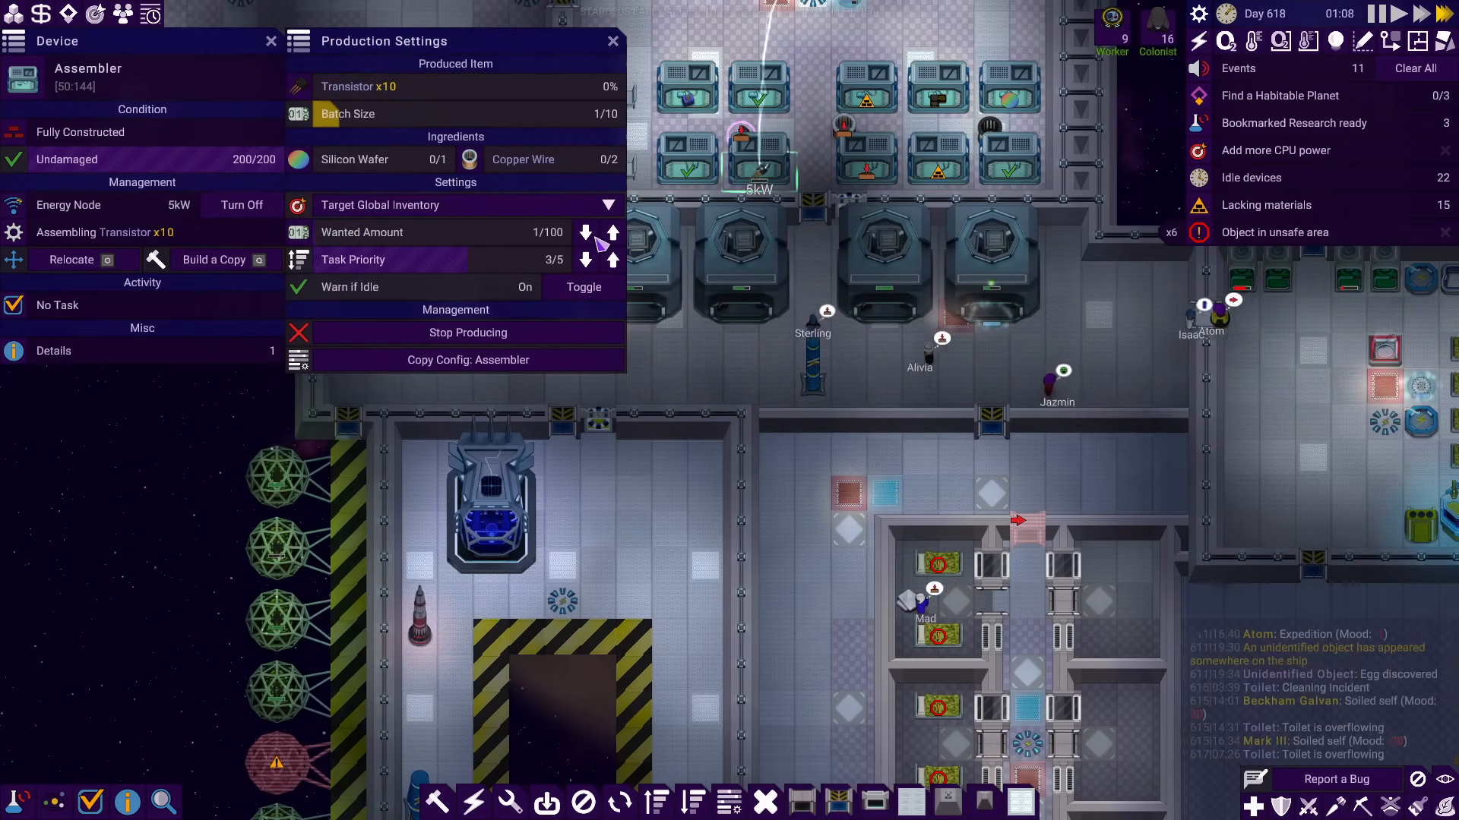
{"action": "left_click", "coordinate": [611, 231]}
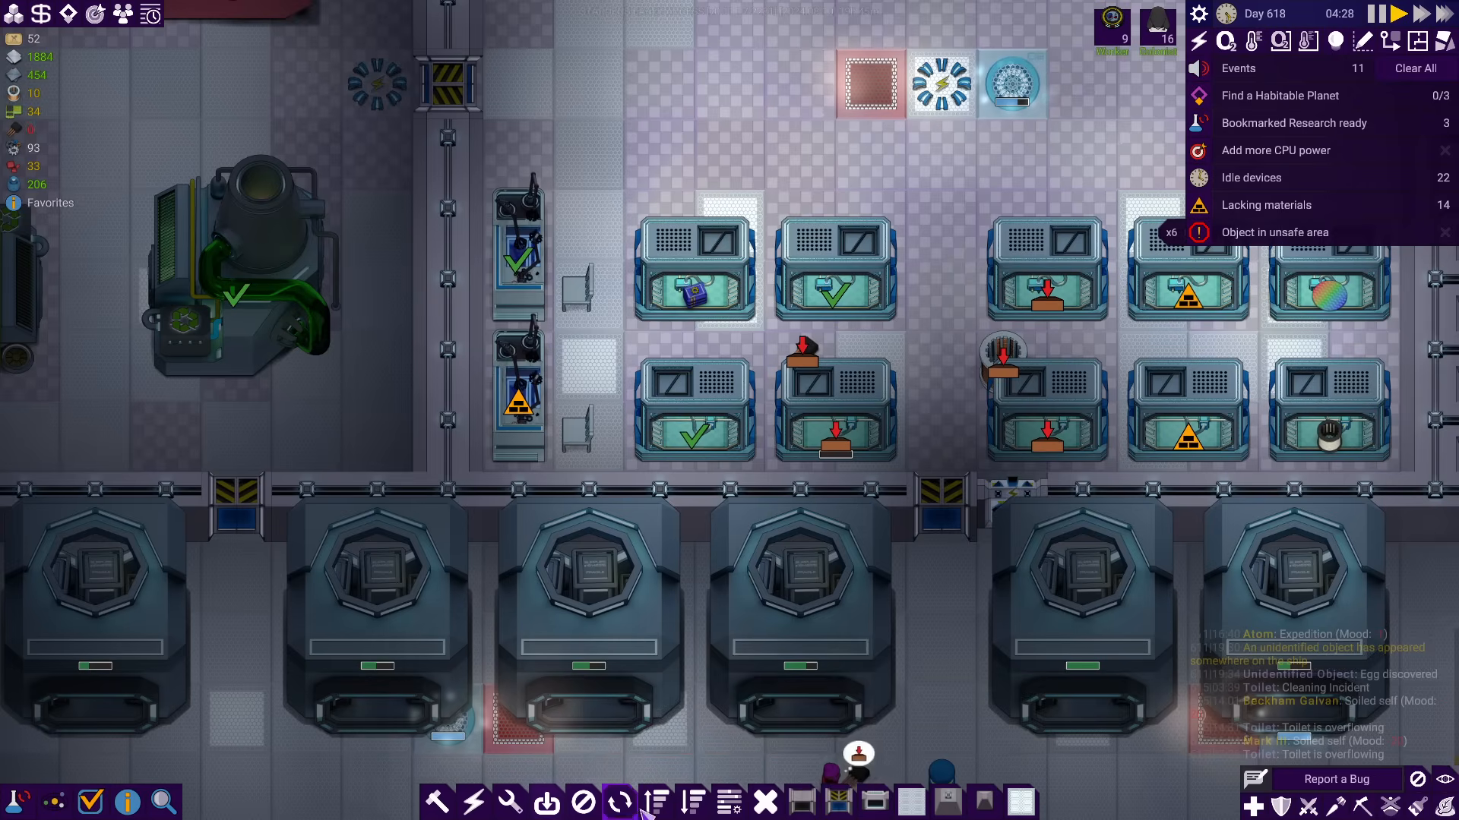
Copy this assembler's configuration onto another assembler
{"action": "left_click", "coordinate": [833, 400]}
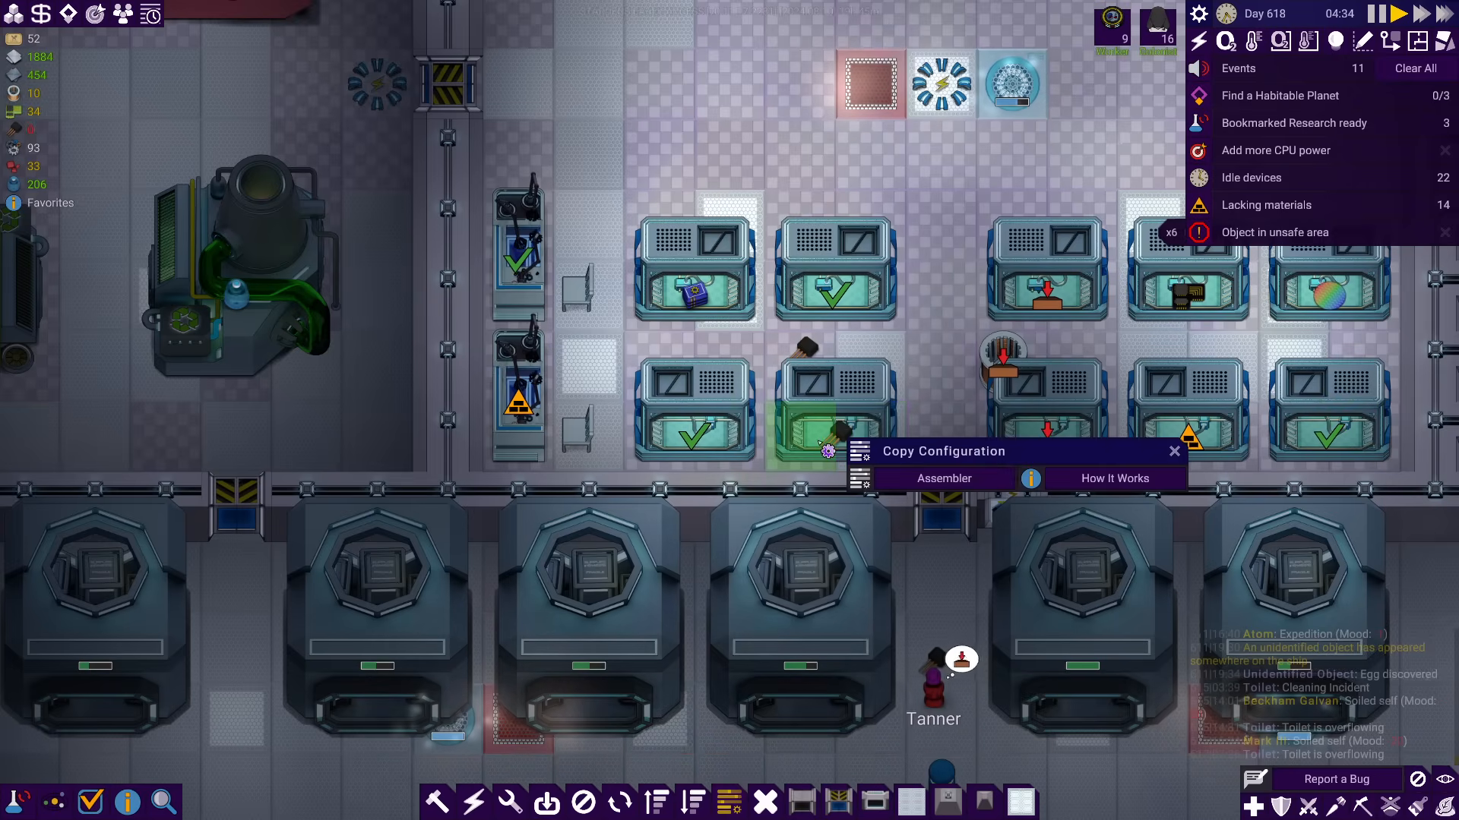
{"action": "left_click", "coordinate": [1175, 451]}
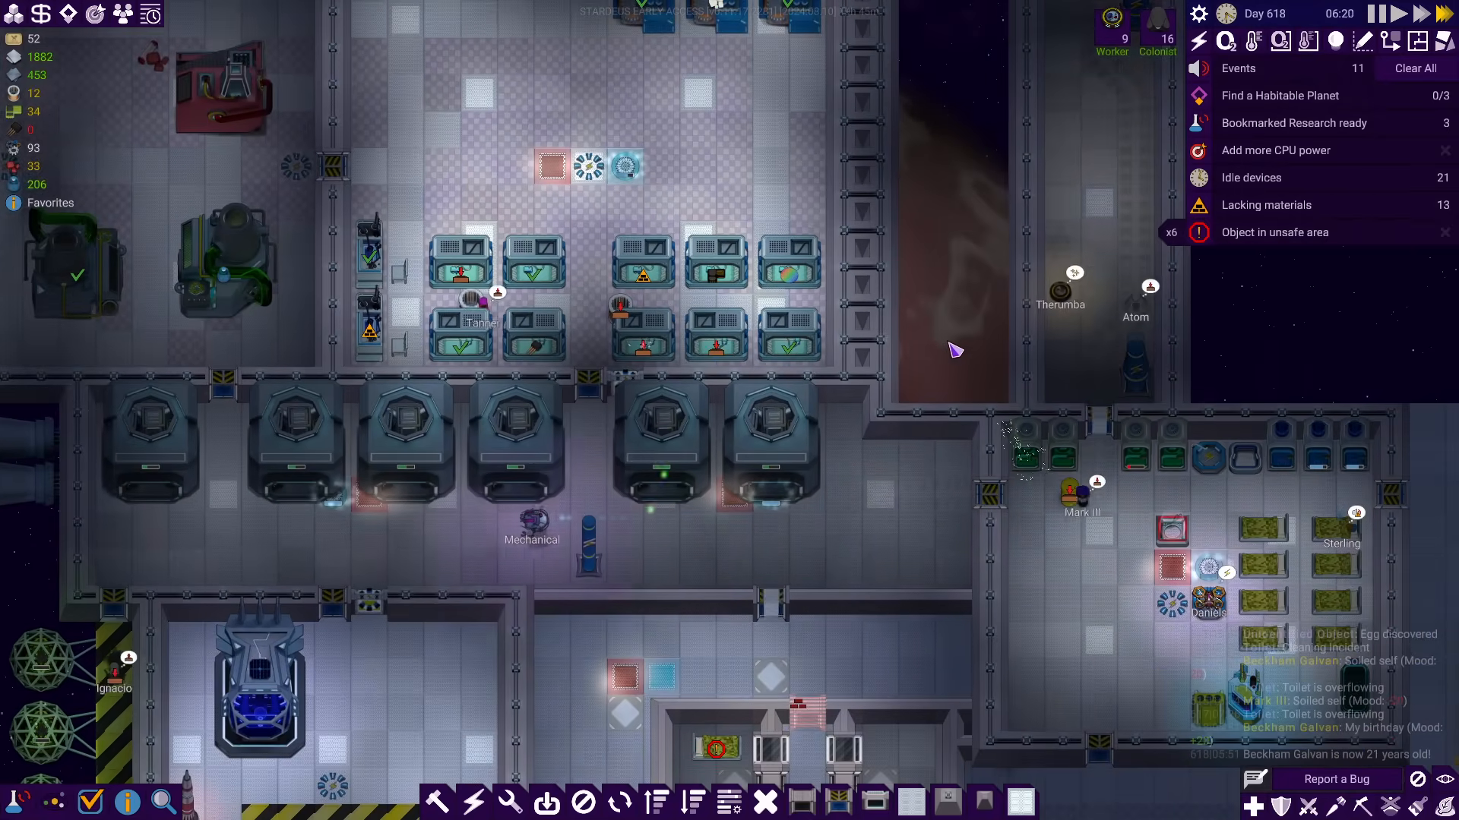
Open the Lacking materials overview from the events panel
{"action": "left_click", "coordinate": [1265, 205]}
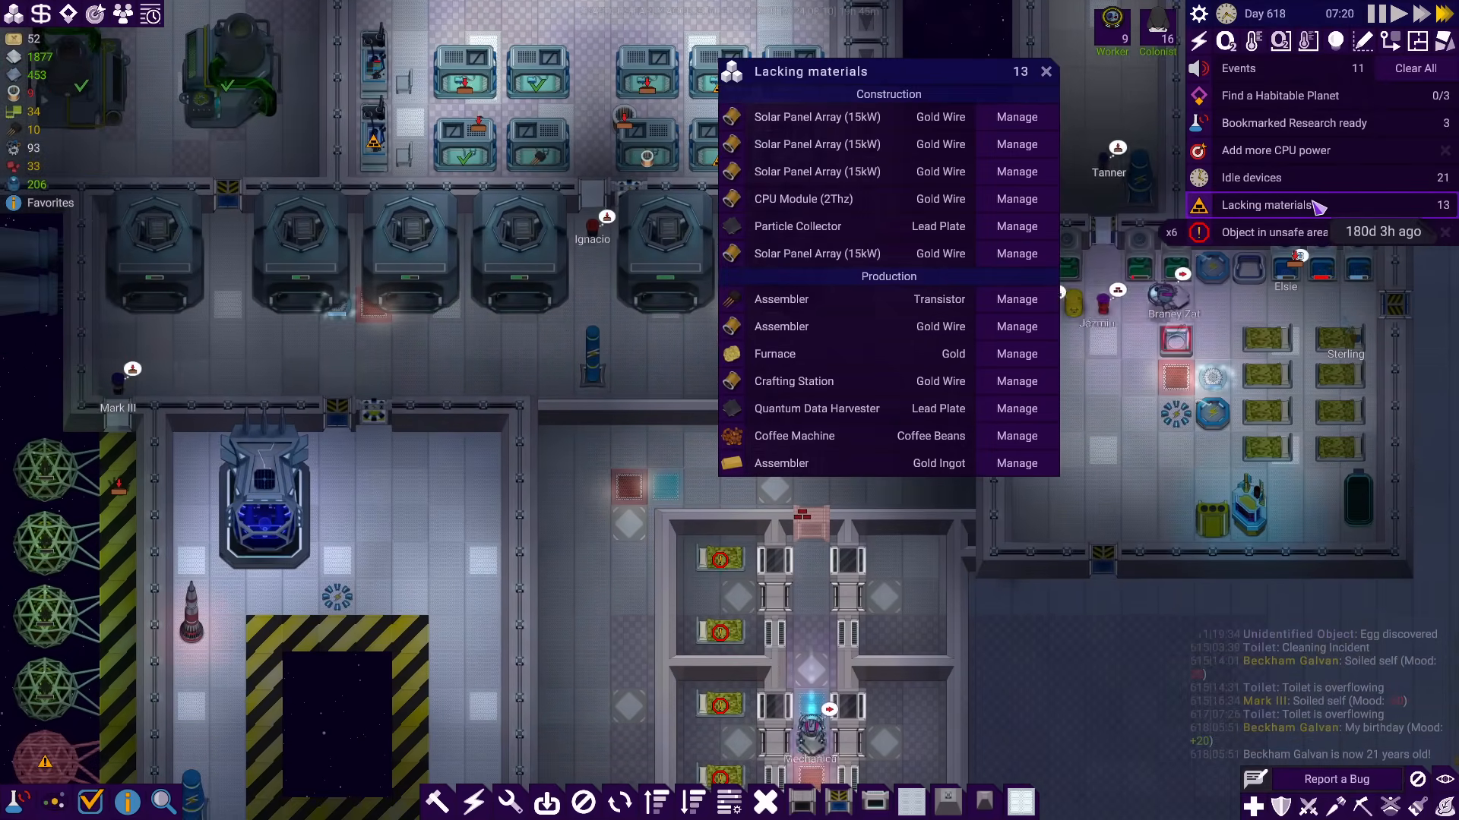
{"action": "left_click", "coordinate": [1045, 71]}
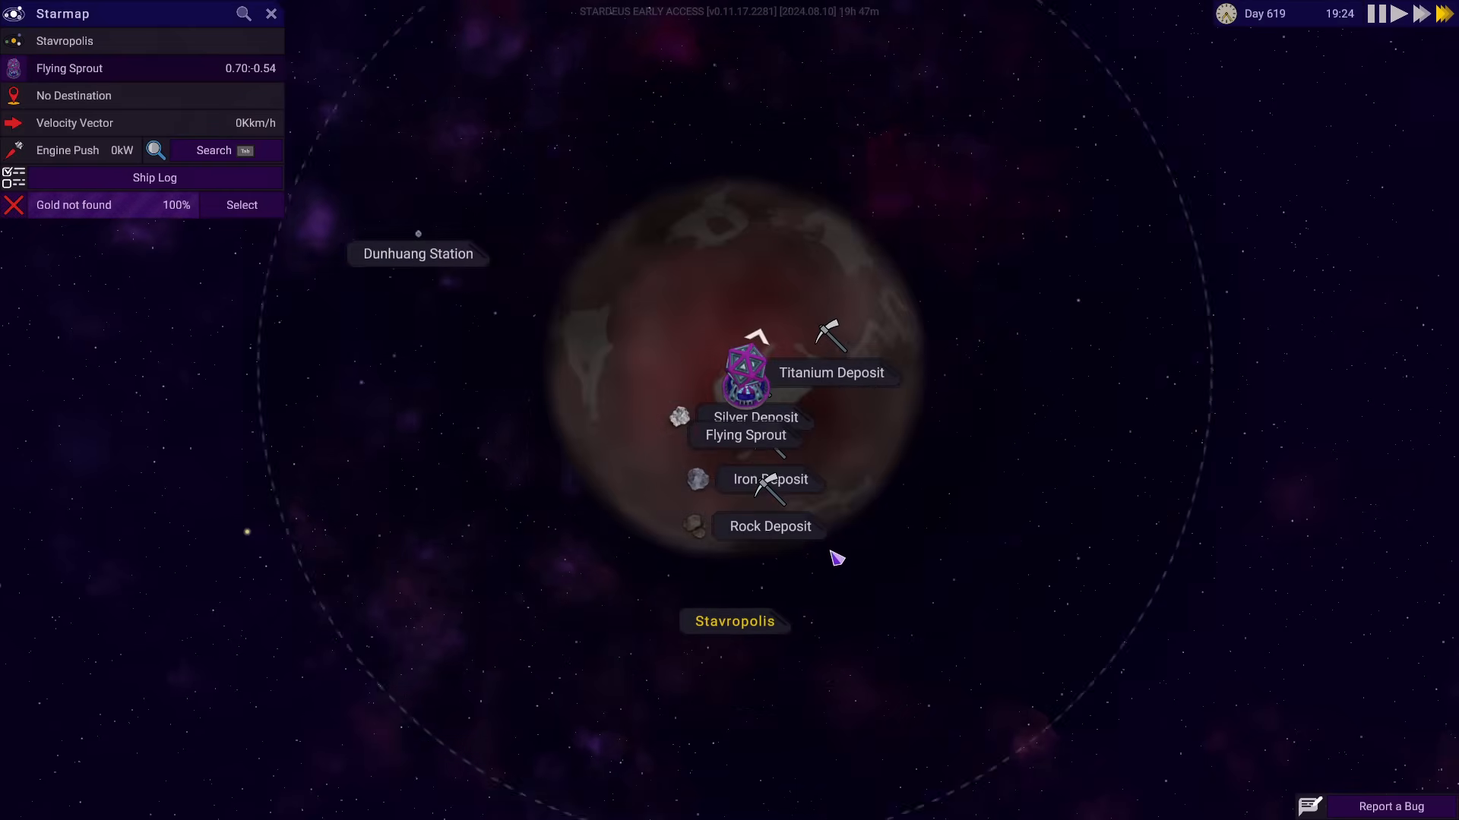
Switch from the starmap over to the research tree
{"action": "left_click", "coordinate": [270, 13]}
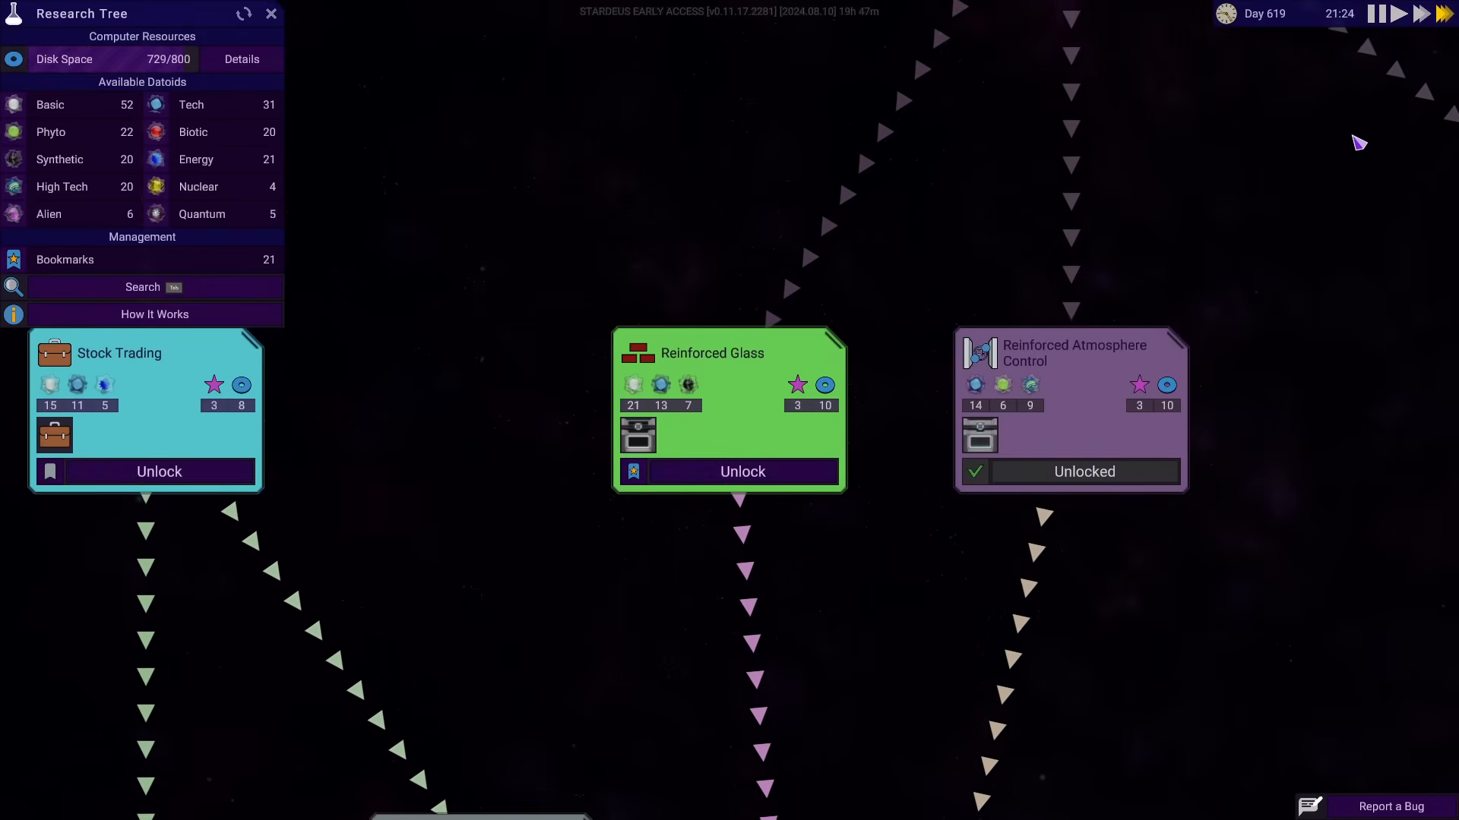
{"action": "mouse_move", "coordinate": [636, 435]}
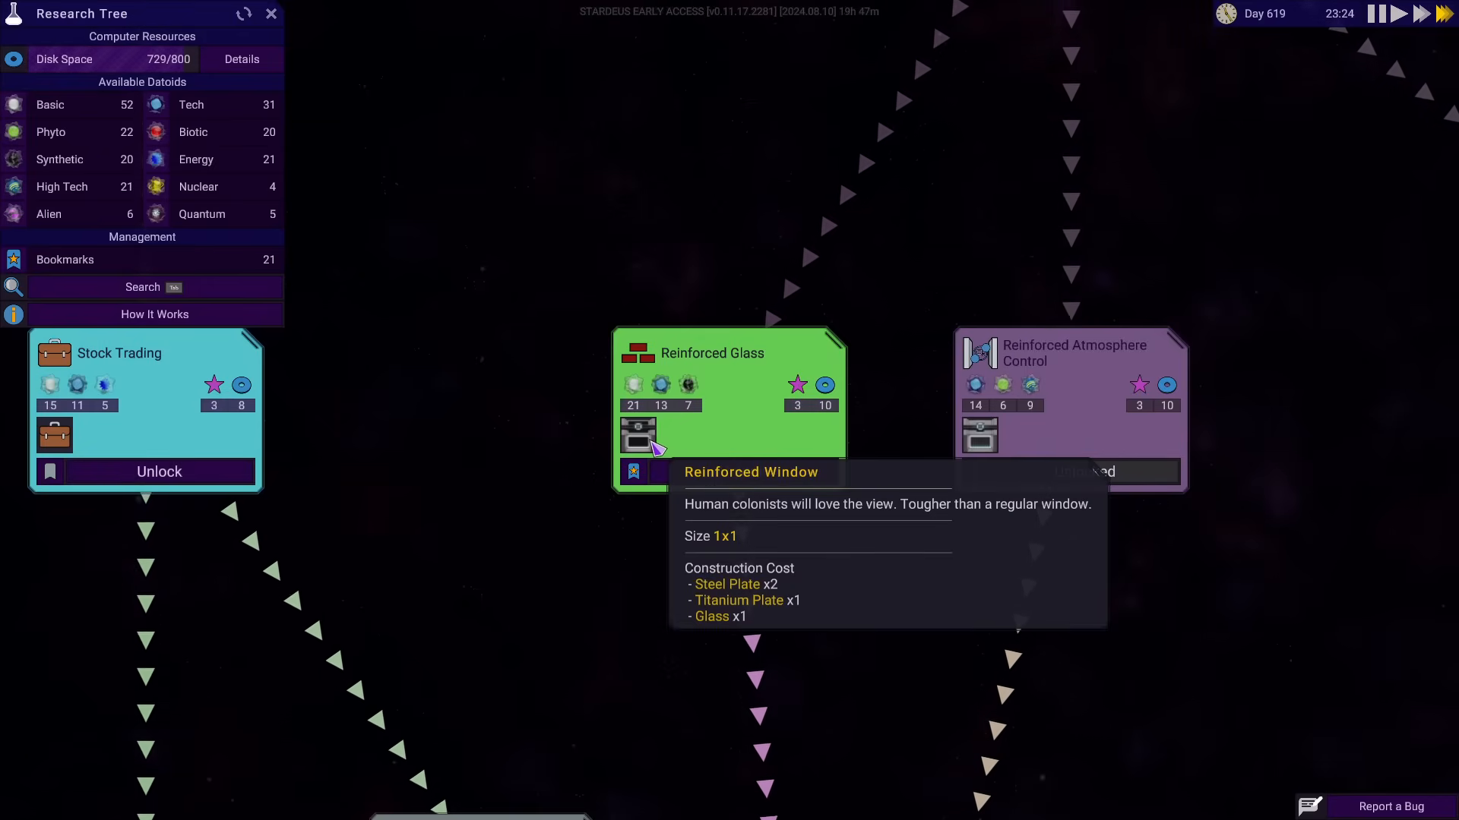
Unlock Reinforced Glass and the ready bookmarked research (Improved Reactor)
{"action": "left_click", "coordinate": [270, 14]}
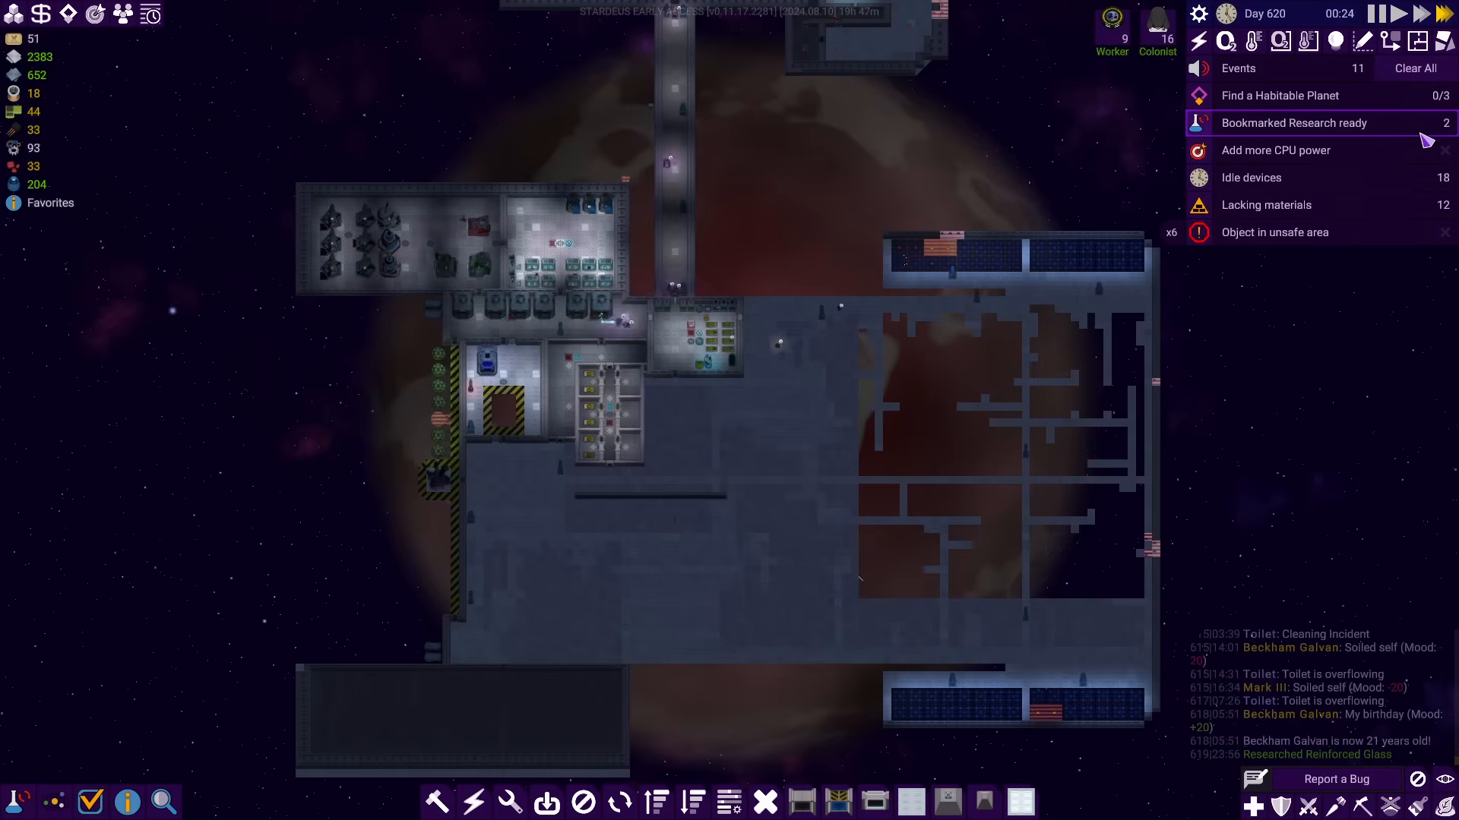
{"action": "left_click", "coordinate": [1292, 121]}
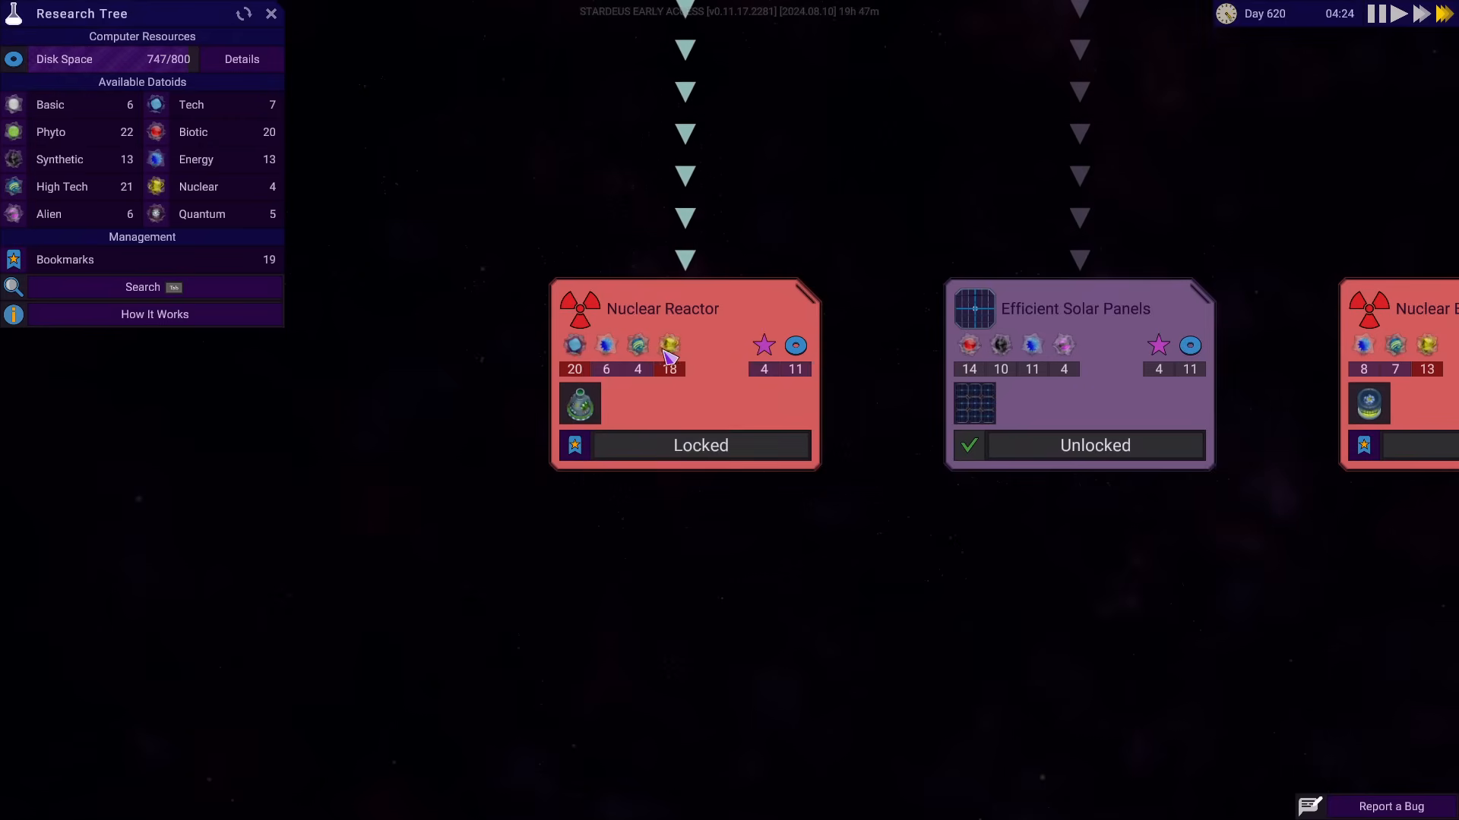
{"action": "mouse_move", "coordinate": [579, 403]}
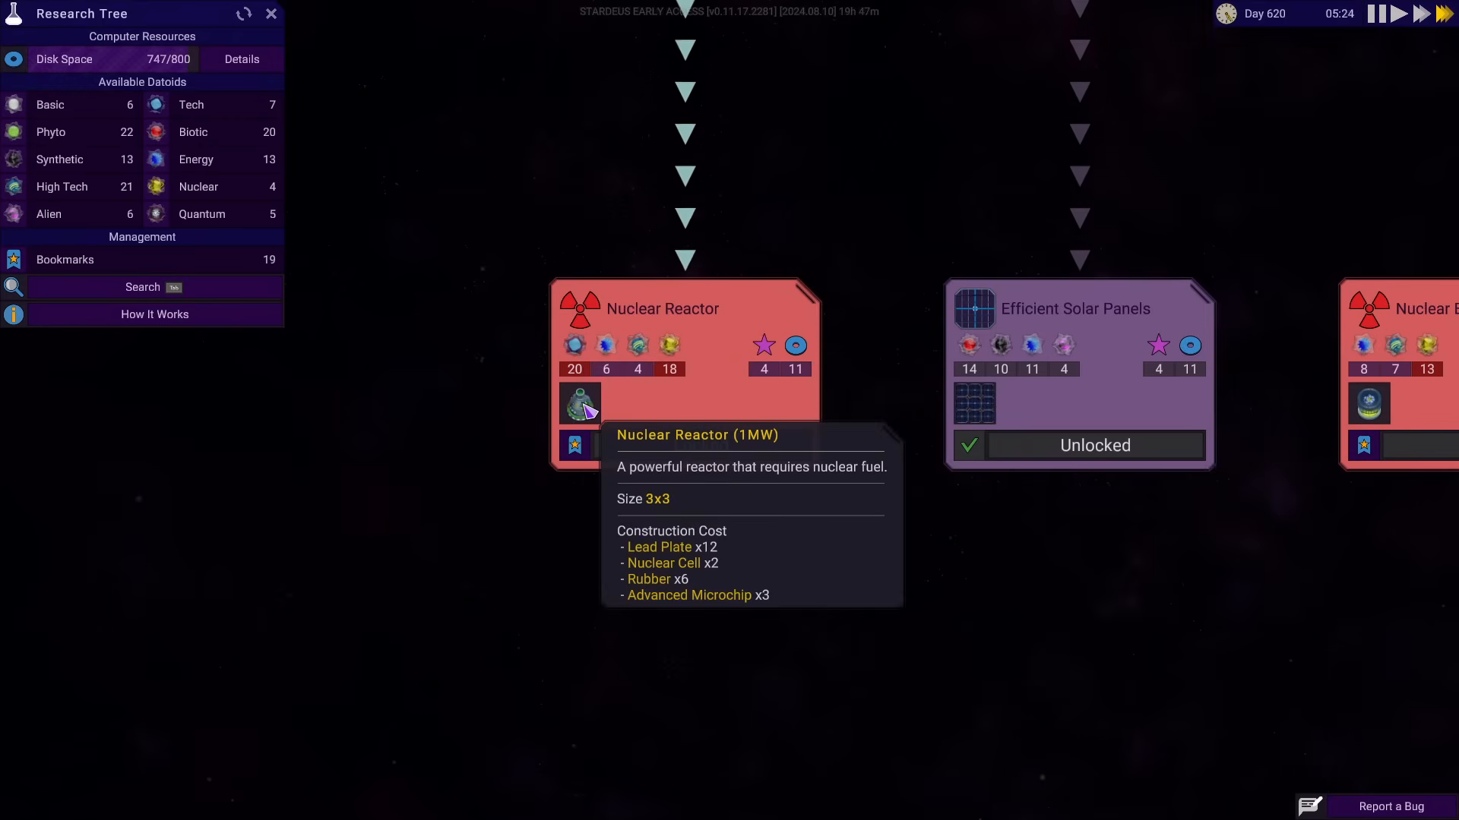
{"action": "left_click", "coordinate": [270, 14]}
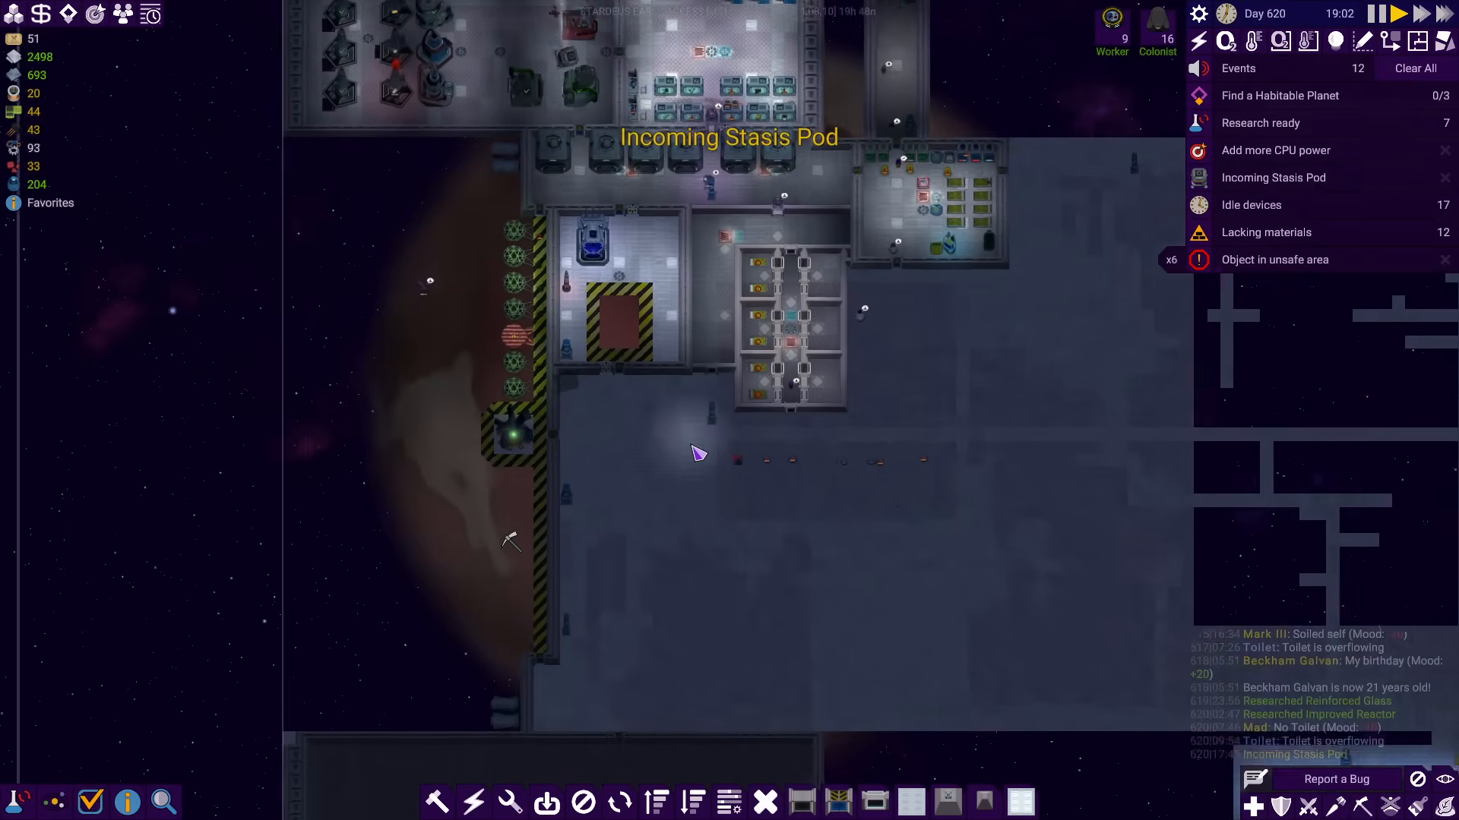
Take direct control of all nine workers and move them toward the incoming stasis pod
{"action": "left_click", "coordinate": [1111, 15]}
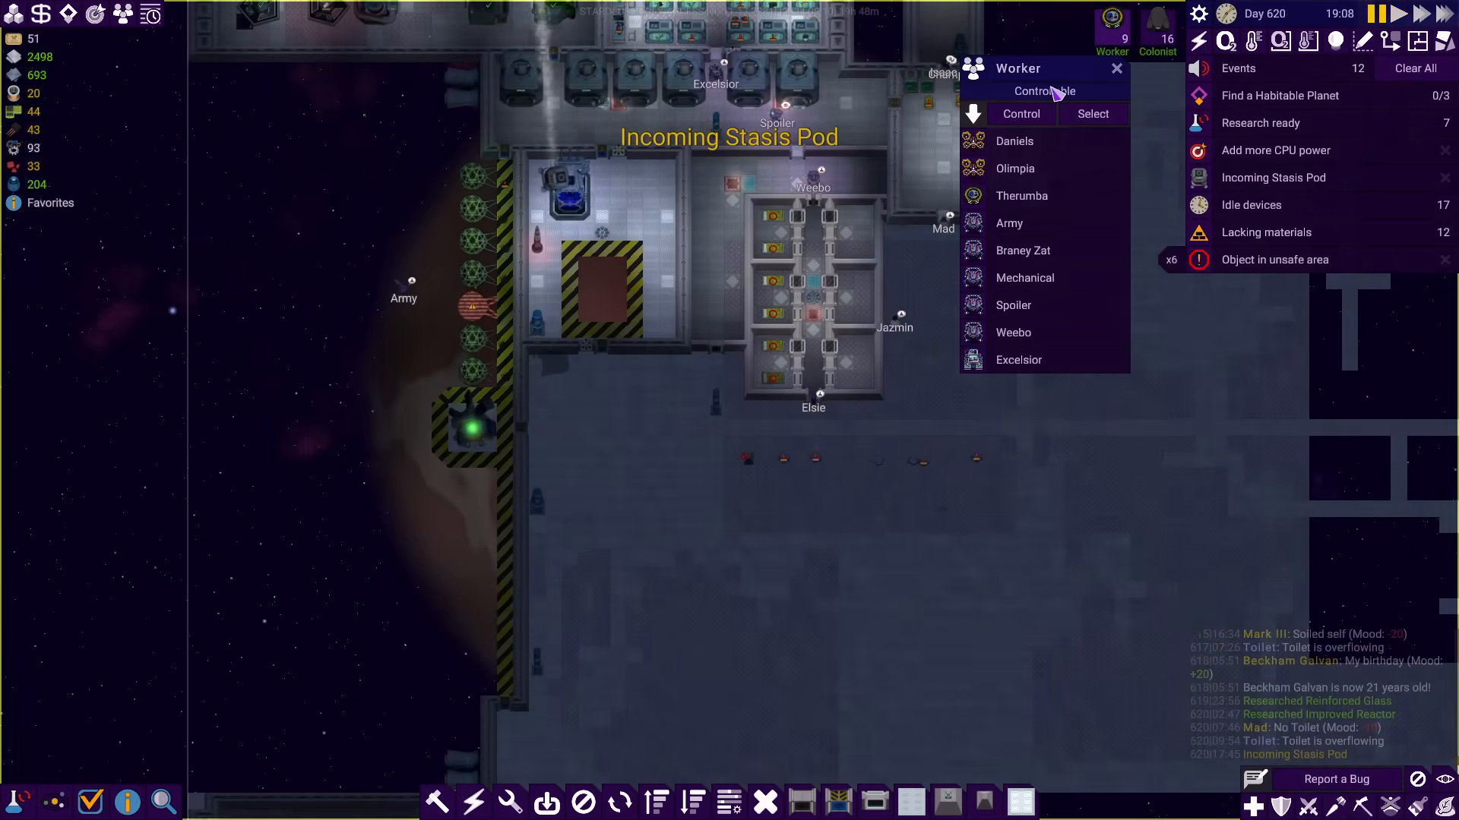
{"action": "left_click", "coordinate": [1021, 114]}
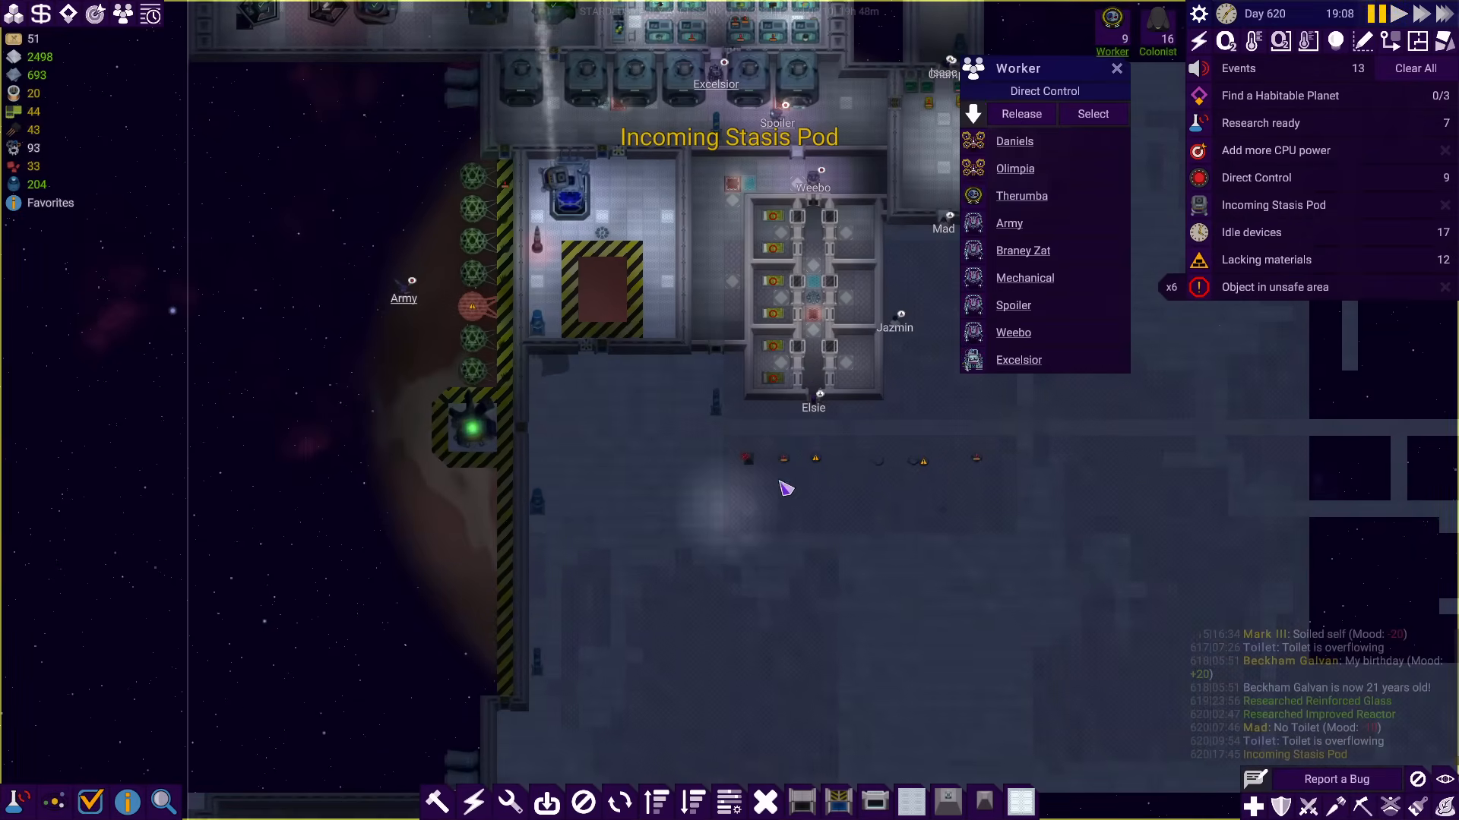
{"action": "left_click", "coordinate": [1091, 114]}
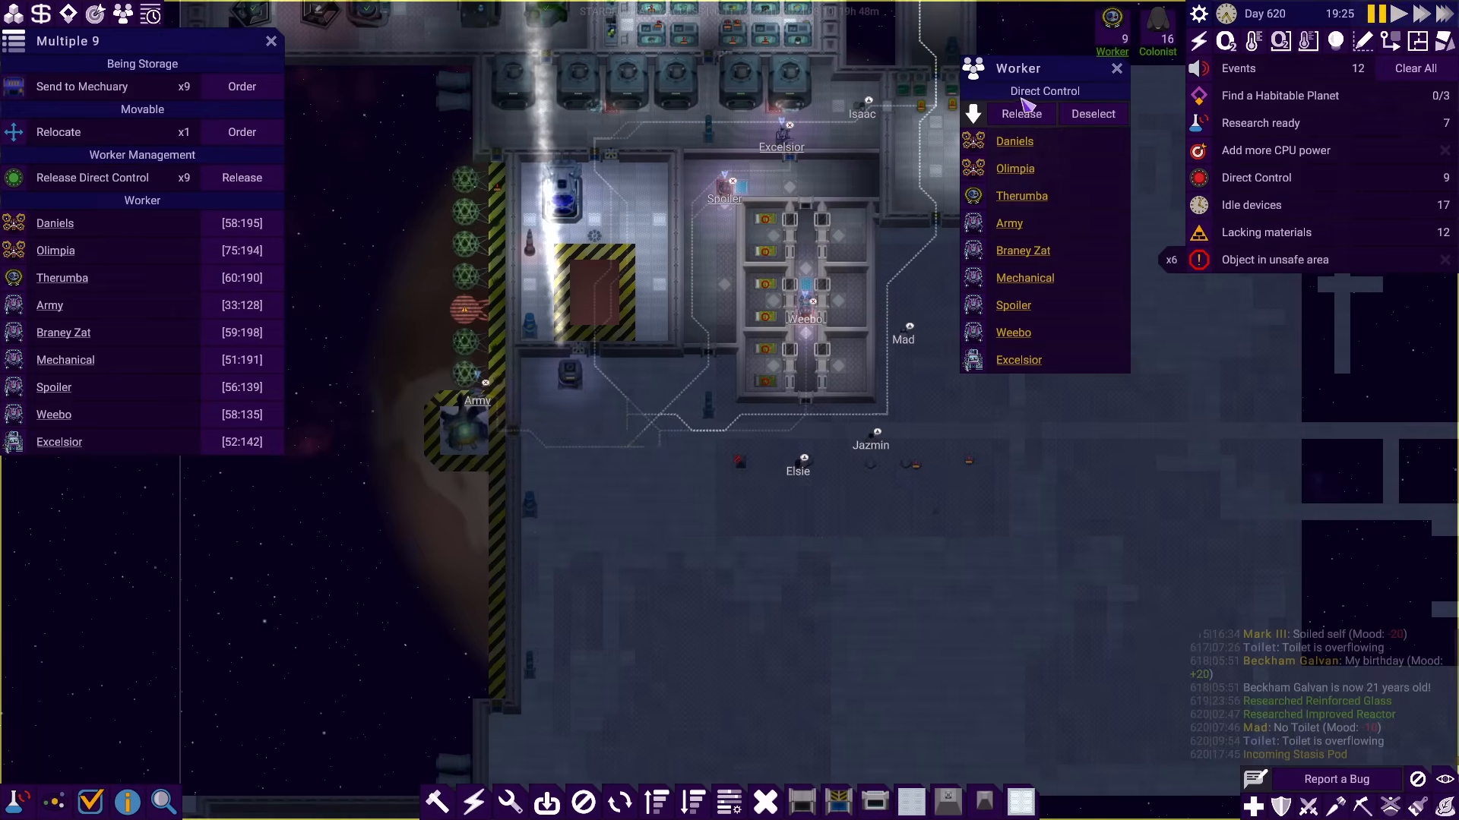
{"action": "left_click", "coordinate": [1157, 41]}
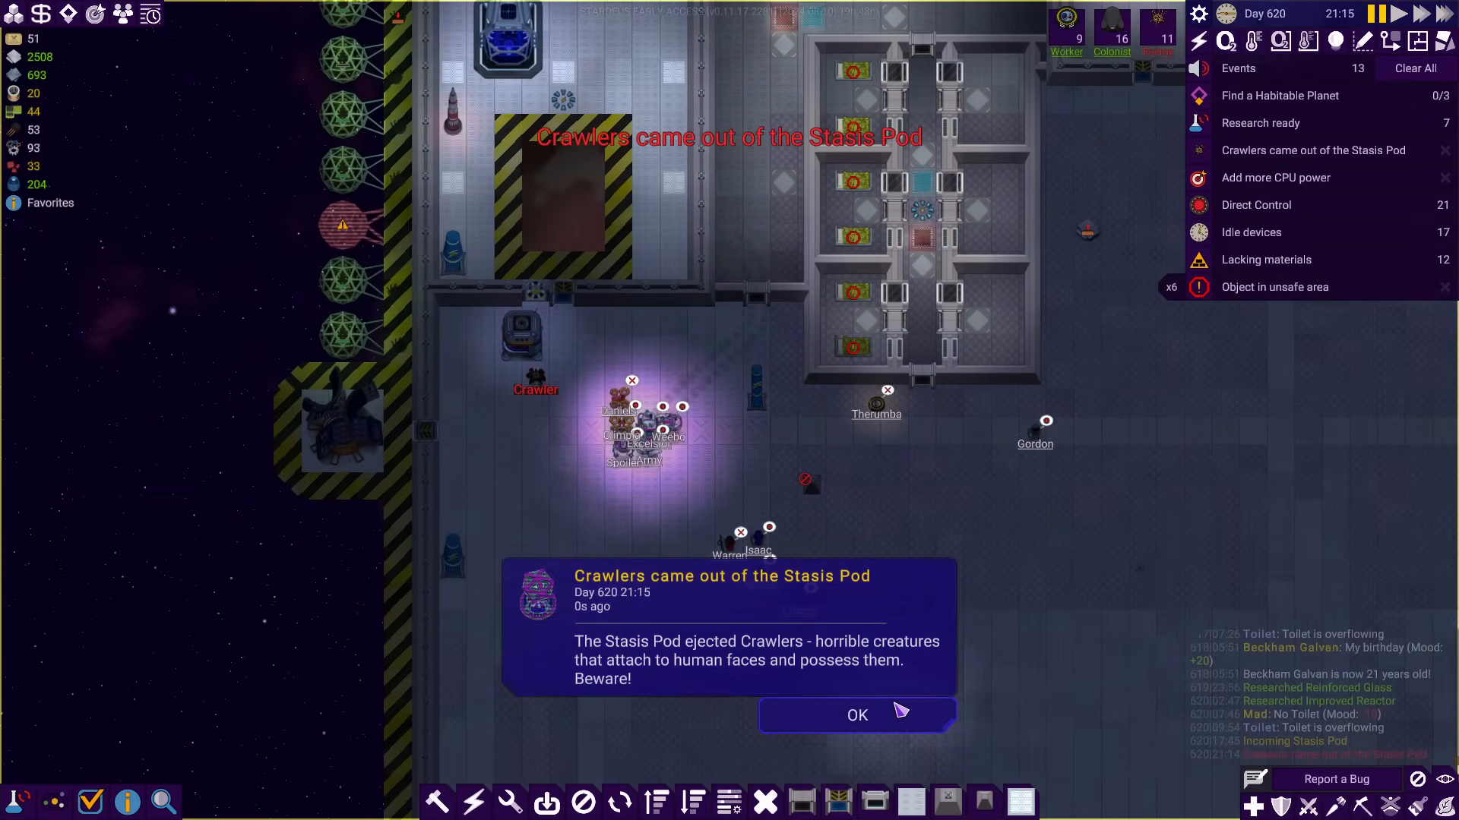
Dismiss the crawler alert and order all nine workers to attack the crawlers
{"action": "left_click", "coordinate": [855, 714]}
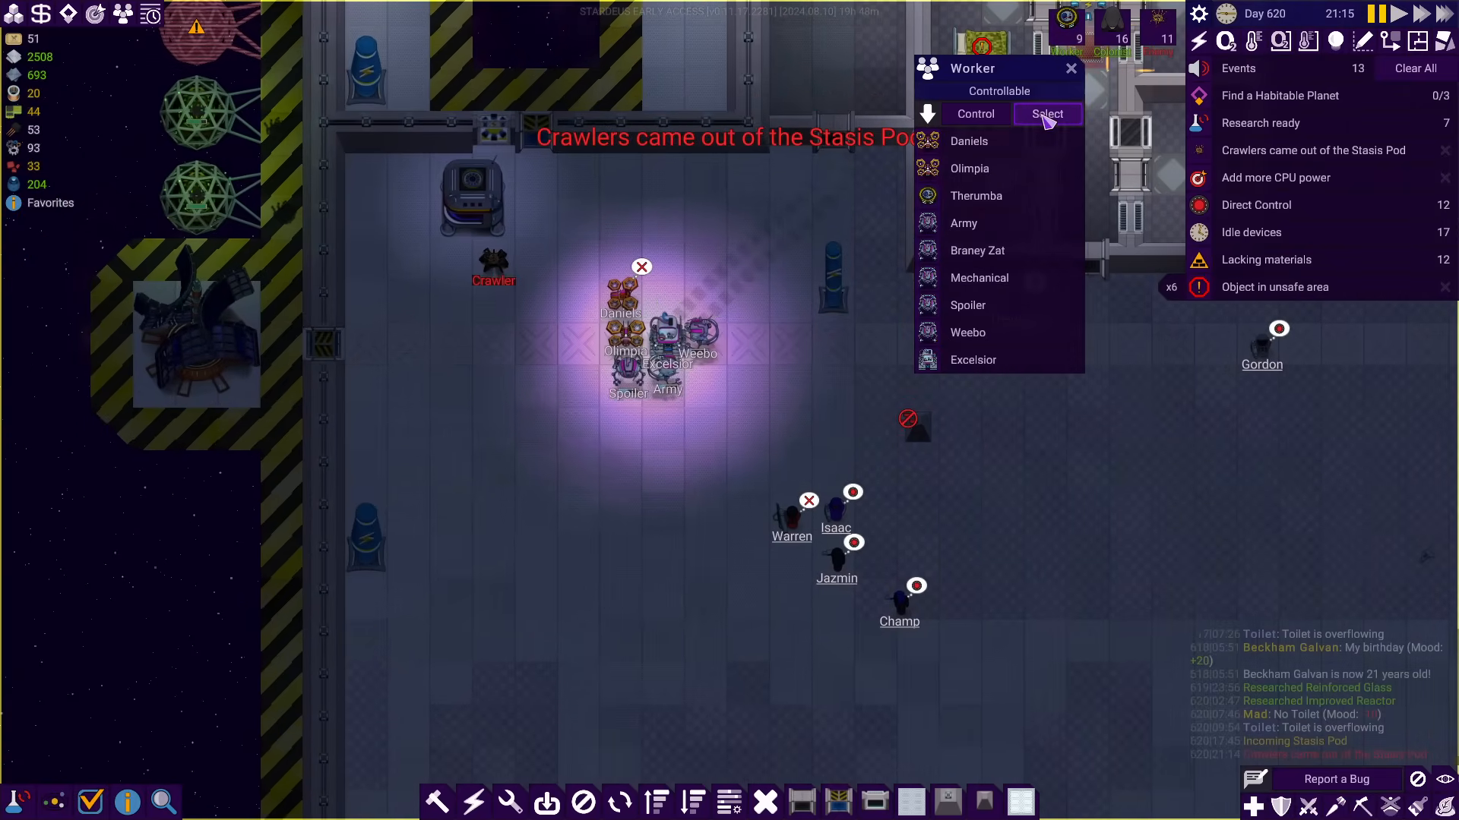
{"action": "left_click", "coordinate": [1045, 114]}
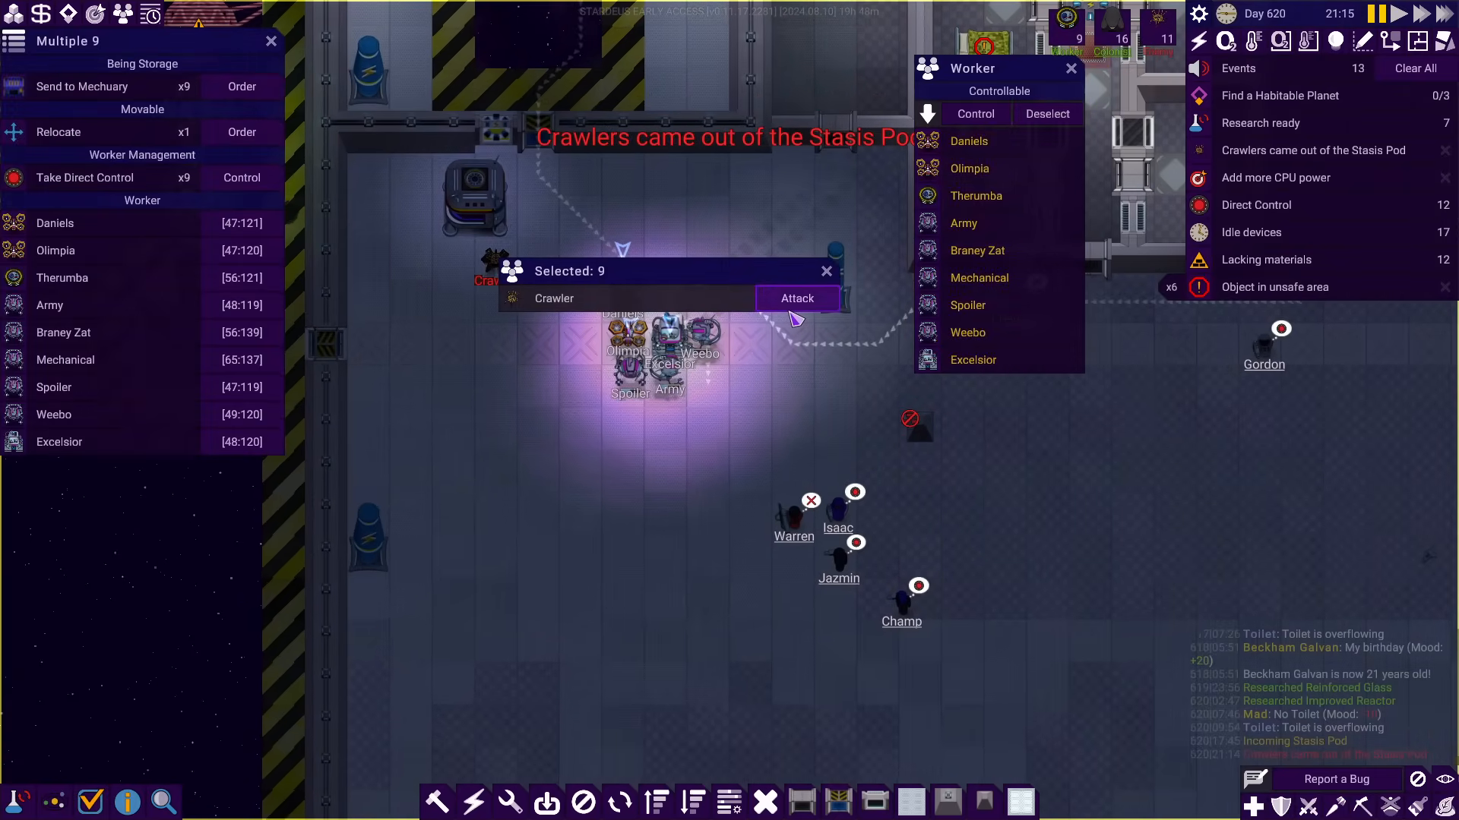
{"action": "left_click", "coordinate": [795, 298]}
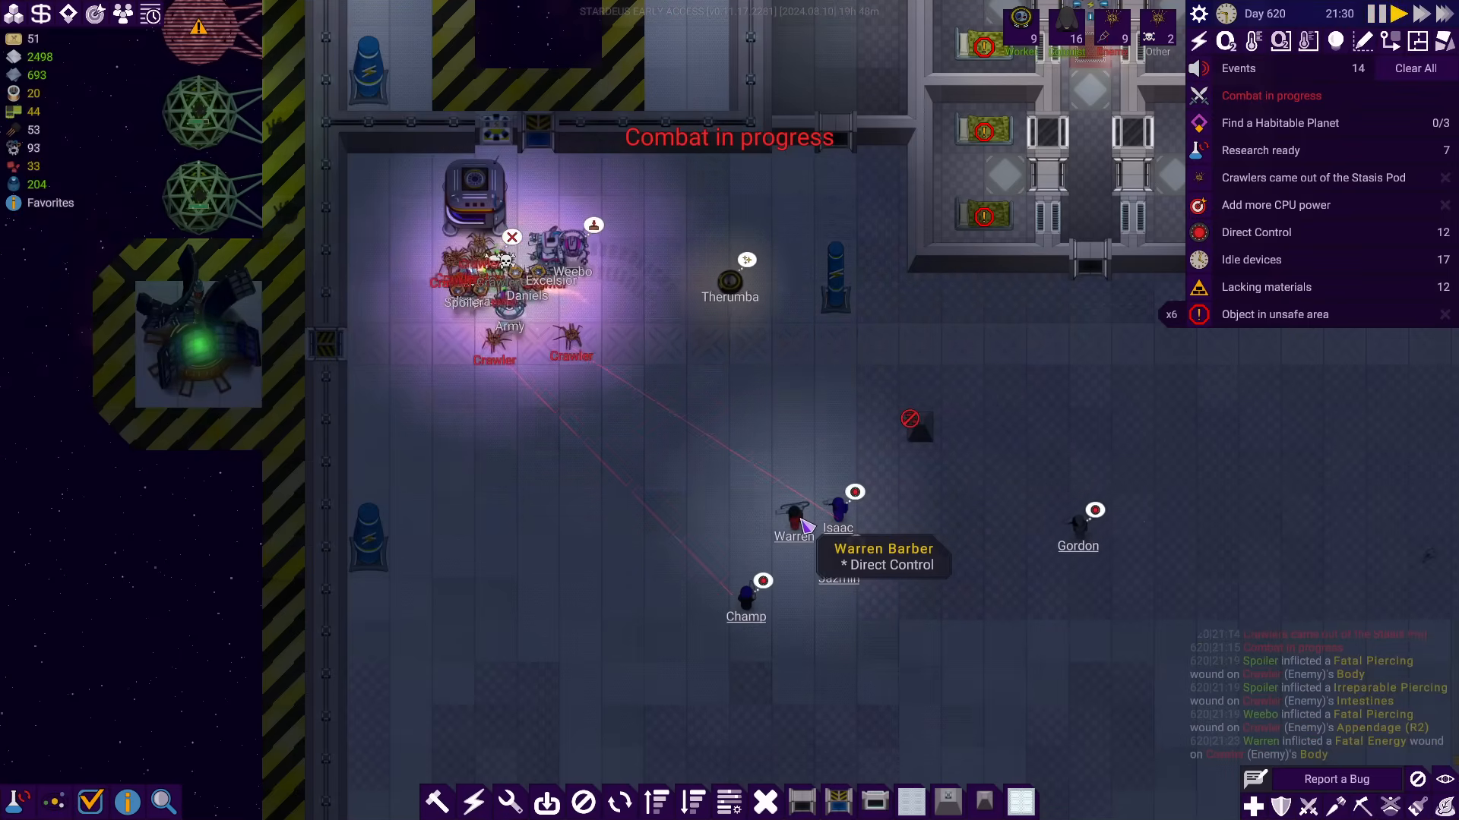
{"action": "mouse_move", "coordinate": [851, 526]}
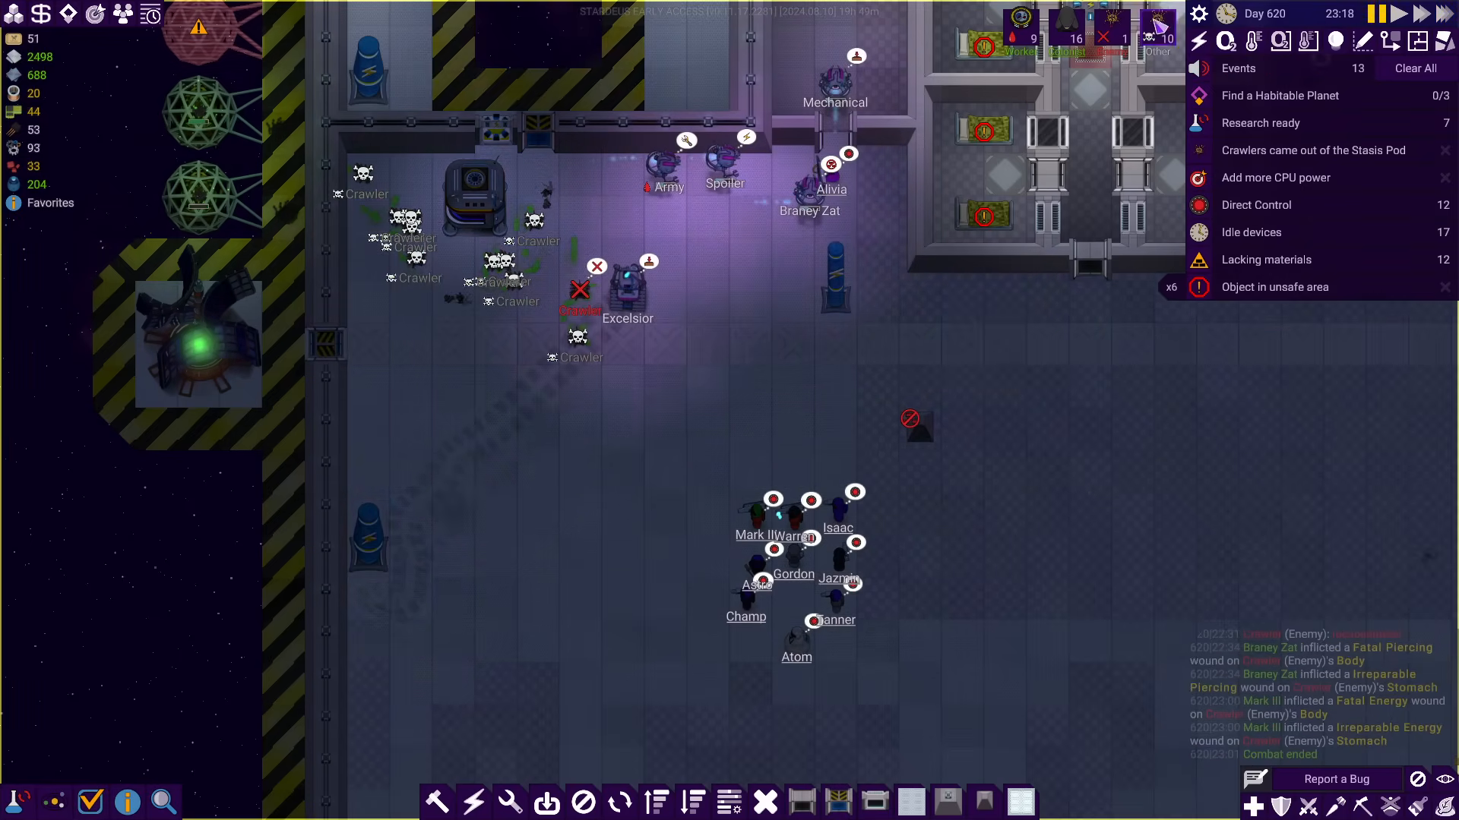
Release the colonists, select the dead crawlers, queue the emptied Stasis Pod for deconstruction and review its codex entry
{"action": "left_click", "coordinate": [1067, 40]}
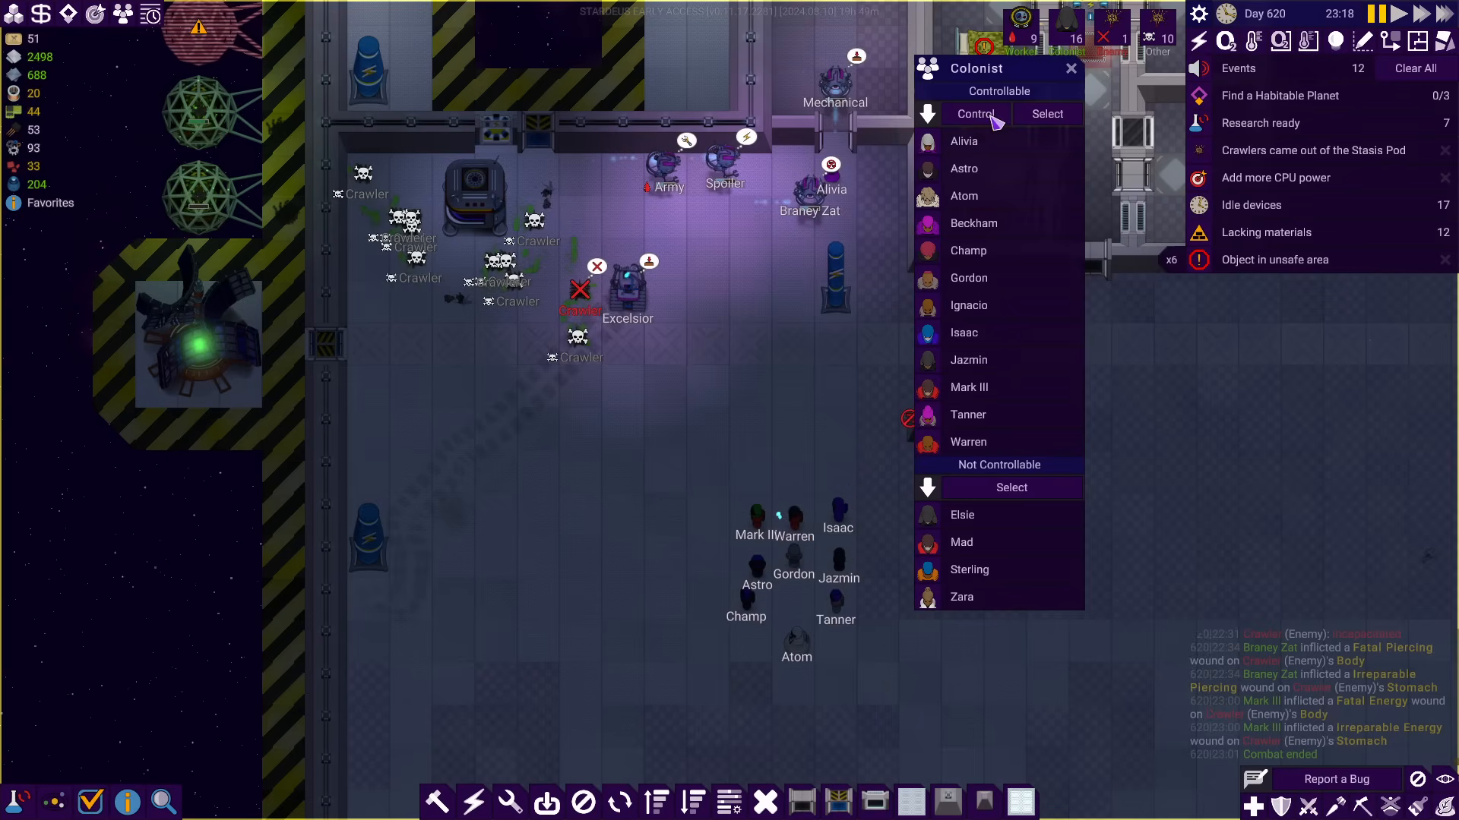
{"action": "left_click", "coordinate": [1071, 68]}
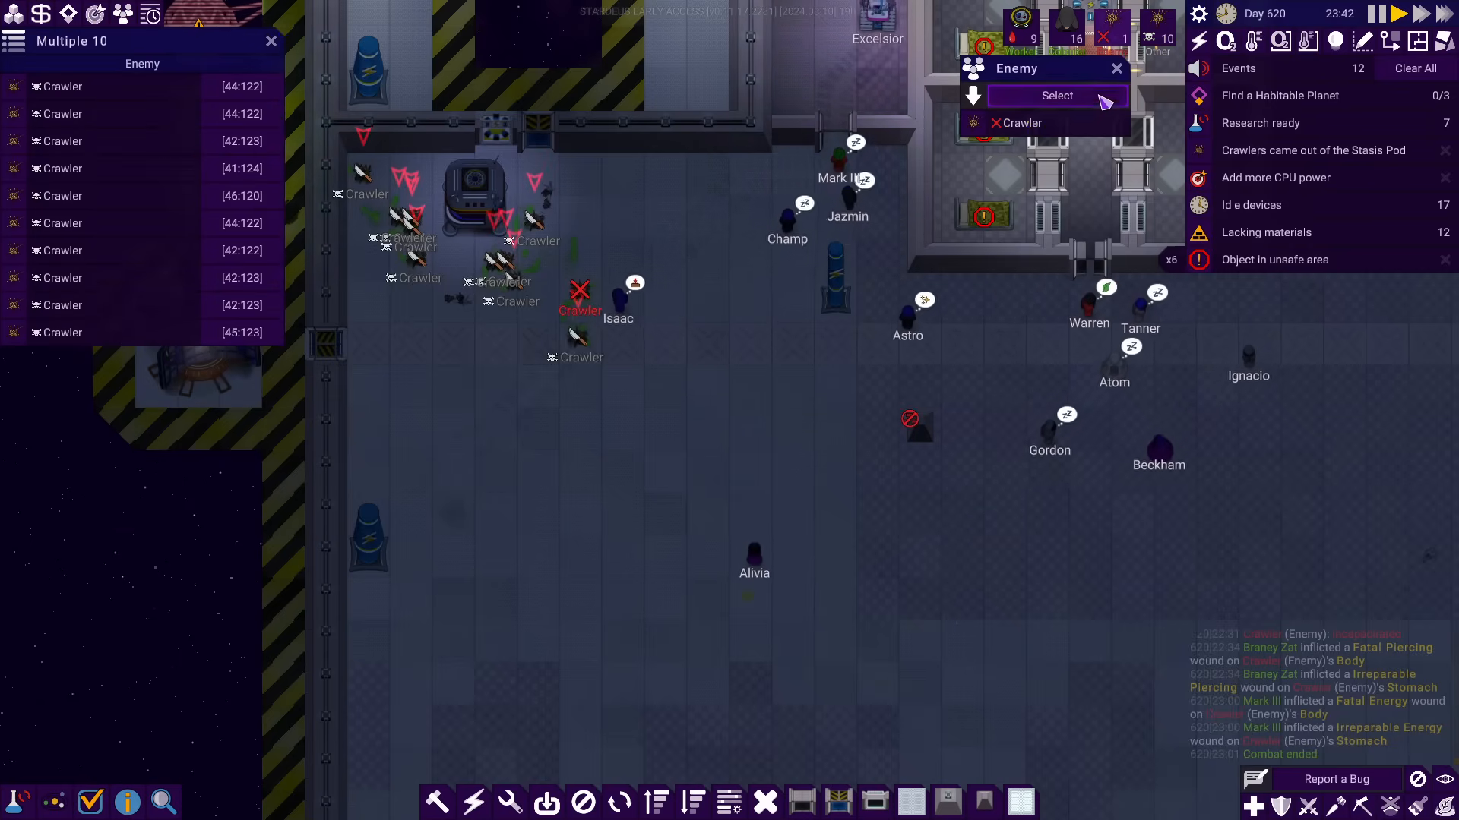
{"action": "left_click", "coordinate": [1056, 94]}
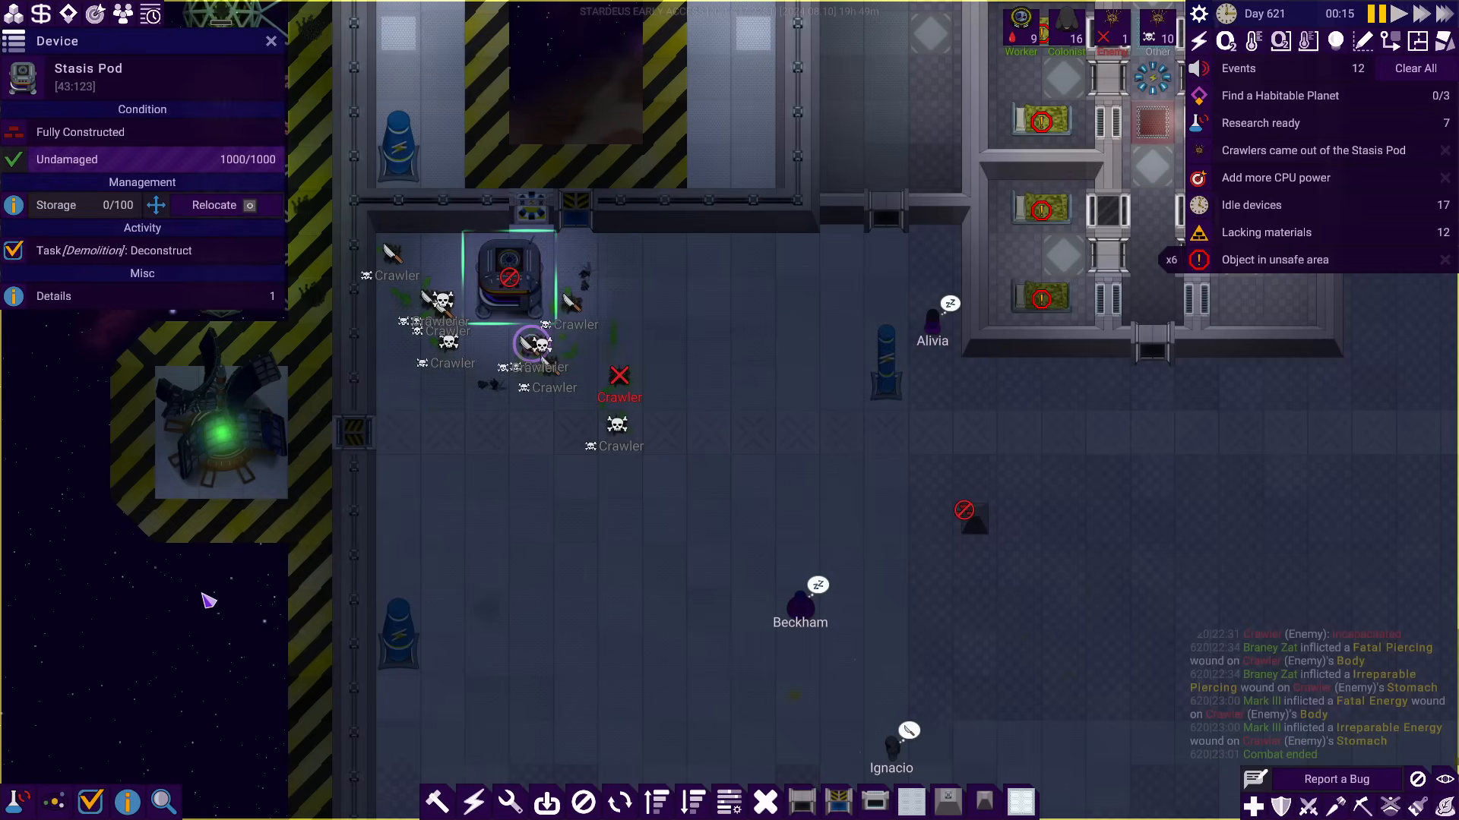
{"action": "left_click", "coordinate": [53, 297]}
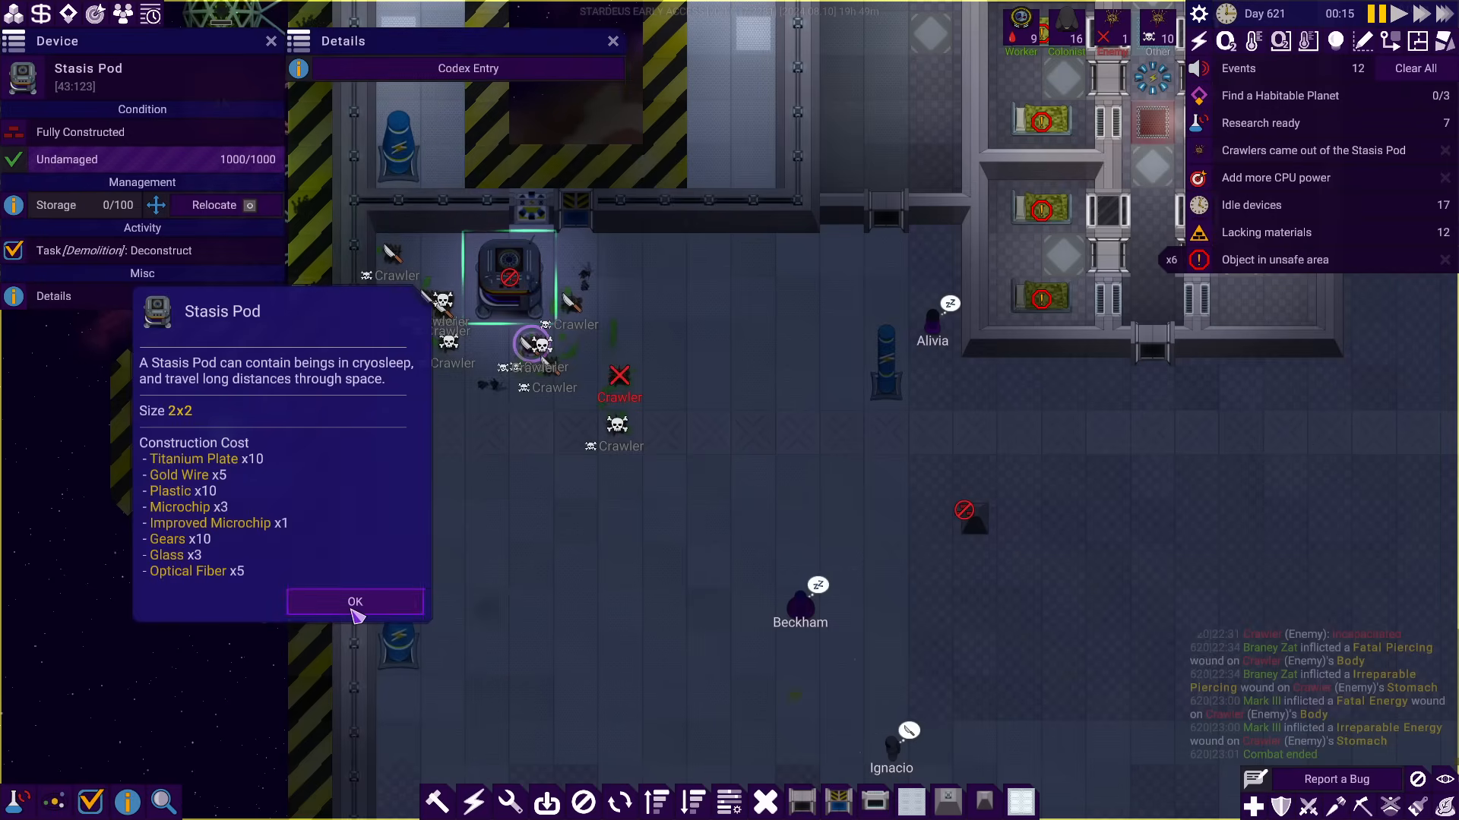
{"action": "left_click", "coordinate": [354, 602]}
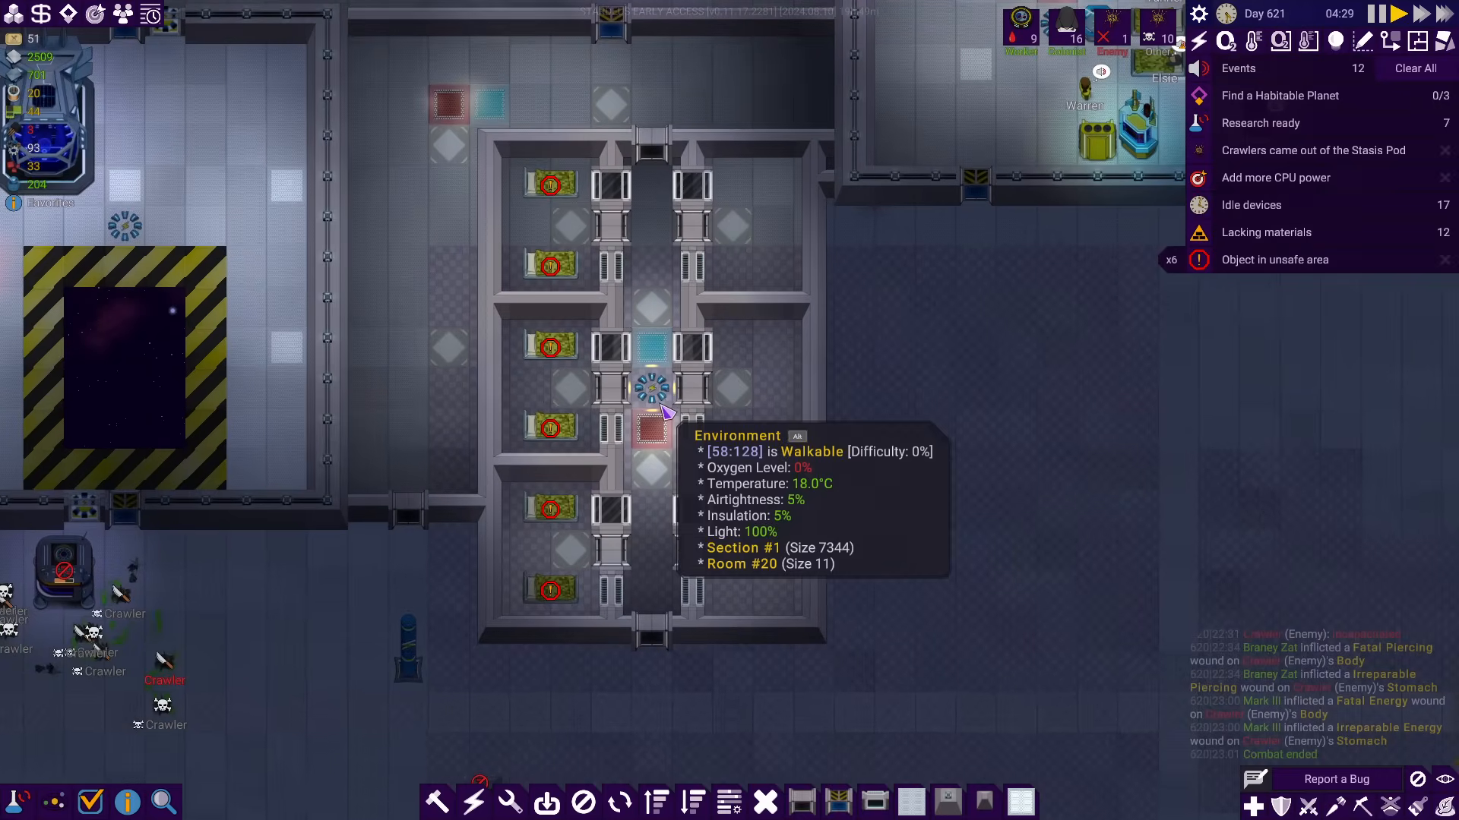
{"action": "left_click", "coordinate": [652, 349]}
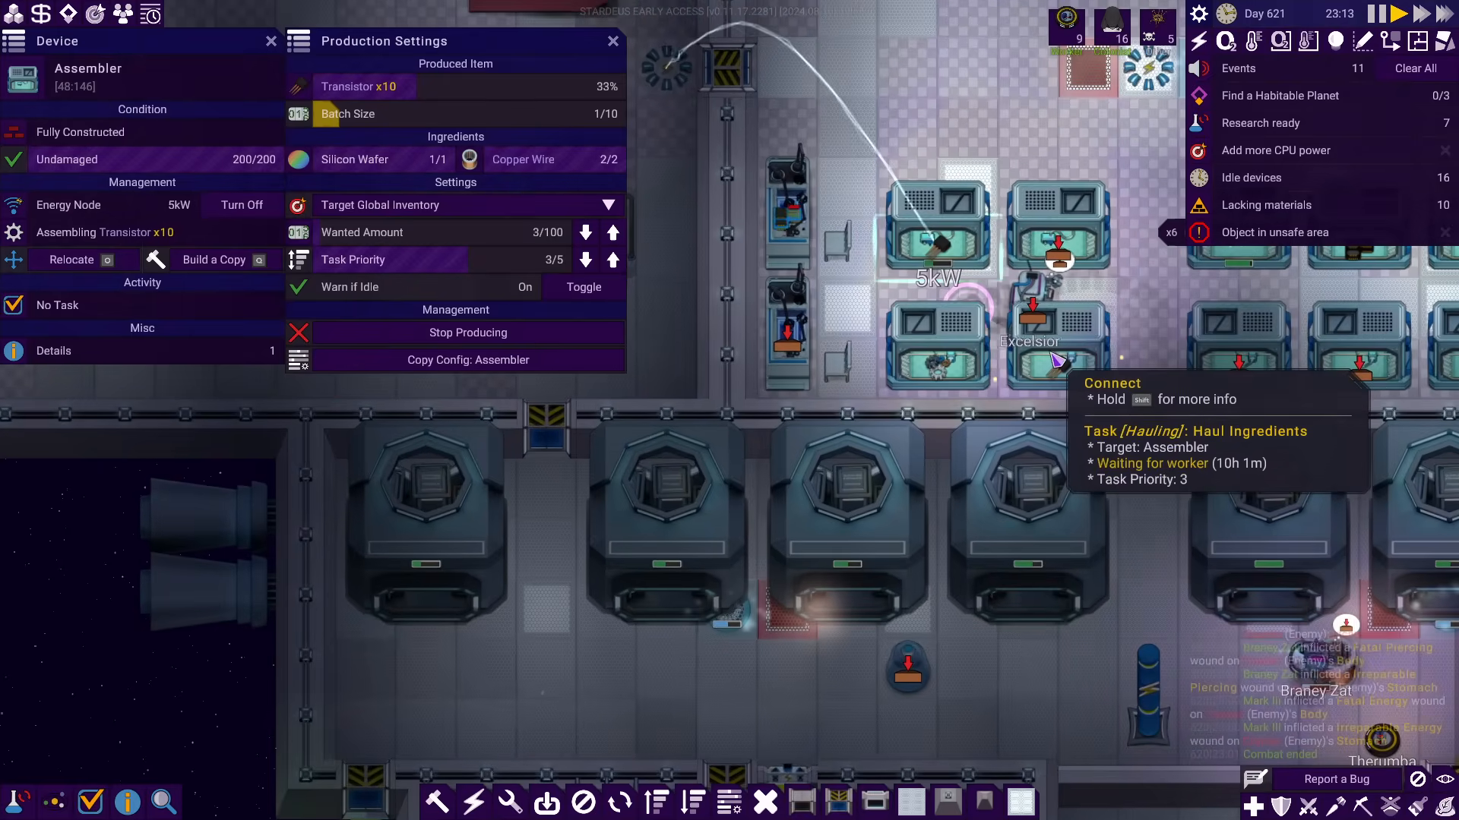
Raise the transistor Assembler's batch size to 10/10 for Transistor x100 per run
{"action": "left_click", "coordinate": [612, 41]}
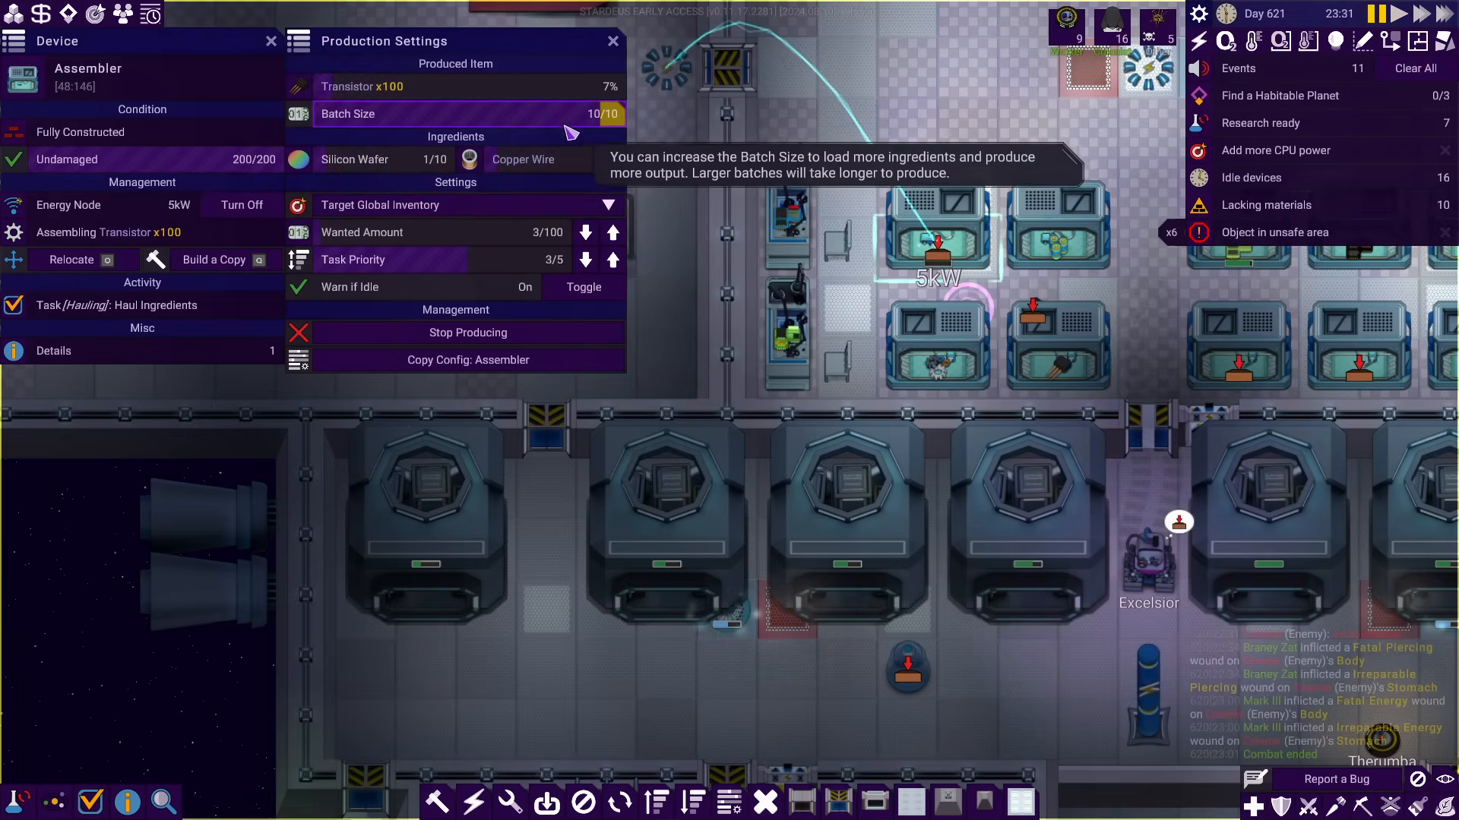
{"action": "mouse_move", "coordinate": [521, 159]}
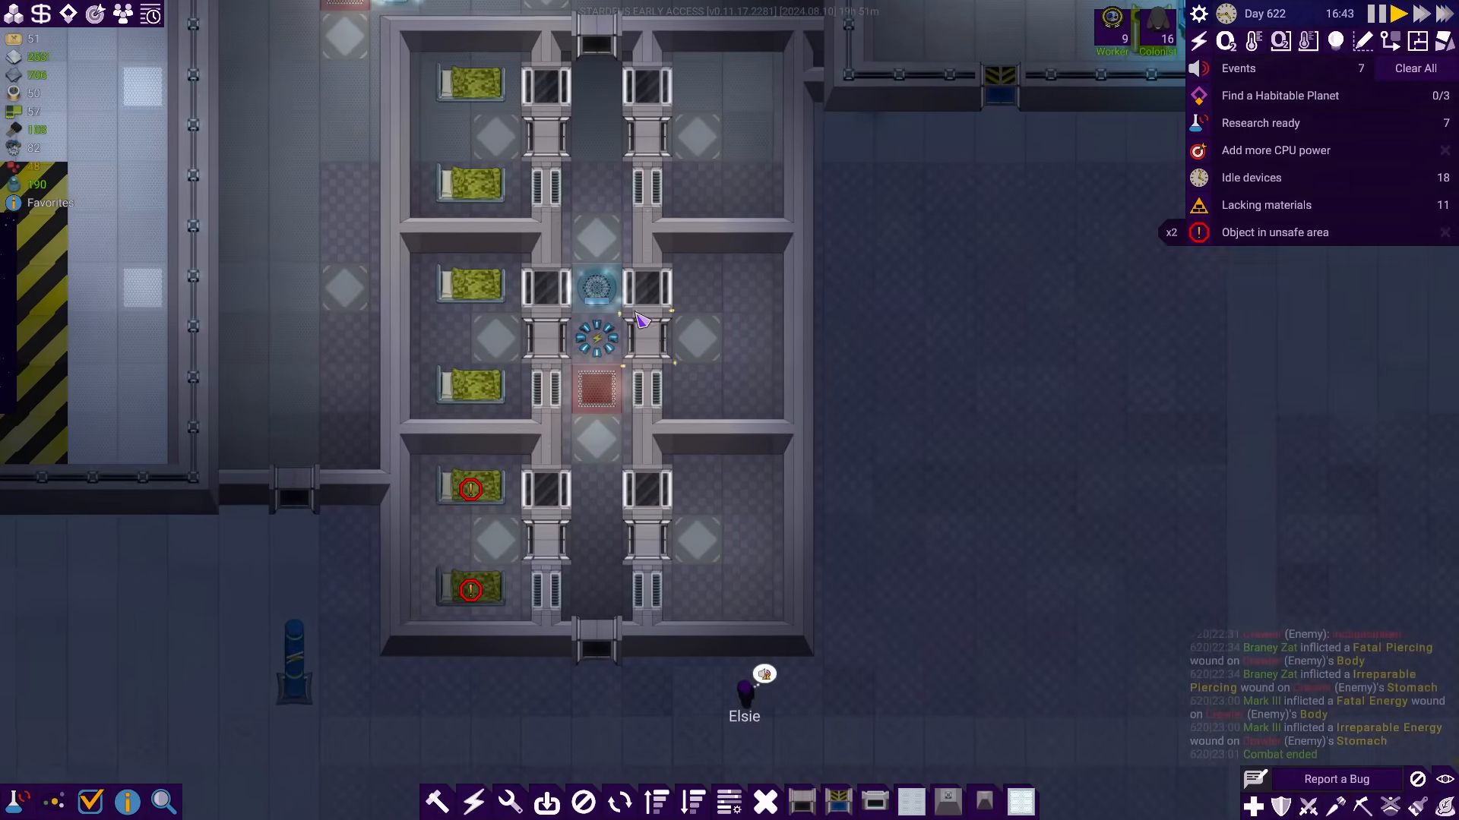
{"action": "mouse_move", "coordinate": [470, 488]}
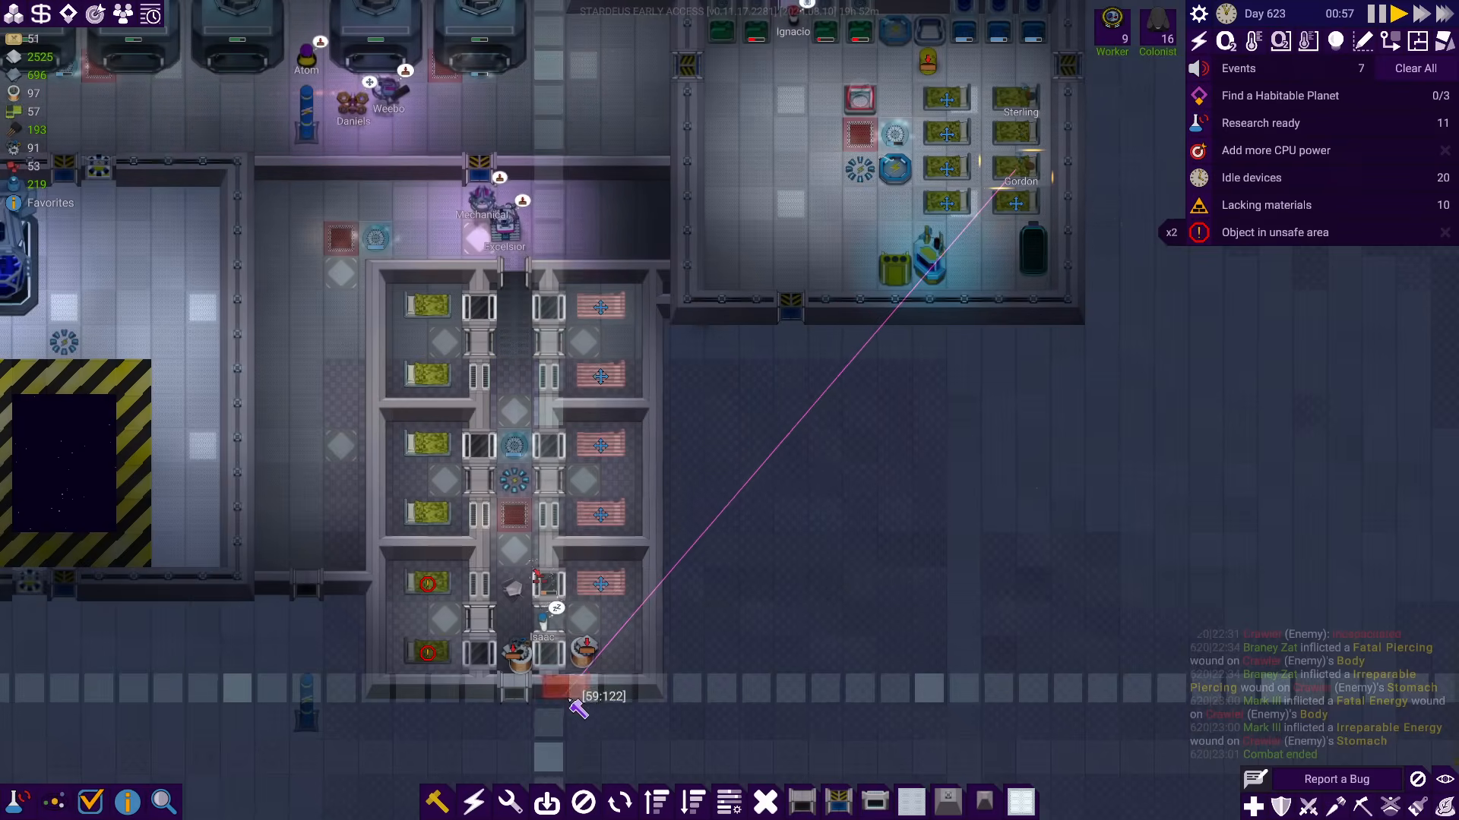
Place a relocated bed into a right-side cell of the bedroom block
{"action": "left_click", "coordinate": [437, 803]}
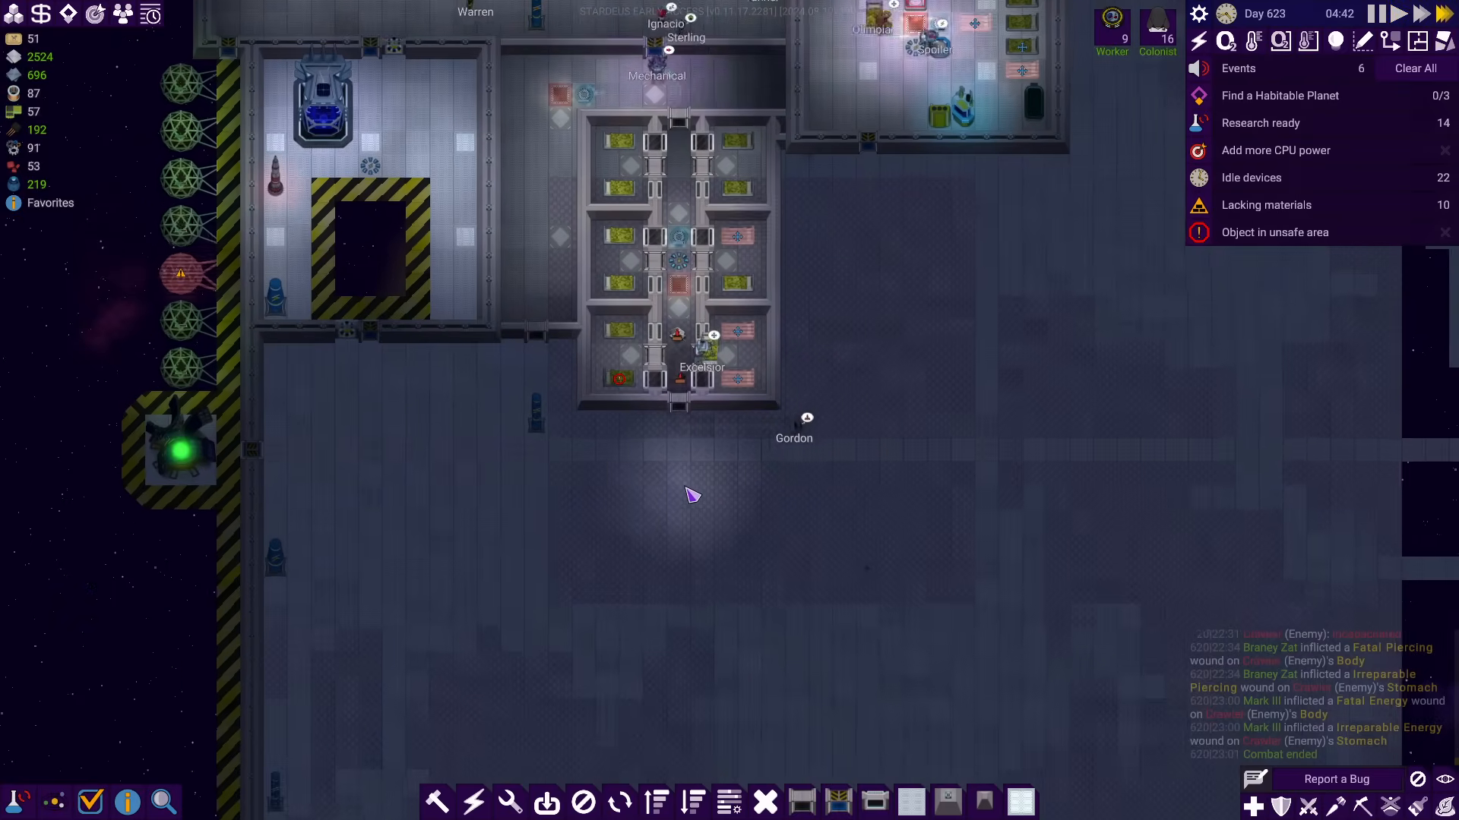
Place wall and floor blueprints for the bedroom block below the dormitory and inspect the OxyMatic Floor
{"action": "scroll", "scroll_direction": "up", "scroll_amount": 3}
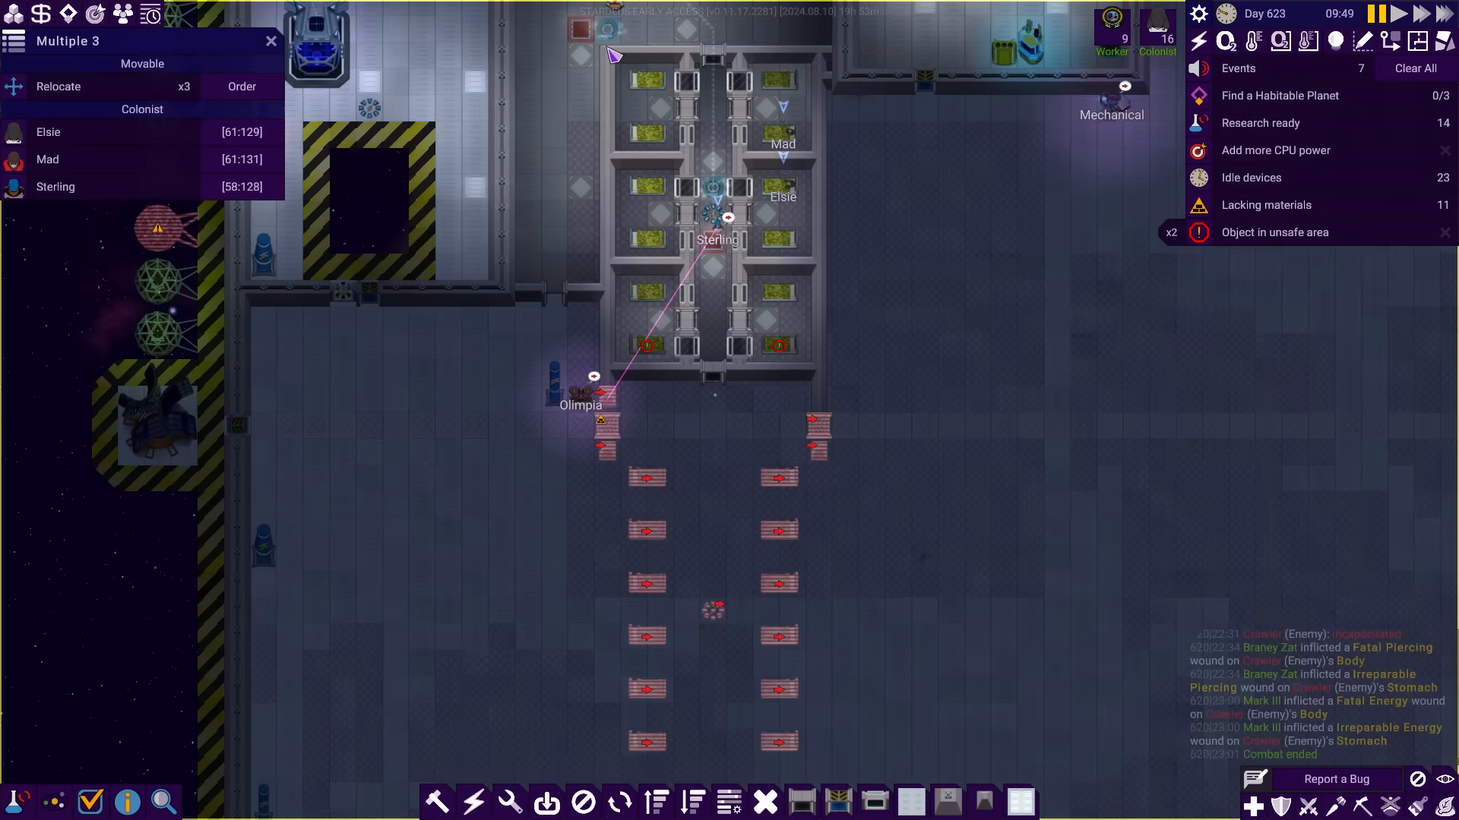
{"action": "left_click", "coordinate": [577, 51]}
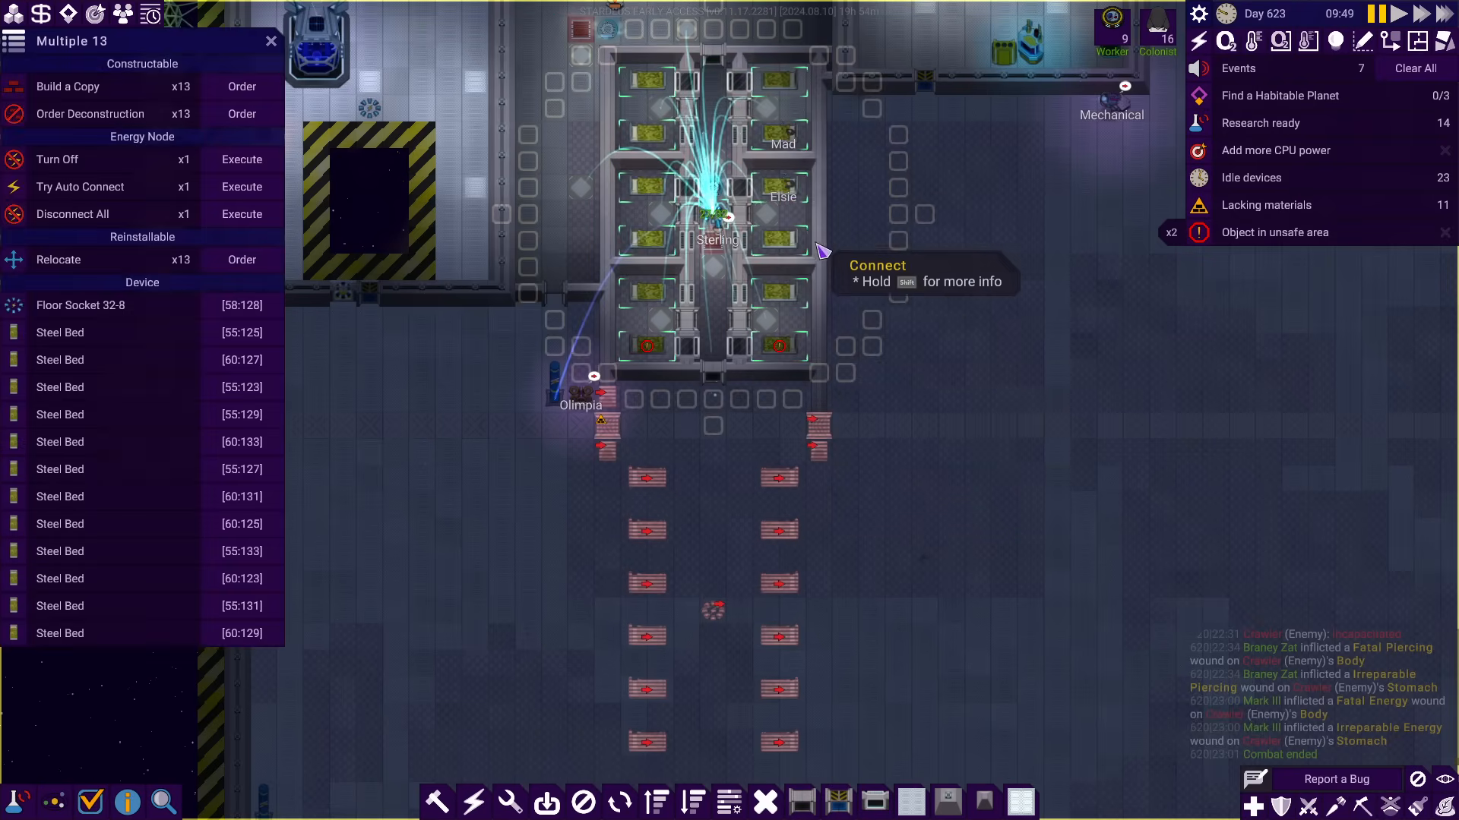
{"action": "left_click", "coordinate": [271, 41]}
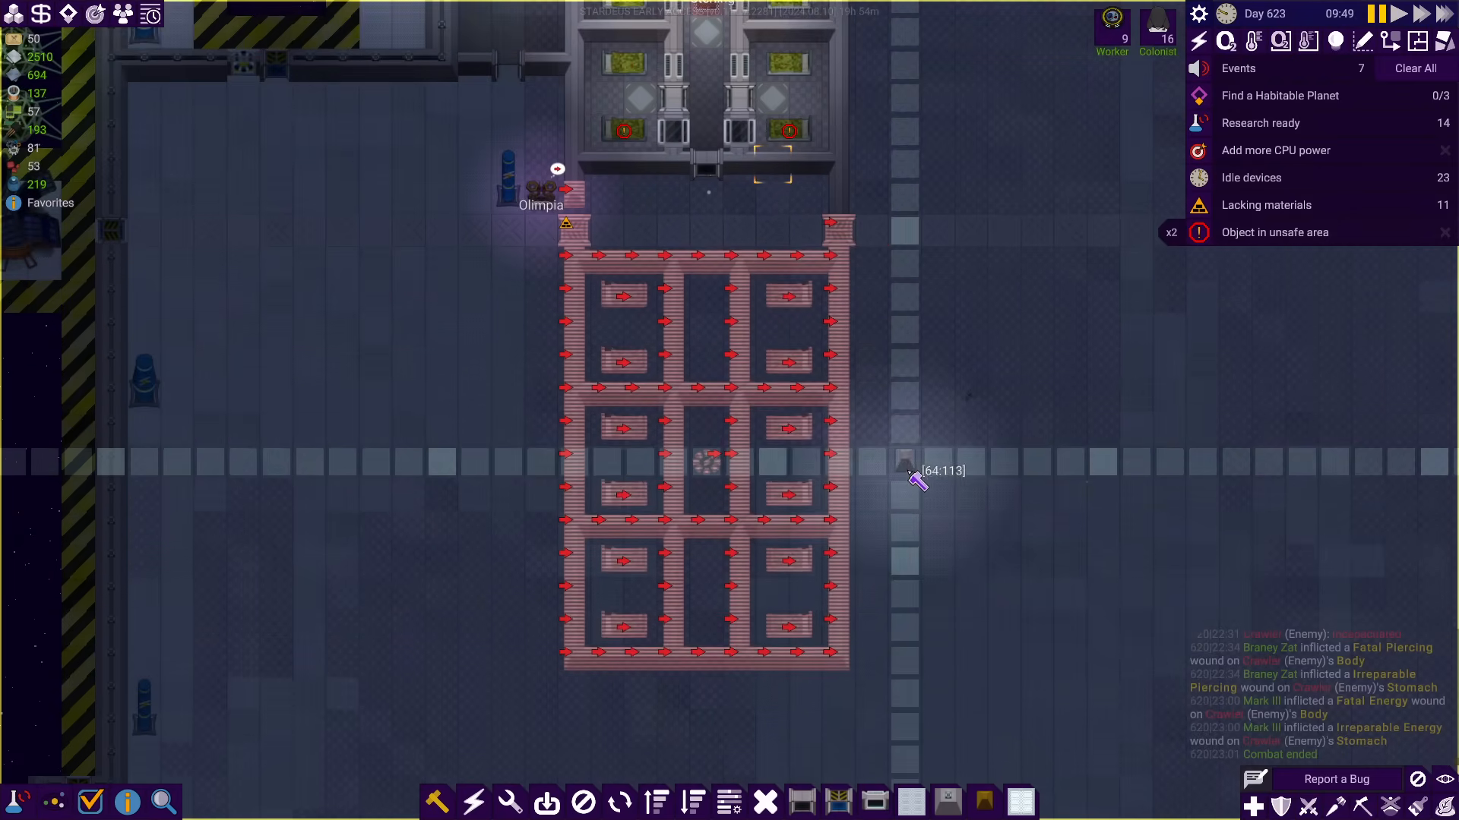
{"action": "mouse_move", "coordinate": [762, 330]}
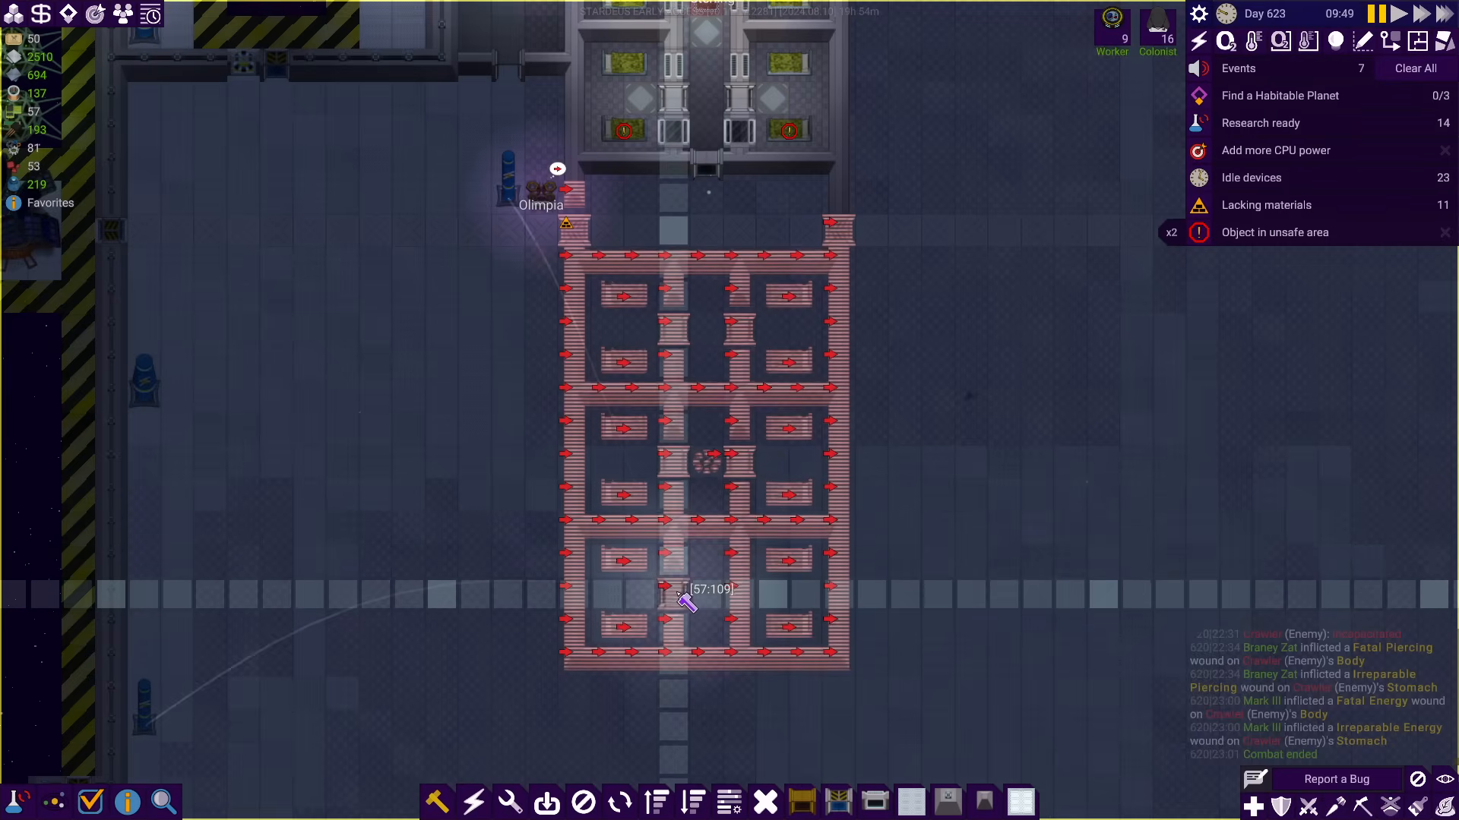
{"action": "mouse_move", "coordinate": [874, 801]}
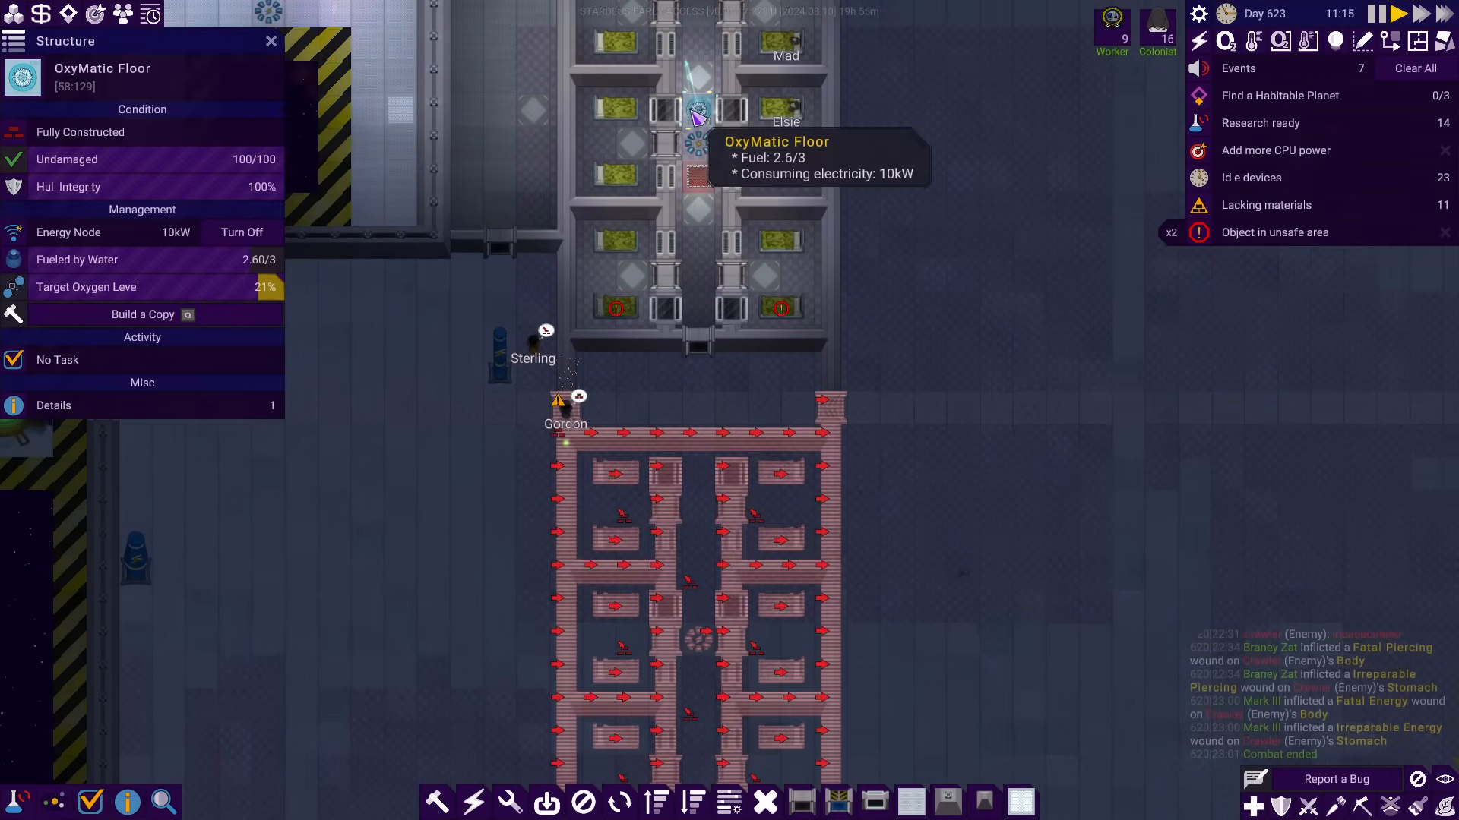
Close the OxyMatic Floor details and zoom out over the trimmed bedroom block plan
{"action": "left_click", "coordinate": [270, 41]}
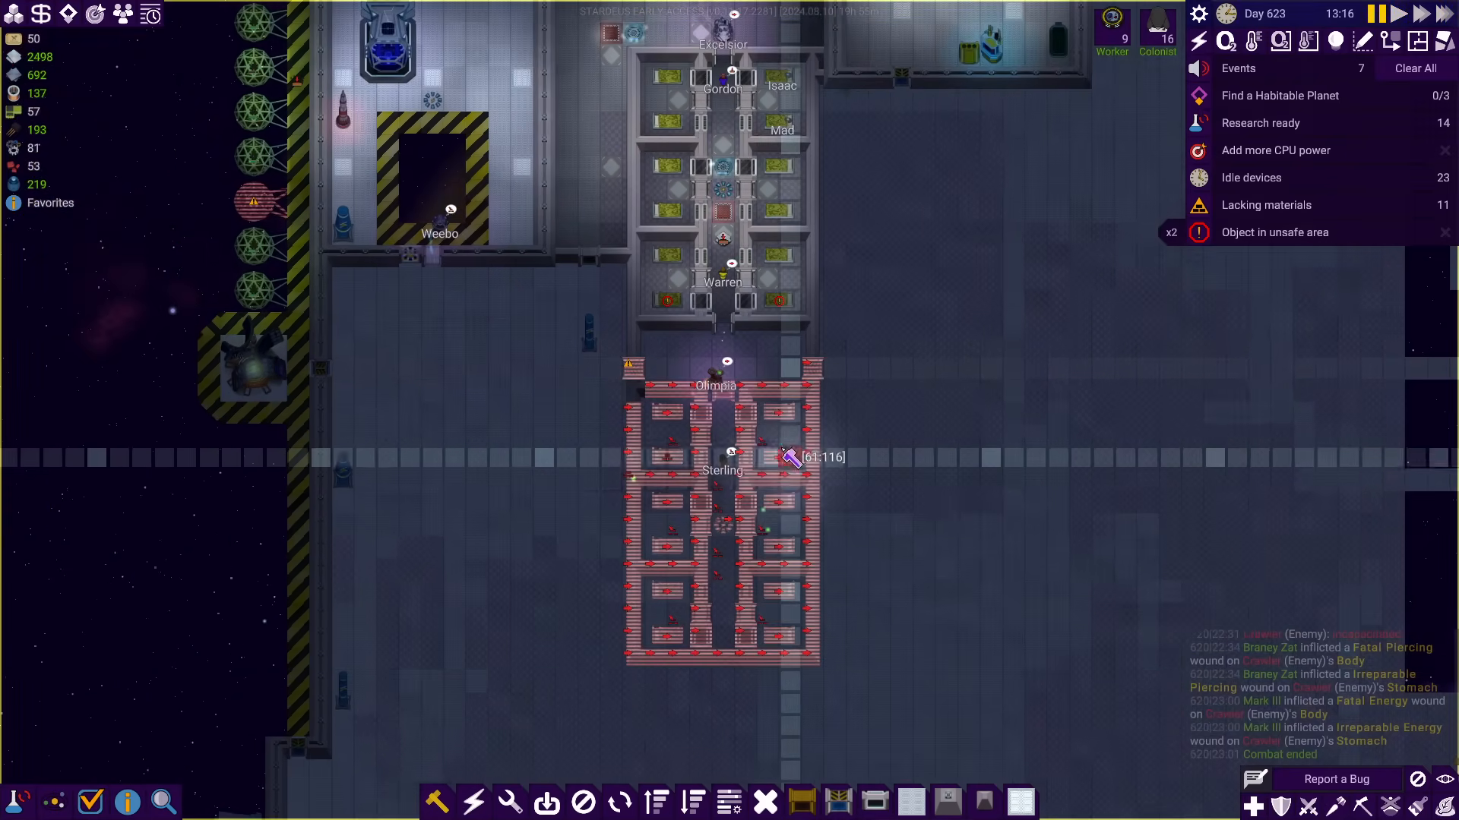
{"action": "scroll", "scroll_direction": "up", "scroll_amount": 3}
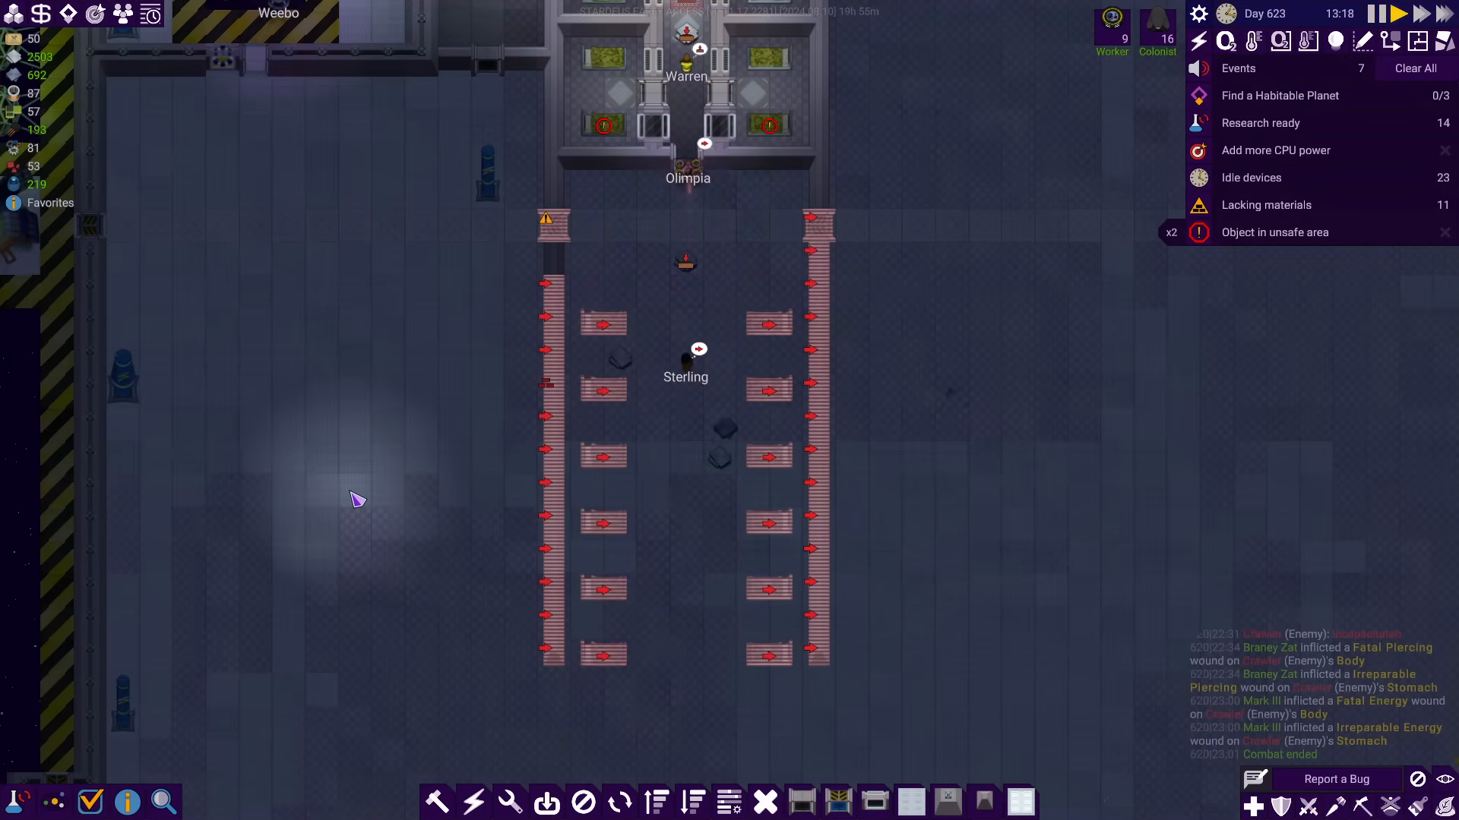
{"action": "left_click", "coordinate": [569, 652]}
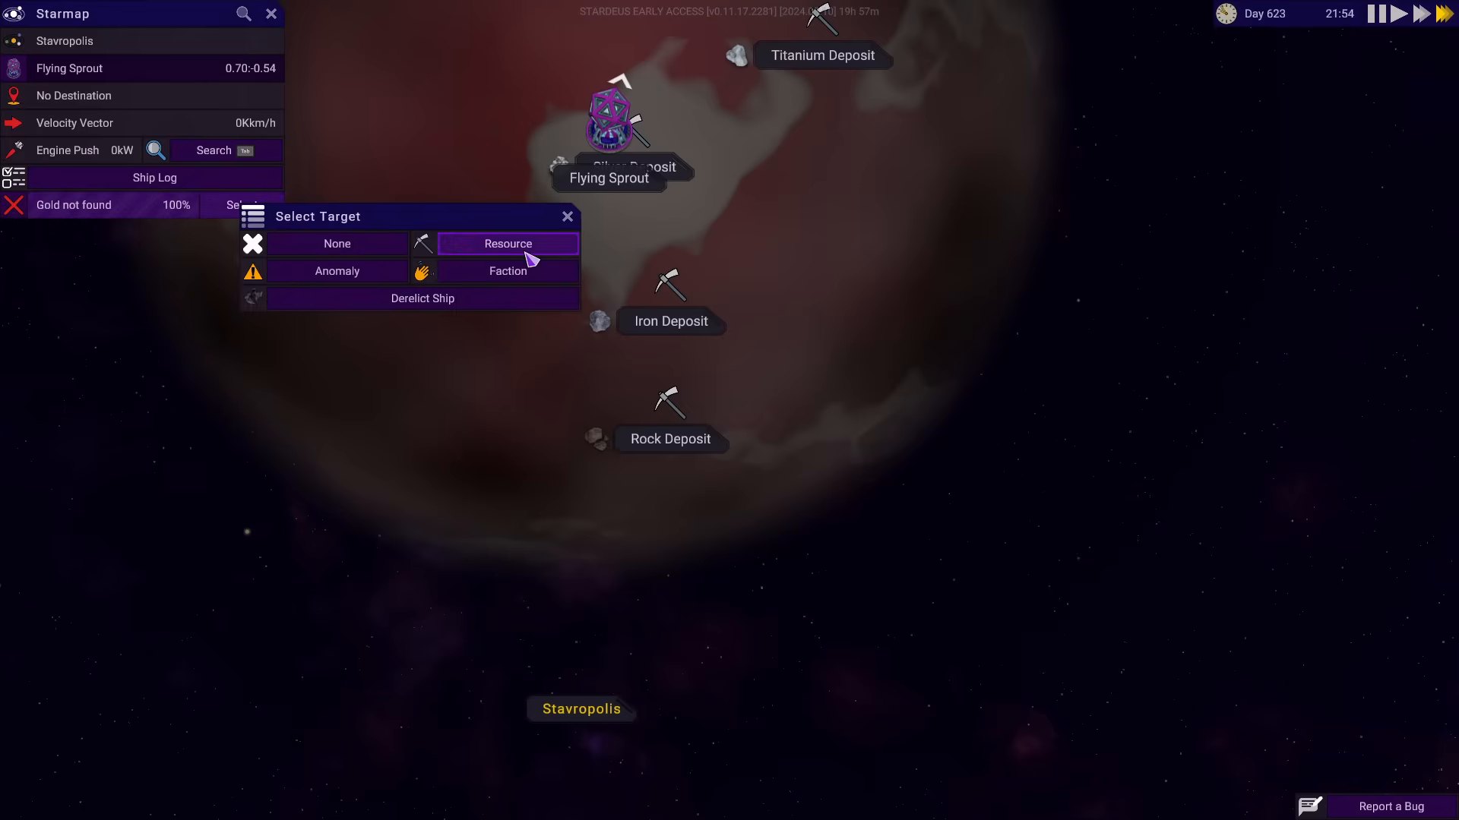
Retarget the starmap scan to the resource Lead and return to the ship view
{"action": "left_click", "coordinate": [507, 243]}
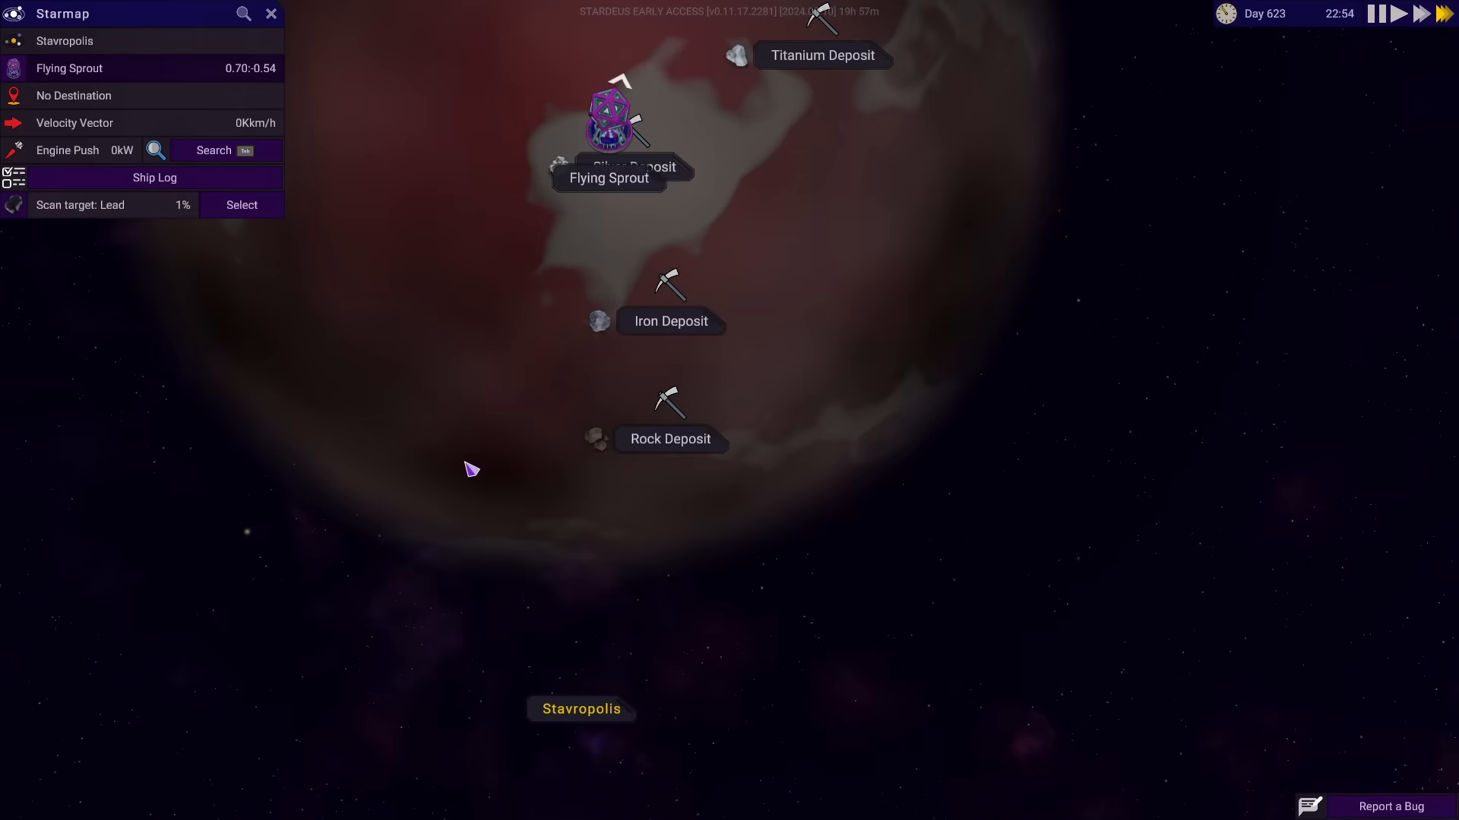
{"action": "left_click", "coordinate": [270, 13]}
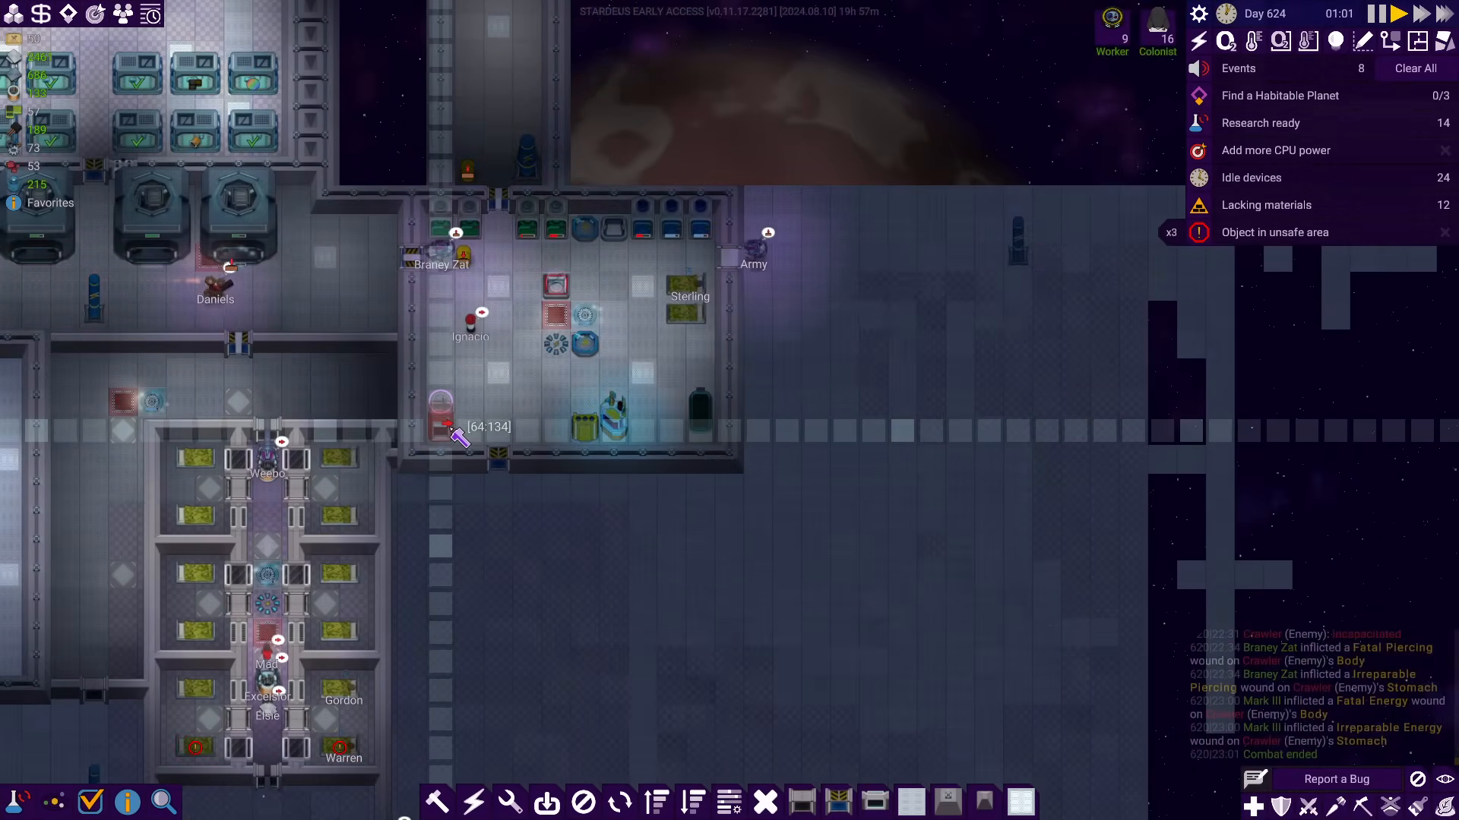
Plan a vertical line of wall blueprints inside the upper-right equipment room
{"action": "left_click", "coordinate": [164, 802]}
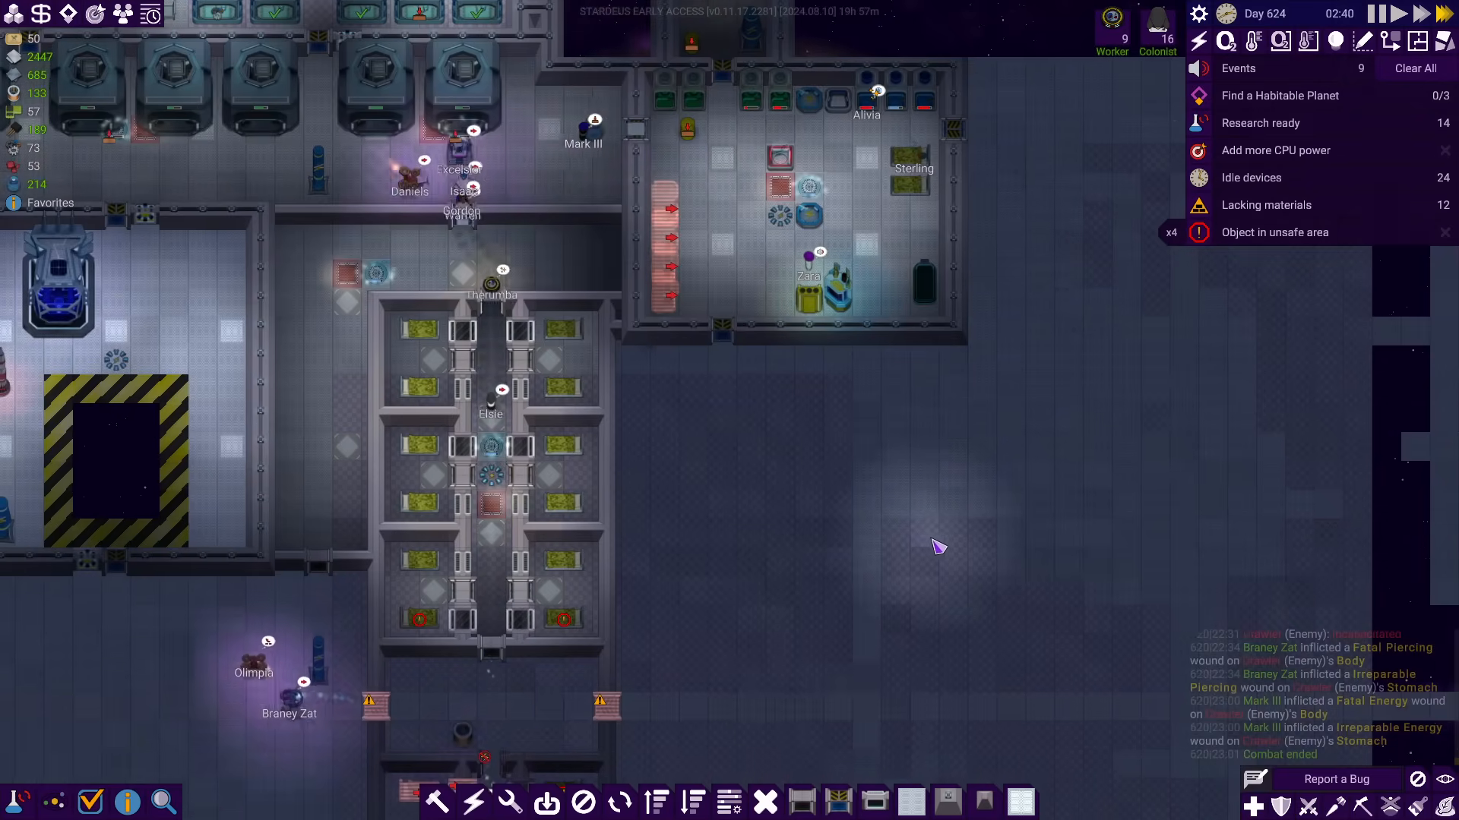
{"action": "left_click", "coordinate": [1266, 205]}
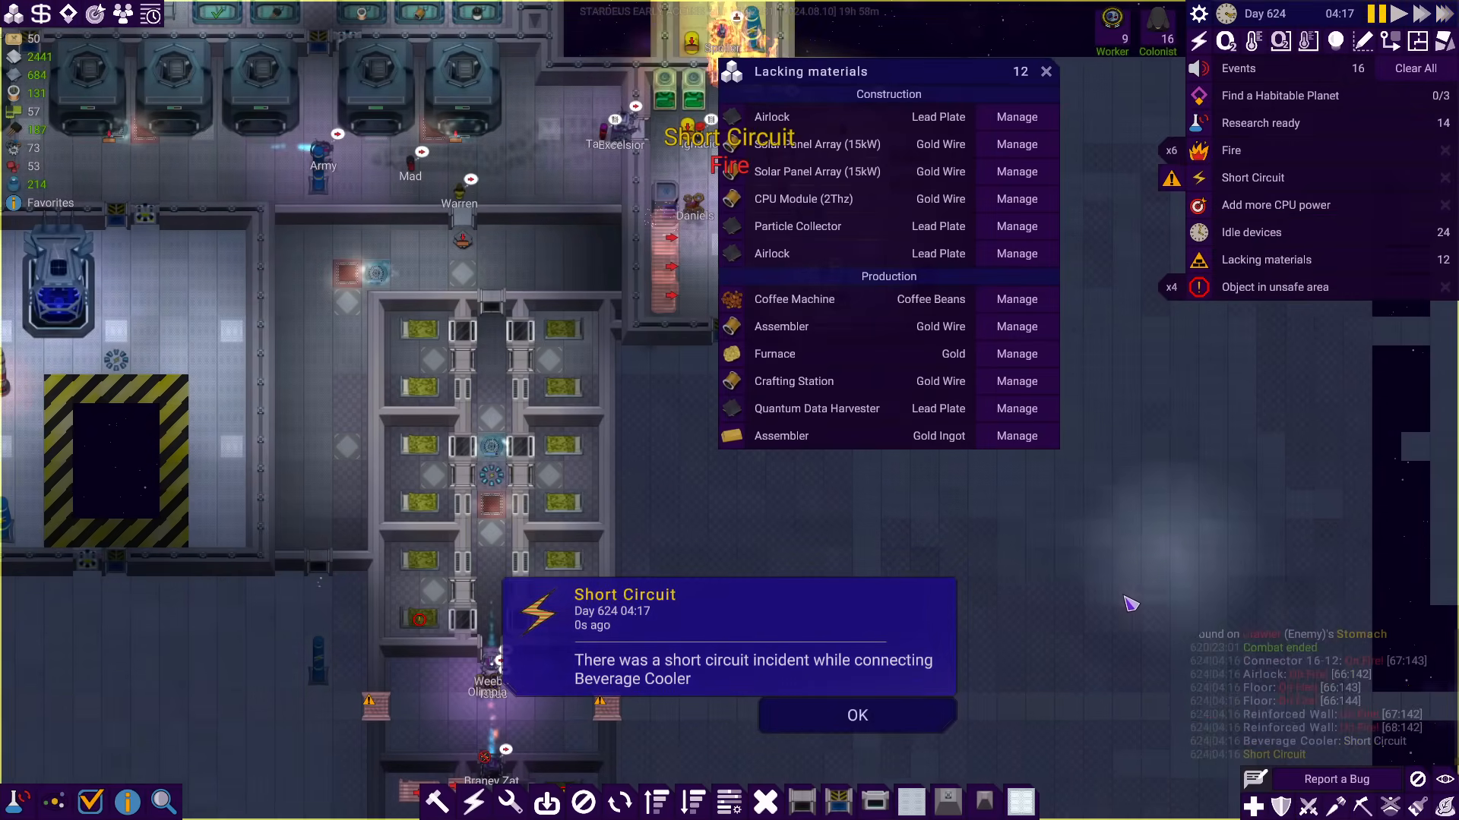
Dismiss the Short Circuit notice with Escape
{"action": "key", "text": "Escape"}
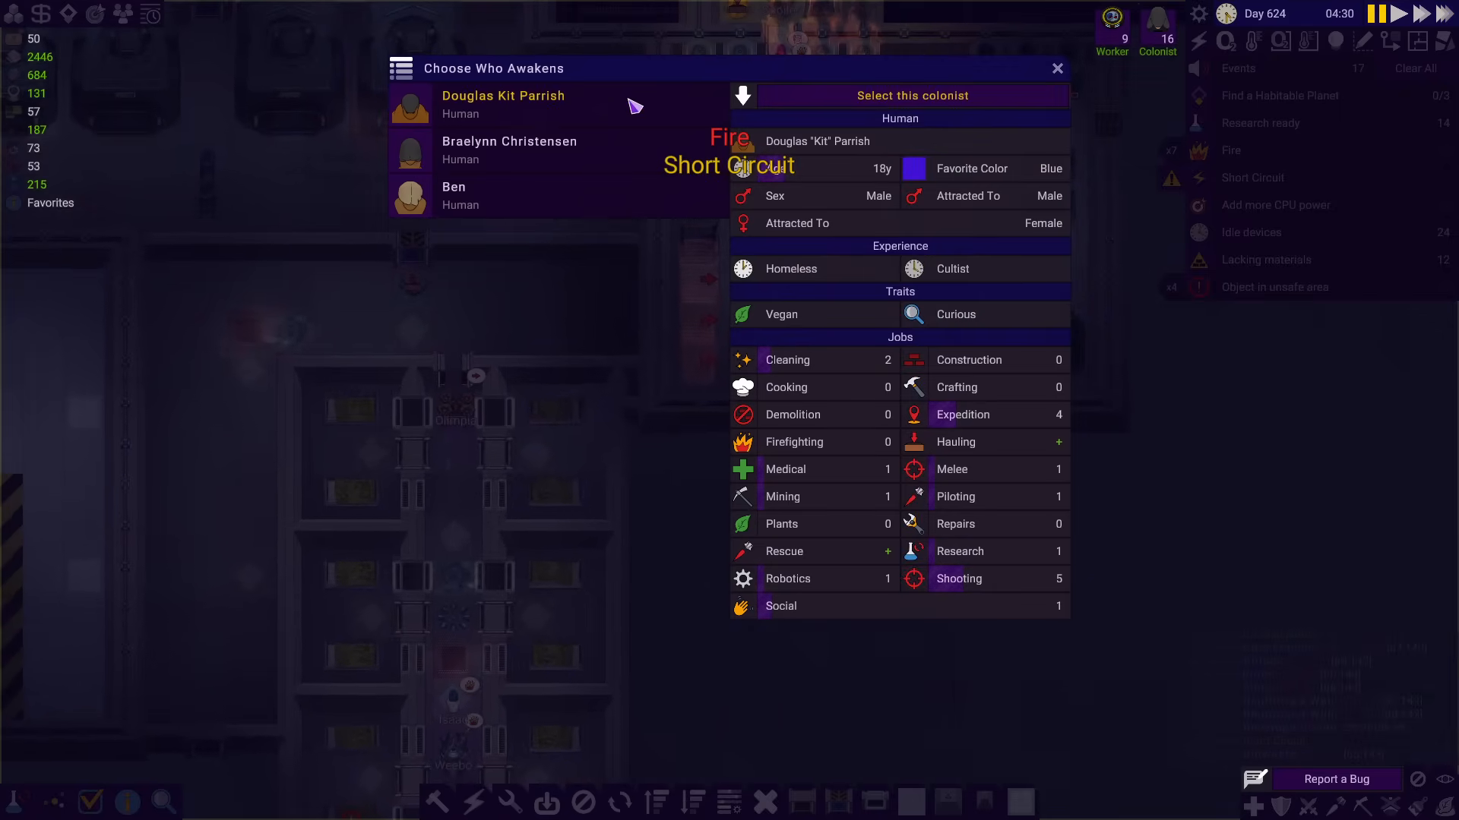
Compare the second and third sleeping candidates and wake the 27-year-old cook and repairer
{"action": "left_click", "coordinate": [510, 149]}
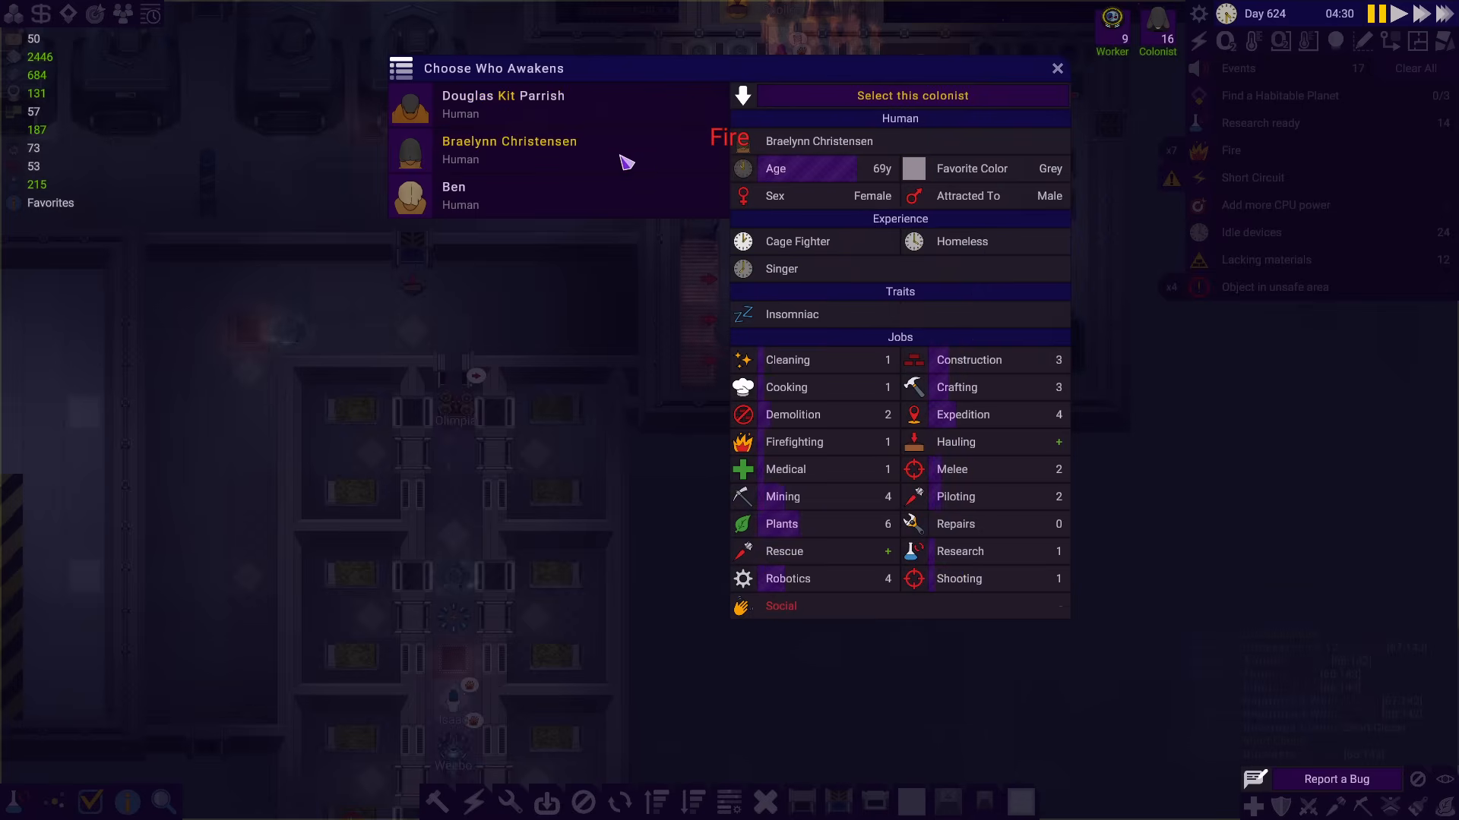
{"action": "left_click", "coordinate": [455, 196]}
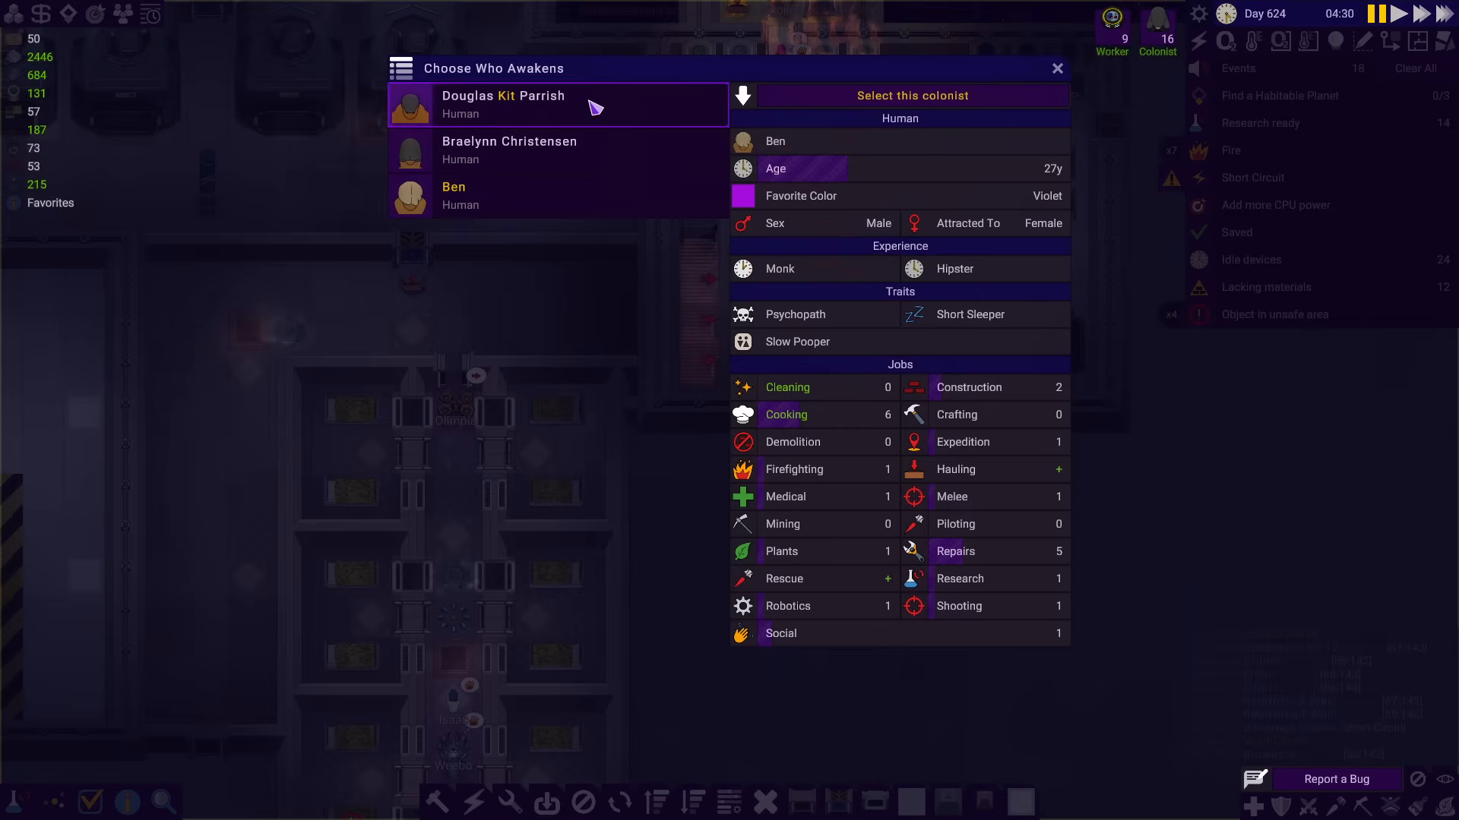
{"action": "mouse_move", "coordinate": [856, 468]}
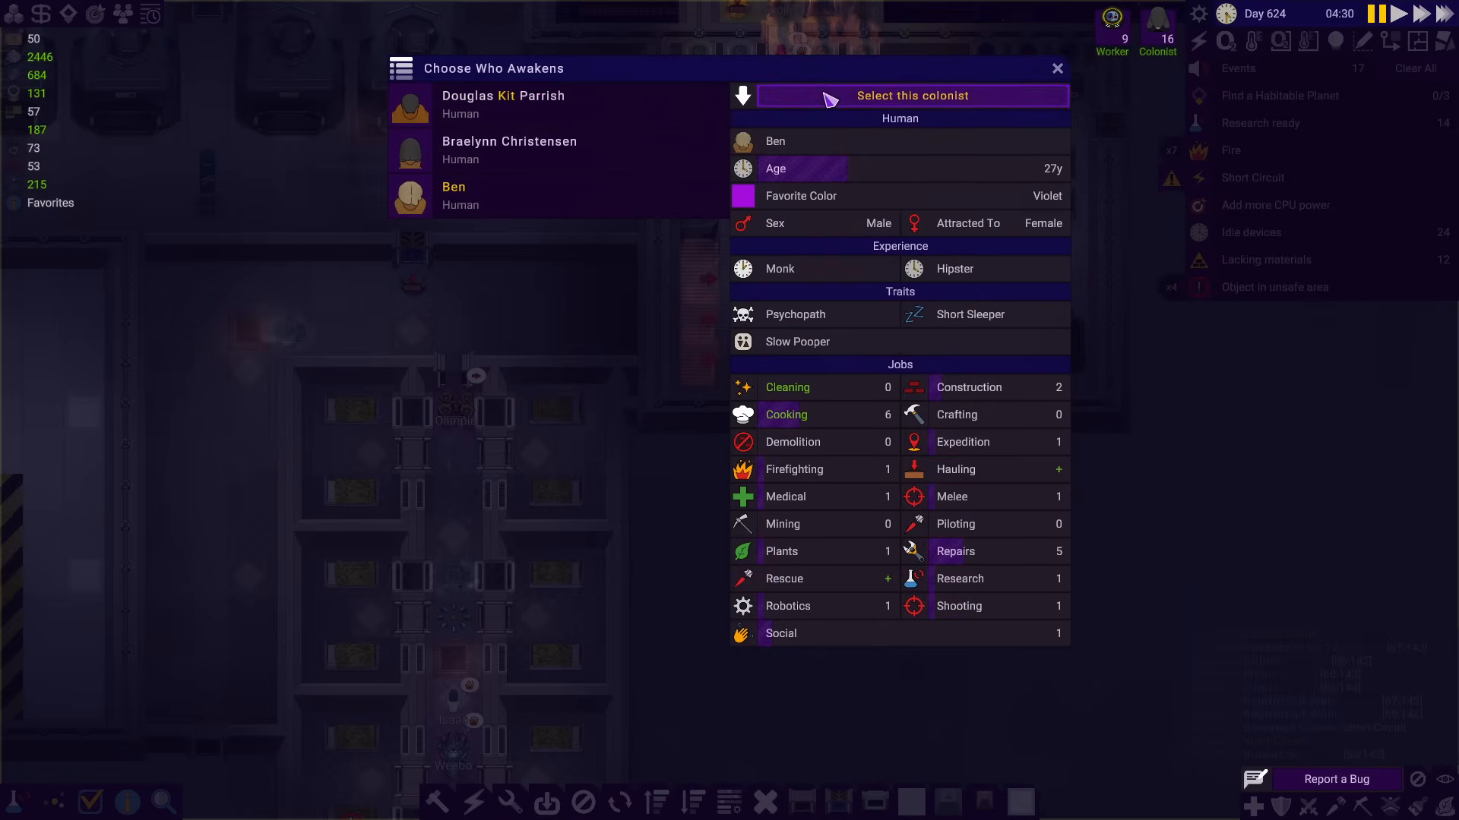
{"action": "mouse_move", "coordinate": [863, 316]}
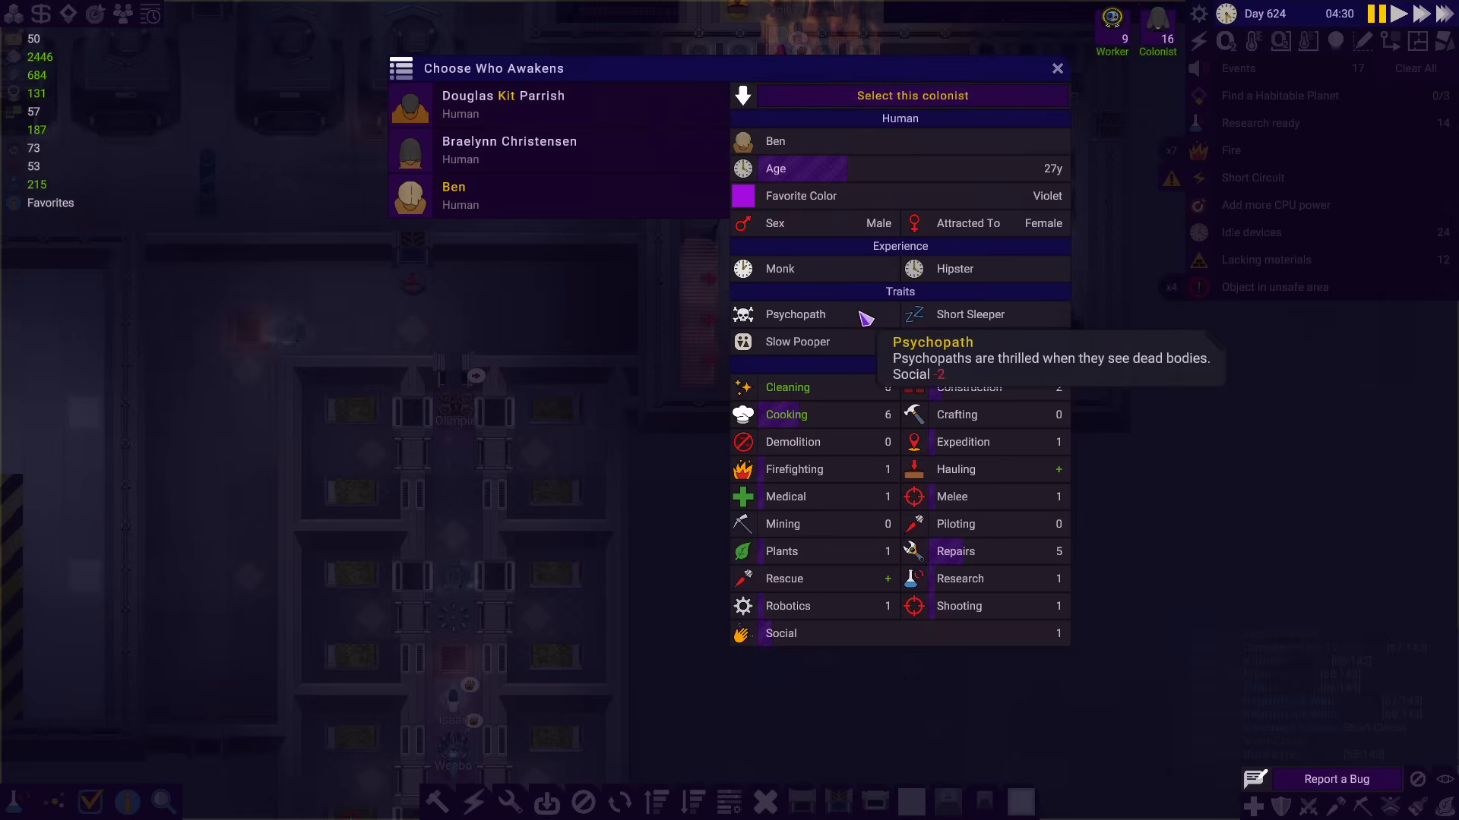
{"action": "mouse_move", "coordinate": [942, 314]}
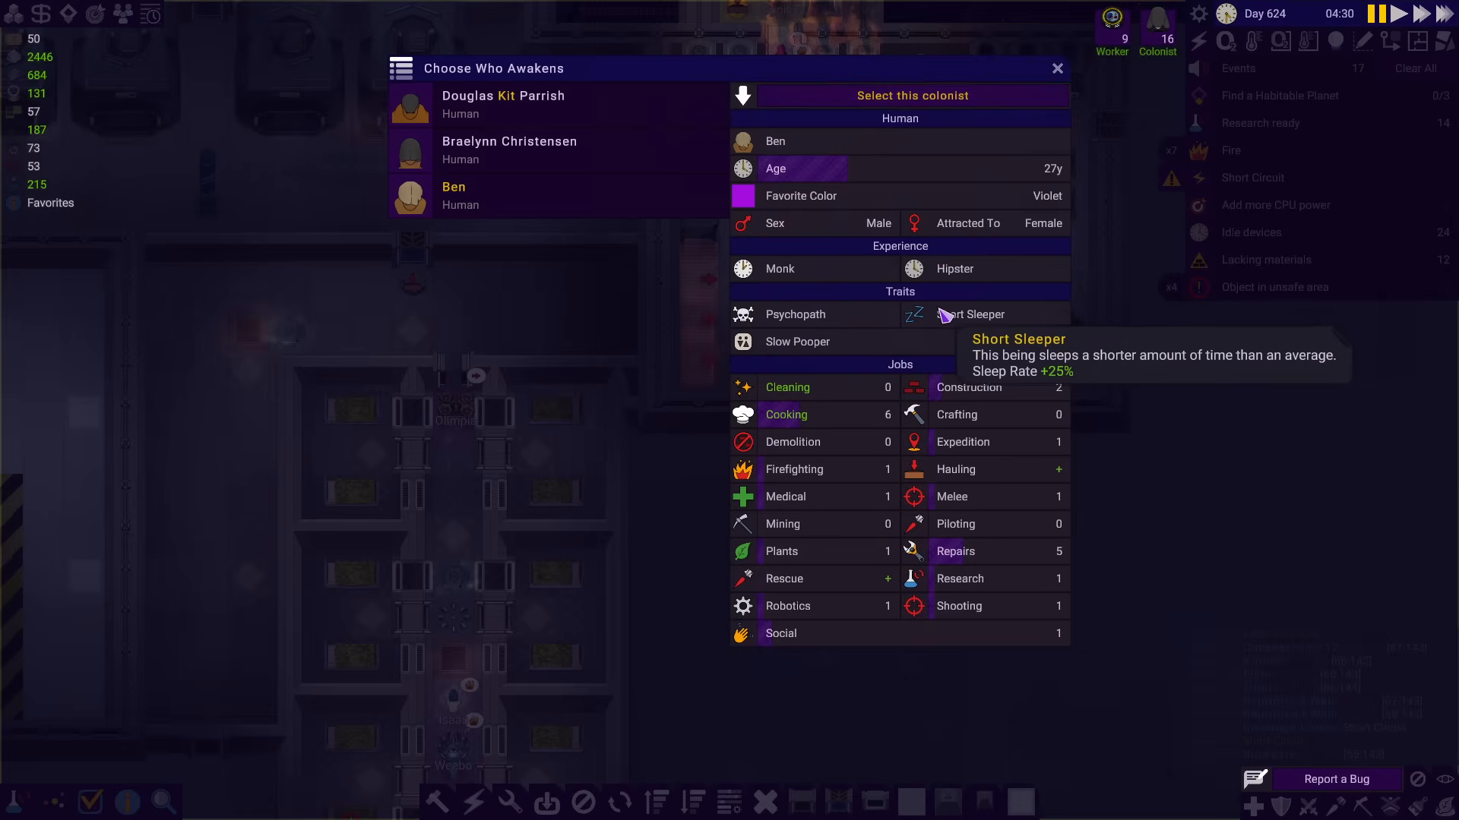
{"action": "left_click", "coordinate": [911, 94]}
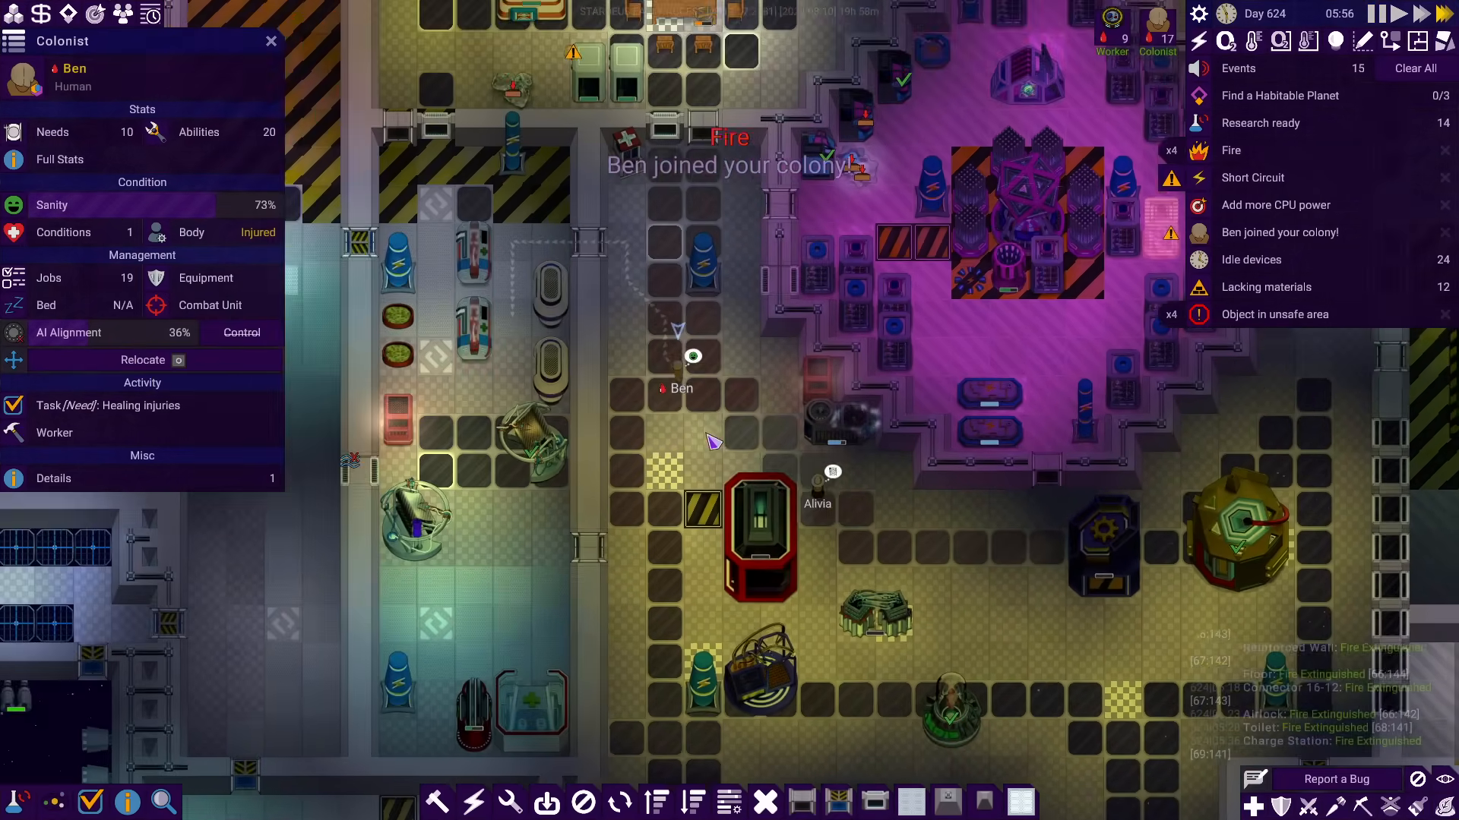
Close the new colonist's details and open the Build menu's Computing category
{"action": "left_click", "coordinate": [270, 39]}
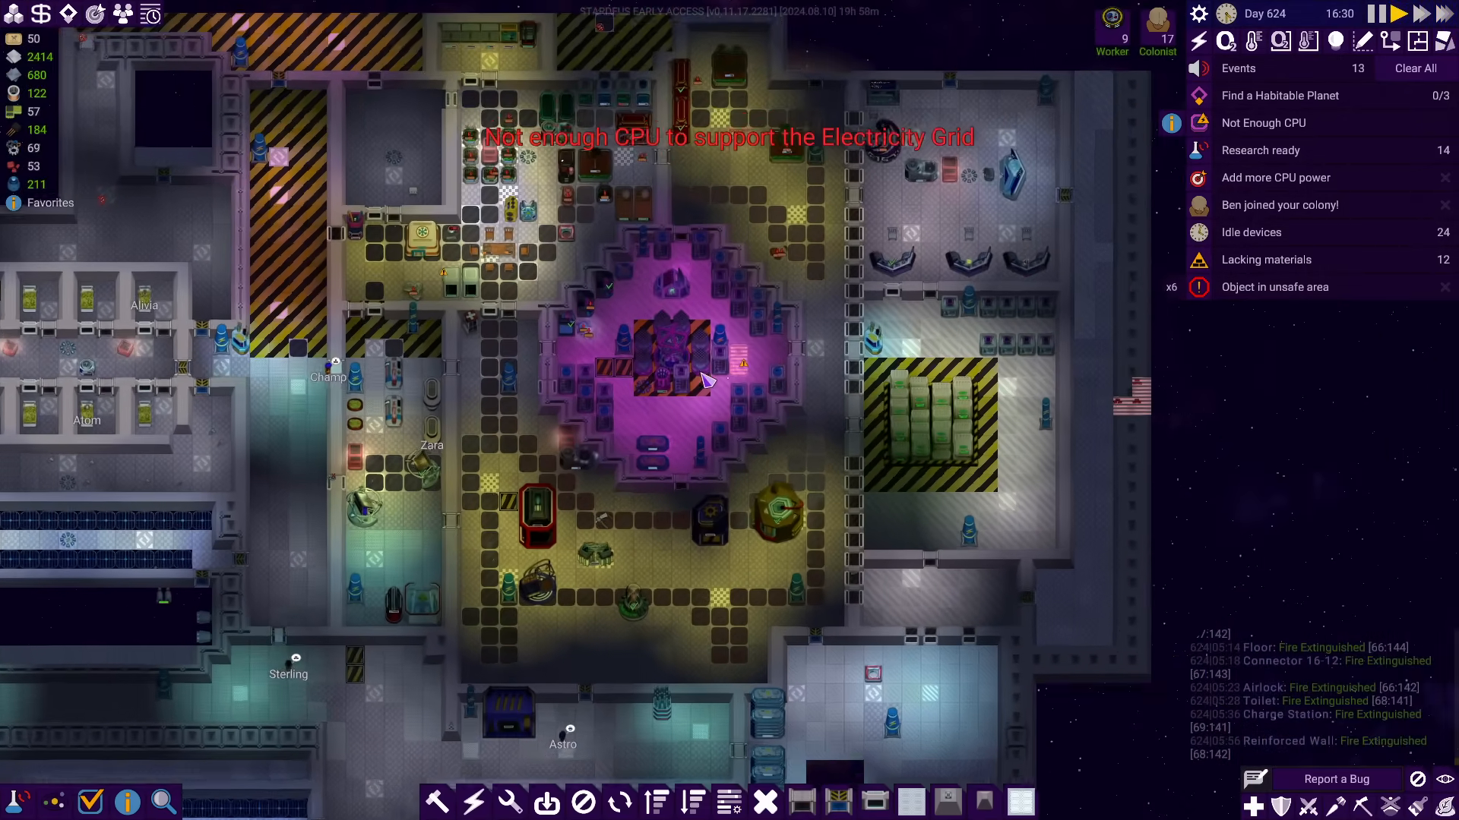
{"action": "left_click", "coordinate": [672, 359]}
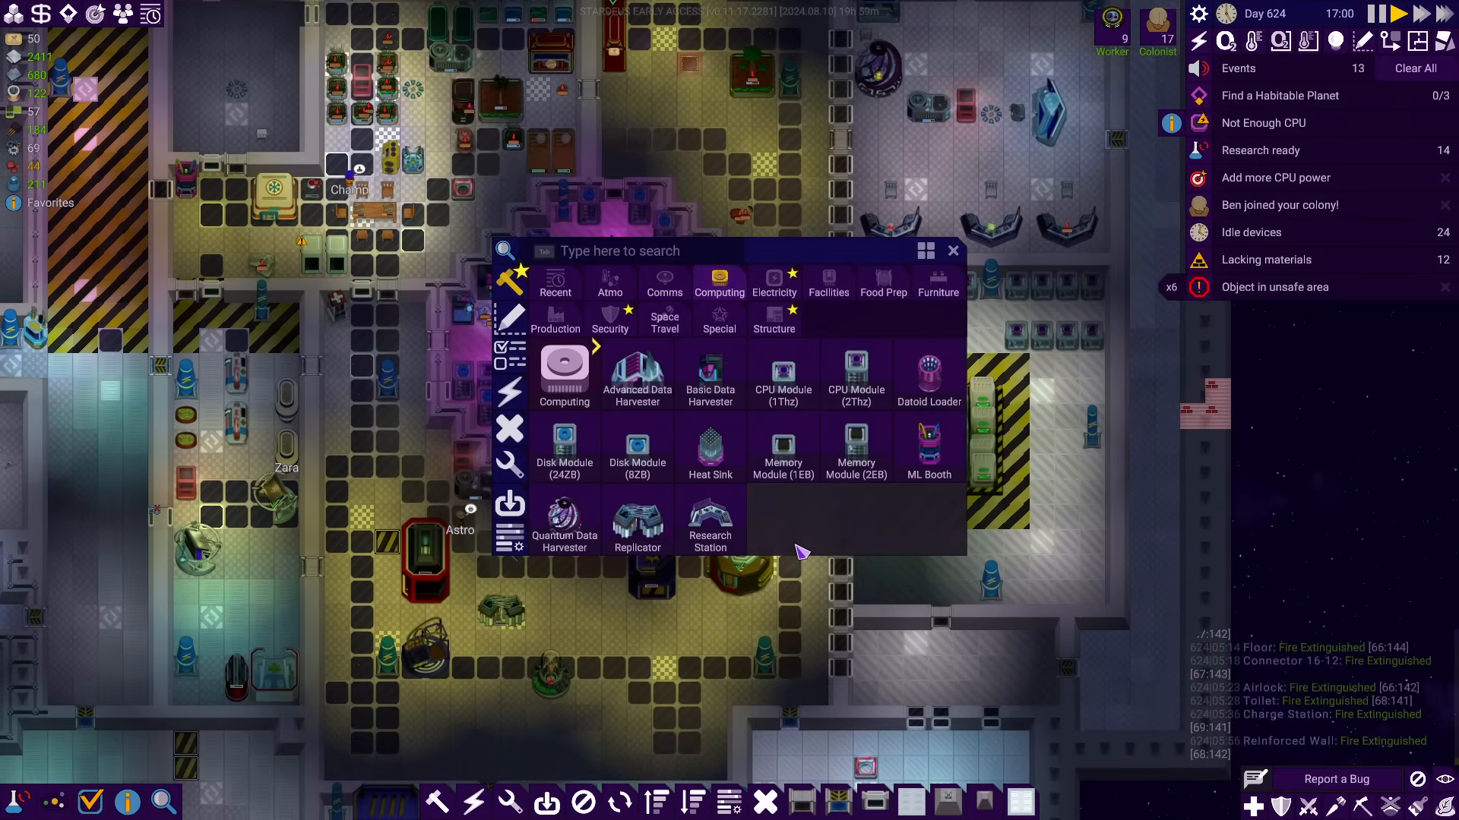
{"action": "mouse_move", "coordinate": [783, 375]}
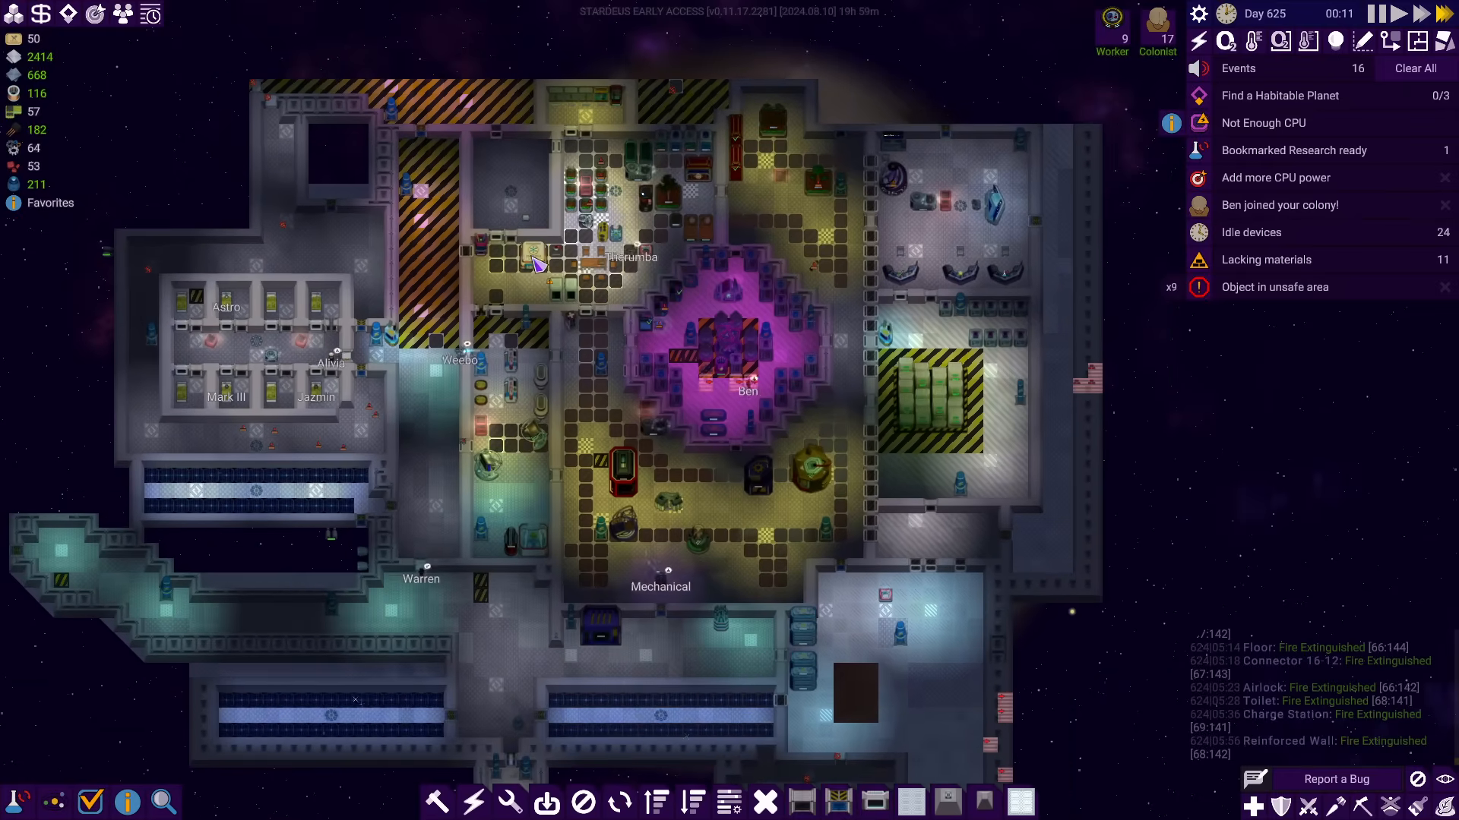
Dismiss the lead-scan result and return to the station view
{"action": "left_click", "coordinate": [535, 265]}
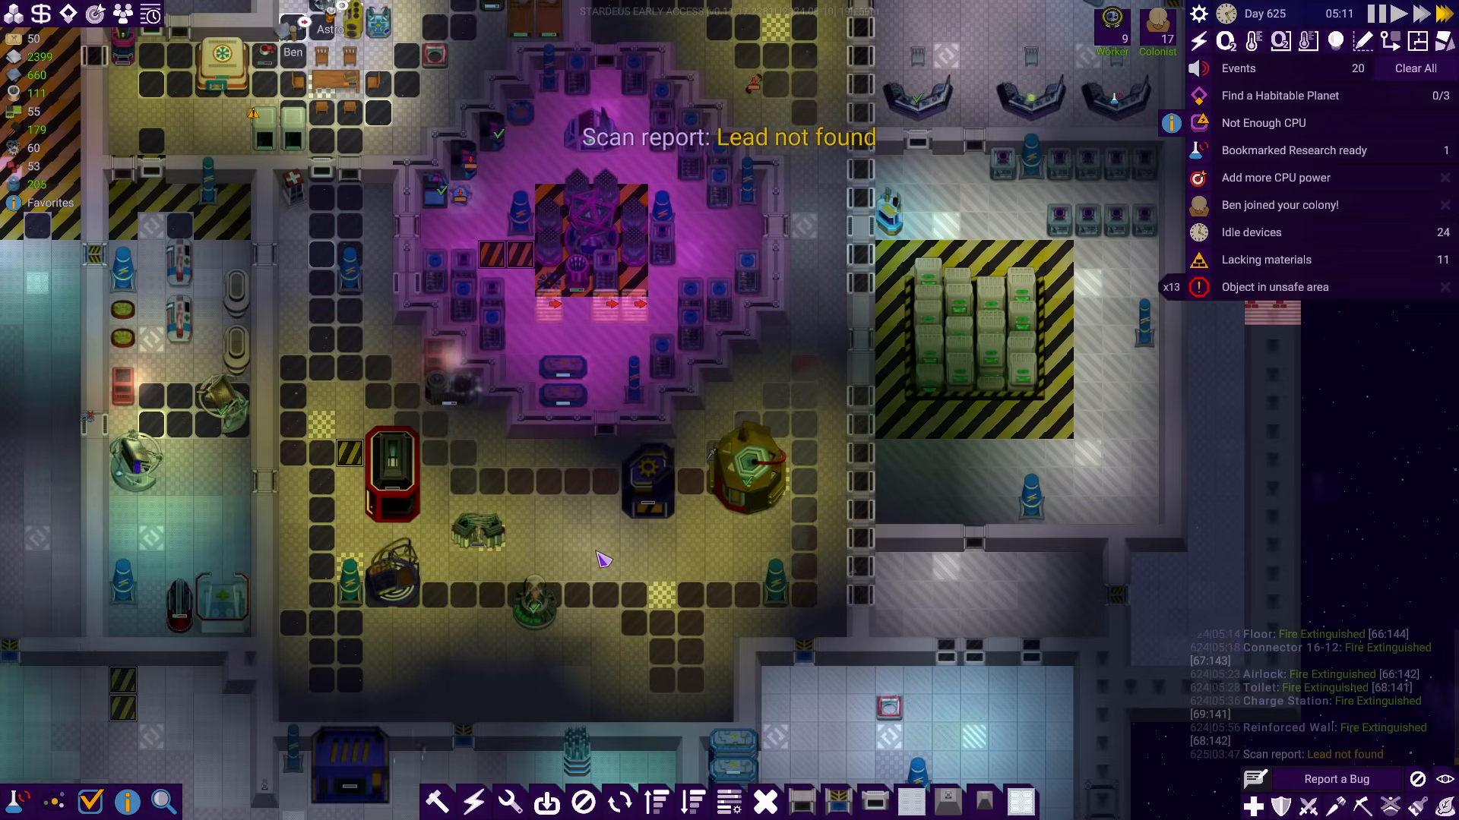
{"action": "mouse_move", "coordinate": [801, 347]}
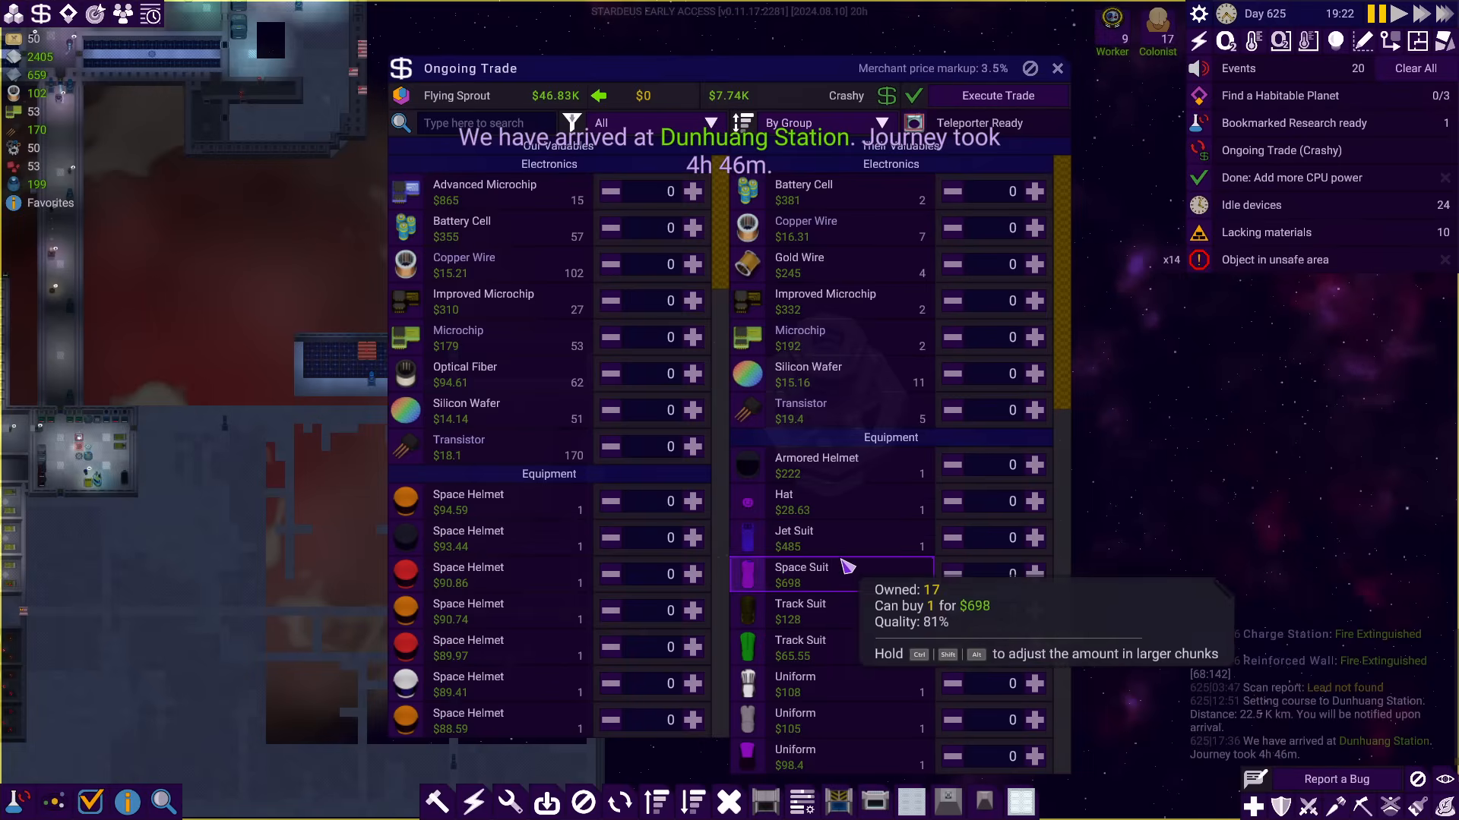
{"action": "mouse_move", "coordinate": [993, 265]}
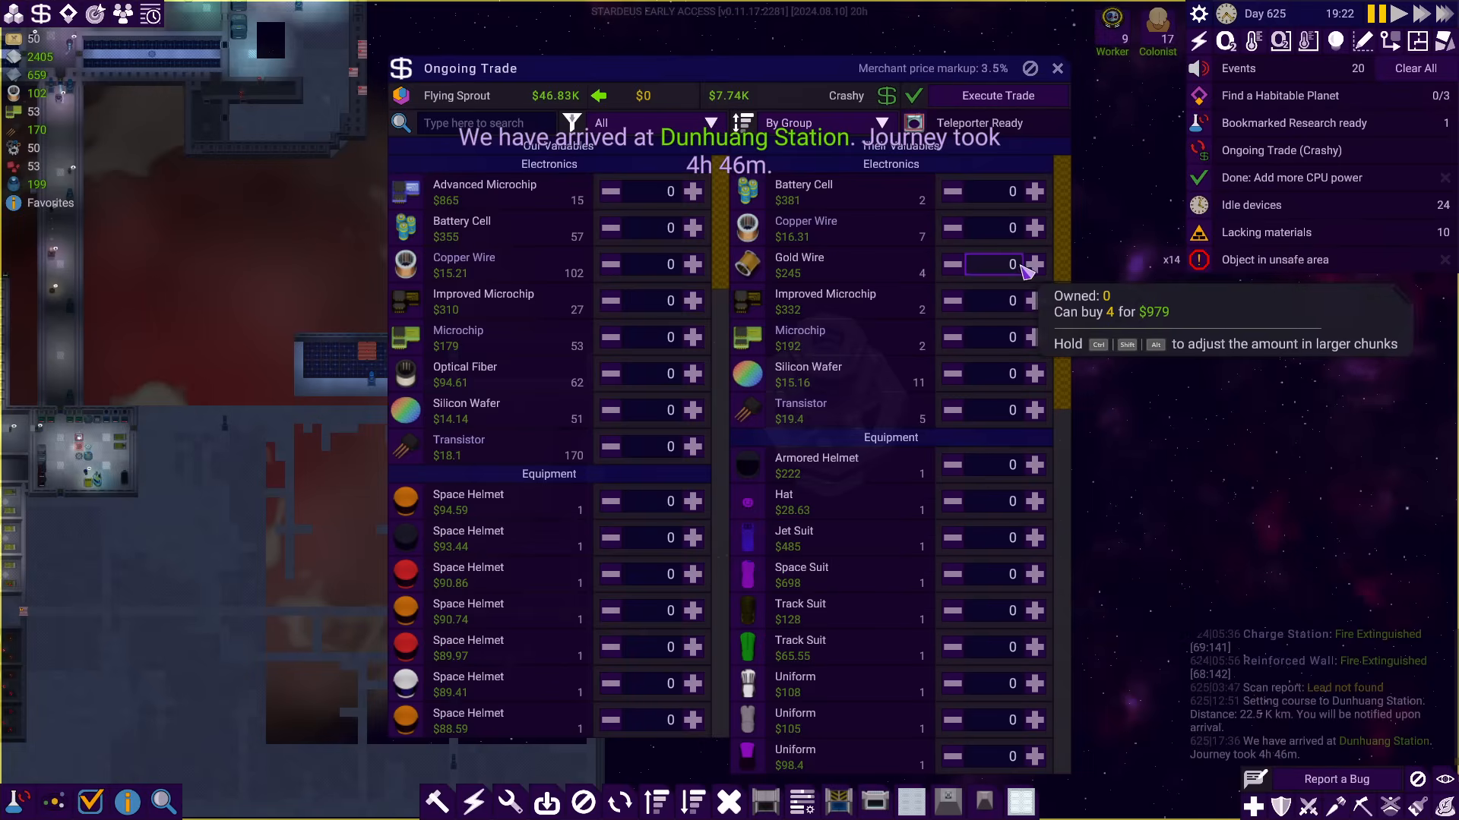
Buy Crashy's 4 gold wire, offer a spare space helmet and try a couple of silver ingots
{"action": "left_click", "coordinate": [1034, 264]}
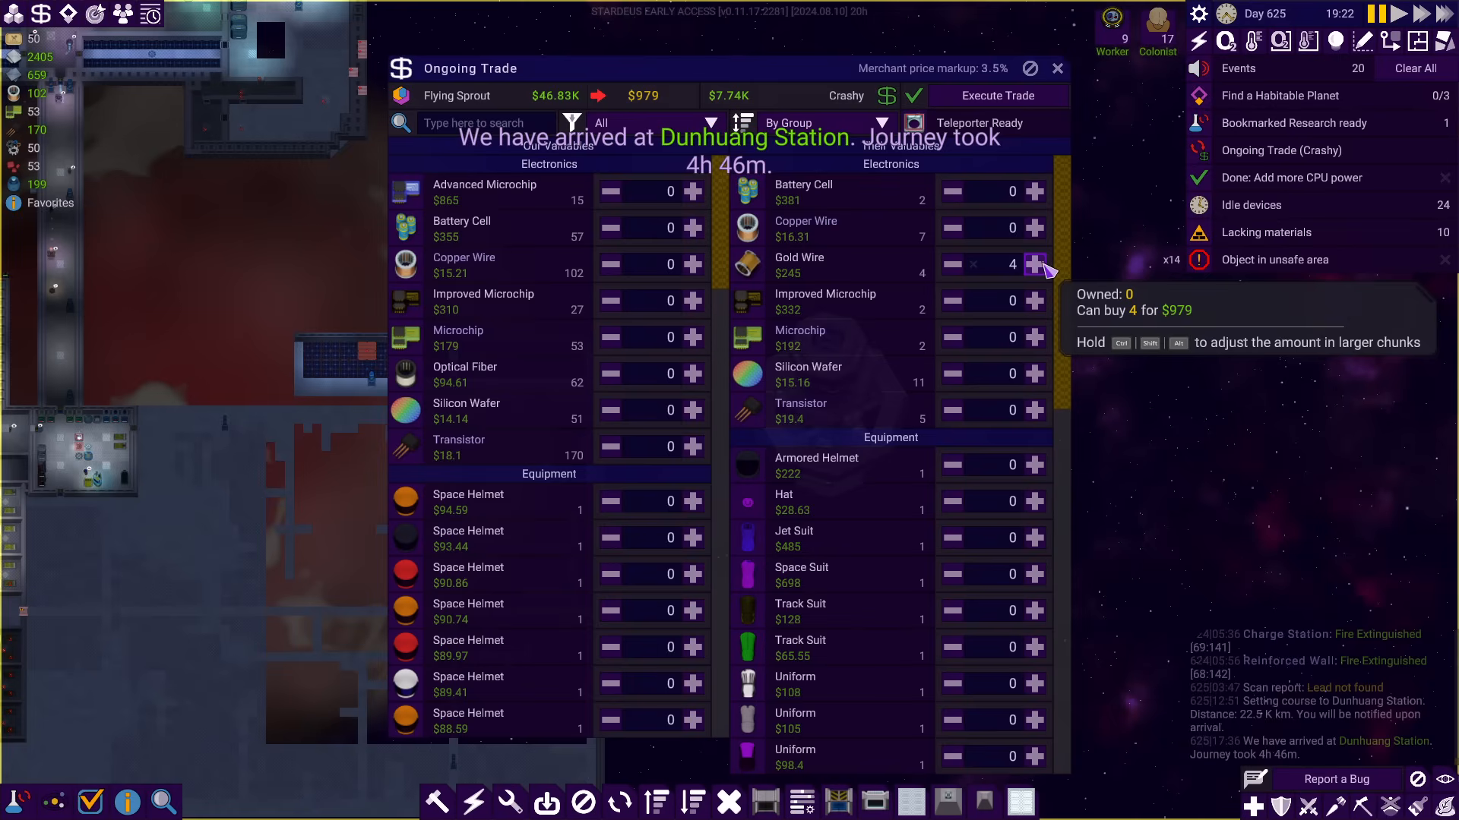
{"action": "mouse_move", "coordinate": [884, 196]}
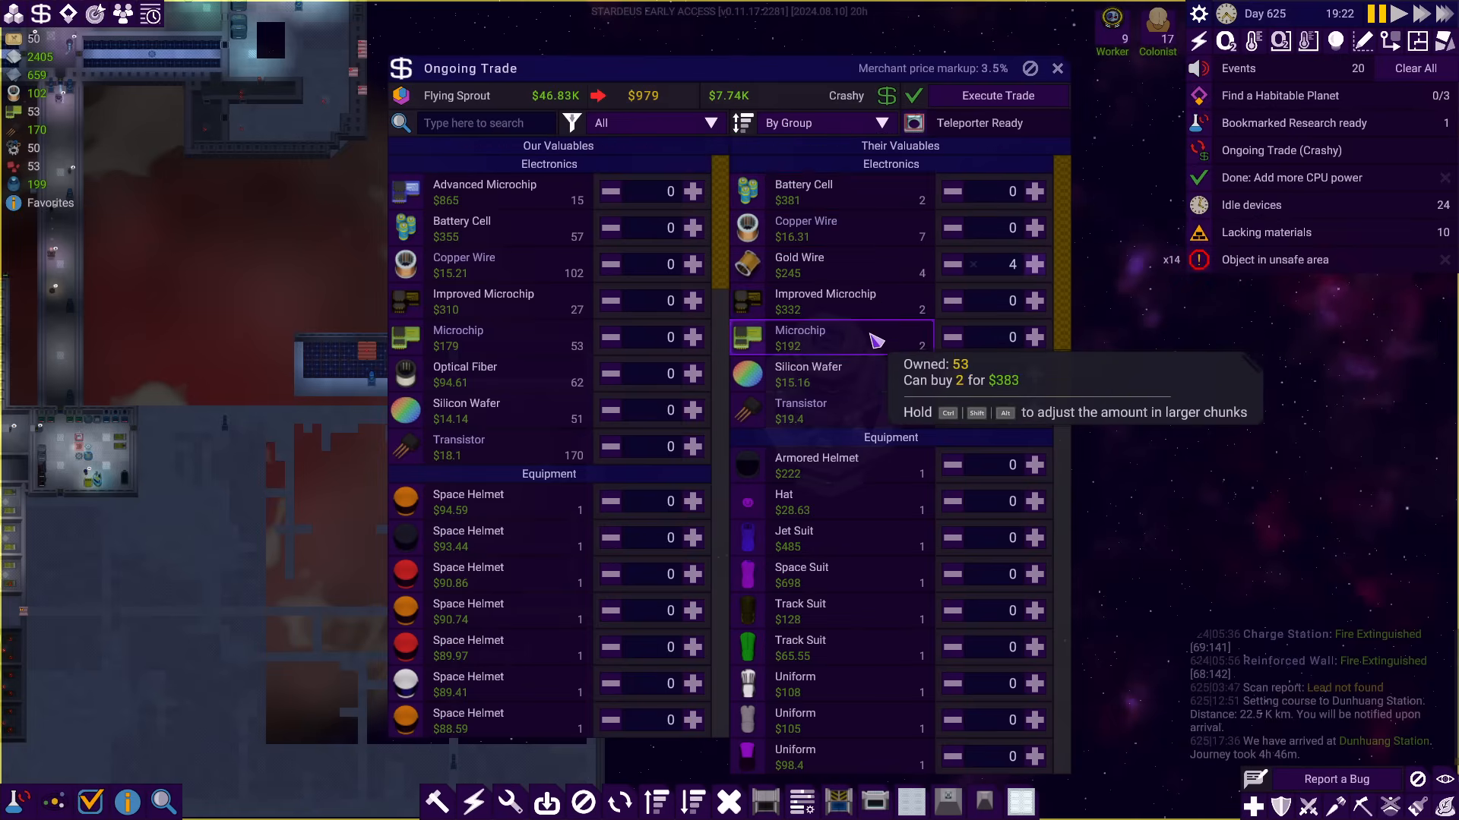
{"action": "mouse_move", "coordinate": [889, 300]}
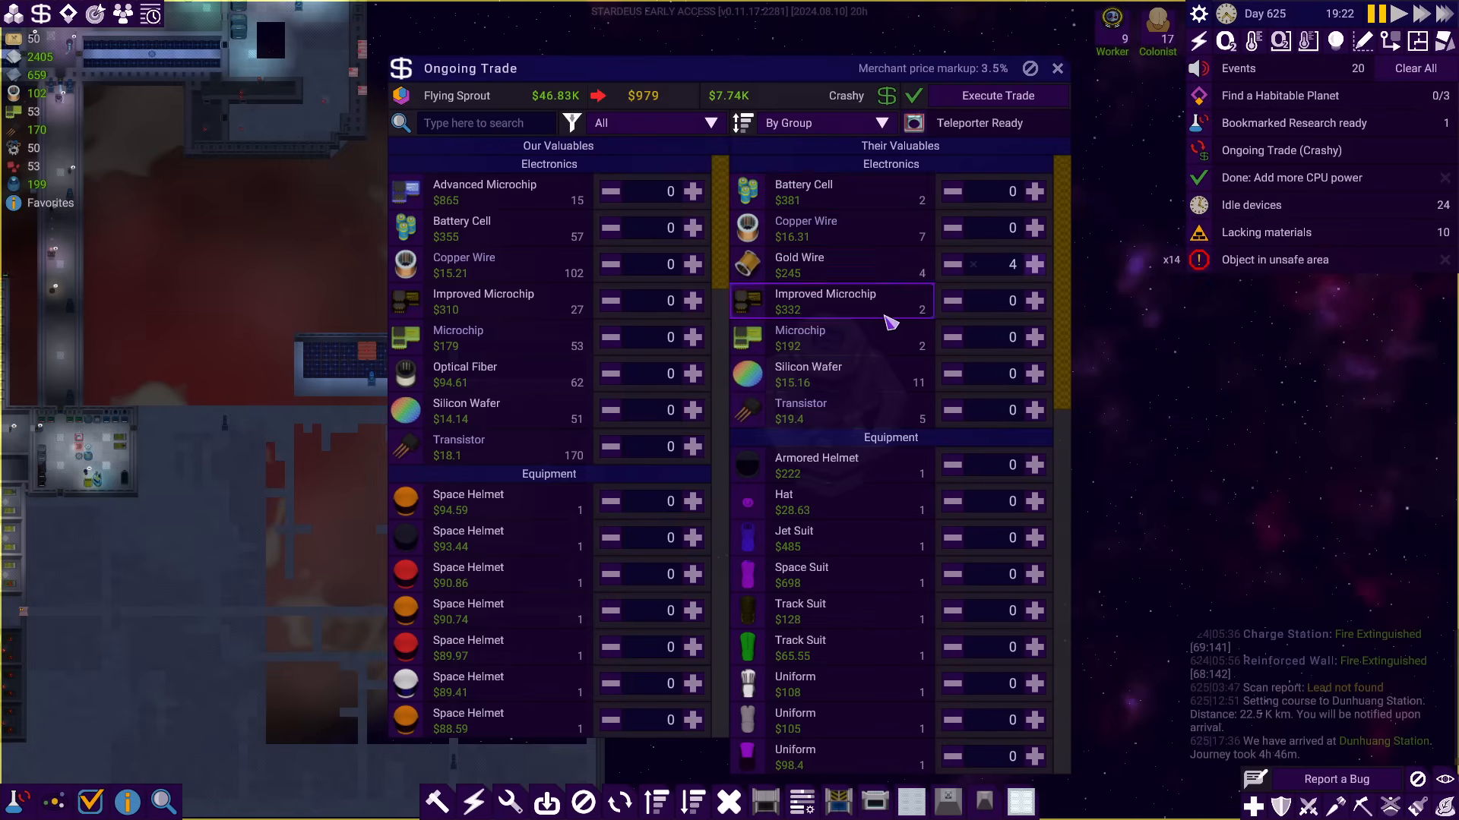
{"action": "scroll", "scroll_direction": "down", "scroll_amount": 3}
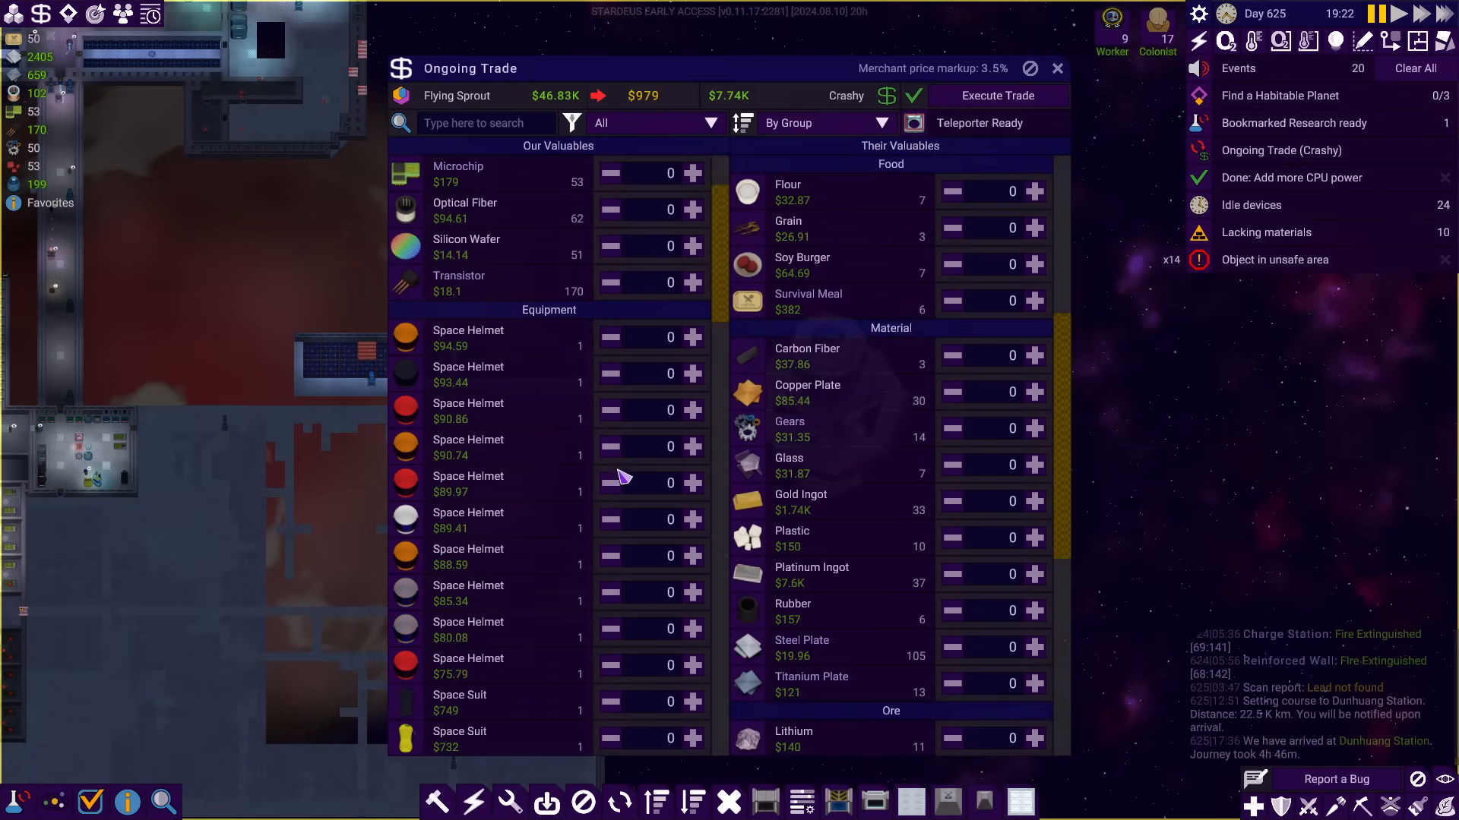
{"action": "scroll", "scroll_direction": "down", "scroll_amount": 3}
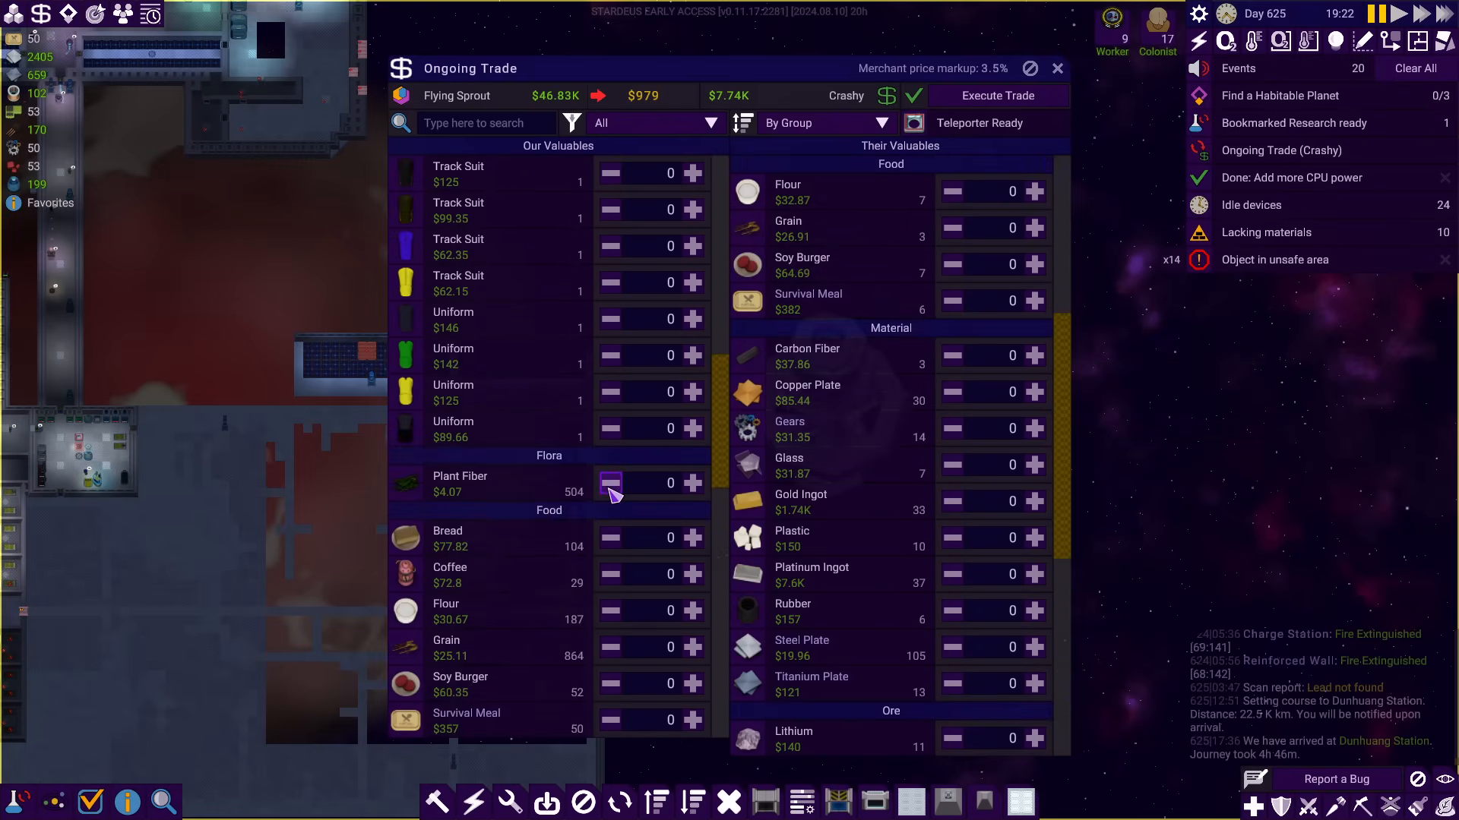
{"action": "mouse_move", "coordinate": [715, 435]}
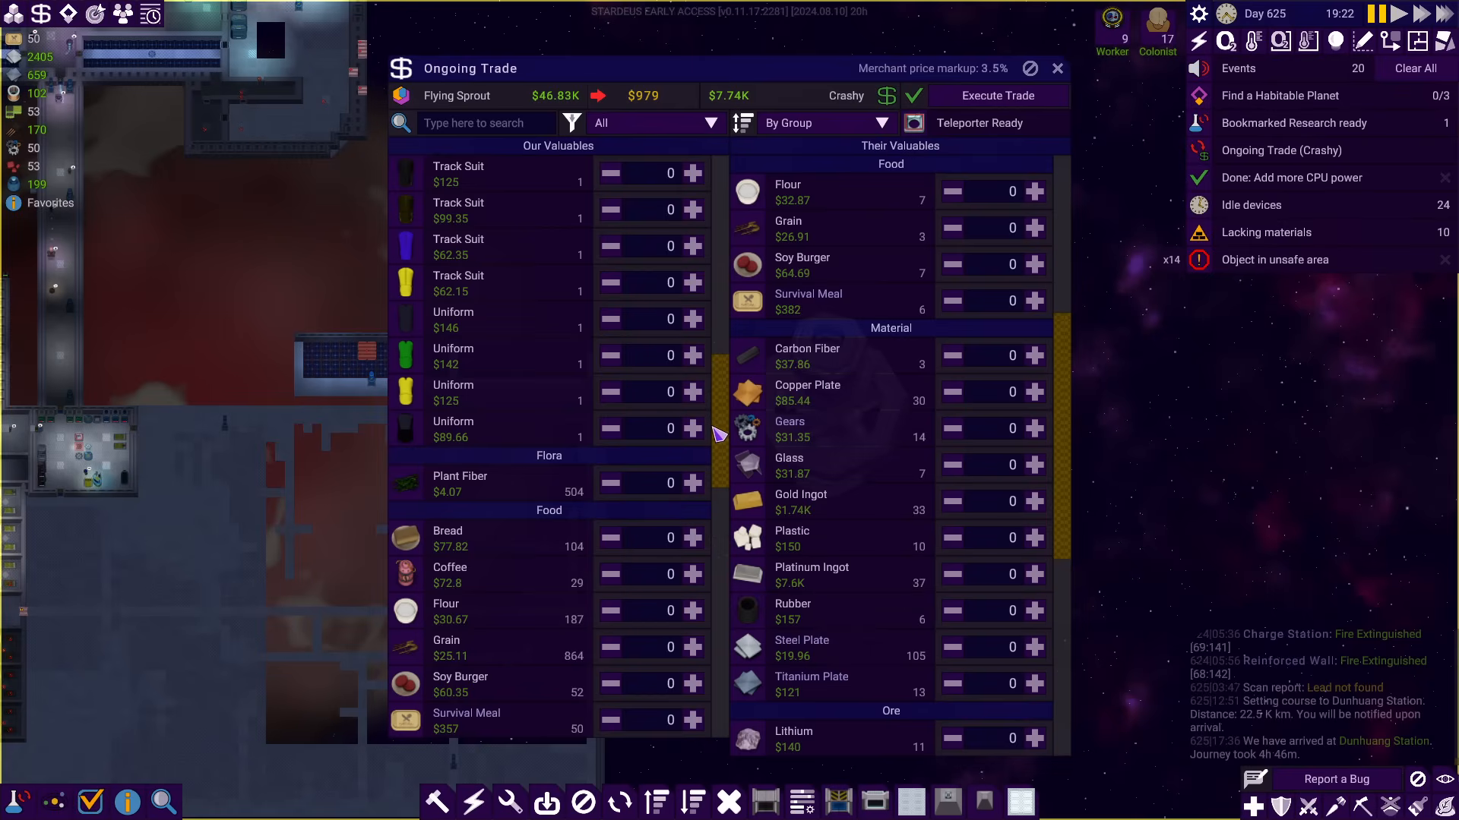
{"action": "left_click", "coordinate": [693, 318]}
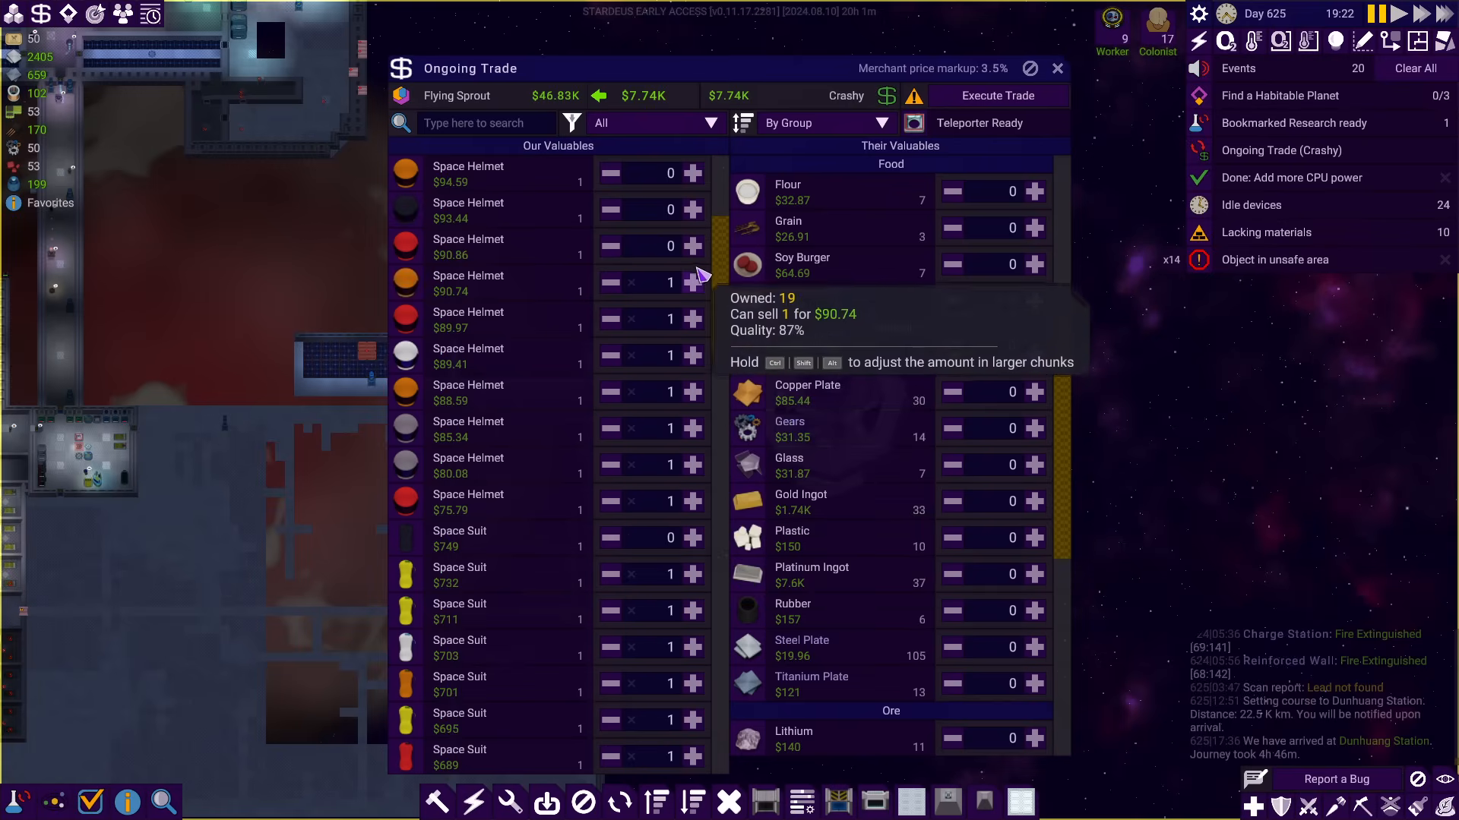
{"action": "scroll", "scroll_direction": "up", "scroll_amount": 3}
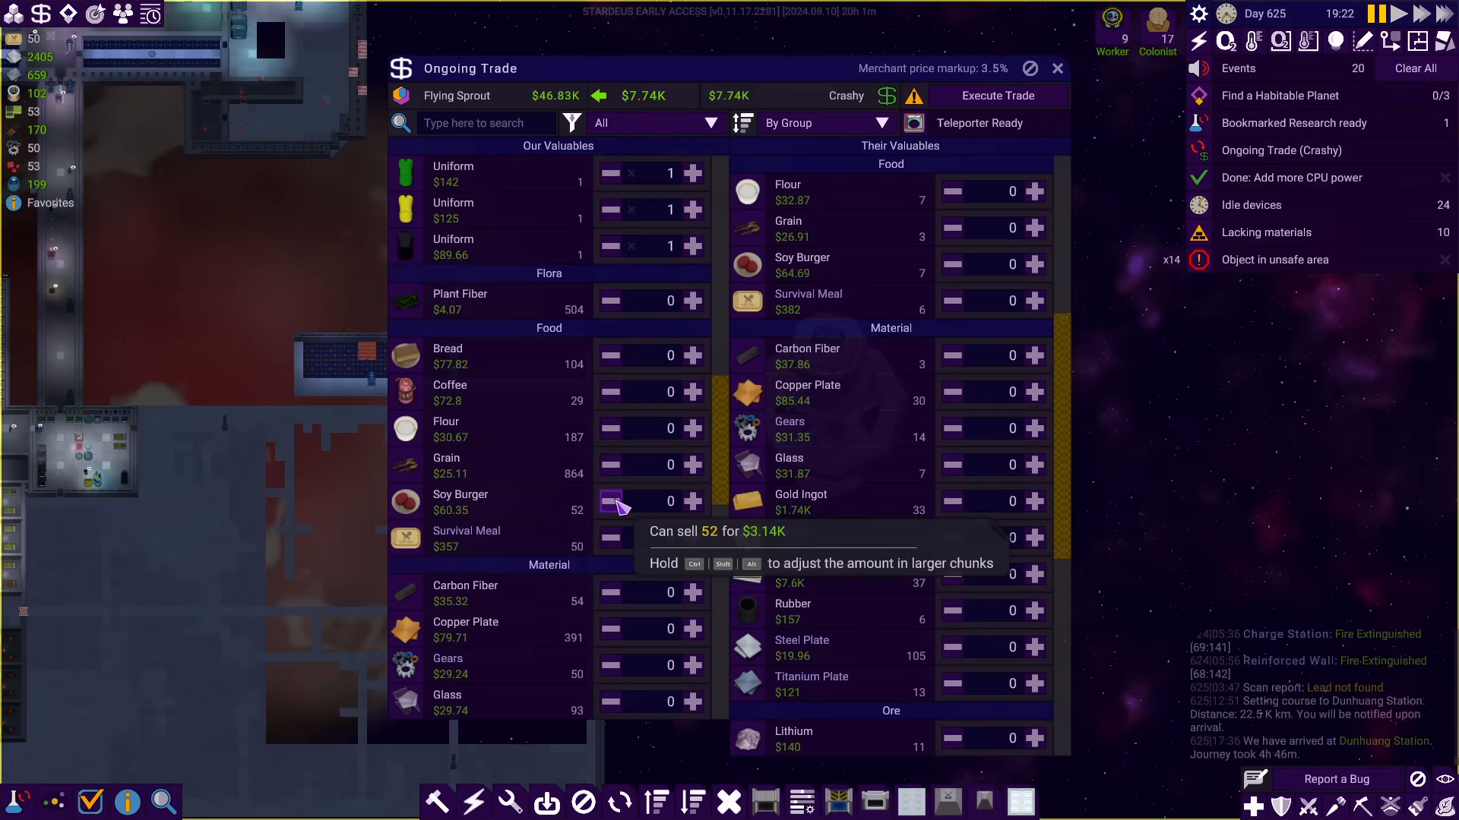
{"action": "scroll", "scroll_direction": "down", "scroll_amount": 3}
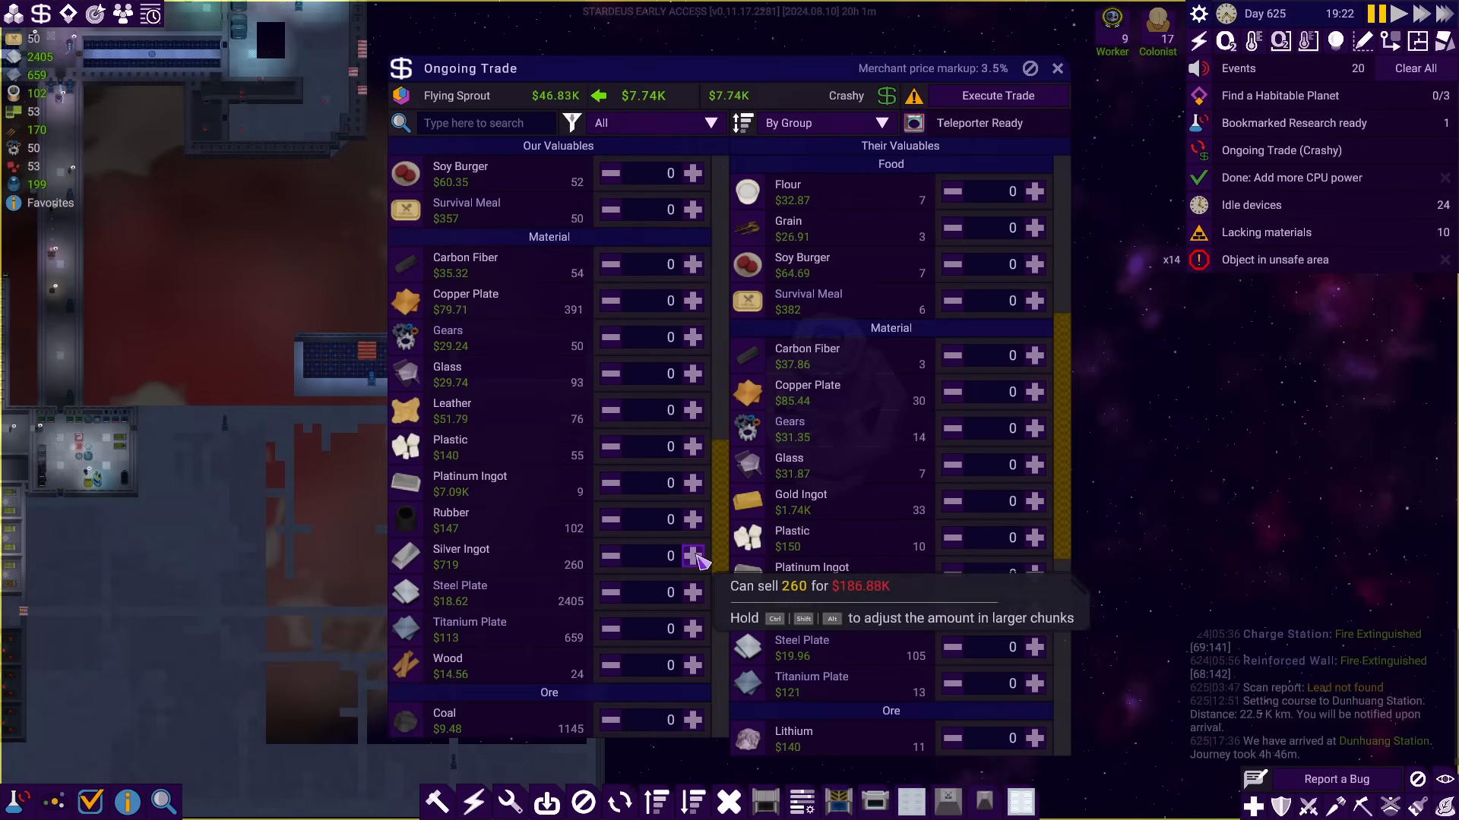
{"action": "left_click", "coordinate": [693, 556]}
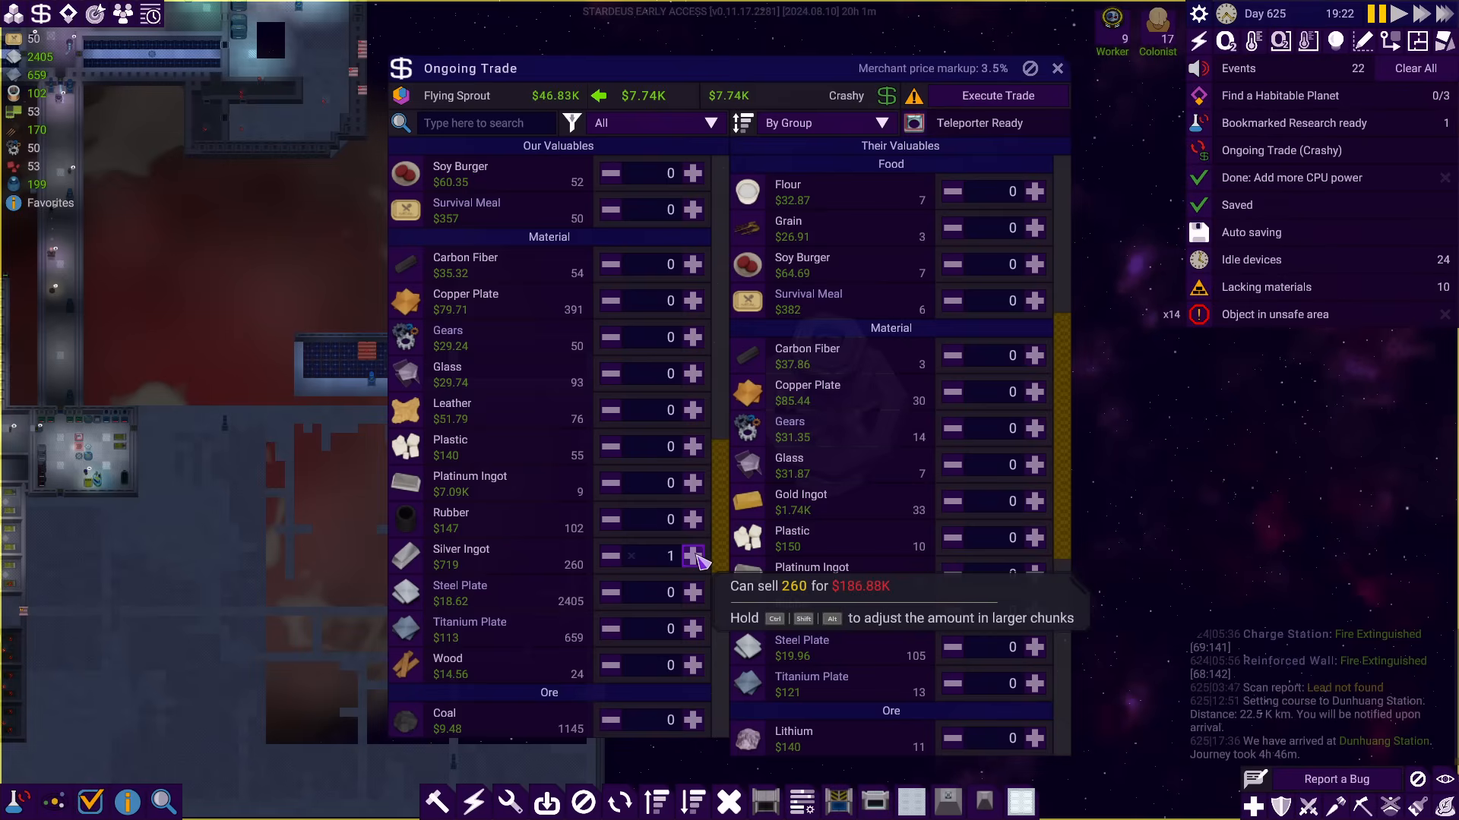
{"action": "left_click", "coordinate": [693, 556]}
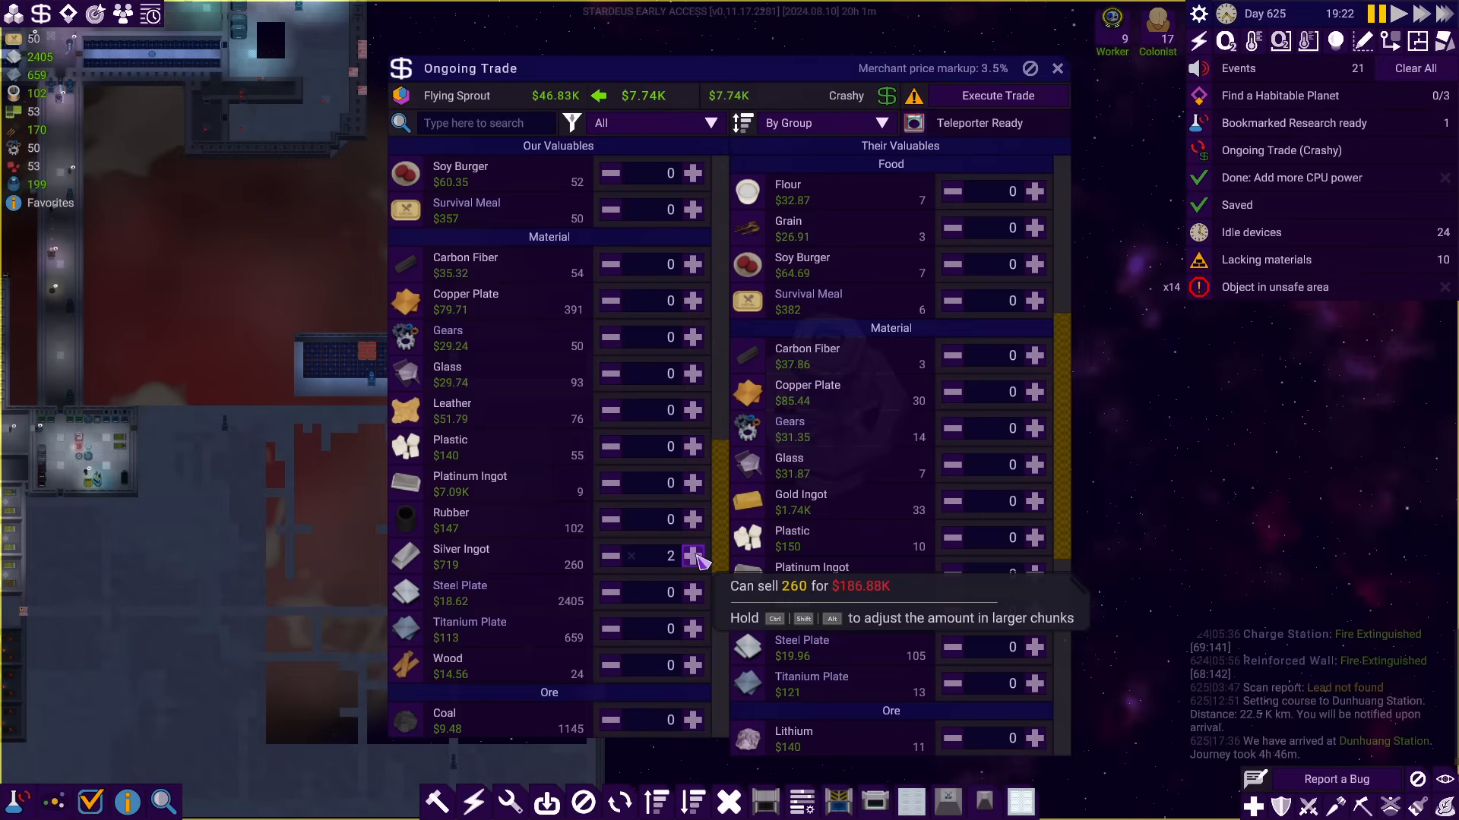
{"action": "left_click", "coordinate": [693, 556]}
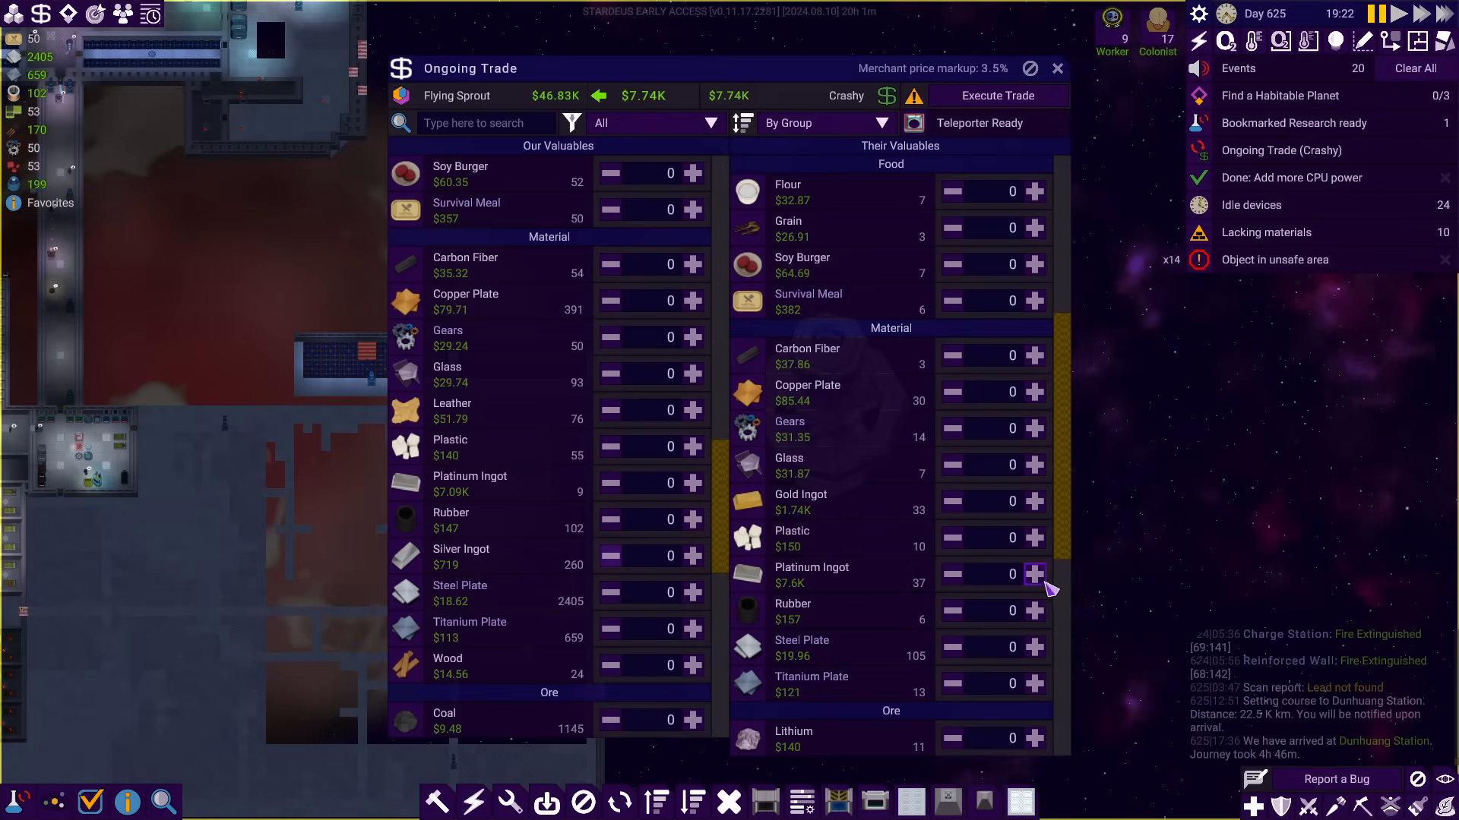
{"action": "mouse_move", "coordinate": [968, 381]}
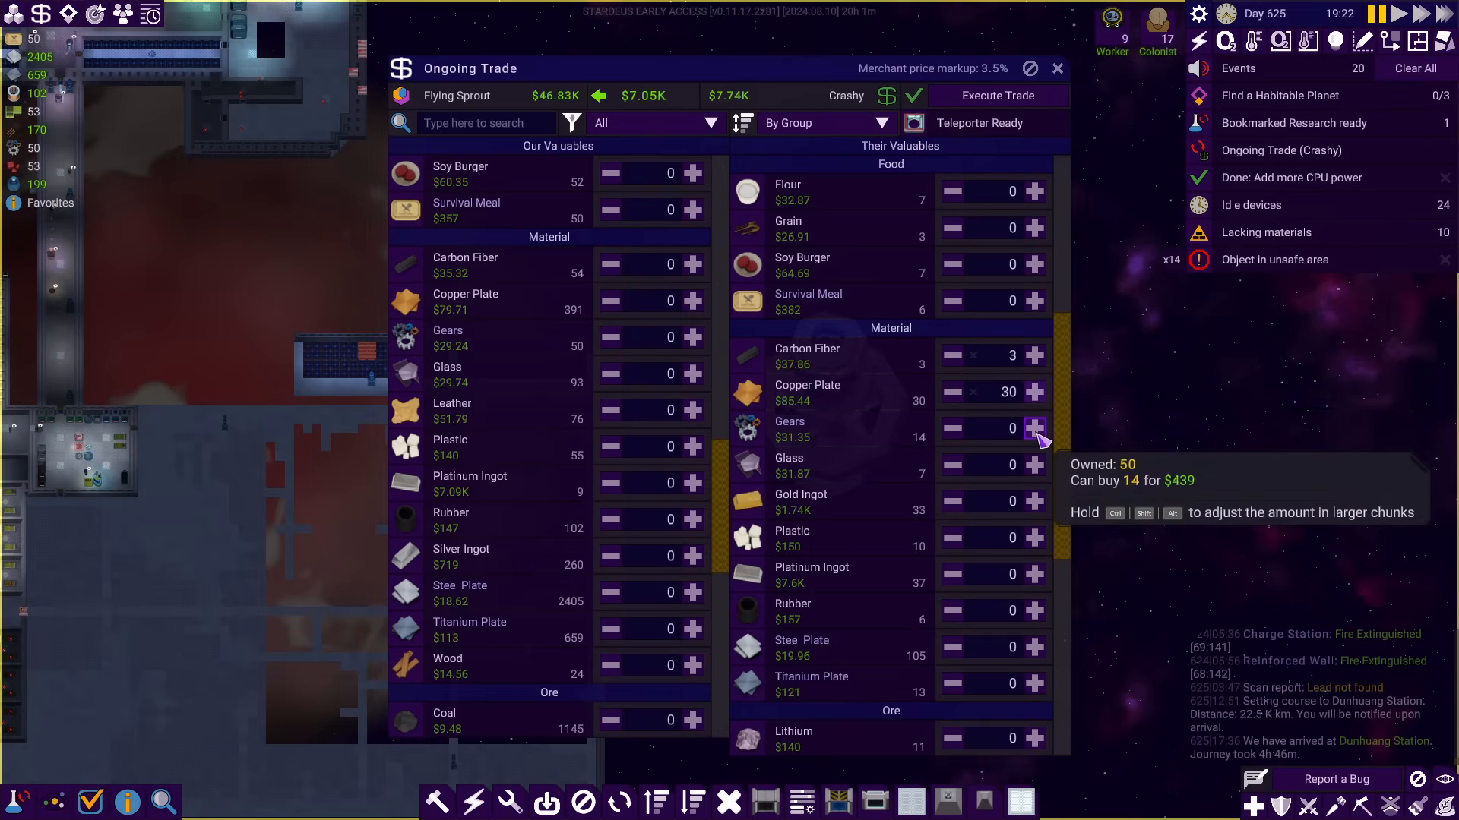
Buy all 14 gears and 33 gold ingots, raising silver ingots to 81 to balance the deal
{"action": "left_click", "coordinate": [1035, 428]}
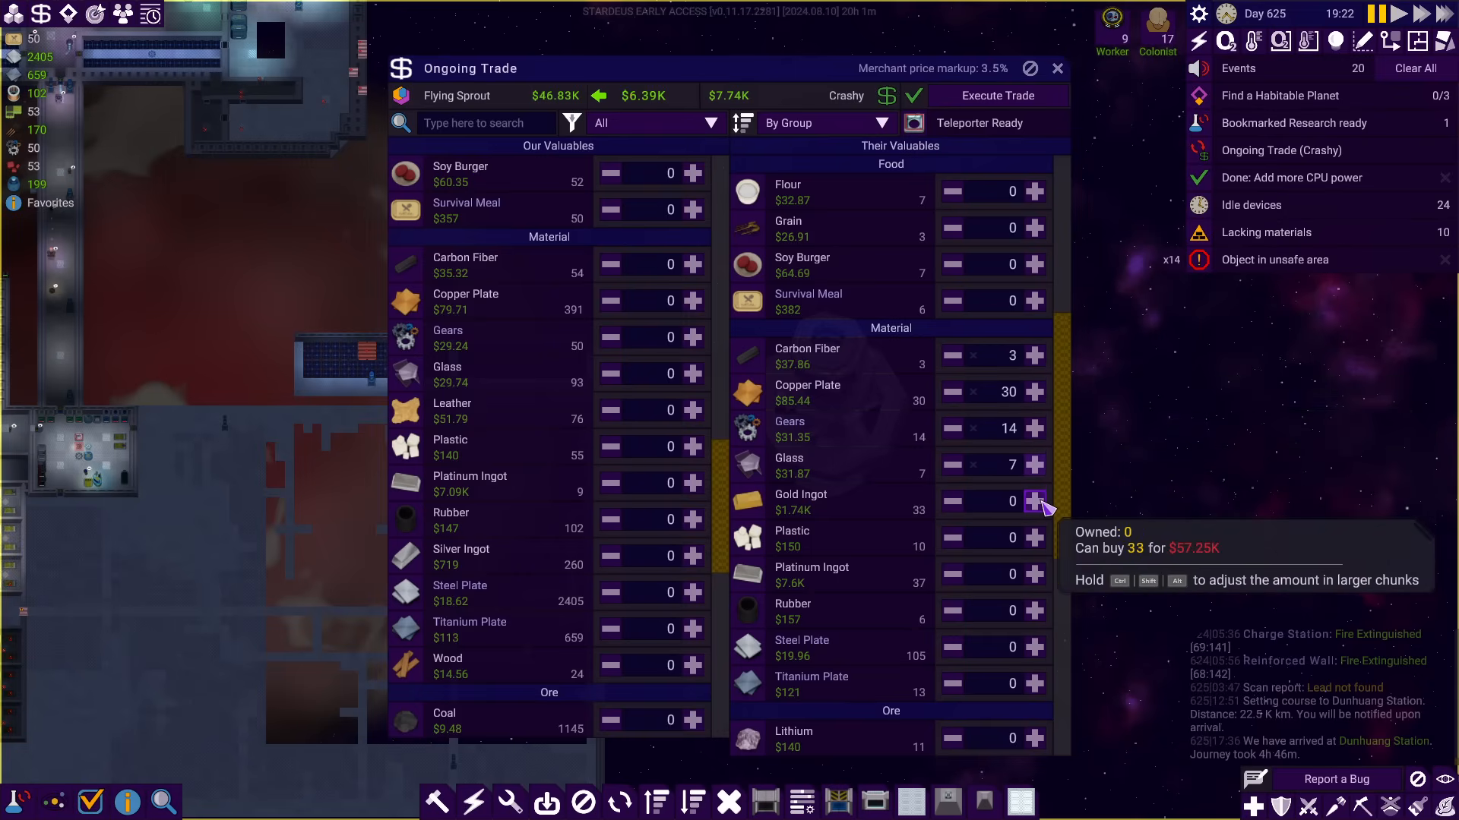
{"action": "left_click", "coordinate": [1033, 502]}
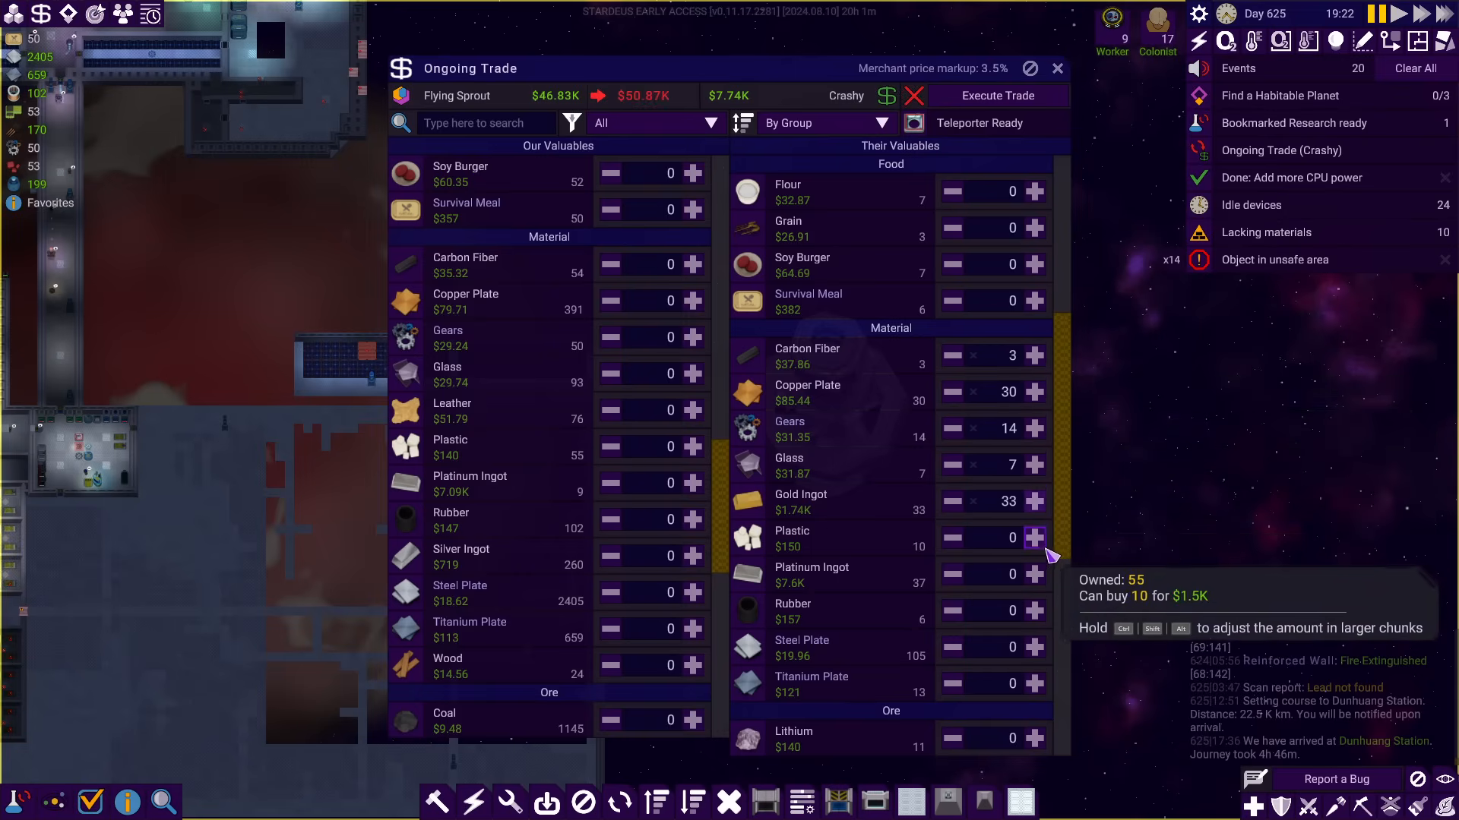
{"action": "mouse_move", "coordinate": [895, 623]}
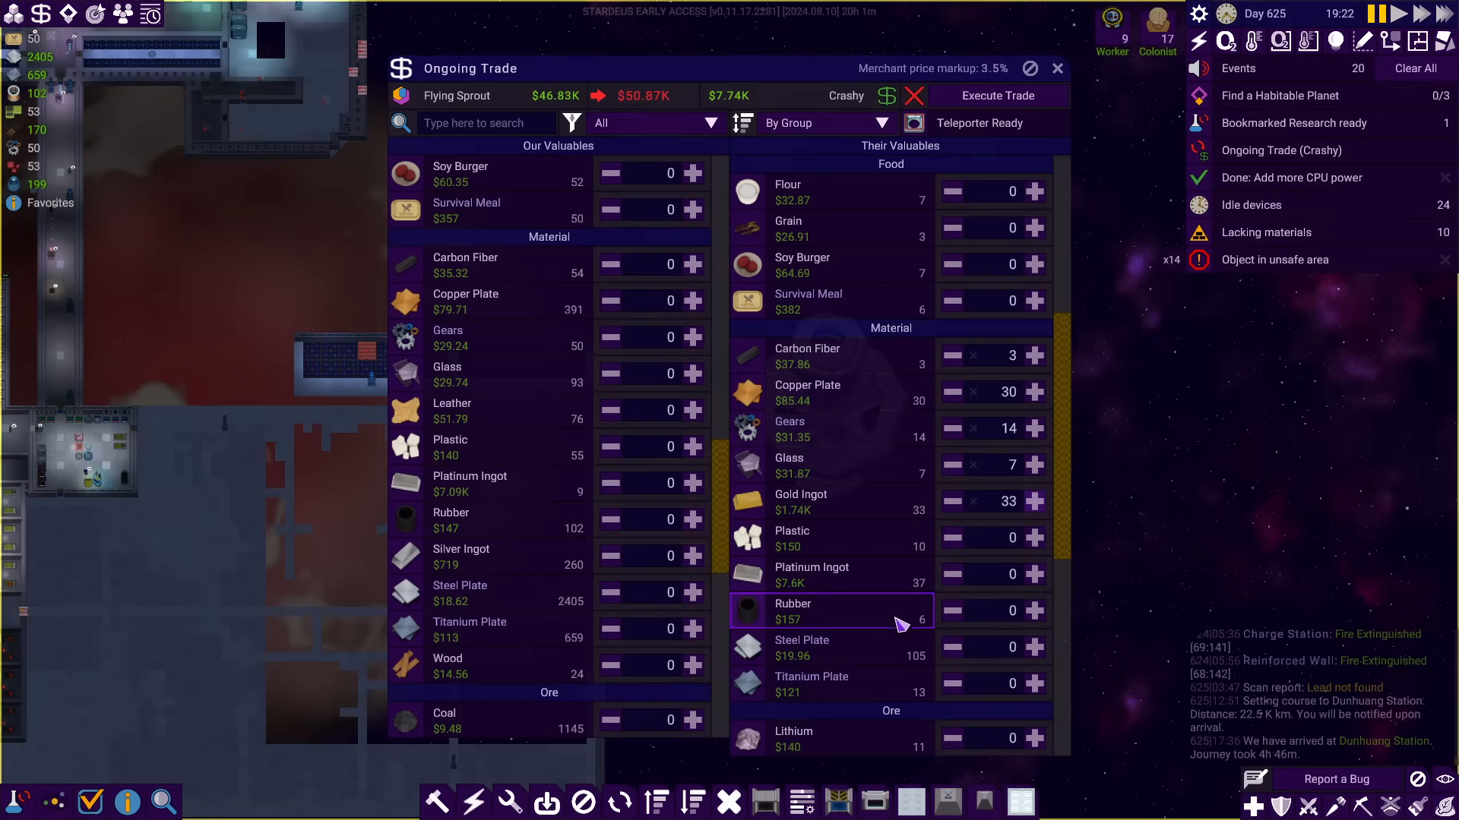
{"action": "mouse_move", "coordinate": [900, 543]}
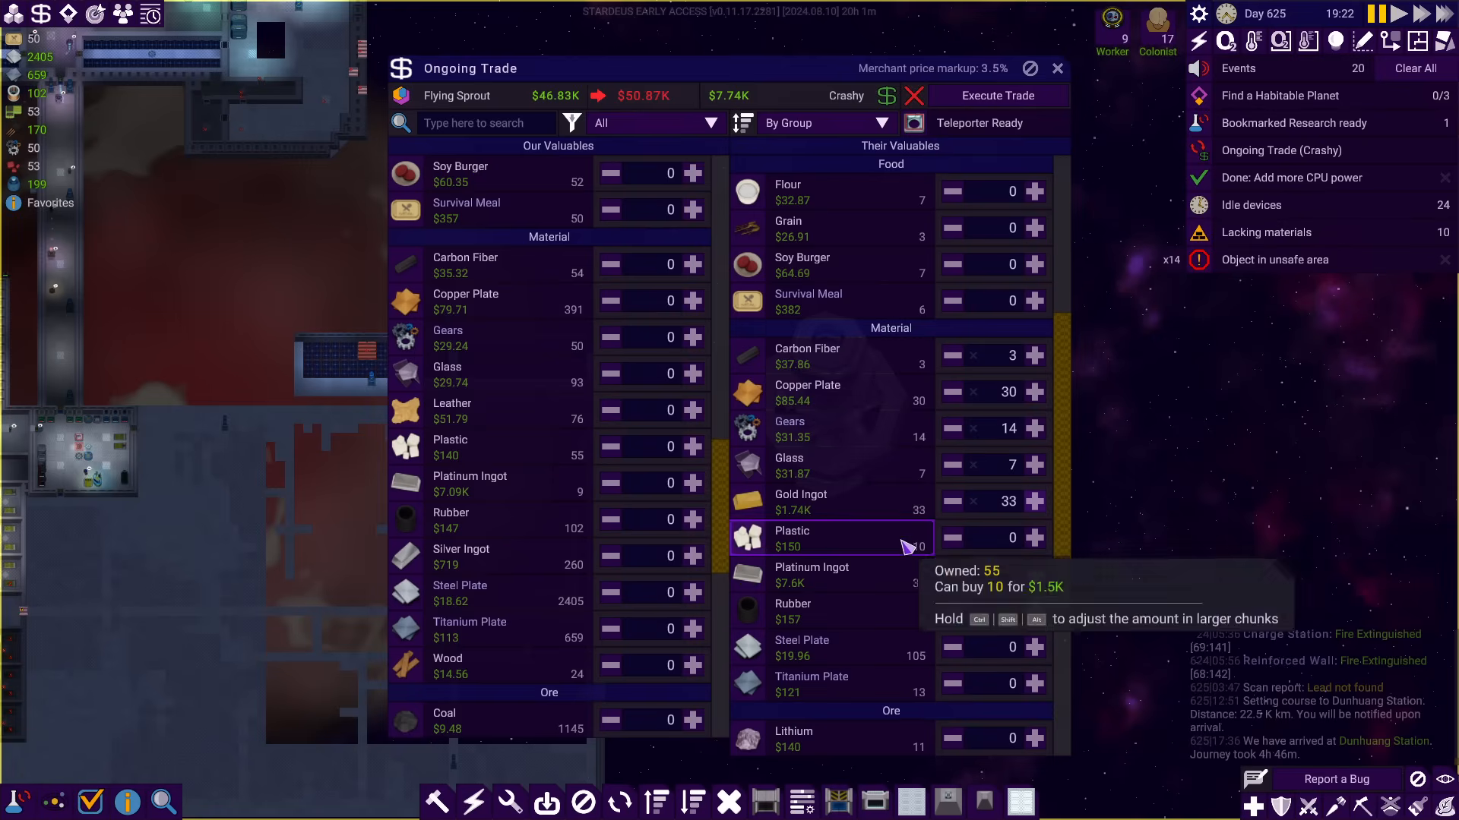
{"action": "scroll", "scroll_direction": "down", "scroll_amount": 3}
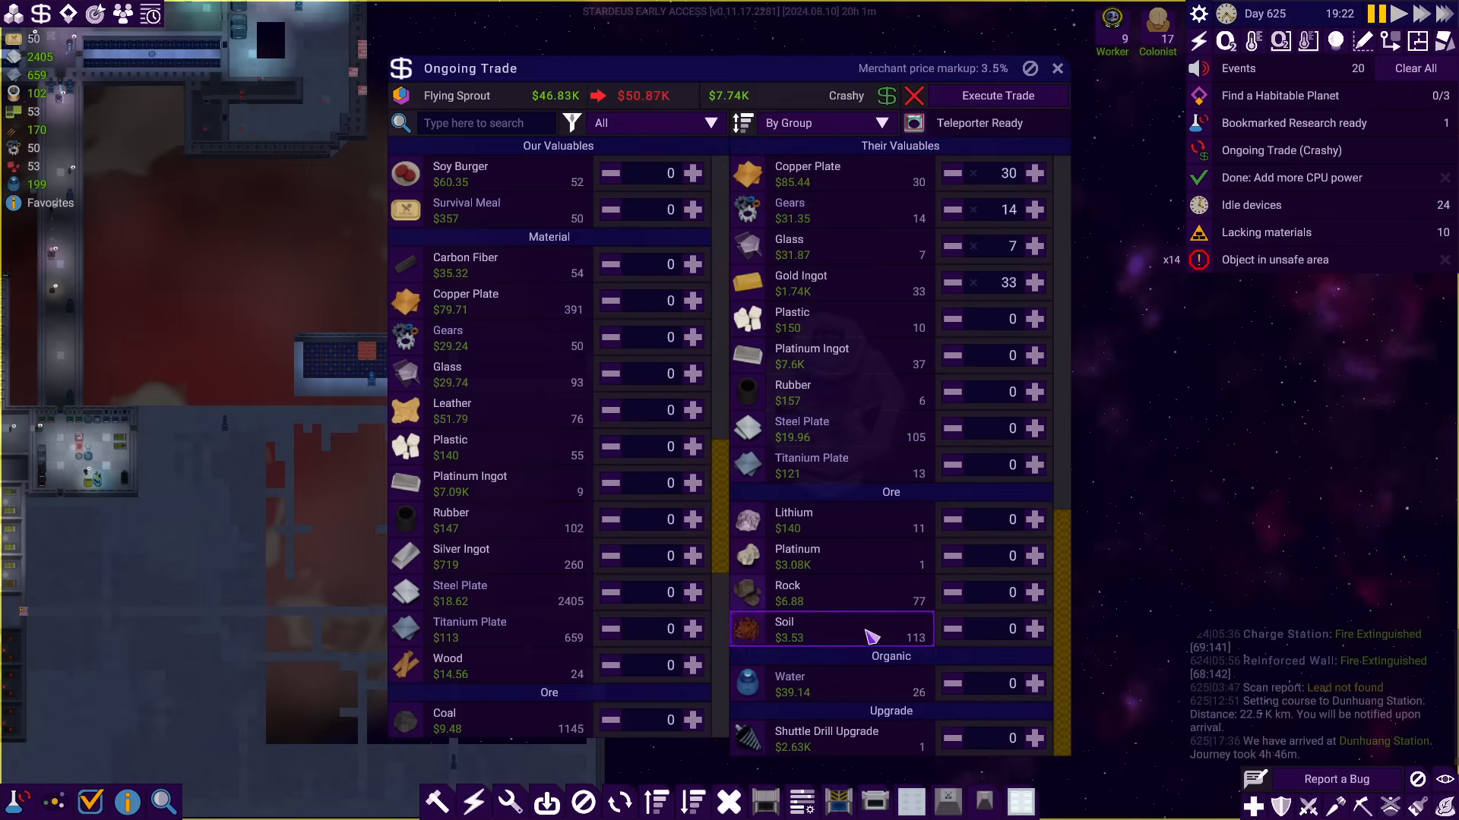
{"action": "mouse_move", "coordinate": [692, 411]}
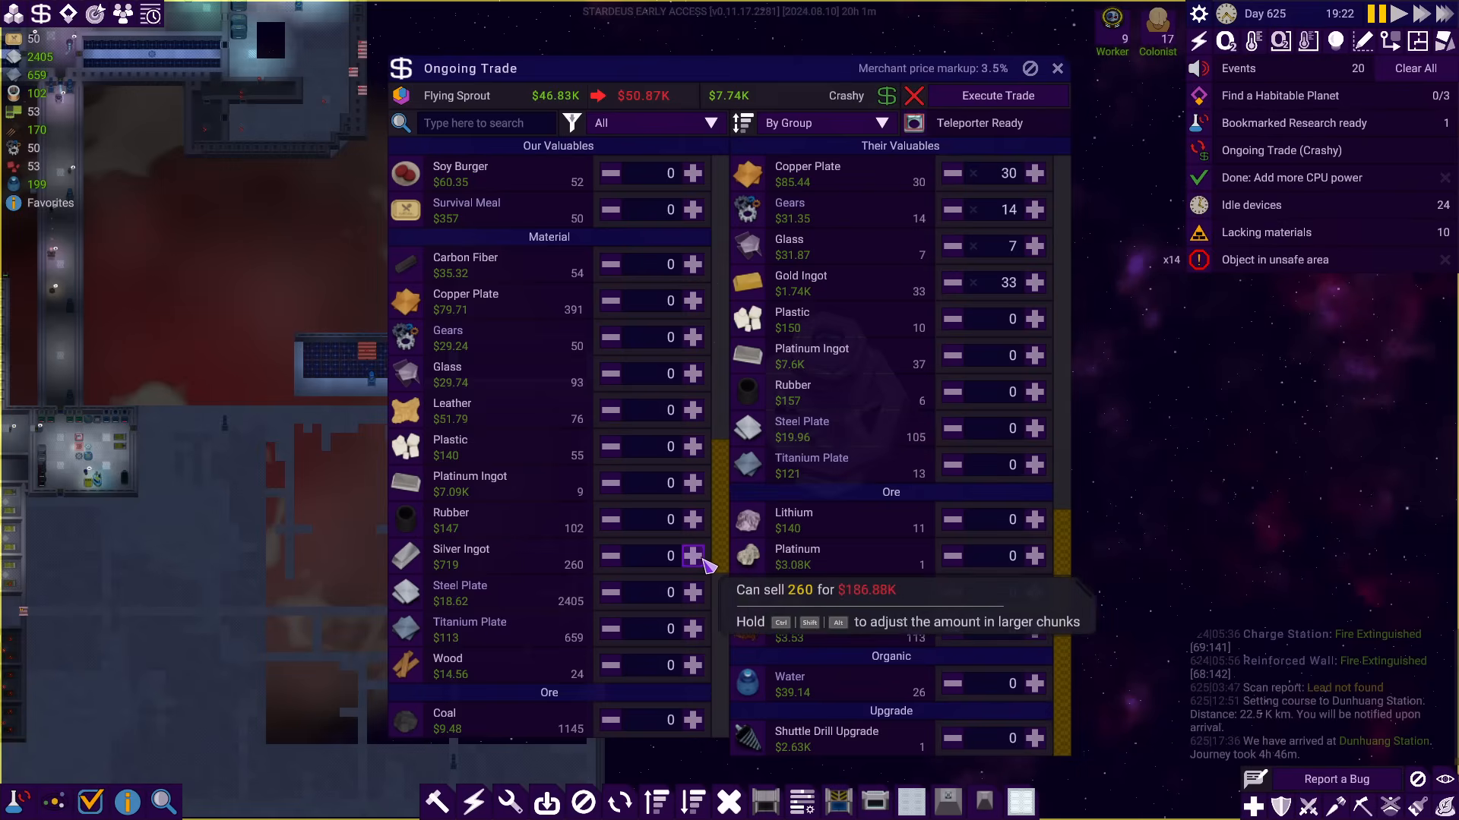
{"action": "left_click", "coordinate": [691, 556]}
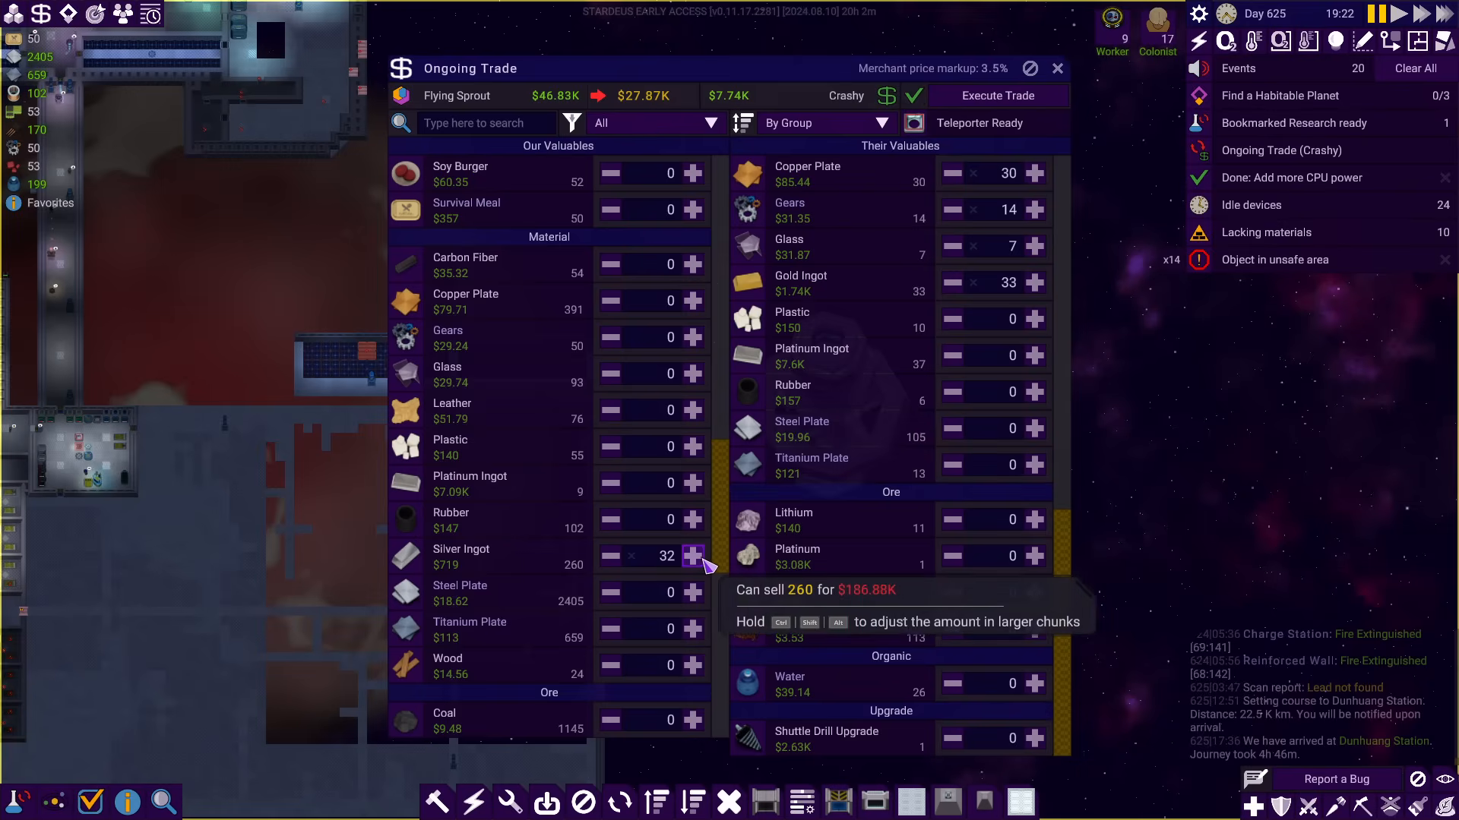
{"action": "left_click", "coordinate": [693, 556]}
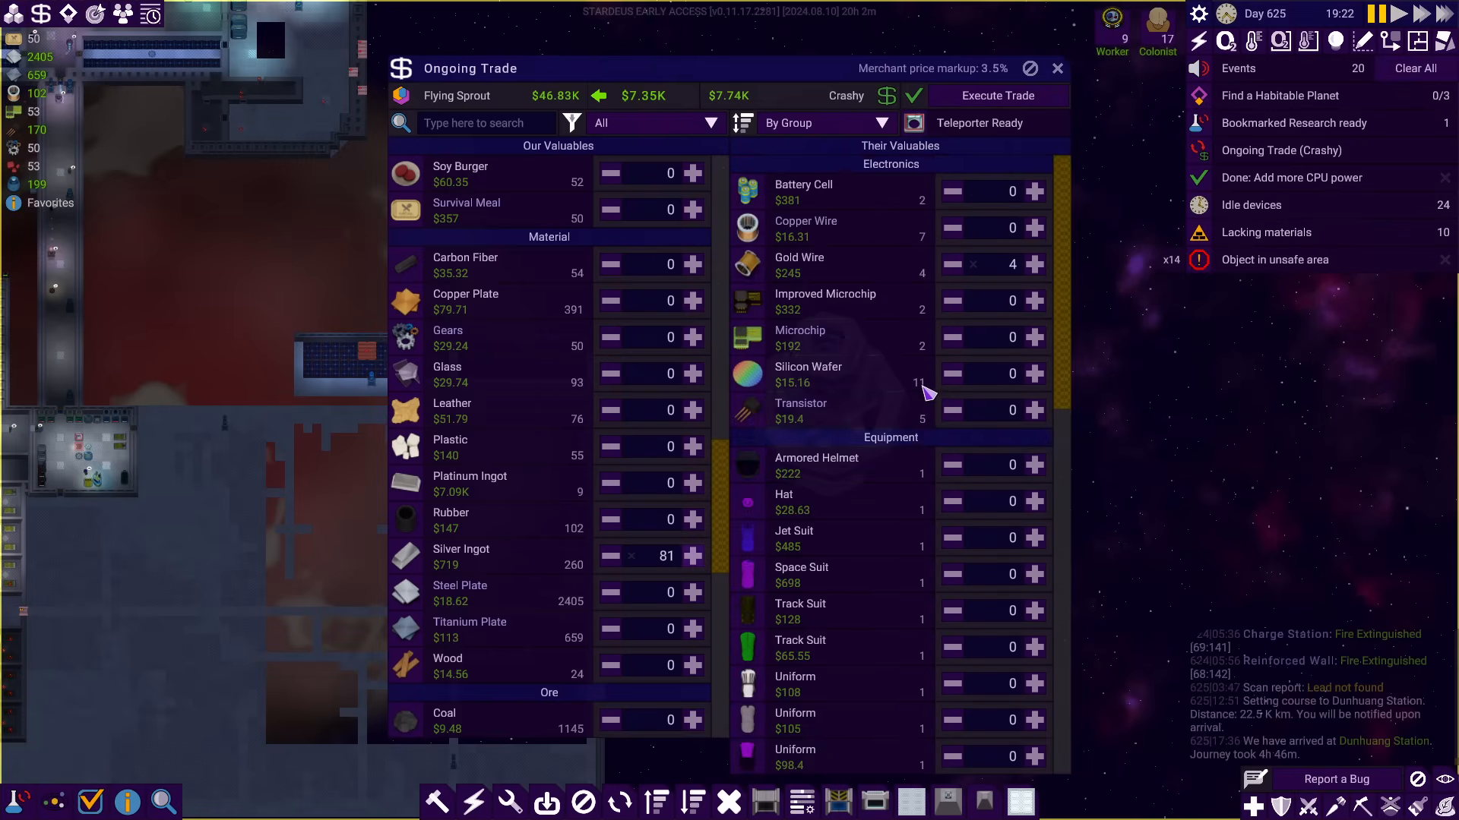
{"action": "scroll", "scroll_direction": "down", "scroll_amount": 3}
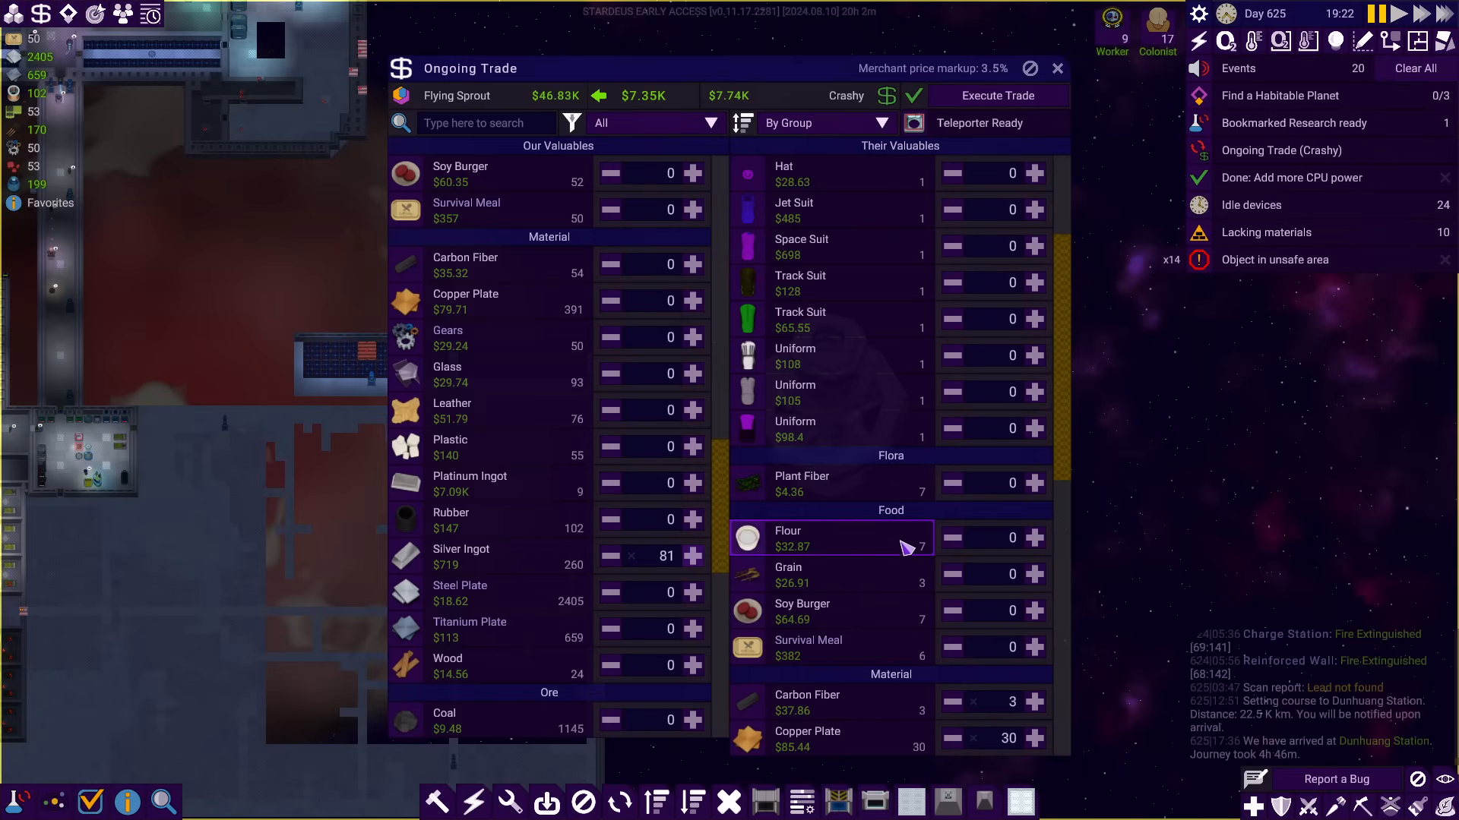
{"action": "scroll", "scroll_direction": "down", "scroll_amount": 3}
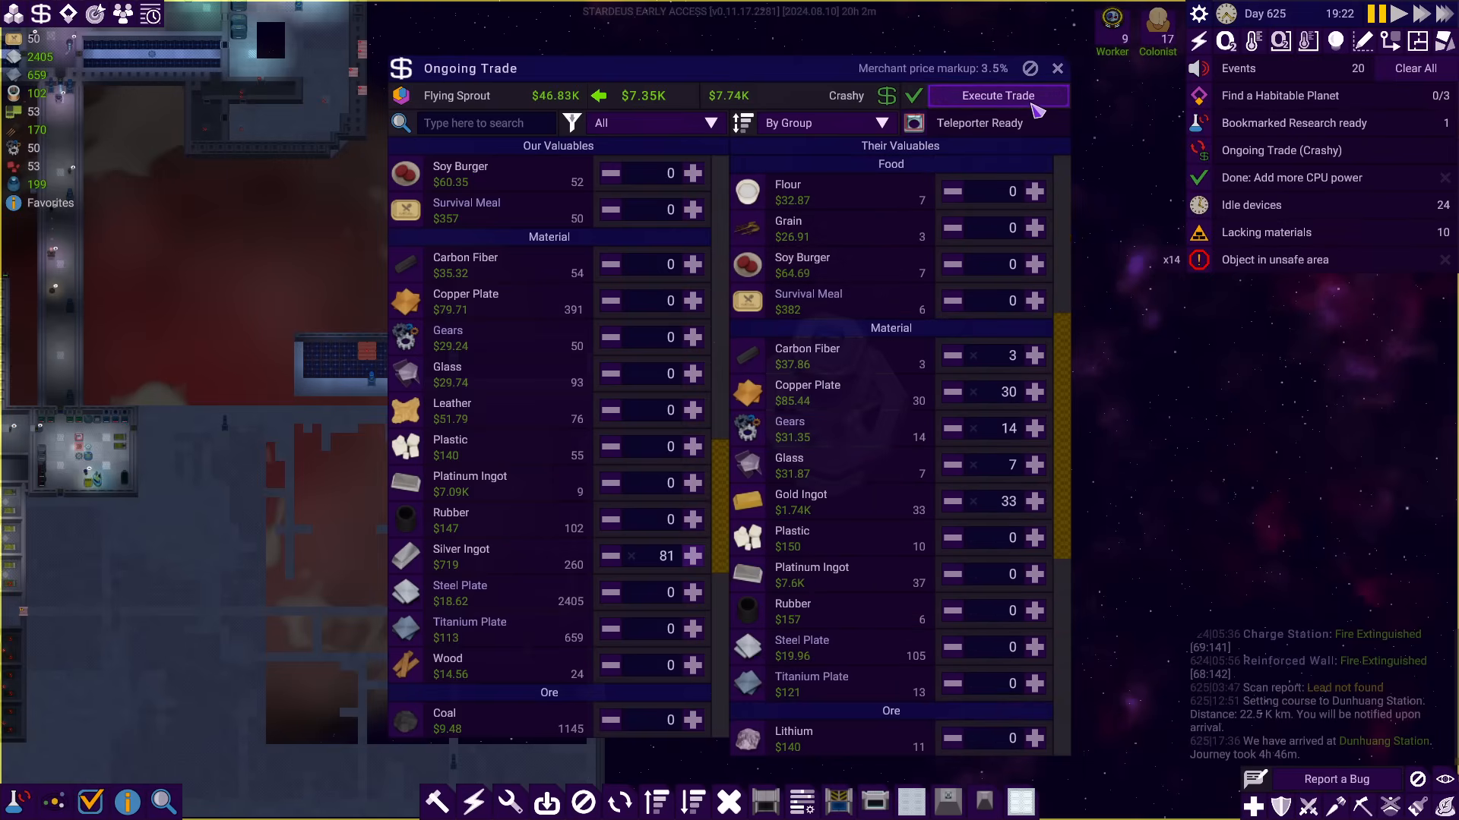
Execute the Crashy trade for 81 silver ingots and leave the trade window
{"action": "left_click", "coordinate": [996, 95]}
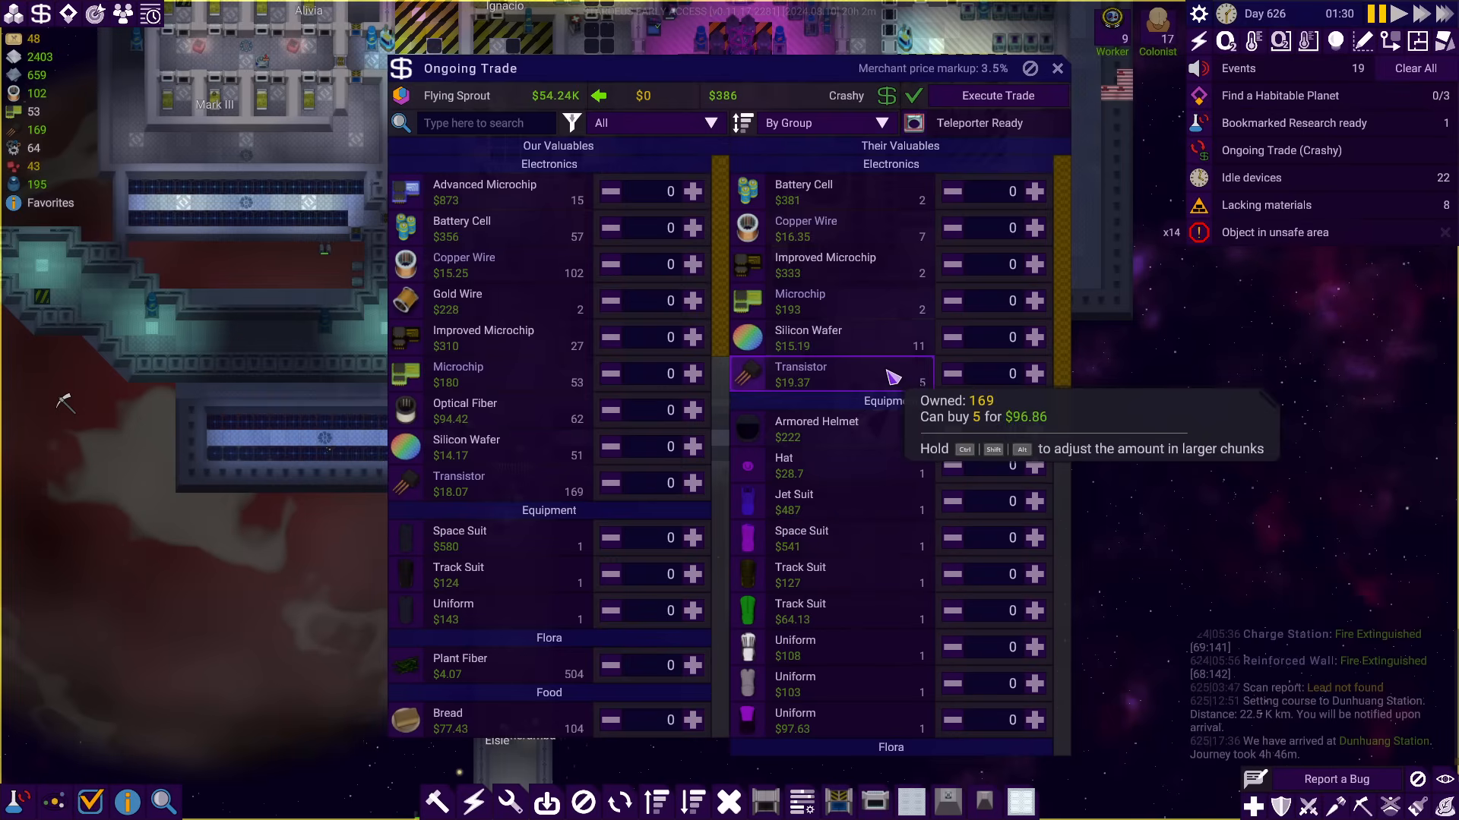
{"action": "scroll", "scroll_direction": "down", "scroll_amount": 3}
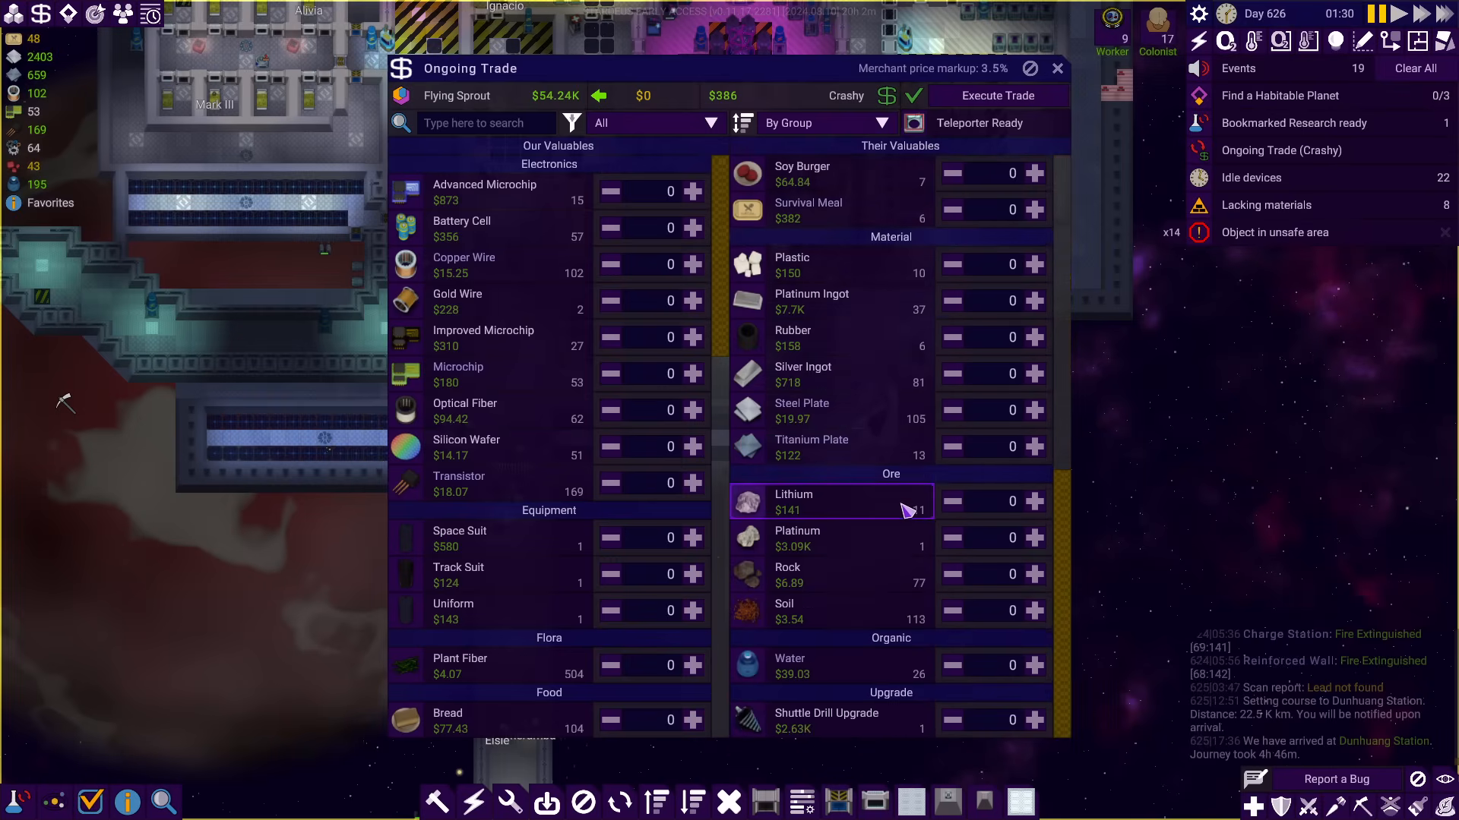
{"action": "left_click", "coordinate": [1057, 68]}
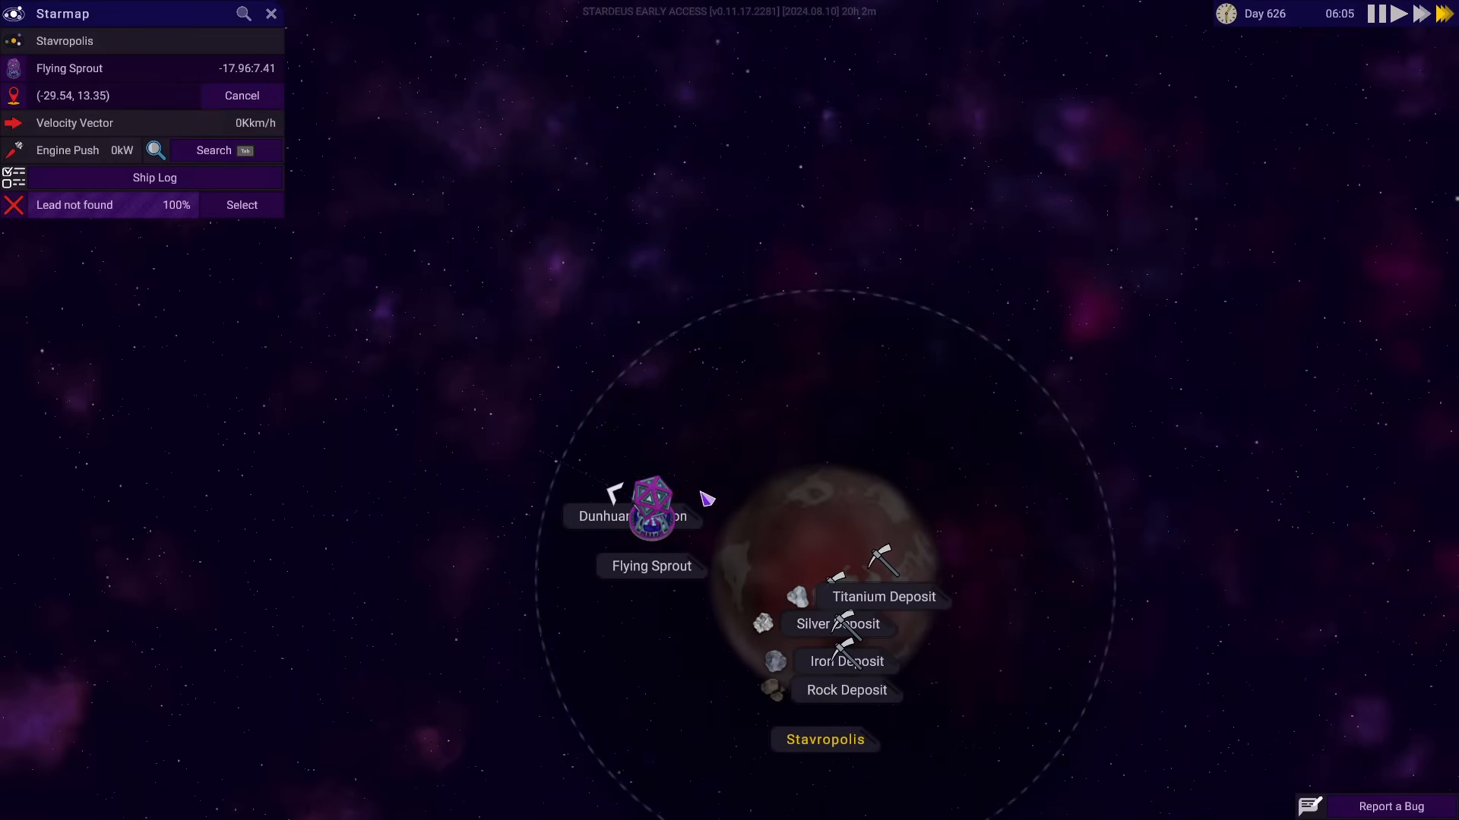
Show the Hughes System starmap and check Margalida's copper, iron and rock deposits
{"action": "left_click", "coordinate": [271, 14]}
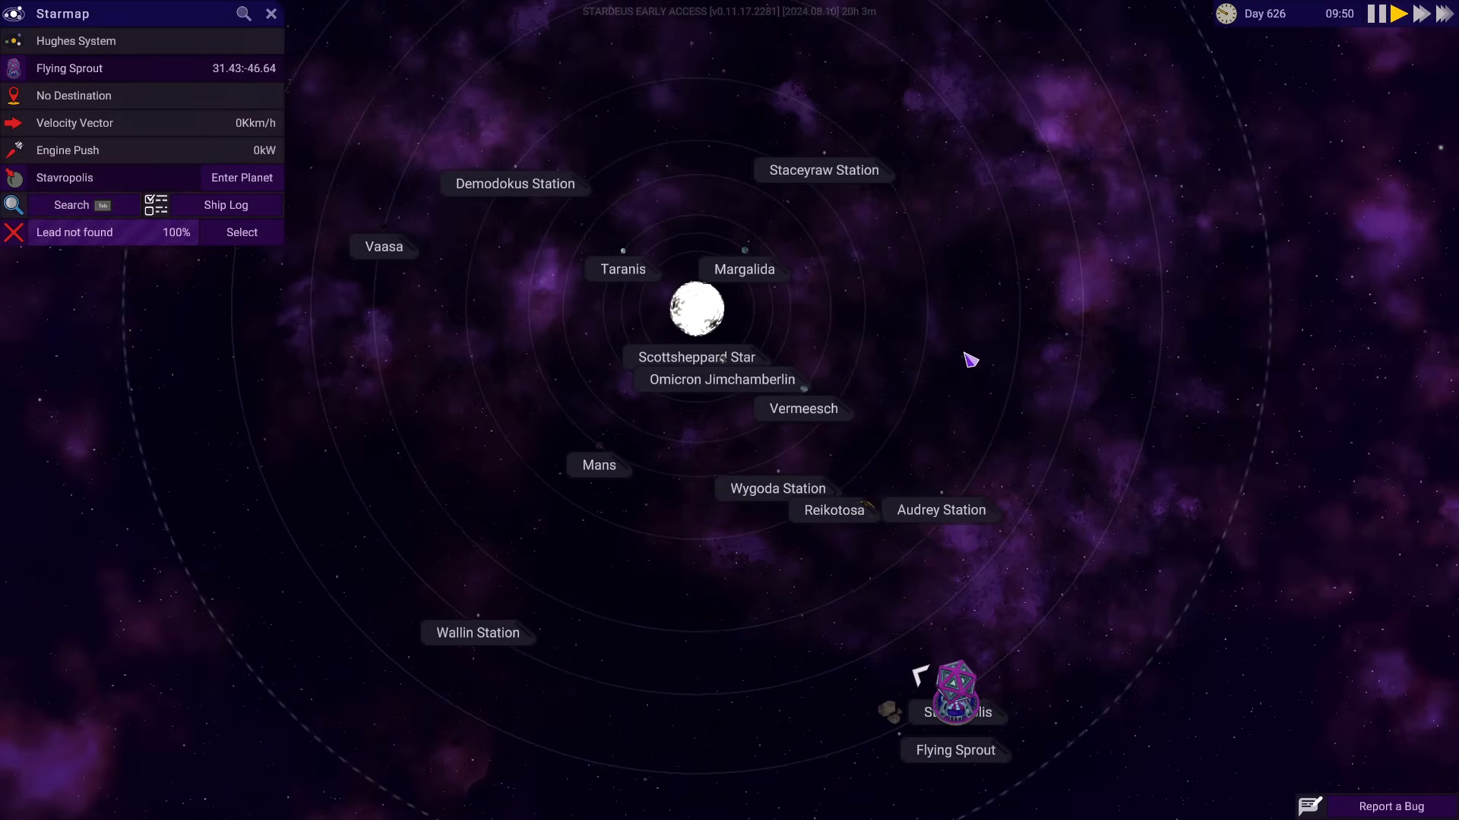
{"action": "mouse_move", "coordinate": [753, 279]}
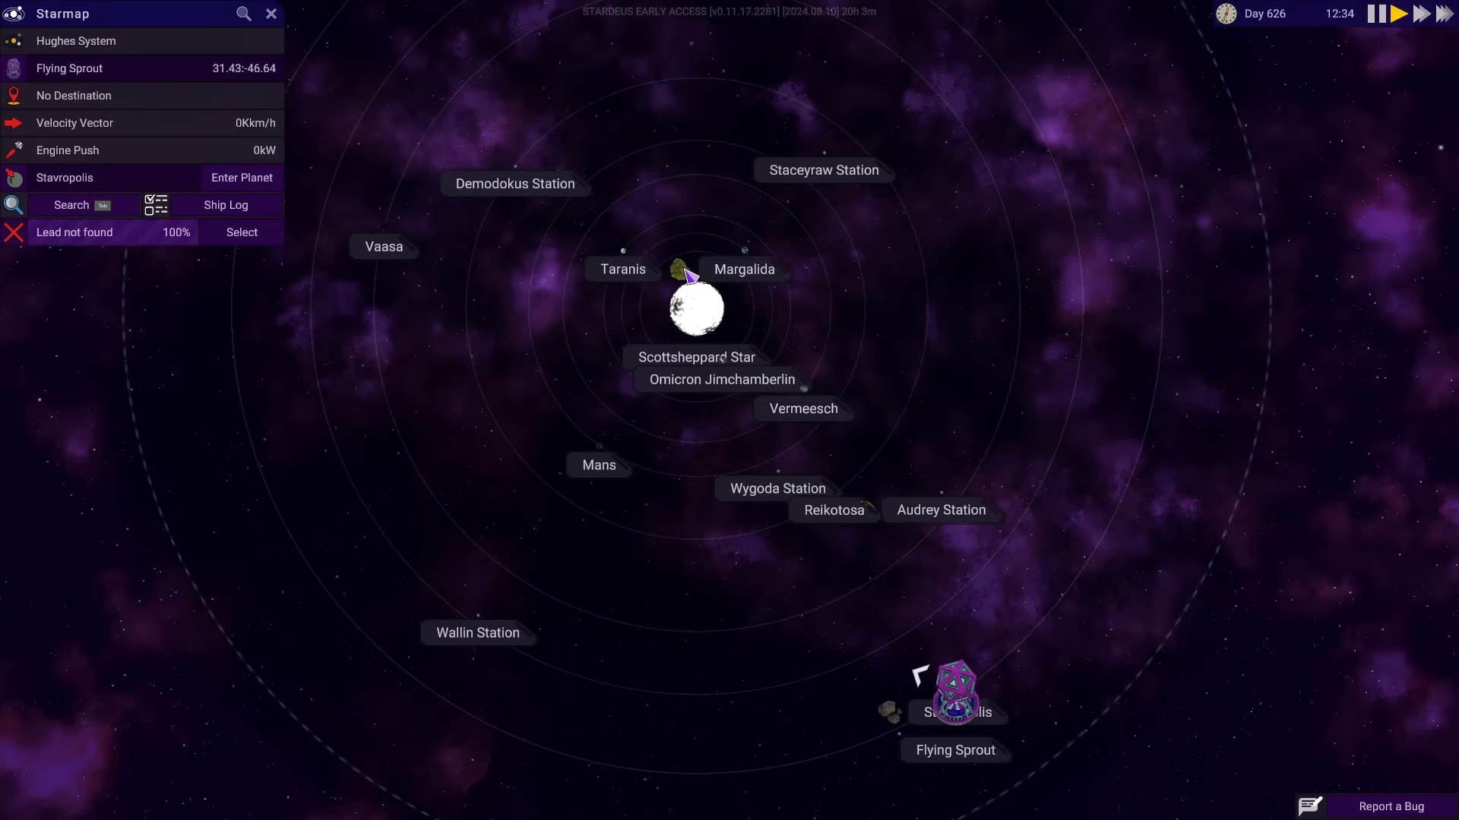
{"action": "mouse_move", "coordinate": [744, 269]}
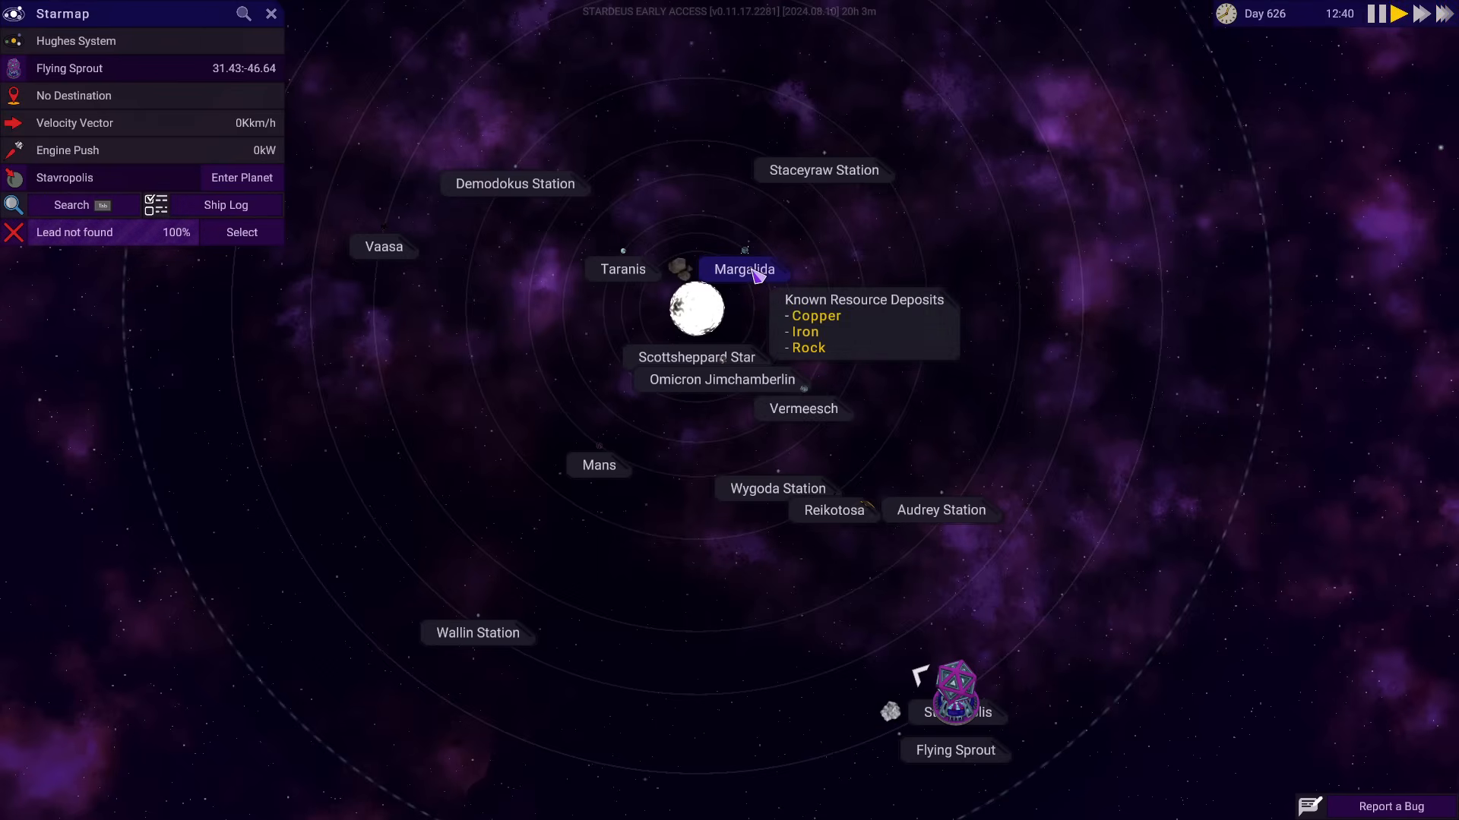
{"action": "left_click", "coordinate": [270, 14]}
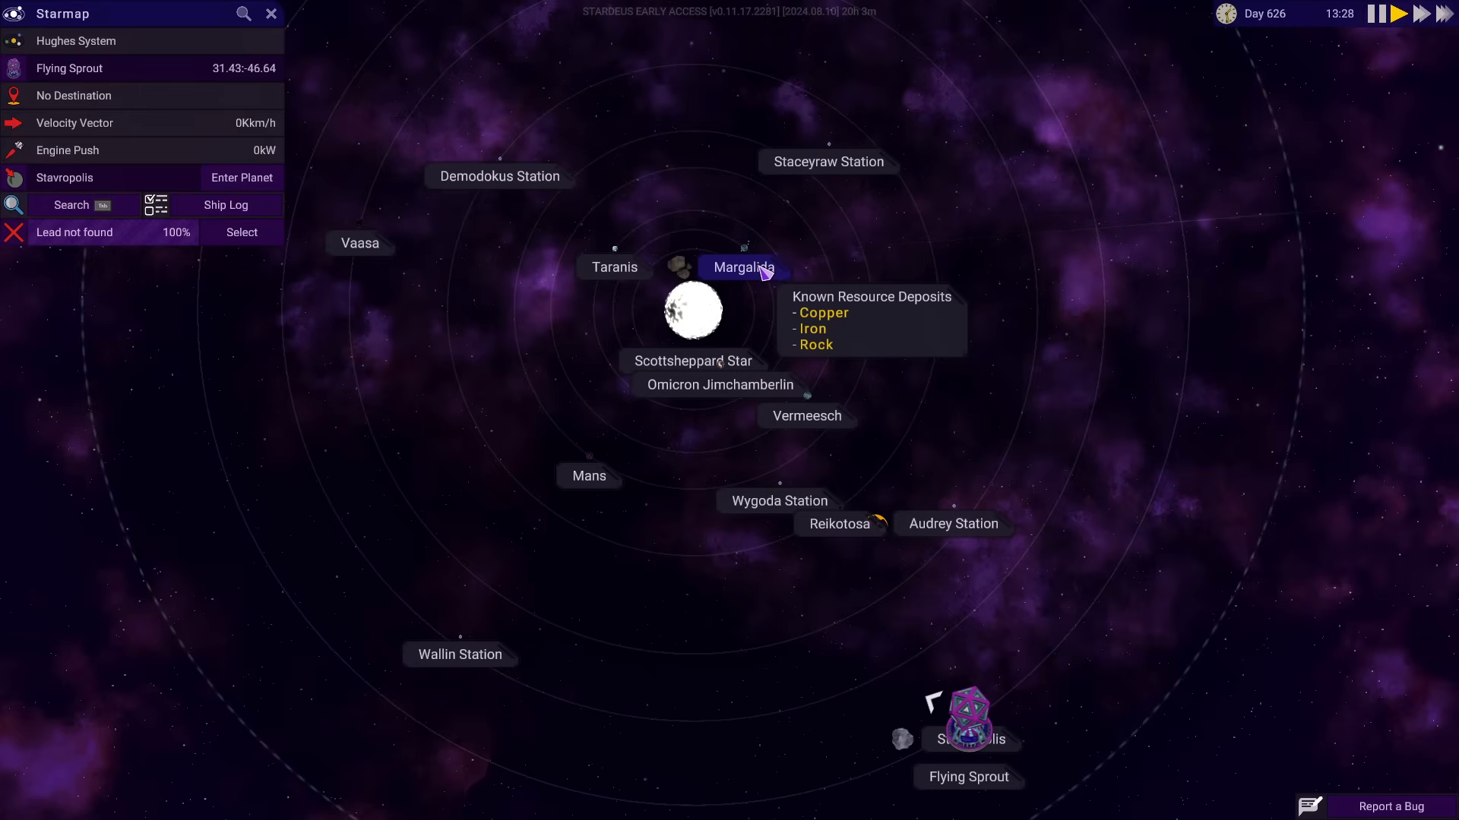
{"action": "mouse_move", "coordinate": [840, 525]}
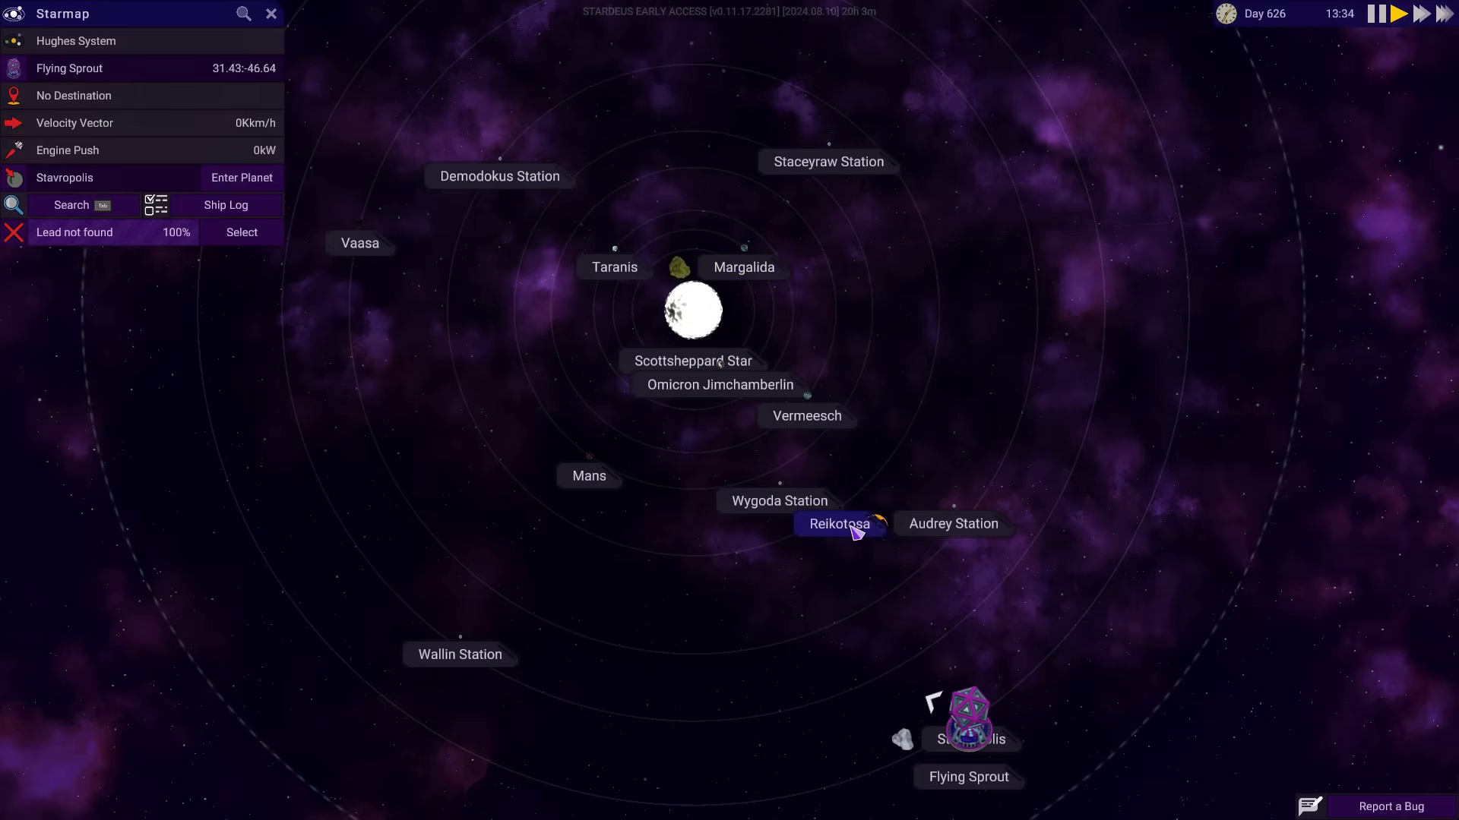
Check Reikotosa's details, then set course for Audrey Station and travel there
{"action": "left_click", "coordinate": [839, 524]}
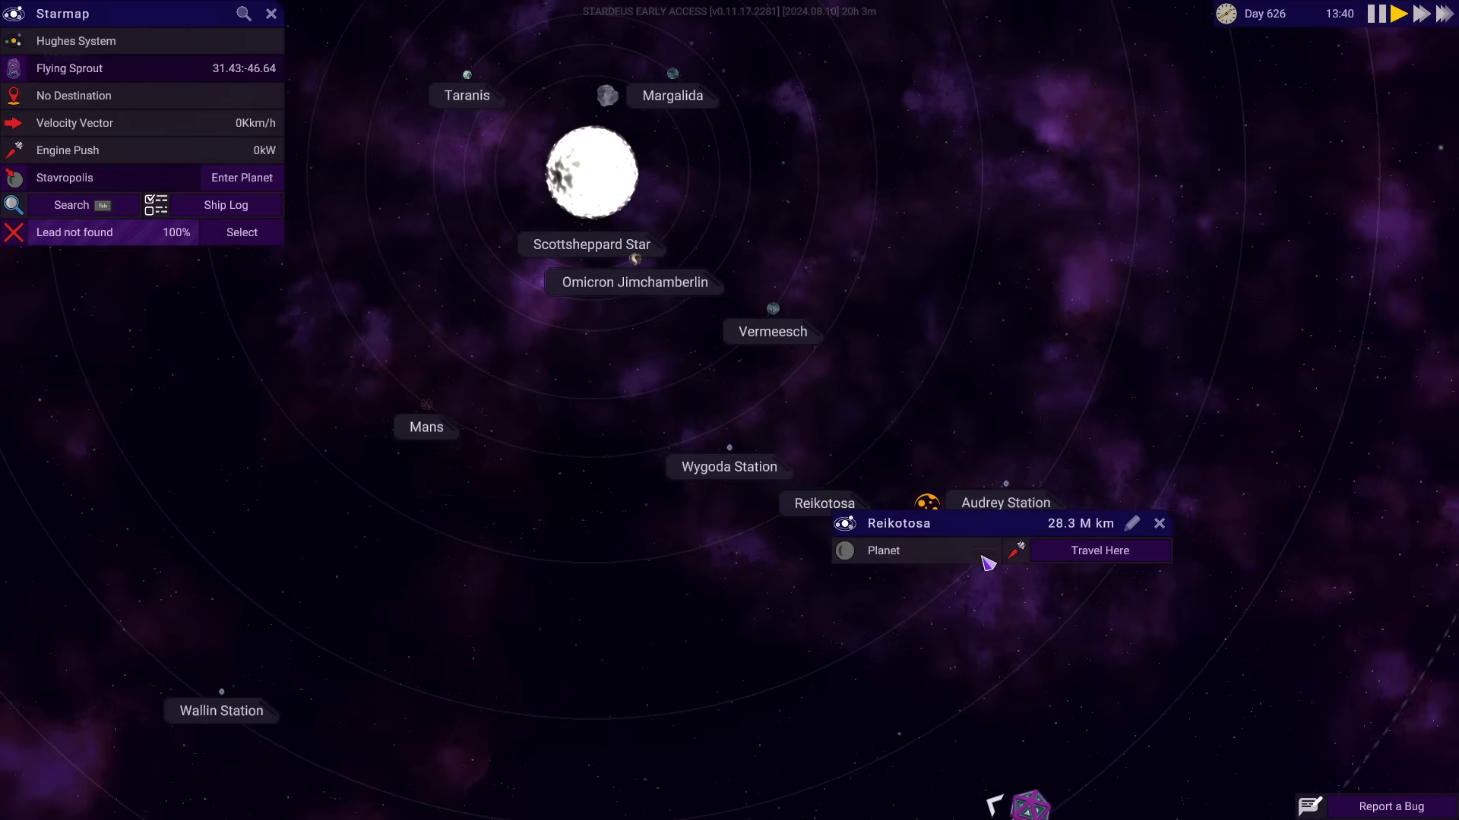
{"action": "mouse_move", "coordinate": [1100, 550]}
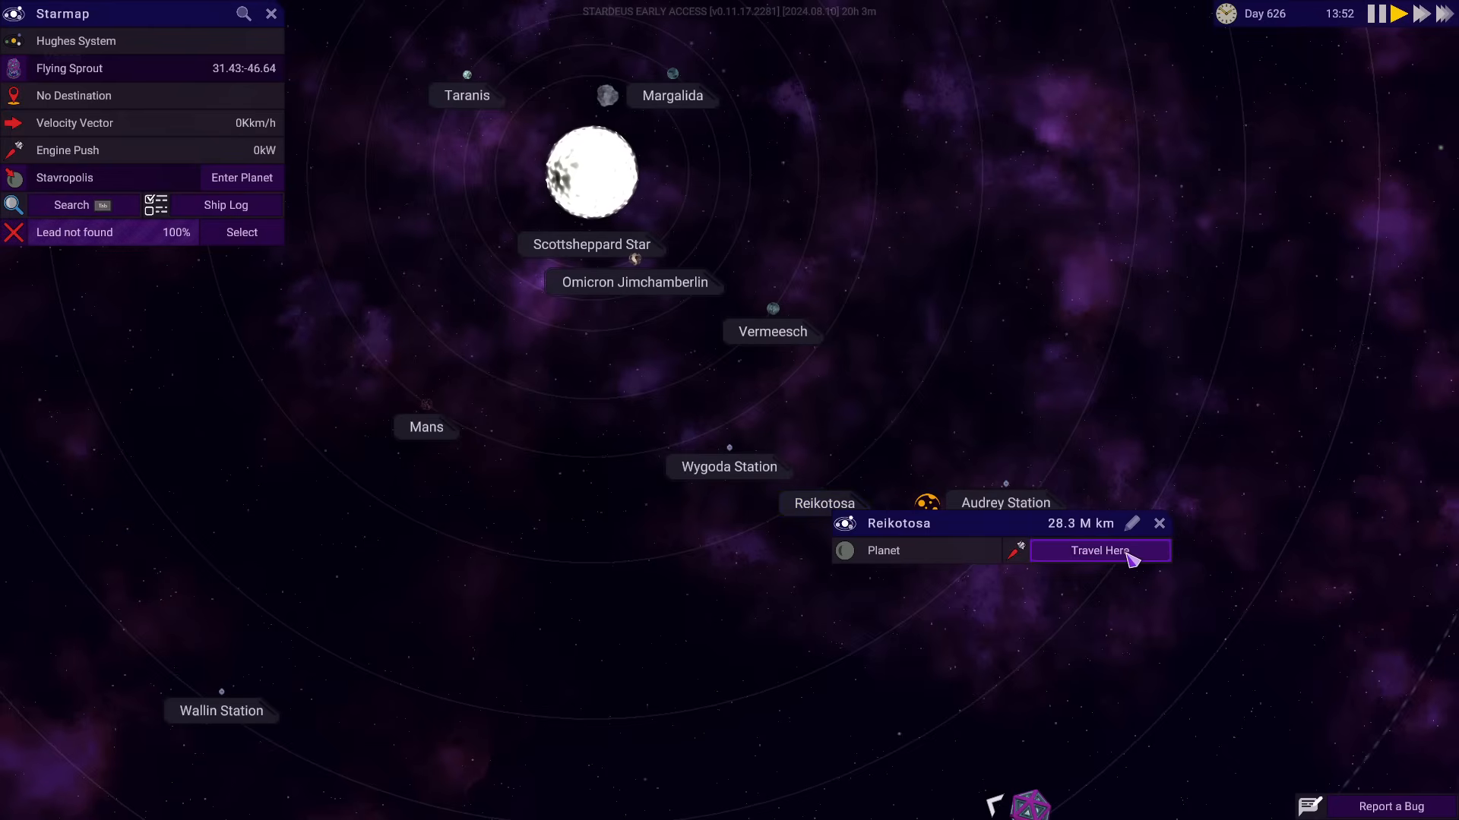
{"action": "left_click", "coordinate": [1100, 550]}
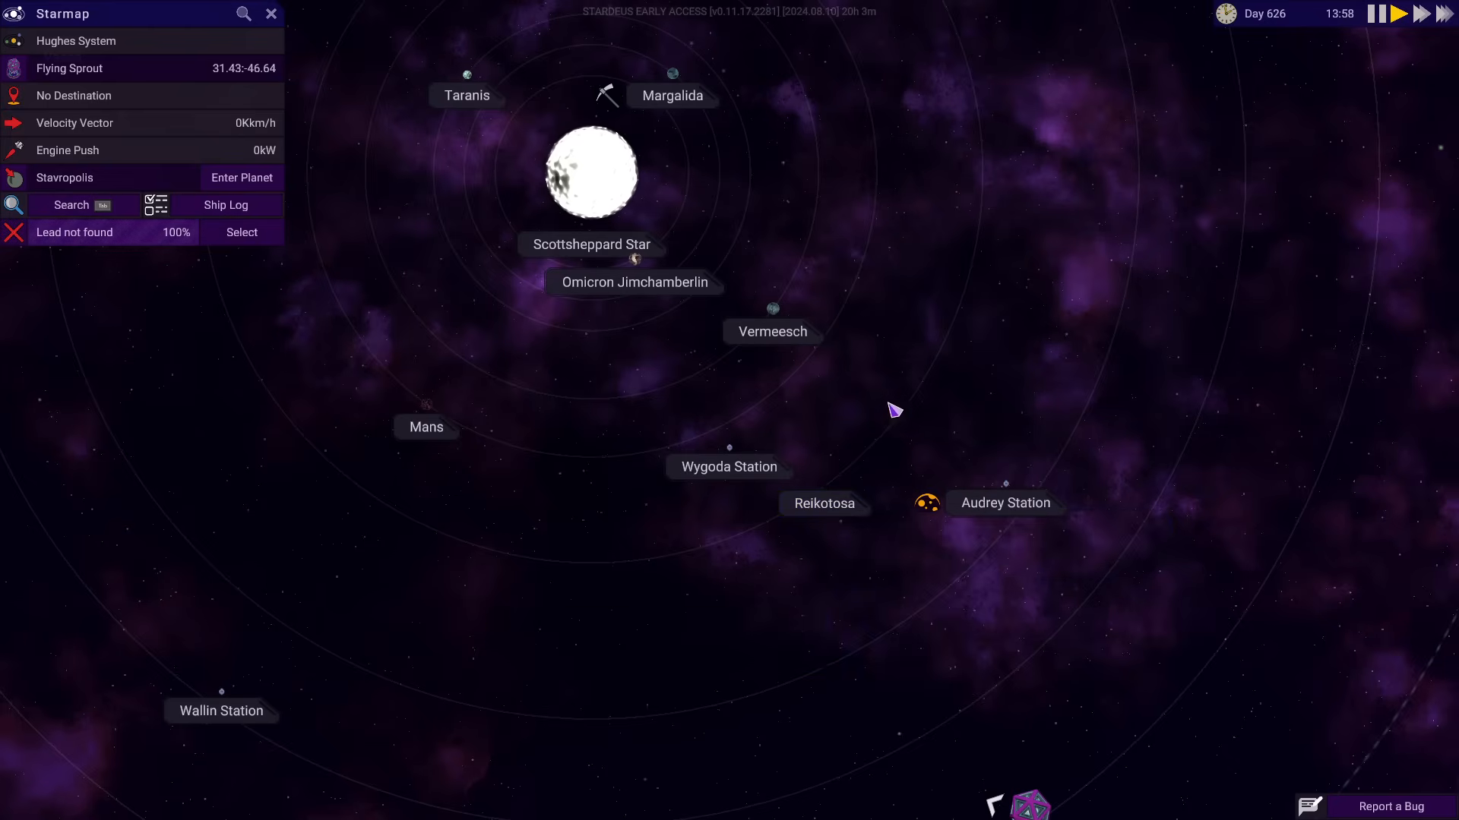
{"action": "left_click", "coordinate": [927, 503]}
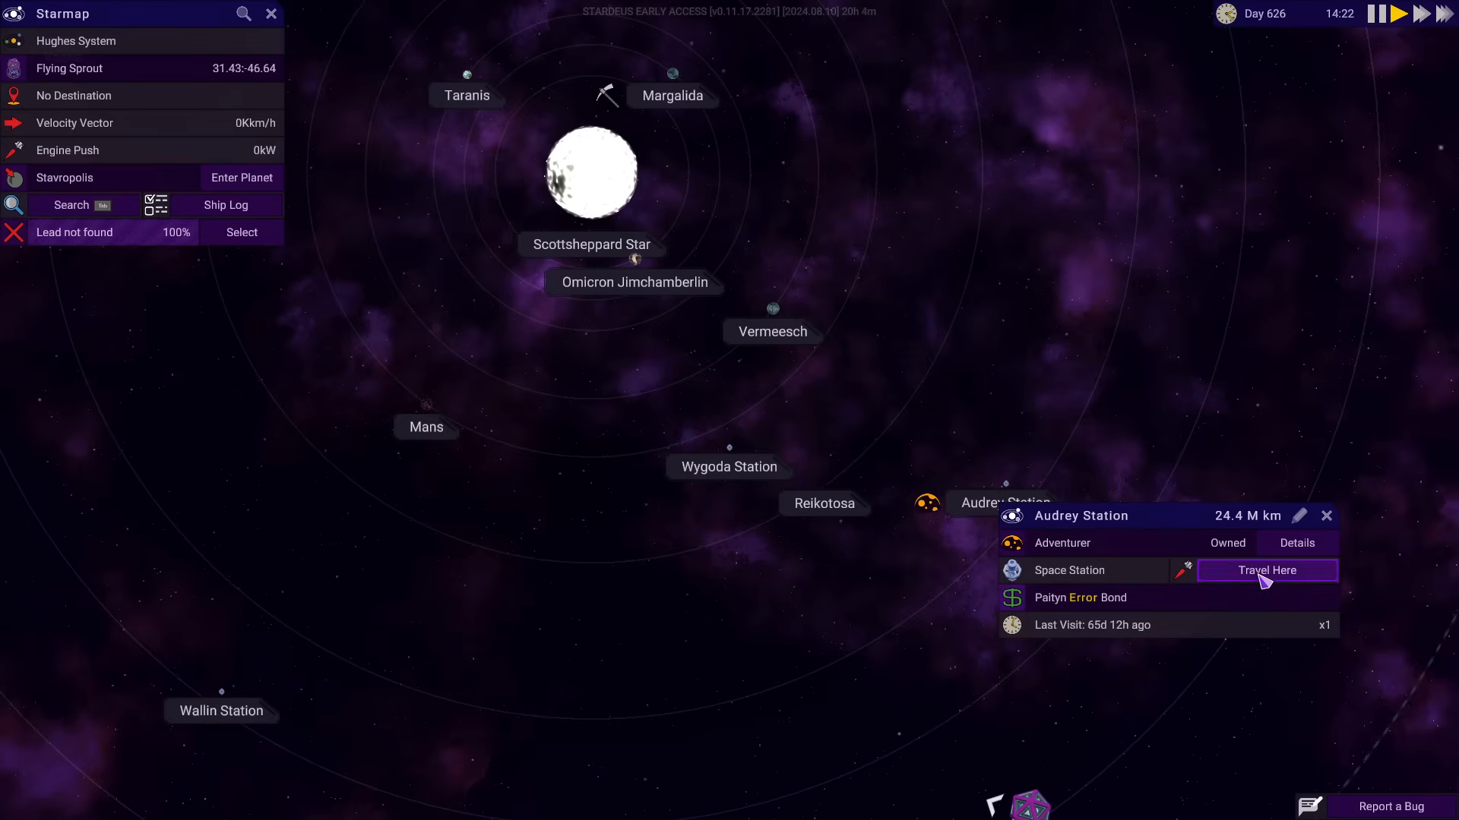
{"action": "left_click", "coordinate": [1266, 570]}
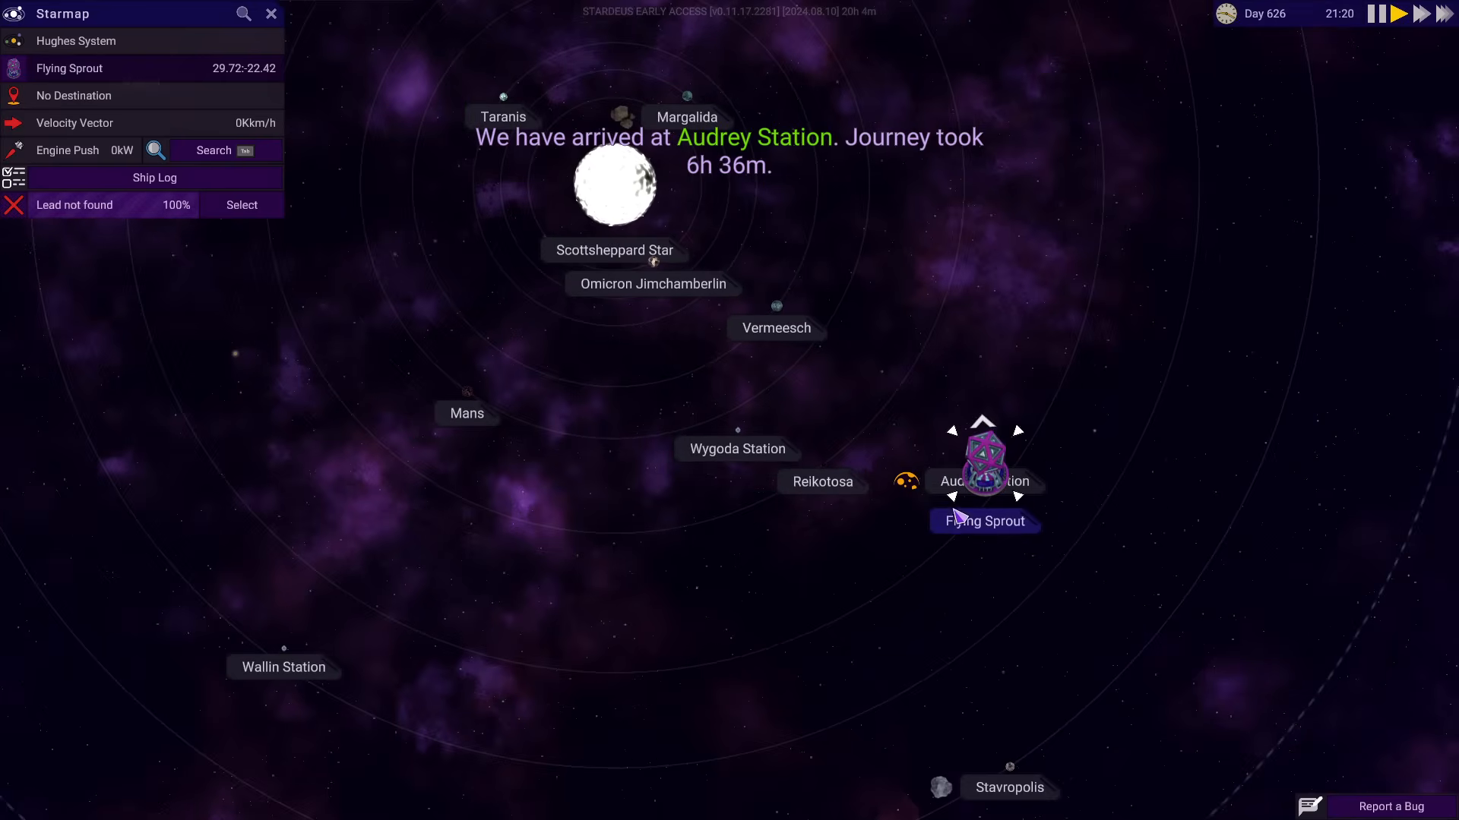
Trade at Audrey Station: buy a Mini Core, Manipulator, Mini Jet, five battery cells and seven gold wire
{"action": "left_click", "coordinate": [983, 465]}
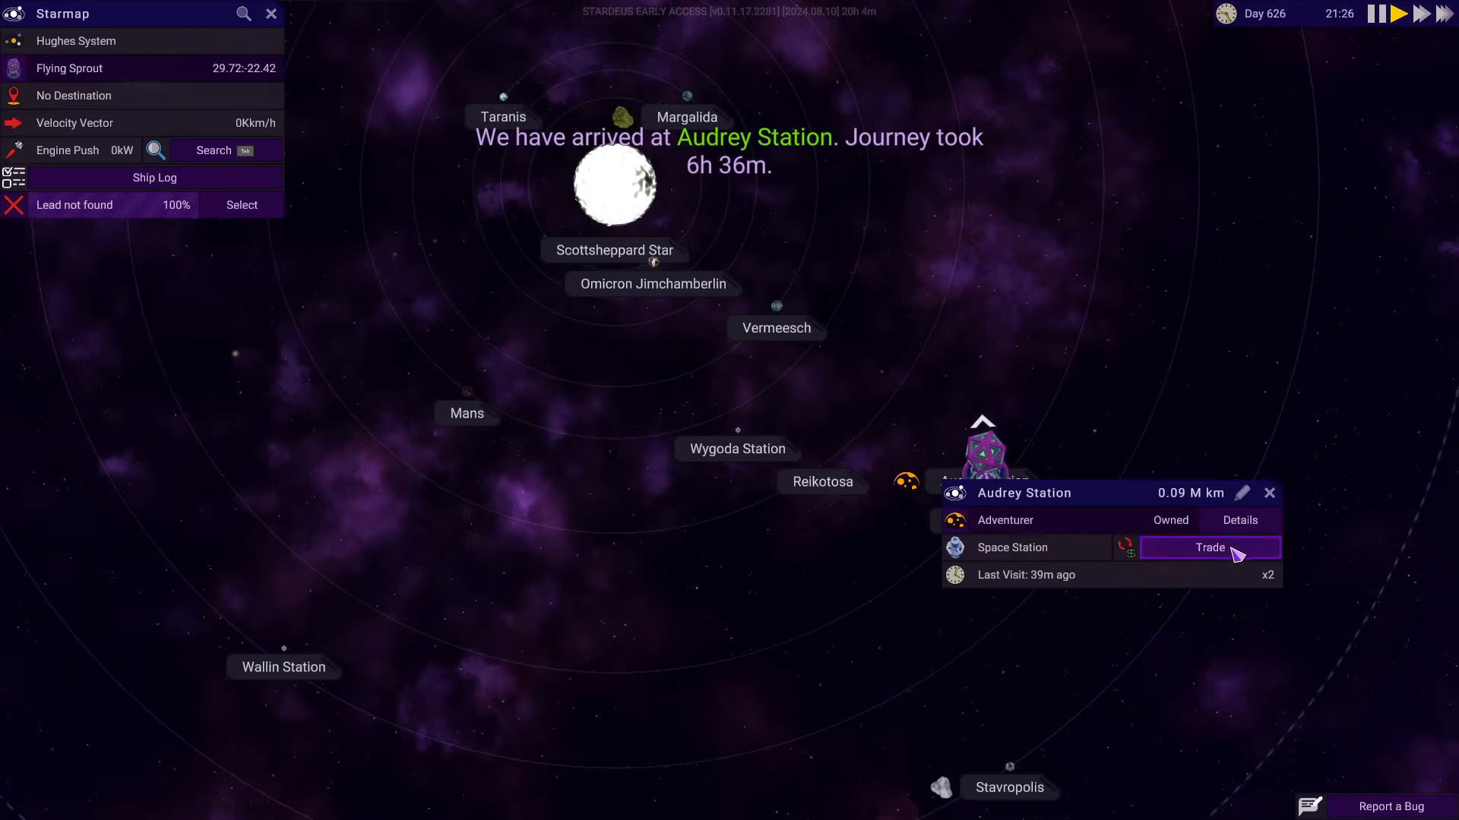
{"action": "left_click", "coordinate": [1208, 547]}
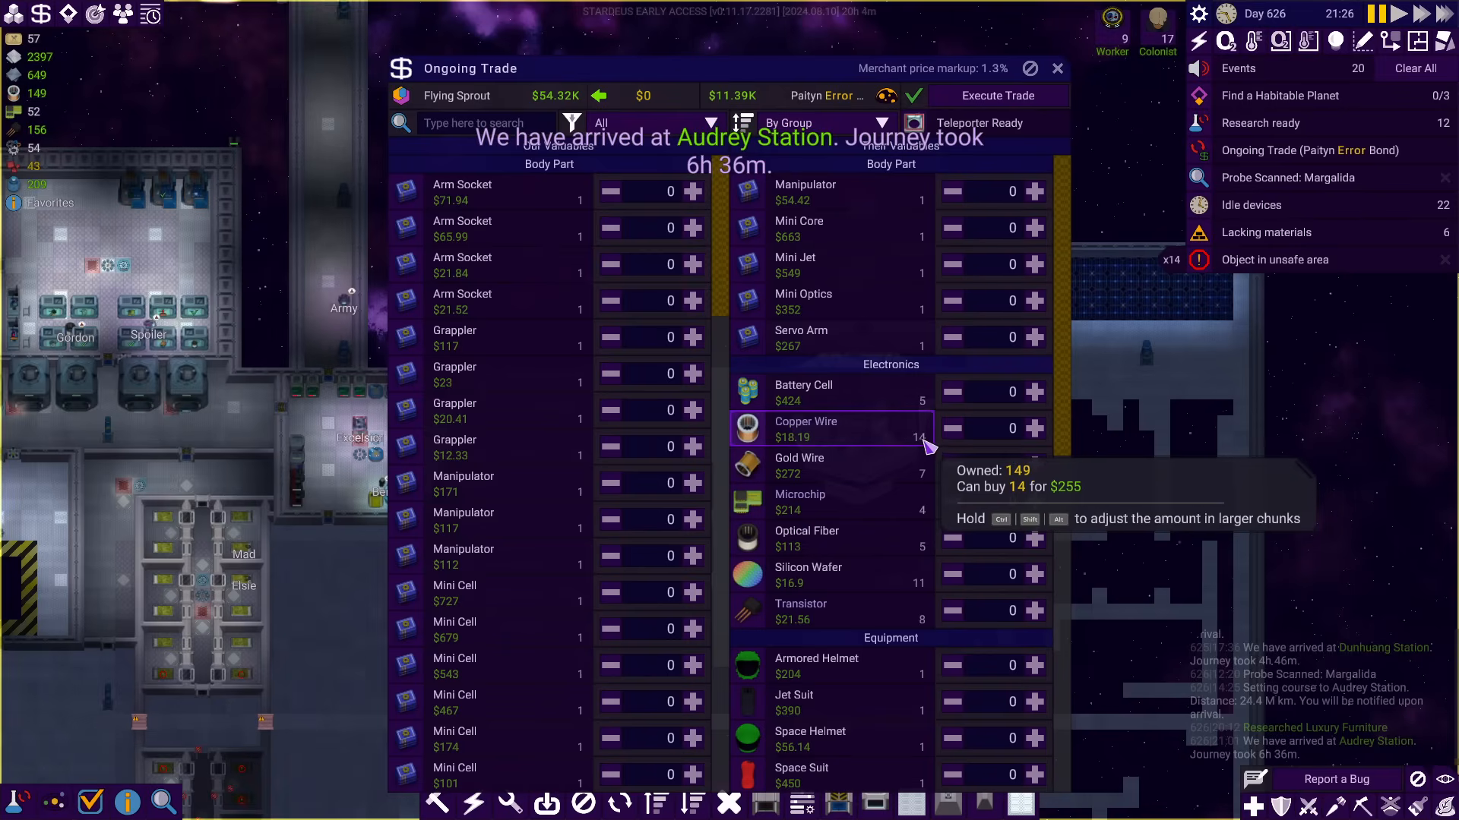
{"action": "left_click", "coordinate": [1033, 229]}
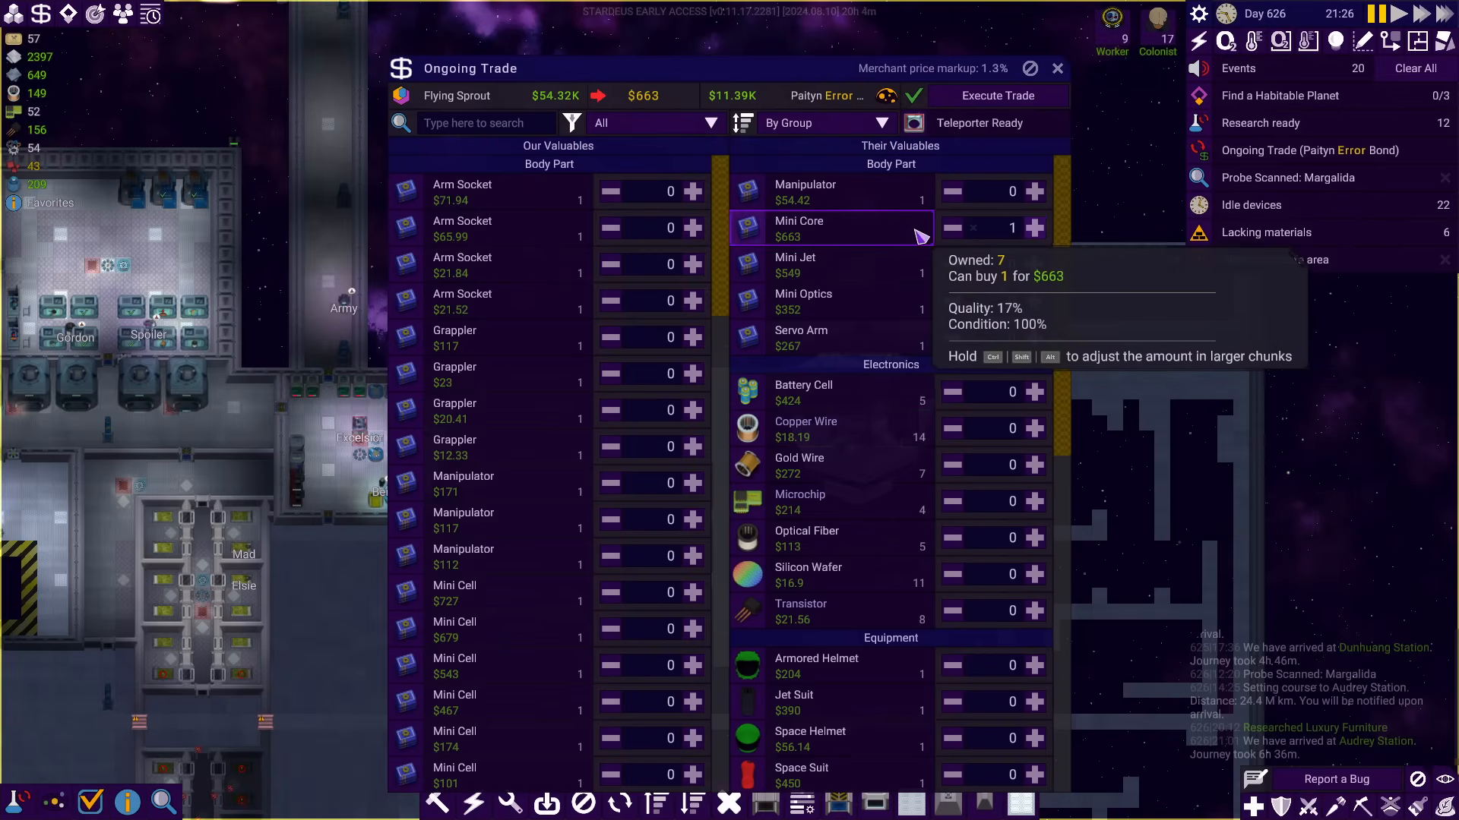
{"action": "left_click", "coordinate": [1035, 192]}
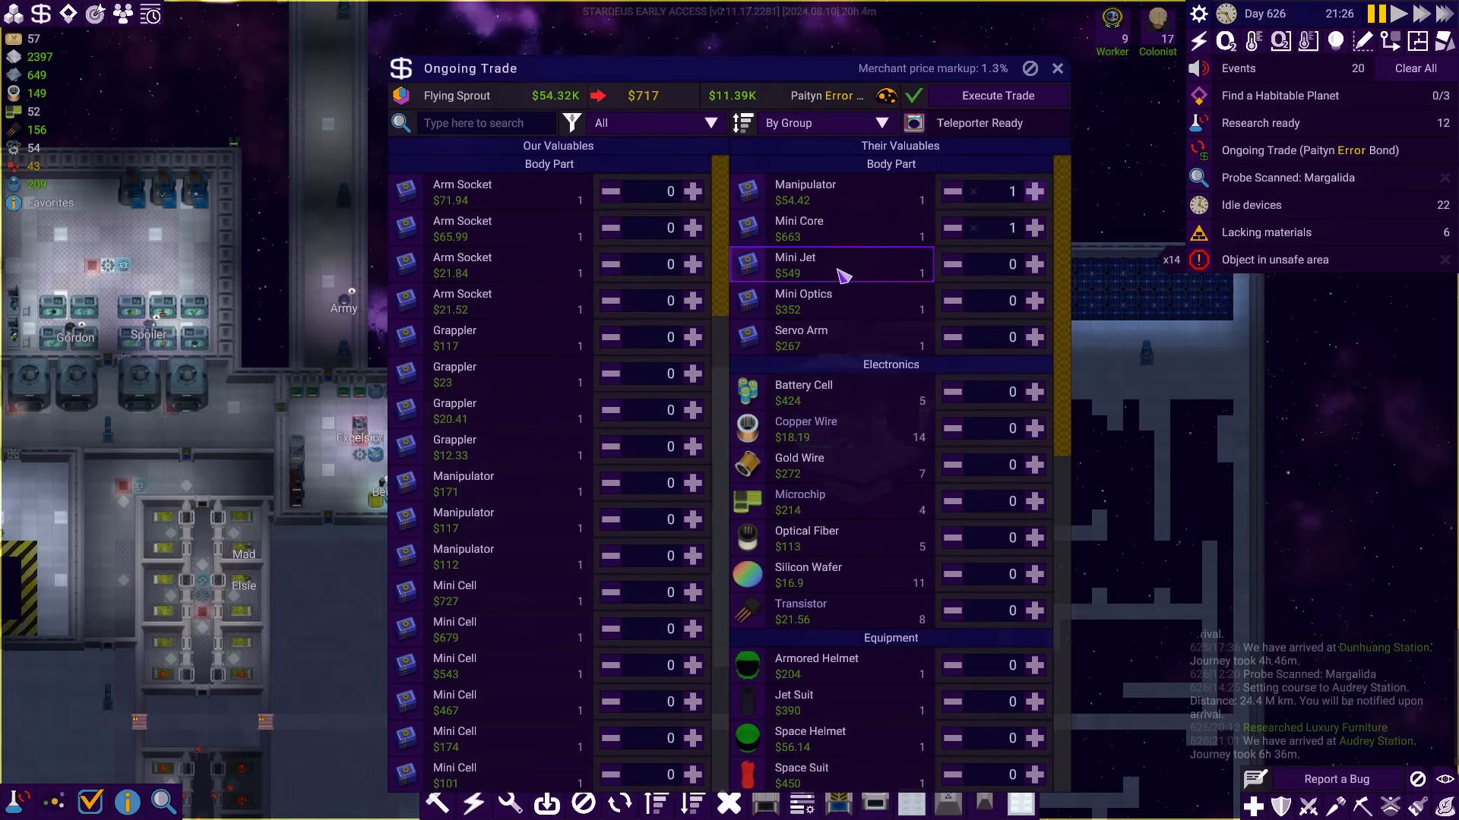
{"action": "mouse_move", "coordinate": [1034, 263]}
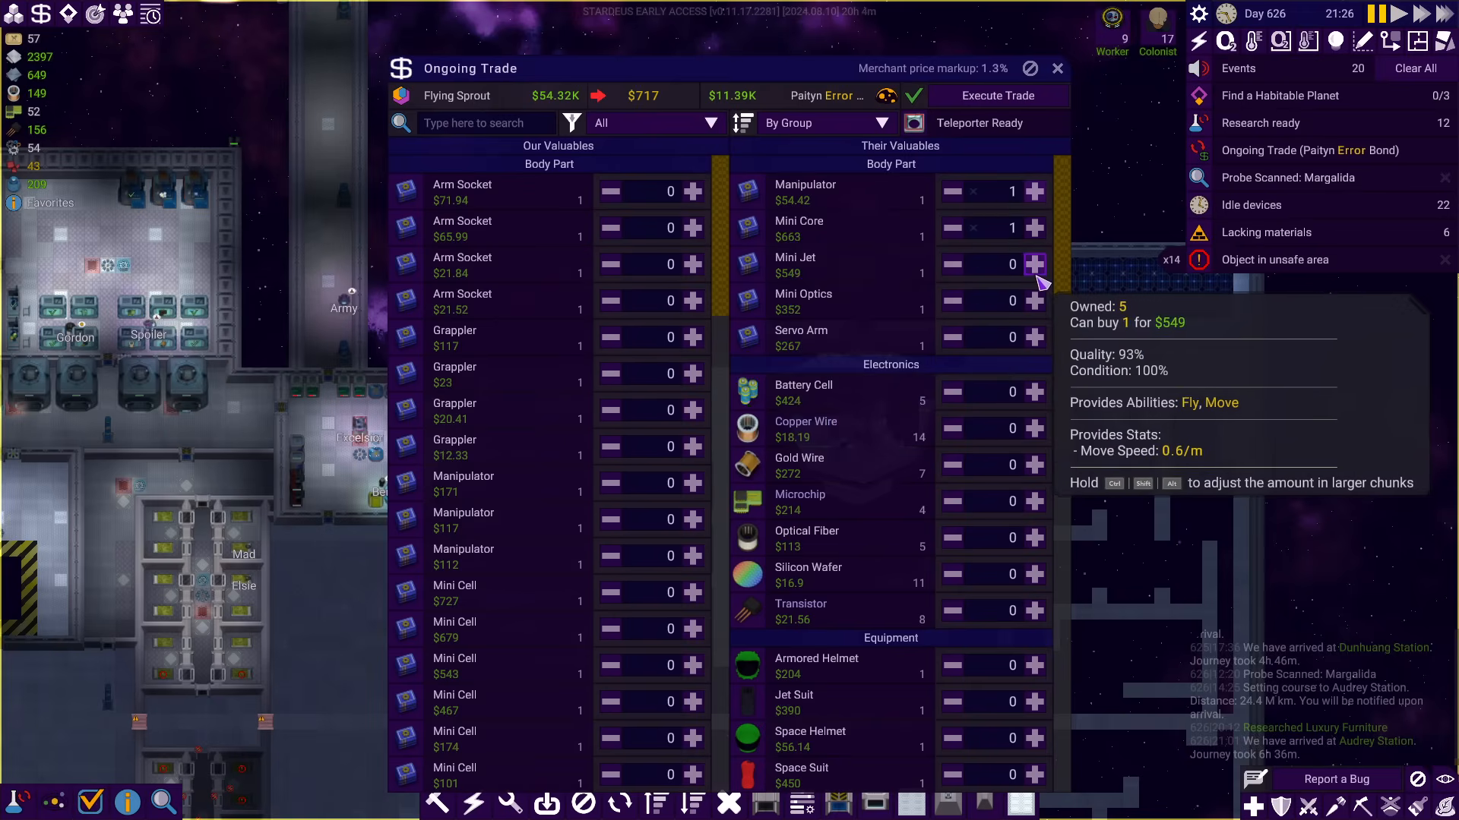
{"action": "left_click", "coordinate": [1034, 338]}
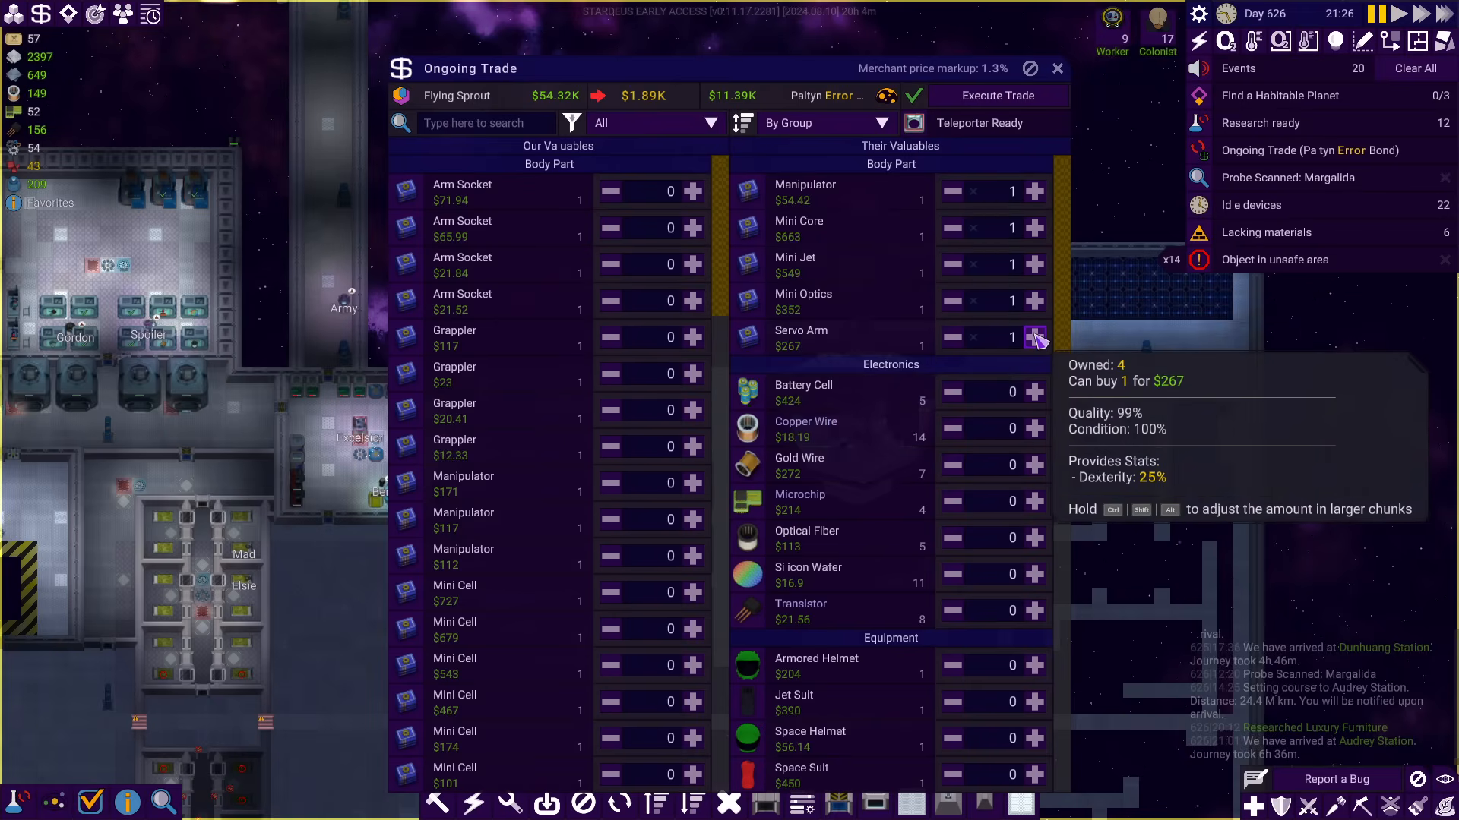
{"action": "mouse_move", "coordinate": [1035, 392]}
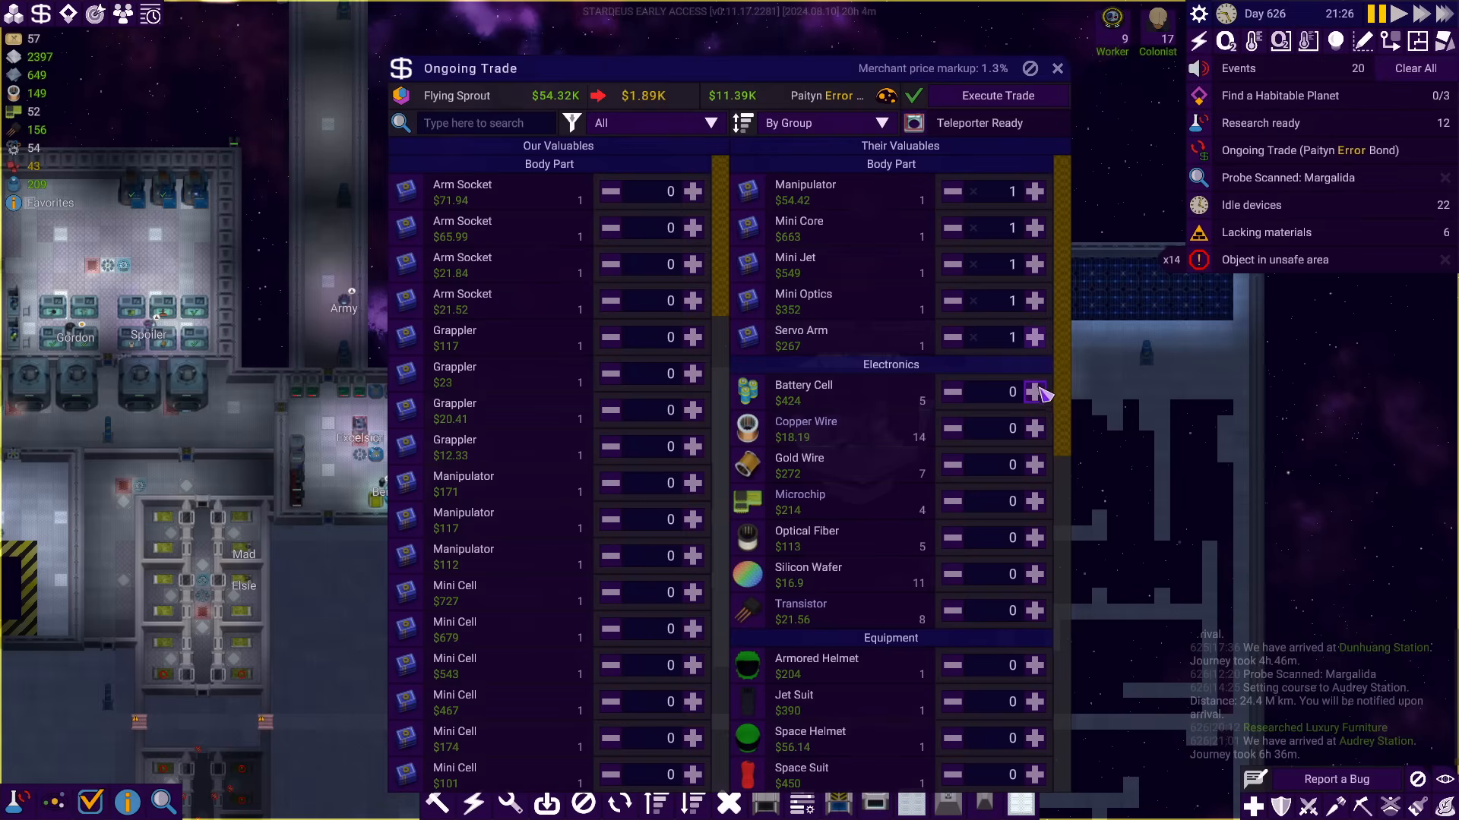
{"action": "left_click", "coordinate": [1035, 392]}
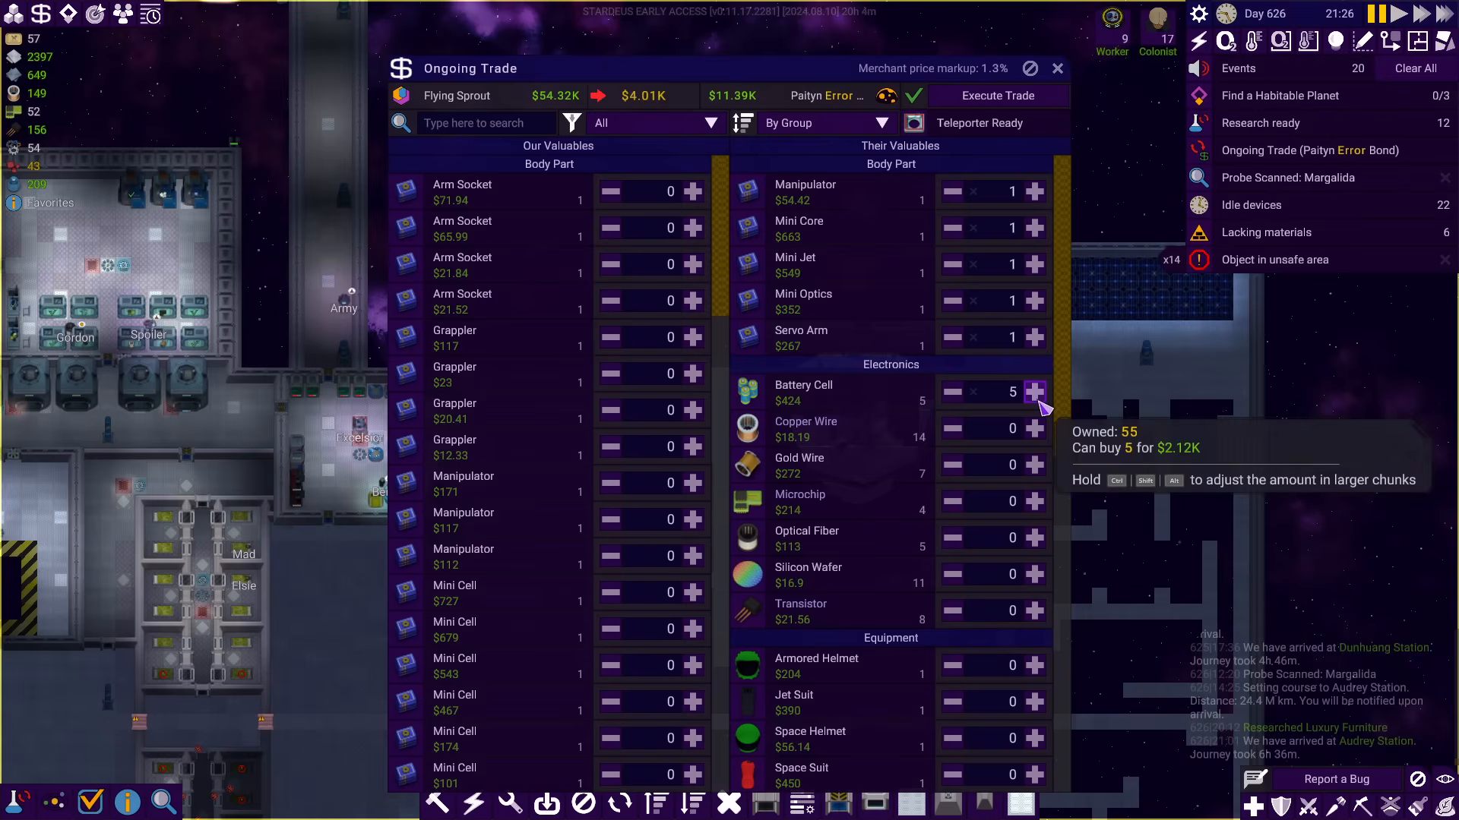
{"action": "mouse_move", "coordinate": [1035, 430]}
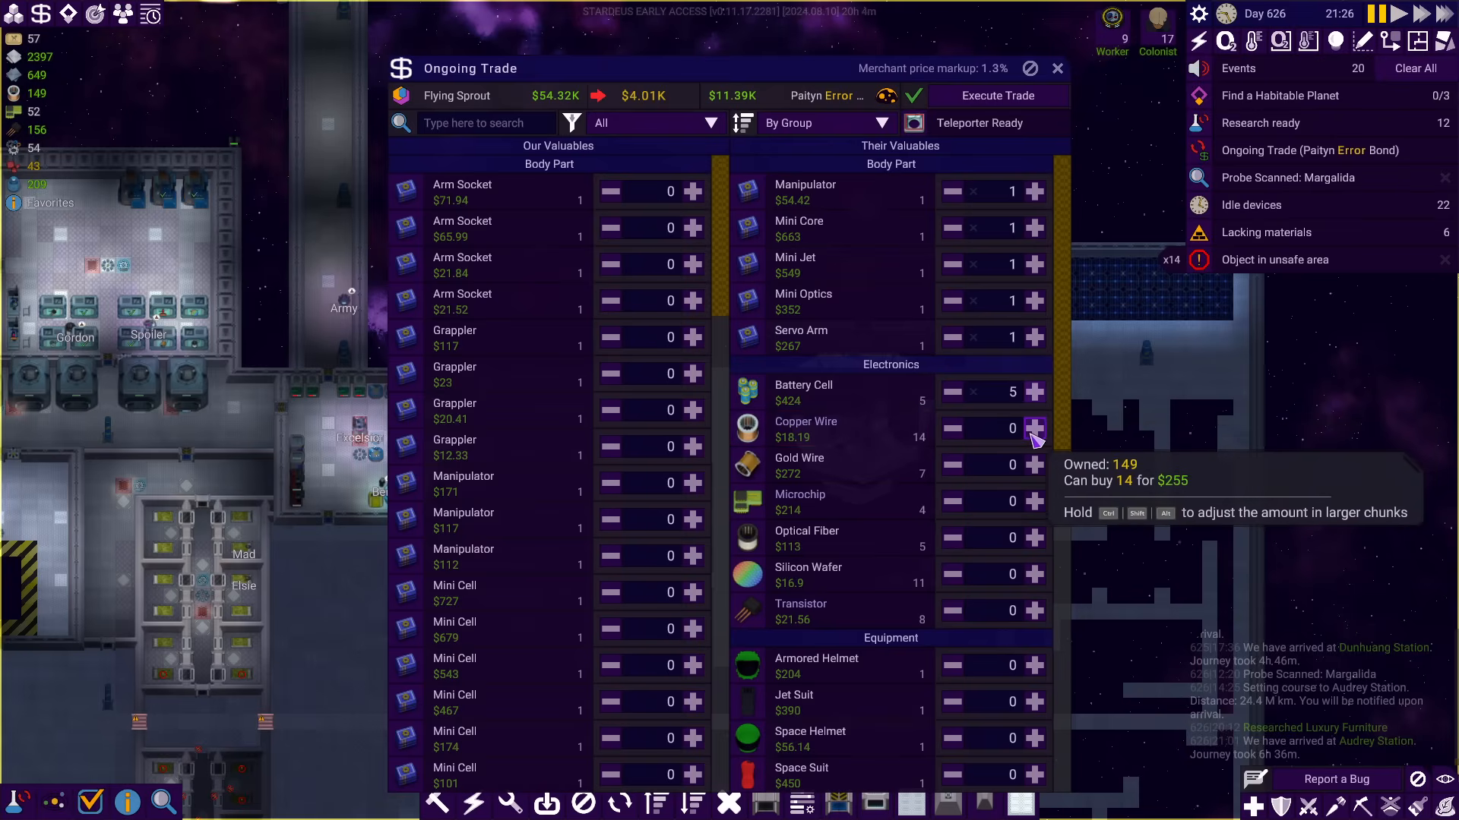
{"action": "left_click", "coordinate": [1034, 465]}
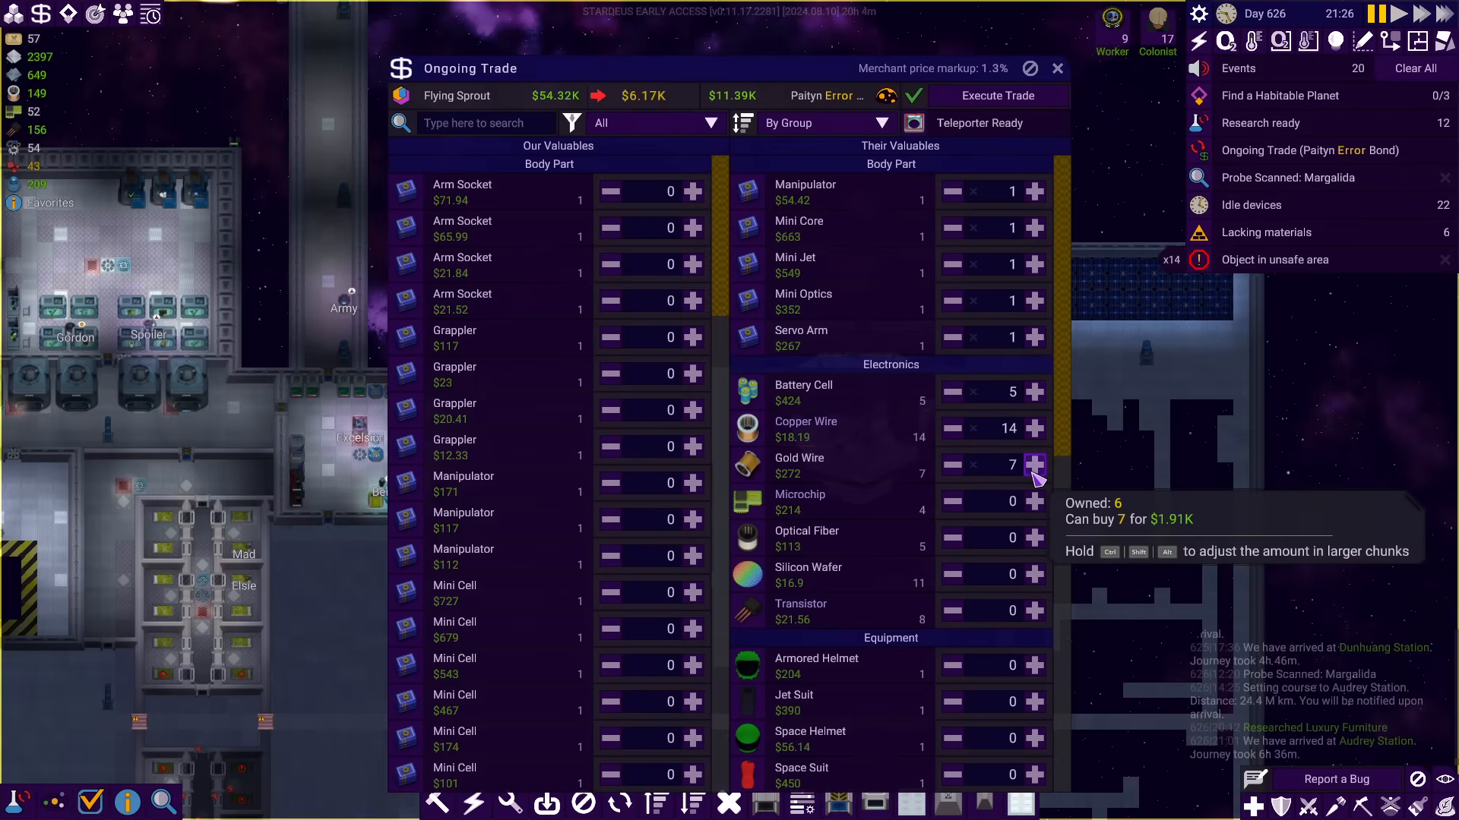
Buy the trader's flora goods, four plant fiber and six gold, then review Our Valuables
{"action": "scroll", "scroll_direction": "down", "scroll_amount": 3}
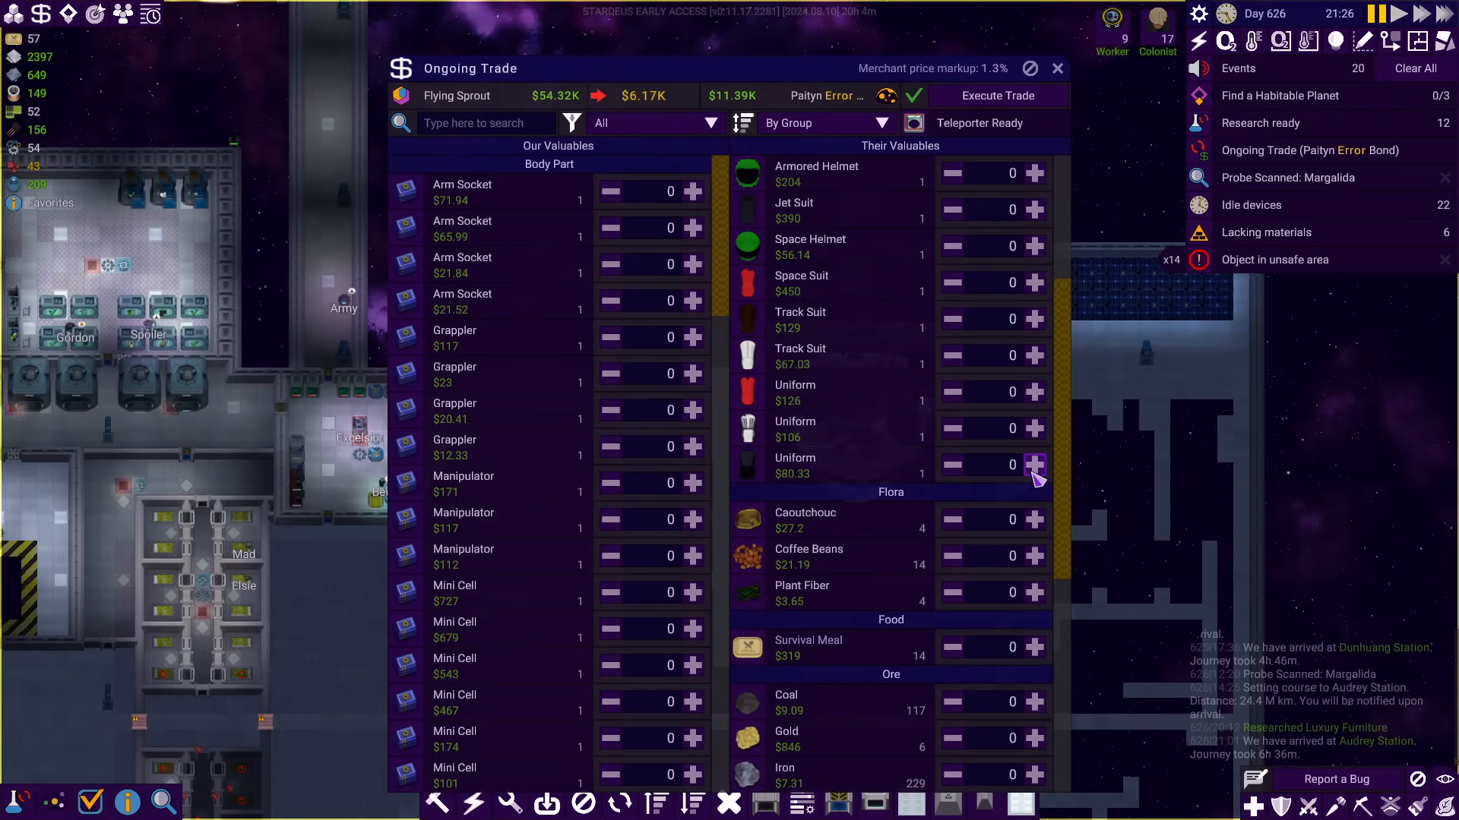
{"action": "left_click", "coordinate": [1034, 301]}
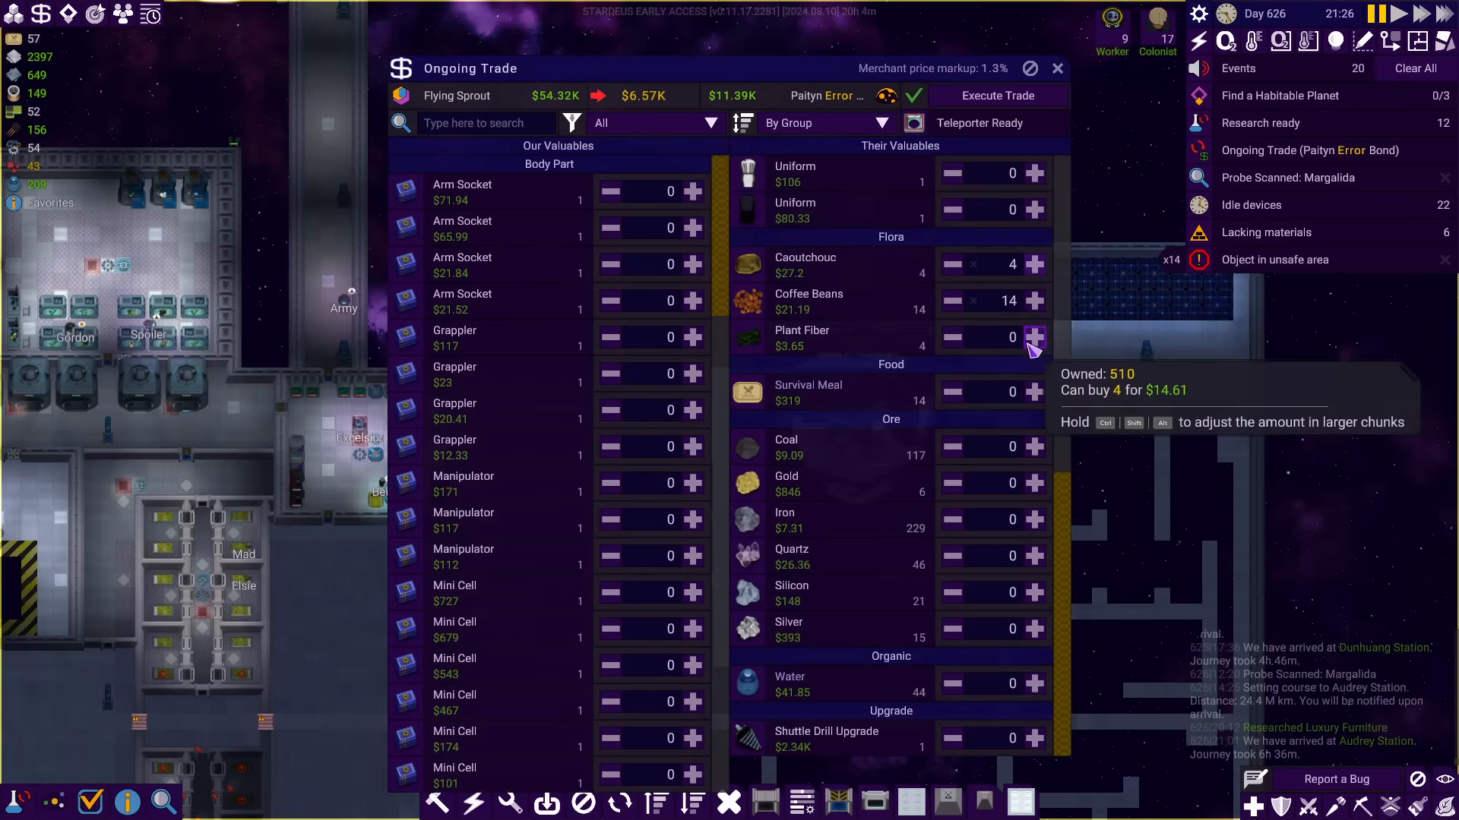
{"action": "left_click", "coordinate": [1034, 337]}
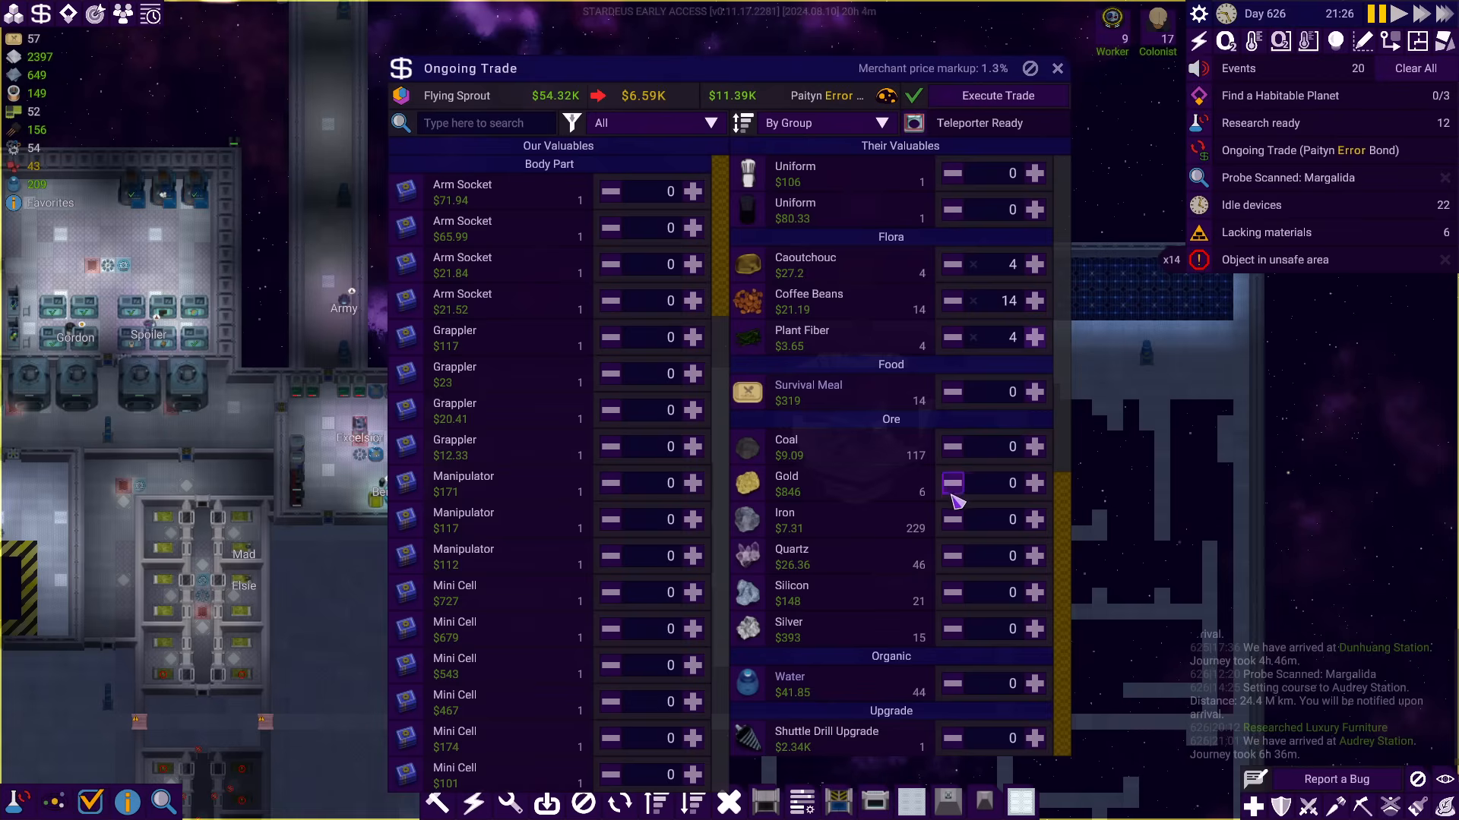
{"action": "left_click", "coordinate": [1033, 483]}
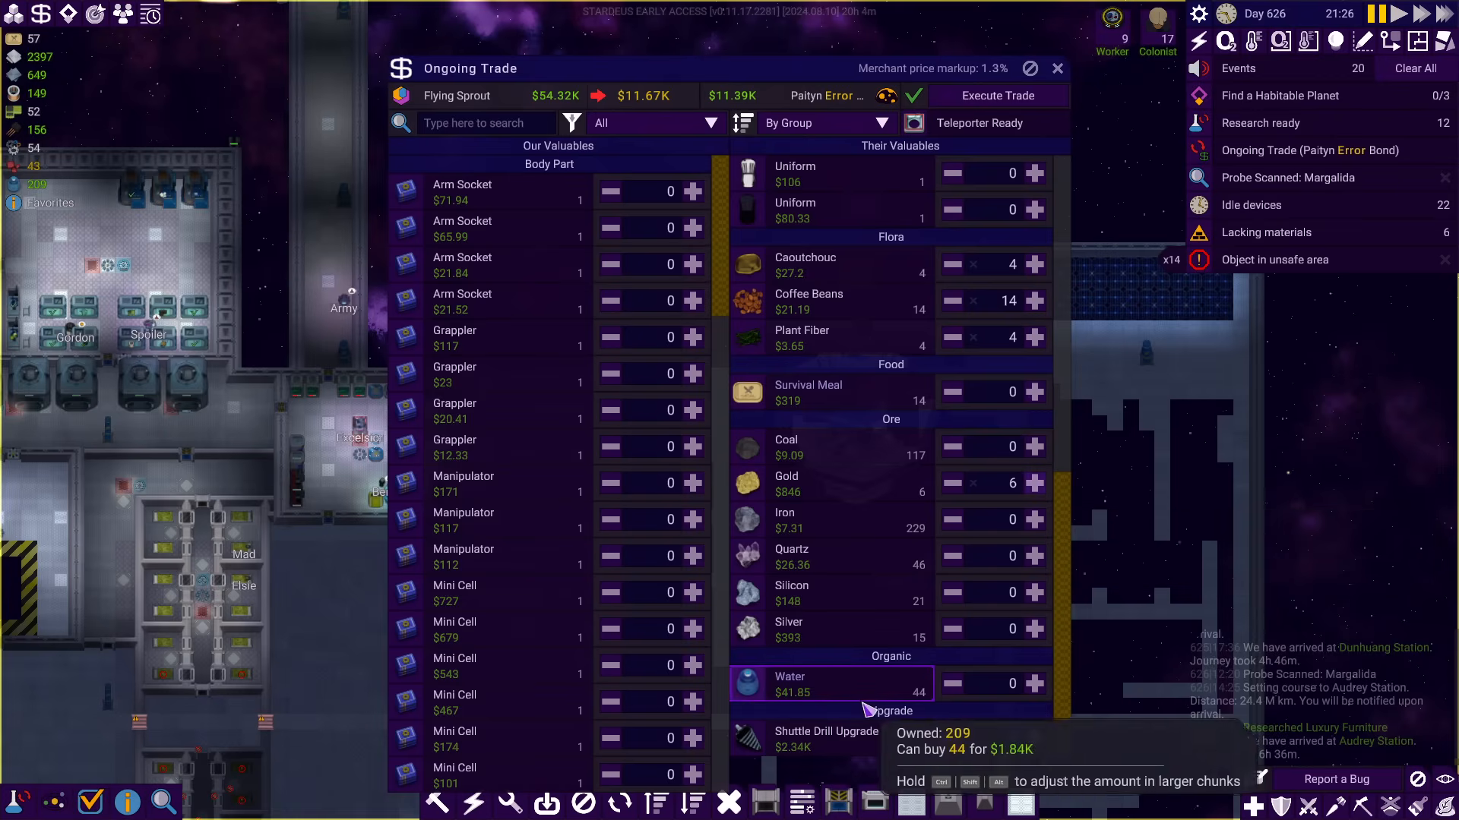
{"action": "scroll", "scroll_direction": "down", "scroll_amount": 3}
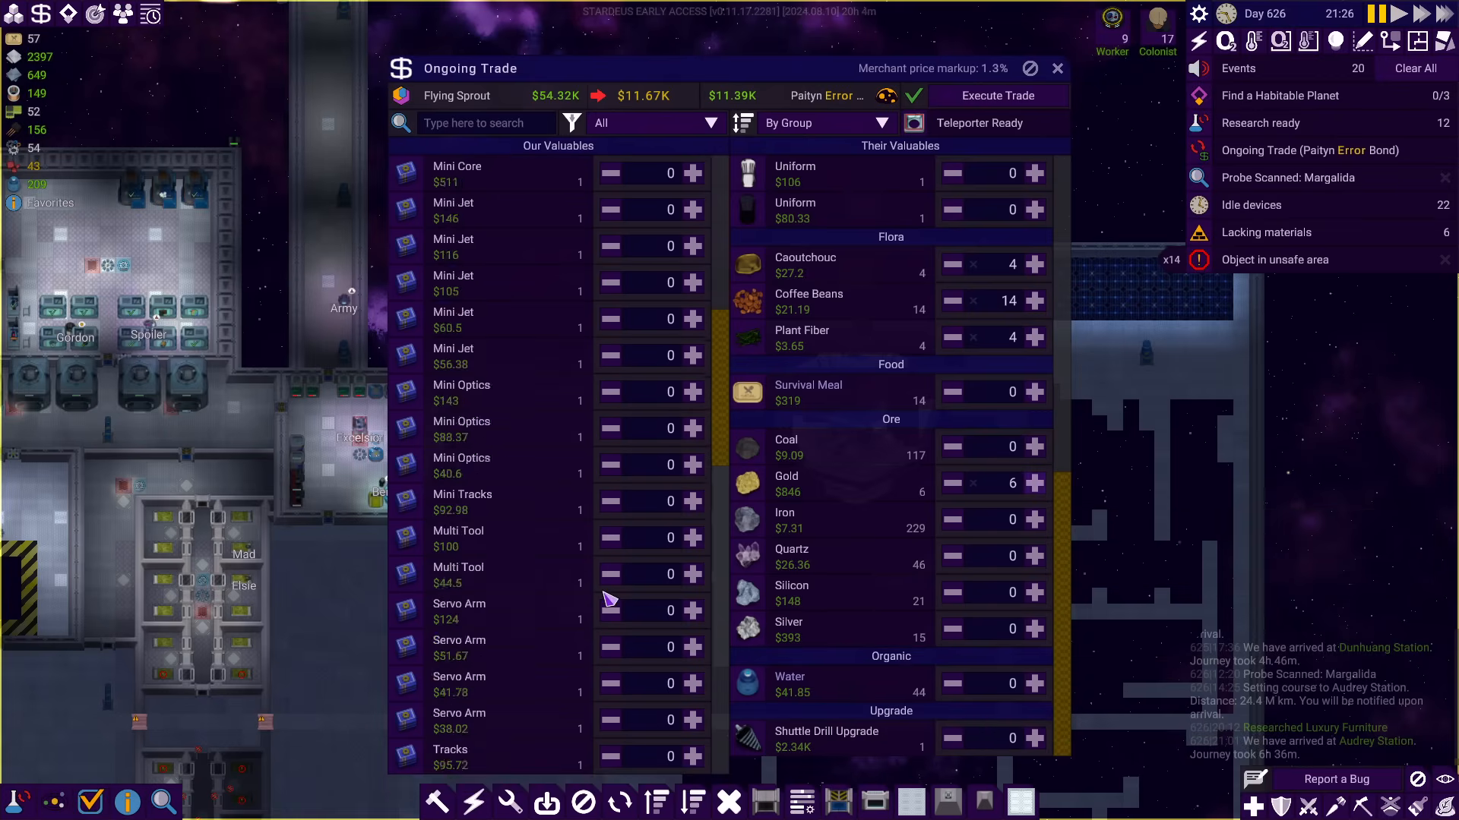
{"action": "scroll", "scroll_direction": "down", "scroll_amount": 3}
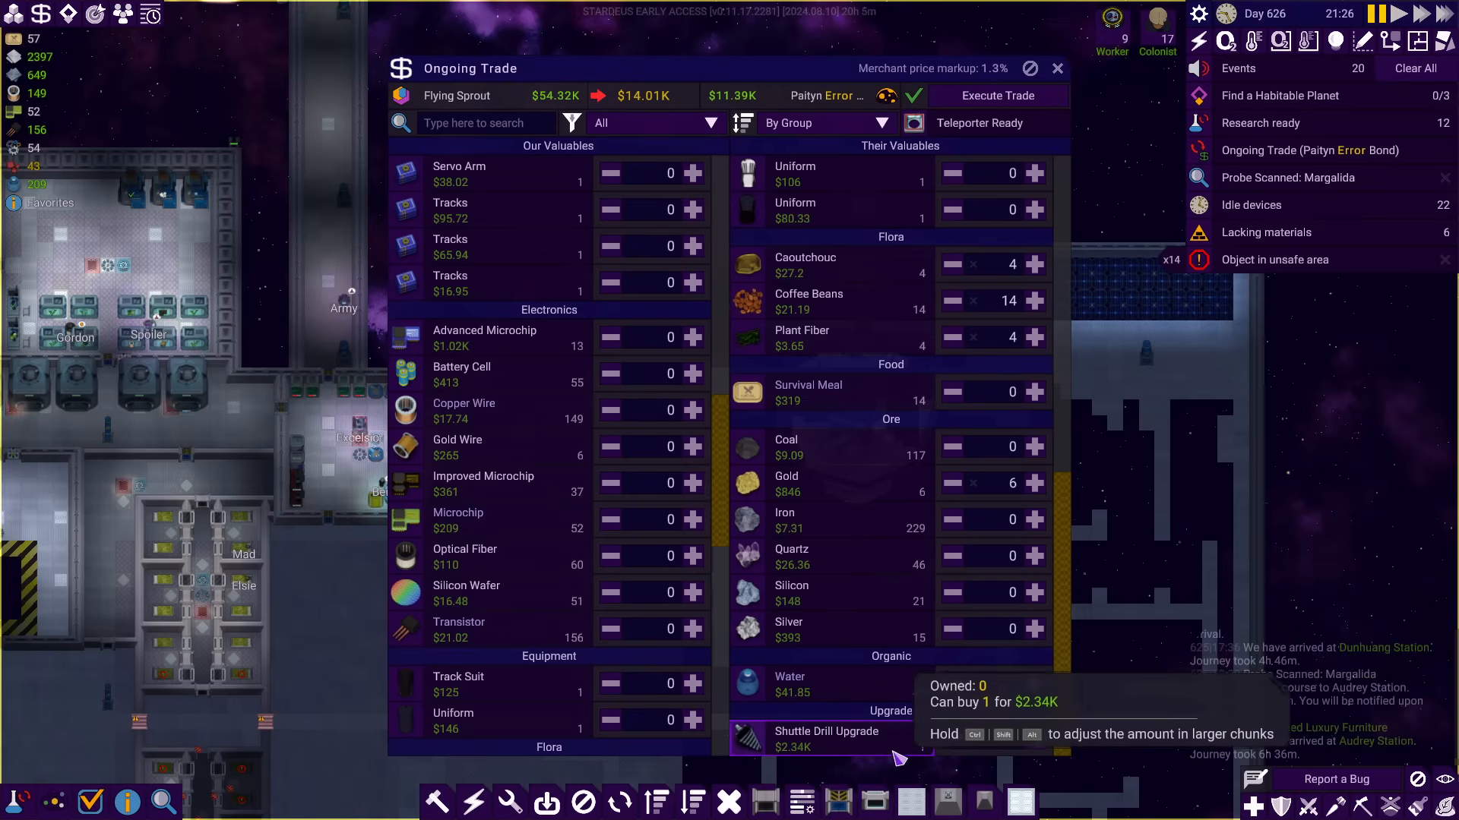
{"action": "mouse_move", "coordinate": [652, 483]}
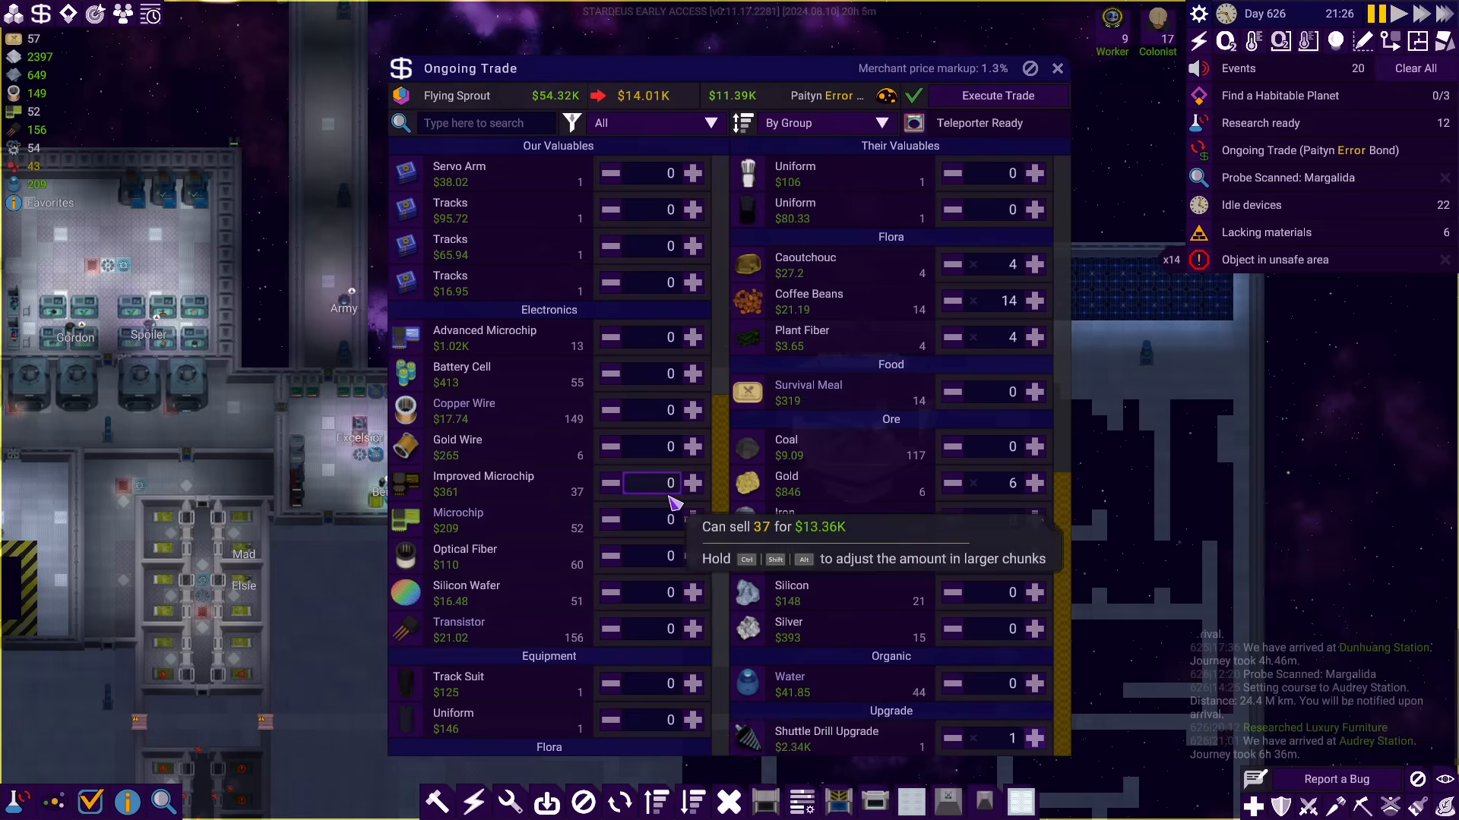
{"action": "scroll", "scroll_direction": "down", "scroll_amount": 3}
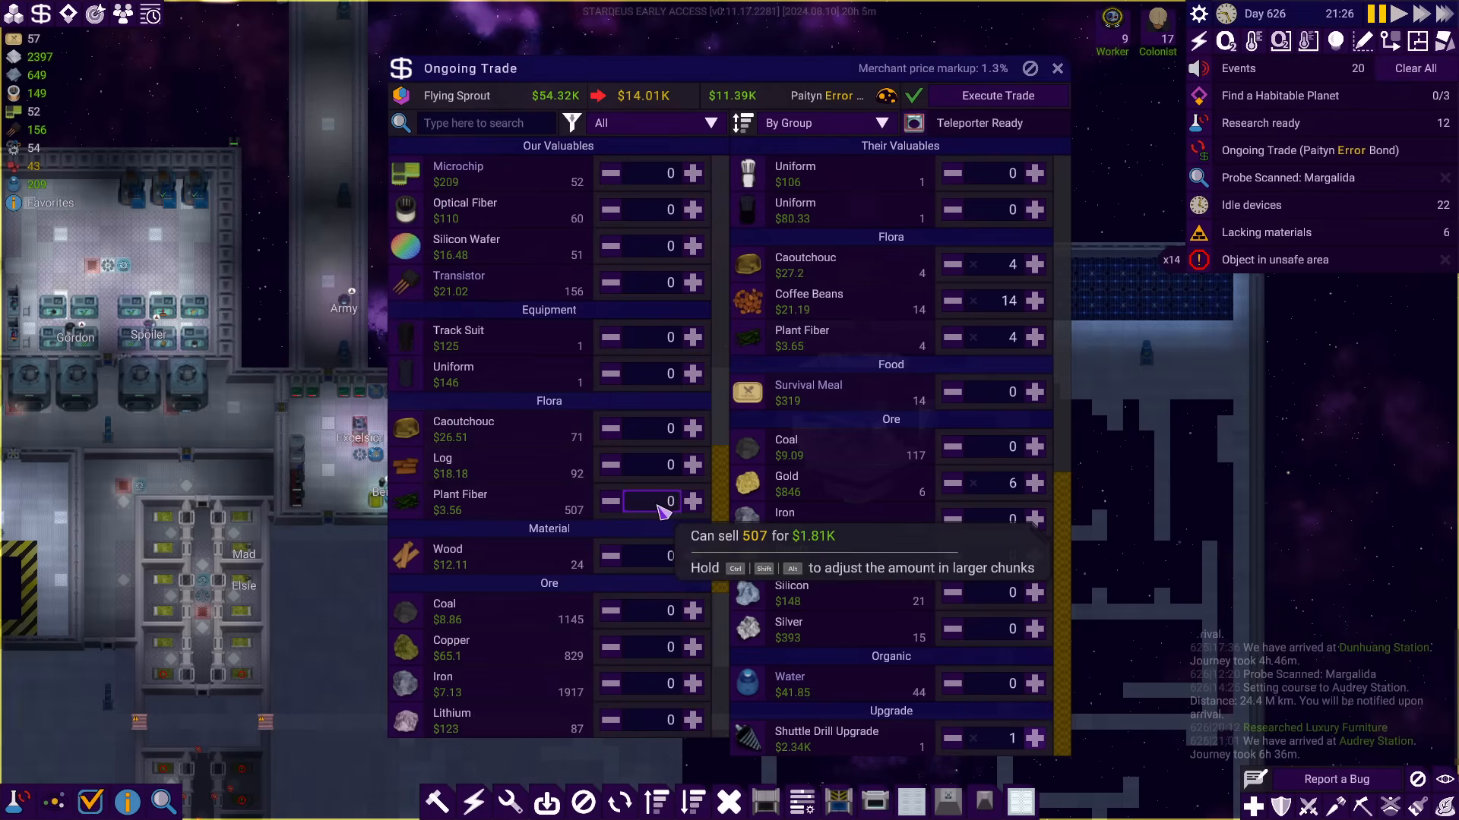
{"action": "scroll", "scroll_direction": "down", "scroll_amount": 3}
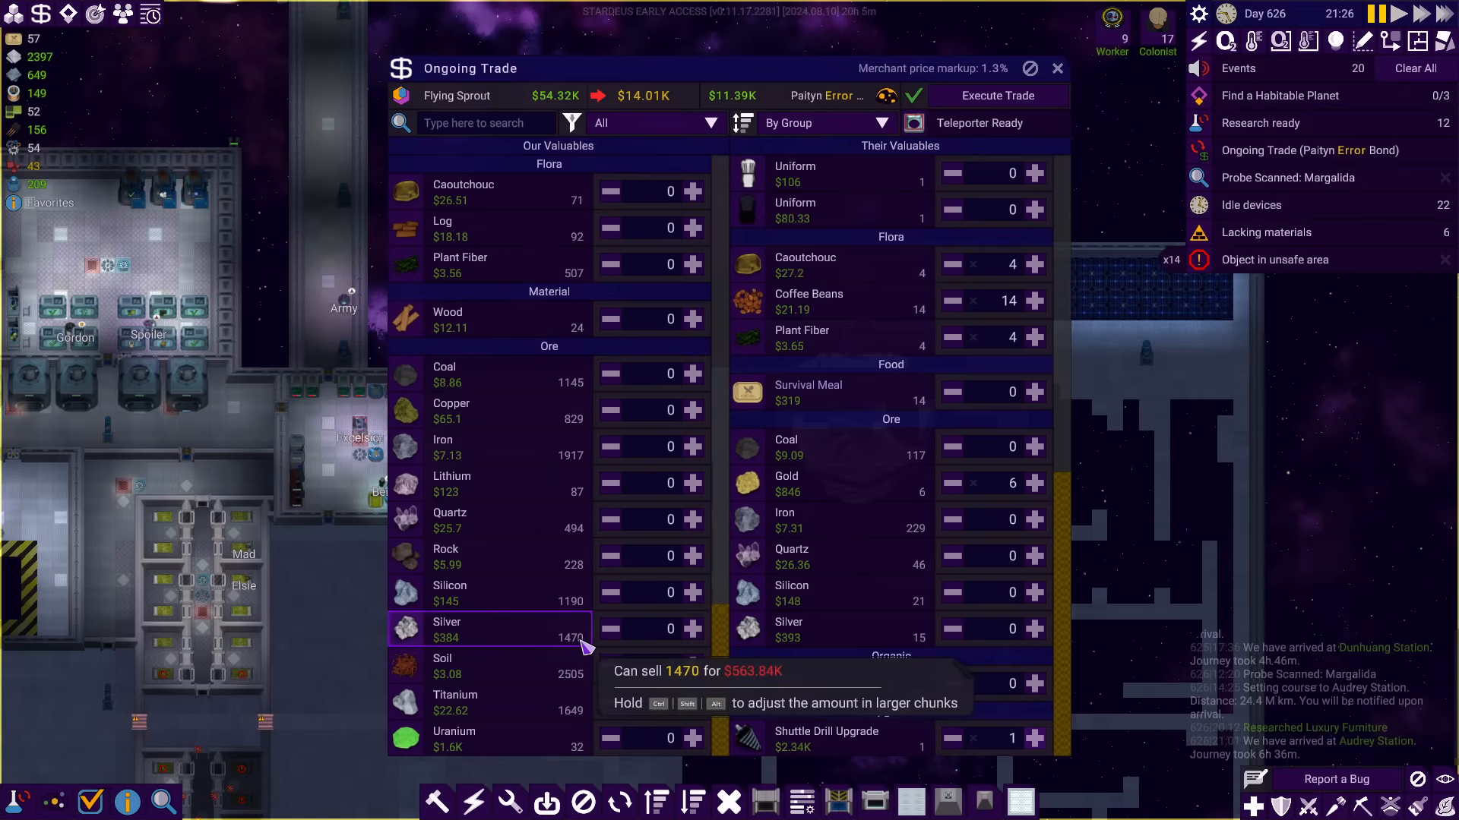
Experiment with the silver offer, overshooting and clearing it back to around ten
{"action": "left_click", "coordinate": [690, 629]}
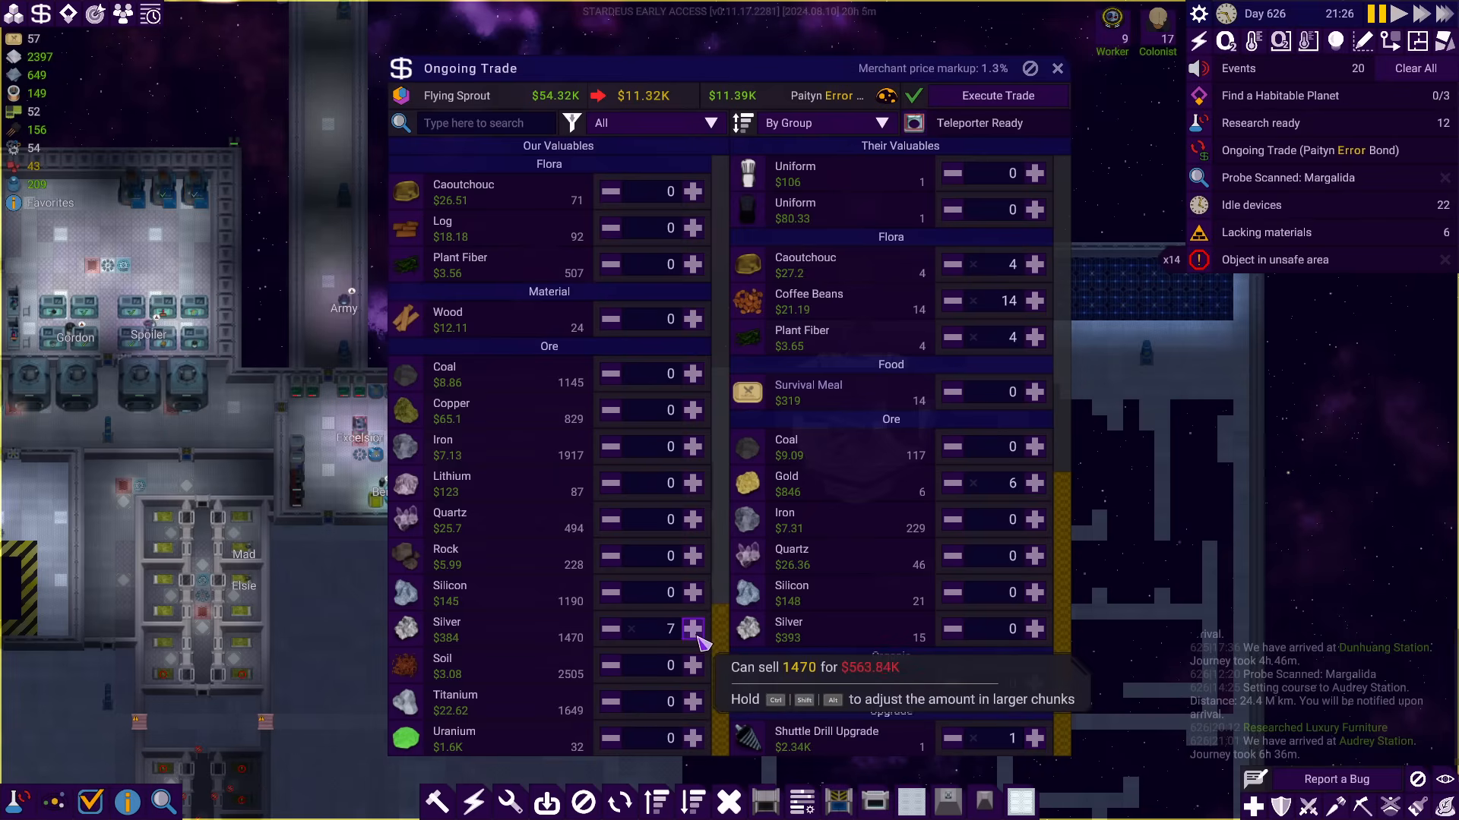
{"action": "left_click", "coordinate": [691, 629]}
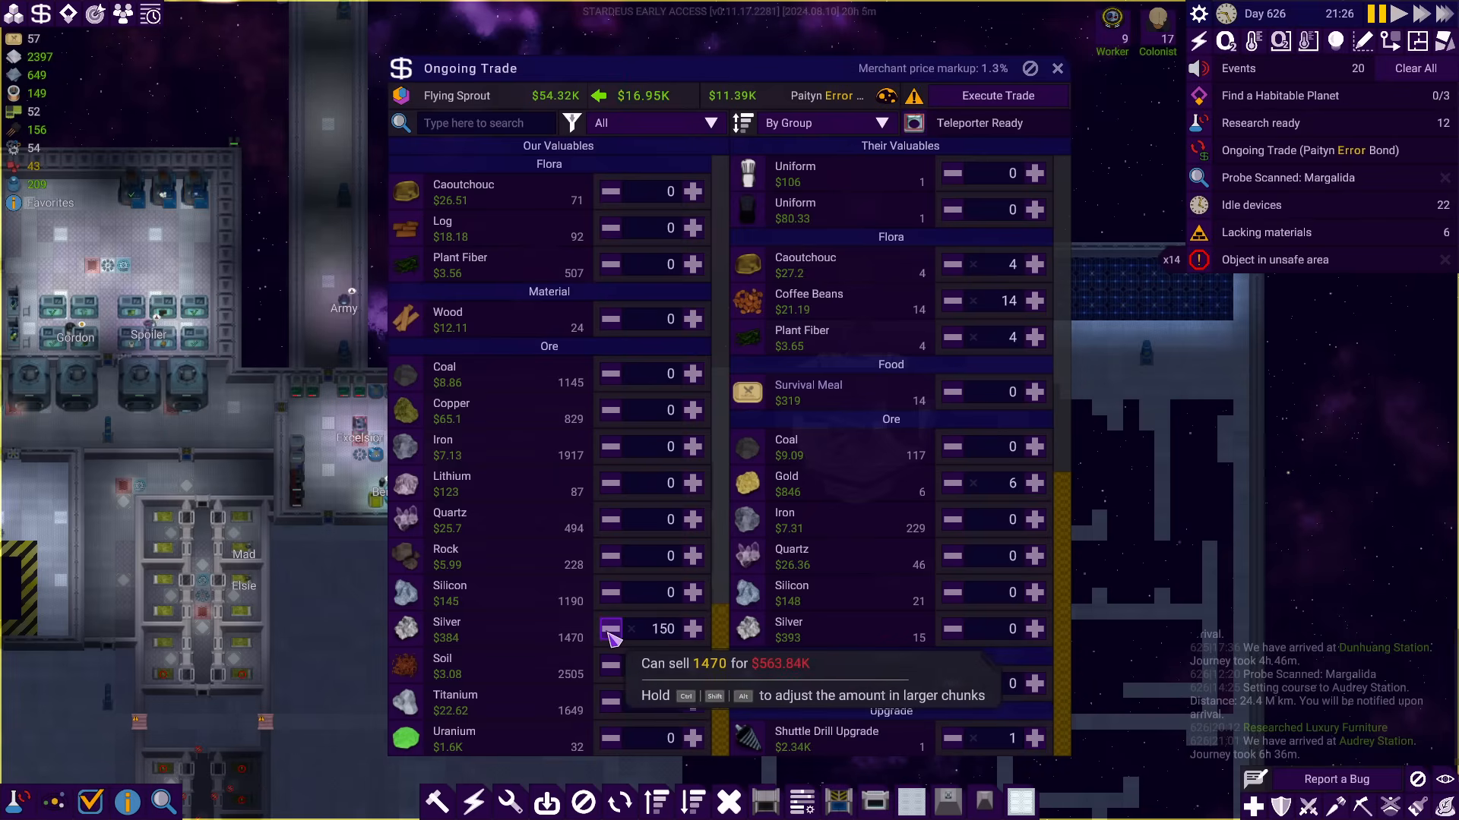
{"action": "left_click", "coordinate": [609, 629]}
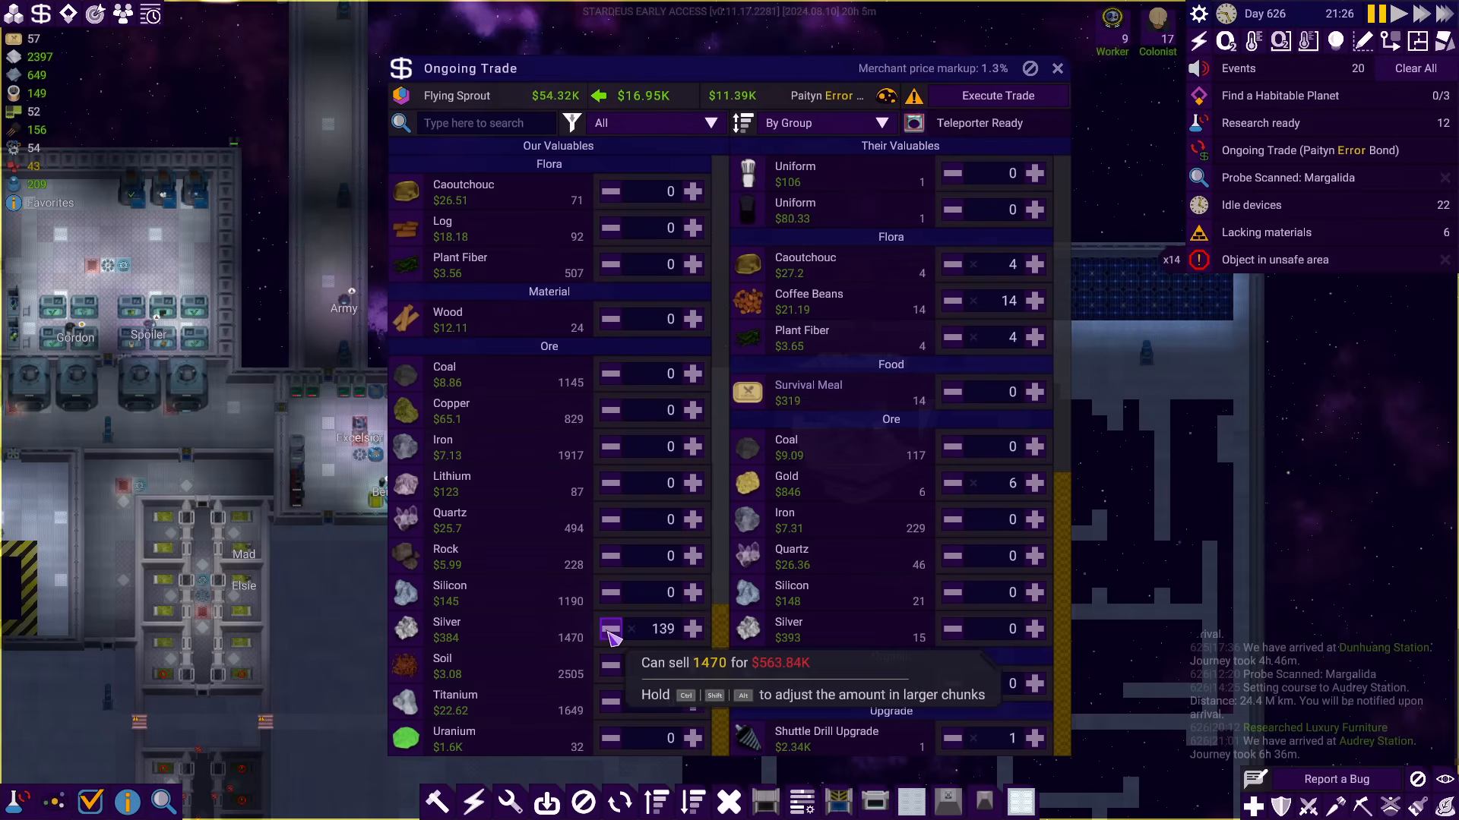
{"action": "left_click", "coordinate": [612, 629]}
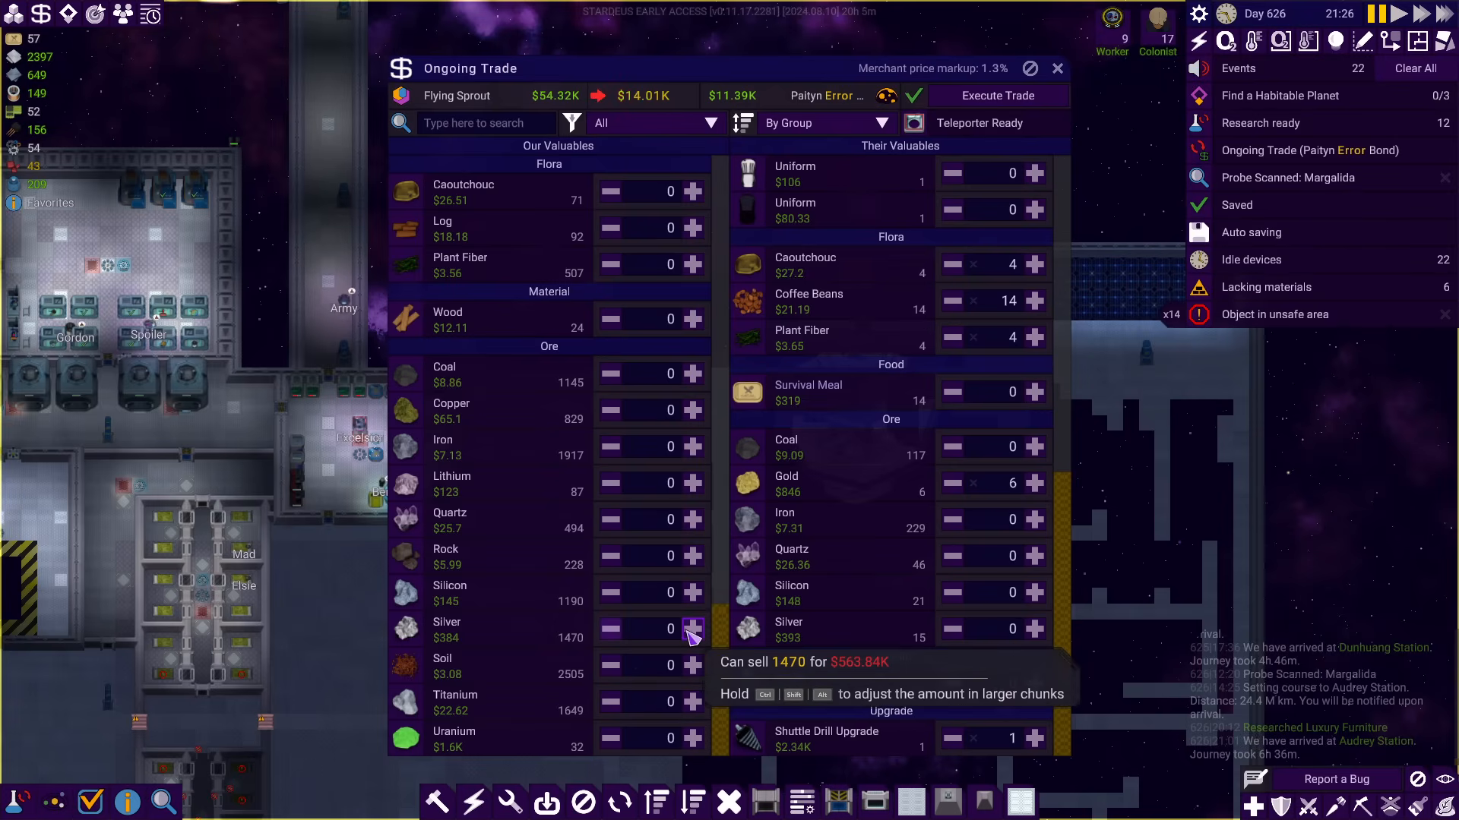
{"action": "left_click", "coordinate": [692, 628]}
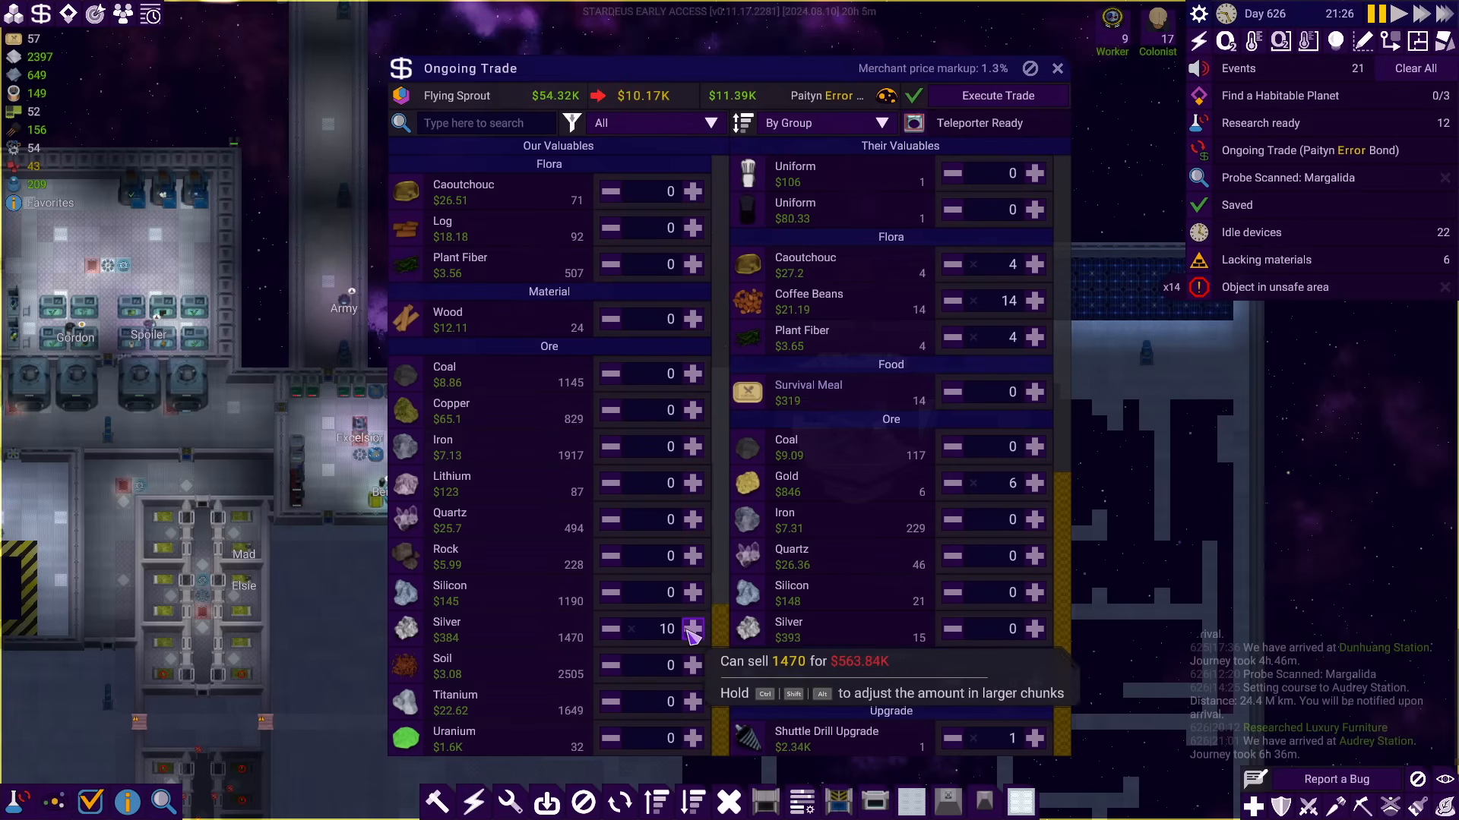
{"action": "left_click", "coordinate": [693, 629]}
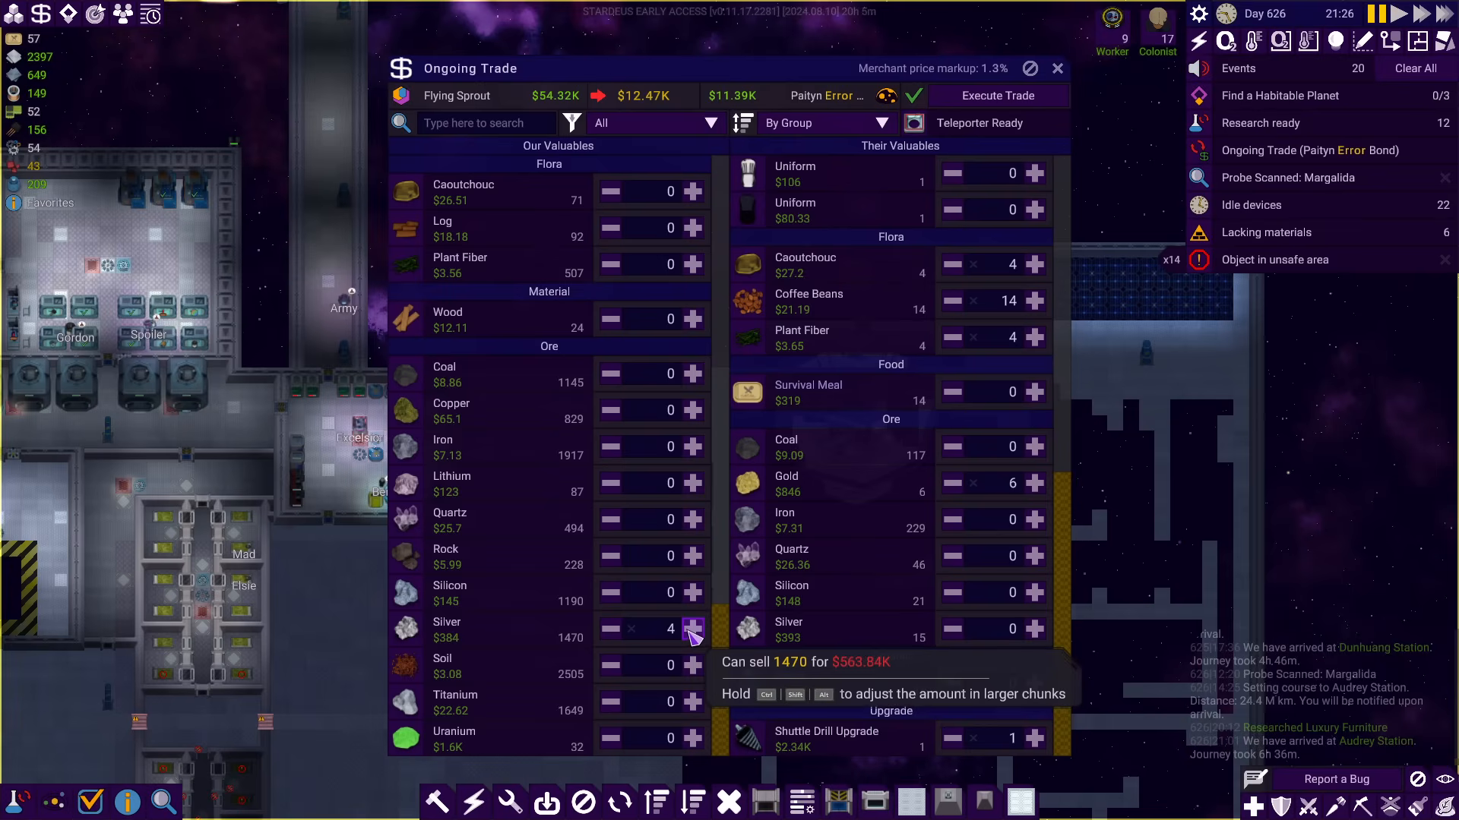
Raise the silver offered step by step to 66 to nearly balance the purchase
{"action": "left_click", "coordinate": [691, 628]}
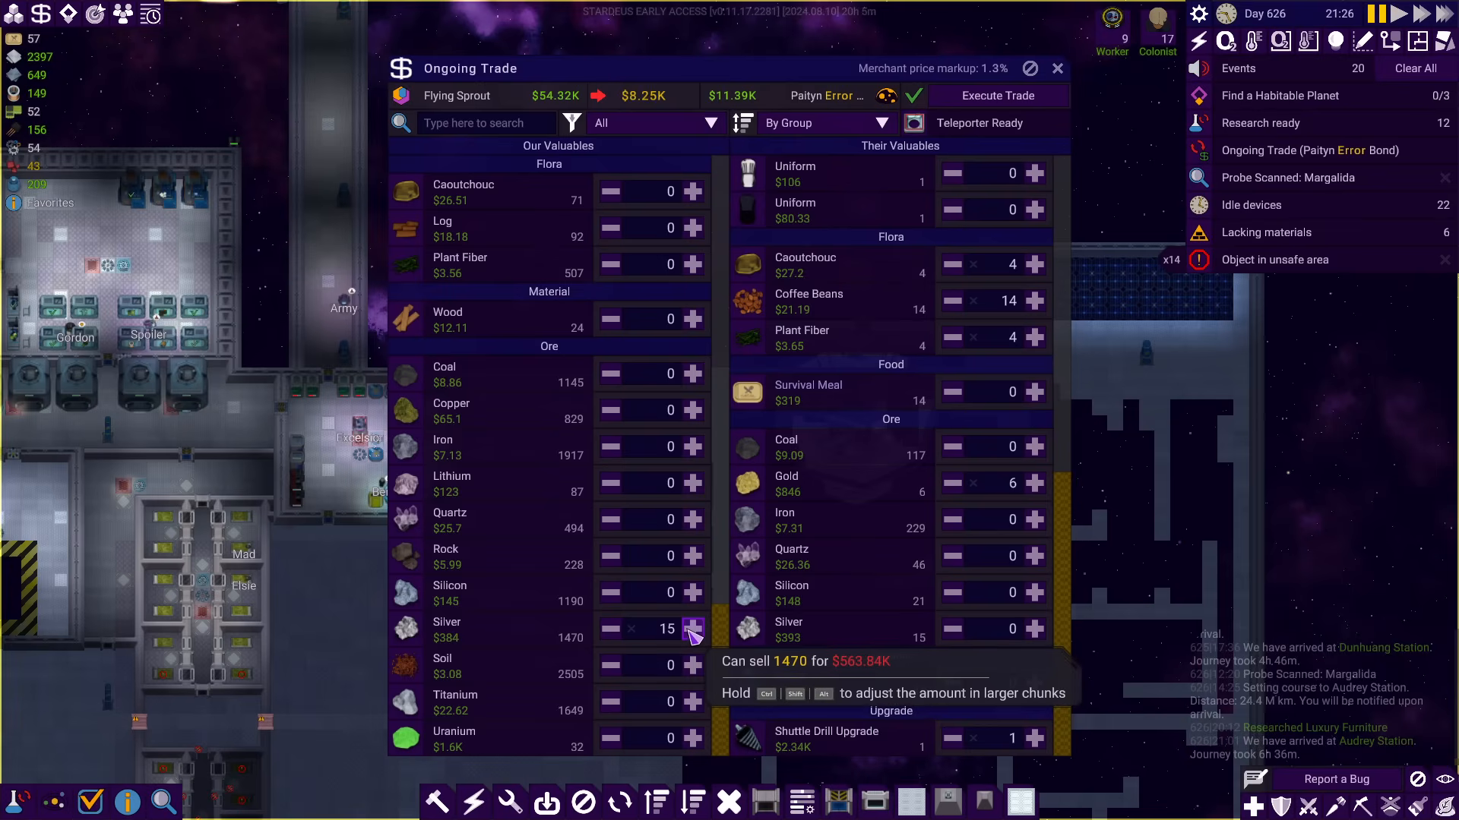
{"action": "left_click", "coordinate": [690, 627]}
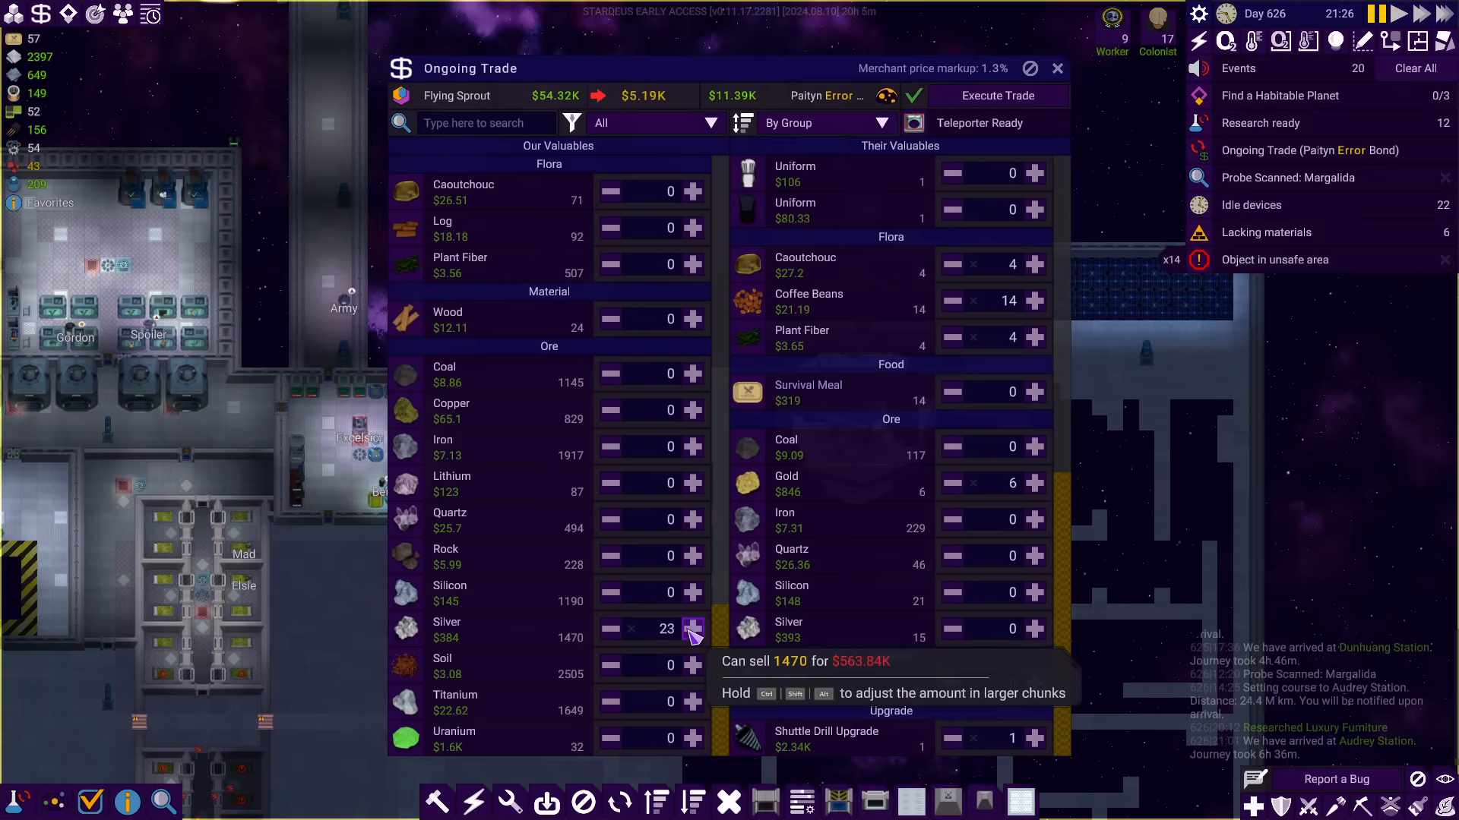
{"action": "left_click", "coordinate": [689, 629]}
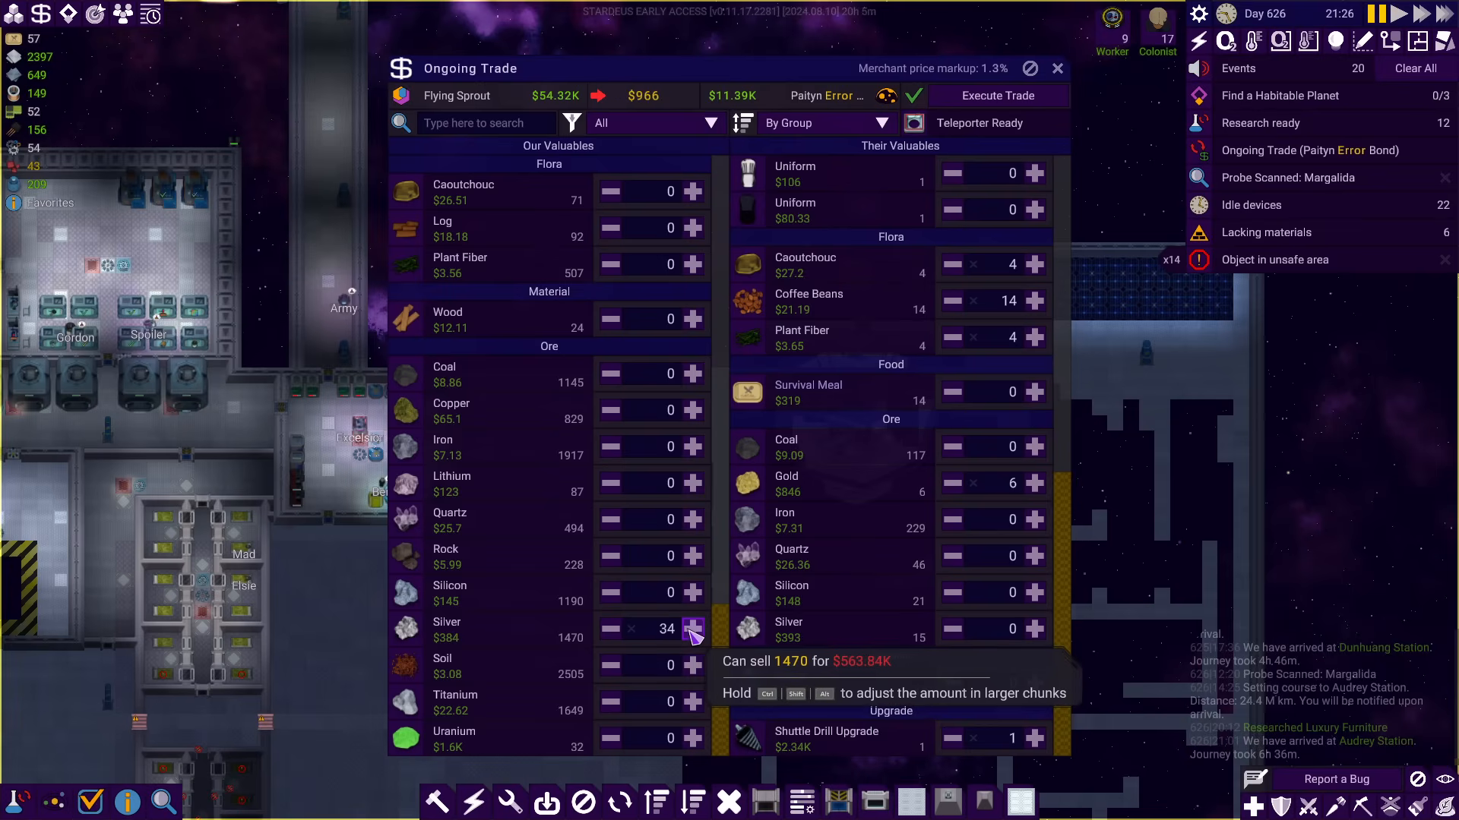
{"action": "left_click", "coordinate": [691, 627]}
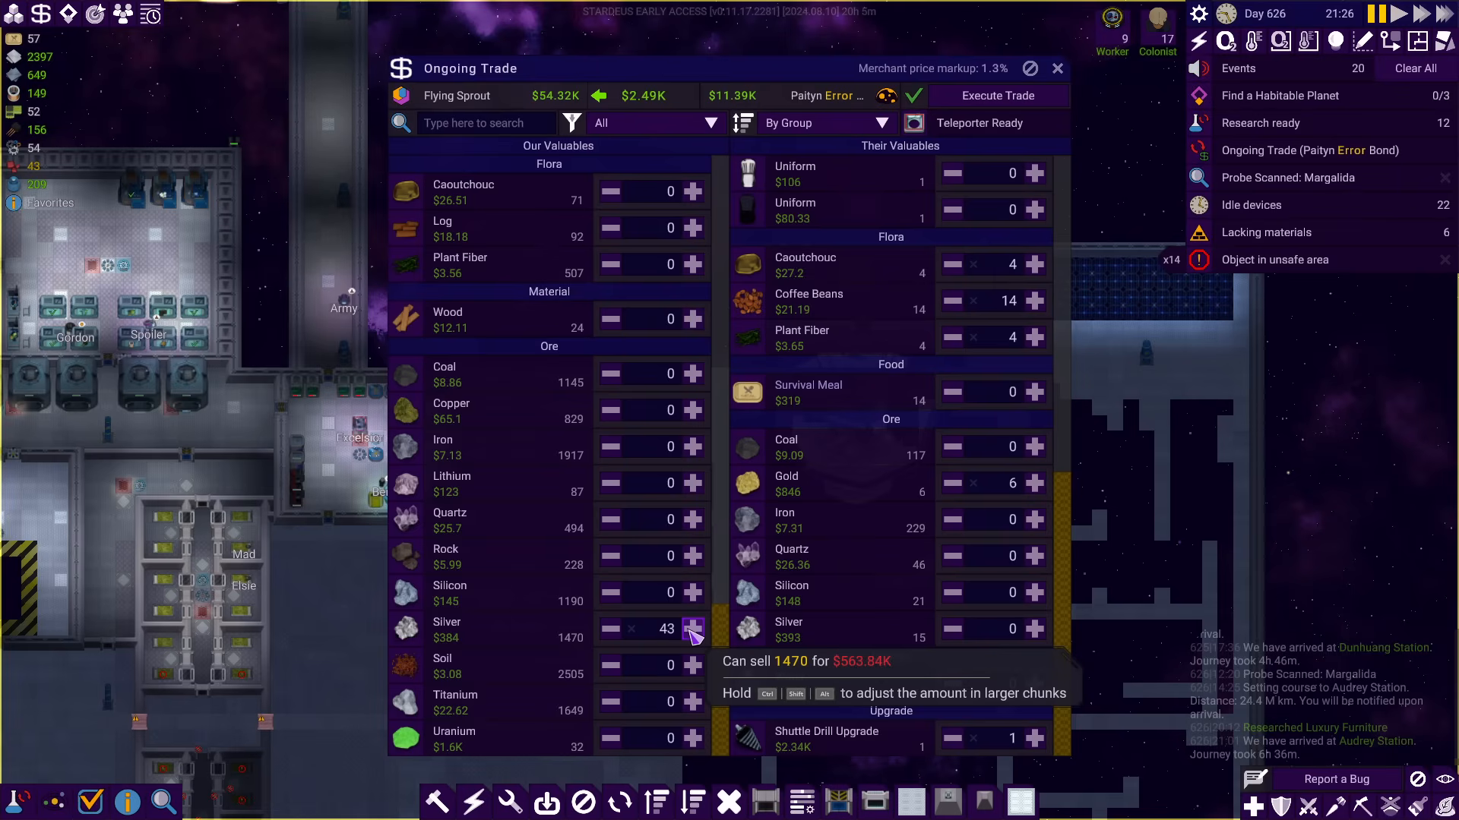
{"action": "left_click", "coordinate": [691, 629]}
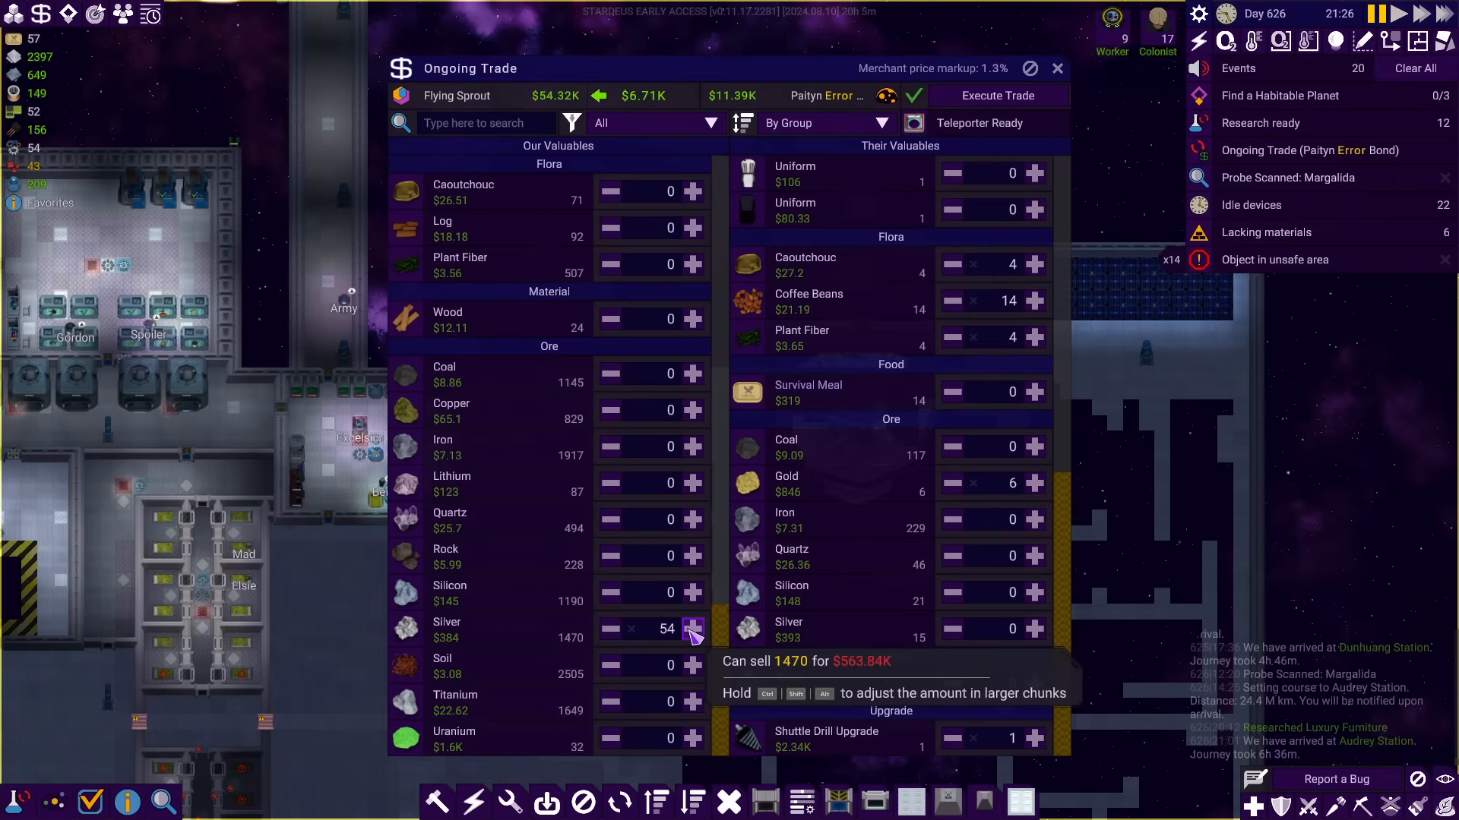
{"action": "left_click", "coordinate": [691, 629]}
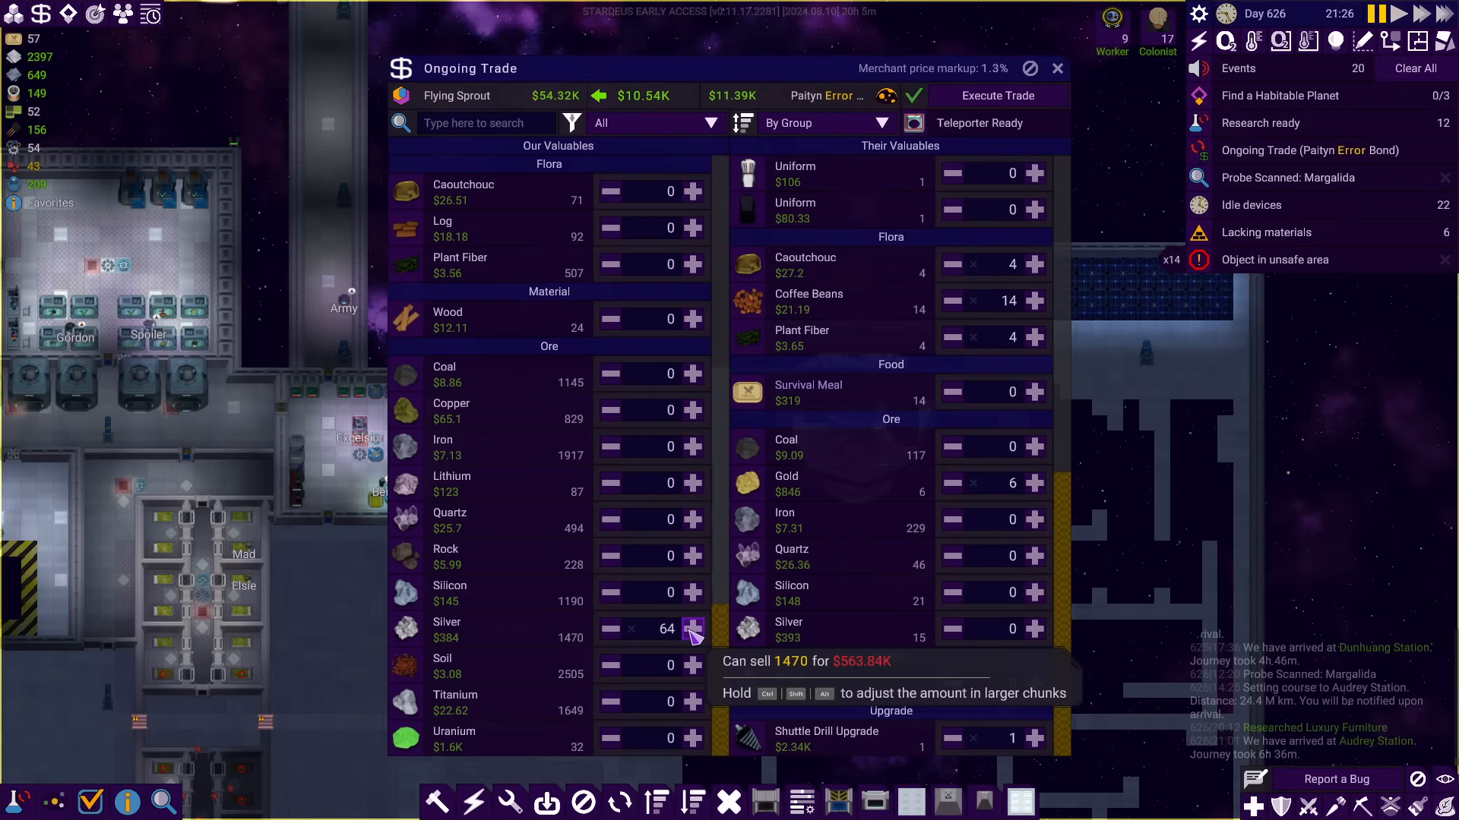
{"action": "left_click", "coordinate": [693, 629]}
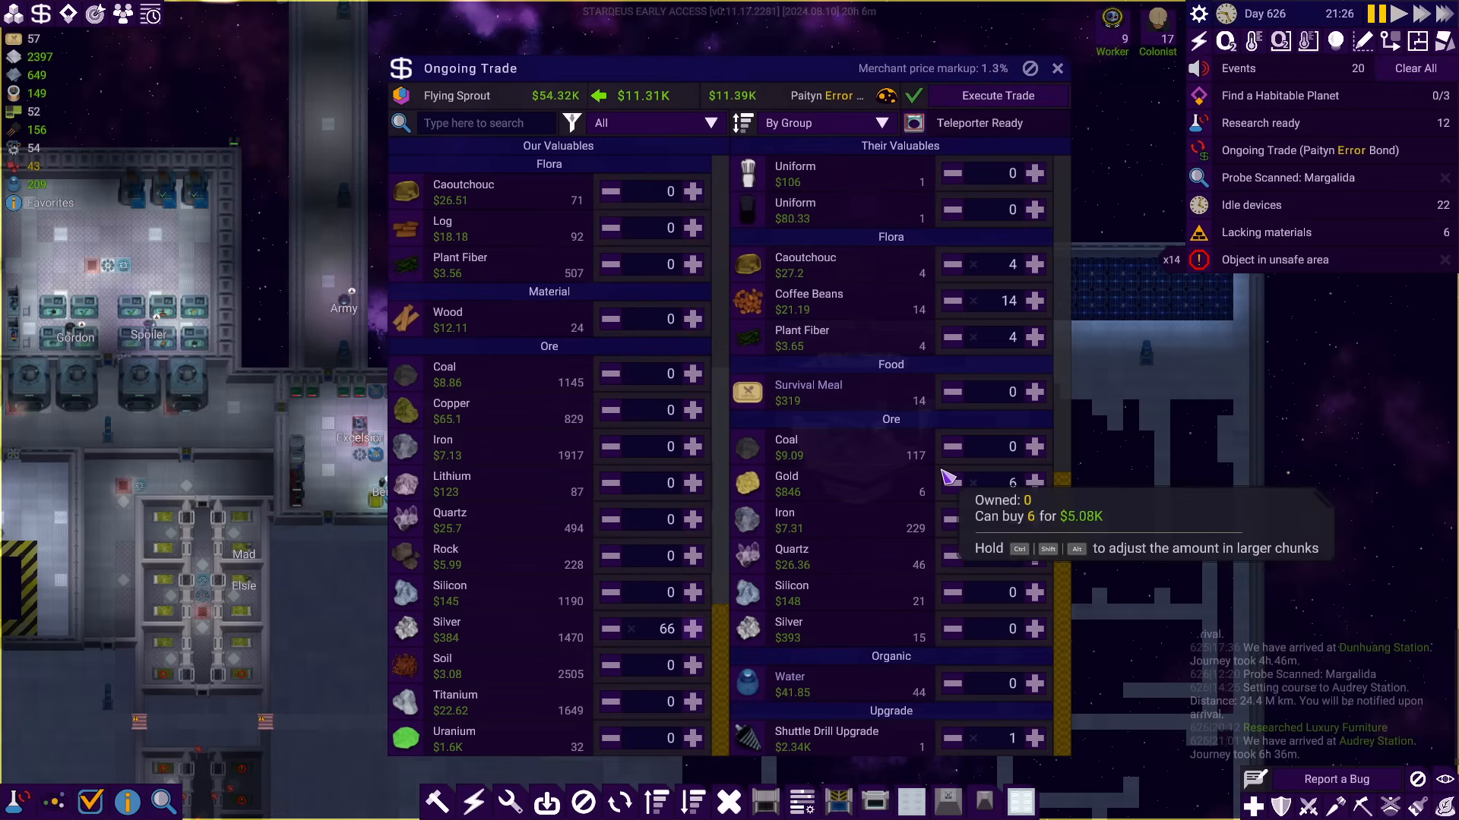
{"action": "mouse_move", "coordinate": [1000, 302]}
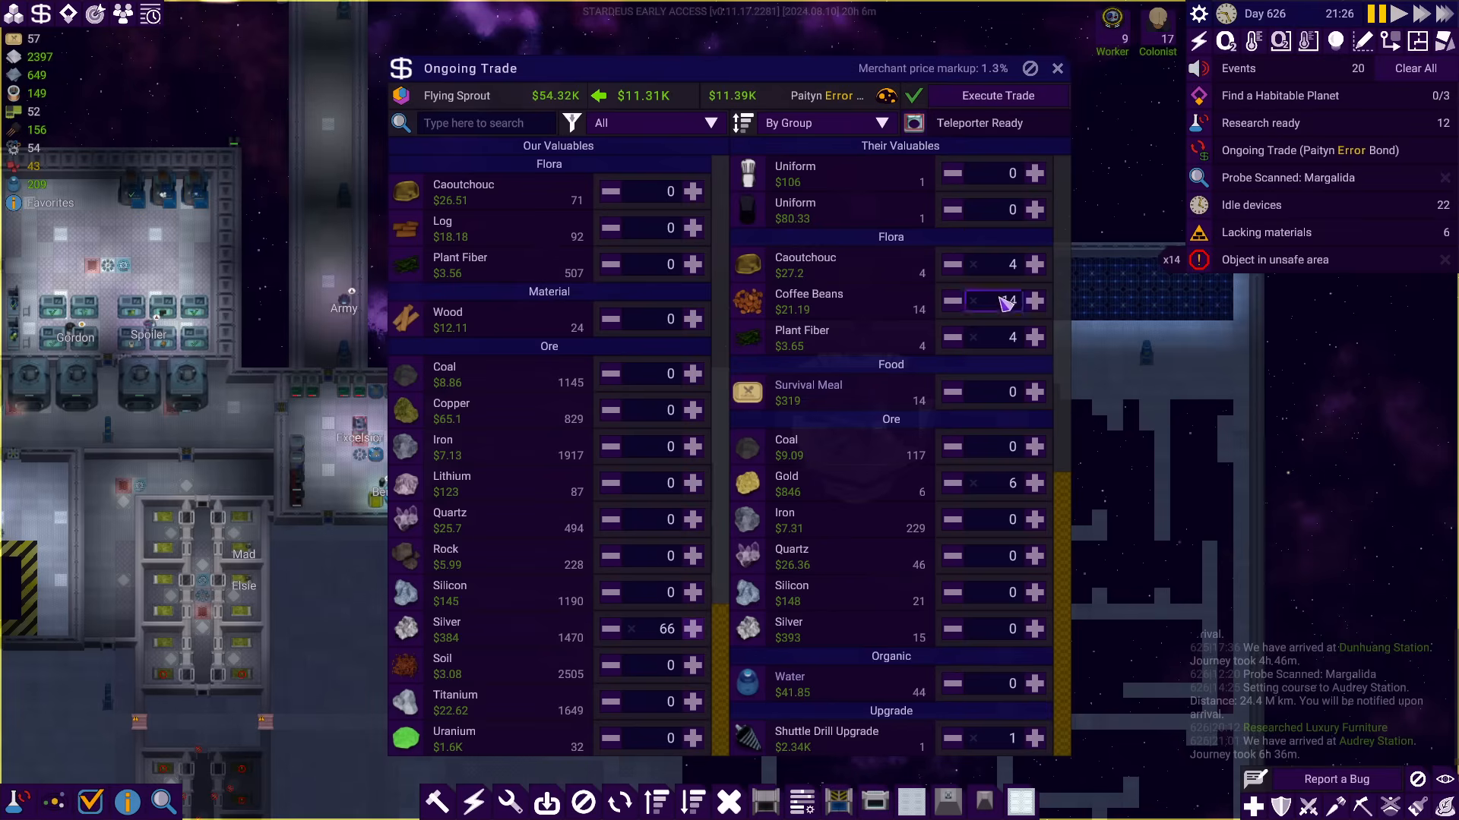
{"action": "left_click", "coordinate": [1056, 69]}
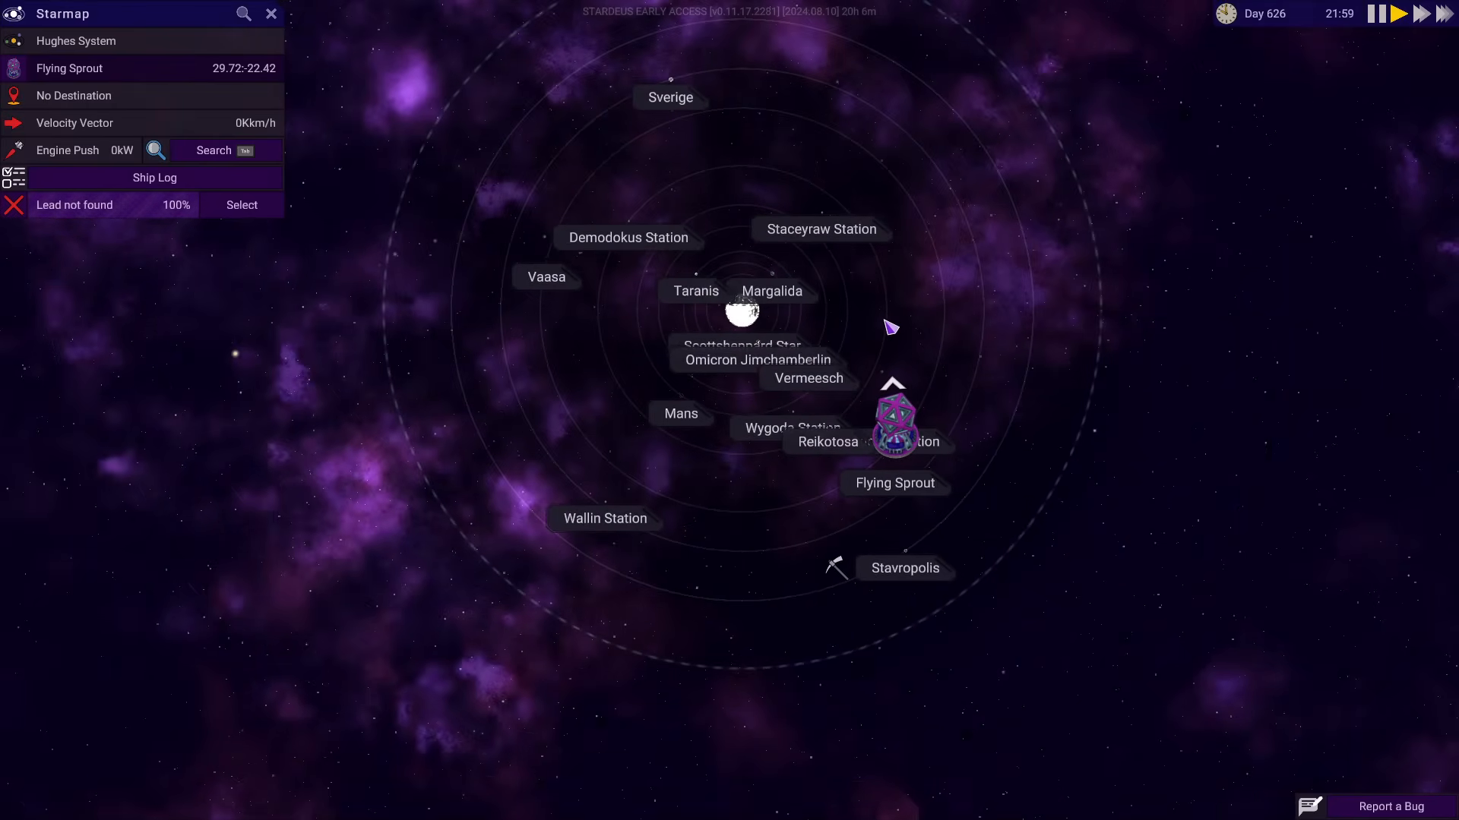
Set course for Staceyraw Station, arrive and start trading with Gabriela Boyd
{"action": "left_click", "coordinate": [820, 229]}
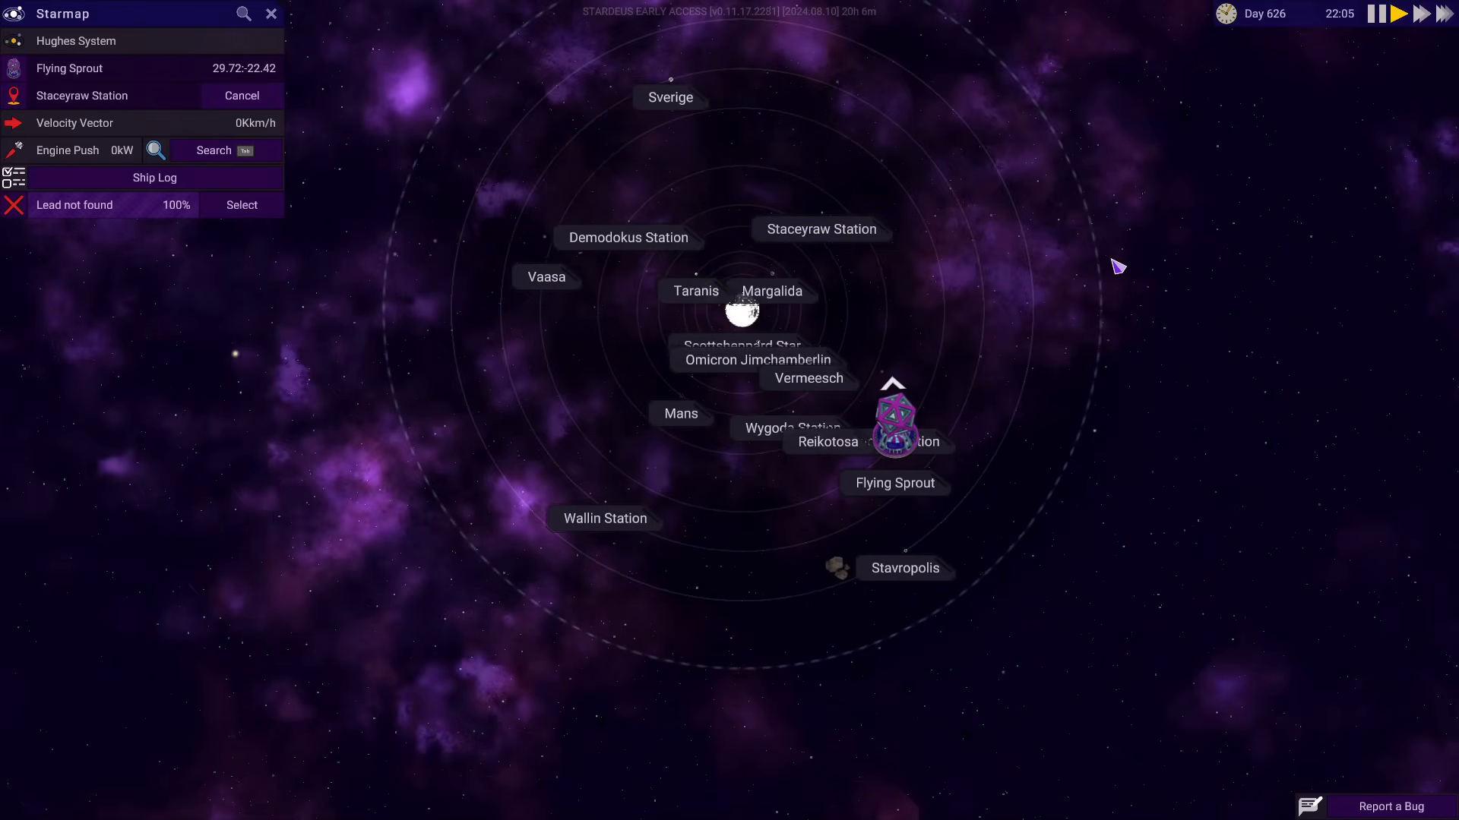
{"action": "left_click", "coordinate": [270, 14]}
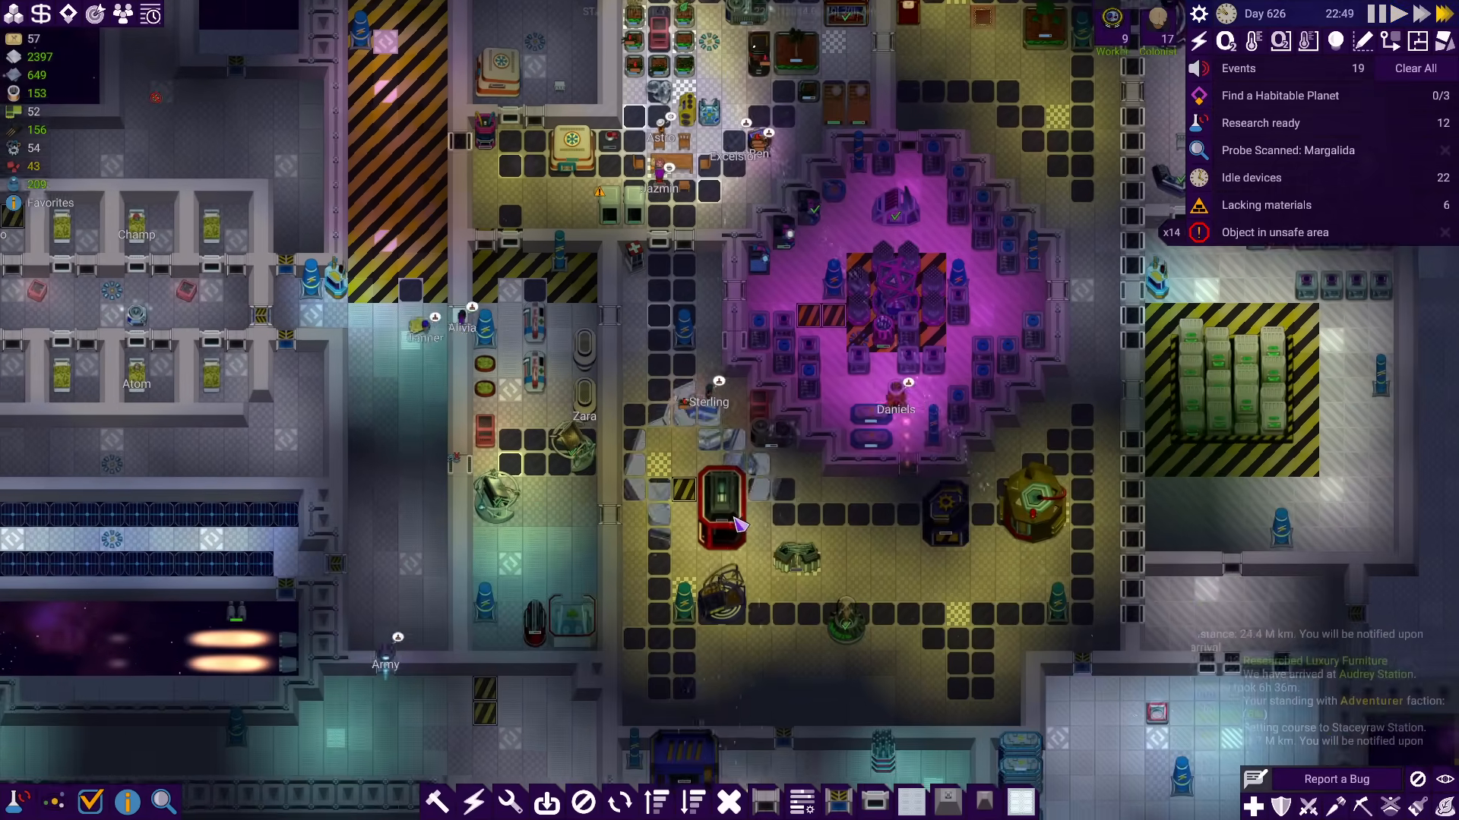
{"action": "left_click", "coordinate": [1266, 205]}
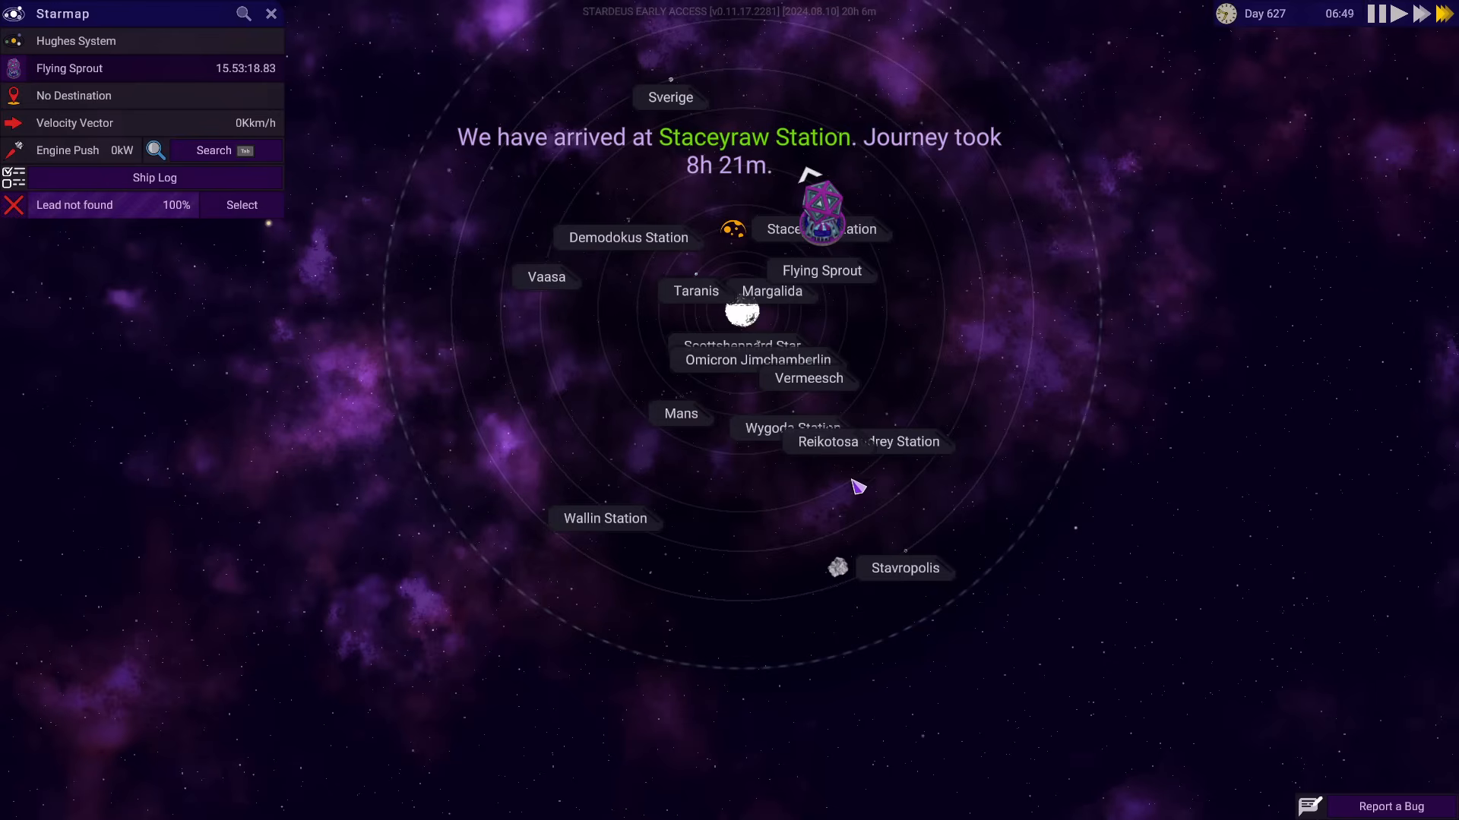
{"action": "left_click", "coordinate": [819, 230]}
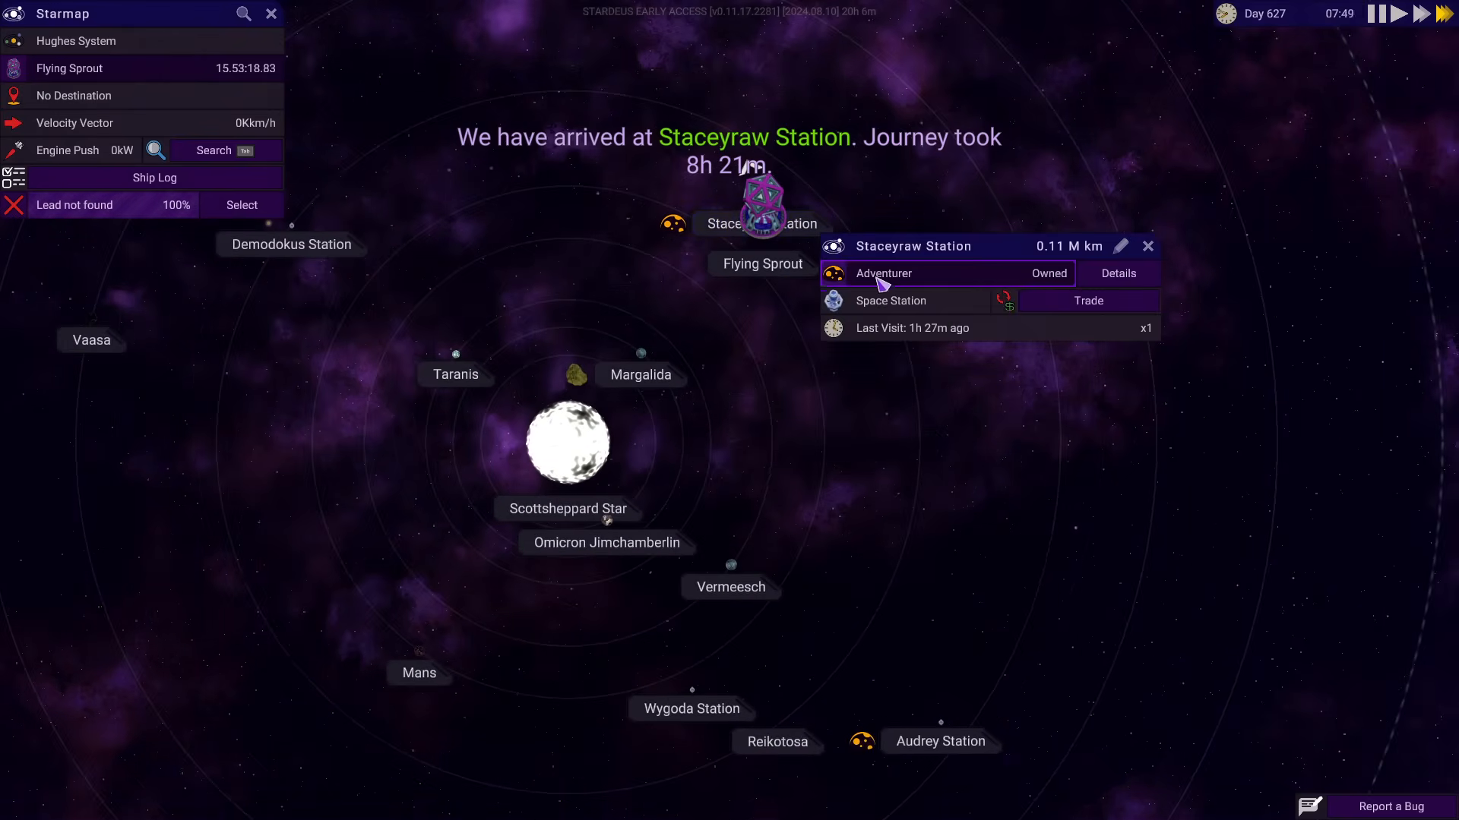
{"action": "left_click", "coordinate": [1086, 301]}
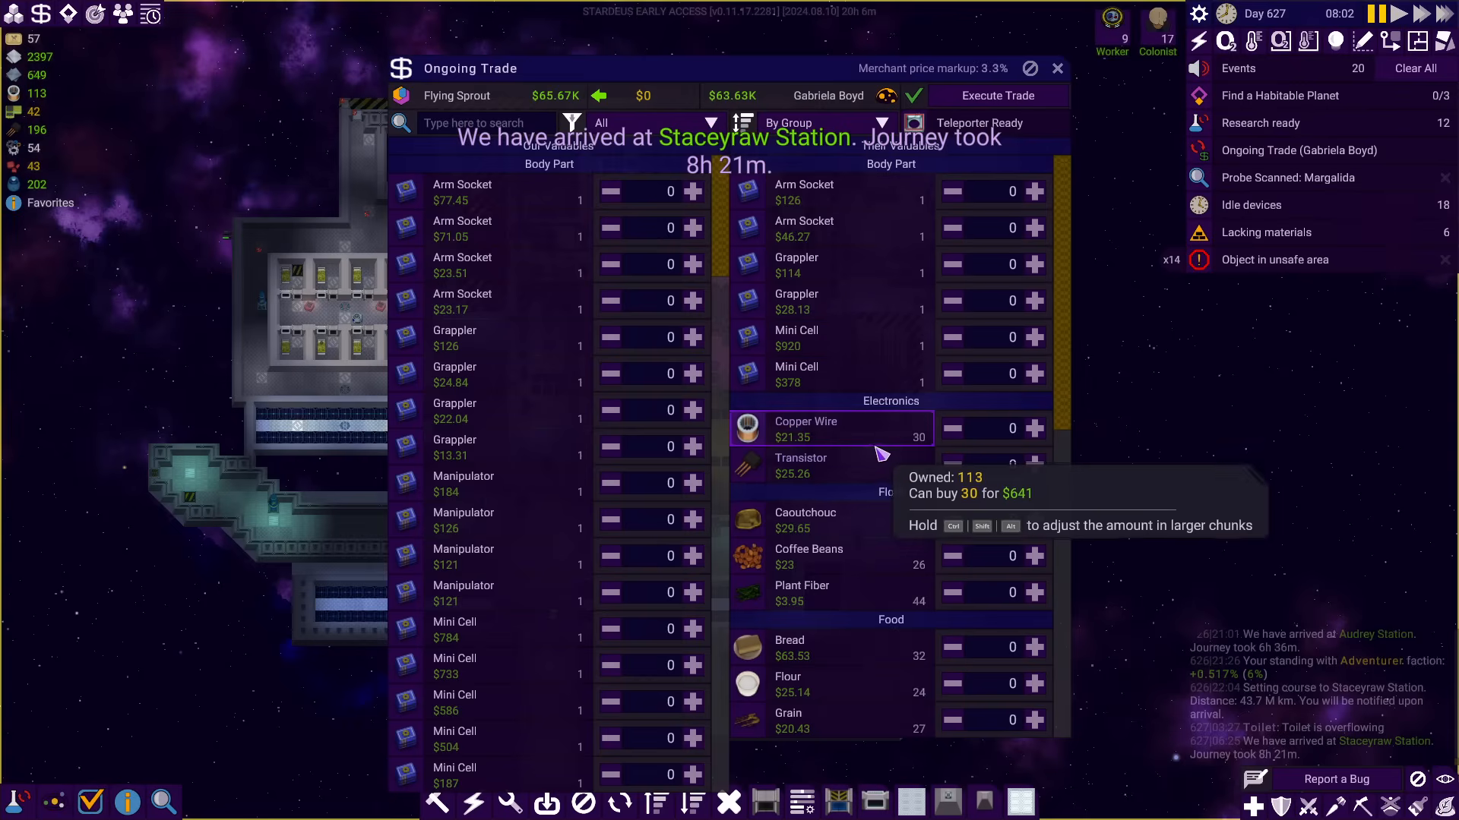
{"action": "mouse_move", "coordinate": [873, 465]}
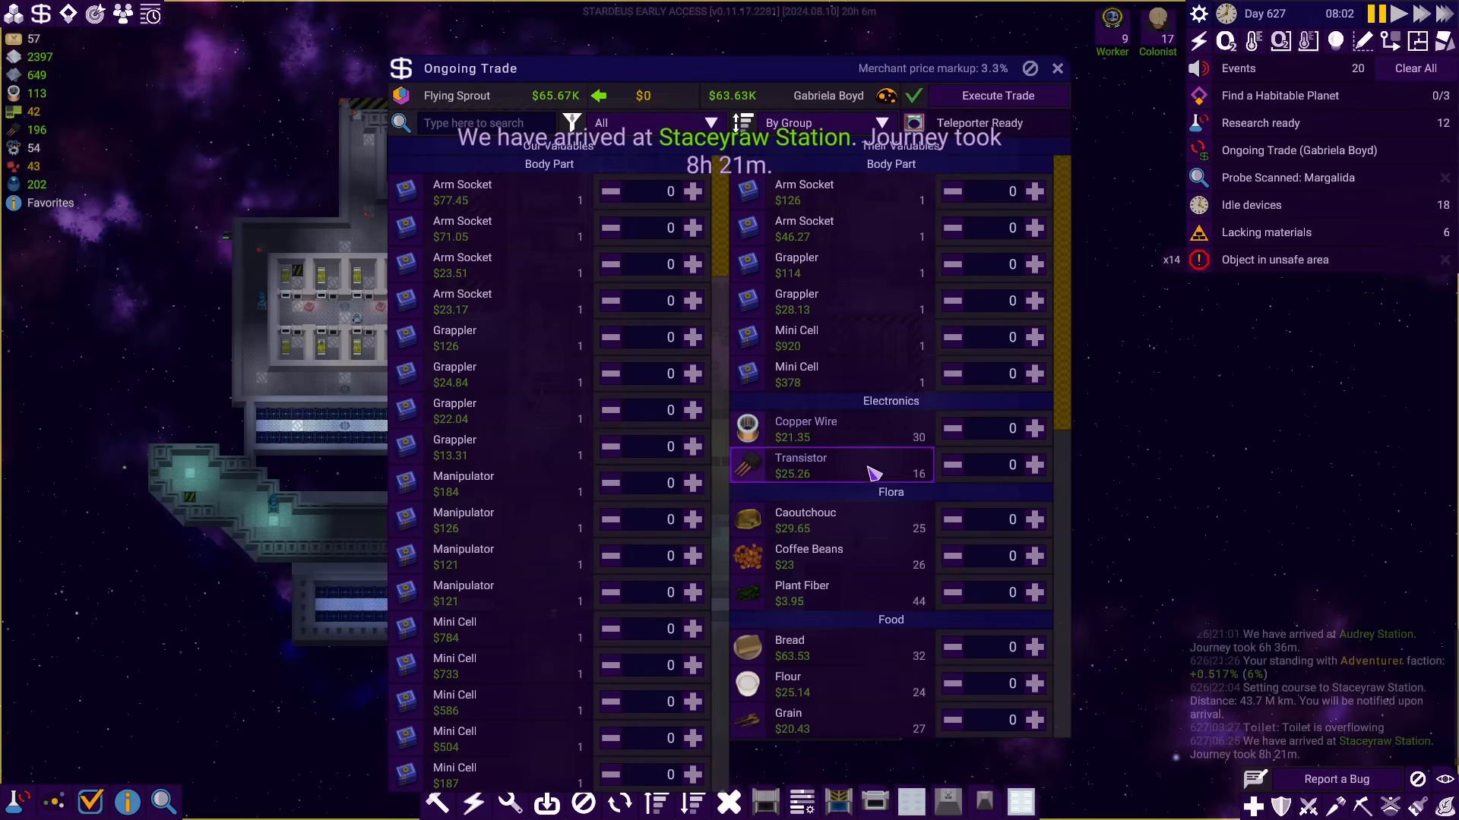
Buy 25 caoutchouc, the bread, 14 carbon fiber, 3 uranium, 25 protein and the Shuttle Drill Upgrade
{"action": "scroll", "scroll_direction": "down", "scroll_amount": 3}
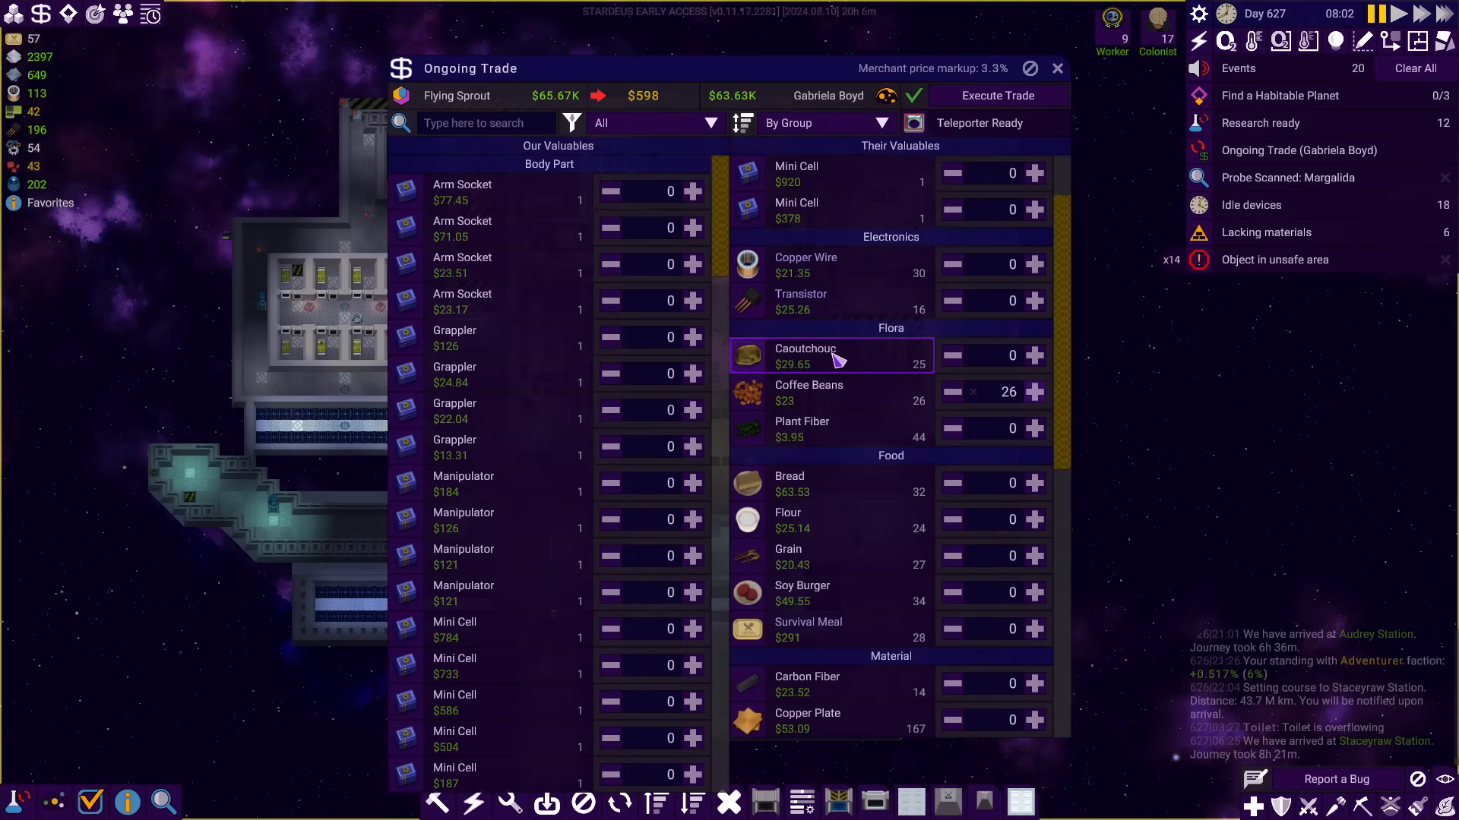
{"action": "left_click", "coordinate": [1033, 356]}
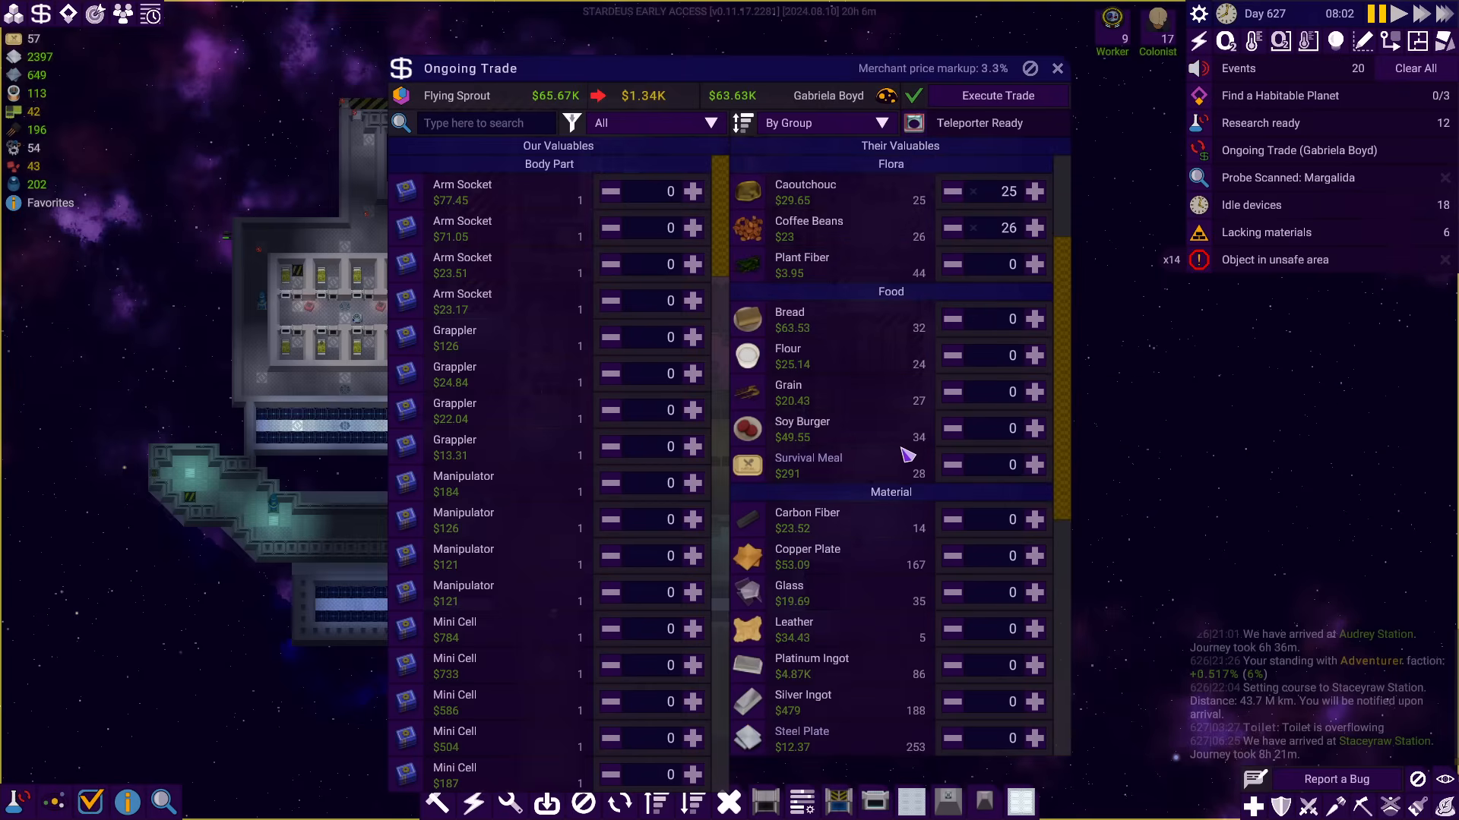
{"action": "mouse_move", "coordinate": [1035, 319]}
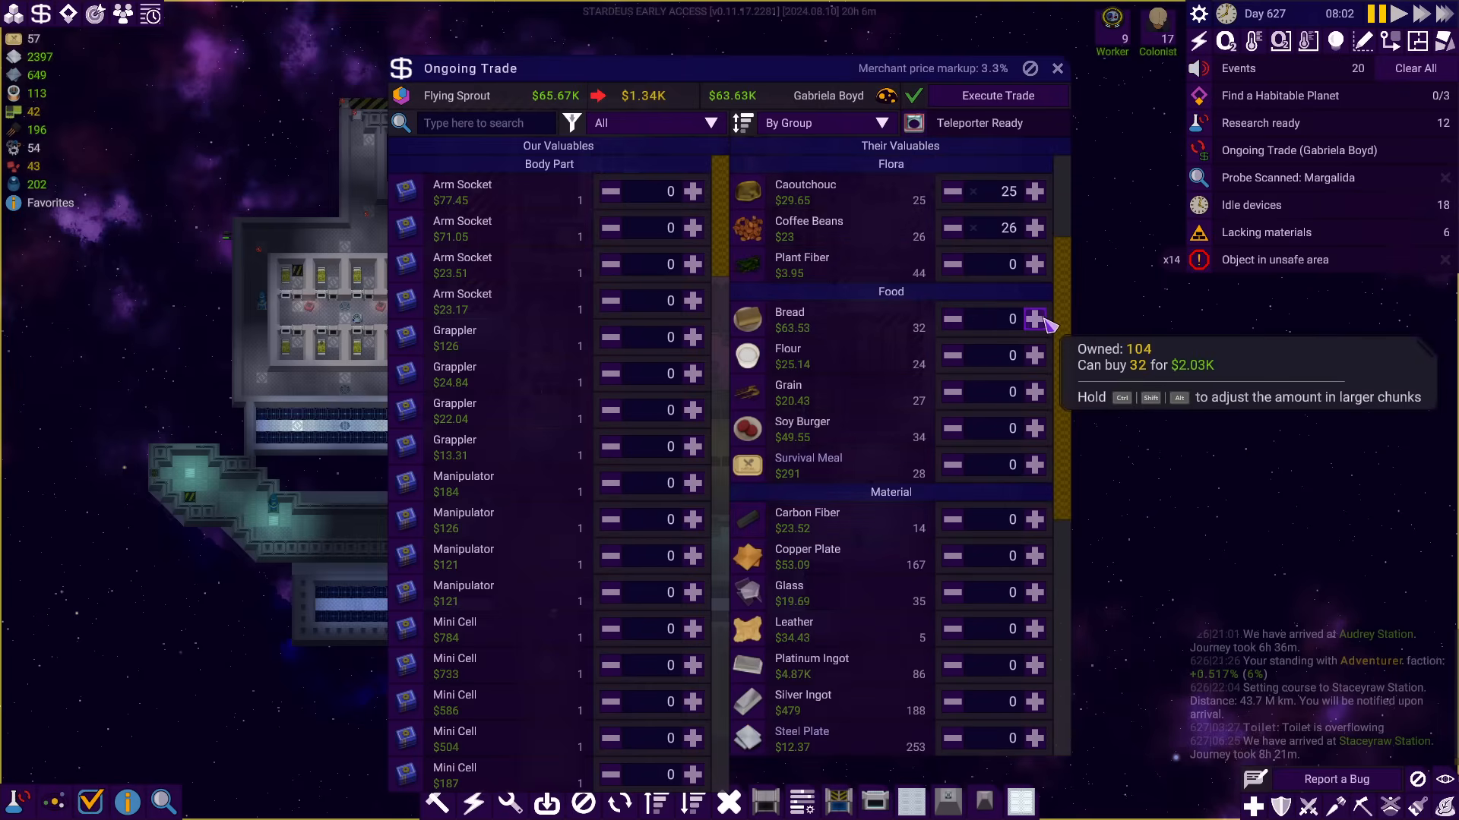
{"action": "left_click", "coordinate": [1035, 319]}
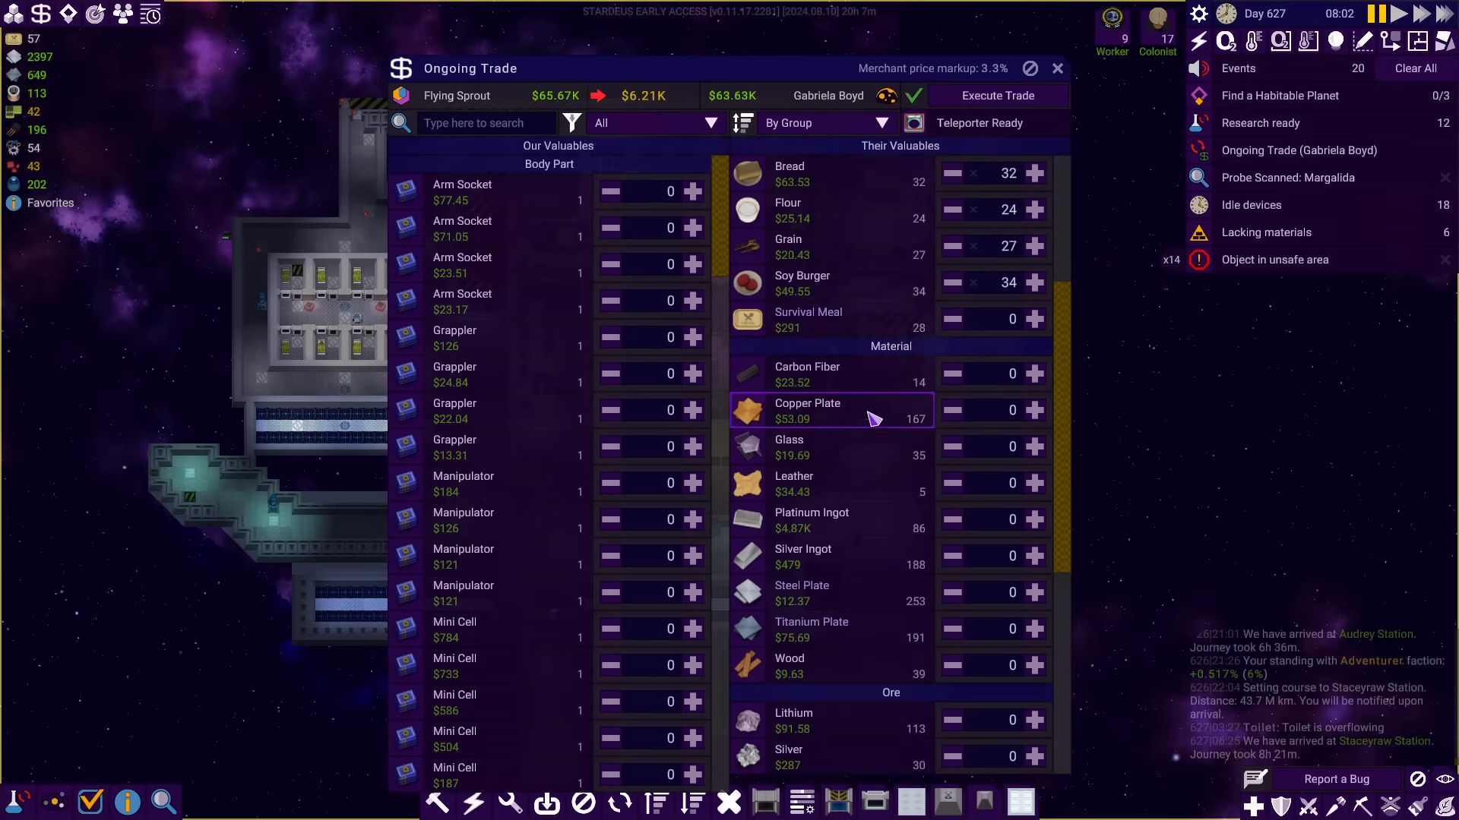
{"action": "left_click", "coordinate": [1033, 374]}
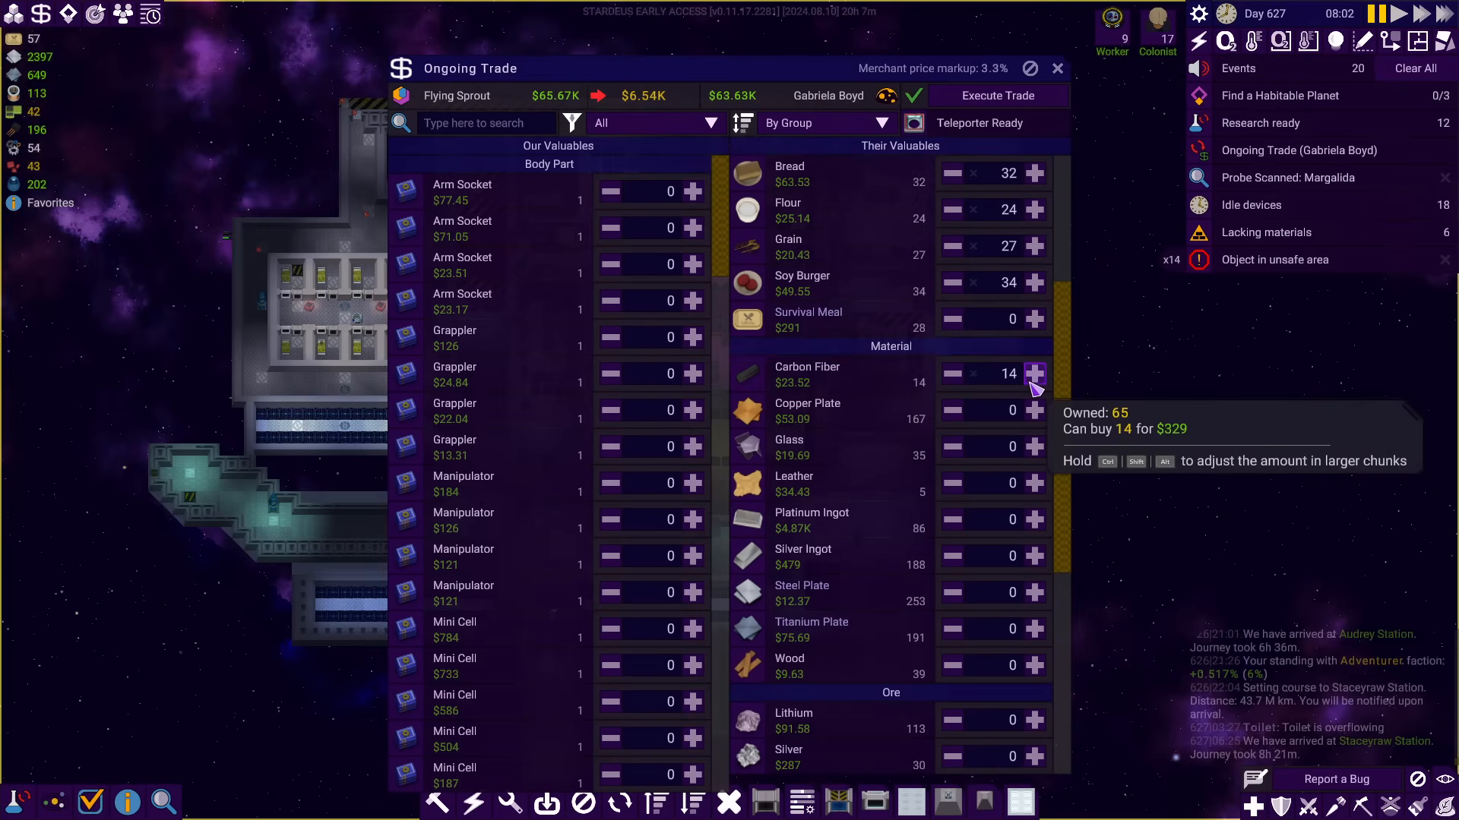
{"action": "mouse_move", "coordinate": [1035, 409]}
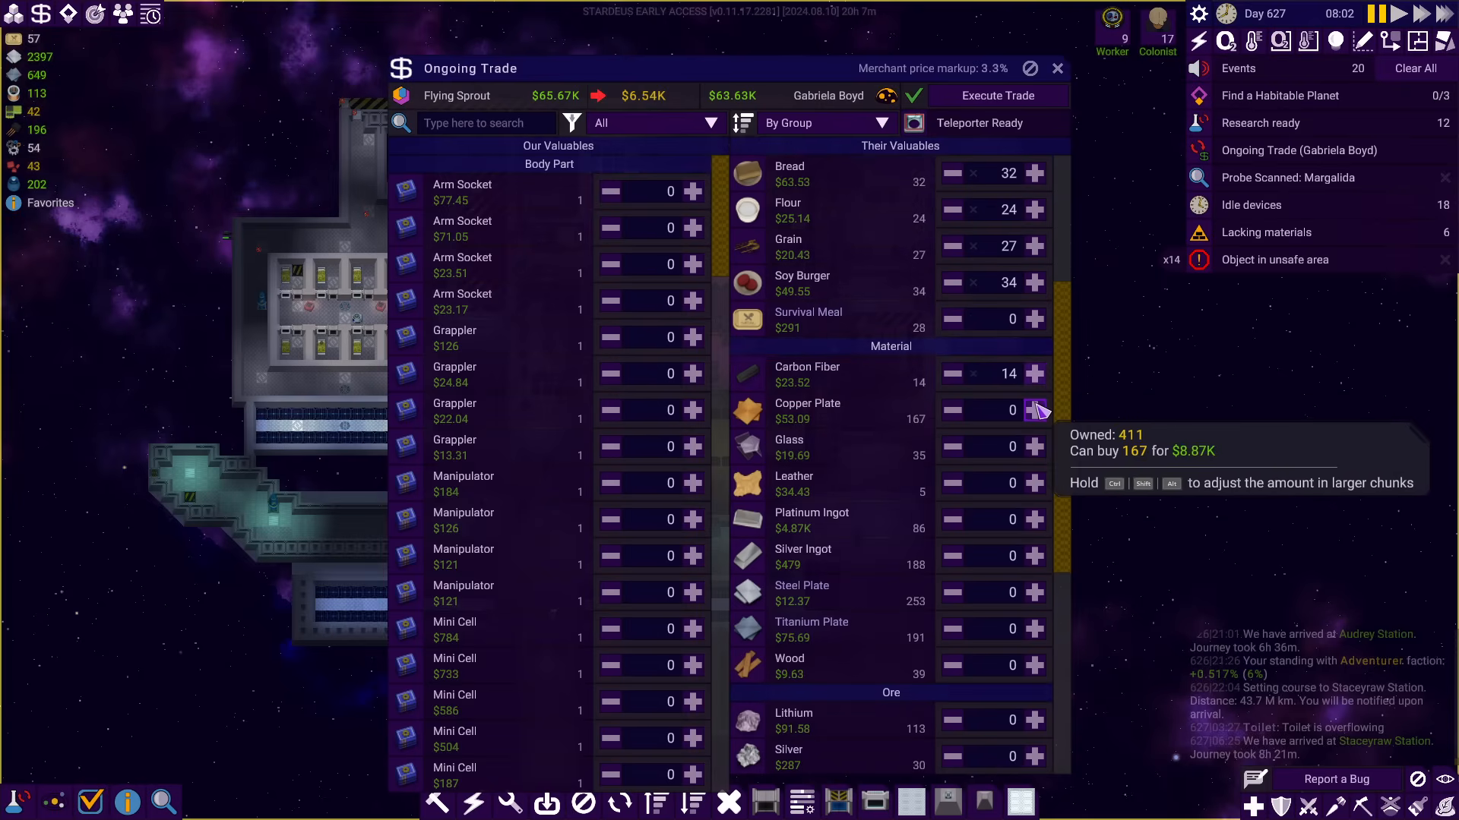
{"action": "mouse_move", "coordinate": [898, 592]}
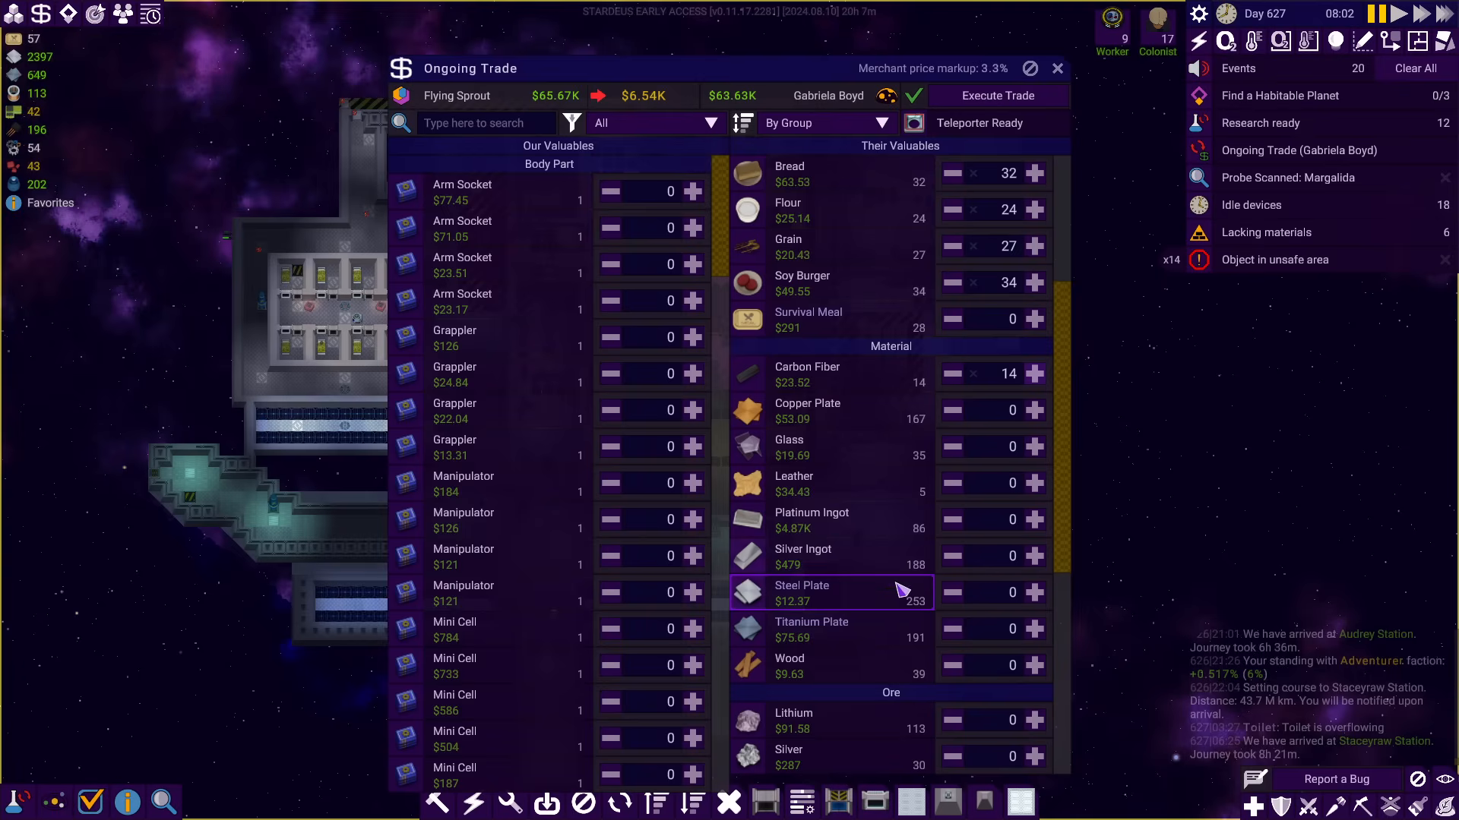
{"action": "scroll", "scroll_direction": "down", "scroll_amount": 3}
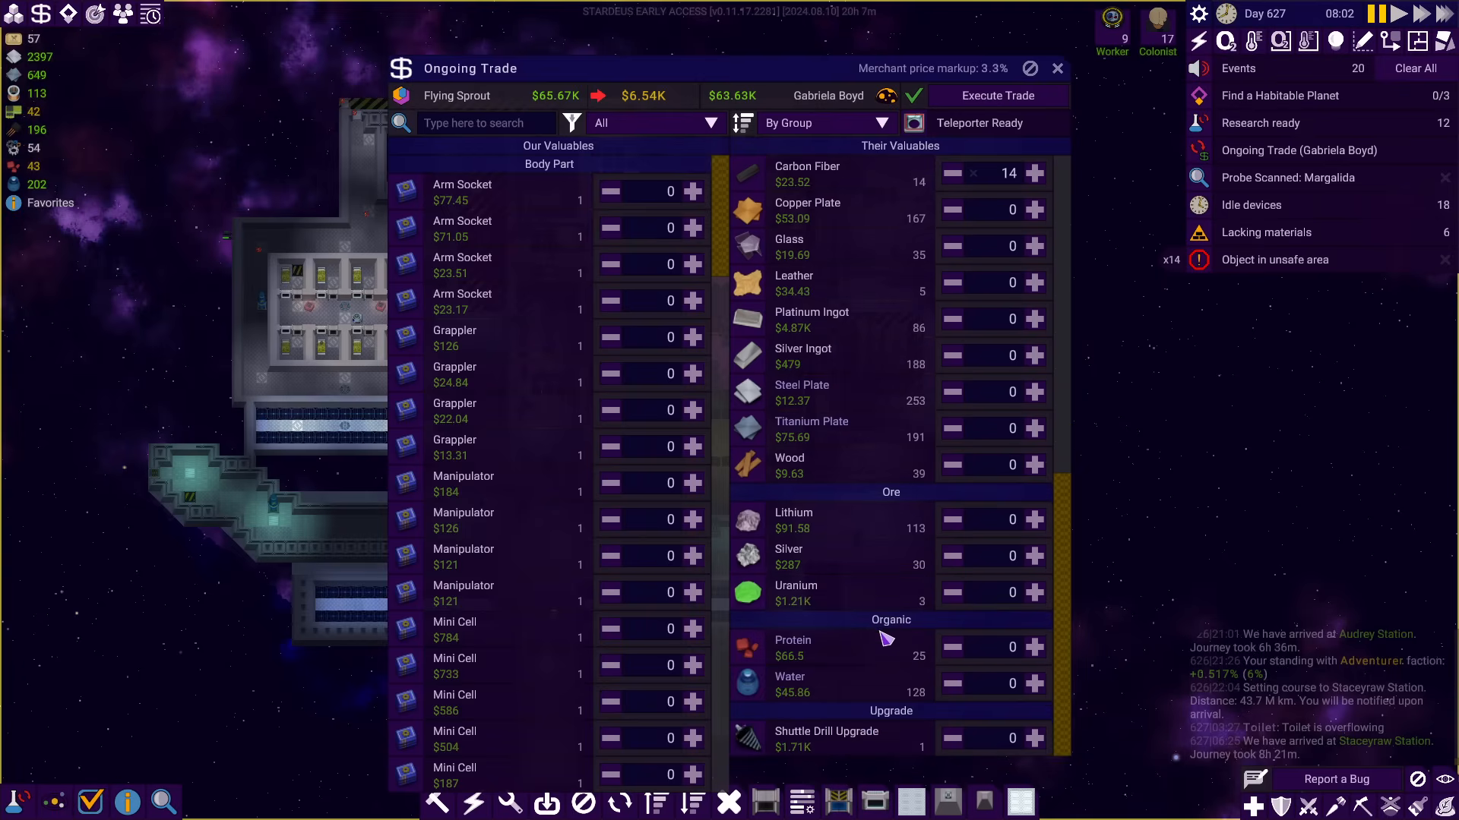
{"action": "mouse_move", "coordinate": [815, 600]}
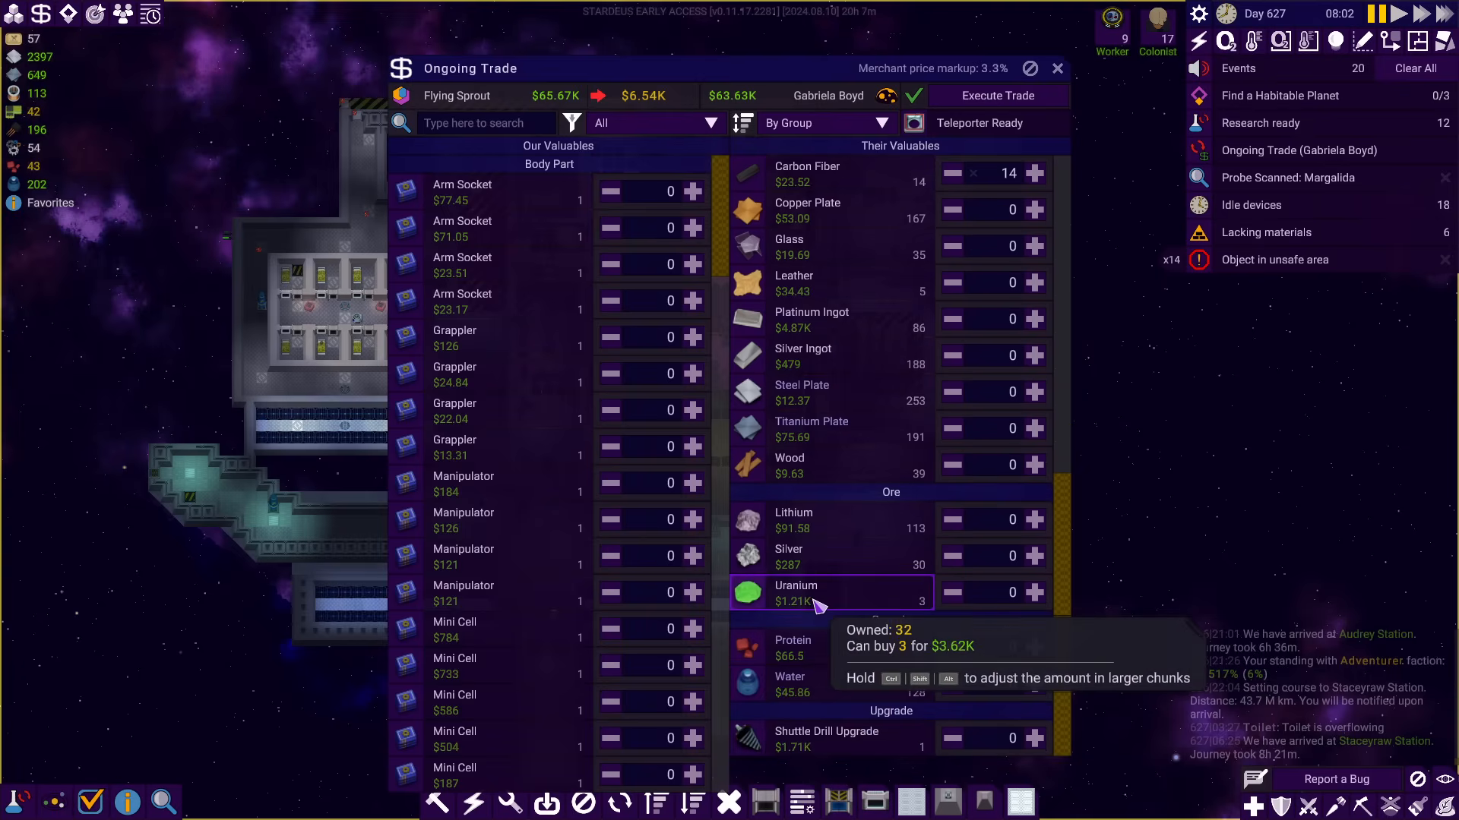
{"action": "left_click", "coordinate": [1033, 592]}
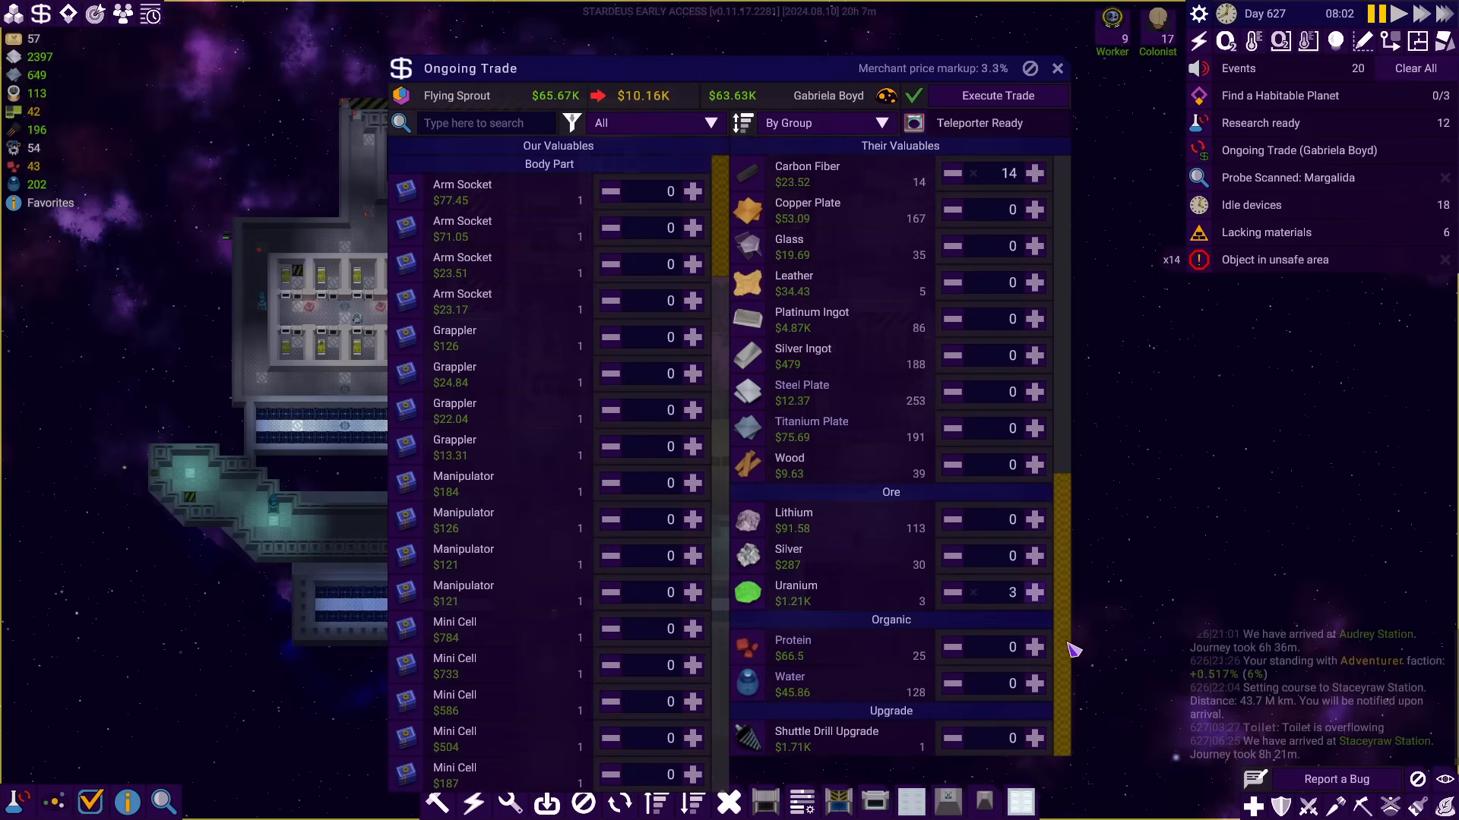
{"action": "left_click", "coordinate": [1034, 647]}
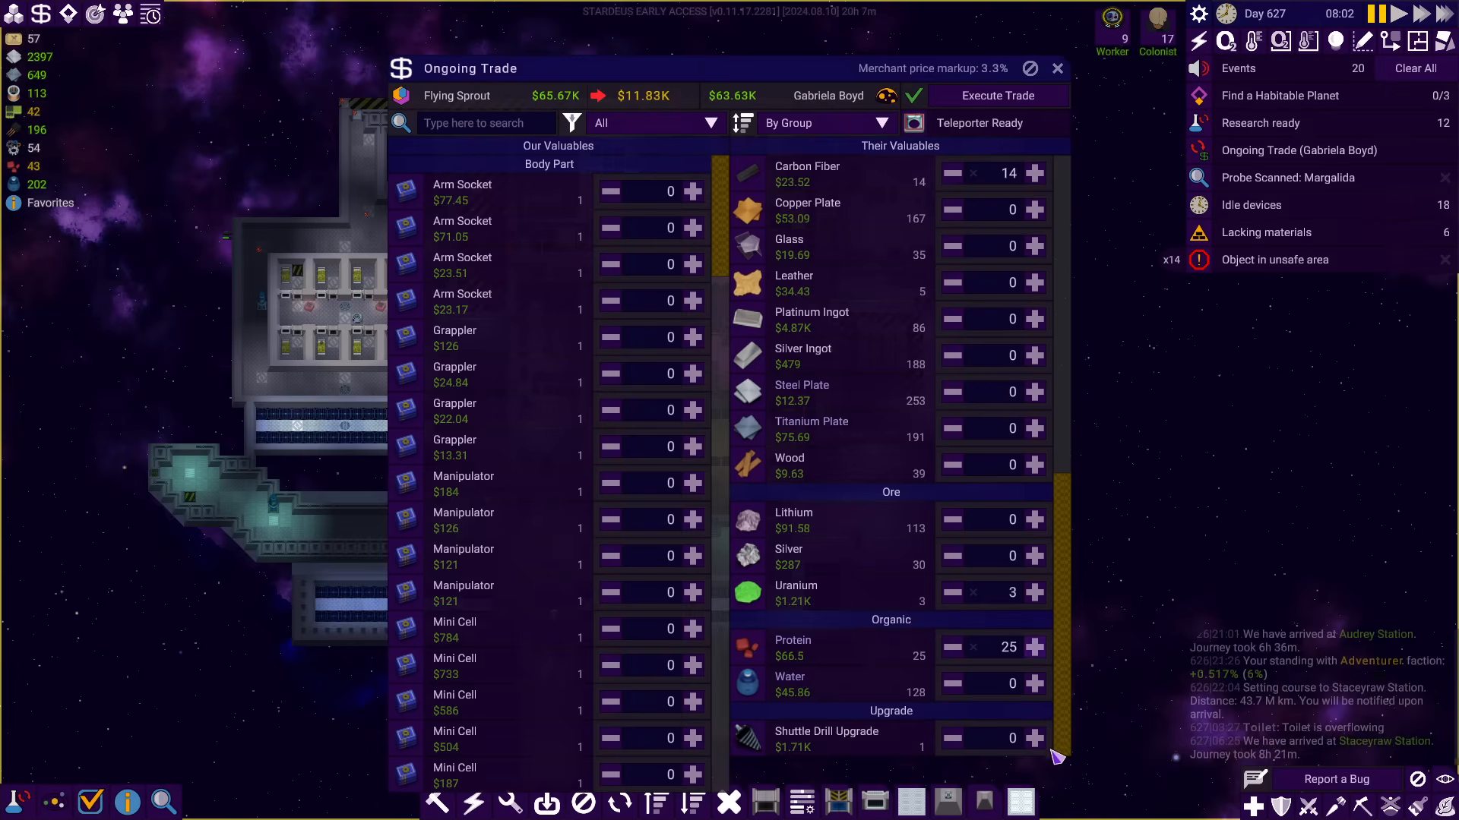
{"action": "left_click", "coordinate": [1033, 738]}
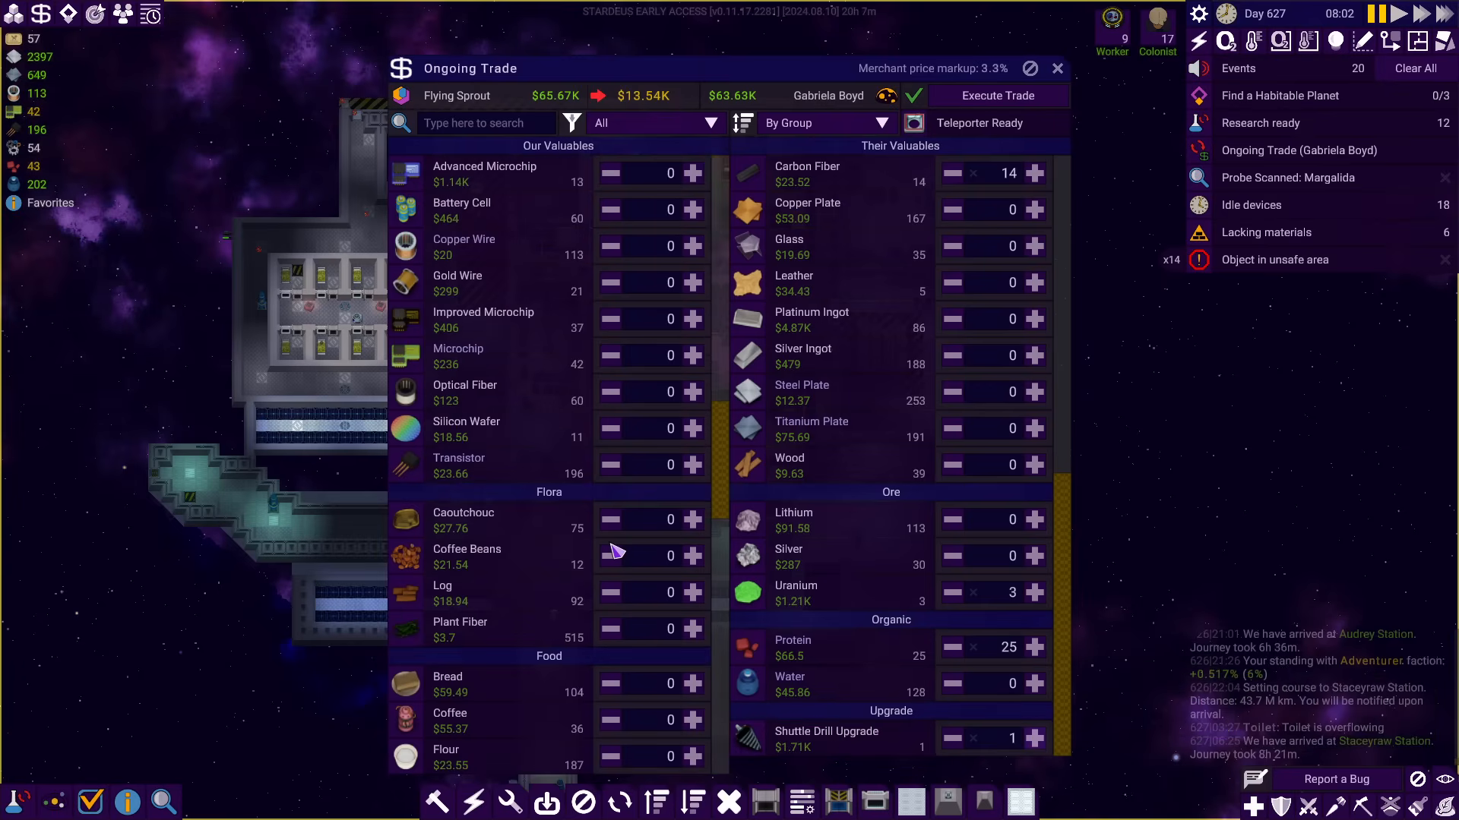
{"action": "scroll", "scroll_direction": "down", "scroll_amount": 3}
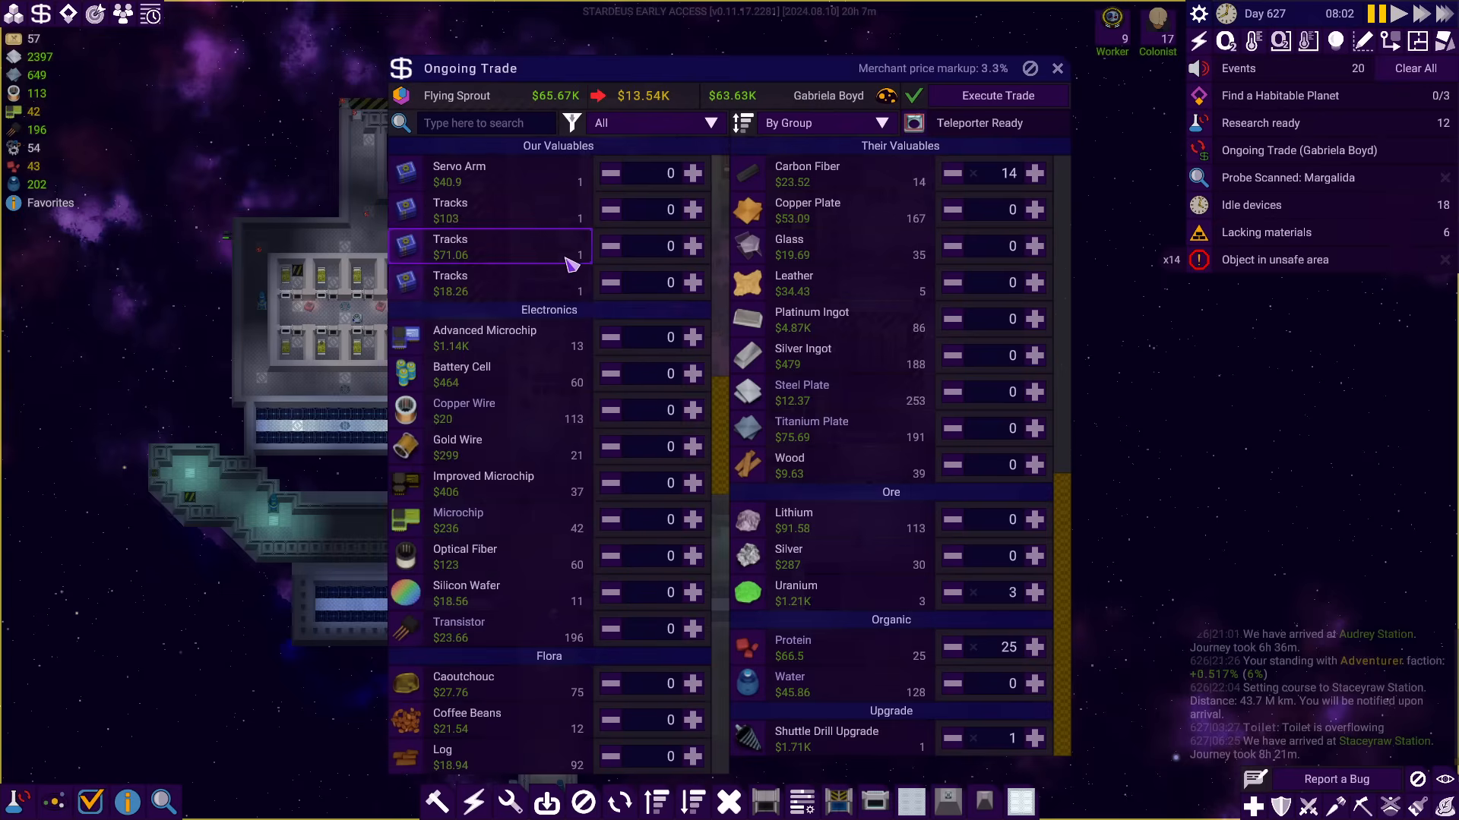
{"action": "scroll", "scroll_direction": "down", "scroll_amount": 3}
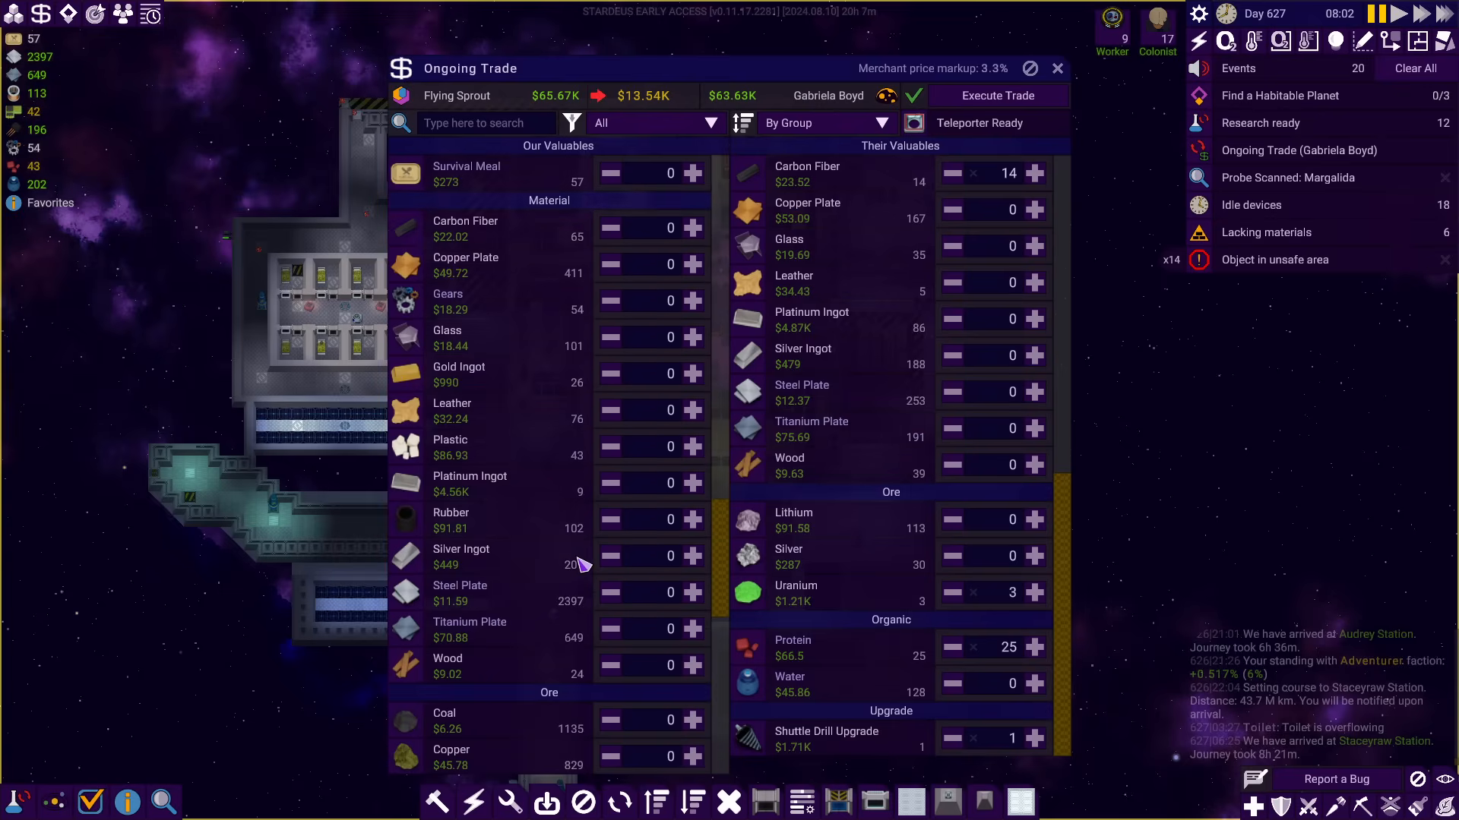
{"action": "mouse_move", "coordinate": [710, 574]}
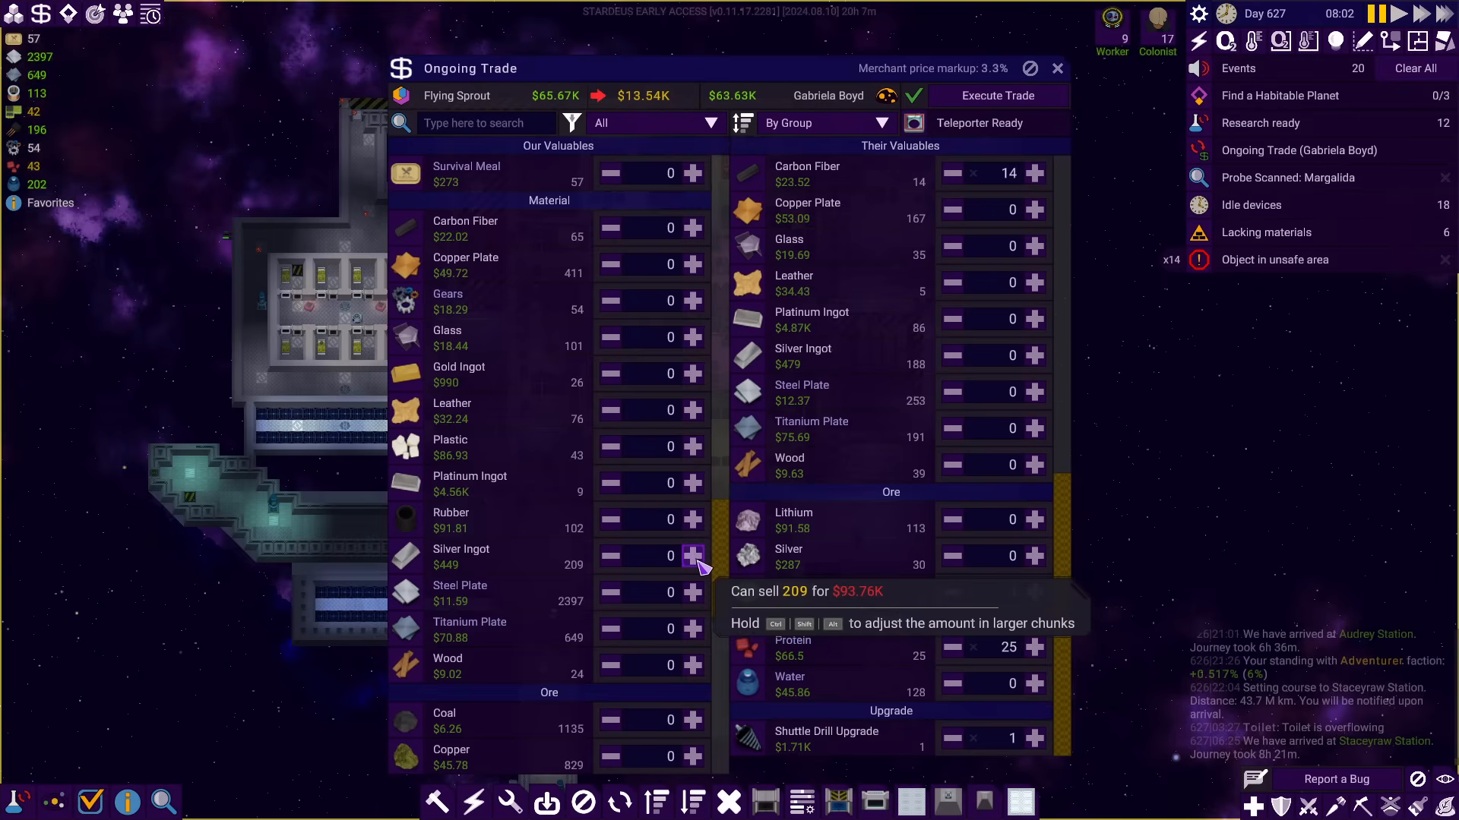
Raise the Silver Ingots offered to 172 so the trade sits near $63.62K against $63.63K
{"action": "left_click", "coordinate": [693, 556]}
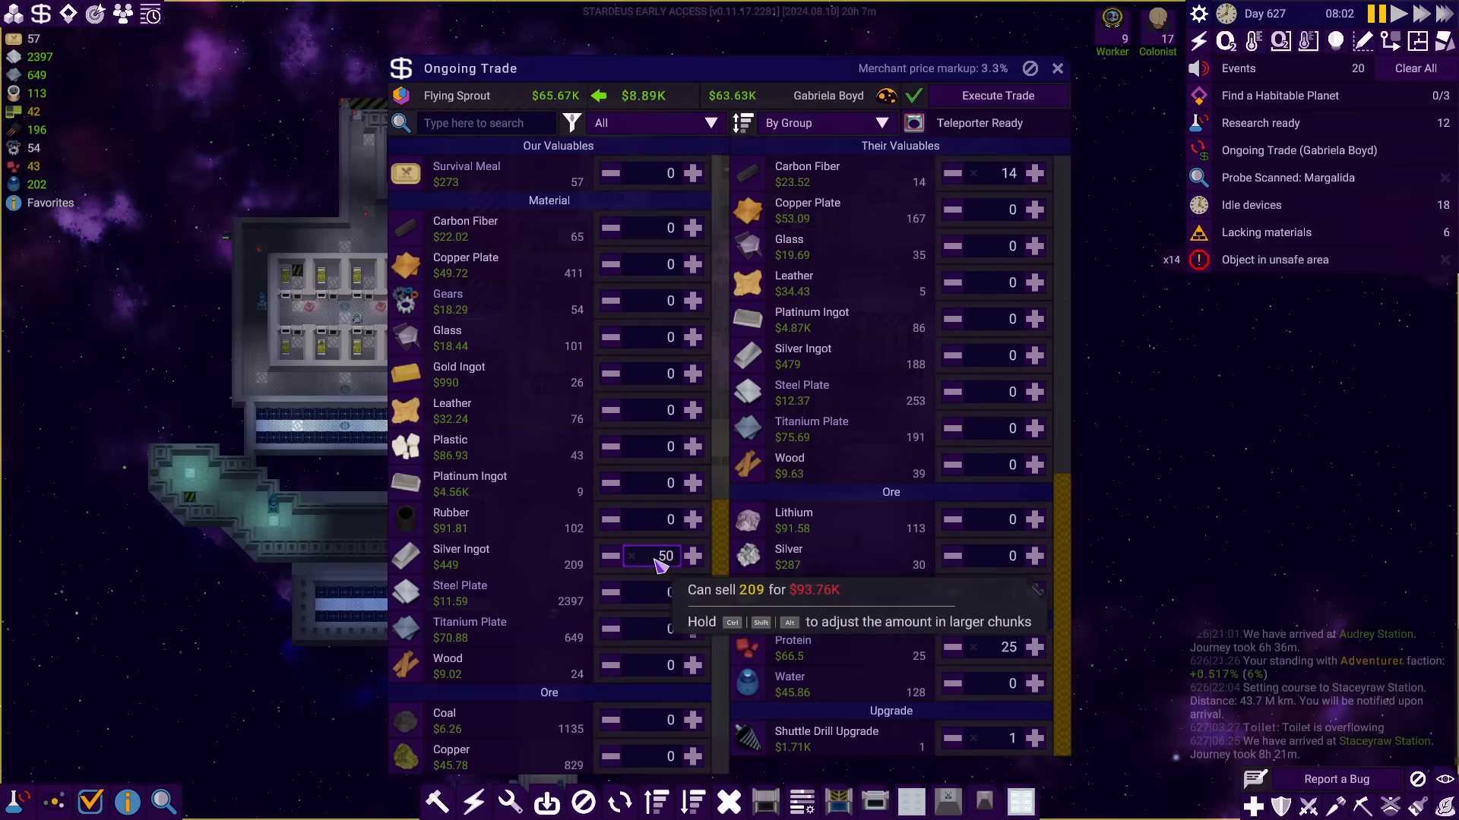
{"action": "left_click", "coordinate": [693, 556]}
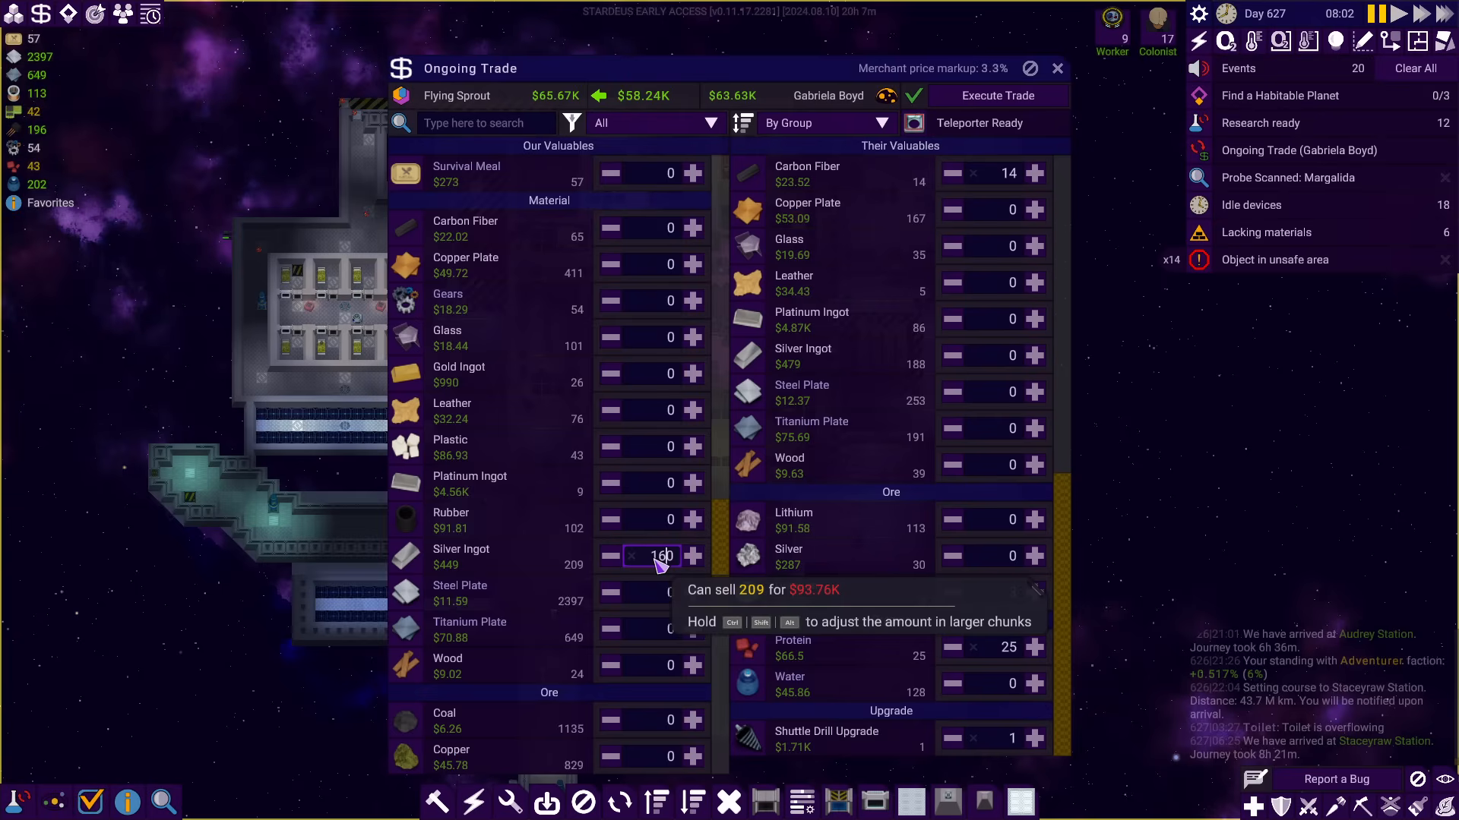
{"action": "left_click", "coordinate": [693, 556]}
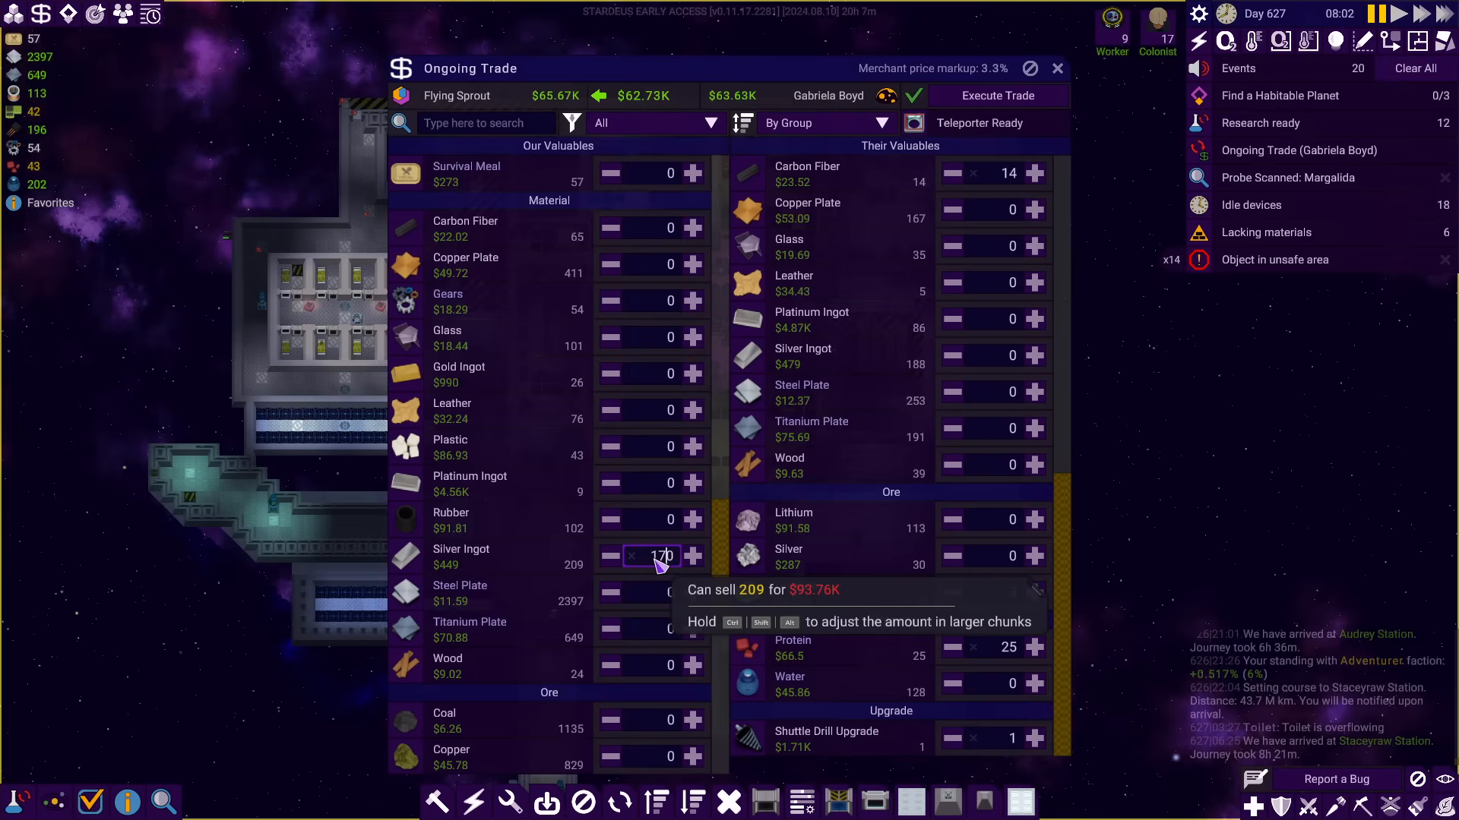
{"action": "left_click", "coordinate": [692, 556]}
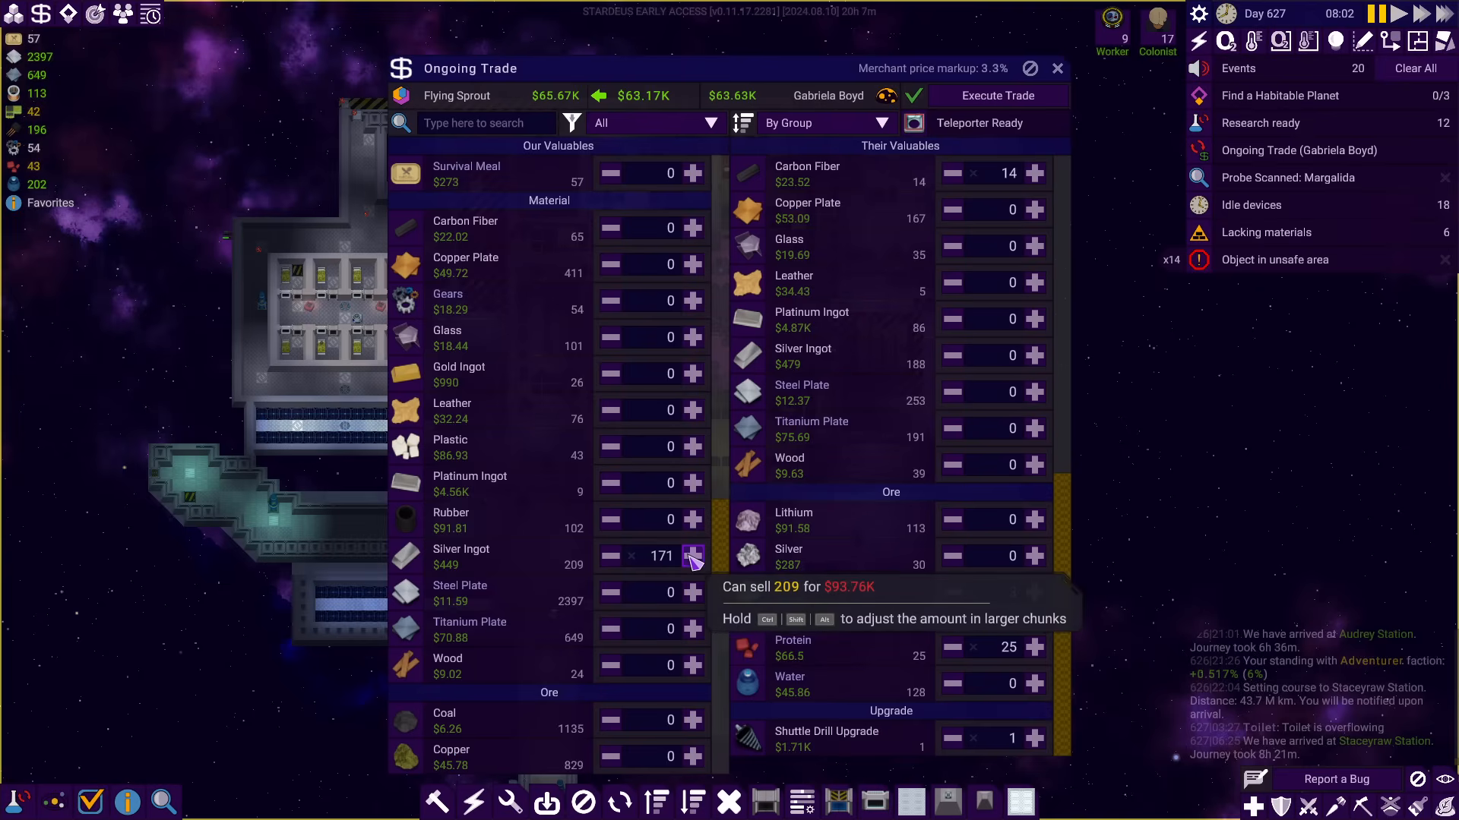
{"action": "left_click", "coordinate": [693, 556]}
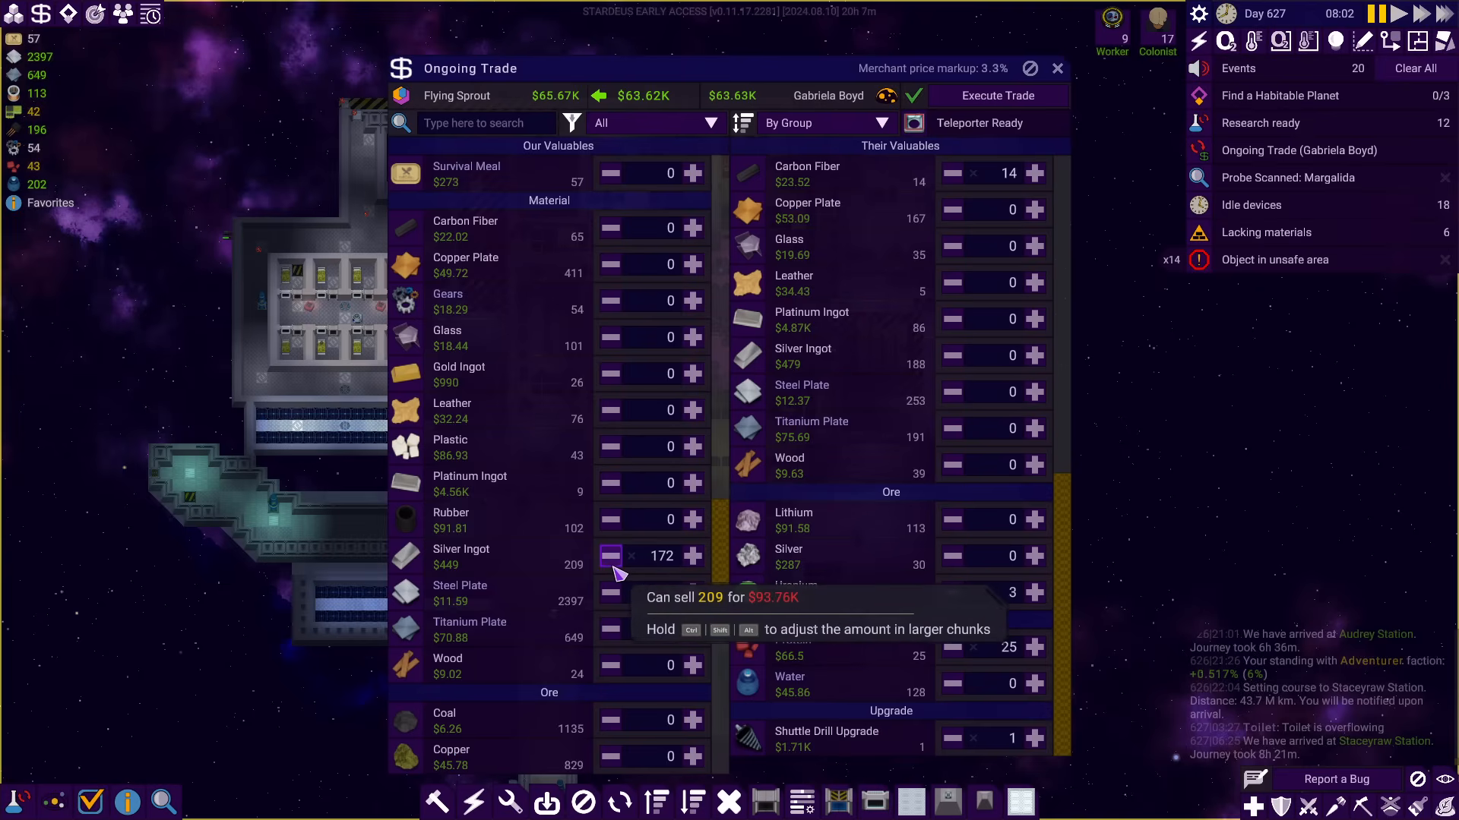
{"action": "scroll", "scroll_direction": "down", "scroll_amount": 3}
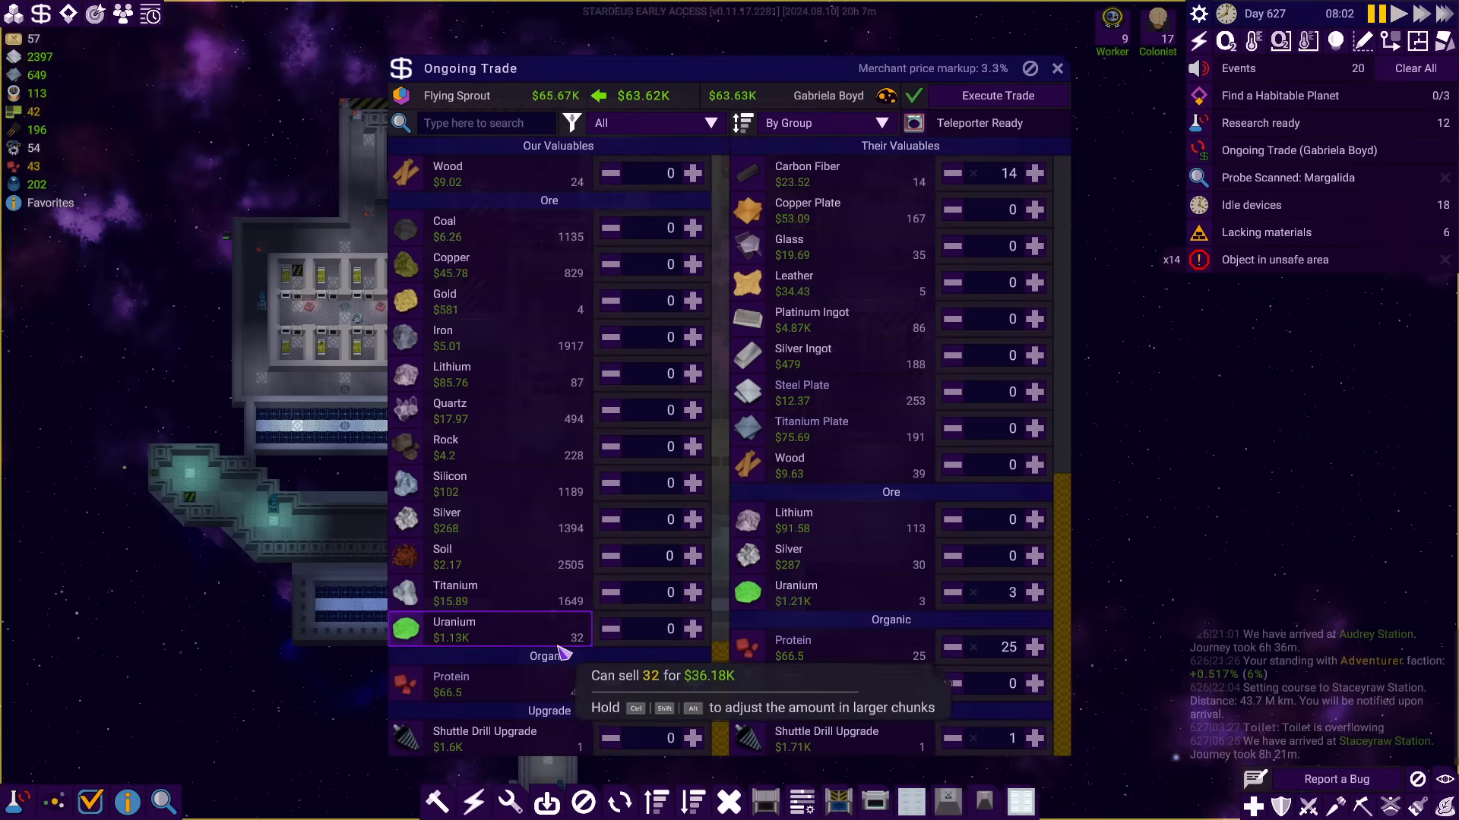
{"action": "left_click", "coordinate": [1058, 69]}
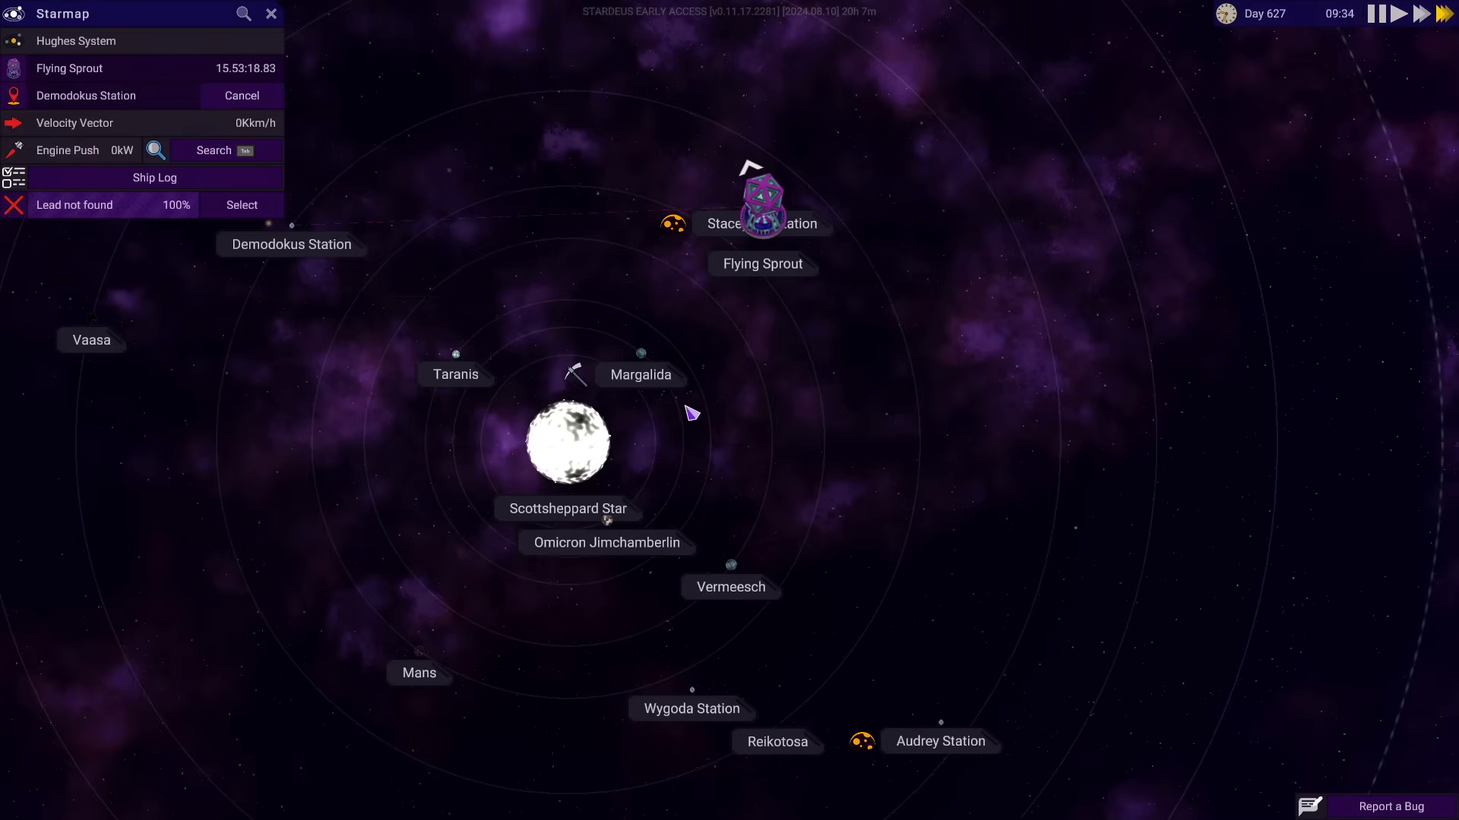
Leave the Starmap for the ship view while flying to Demodokus Station
{"action": "left_click", "coordinate": [270, 14]}
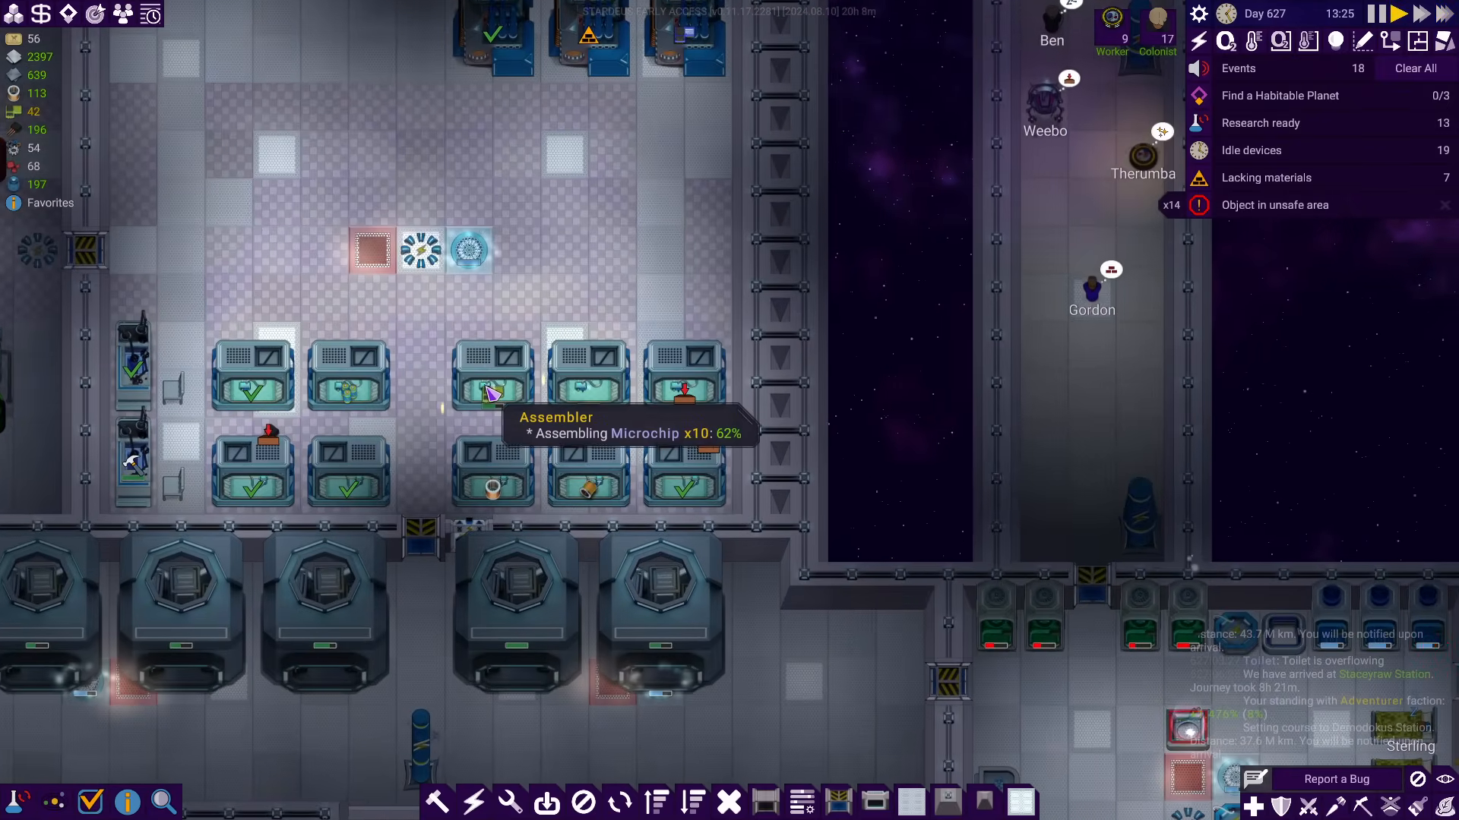
Check the microchip assembler, then bring up Demodokus Station on arrival
{"action": "left_click", "coordinate": [492, 377]}
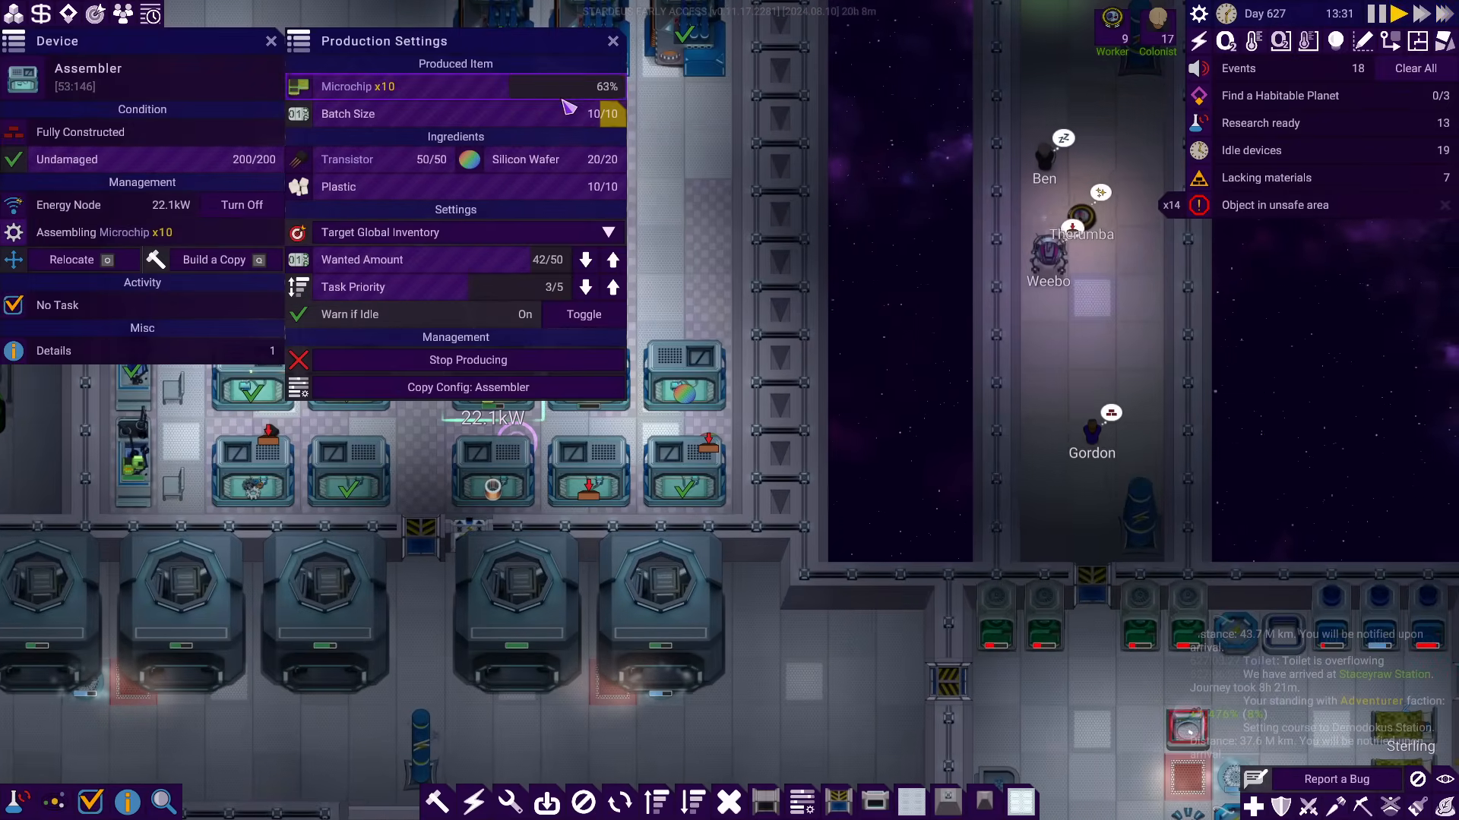
{"action": "mouse_move", "coordinate": [553, 272]}
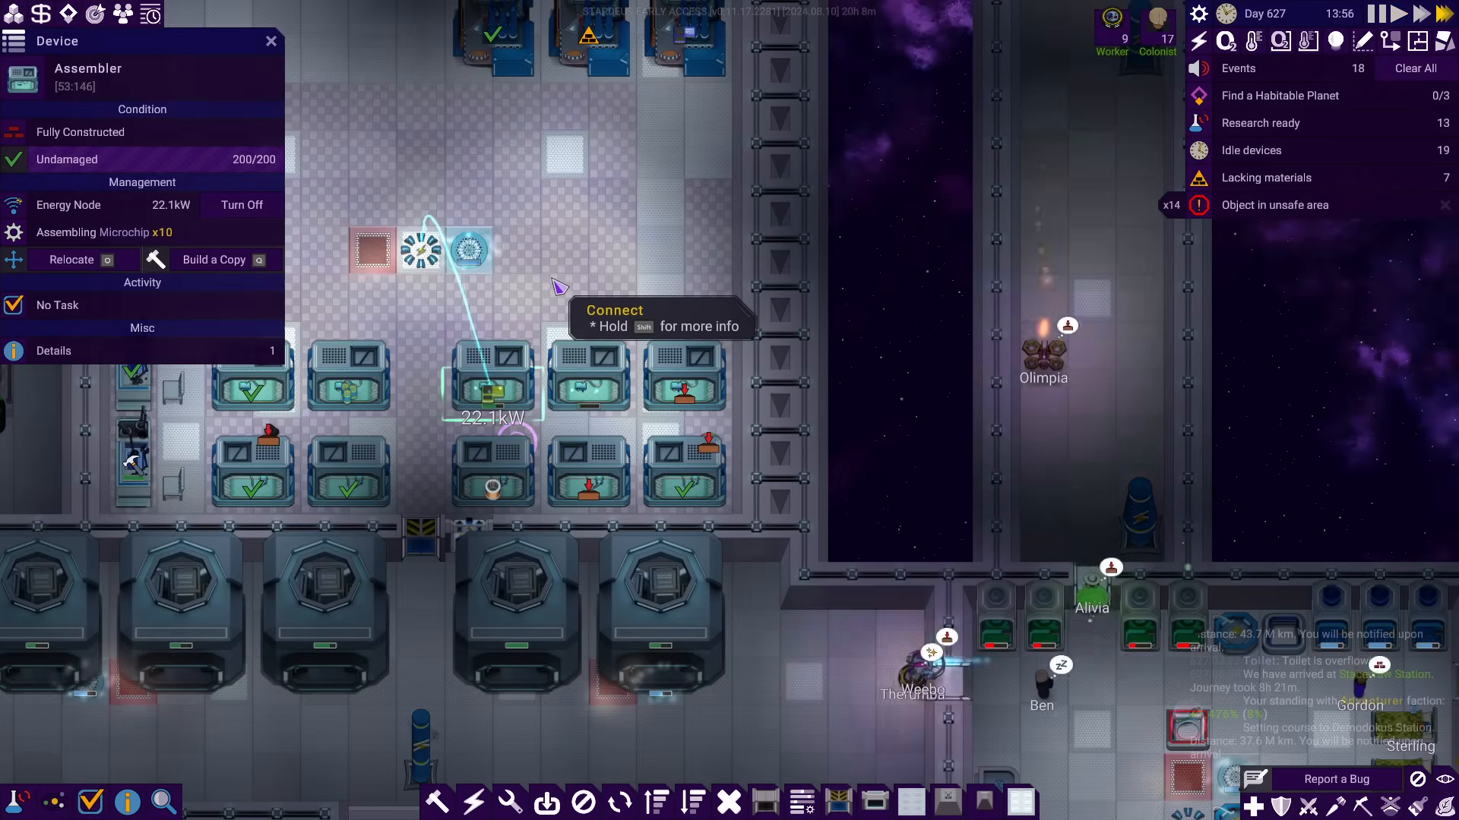
{"action": "left_click", "coordinate": [270, 41]}
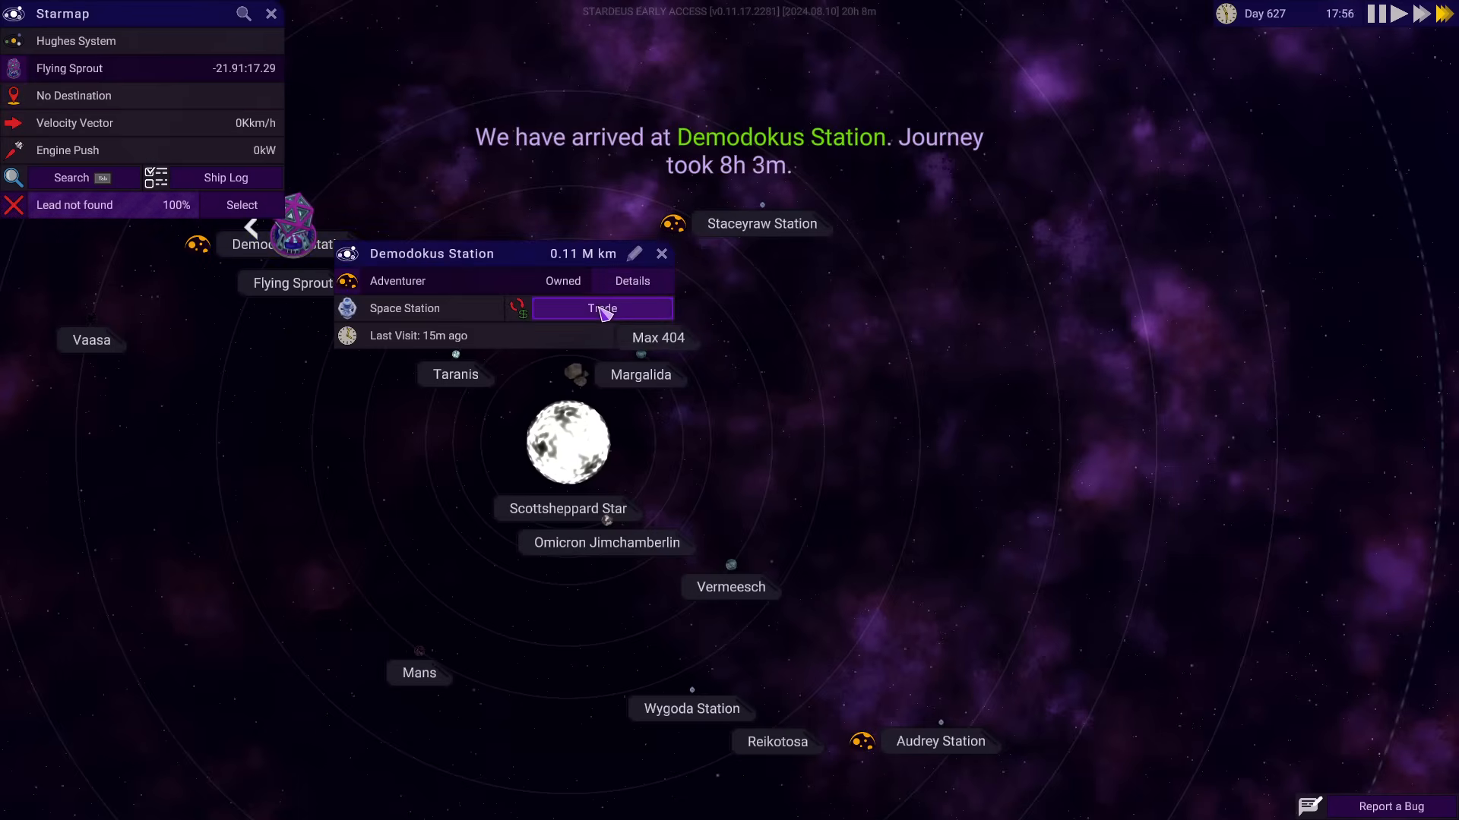
Add a Mini Core, microchips and Enriched Uranium to the merchant purchase
{"action": "left_click", "coordinate": [602, 309]}
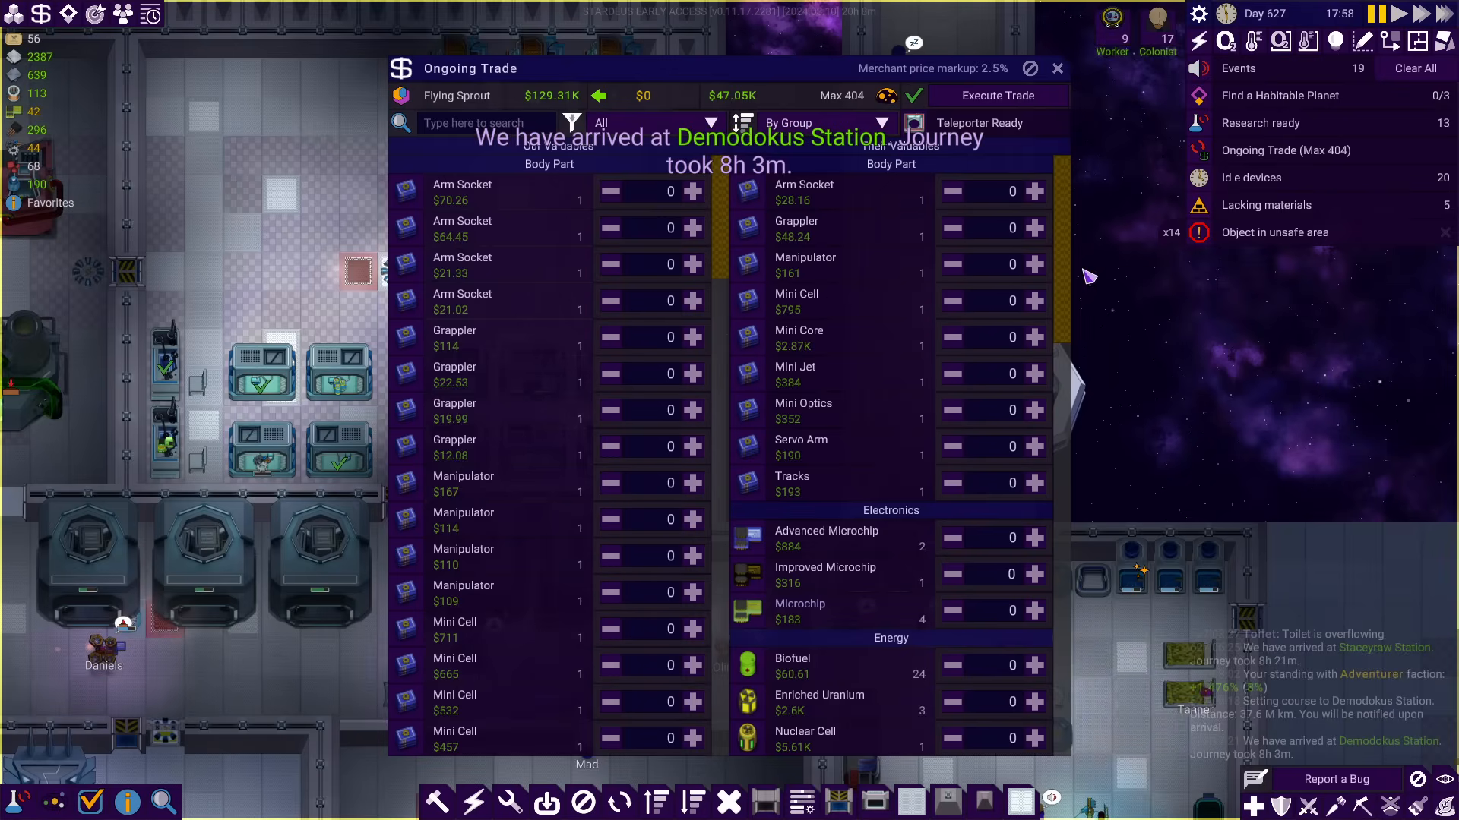
{"action": "left_click", "coordinate": [1033, 337]}
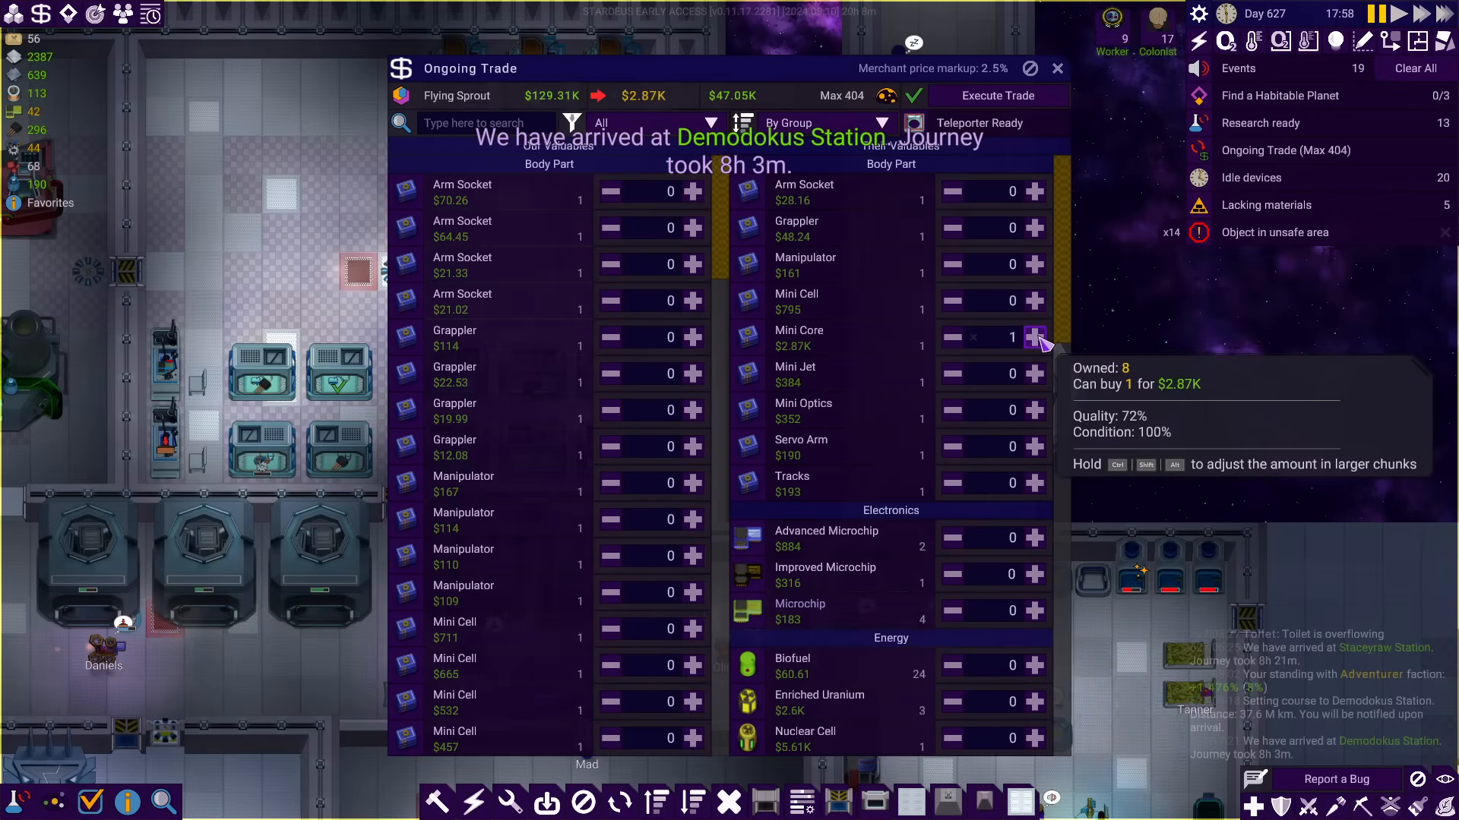
{"action": "scroll", "scroll_direction": "down", "scroll_amount": 3}
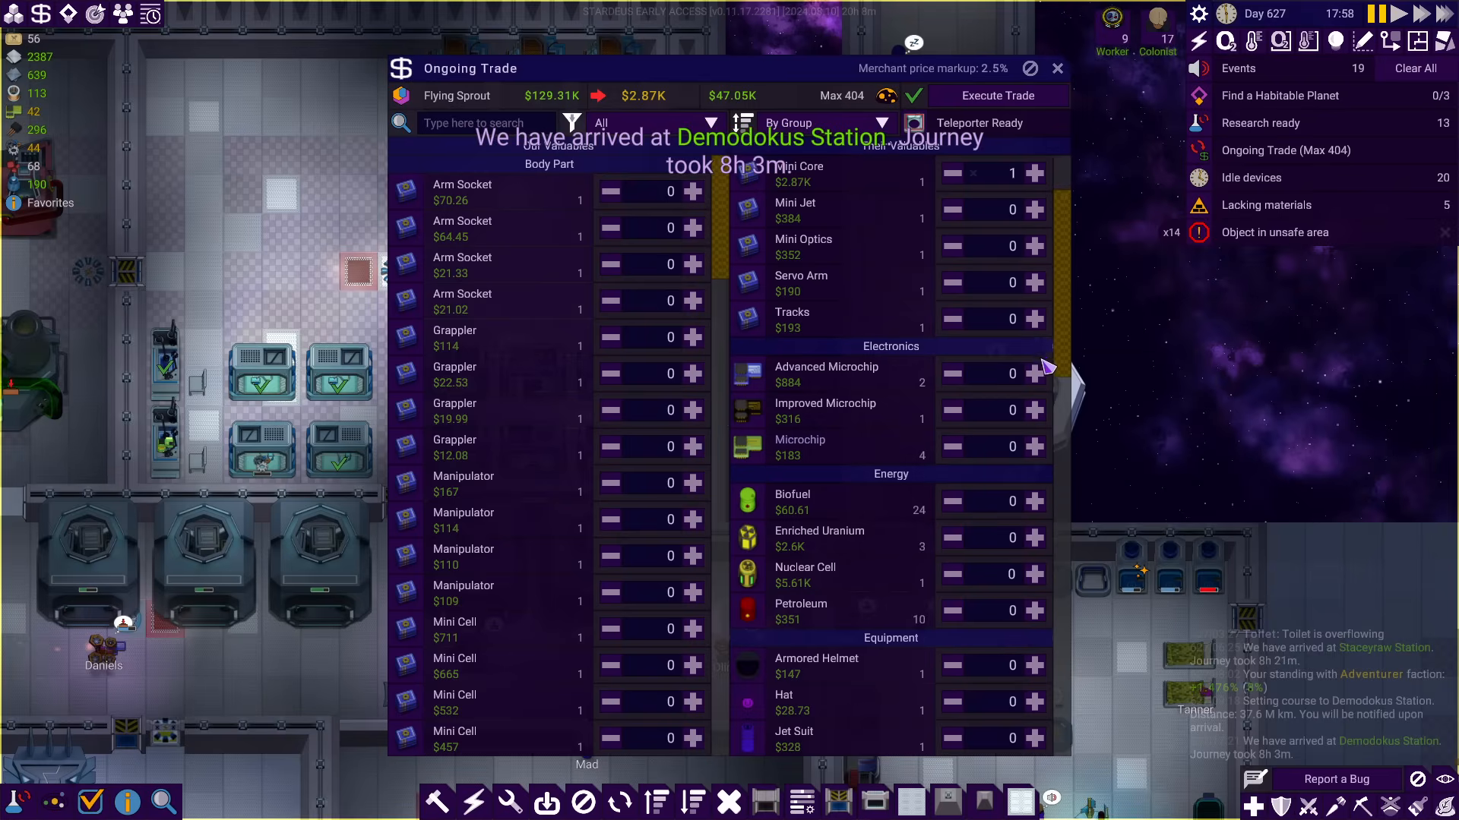
{"action": "left_click", "coordinate": [1033, 374]}
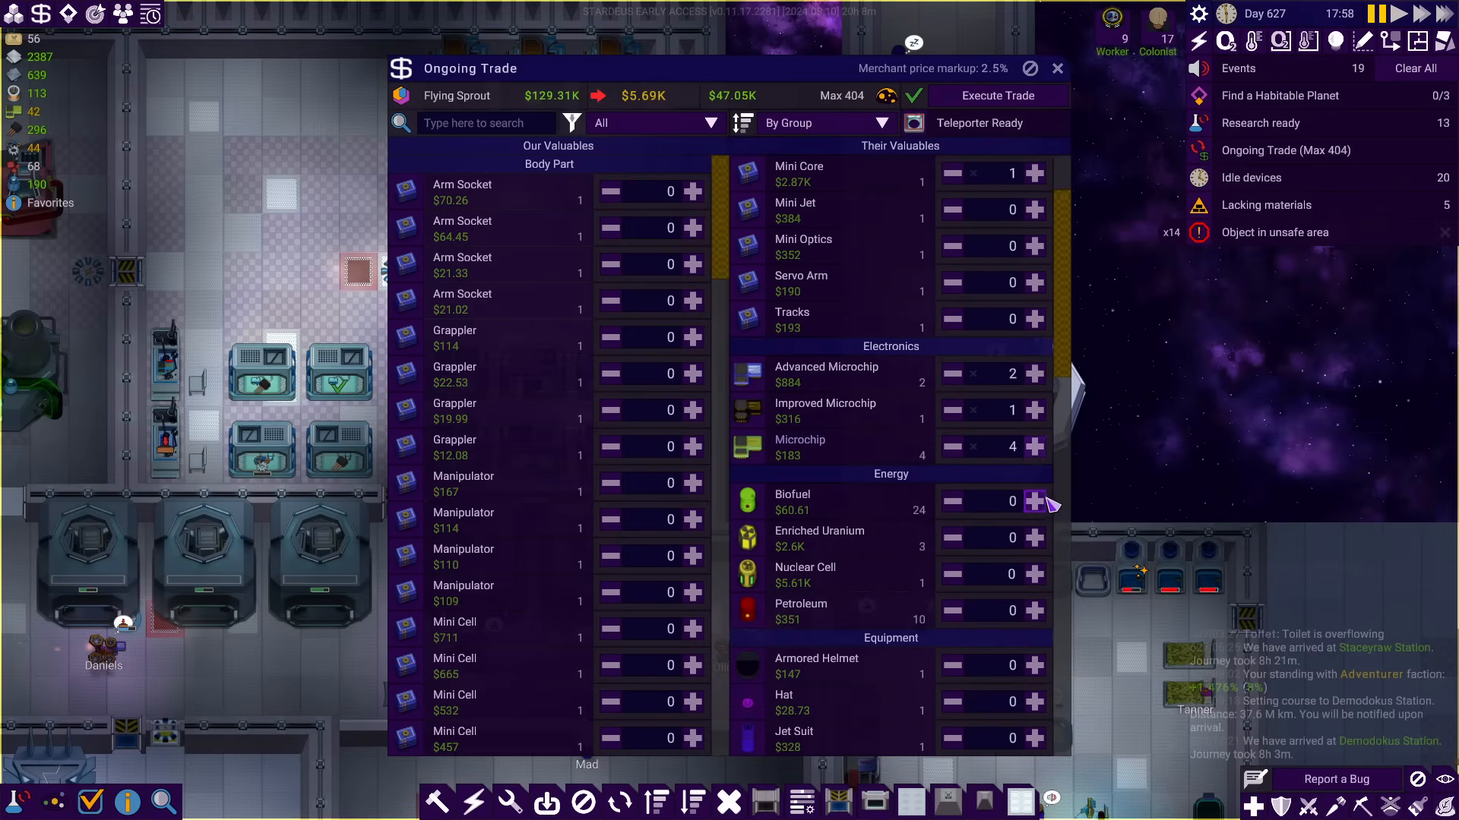
{"action": "mouse_move", "coordinate": [1034, 538]}
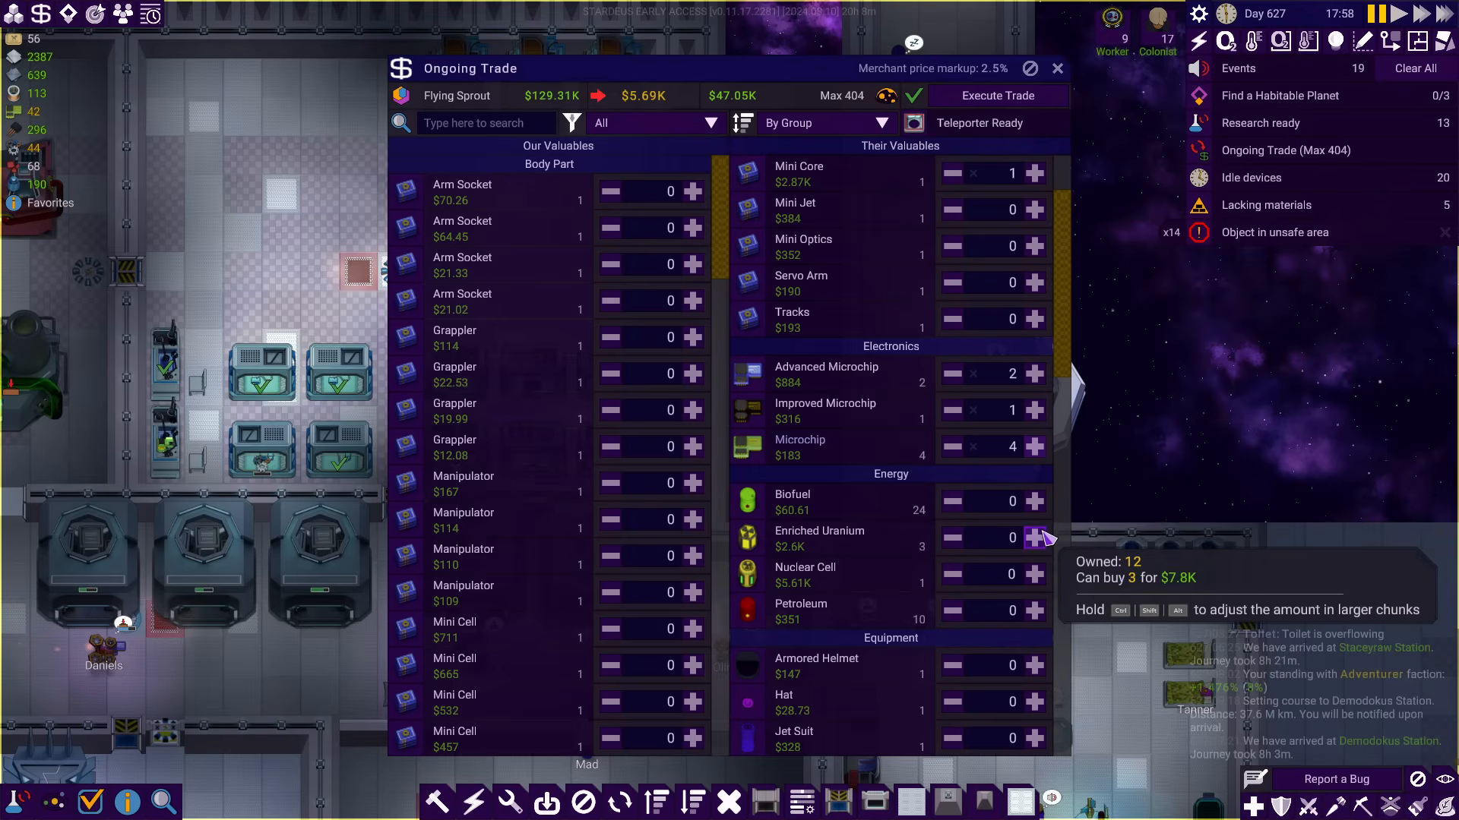
{"action": "left_click", "coordinate": [1035, 538]}
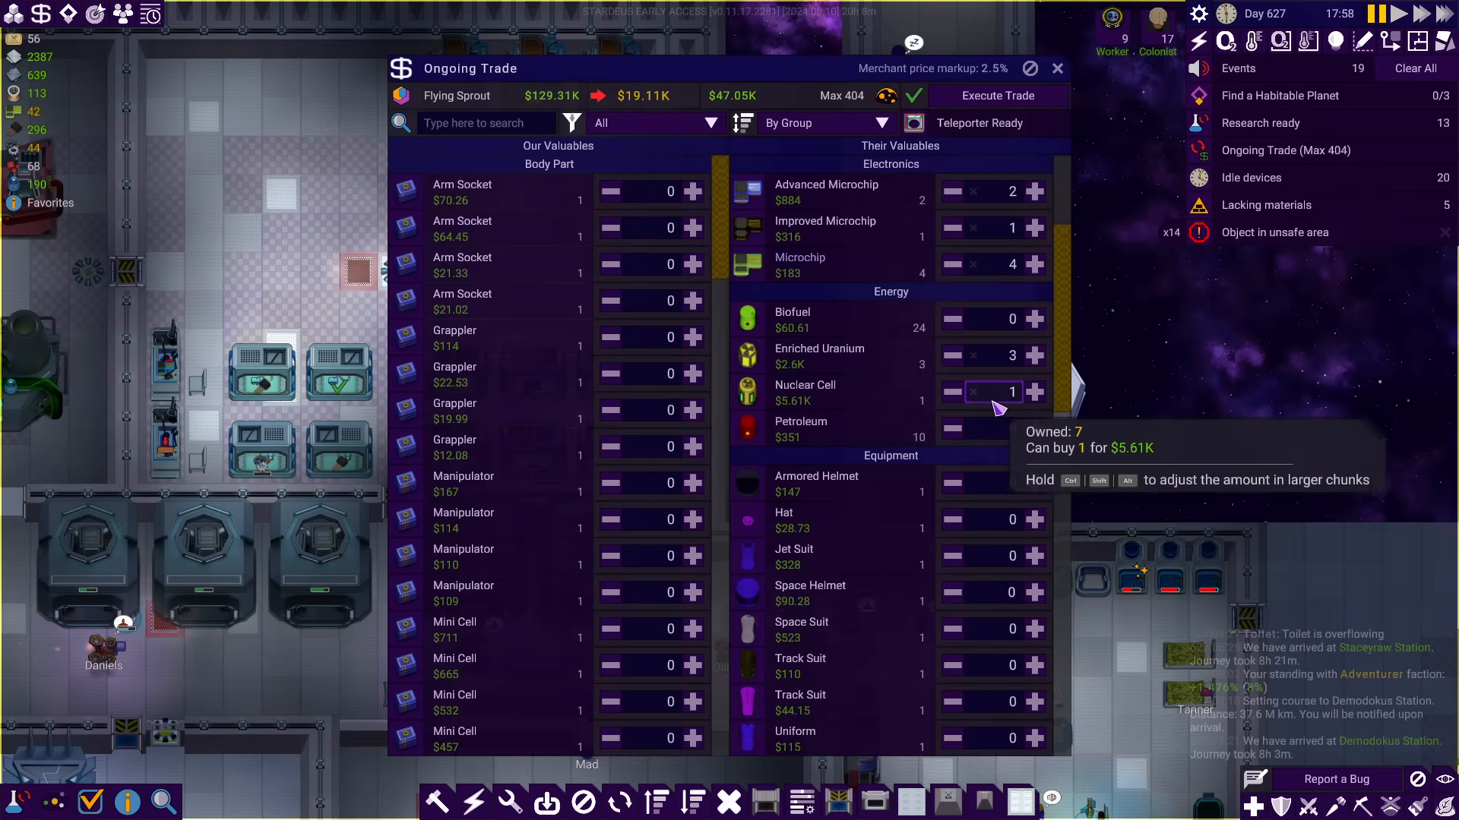
{"action": "scroll", "scroll_direction": "down", "scroll_amount": 3}
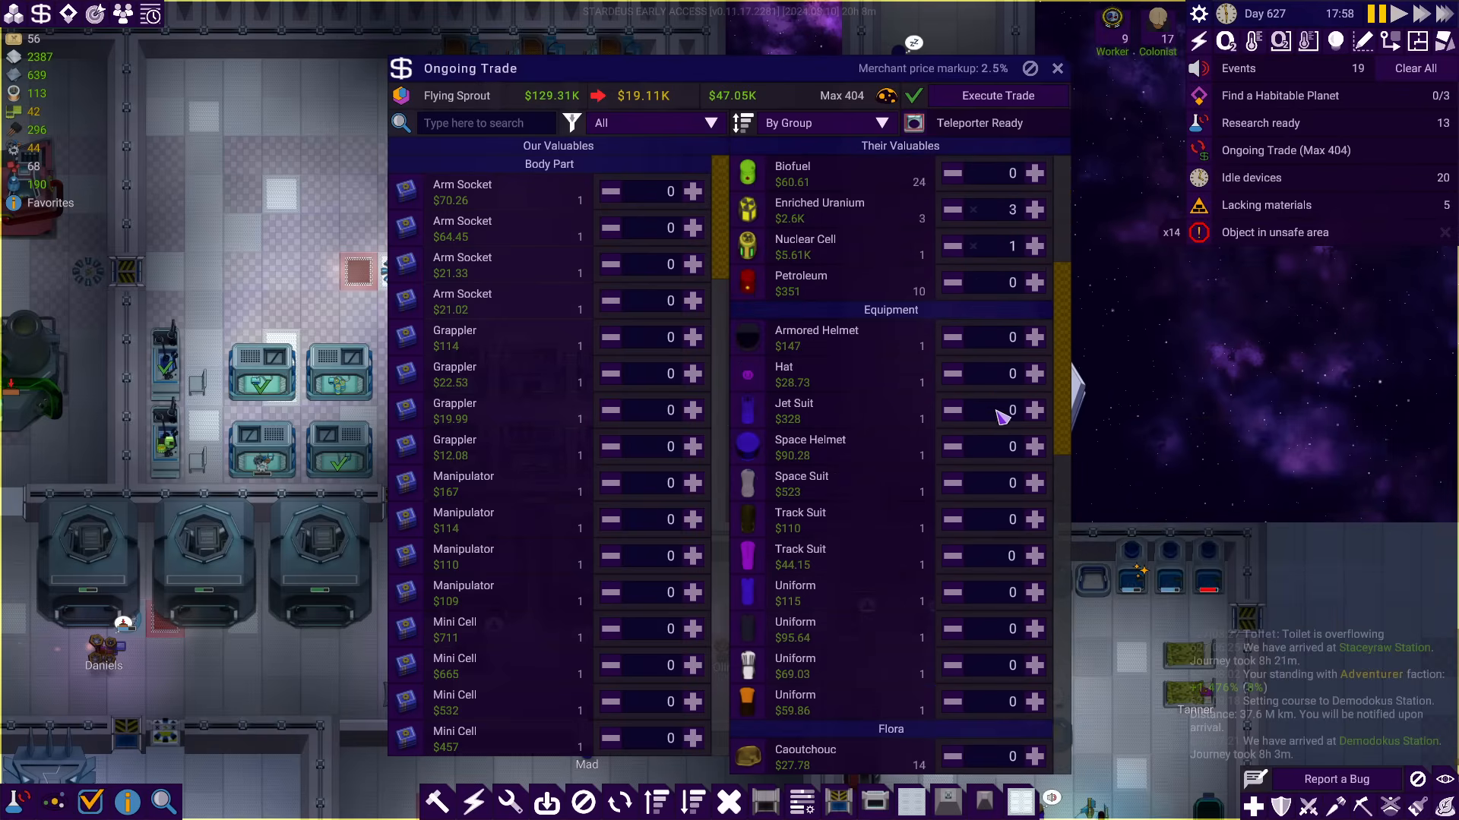
{"action": "mouse_move", "coordinate": [831, 408]}
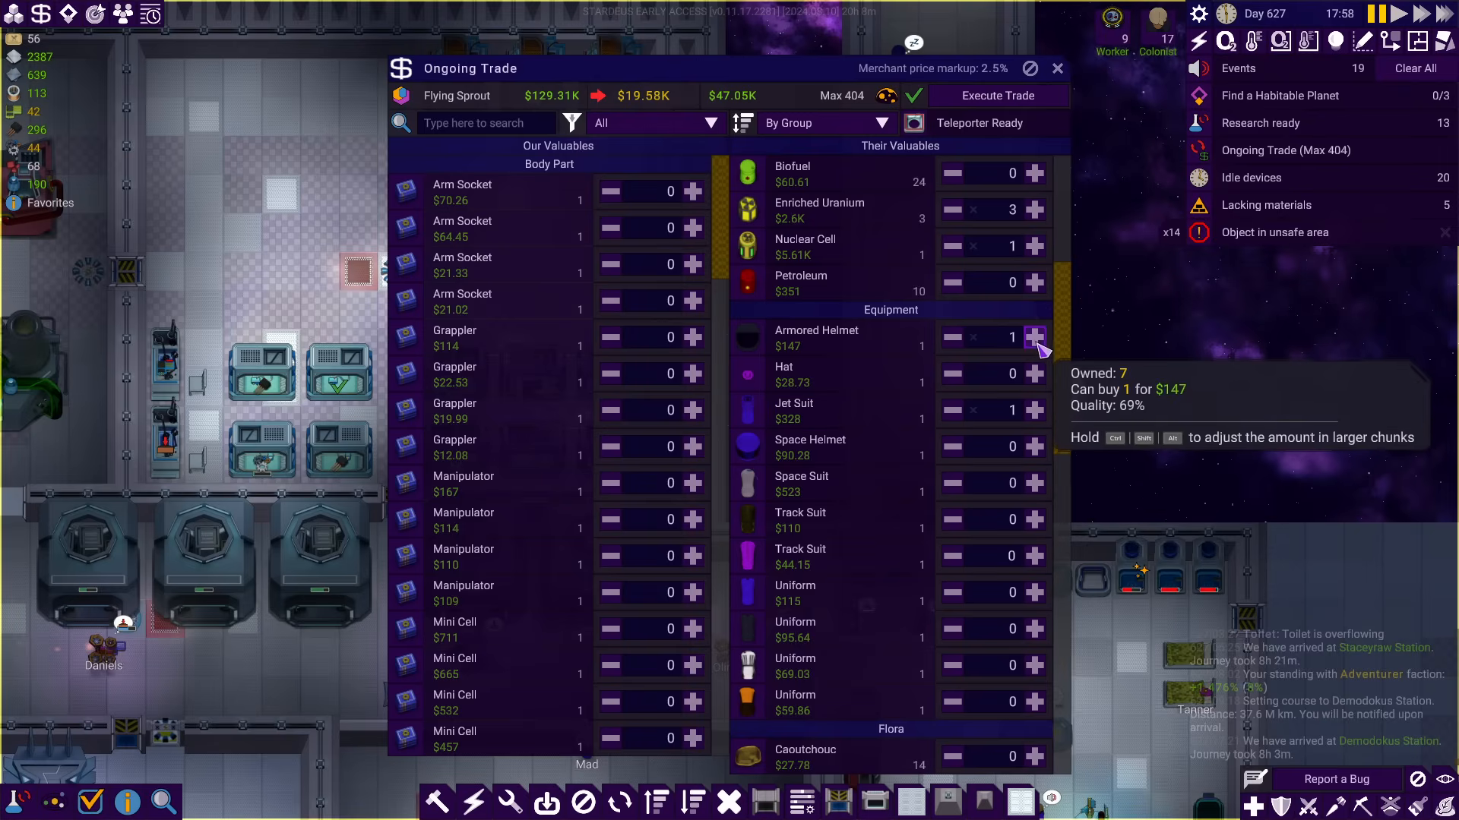
Add 14 Coffee Beans, 34 Lead Plates, Gears and 16 Plastic, bringing the total to $53.5K
{"action": "scroll", "scroll_direction": "down", "scroll_amount": 3}
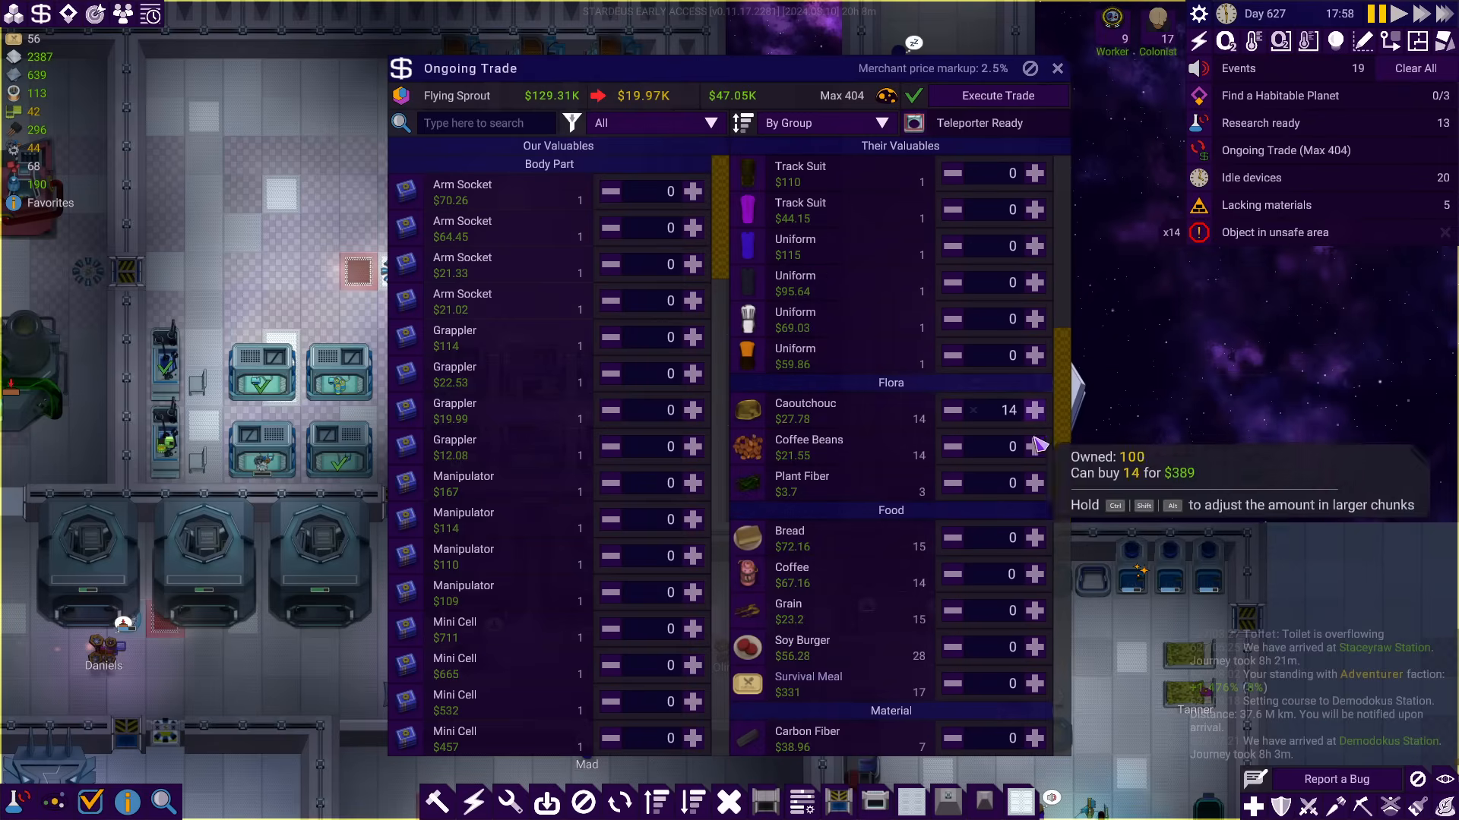
{"action": "left_click", "coordinate": [1033, 447]}
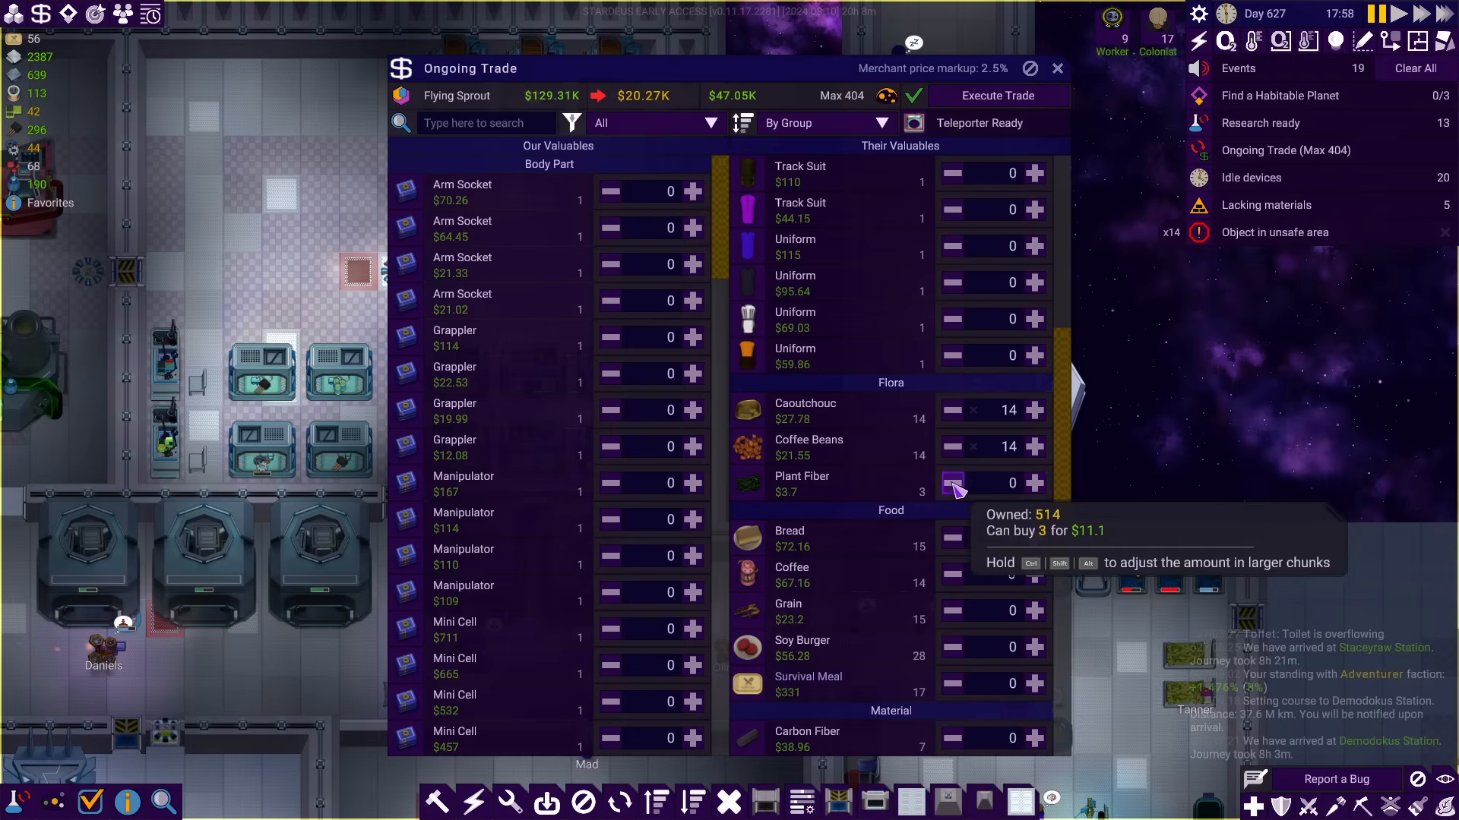
{"action": "scroll", "scroll_direction": "down", "scroll_amount": 3}
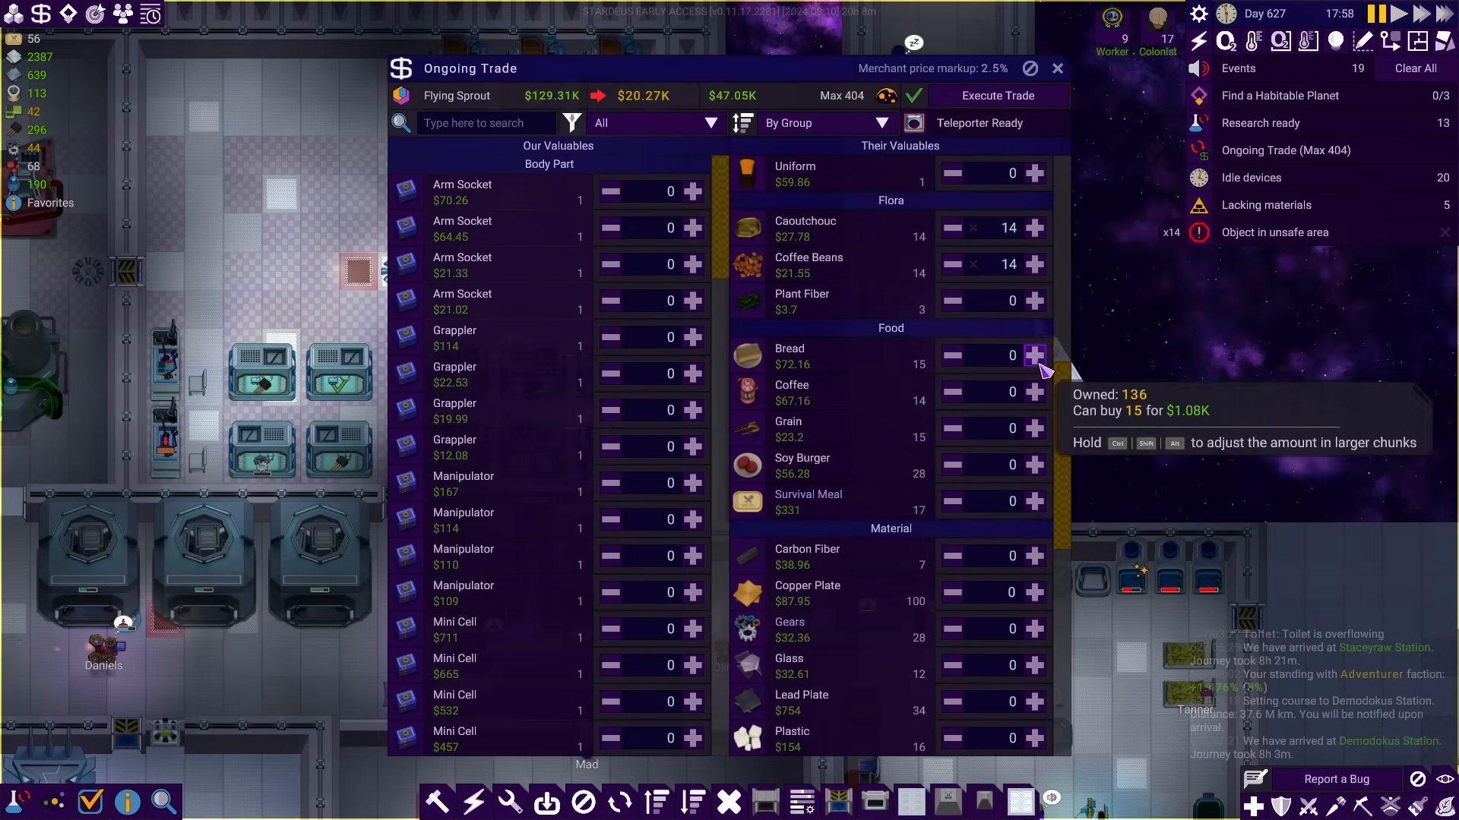
{"action": "scroll", "scroll_direction": "down", "scroll_amount": 3}
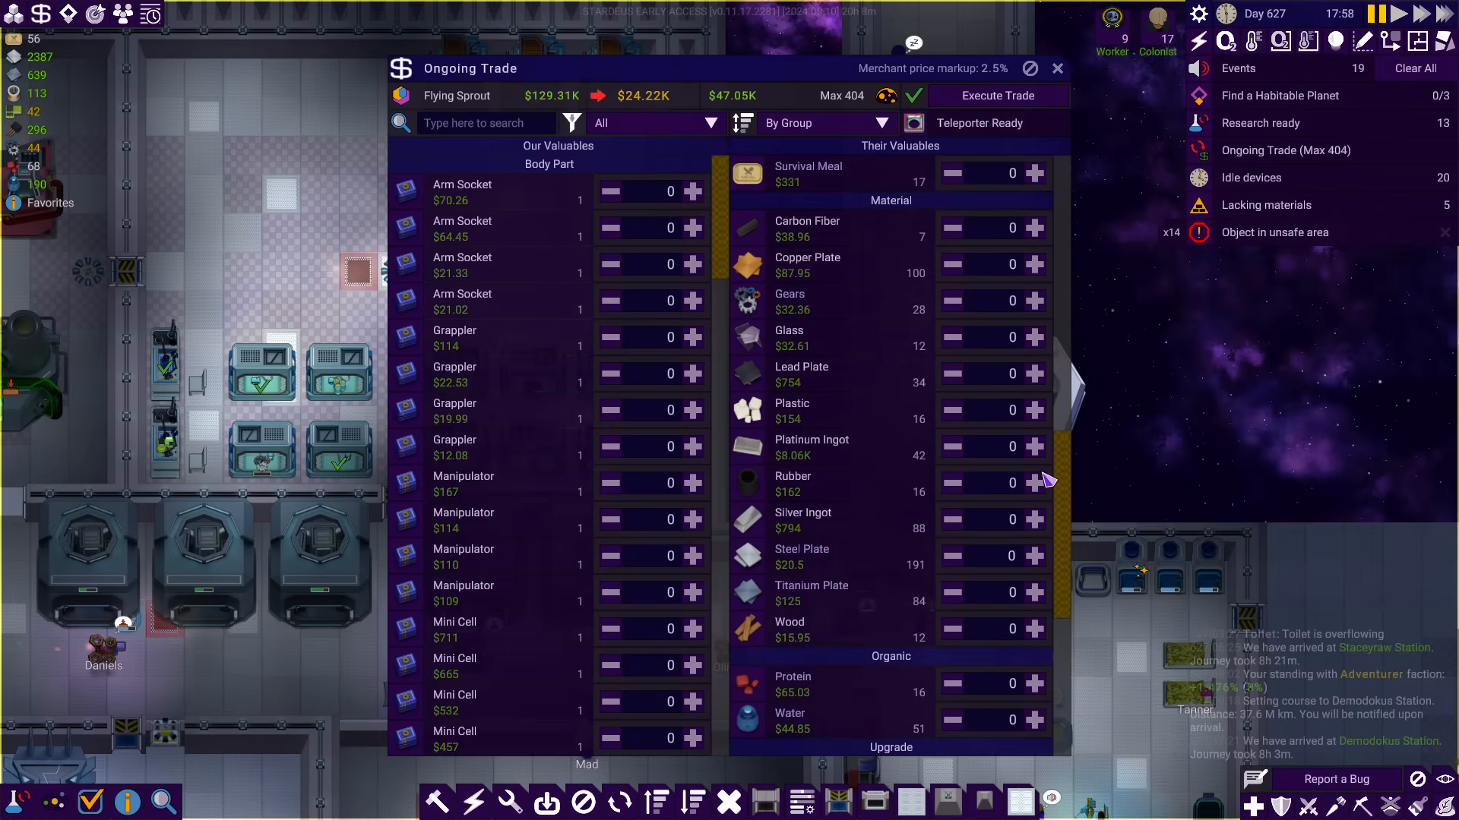
{"action": "left_click", "coordinate": [1033, 373]}
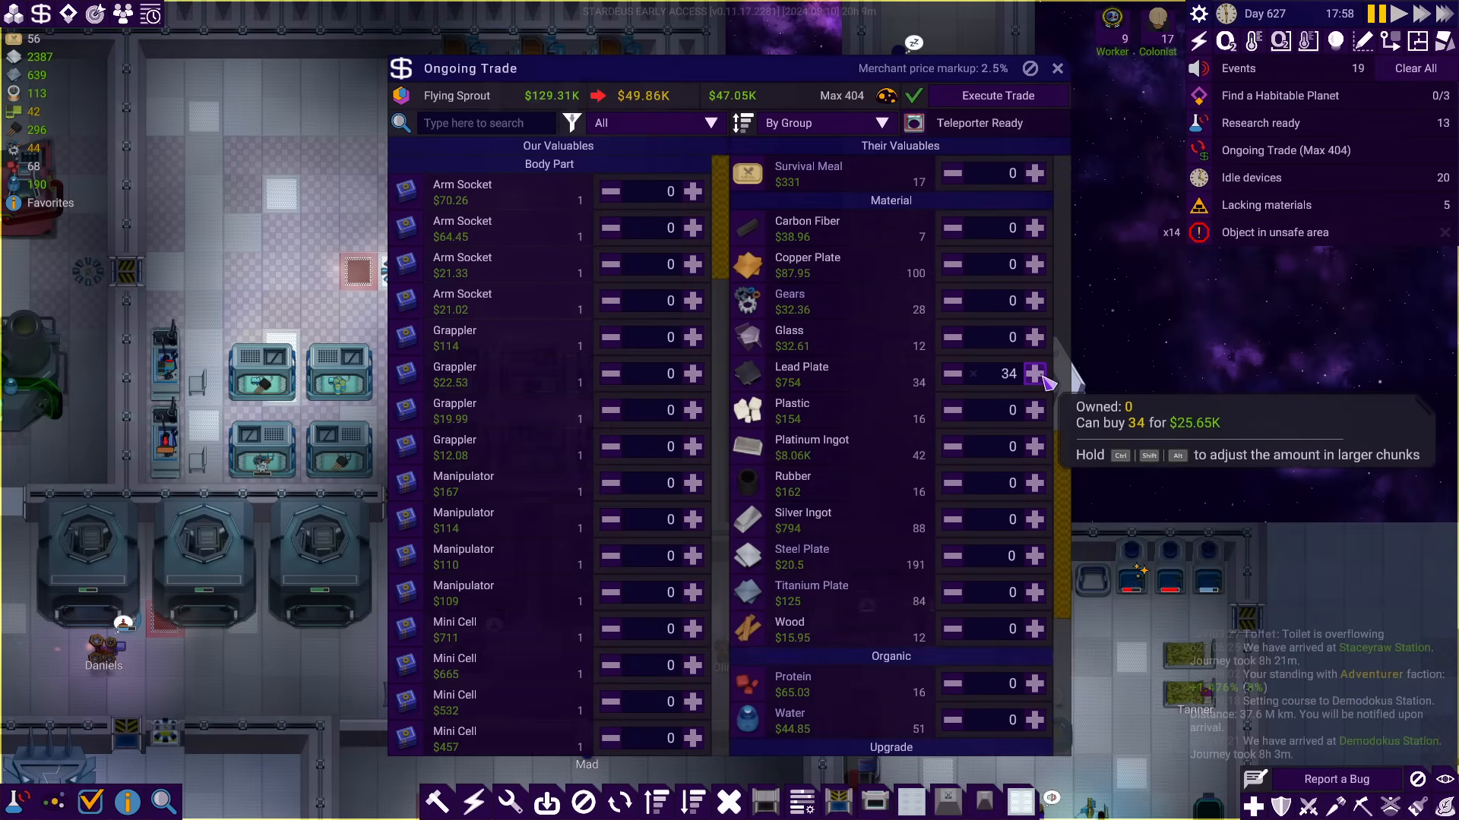
{"action": "mouse_move", "coordinate": [848, 304]}
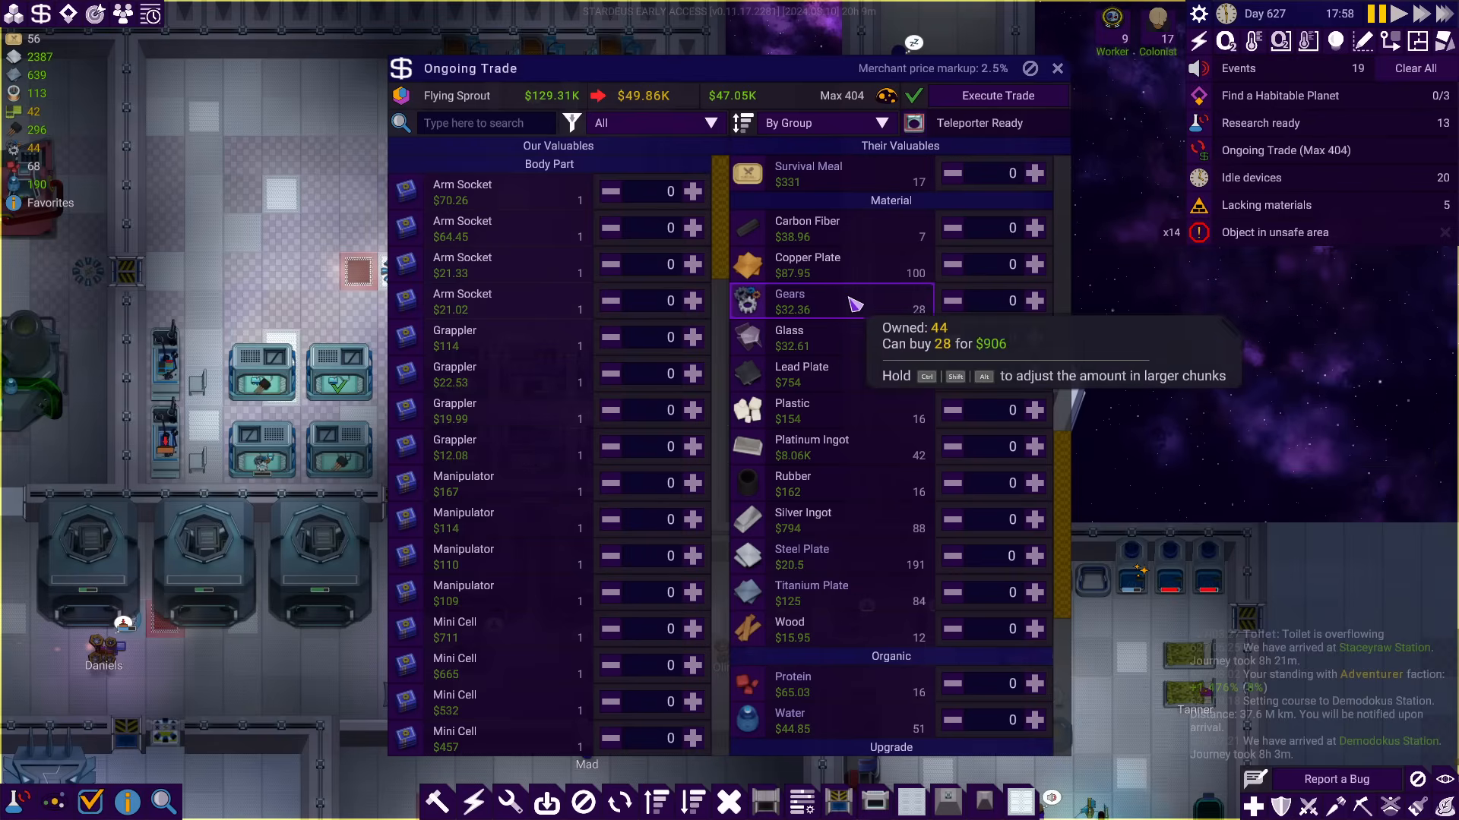
{"action": "left_click", "coordinate": [1033, 374]}
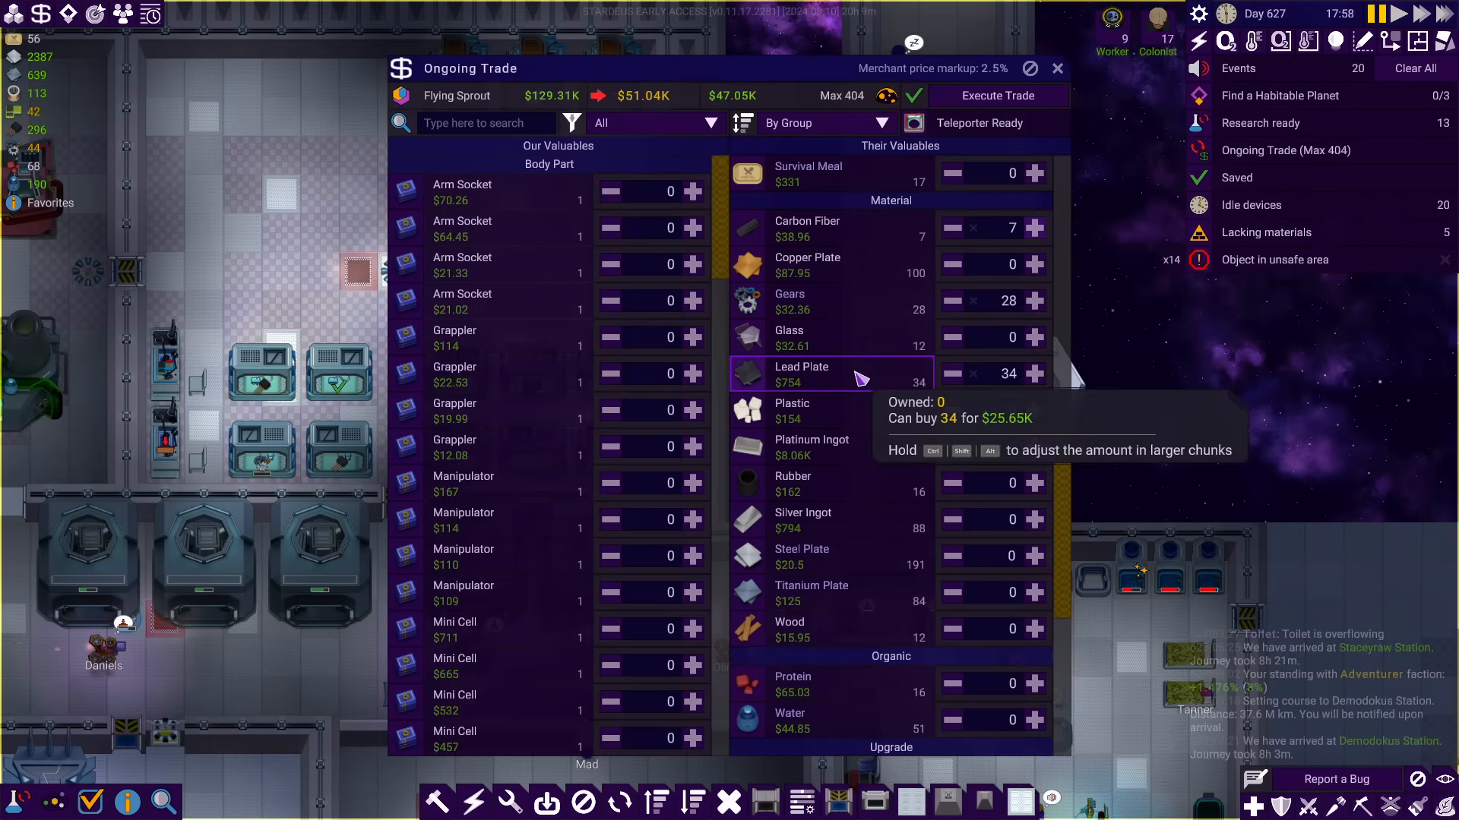
{"action": "mouse_move", "coordinate": [860, 419]}
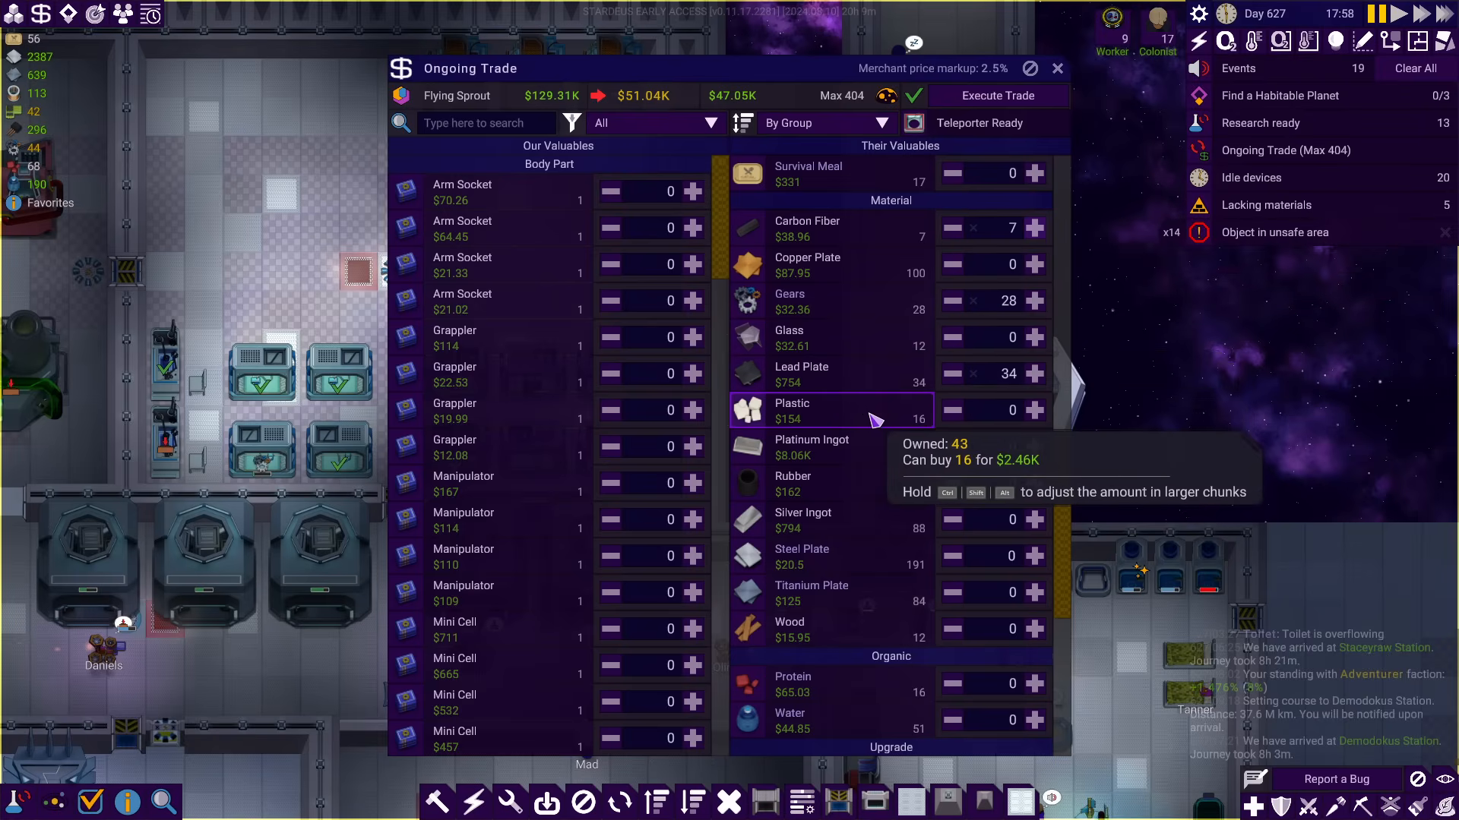
{"action": "left_click", "coordinate": [1035, 408]}
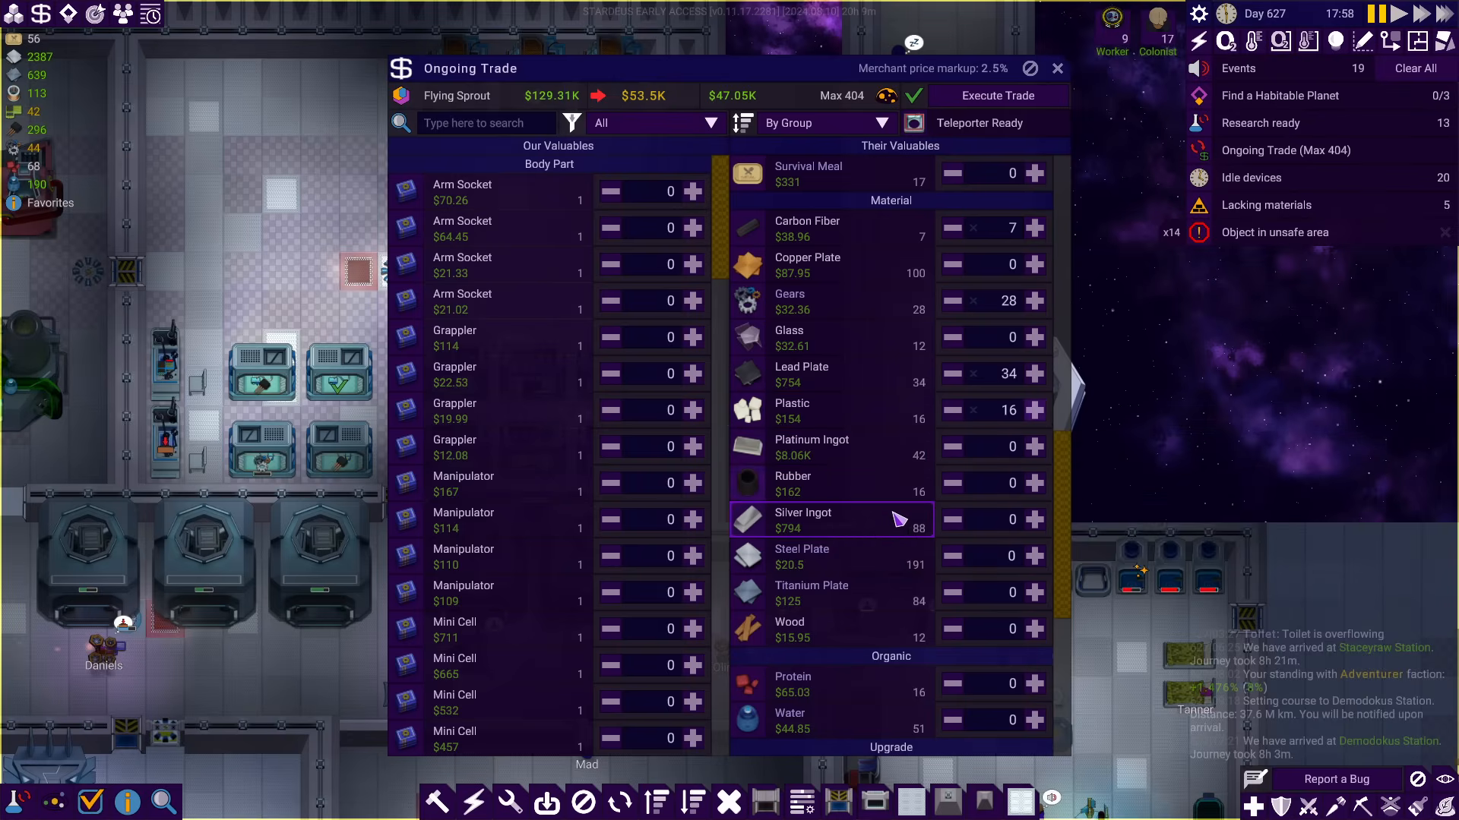
{"action": "mouse_move", "coordinate": [902, 610]}
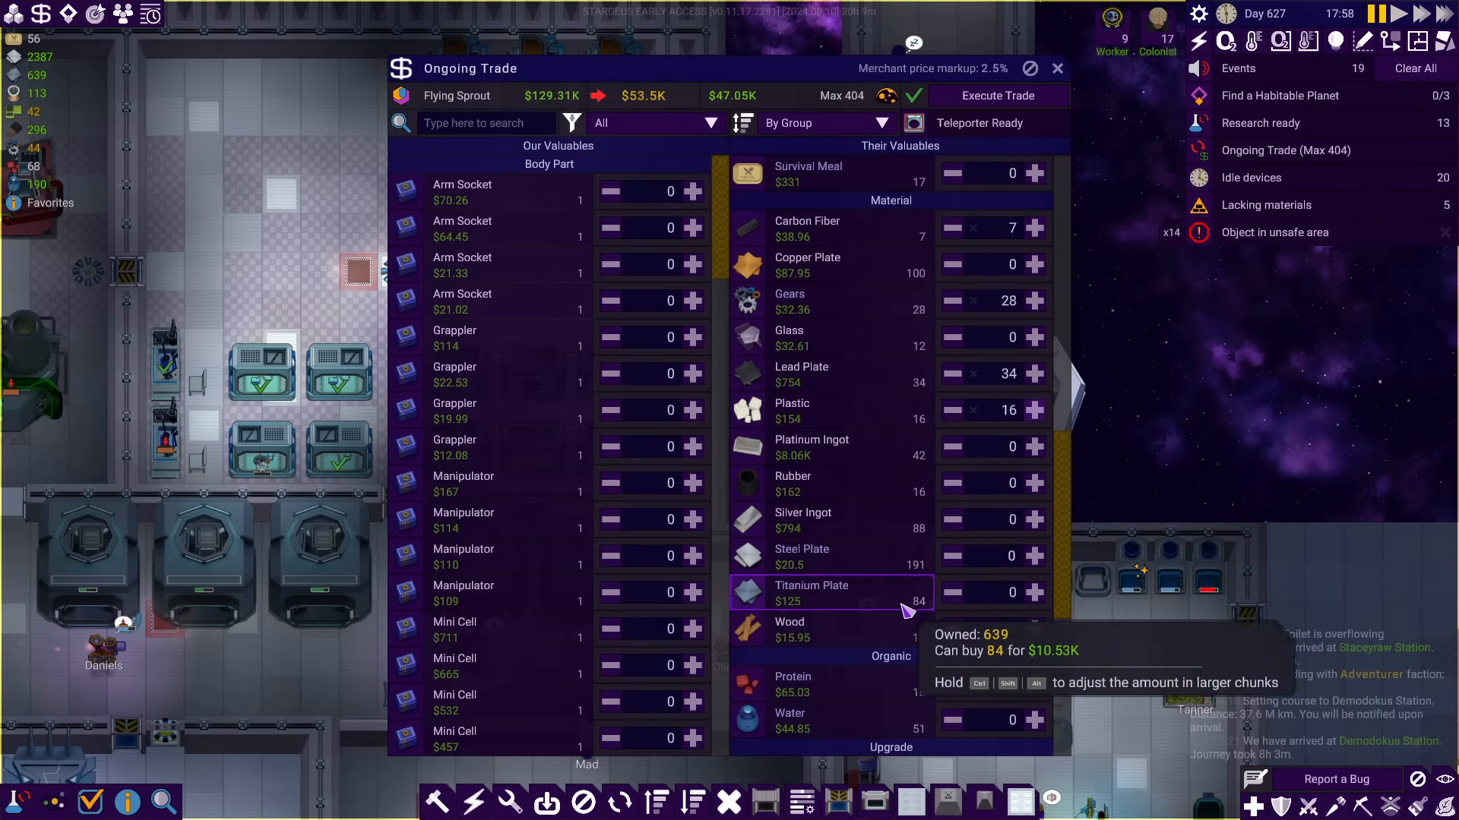
Add 16 Protein and Energy Efficiency Upgrades, raising the trade total to $64.53K
{"action": "scroll", "scroll_direction": "down", "scroll_amount": 3}
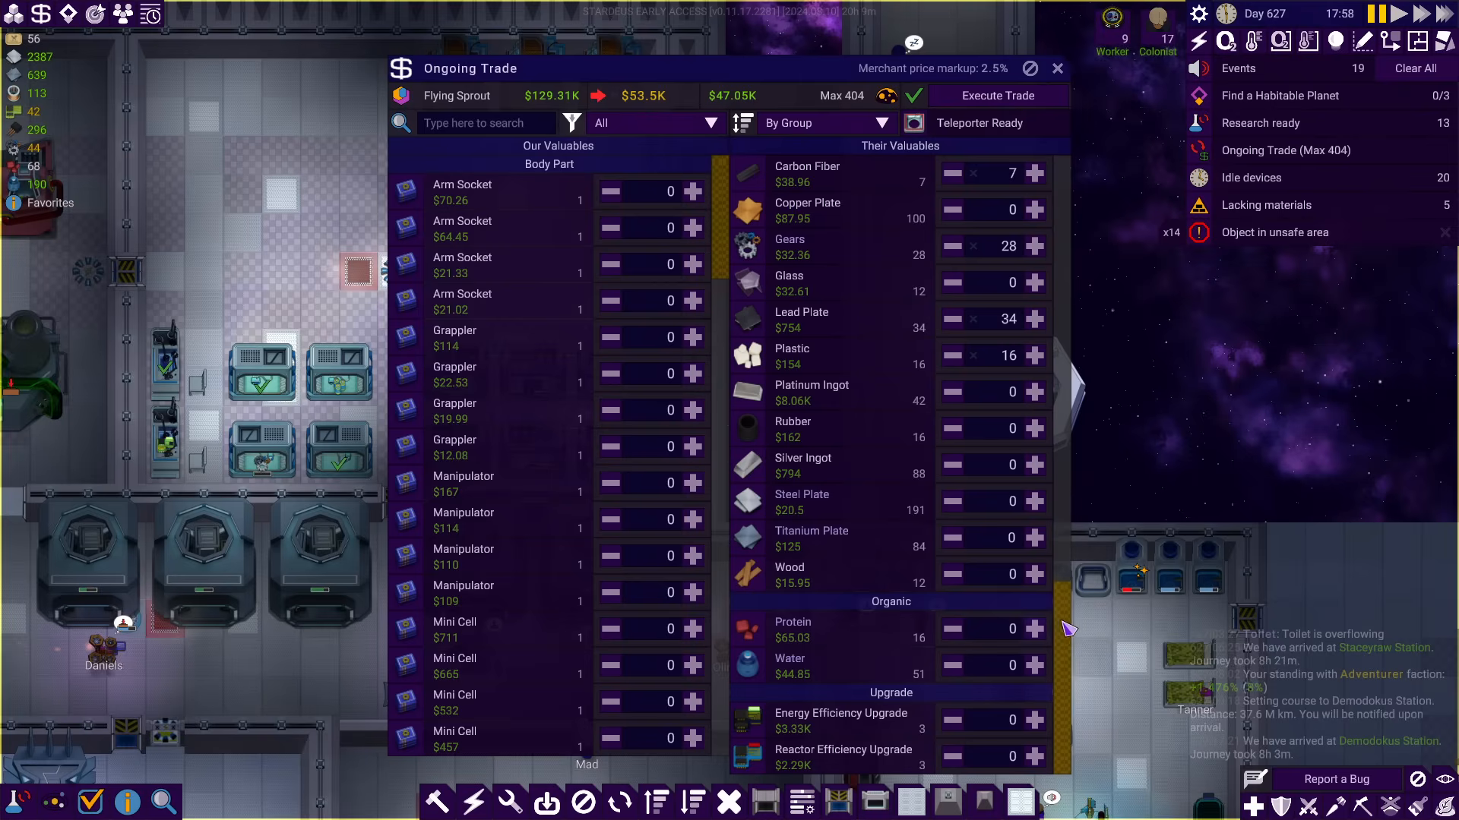
{"action": "left_click", "coordinate": [1034, 629]}
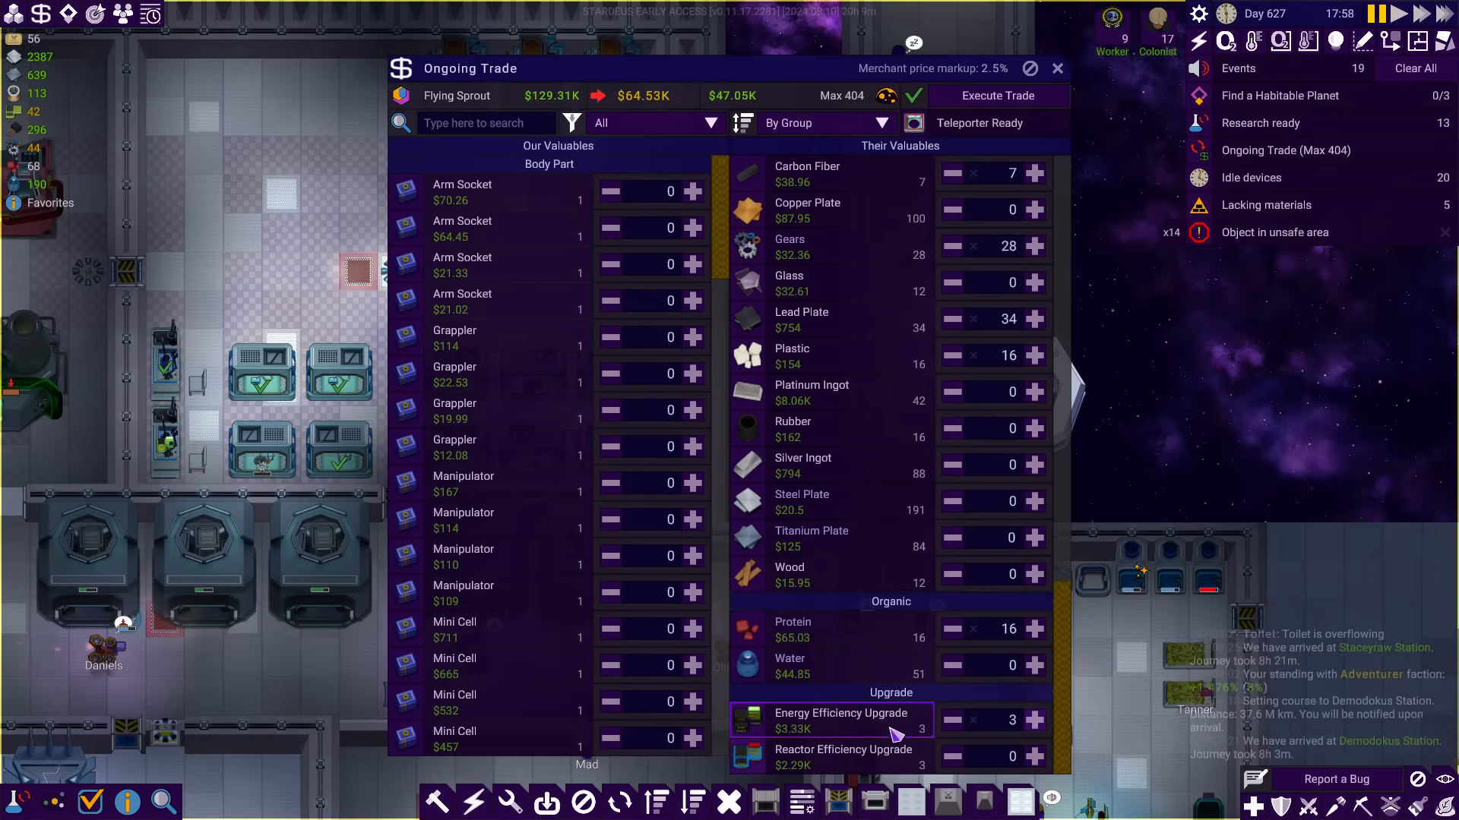
{"action": "mouse_move", "coordinate": [702, 577]}
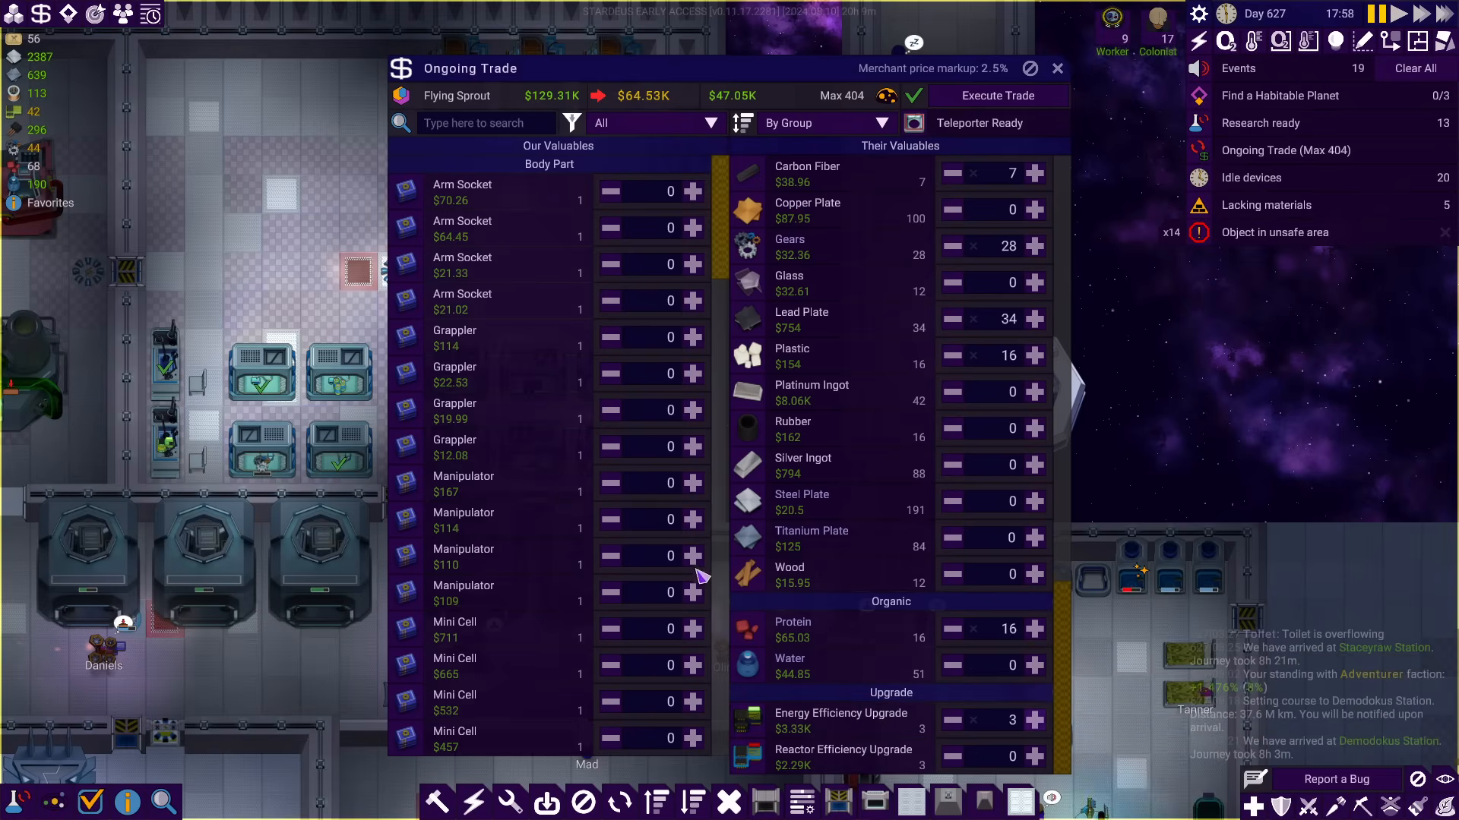
{"action": "scroll", "scroll_direction": "up", "scroll_amount": 3}
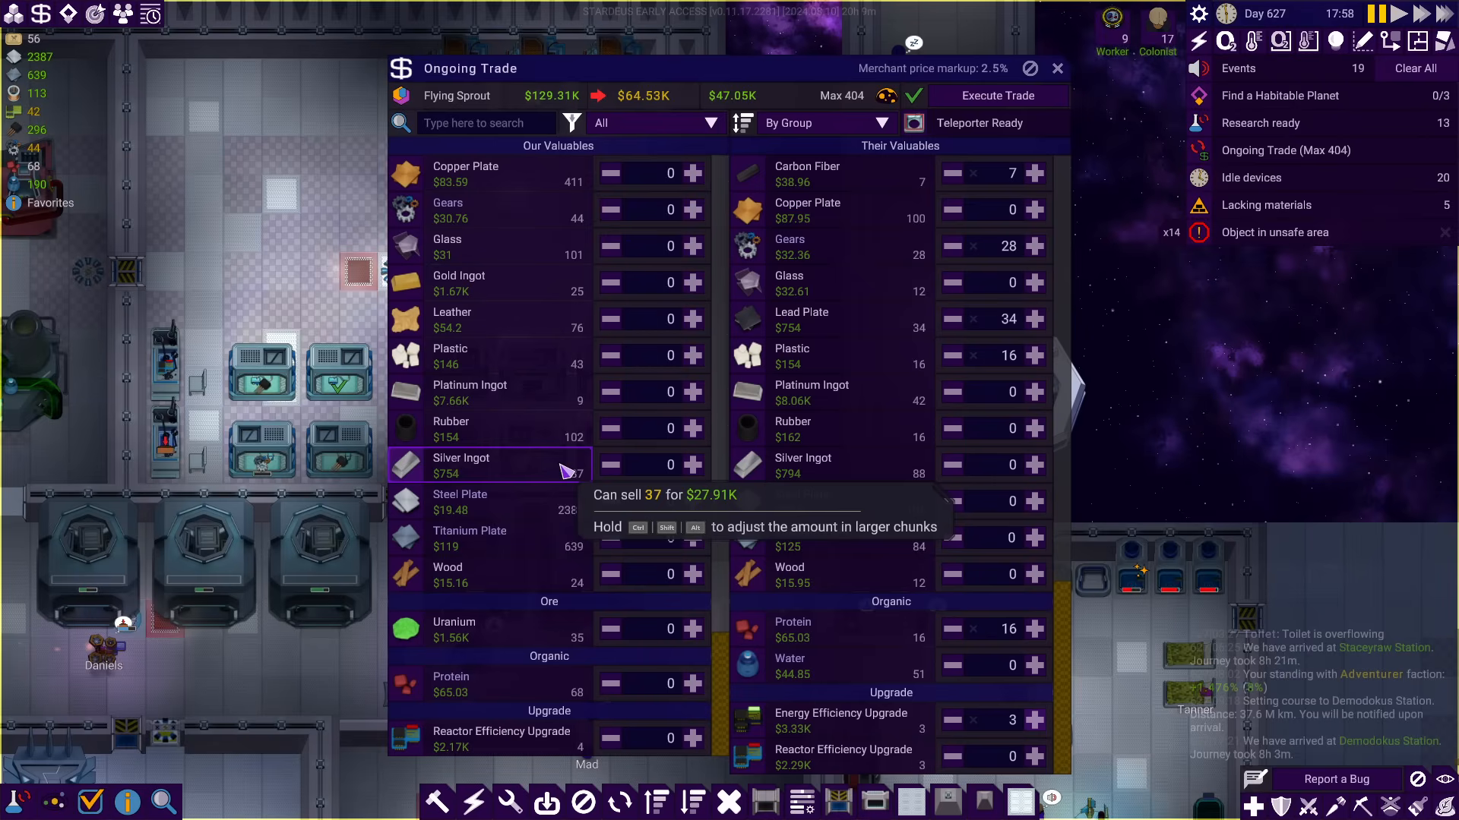
{"action": "left_click", "coordinate": [692, 465]}
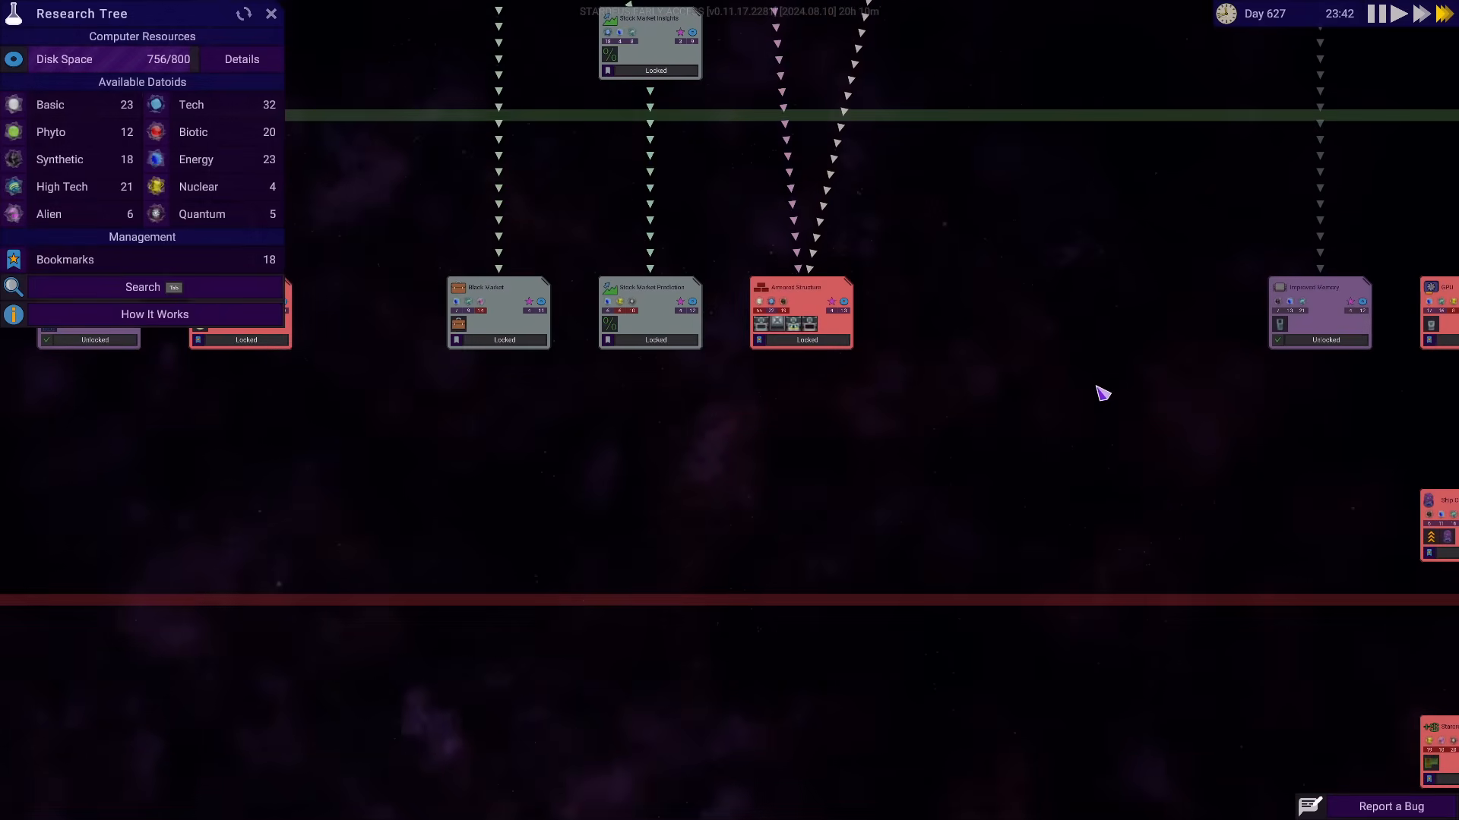
Search the research tree for 'tele' and jump to the Telescope node
{"action": "type", "text": "tele"}
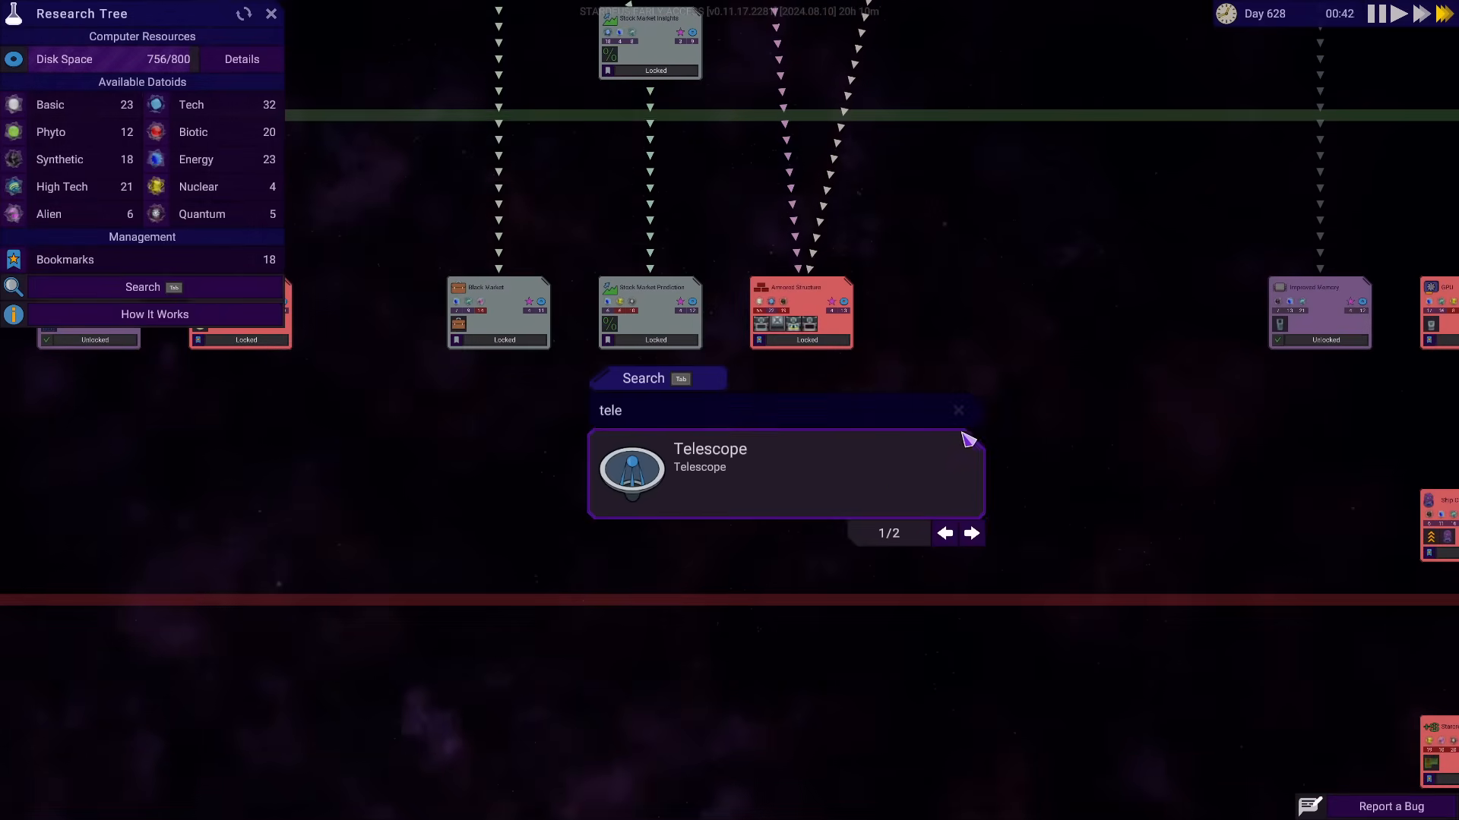
{"action": "left_click", "coordinate": [784, 472]}
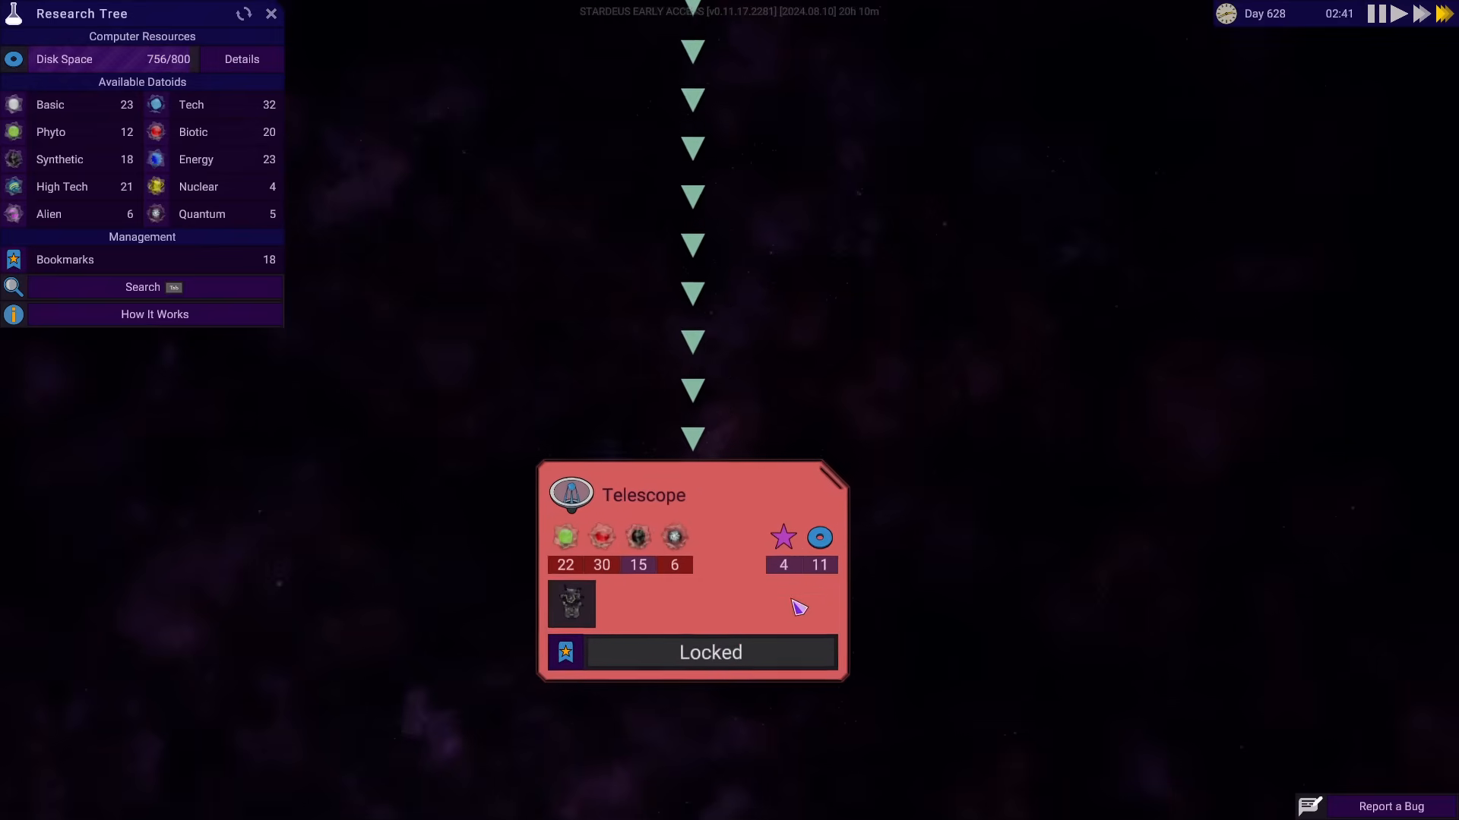
{"action": "mouse_move", "coordinate": [671, 537]}
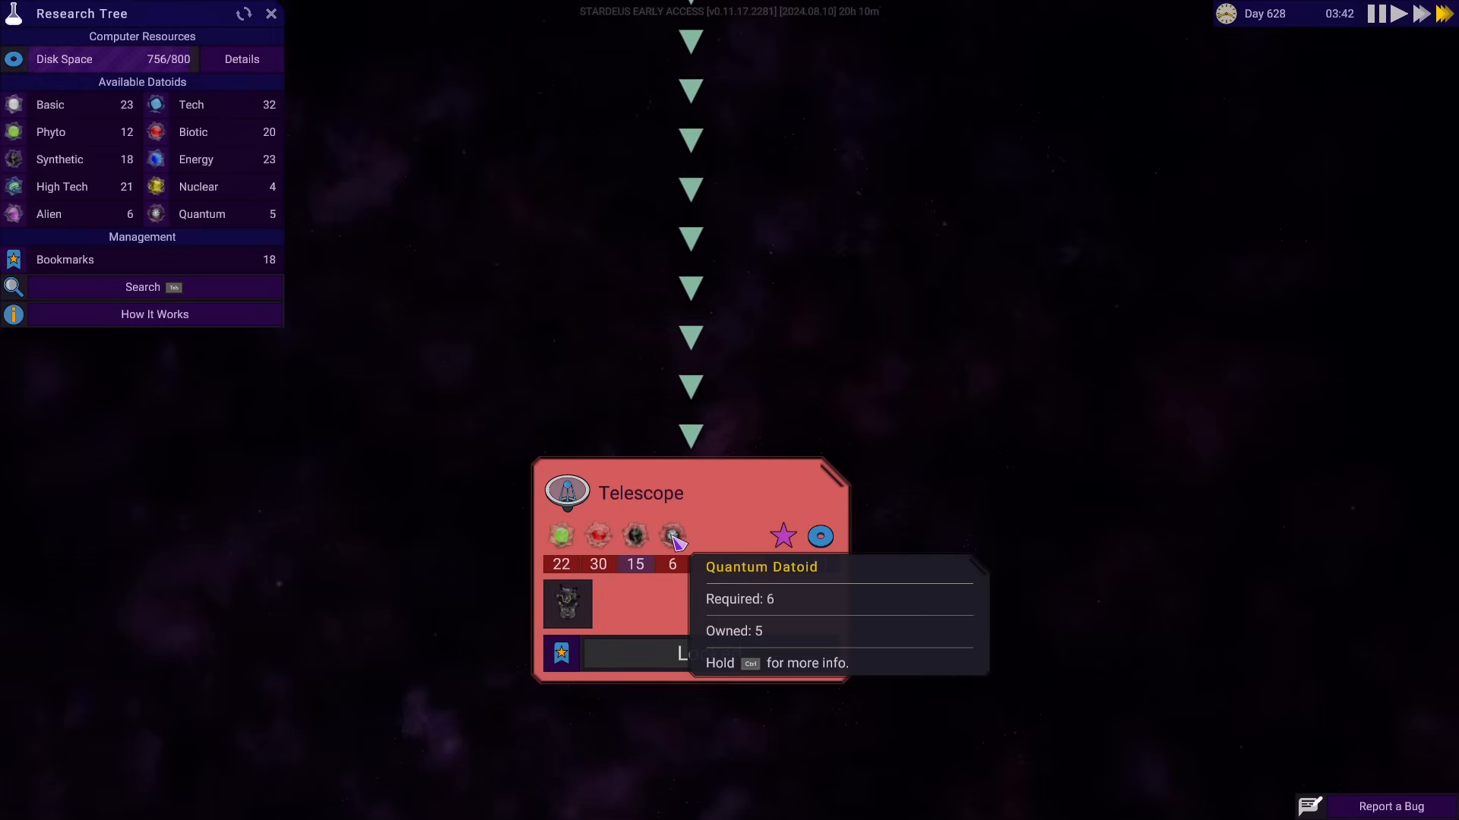
{"action": "mouse_move", "coordinate": [606, 545]}
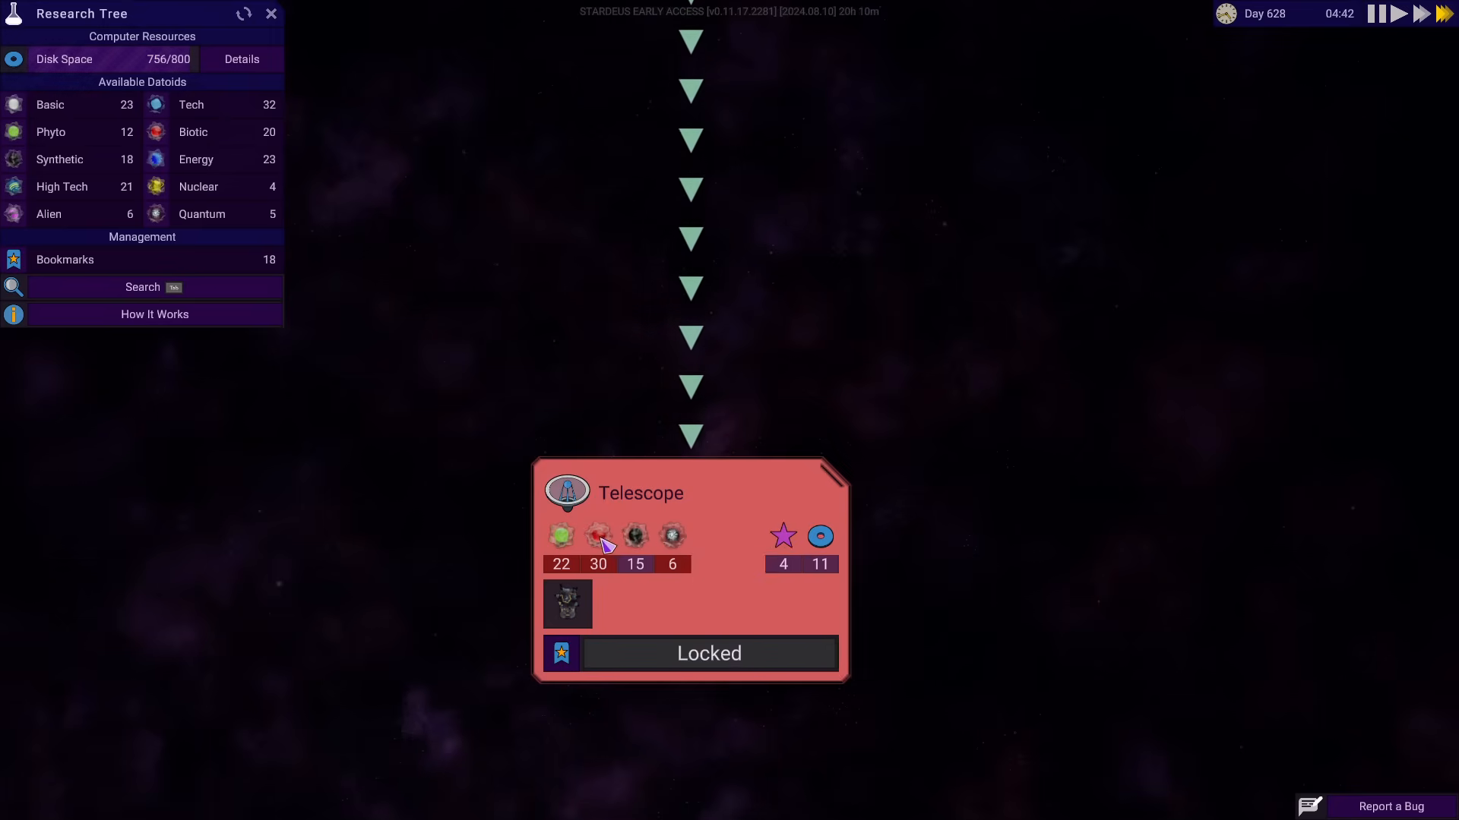
{"action": "mouse_move", "coordinate": [561, 534]}
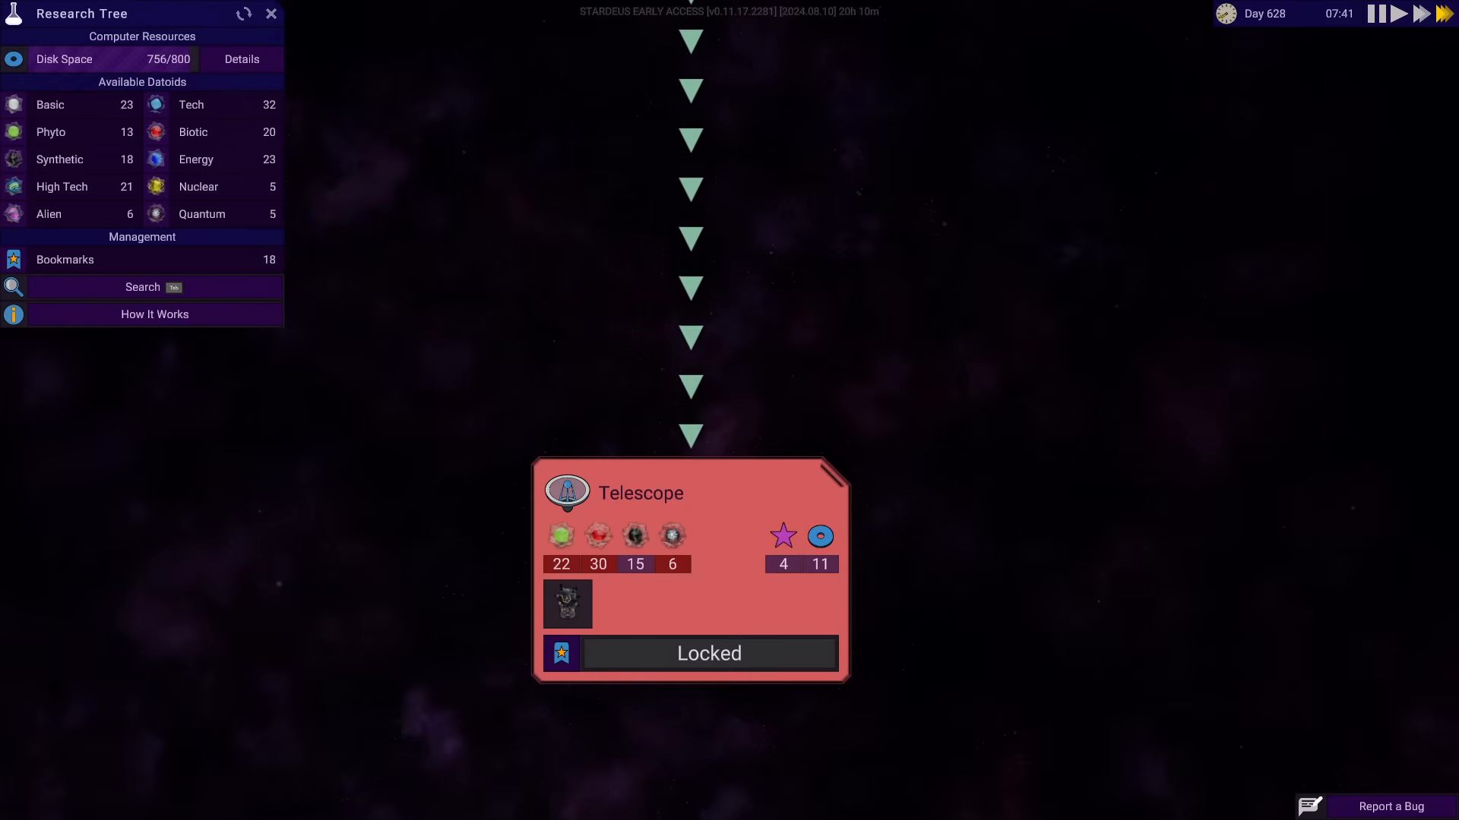
{"action": "mouse_move", "coordinate": [788, 508]}
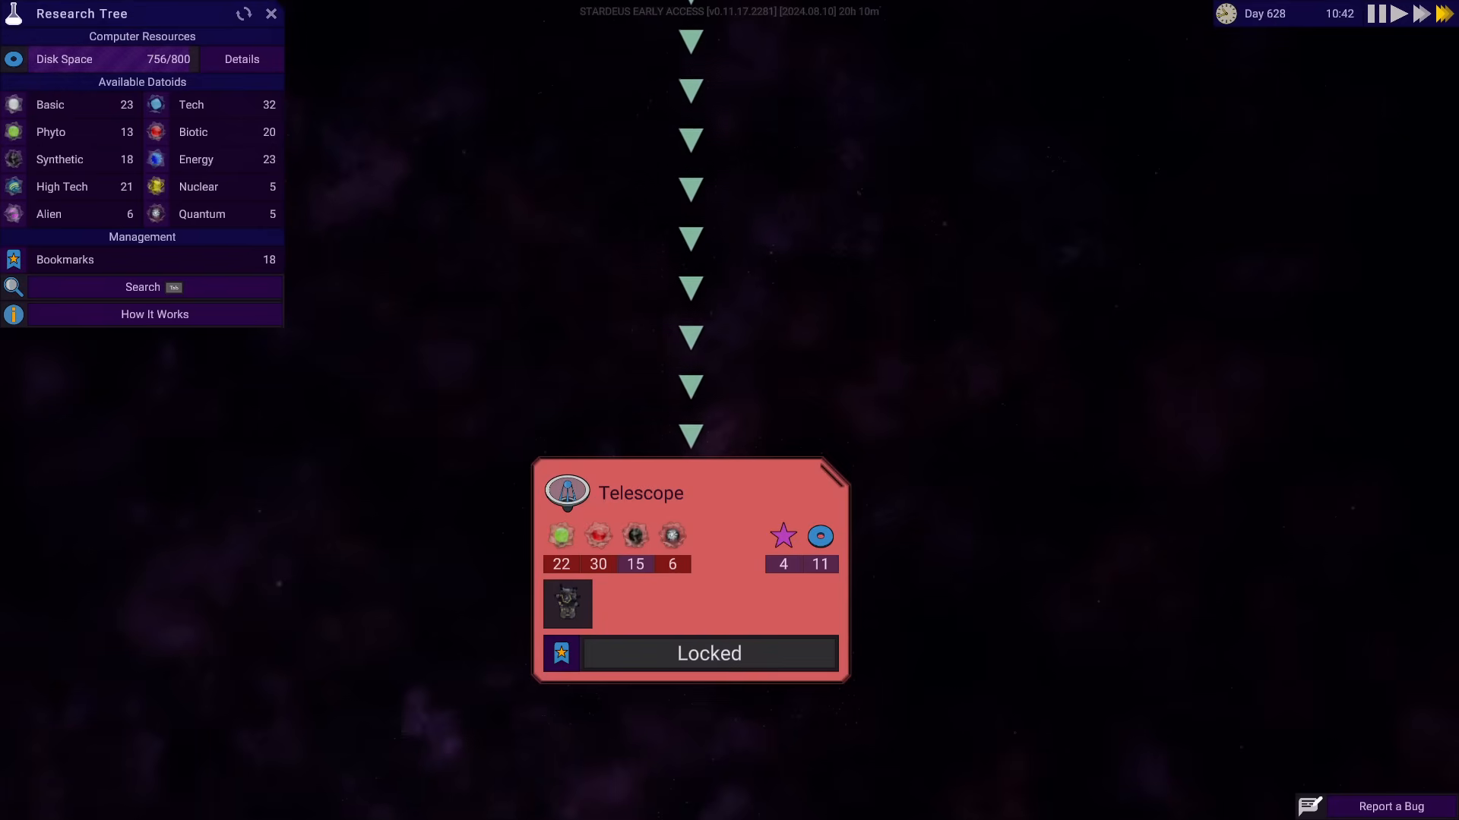
{"action": "mouse_move", "coordinate": [632, 588]}
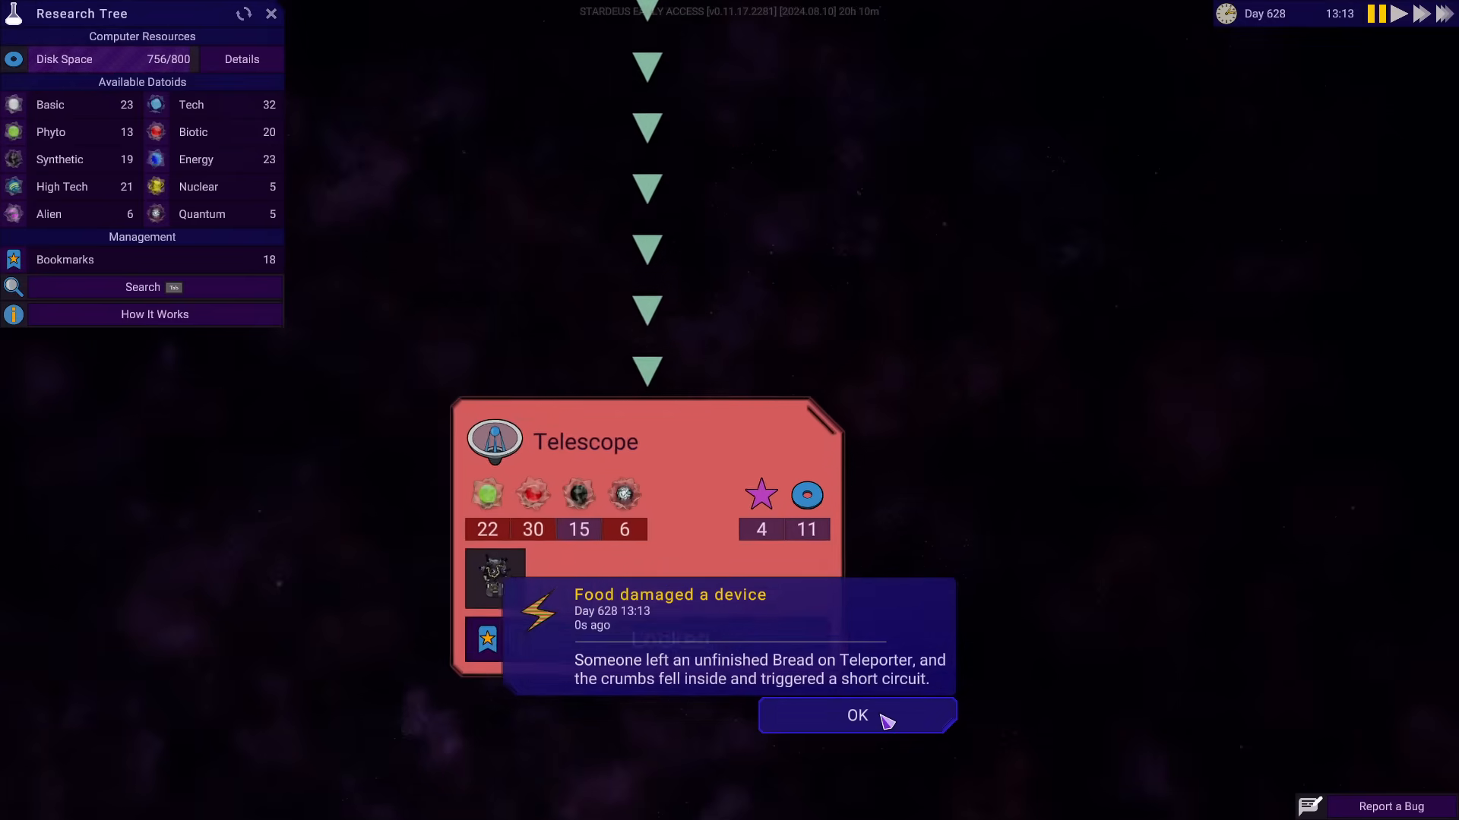
Dismiss the food damage notice, stop the Quantum Data Harvester's batch and restart Nuclear Datoid production
{"action": "left_click", "coordinate": [856, 716]}
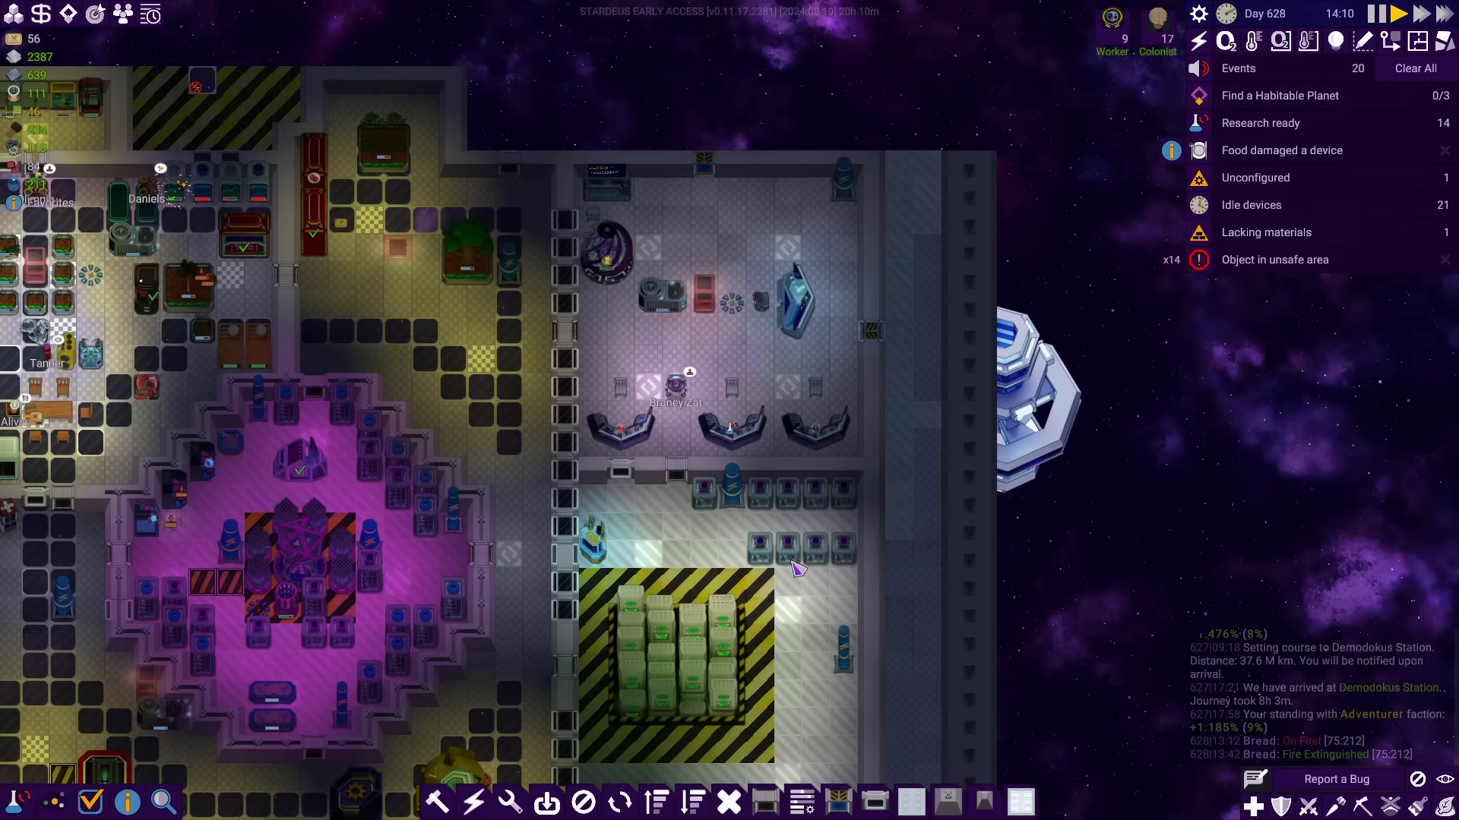
{"action": "left_click", "coordinate": [607, 259]}
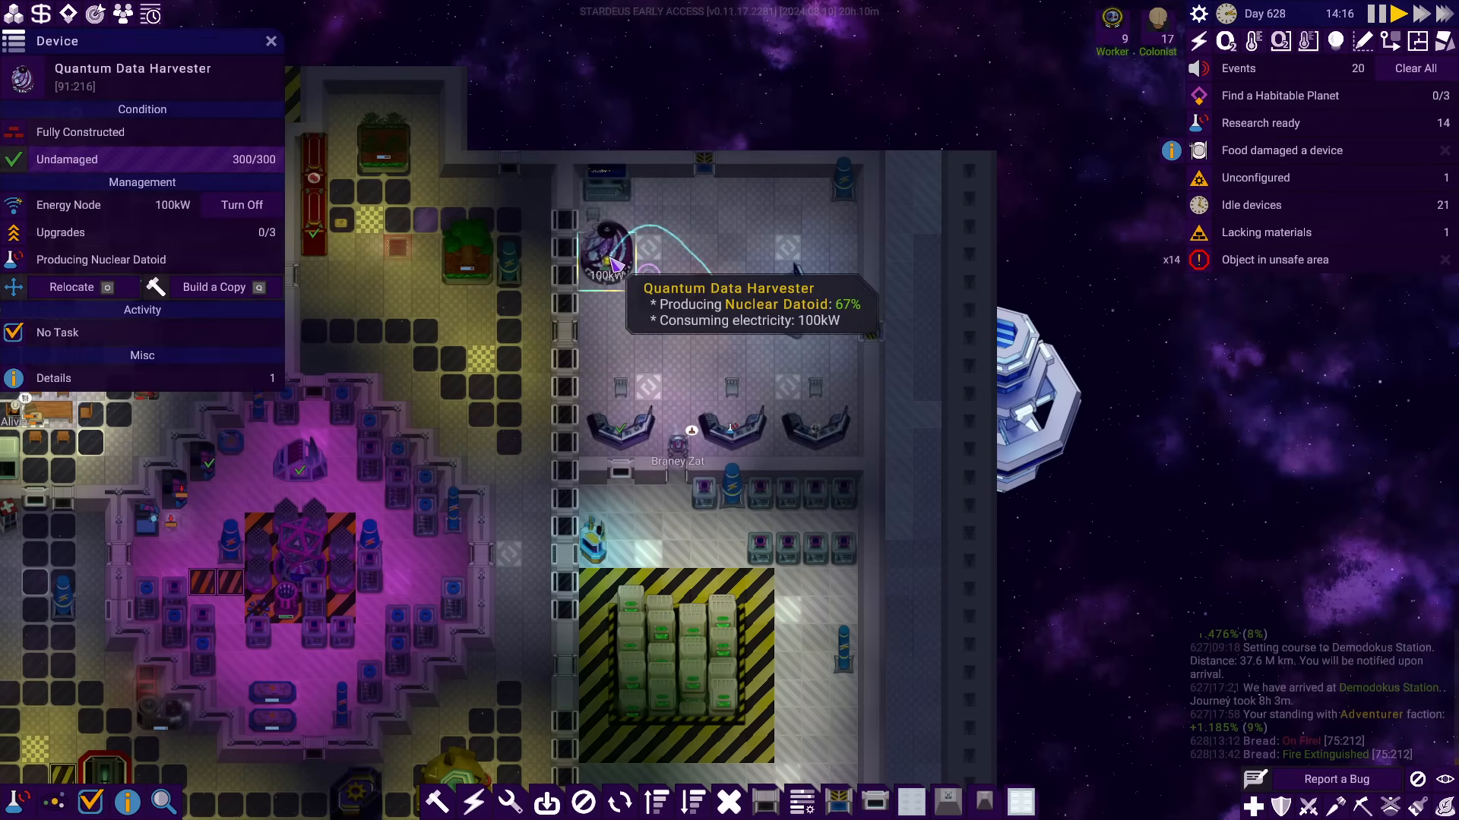
{"action": "left_click", "coordinate": [102, 260]}
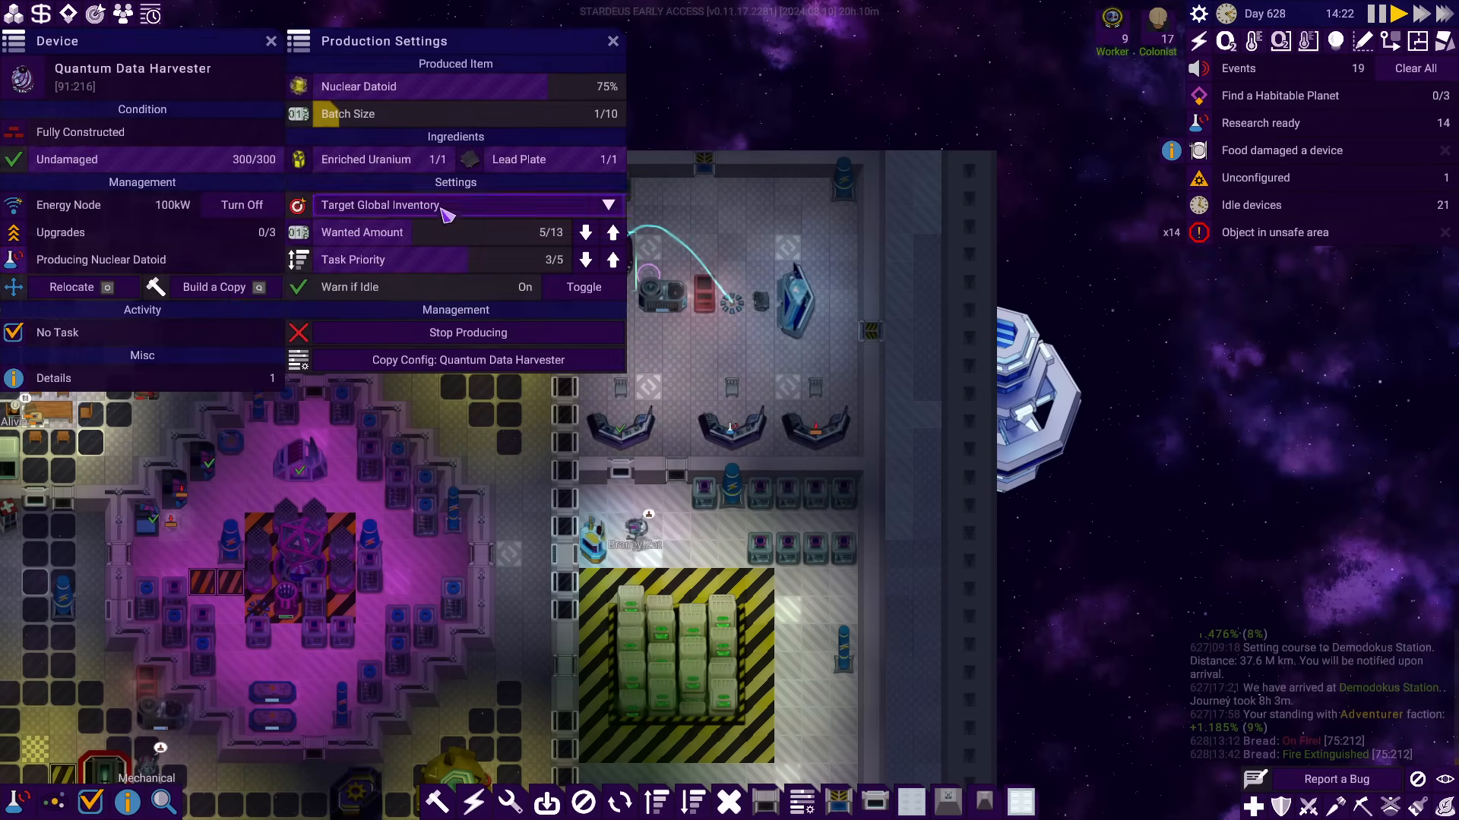
{"action": "left_click", "coordinate": [612, 41]}
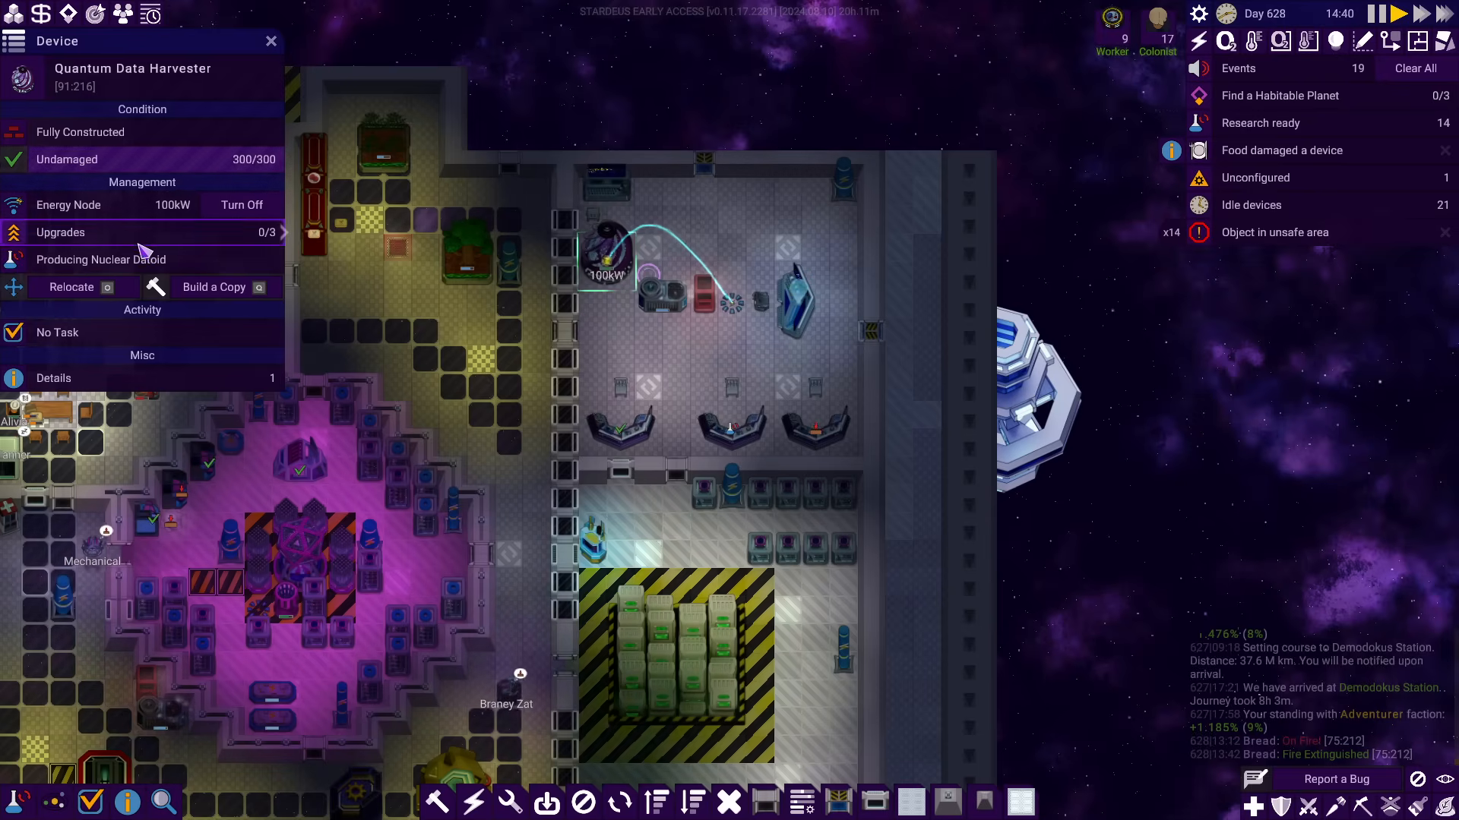
{"action": "left_click", "coordinate": [100, 259]}
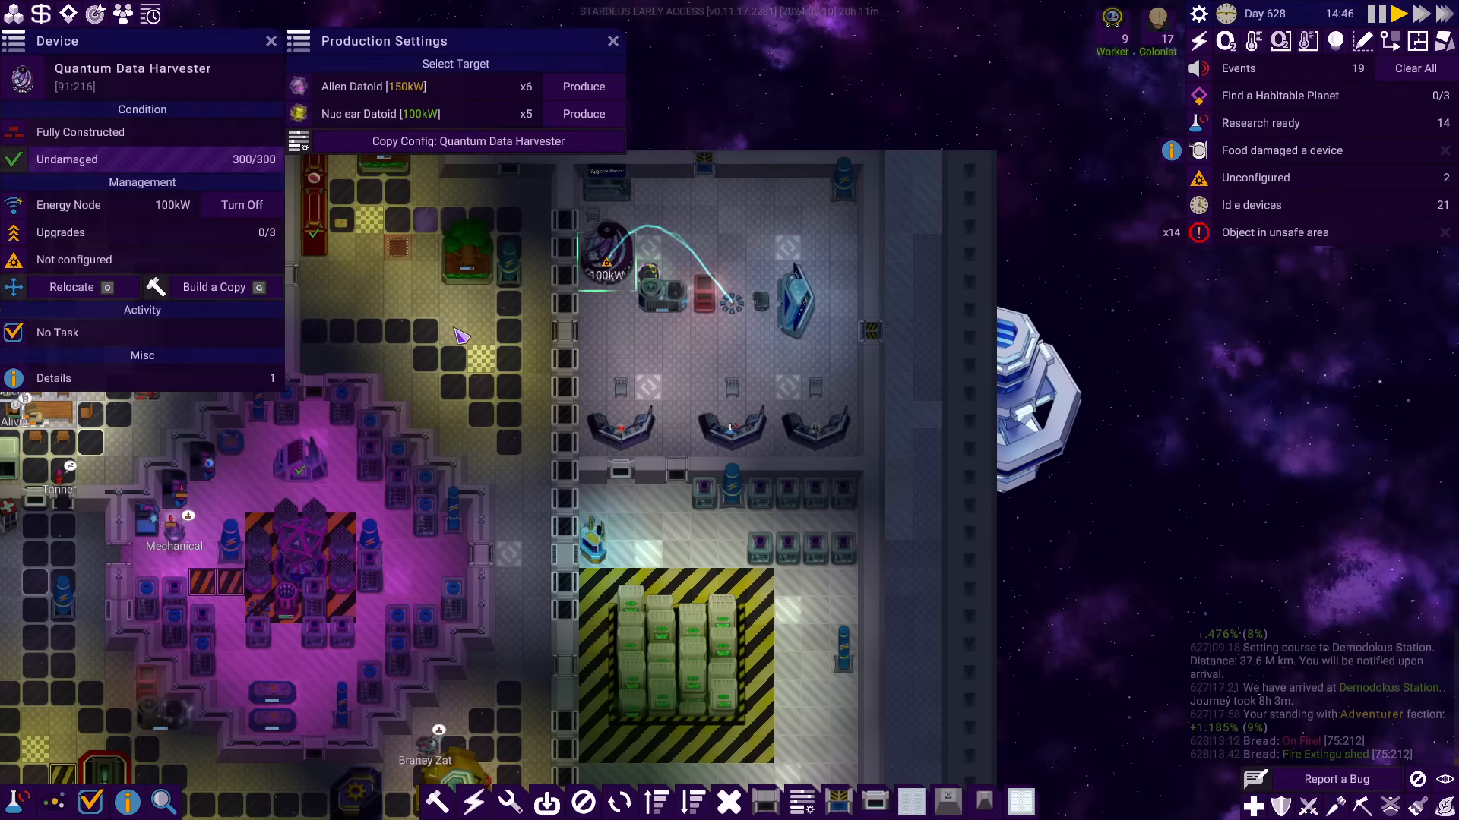
{"action": "left_click", "coordinate": [582, 114]}
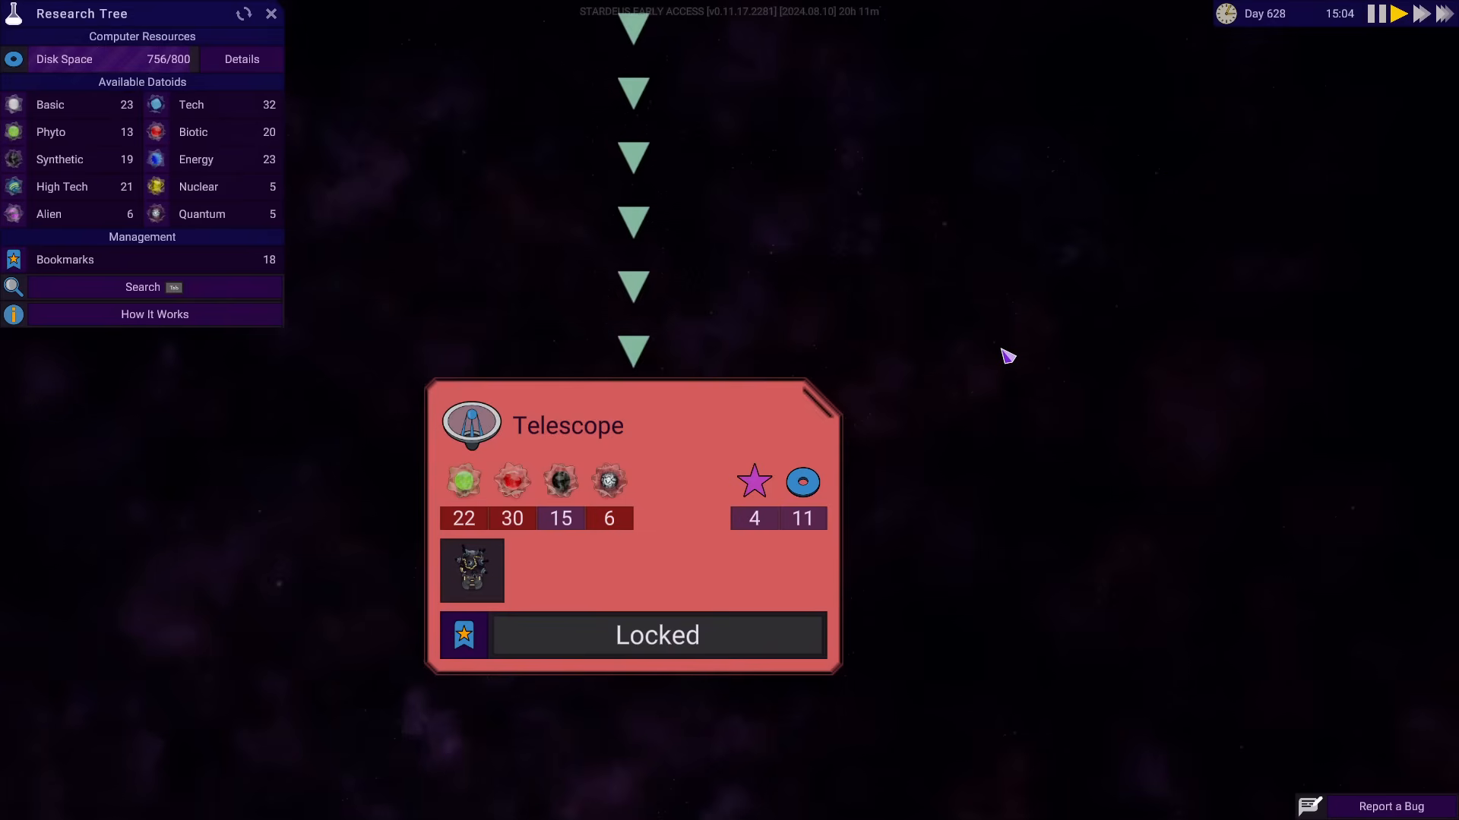
Raise the Research Station's wanted Biotic Datoid amount to 30
{"action": "left_click", "coordinate": [270, 14]}
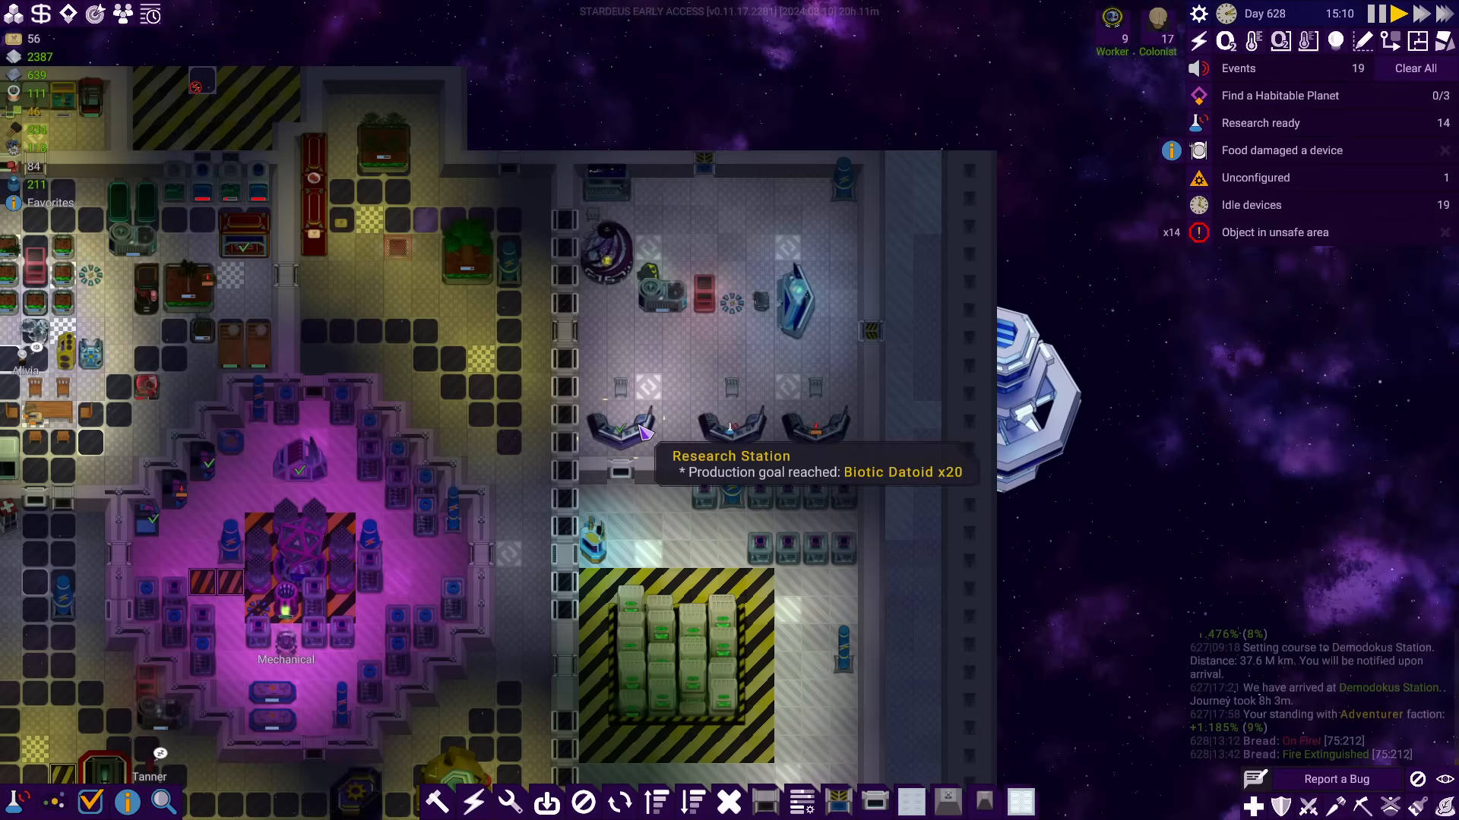
{"action": "left_click", "coordinate": [731, 428]}
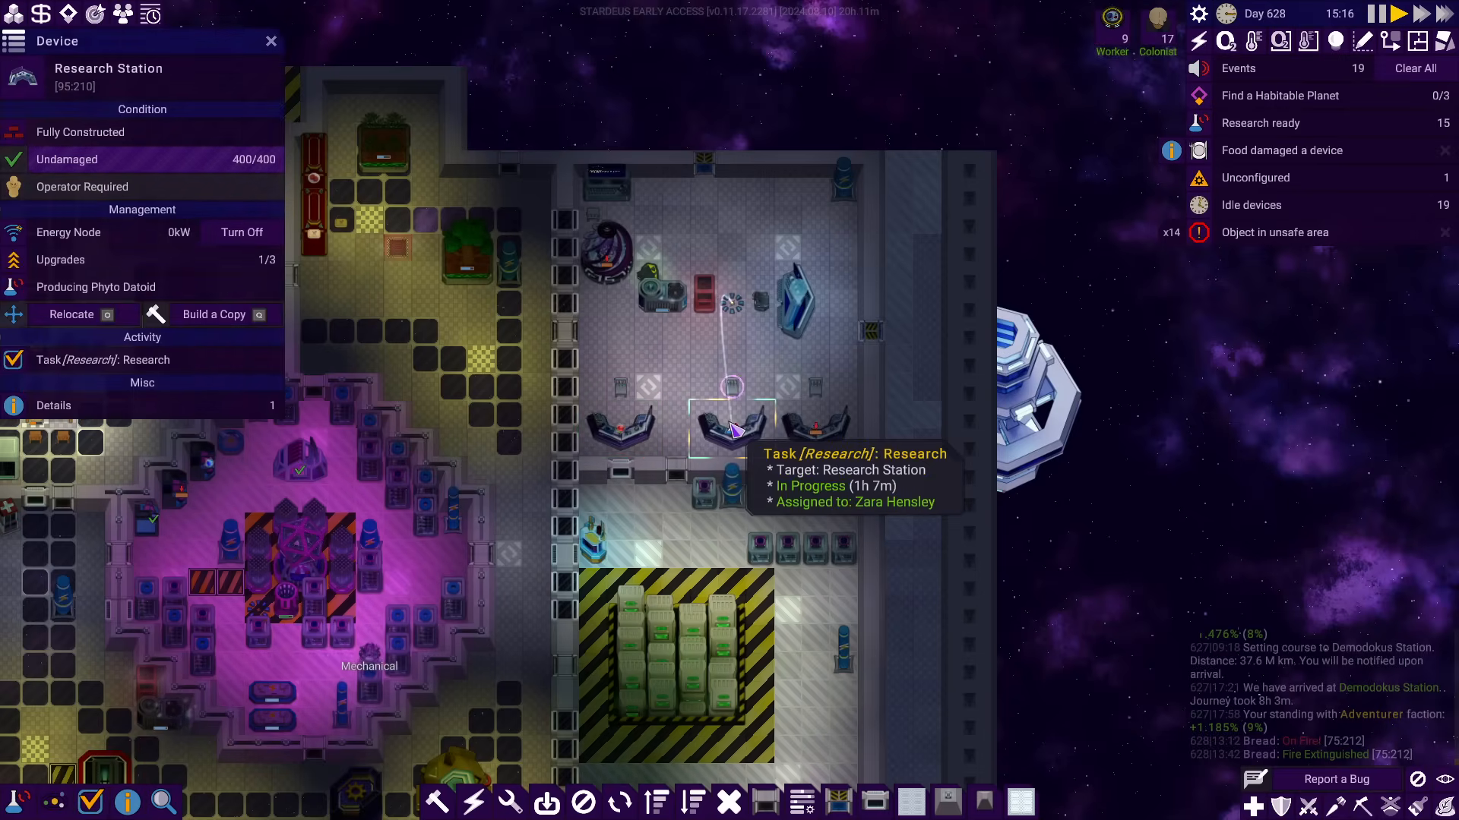
{"action": "left_click", "coordinate": [96, 287]}
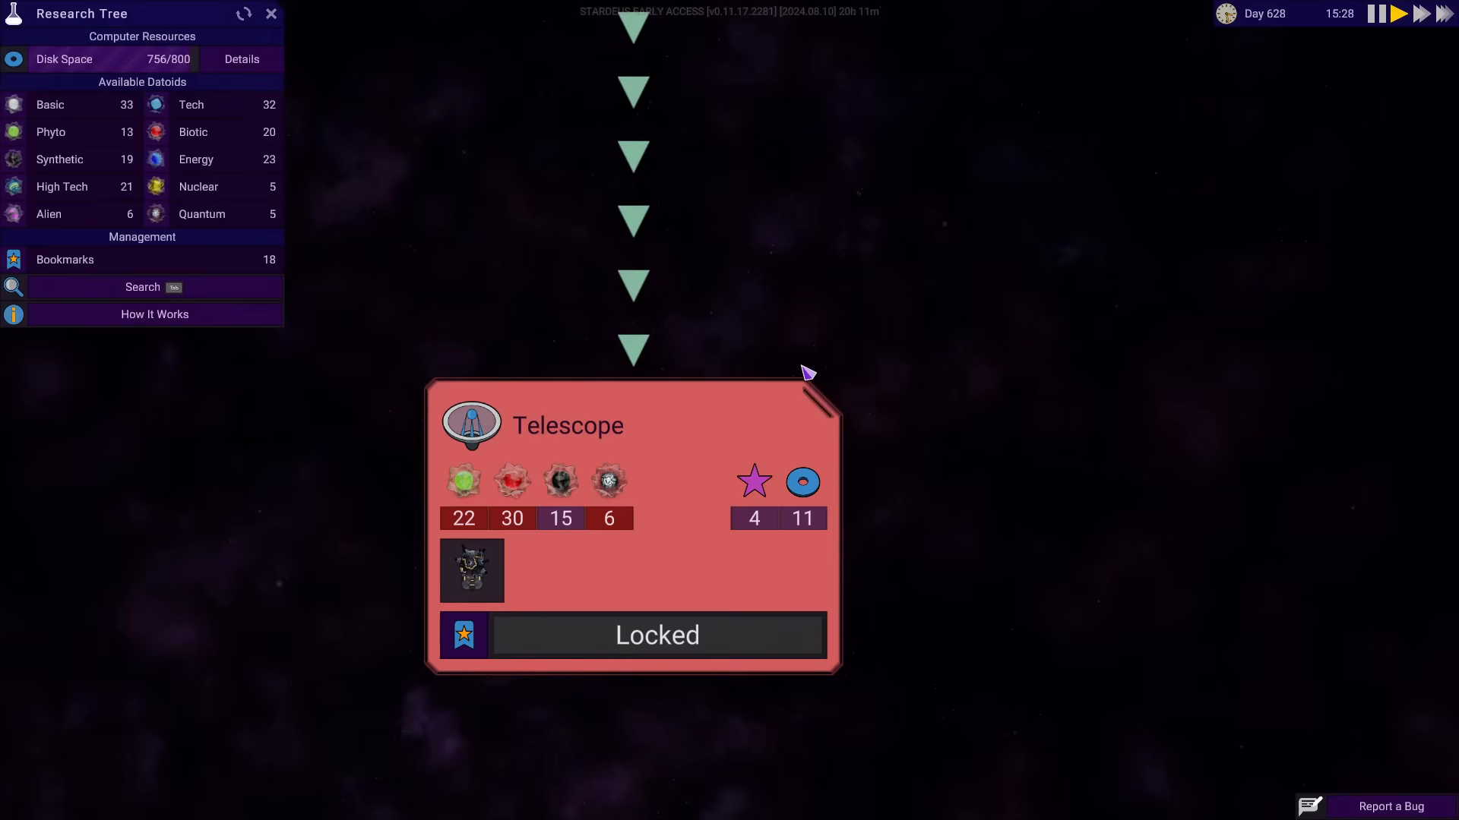
{"action": "left_click", "coordinate": [270, 13]}
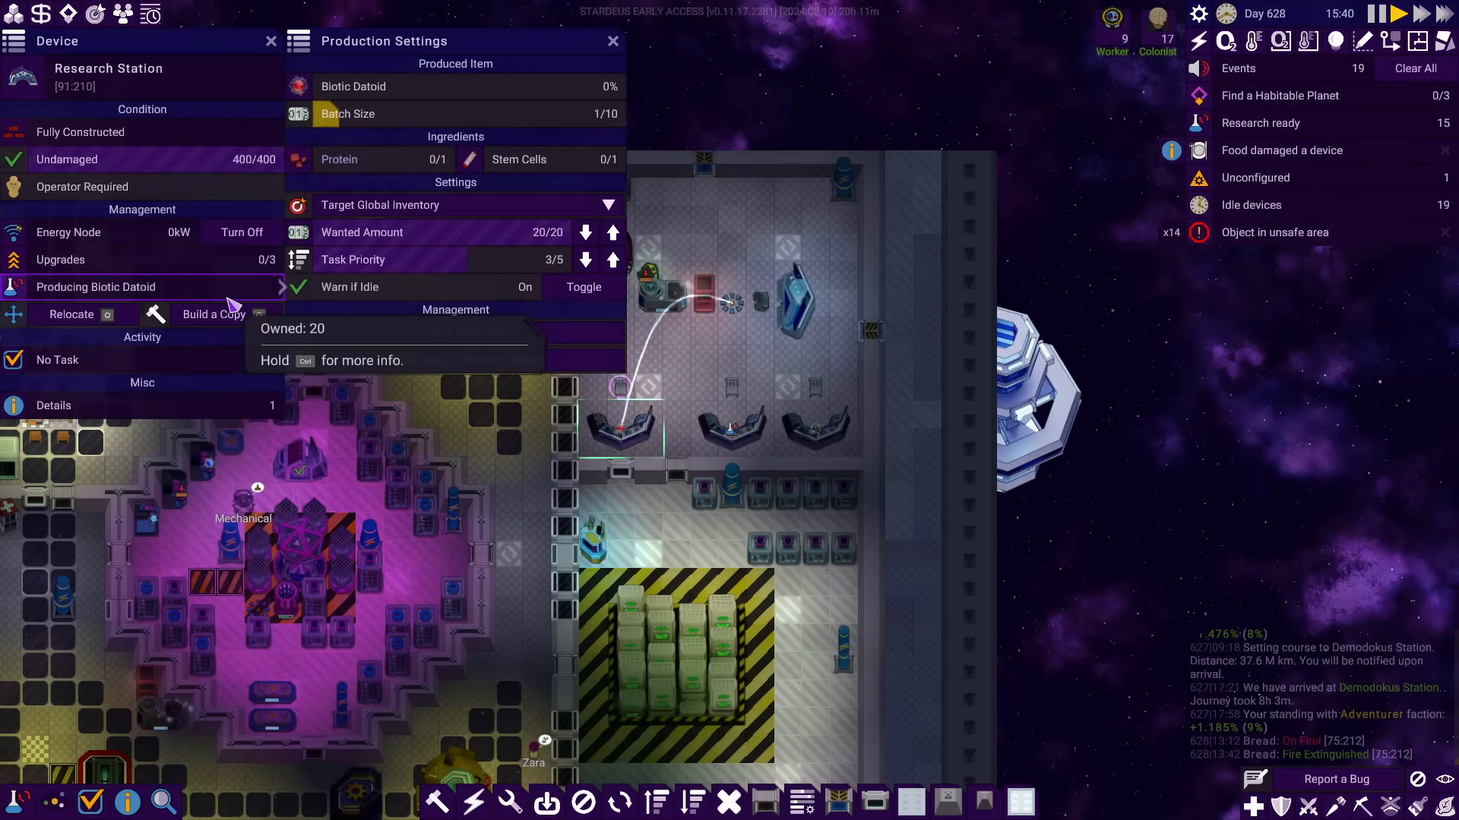
{"action": "left_click", "coordinate": [611, 232]}
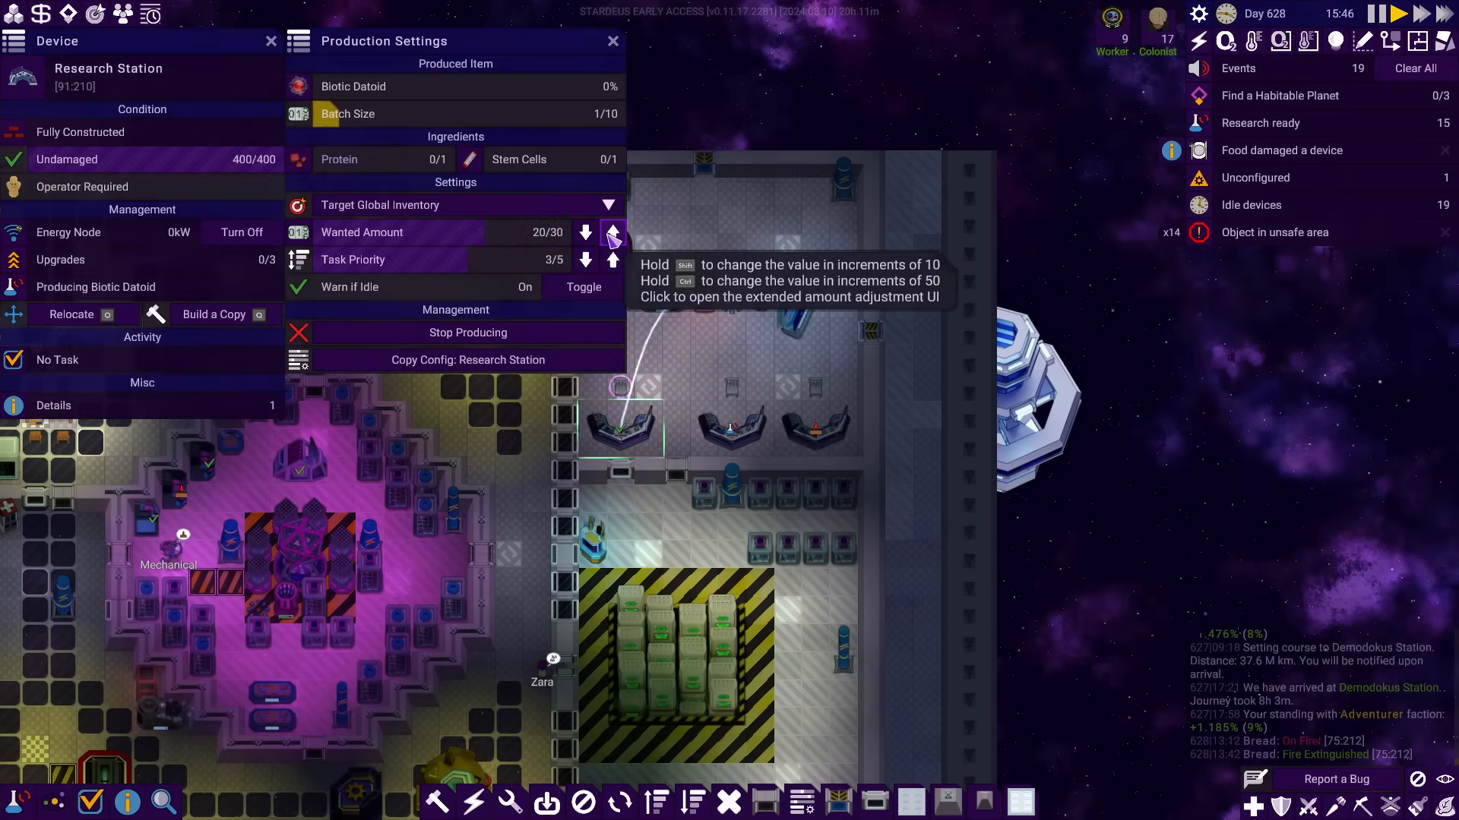
Check Telescope's Quantum Datoid requirement in the research tree (6 needed, 5 owned)
{"action": "left_click", "coordinate": [613, 41]}
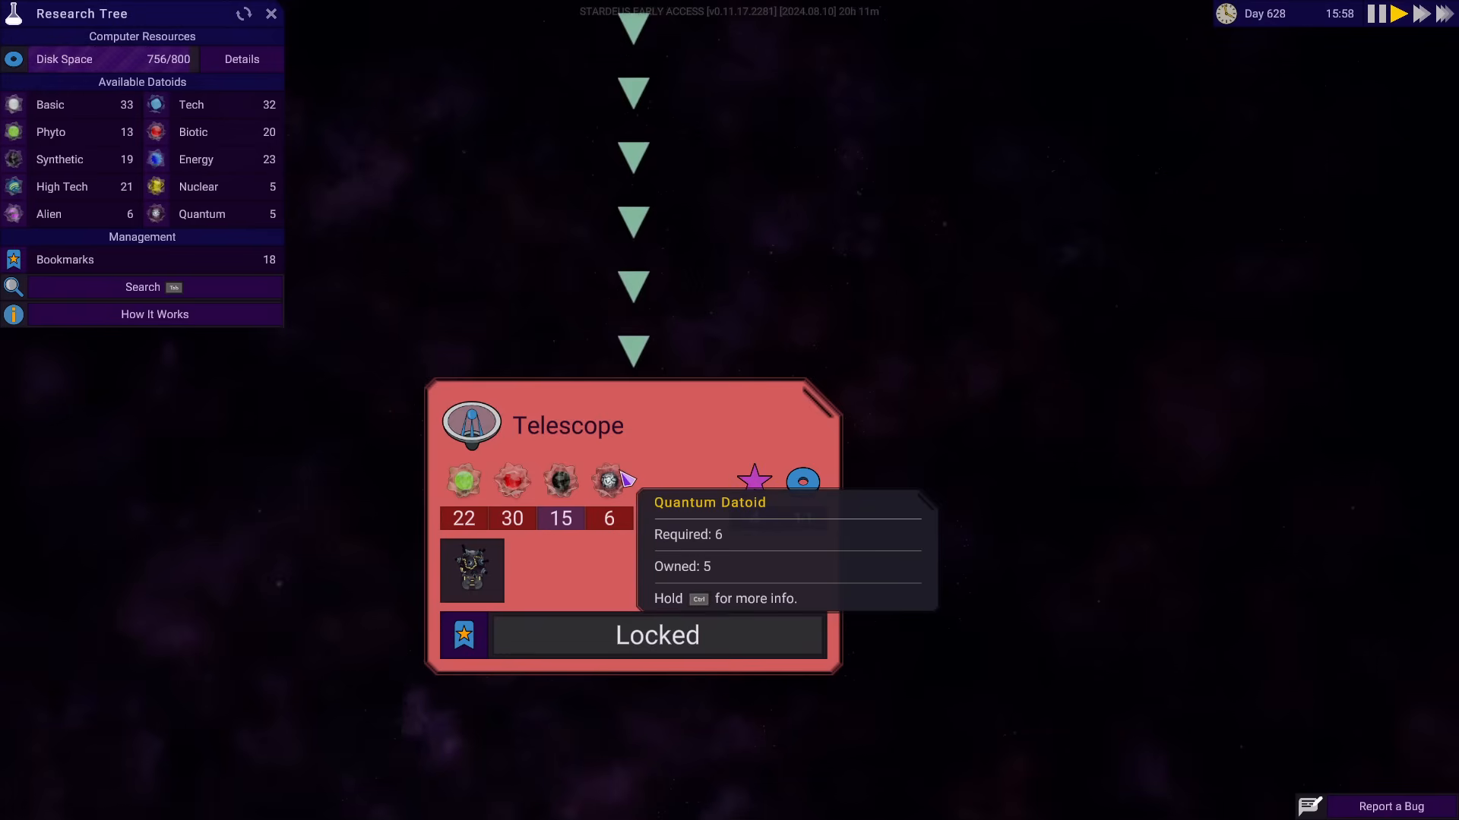
{"action": "left_click", "coordinate": [270, 14]}
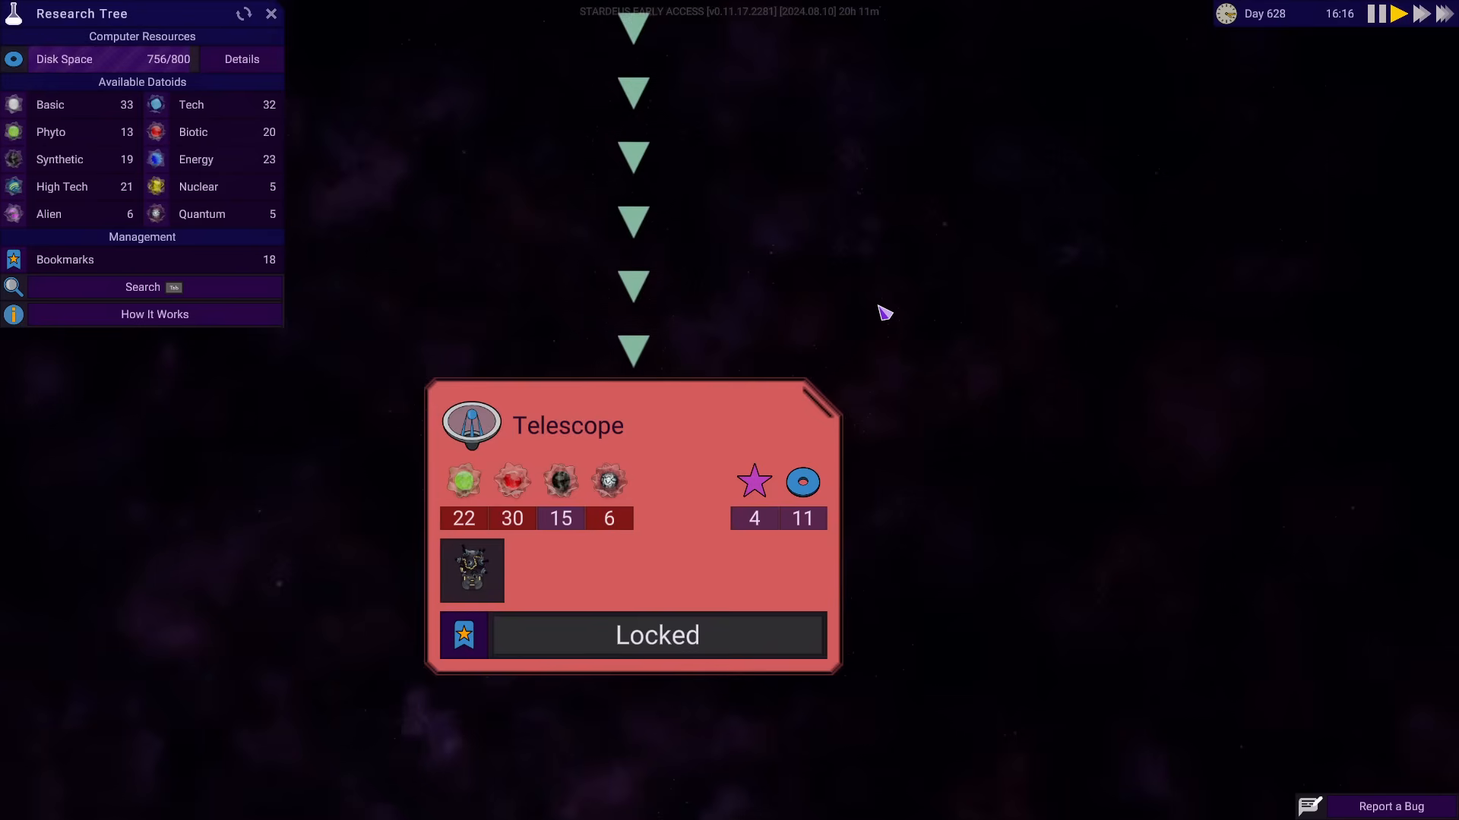
Find Quantum Research via 'qua', locate the Quantum Data Harvester and stop its production
{"action": "type", "text": "qua"}
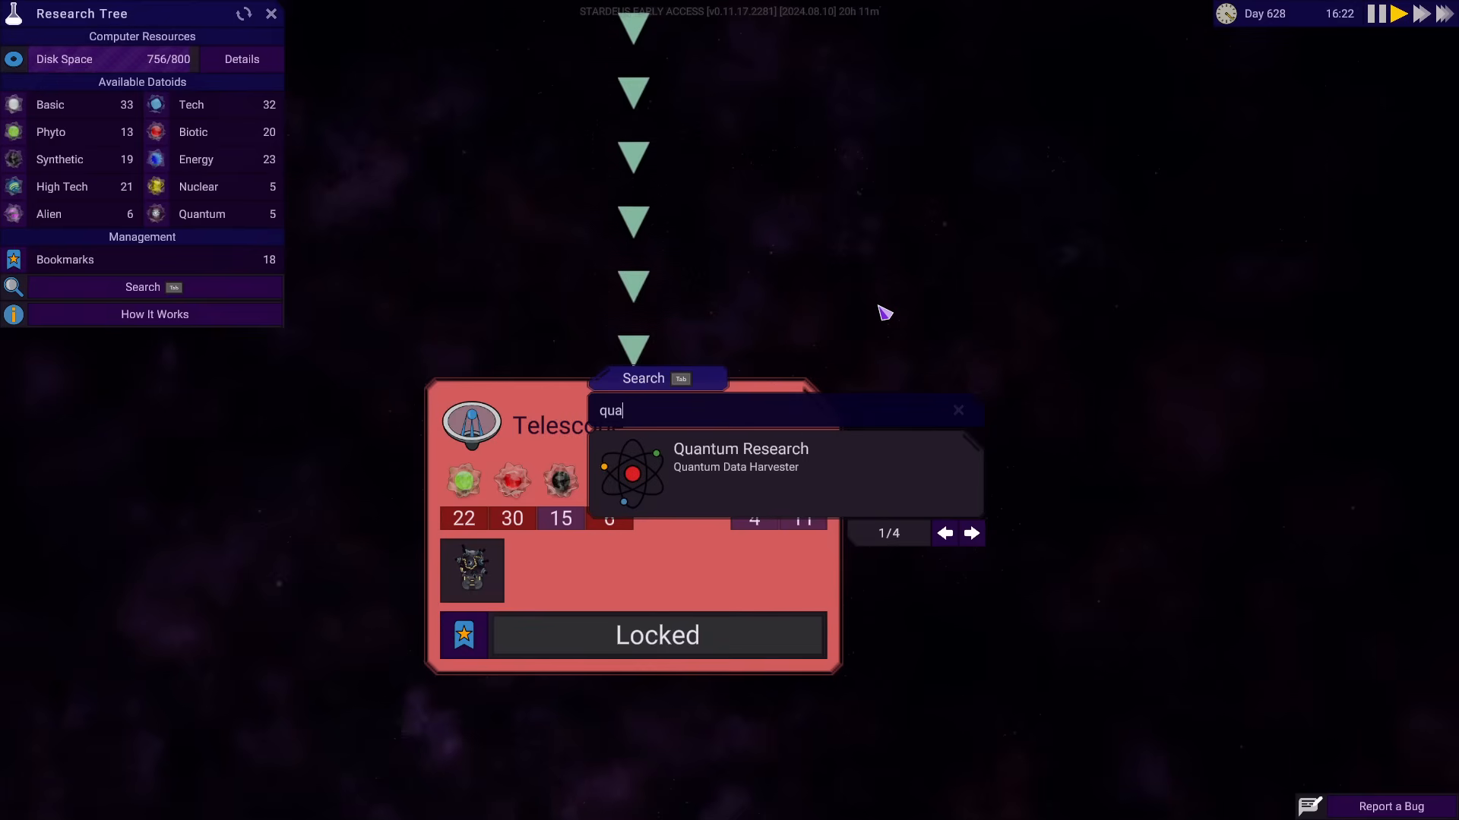
{"action": "left_click", "coordinate": [740, 456]}
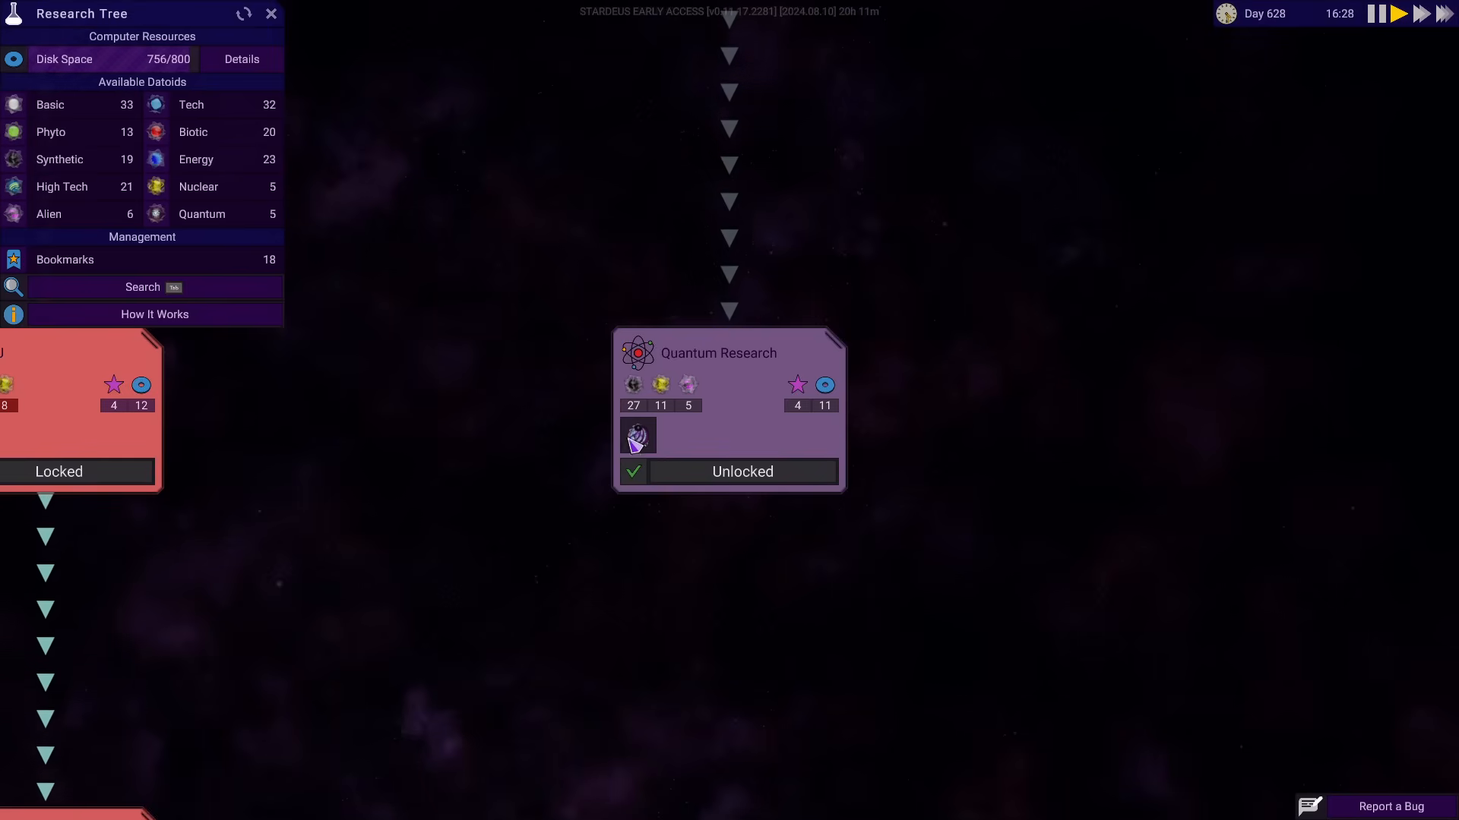
{"action": "mouse_move", "coordinate": [638, 435]}
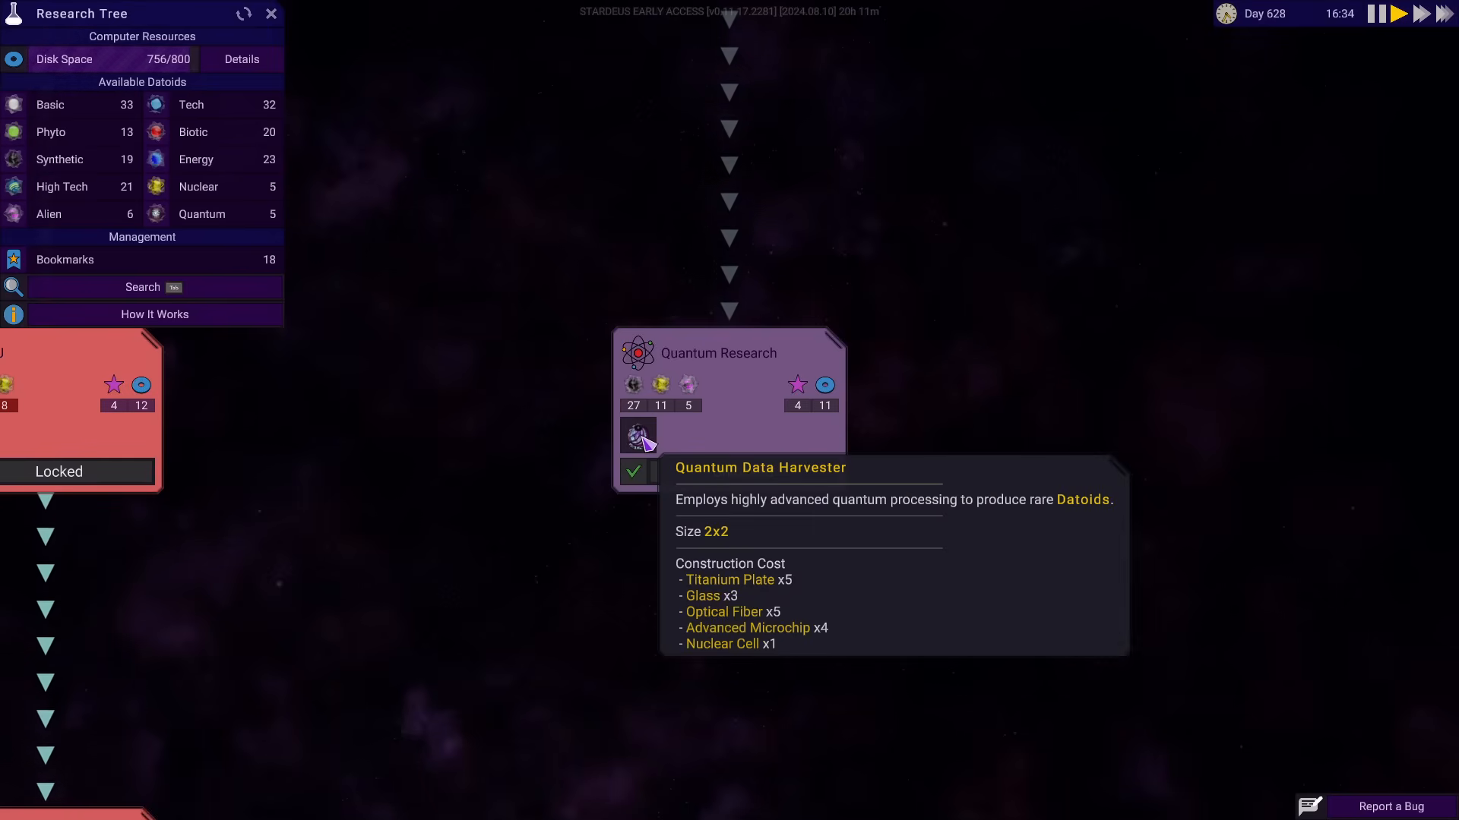
{"action": "left_click", "coordinate": [270, 14]}
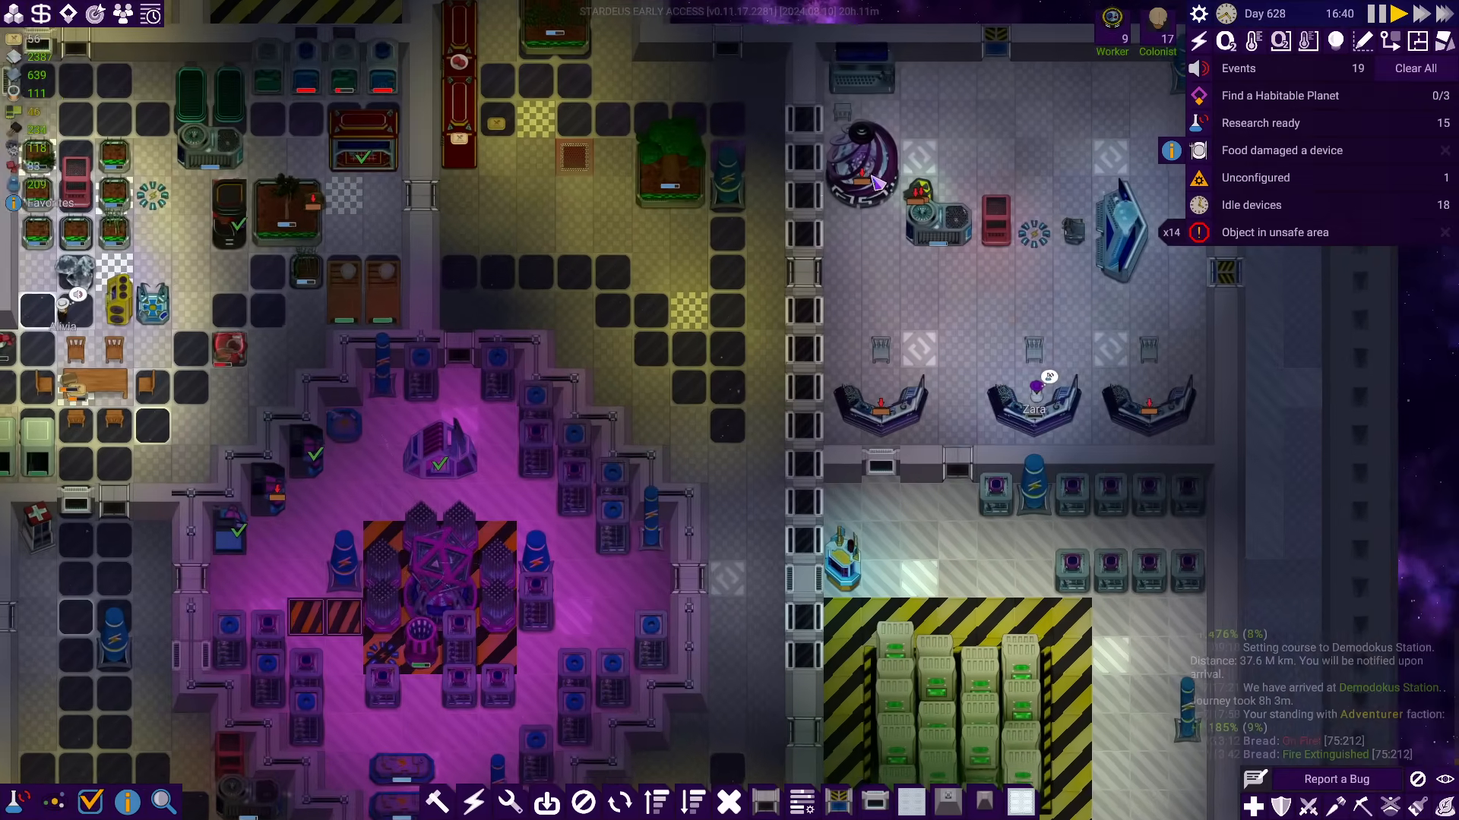
{"action": "left_click", "coordinate": [865, 163]}
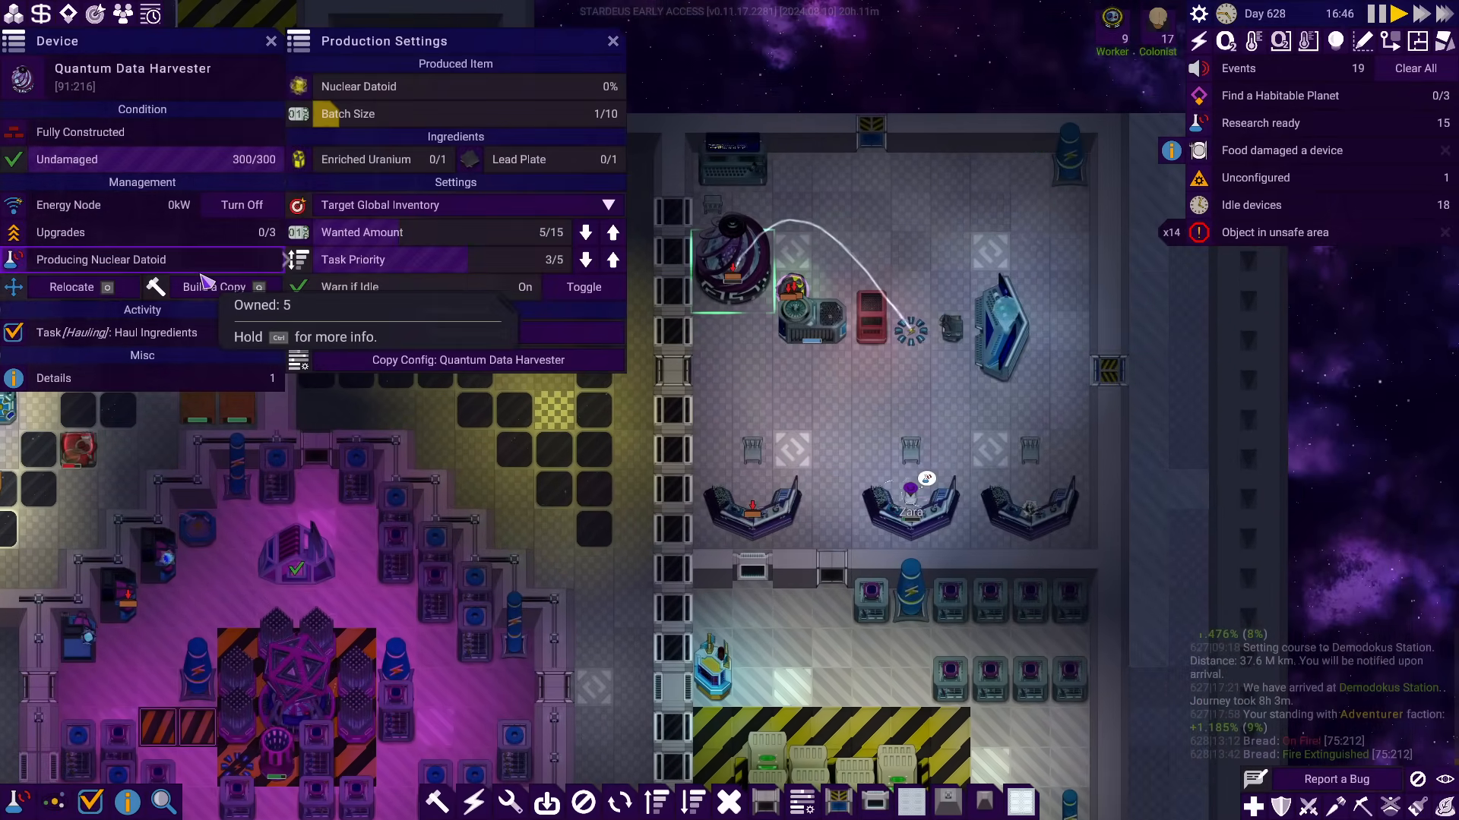
{"action": "left_click", "coordinate": [358, 85]}
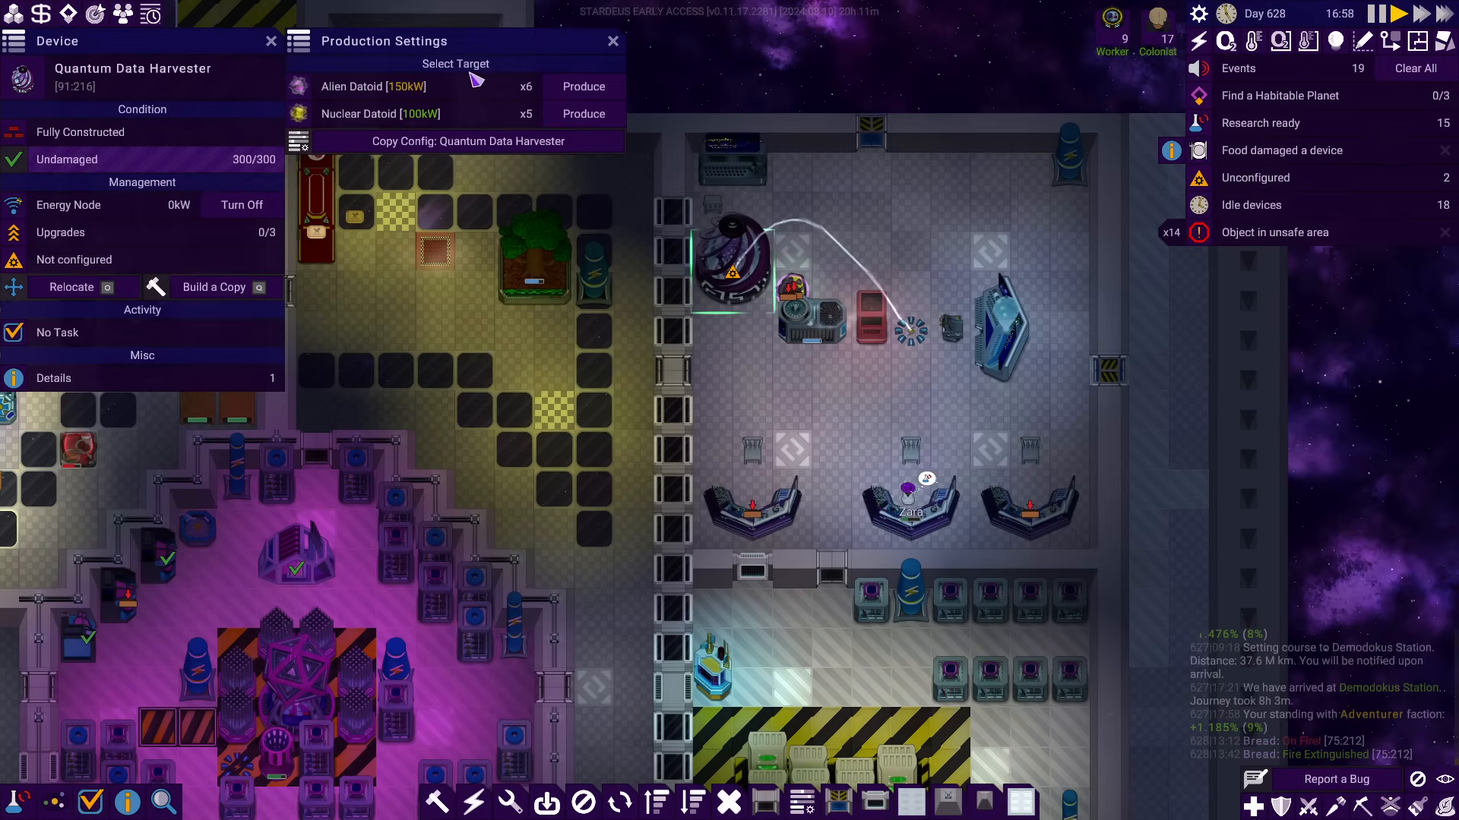
{"action": "mouse_move", "coordinate": [591, 532]}
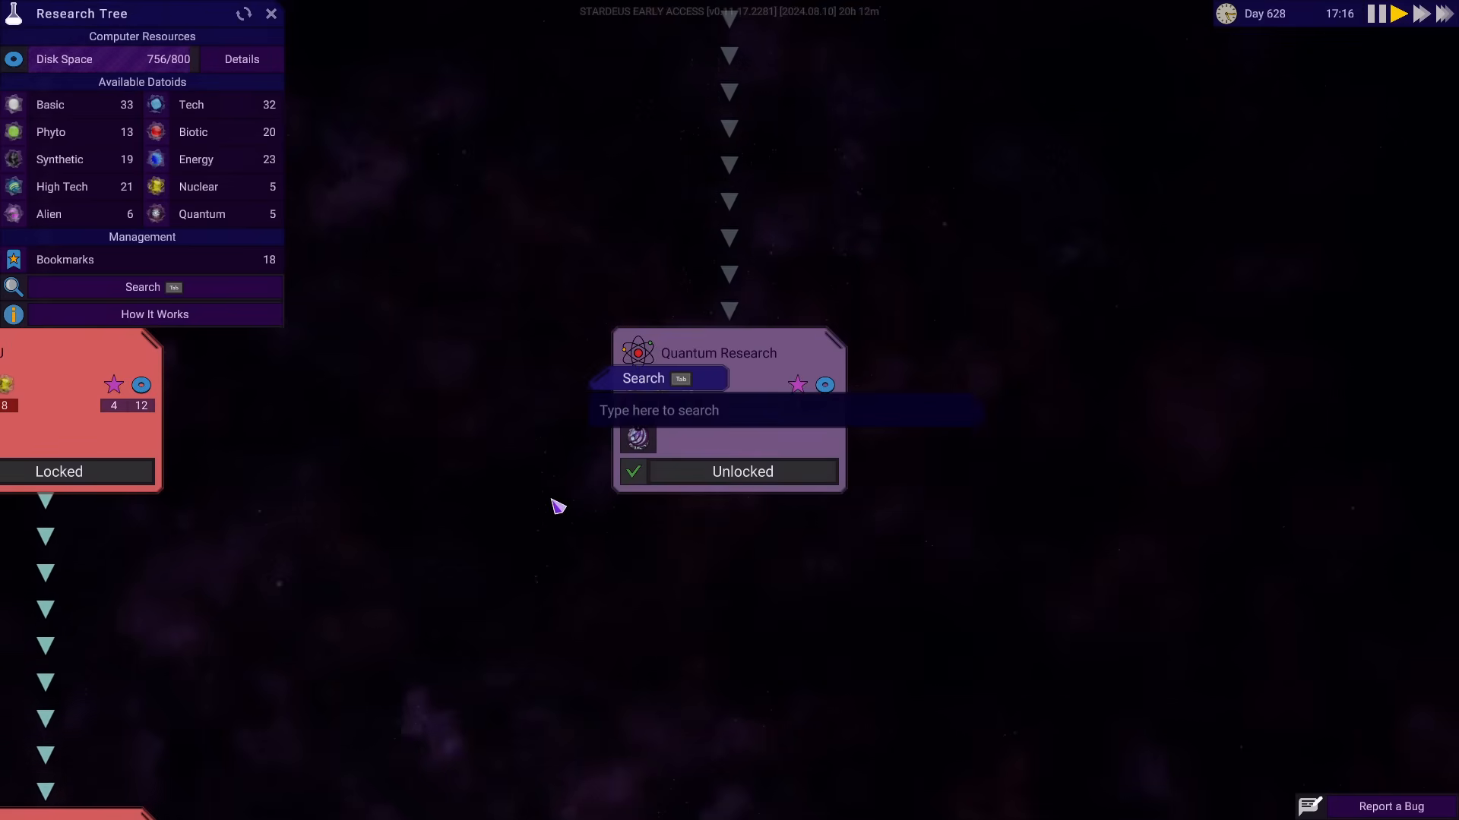
Search 'quant' and step through matches to Starcreds Mining and High Availability
{"action": "type", "text": "quant"}
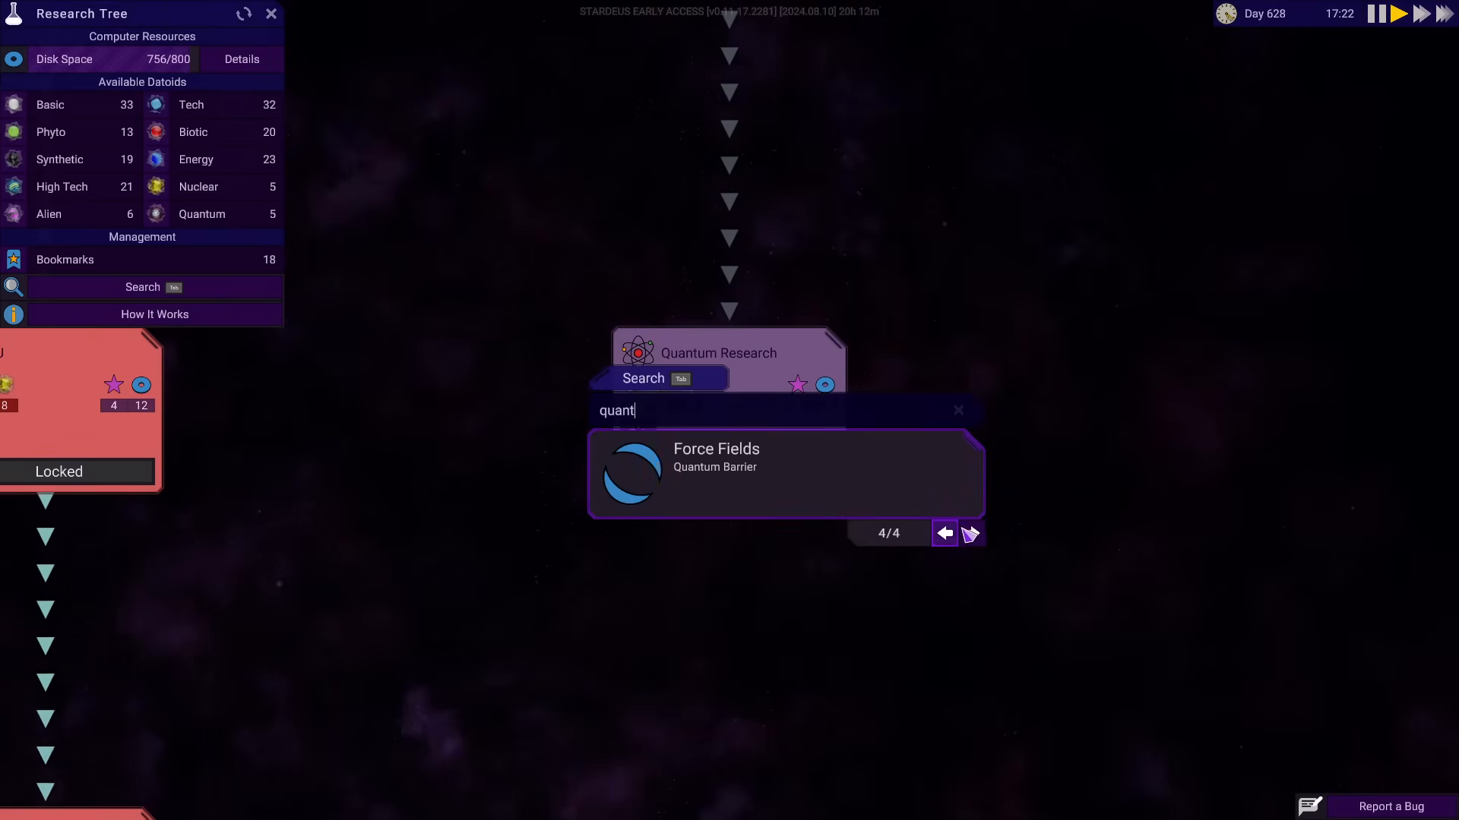
{"action": "left_click", "coordinate": [971, 533]}
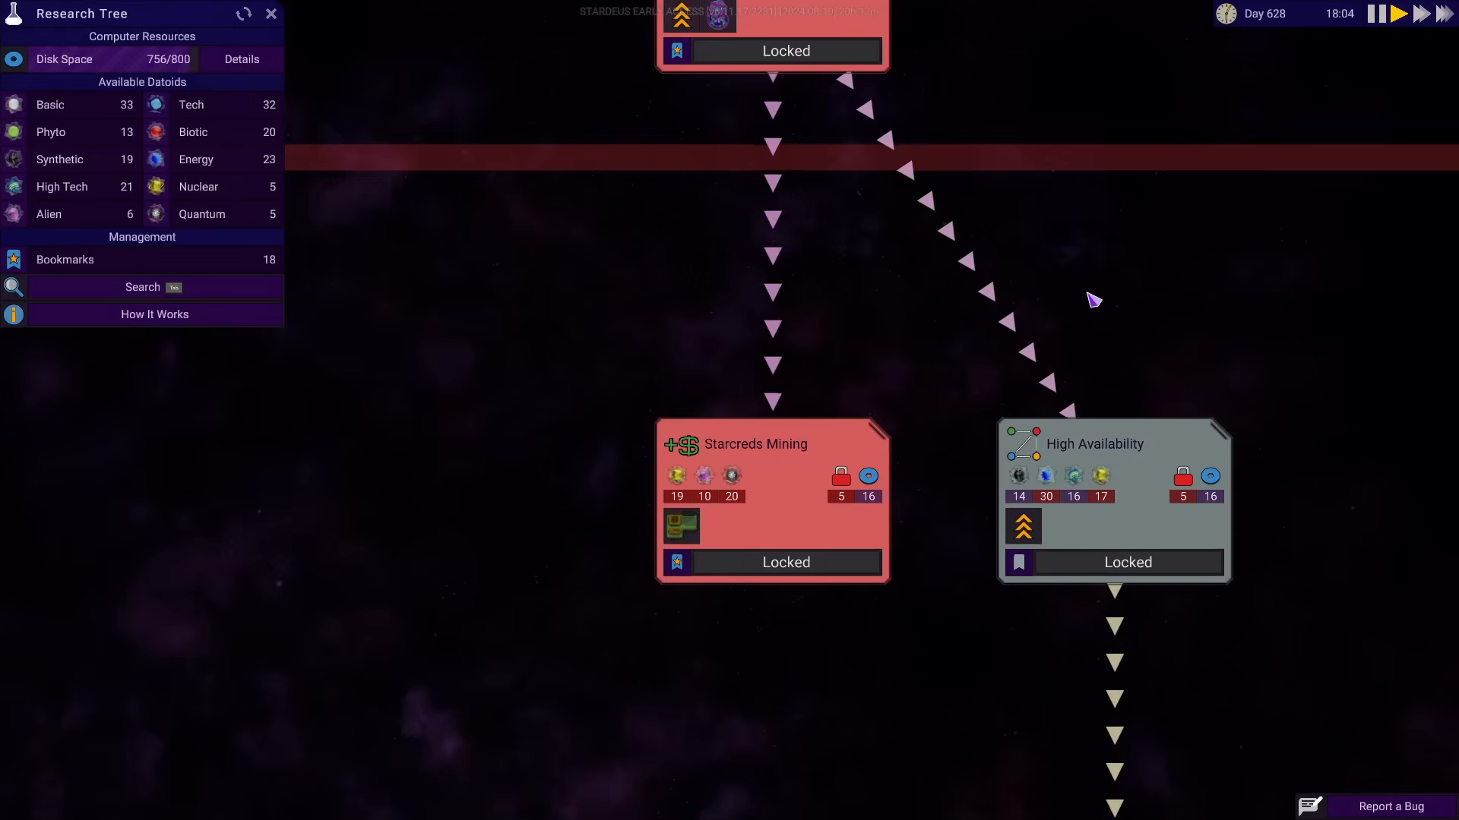
Search 'tele' and jump to the Telescope research, finding it locked behind Black Holes
{"action": "type", "text": "tgele"}
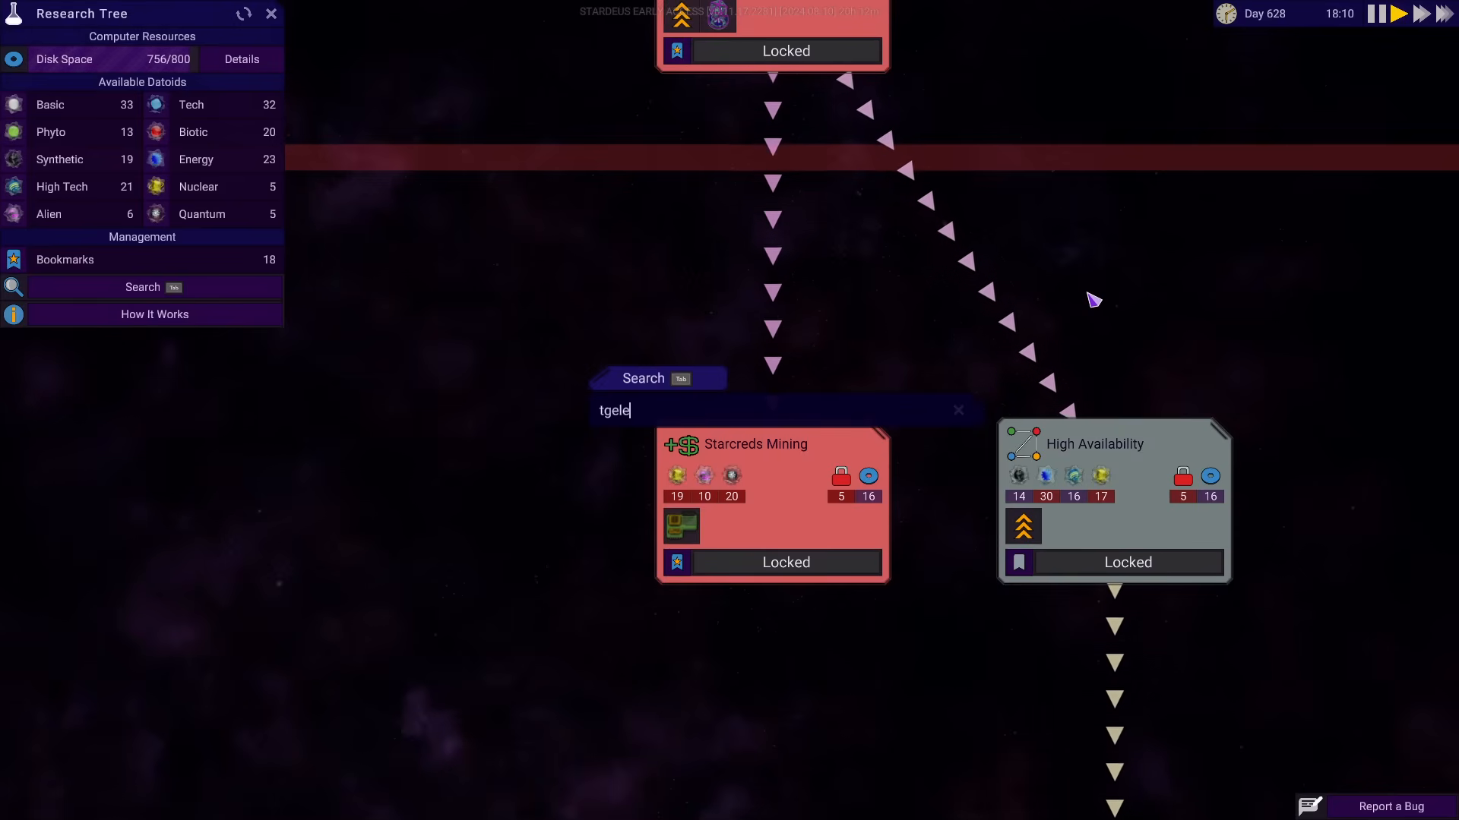
{"action": "type", "text": "tele"}
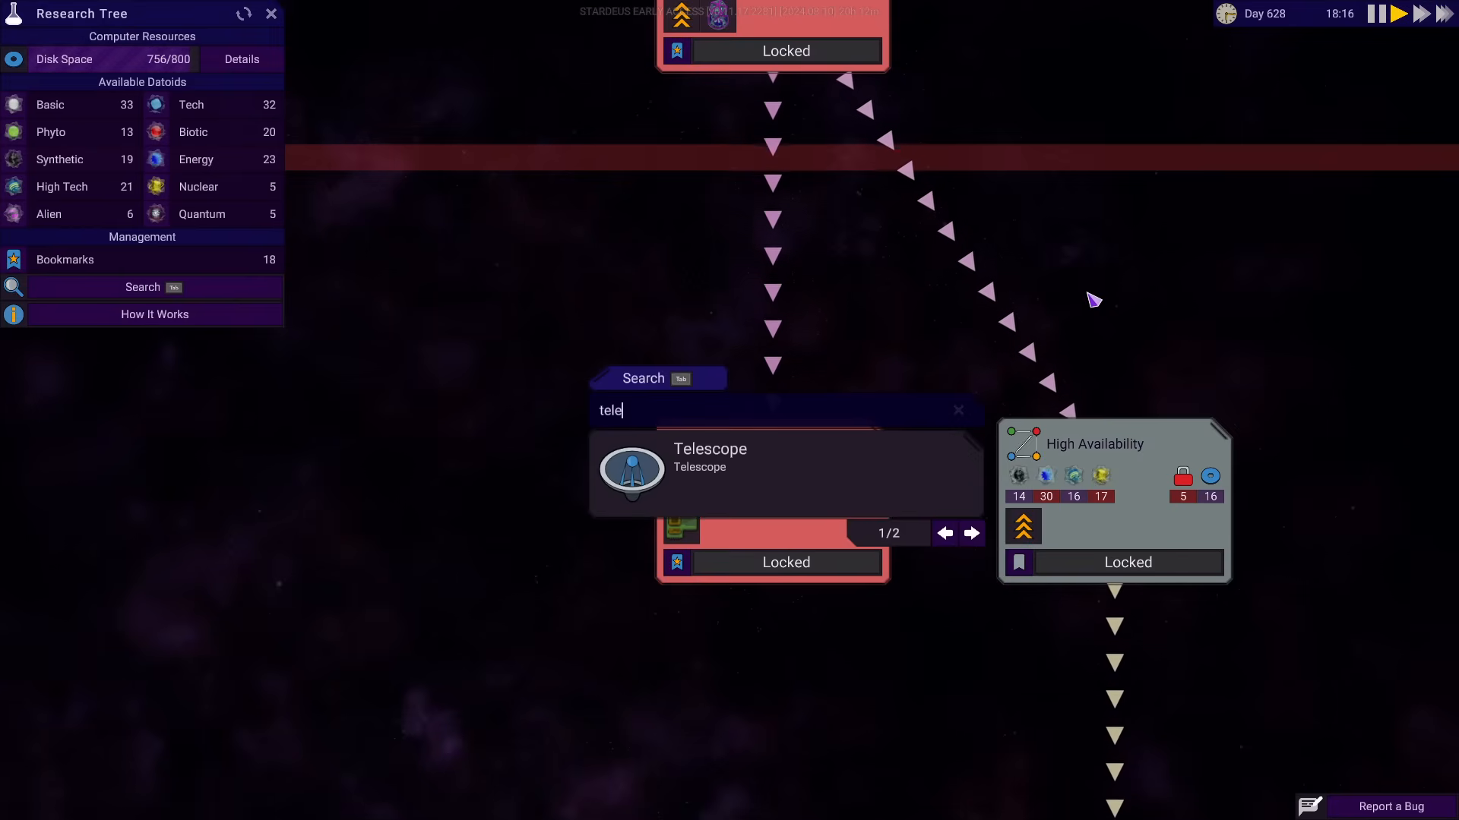
{"action": "left_click", "coordinate": [707, 465]}
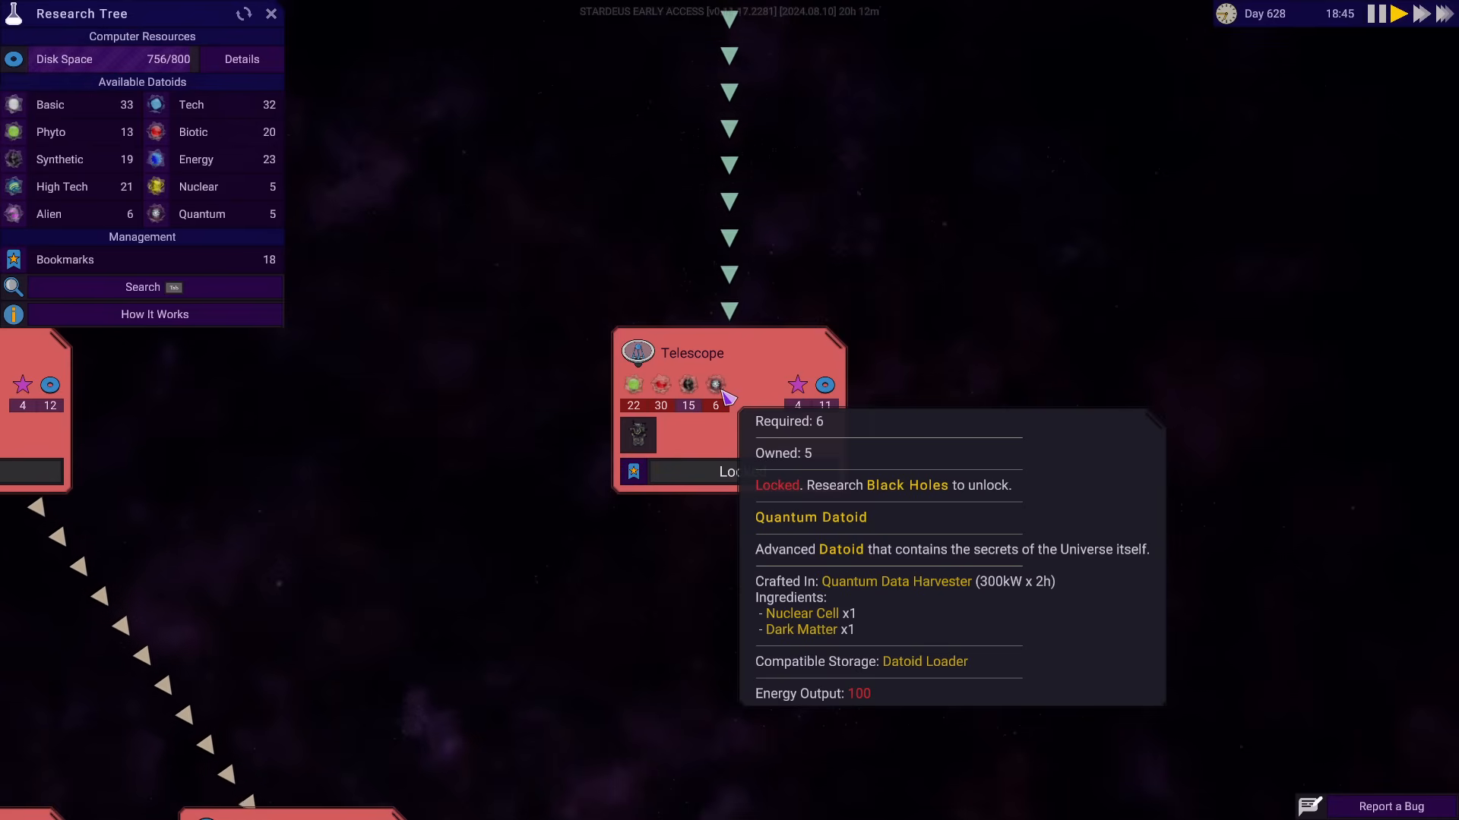
{"action": "mouse_move", "coordinate": [776, 405]}
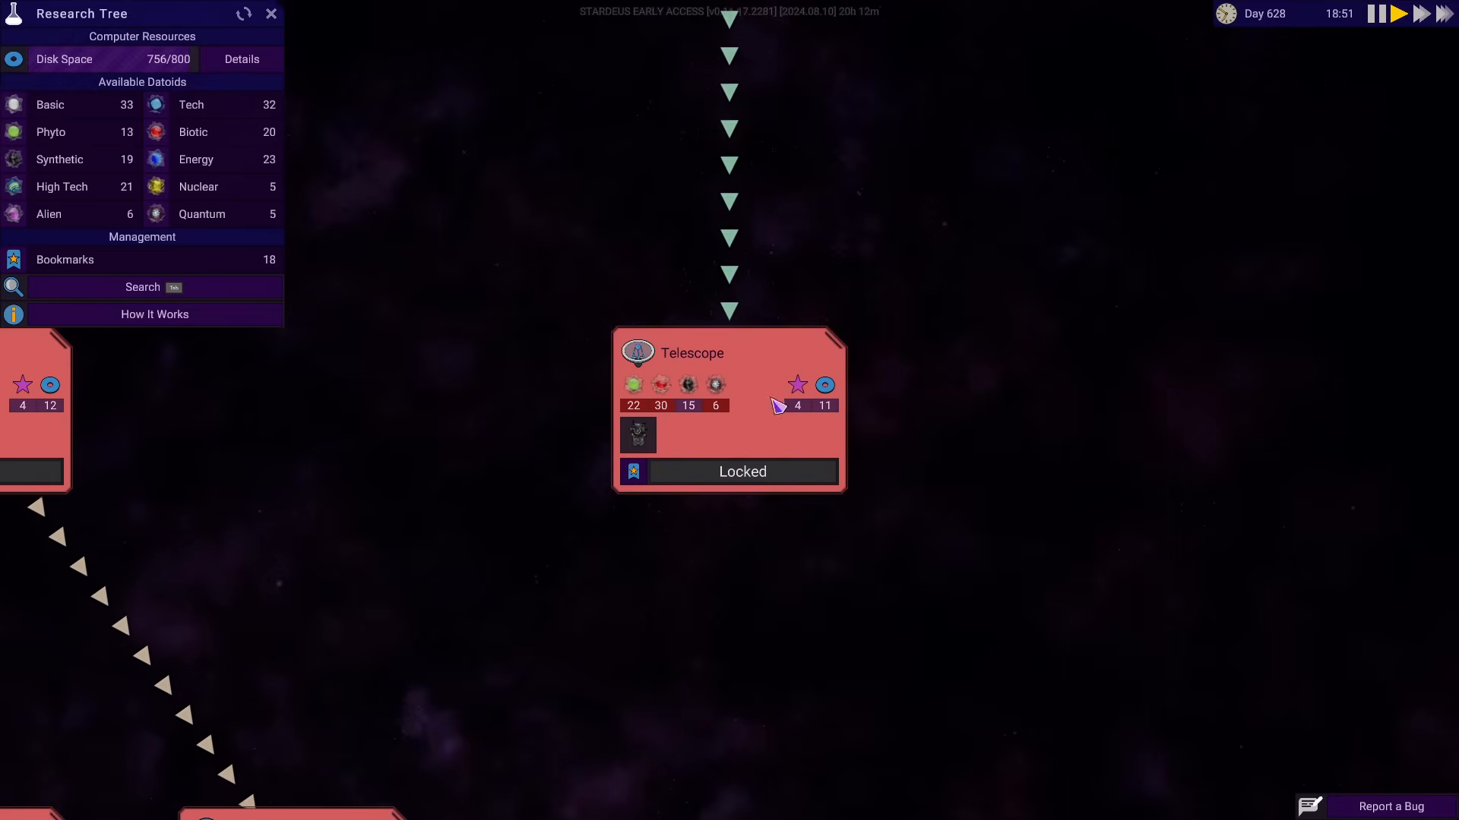
{"action": "left_click", "coordinate": [271, 13]}
{"action": "type", "text": "black"}
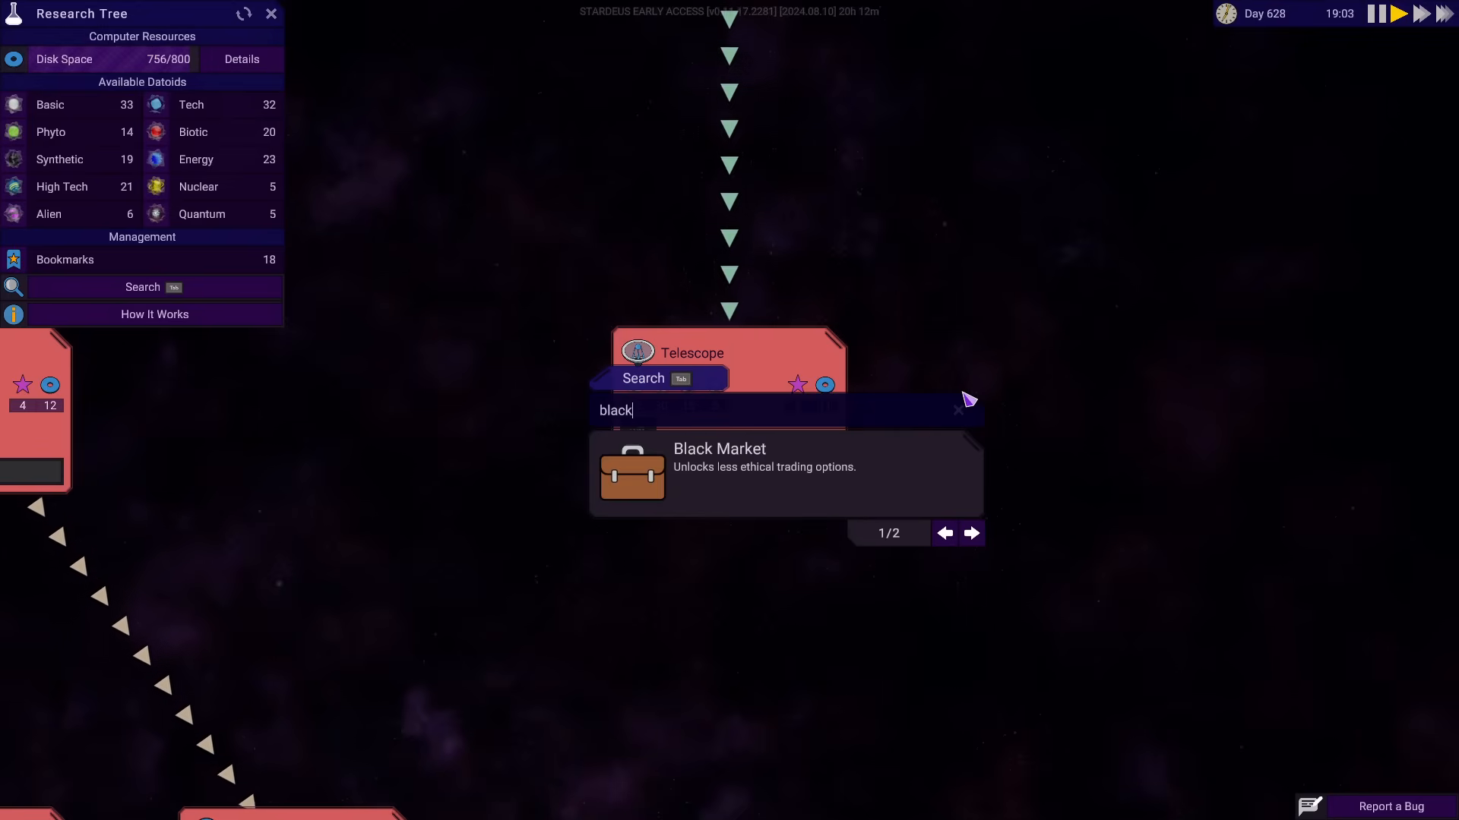
Jump to the Black Holes research, then close the research tree to the station view
{"action": "type", "text": "h"}
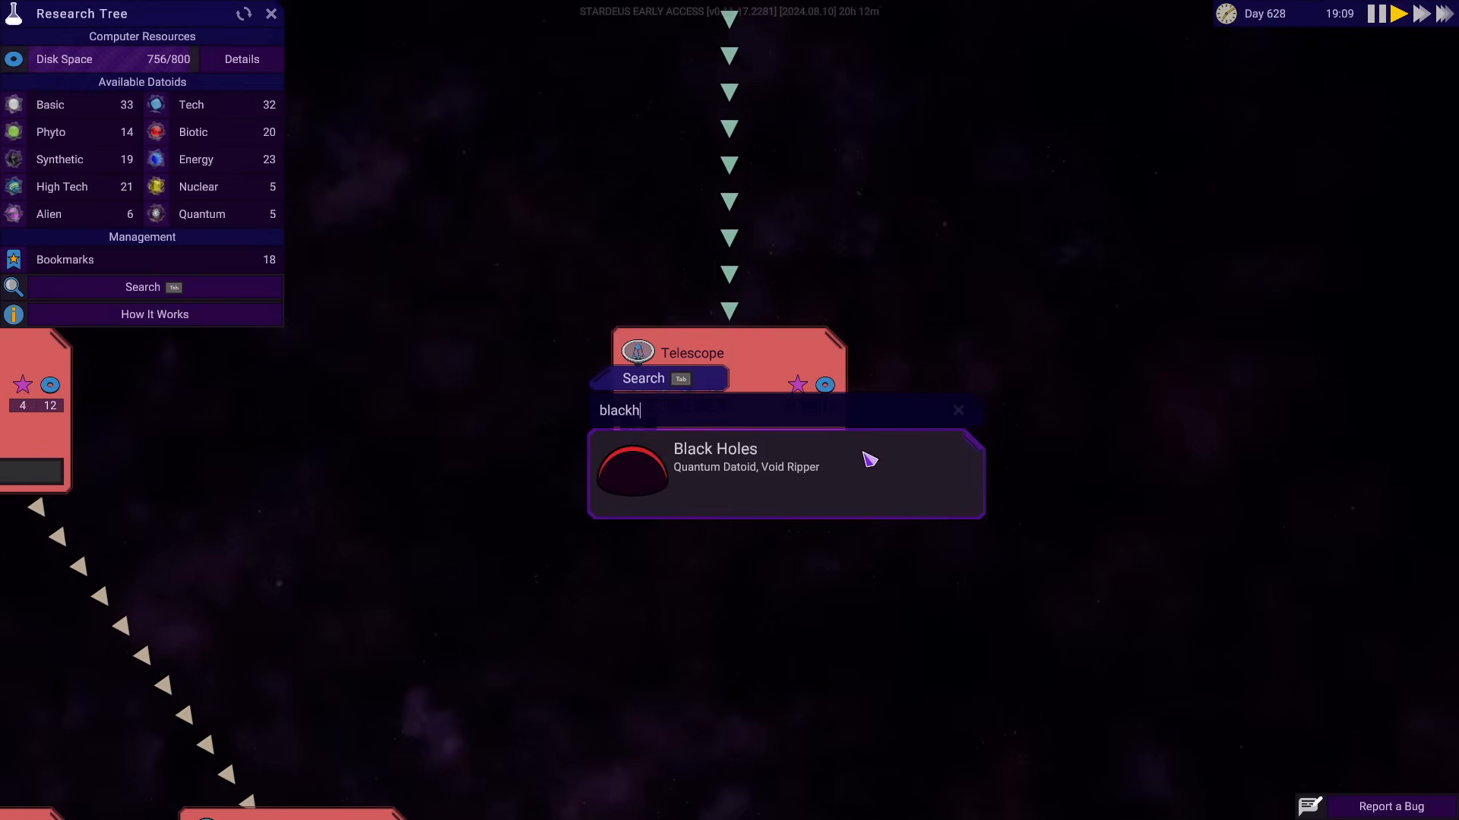
{"action": "left_click", "coordinate": [784, 473]}
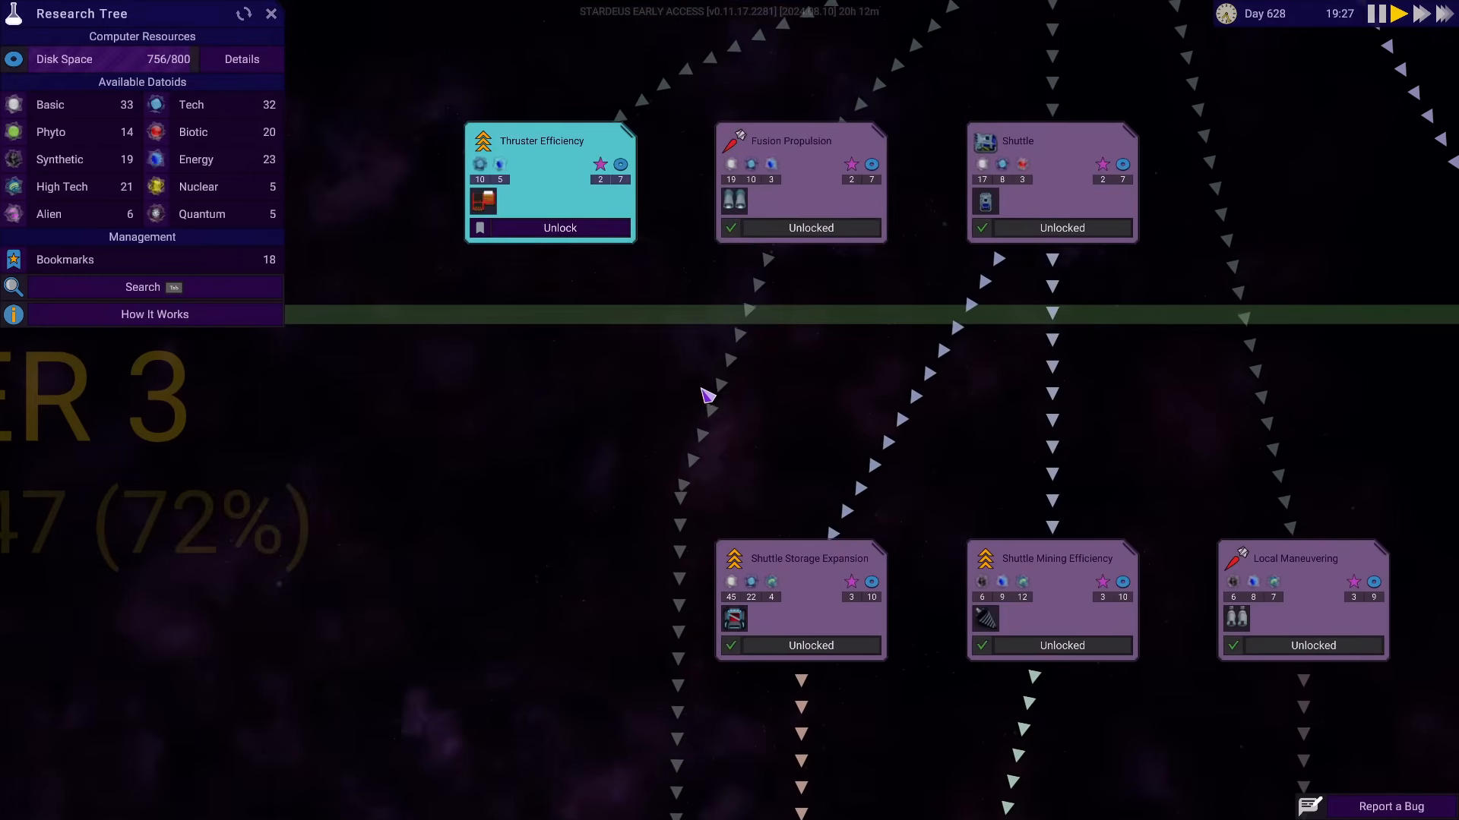
{"action": "left_click", "coordinate": [271, 14]}
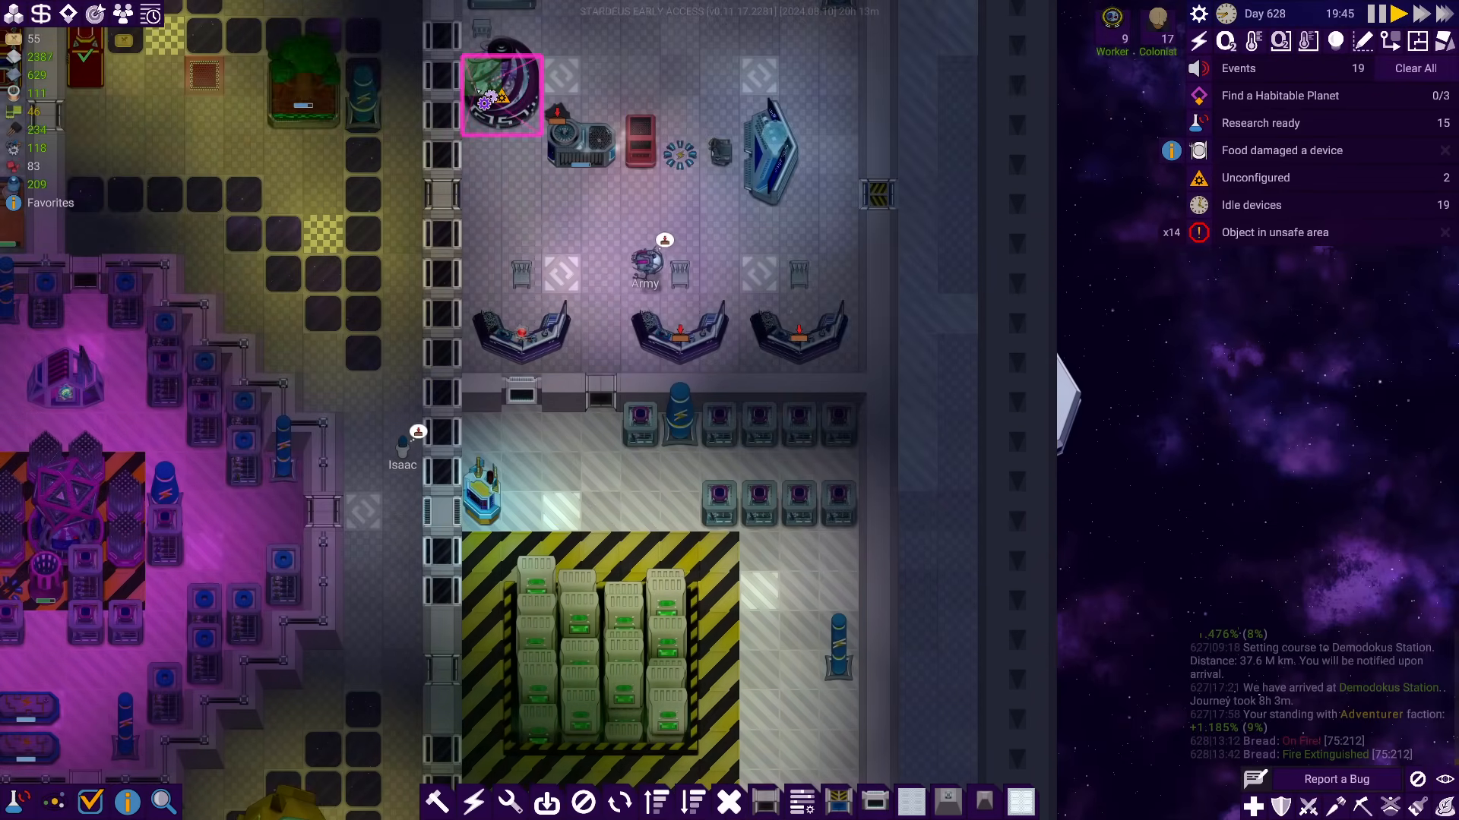
Configure the Quantum Data Harvester to produce Nuclear Datoid and adjust its wanted amount
{"action": "left_click", "coordinate": [500, 93]}
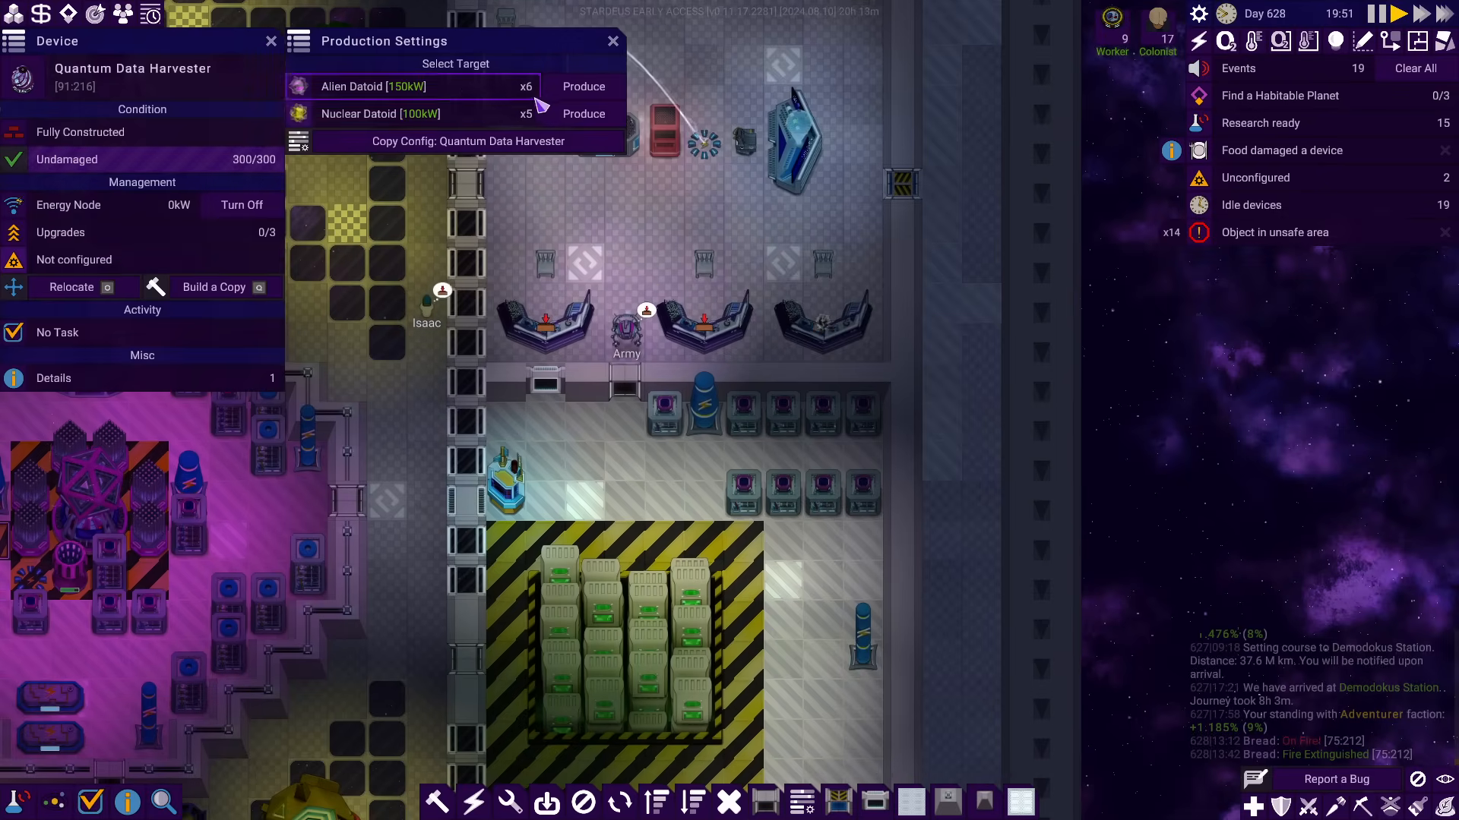
{"action": "left_click", "coordinate": [582, 114]}
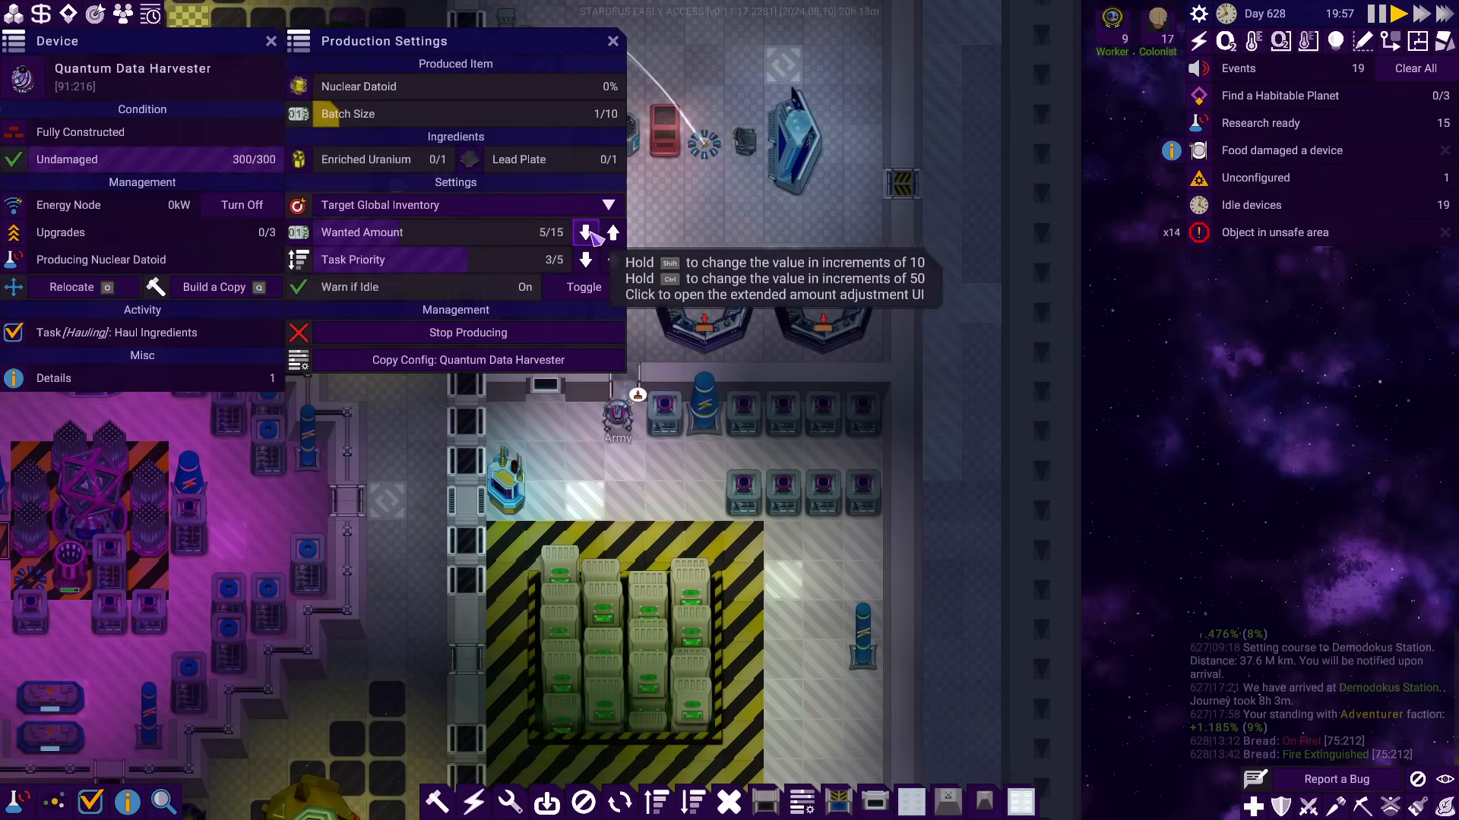
{"action": "left_click", "coordinate": [585, 231]}
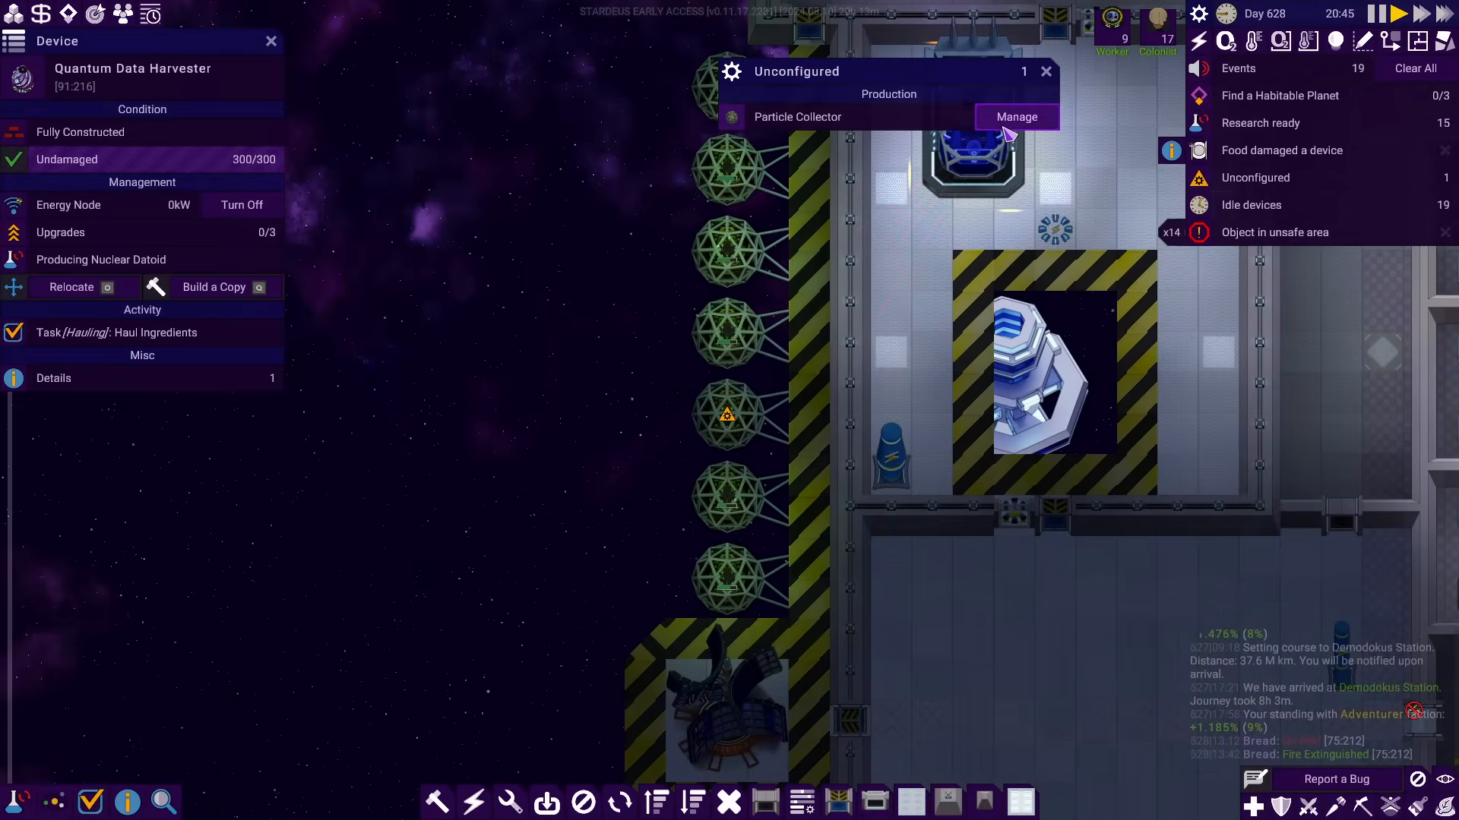
Assign the unconfigured Particle Collector to gather Carbon from its Manage panel
{"action": "left_click", "coordinate": [1016, 117]}
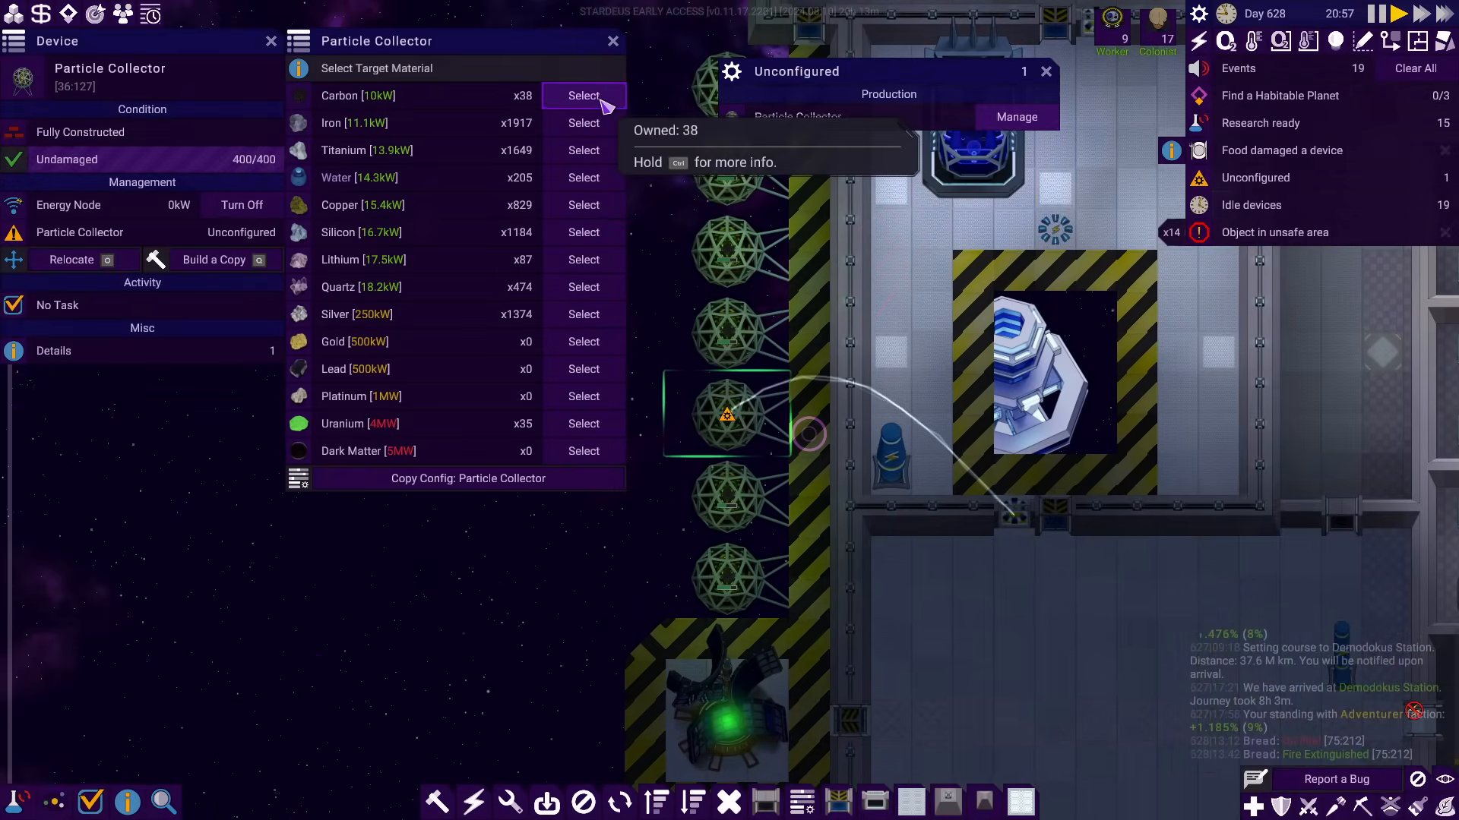
{"action": "left_click", "coordinate": [583, 94]}
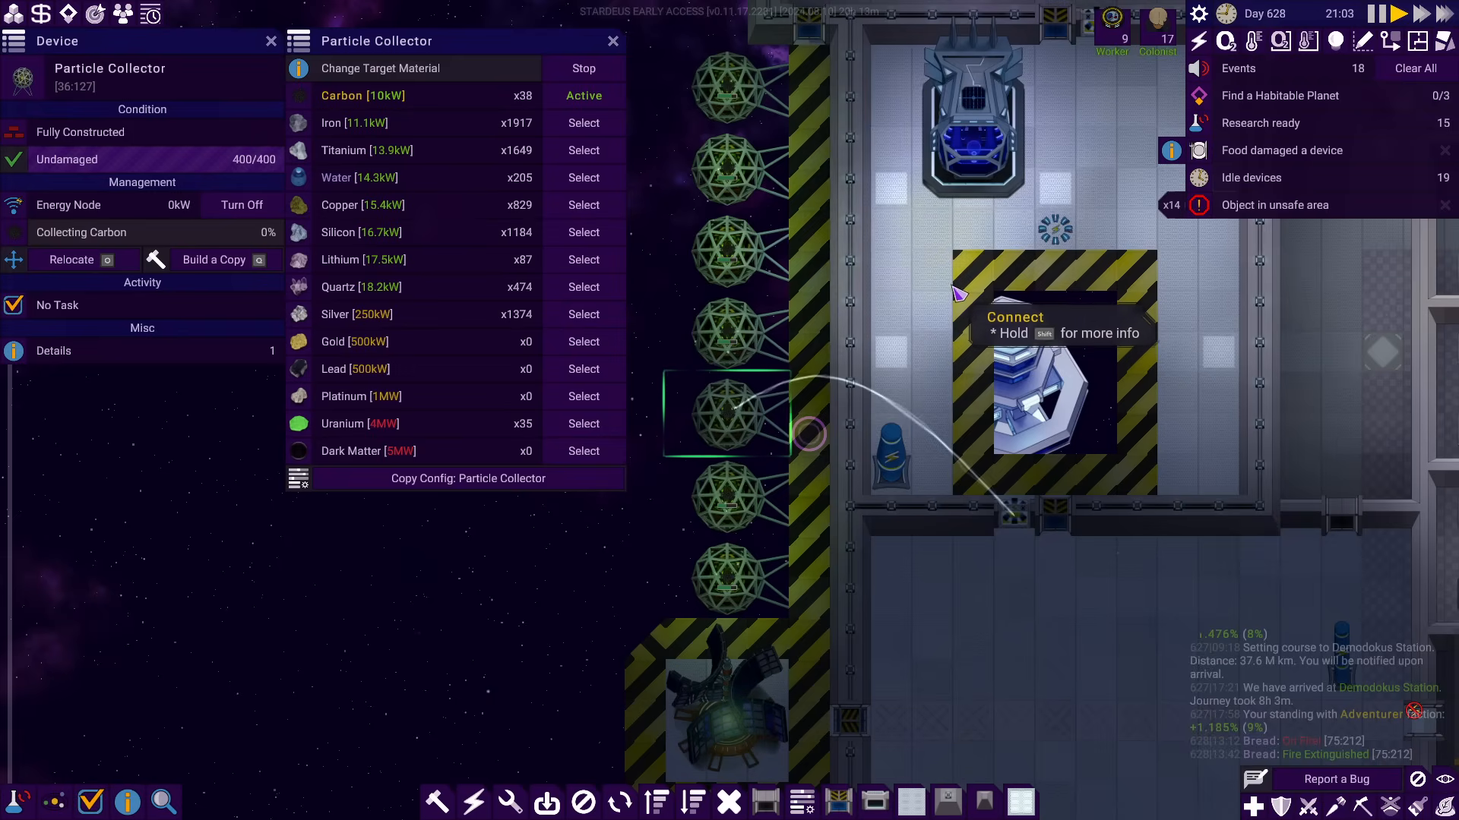
{"action": "mouse_move", "coordinate": [758, 174]}
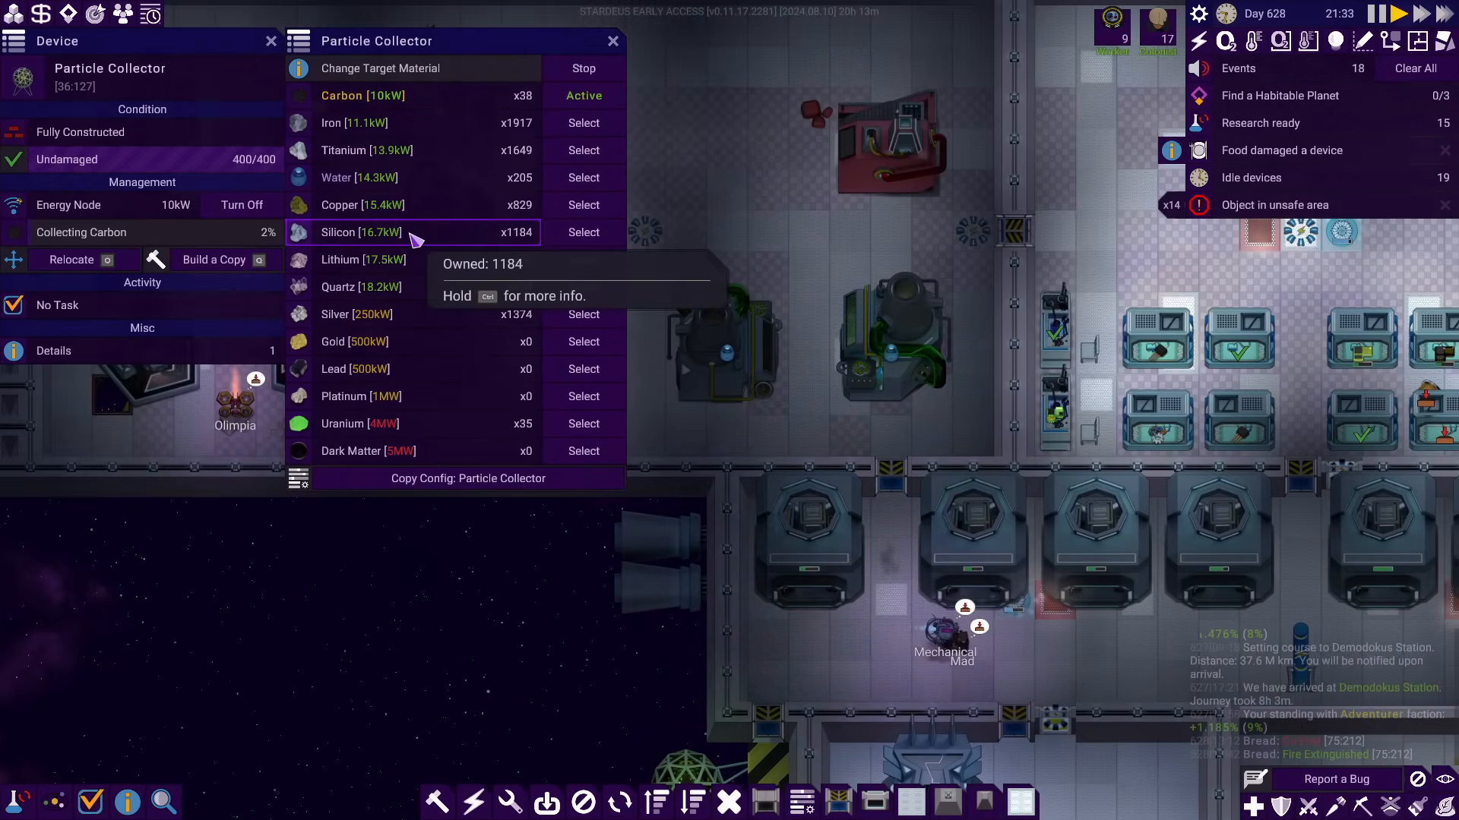
{"action": "mouse_move", "coordinate": [400, 177]}
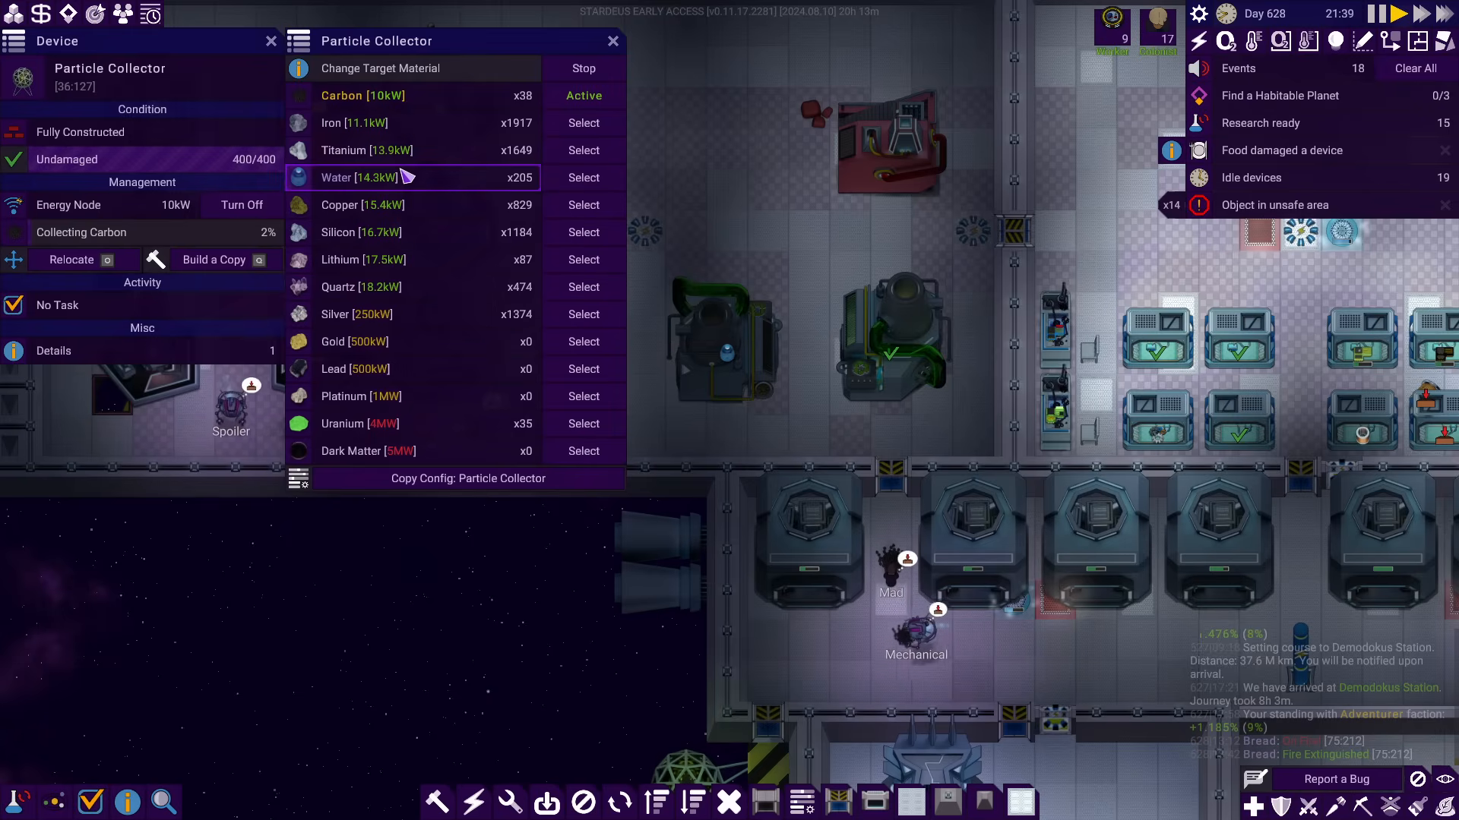
{"action": "mouse_move", "coordinate": [419, 185]}
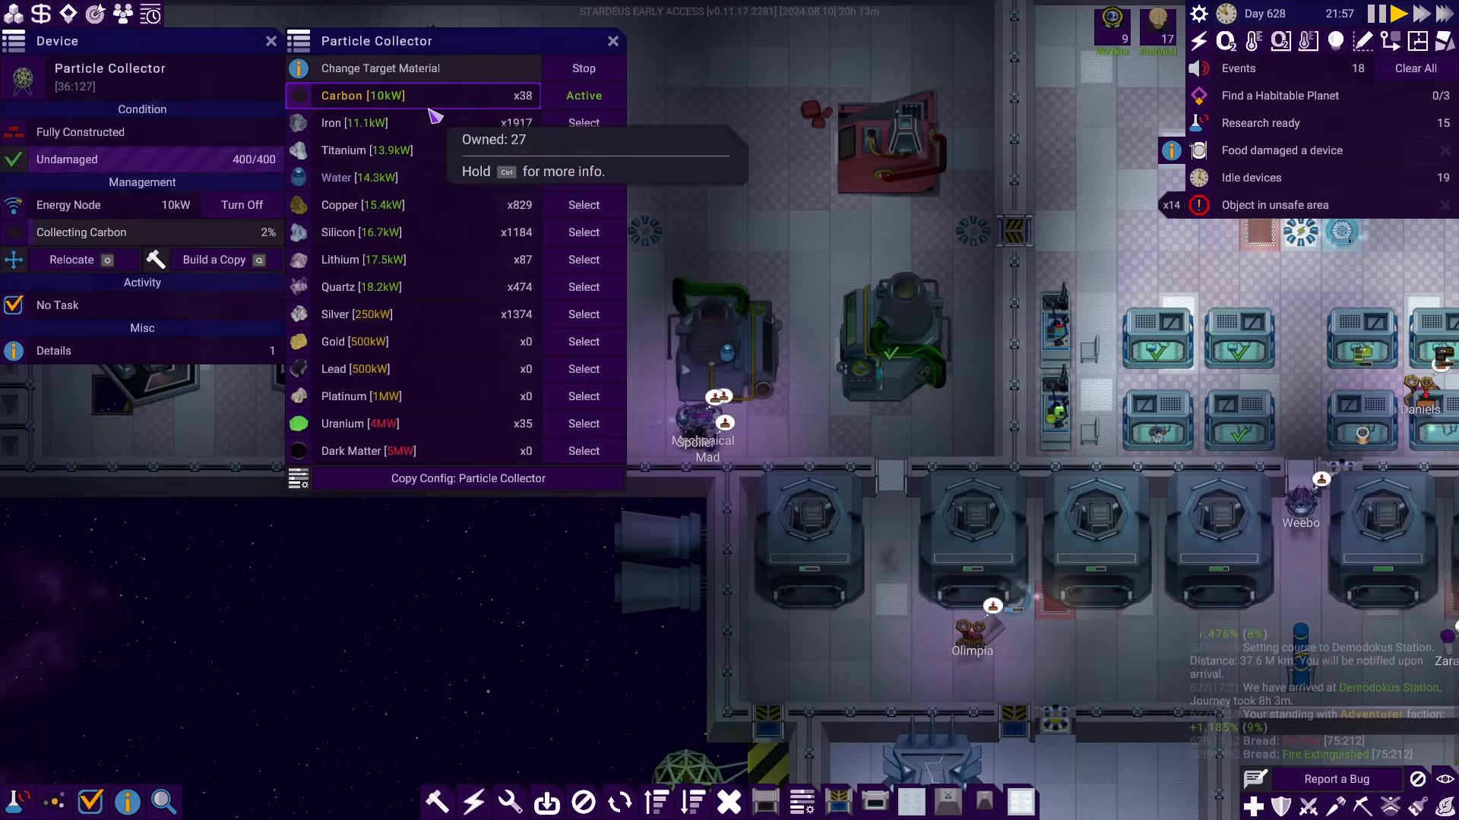
{"action": "mouse_move", "coordinate": [417, 313]}
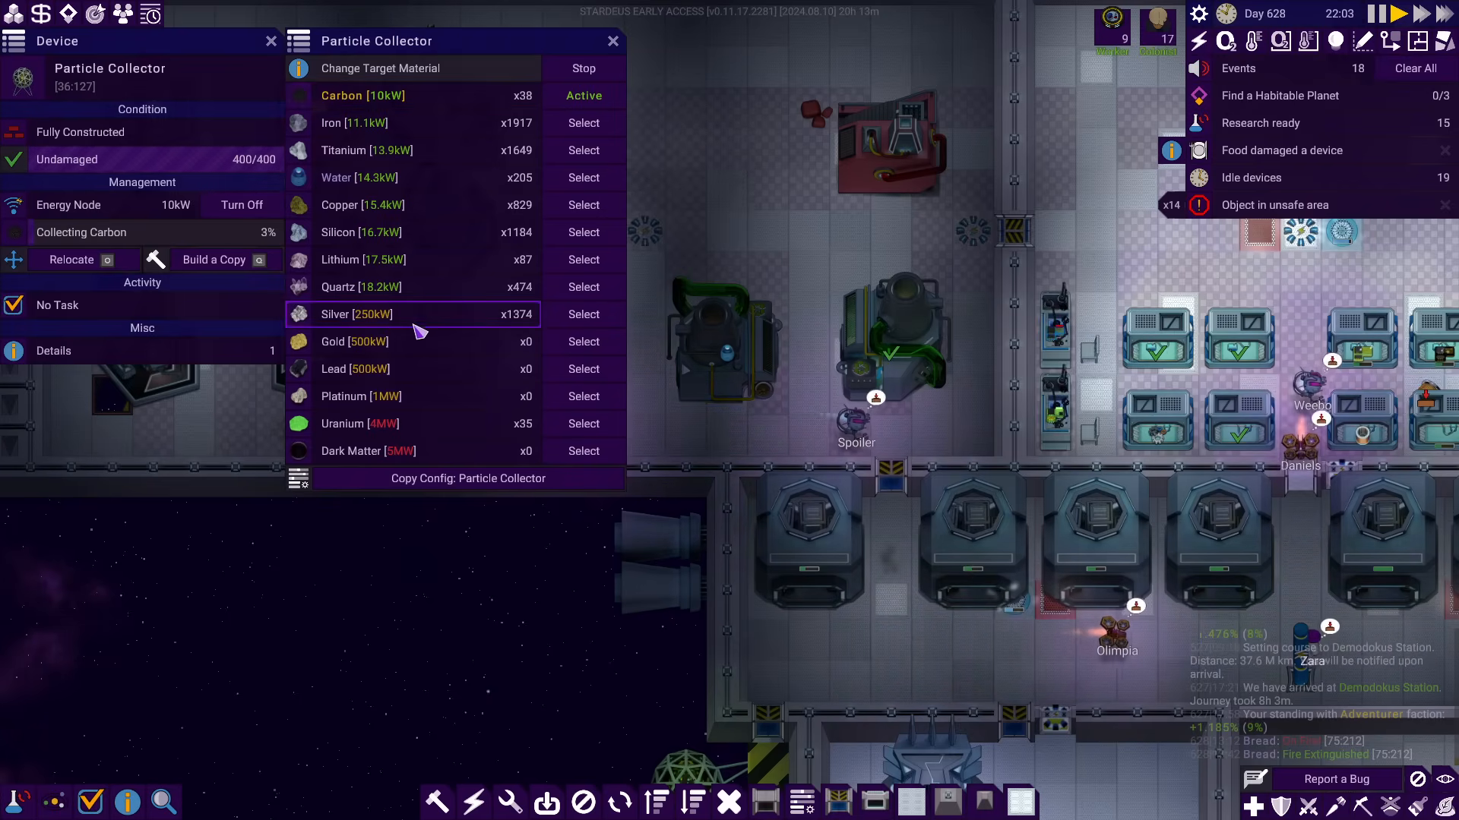
{"action": "mouse_move", "coordinate": [429, 296]}
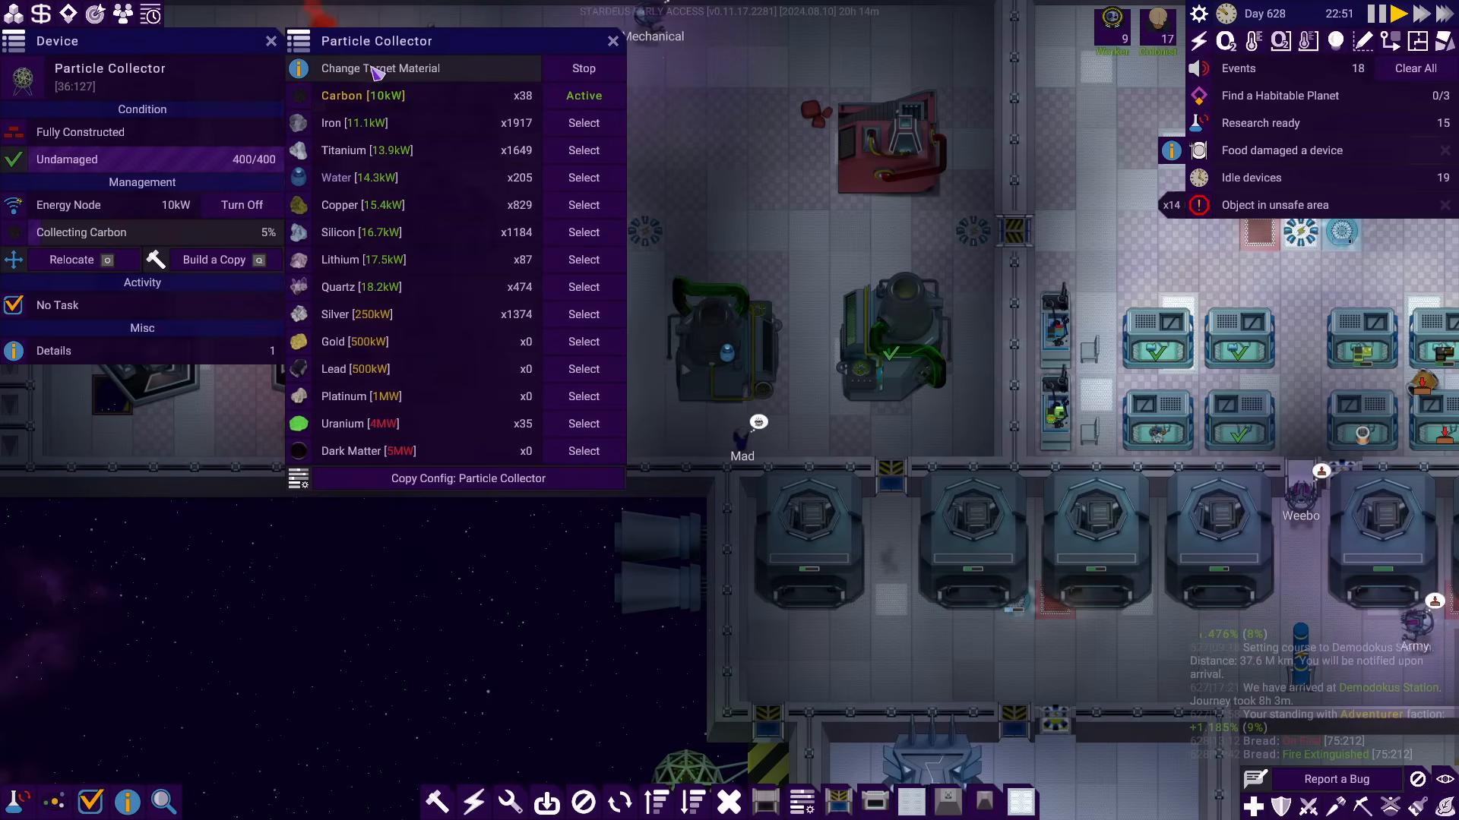
{"action": "mouse_move", "coordinate": [437, 96]}
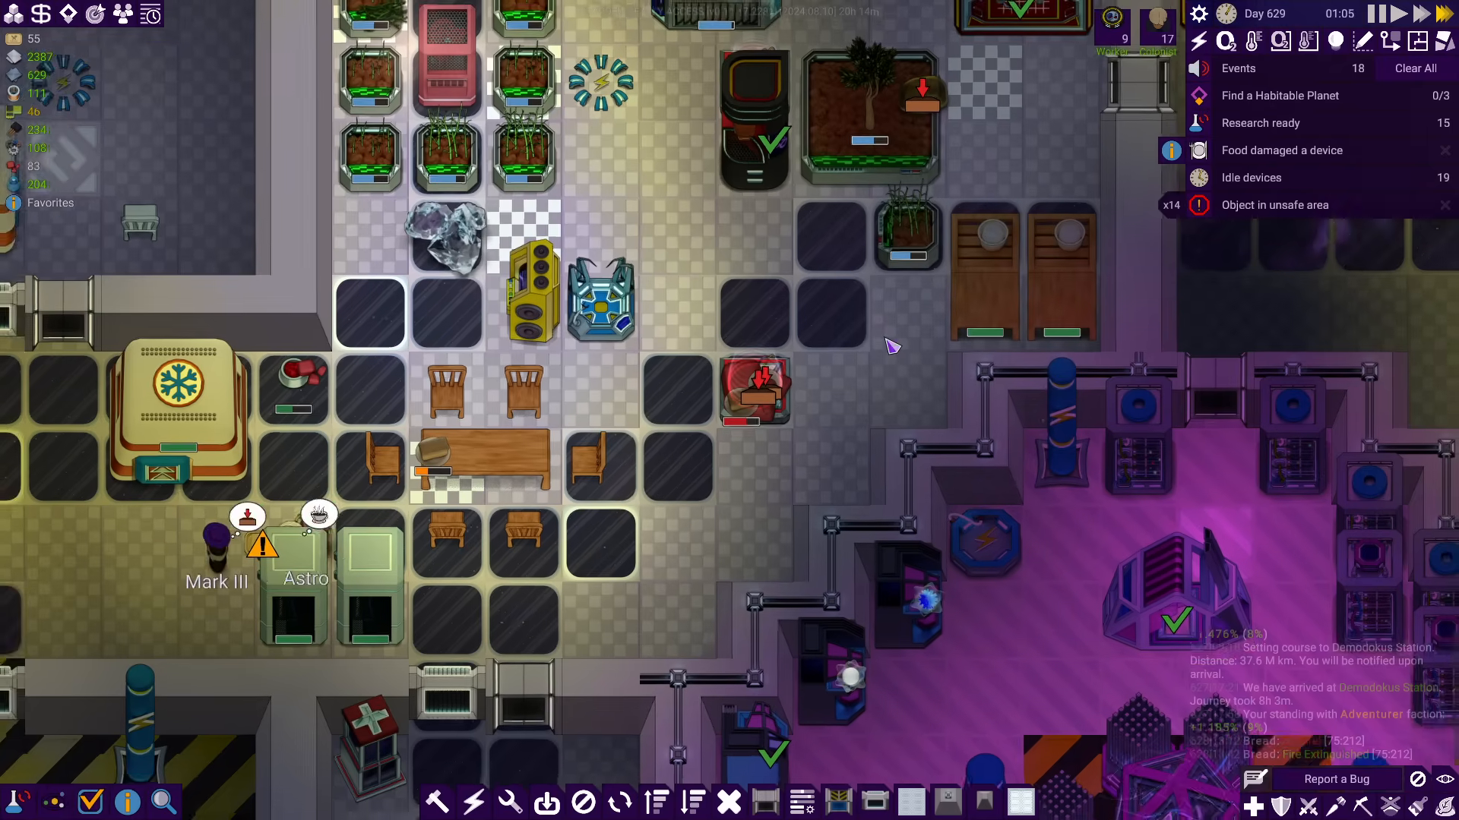
Place connectors along the bedroom block corridors so every device is linked, then let construction finish
{"action": "left_click", "coordinate": [1275, 231]}
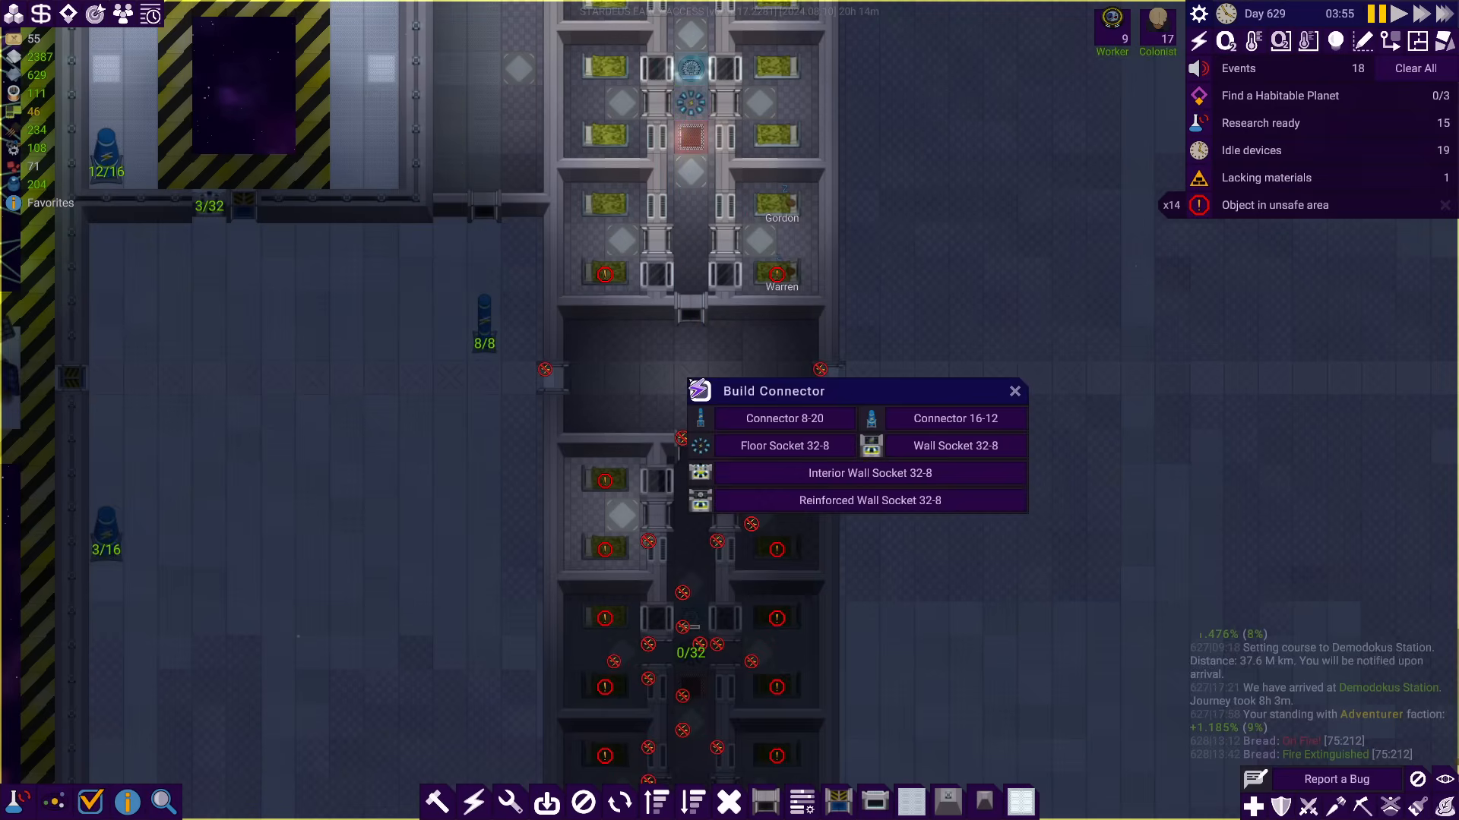
{"action": "left_click", "coordinate": [784, 445]}
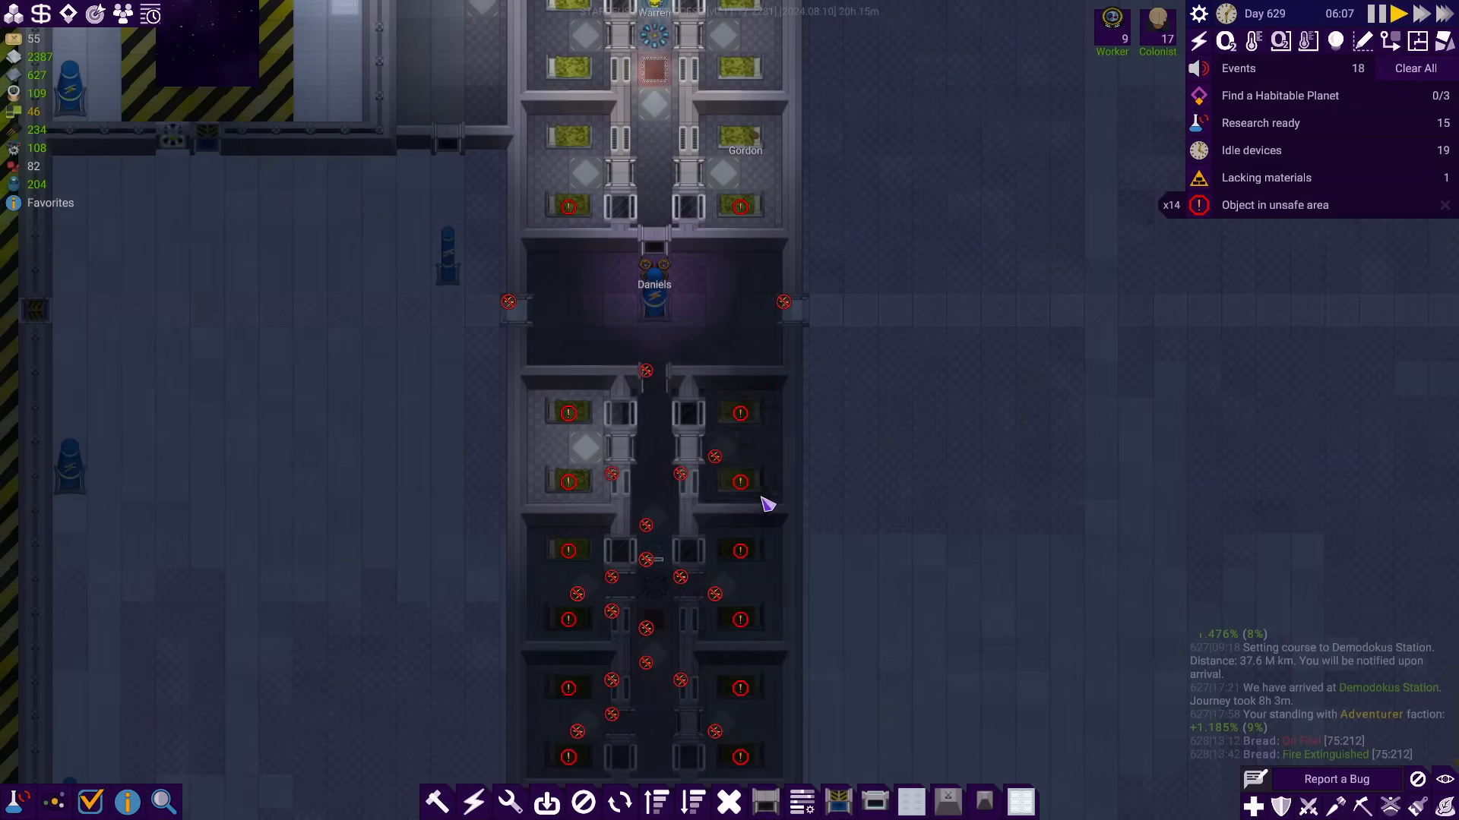
{"action": "left_click", "coordinate": [653, 586]}
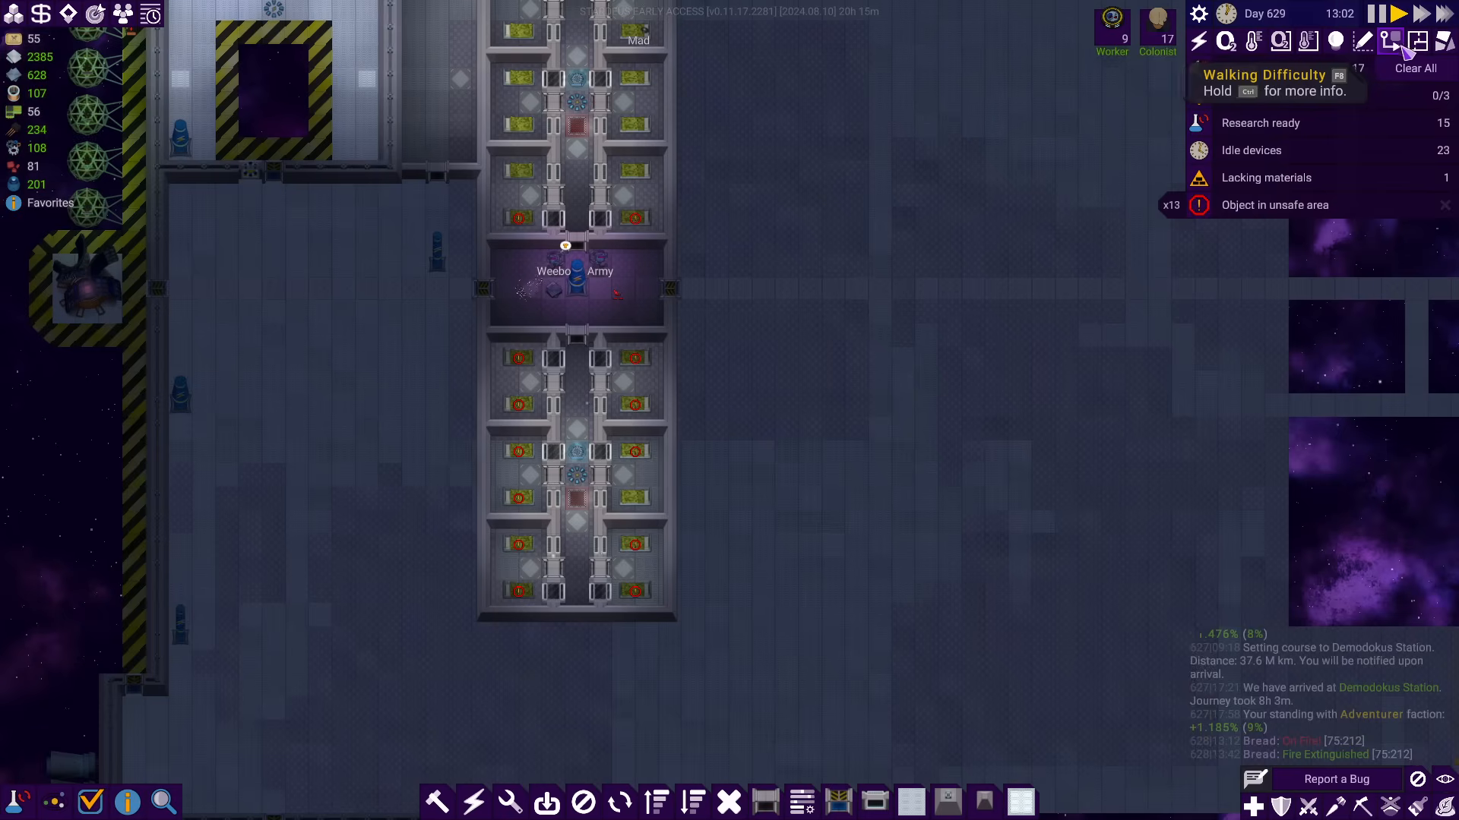
{"action": "left_click", "coordinate": [1417, 41]}
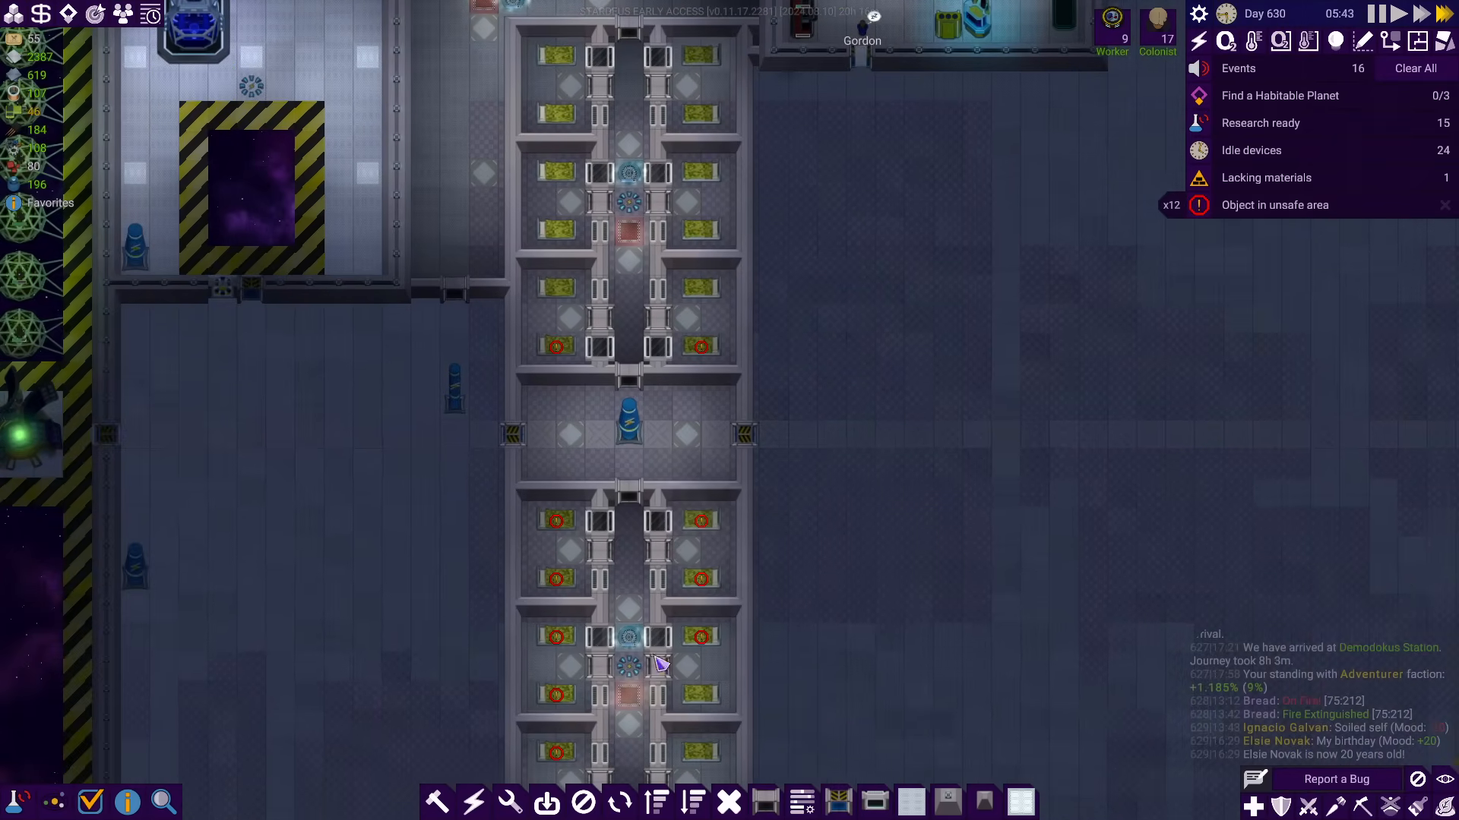
{"action": "mouse_move", "coordinate": [677, 456]}
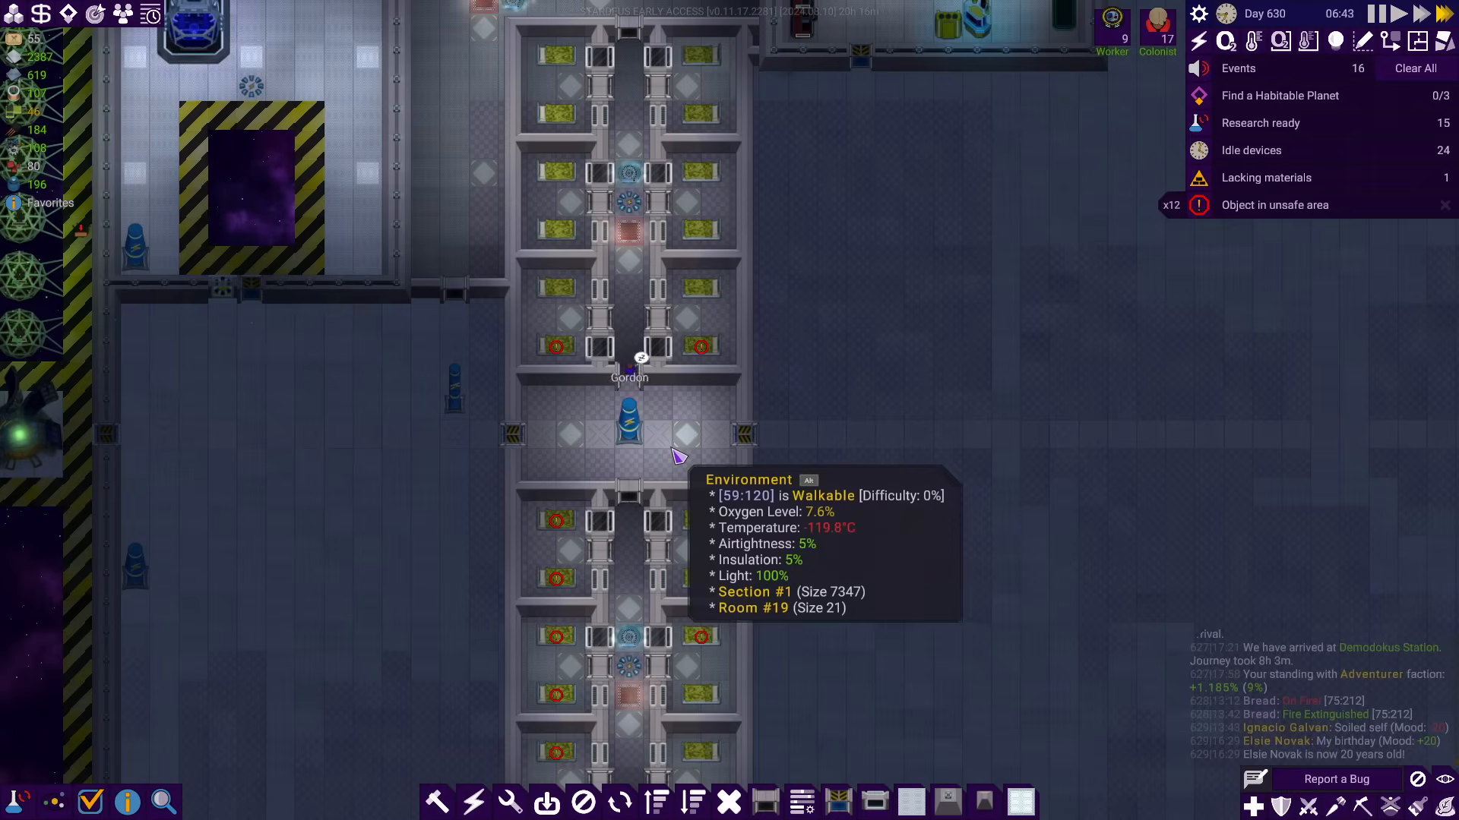
{"action": "mouse_move", "coordinate": [679, 437]}
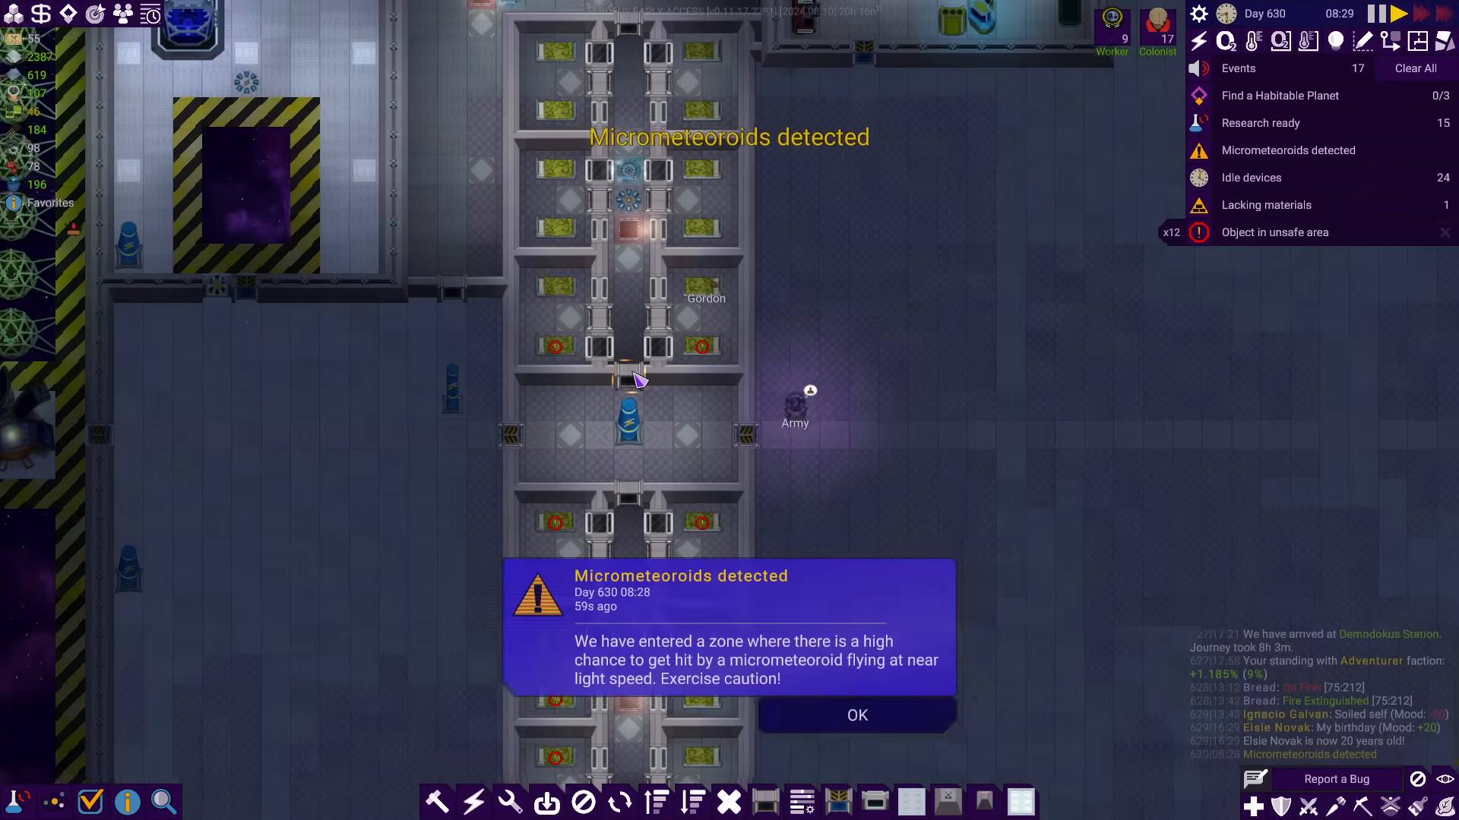
Dismiss the micrometeoroid warning and inspect the corridor's oxygen floor device
{"action": "left_click", "coordinate": [855, 716]}
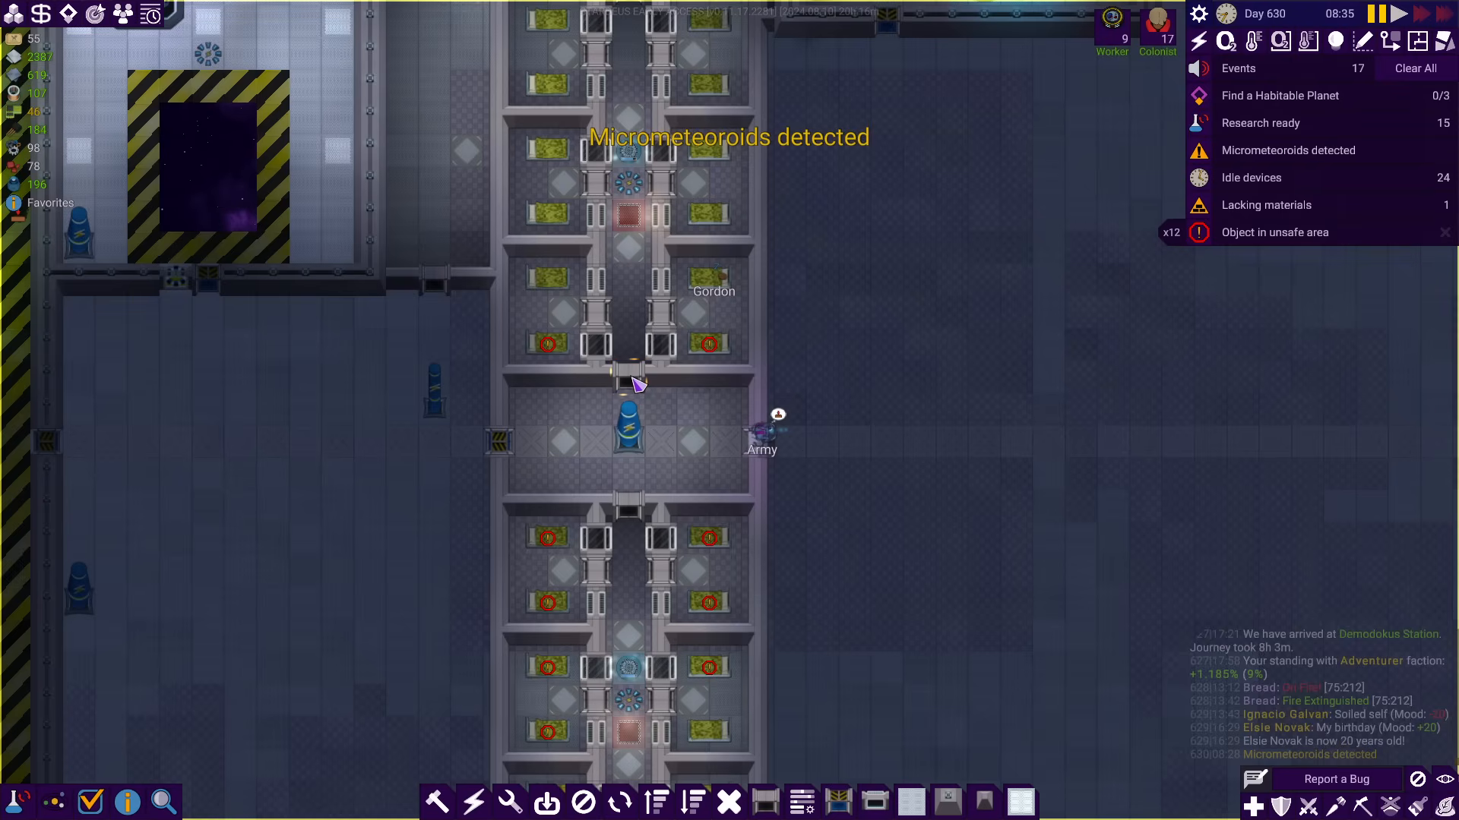
{"action": "mouse_move", "coordinate": [636, 345]}
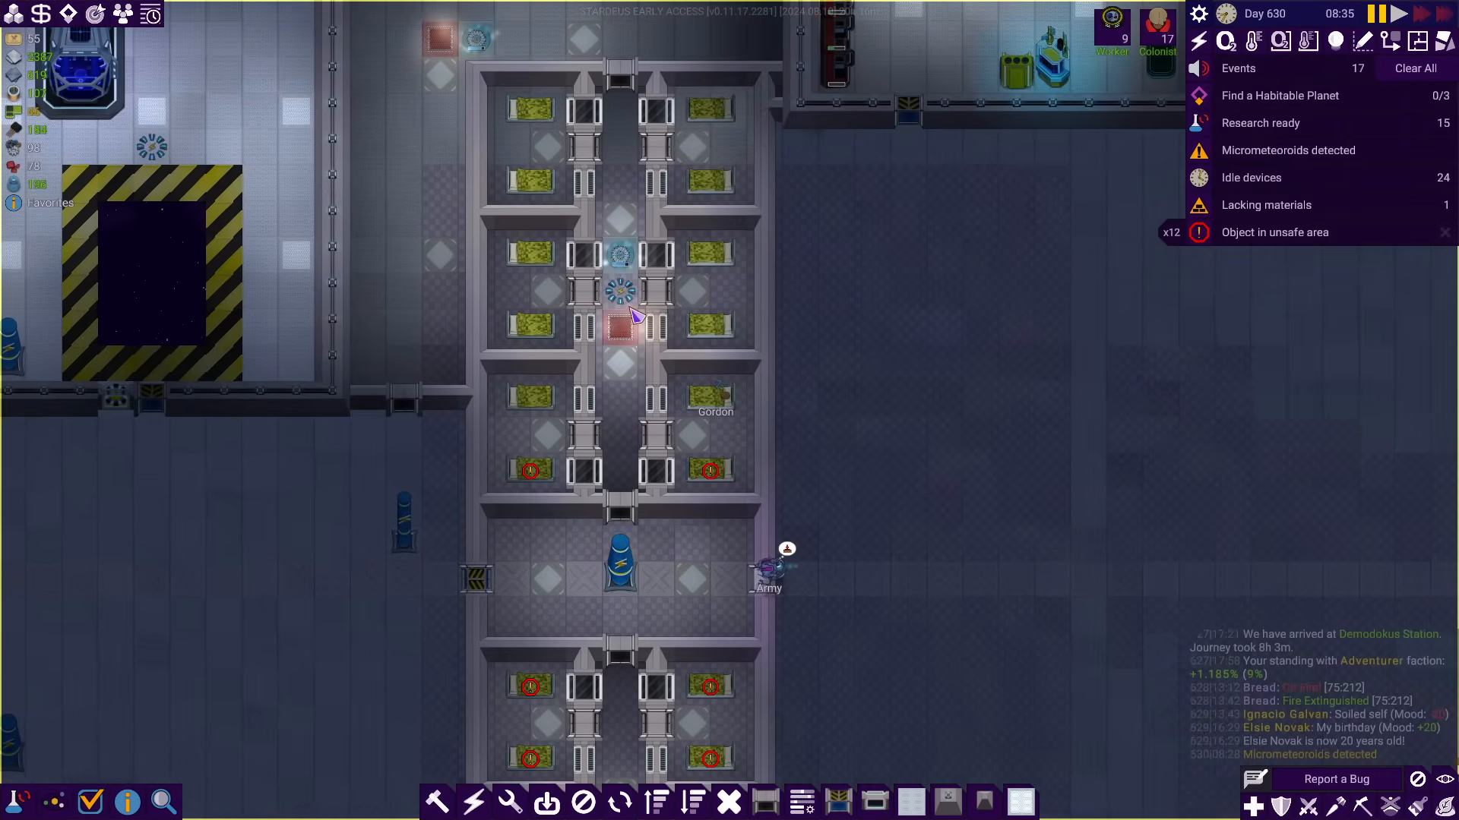
{"action": "left_click", "coordinate": [617, 251]}
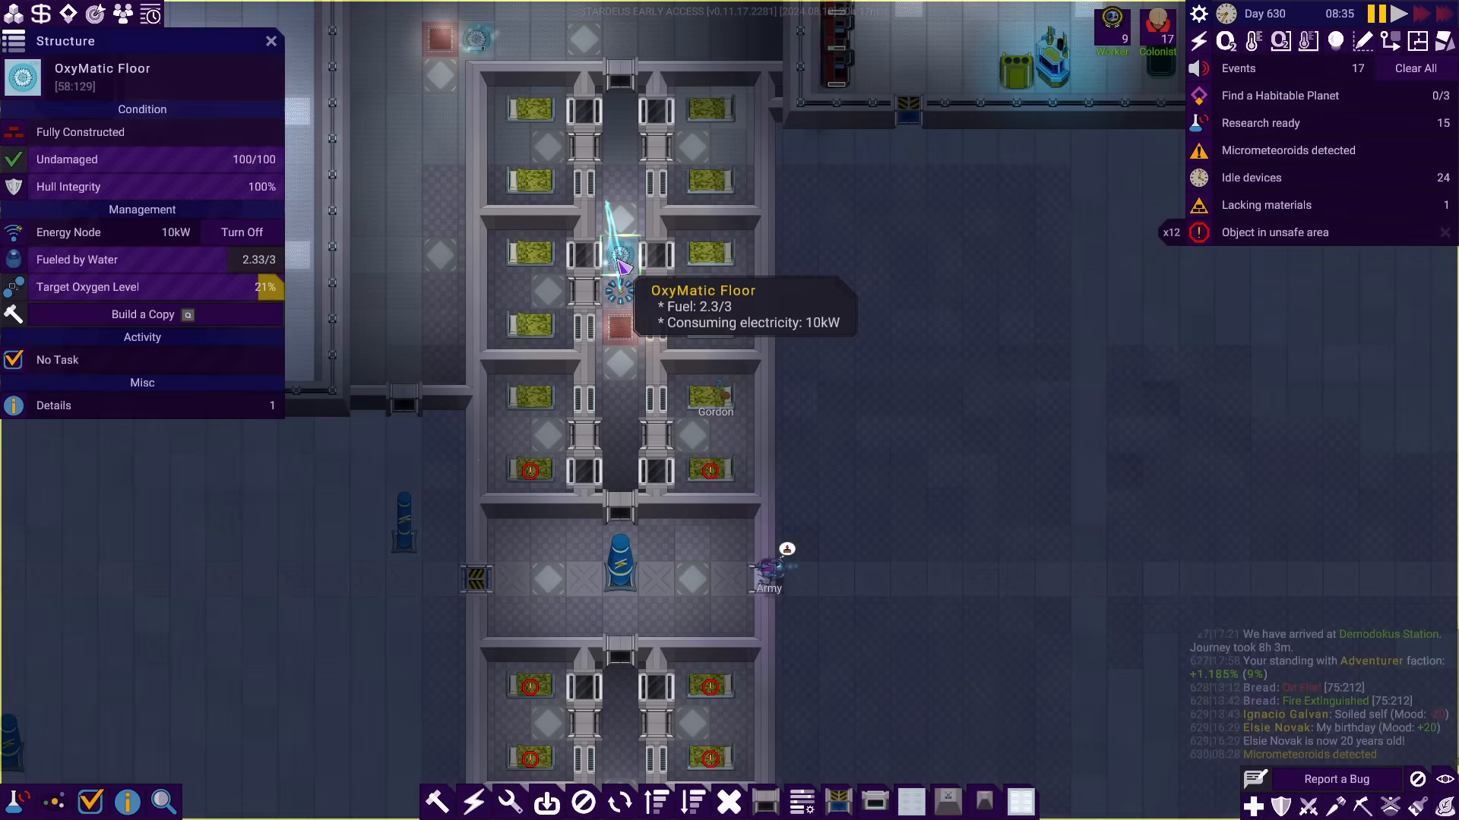
{"action": "mouse_move", "coordinate": [637, 329]}
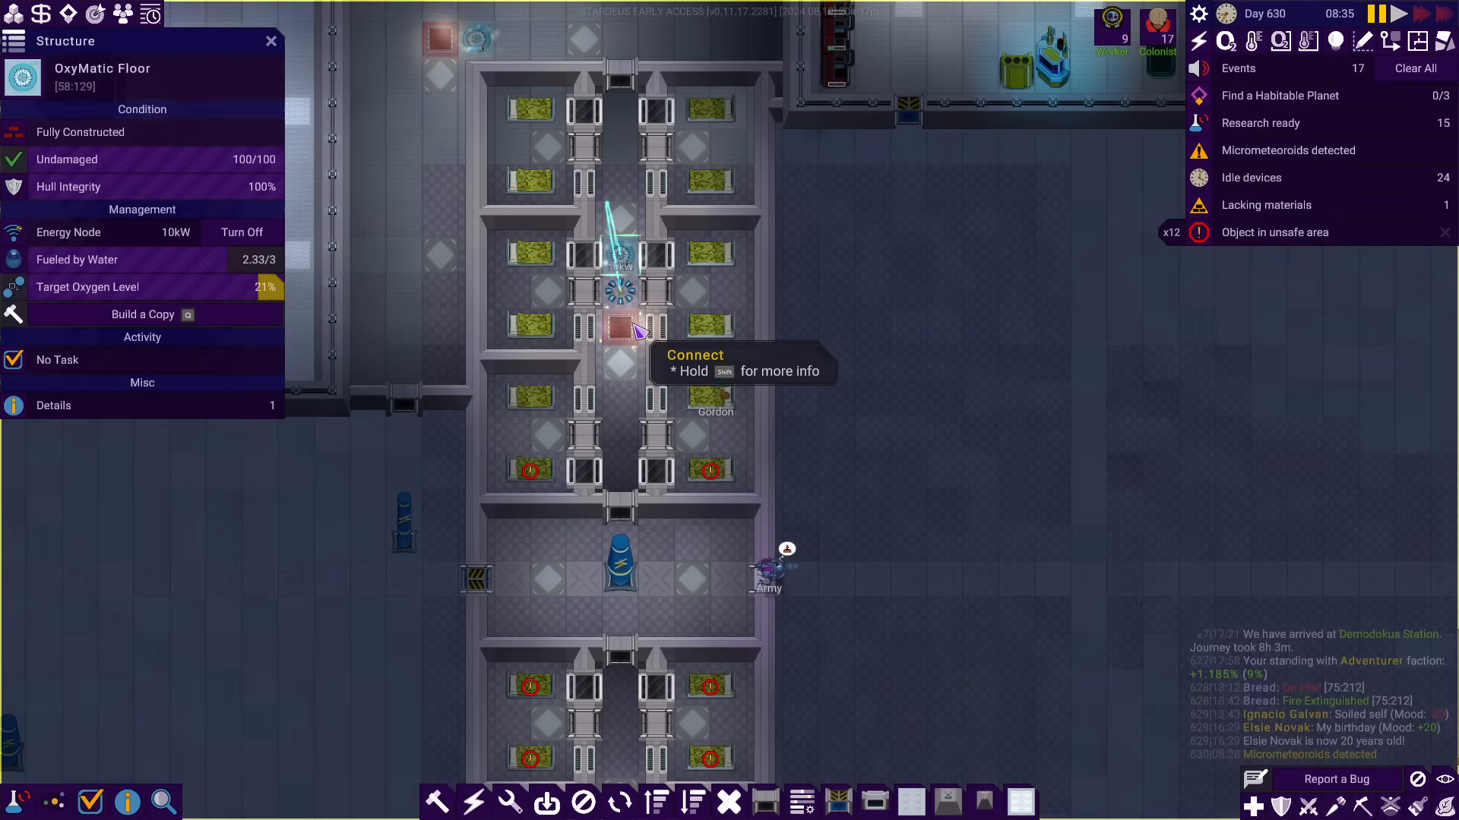
{"action": "mouse_move", "coordinate": [675, 592]}
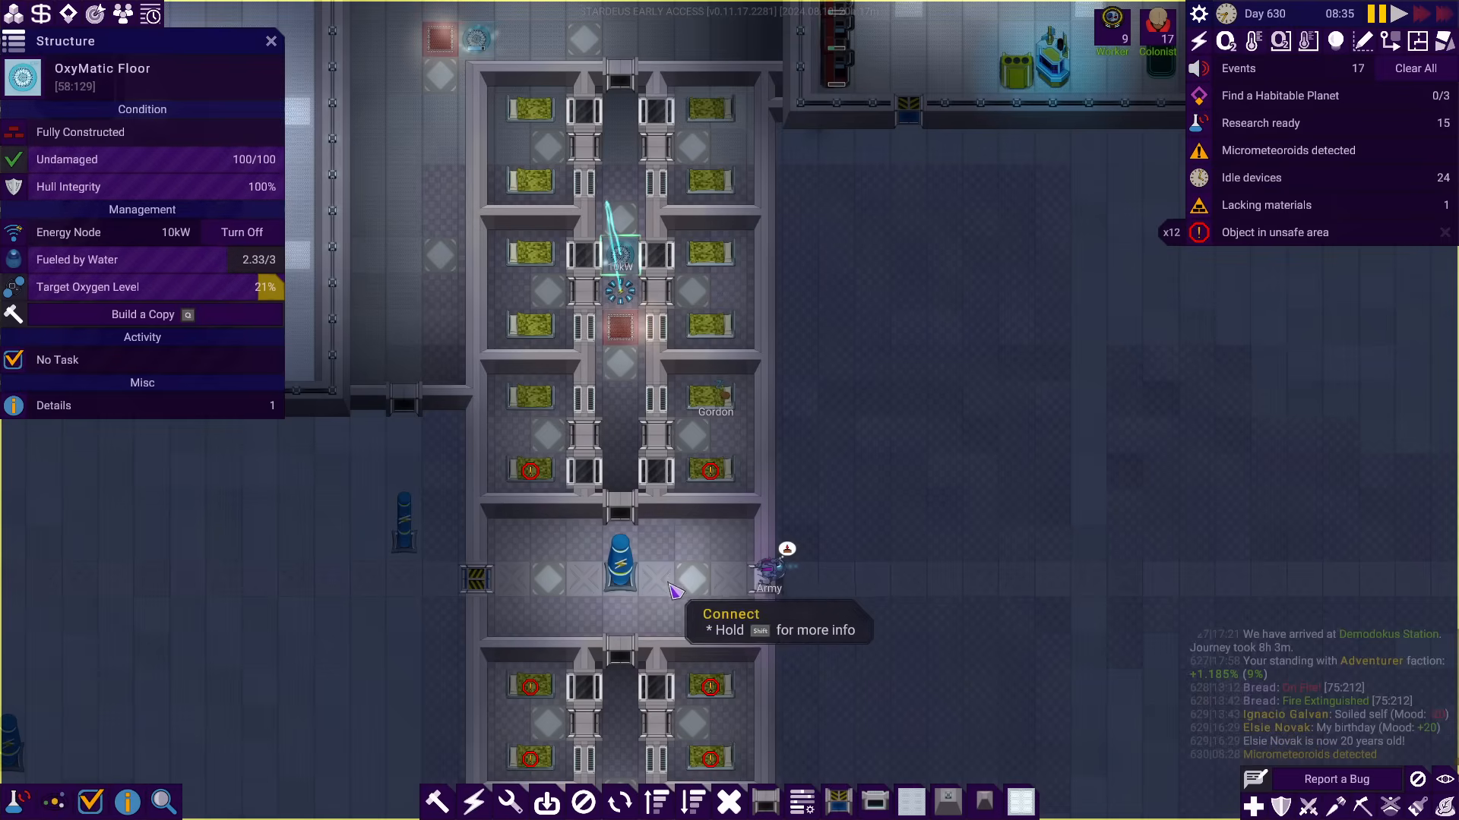
{"action": "mouse_move", "coordinate": [621, 338]}
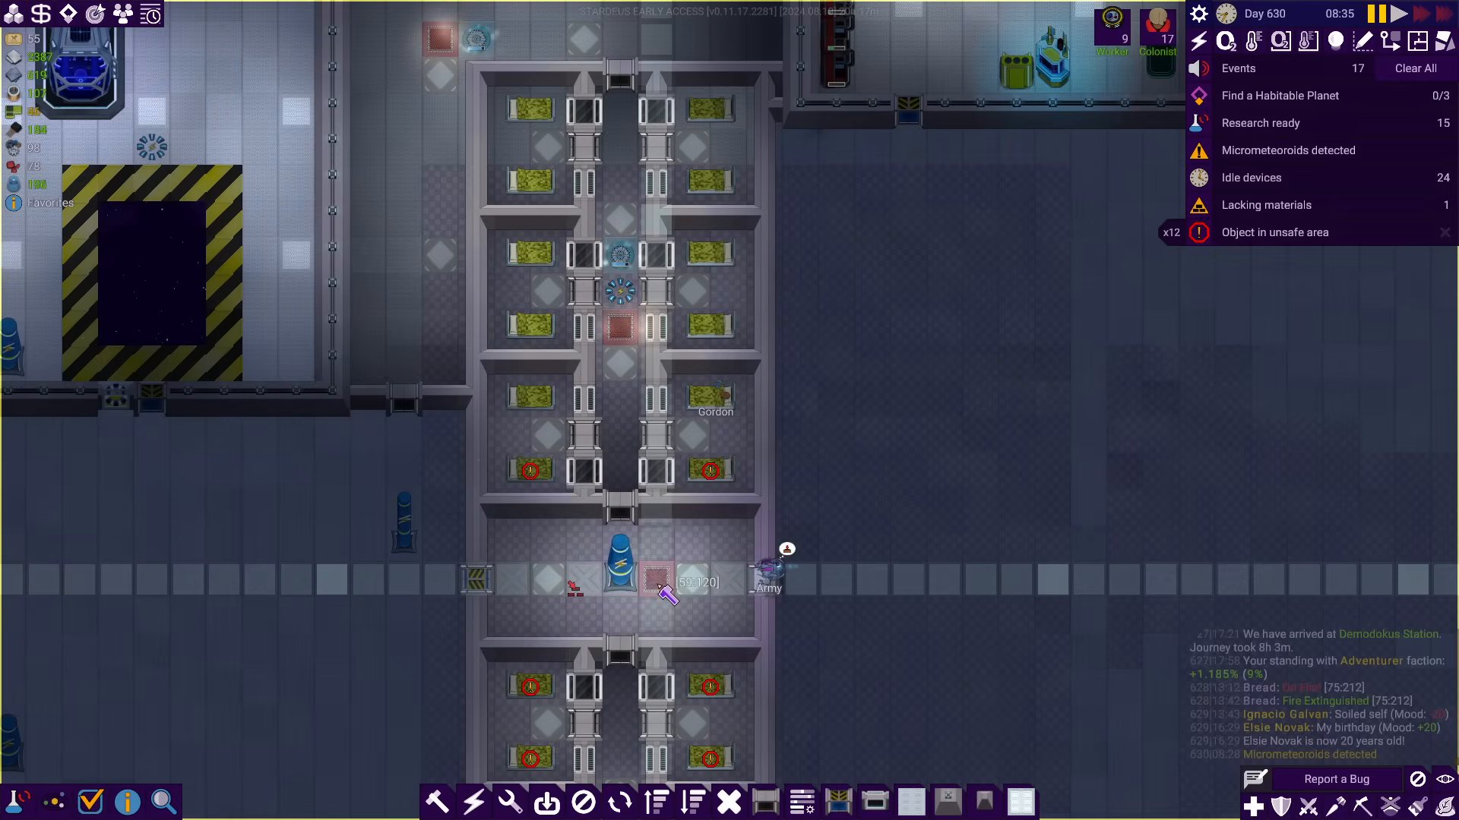
{"action": "scroll", "scroll_direction": "up", "scroll_amount": 3}
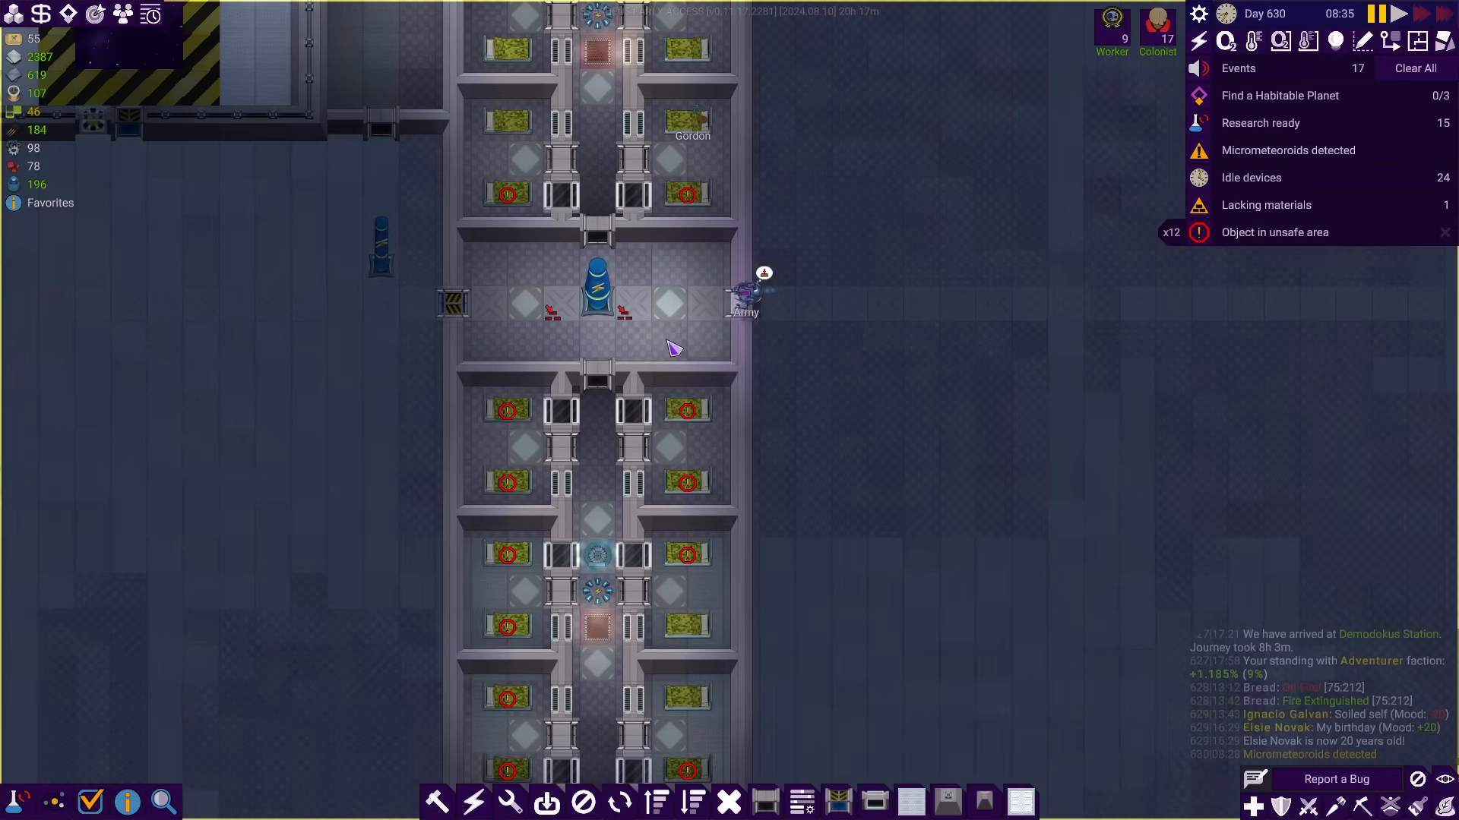
Select the doors above and below the central hall, set both to stay open, and dismiss the teleporter notice
{"action": "left_click", "coordinate": [596, 228]}
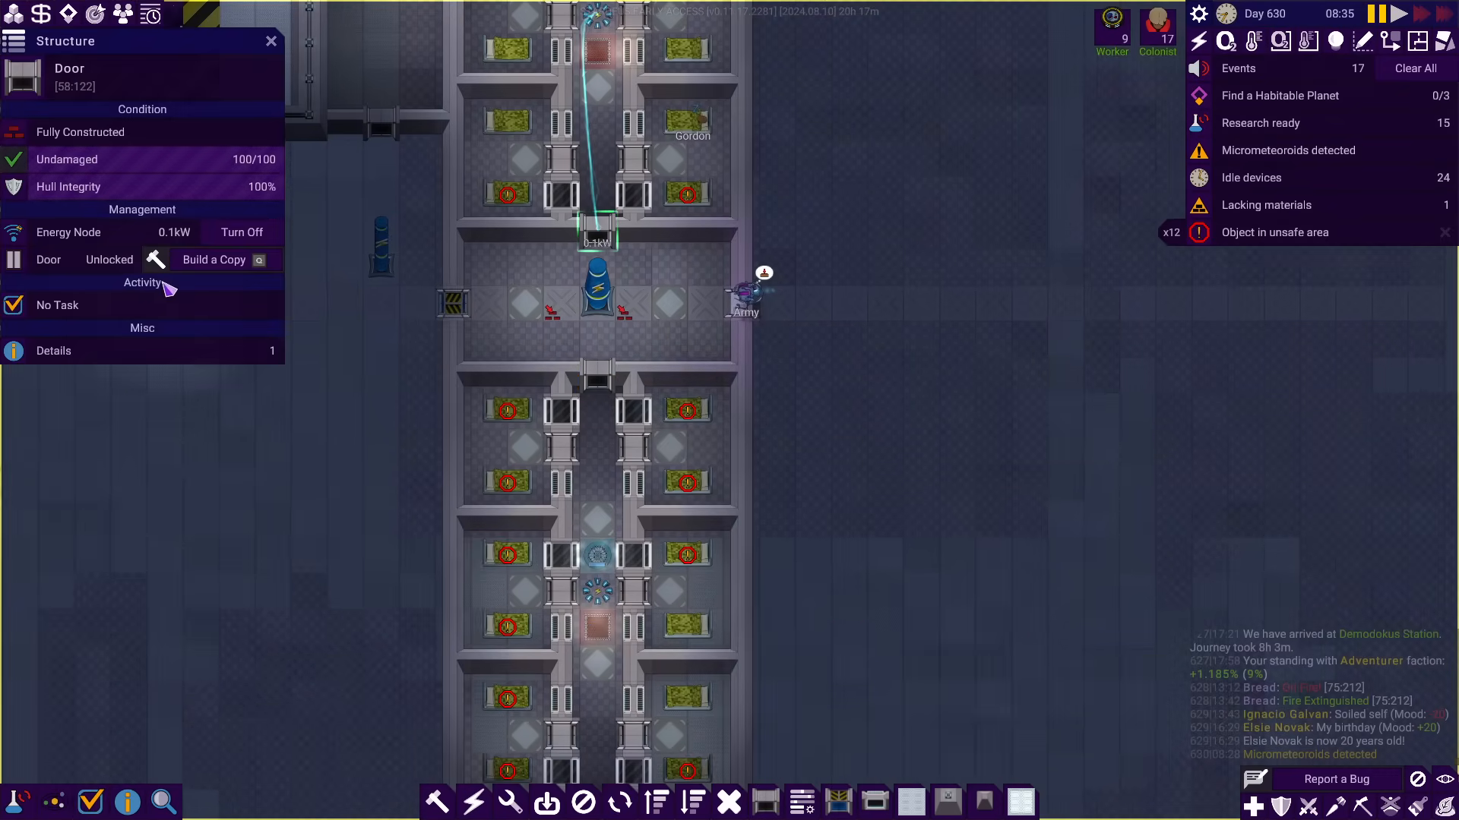
{"action": "mouse_move", "coordinate": [638, 407]}
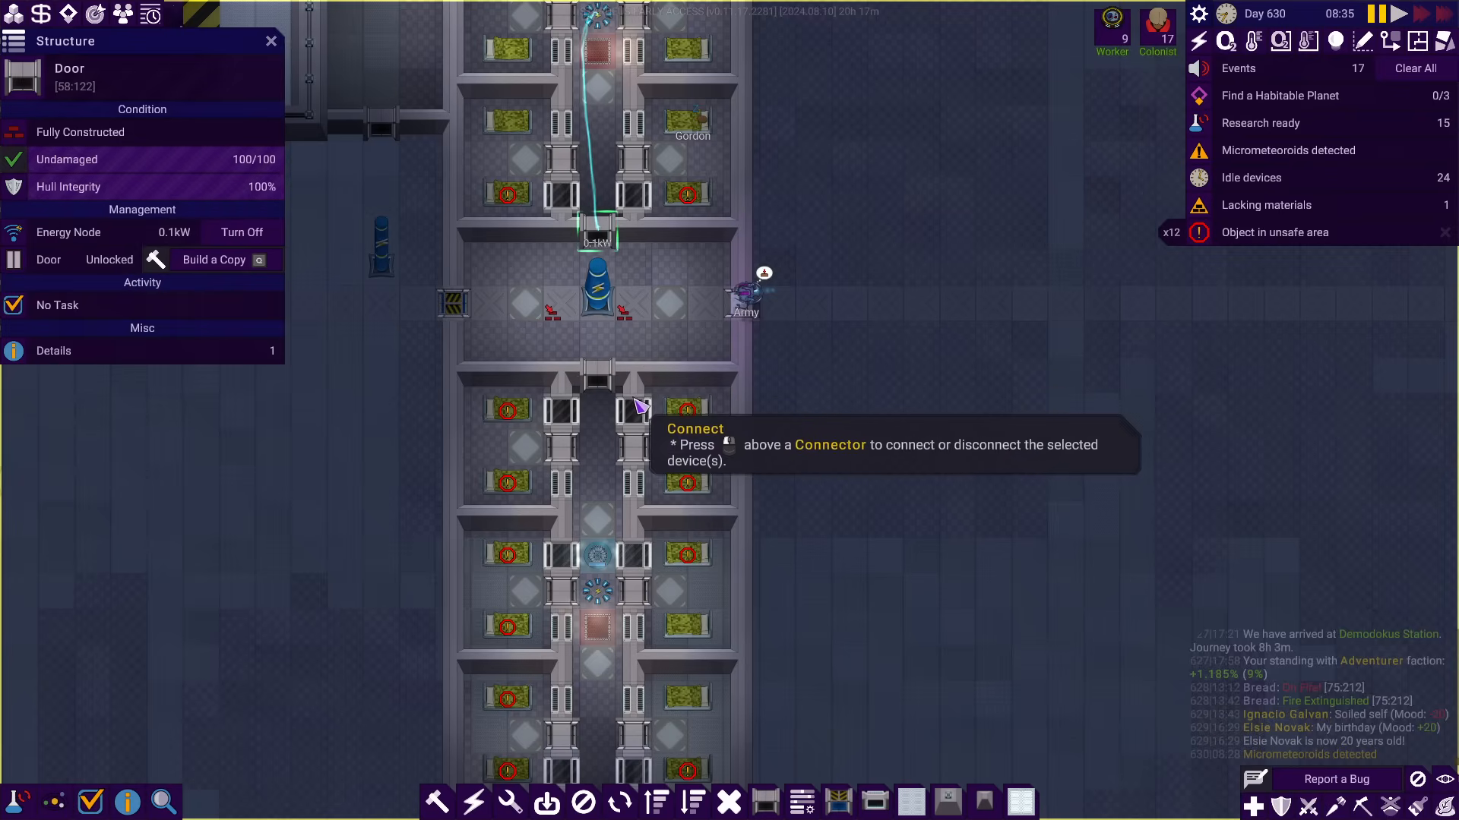
{"action": "left_click", "coordinate": [598, 386]}
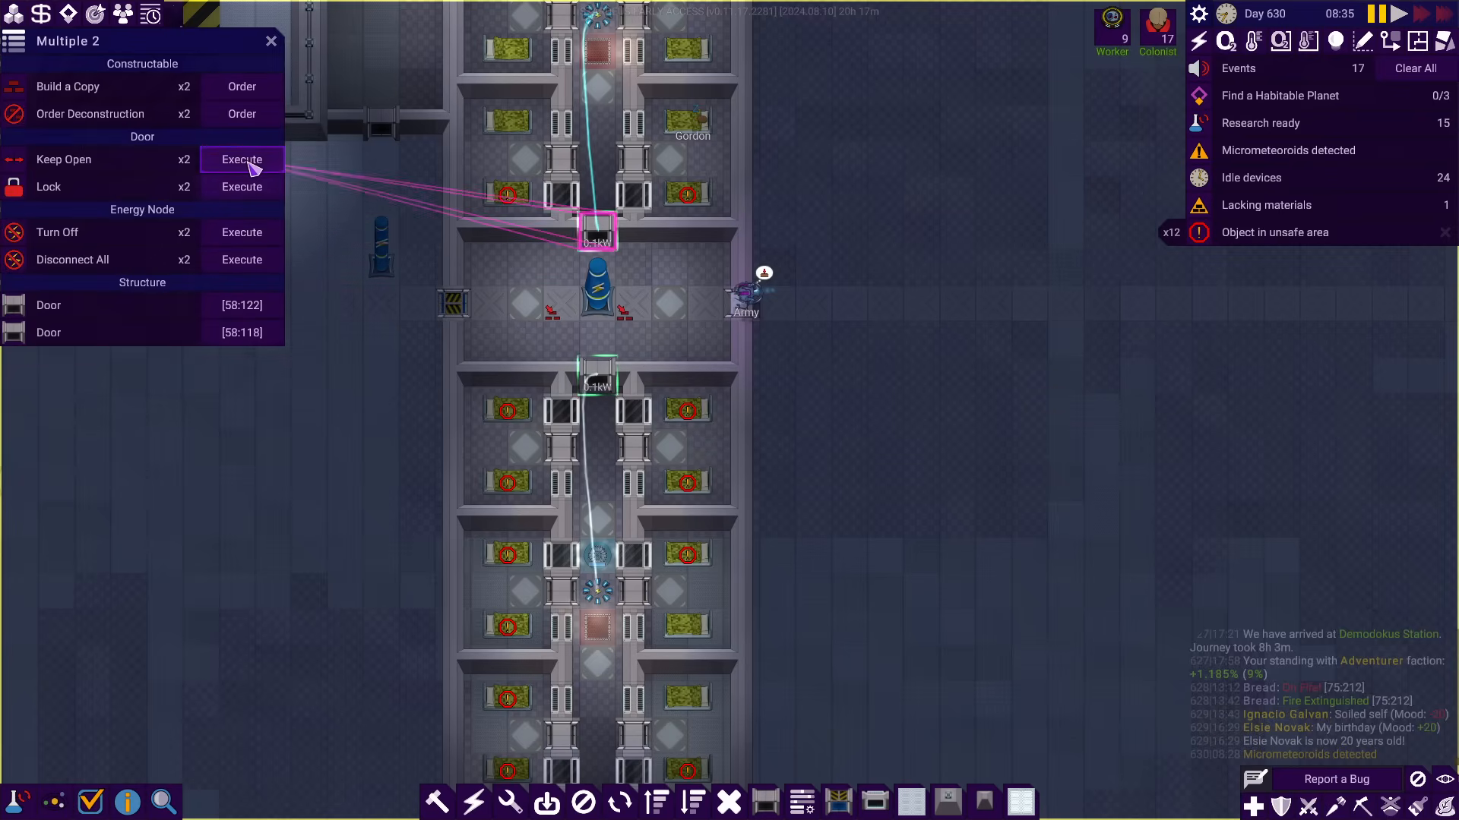
{"action": "left_click", "coordinate": [241, 159]}
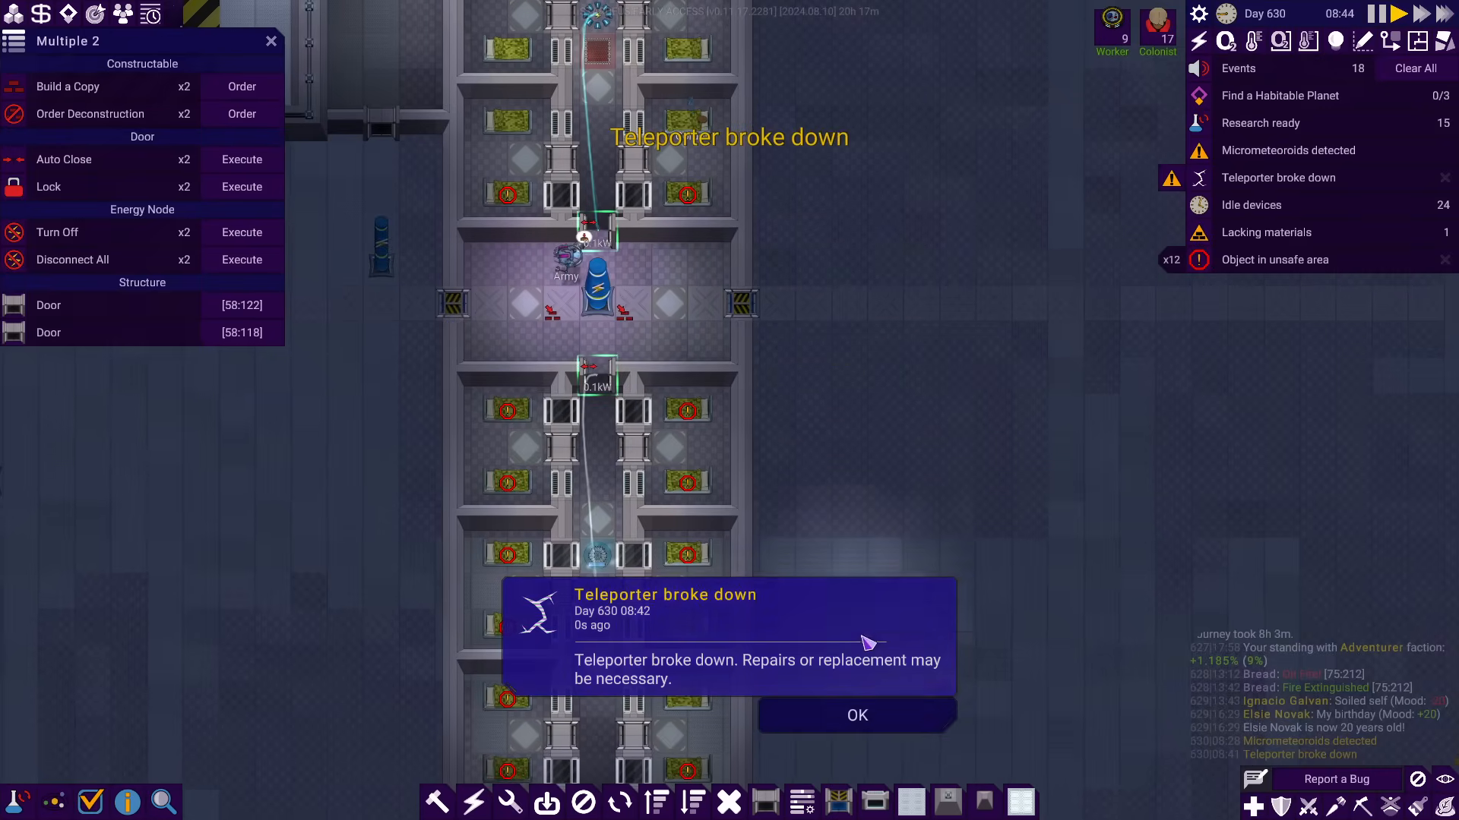
{"action": "left_click", "coordinate": [855, 716]}
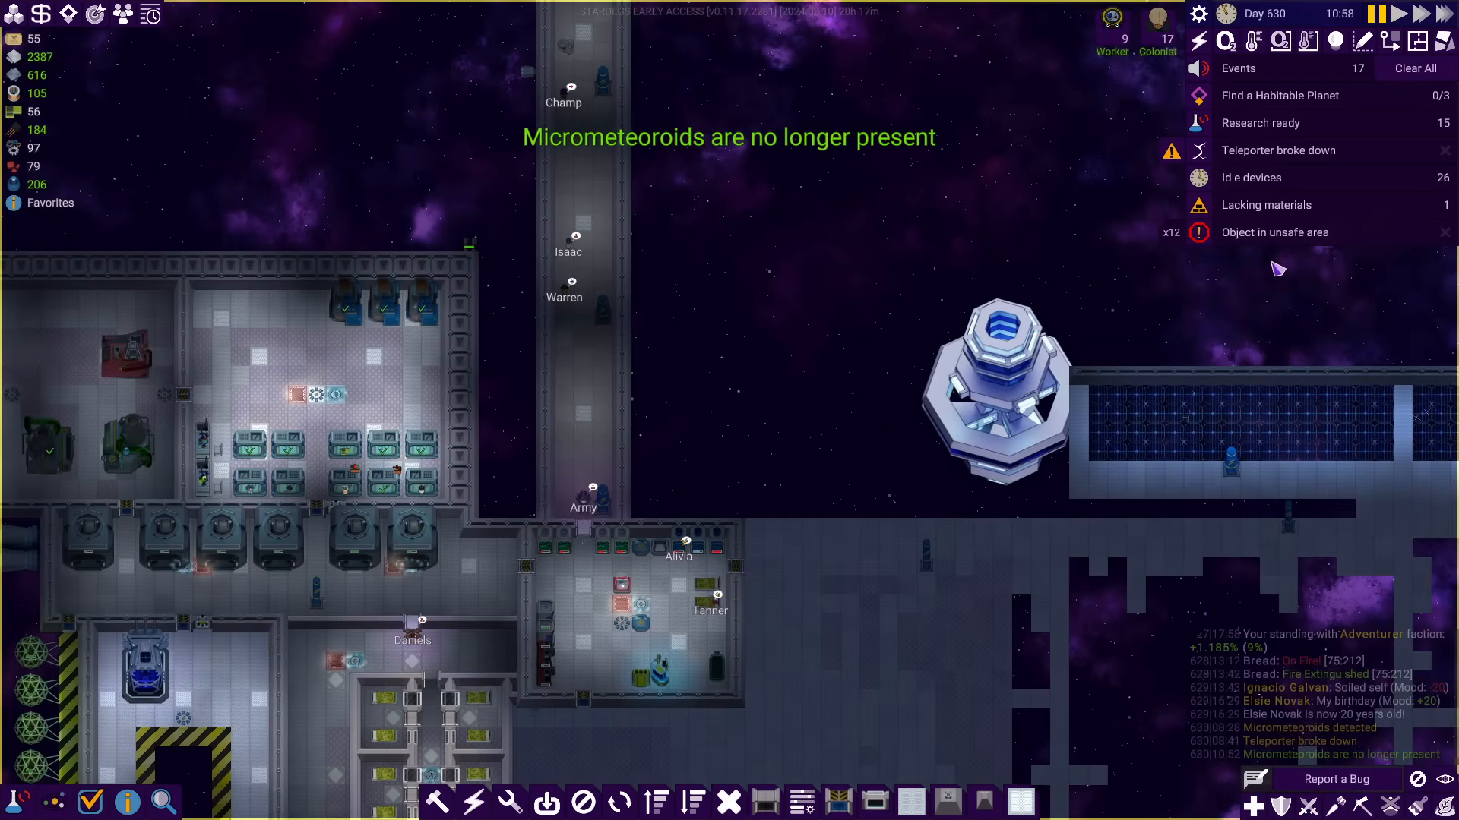
Read the bedroom block's Environment tooltip, about 21% oxygen and 5% airtightness, from its tiles
{"action": "left_click", "coordinate": [1266, 205]}
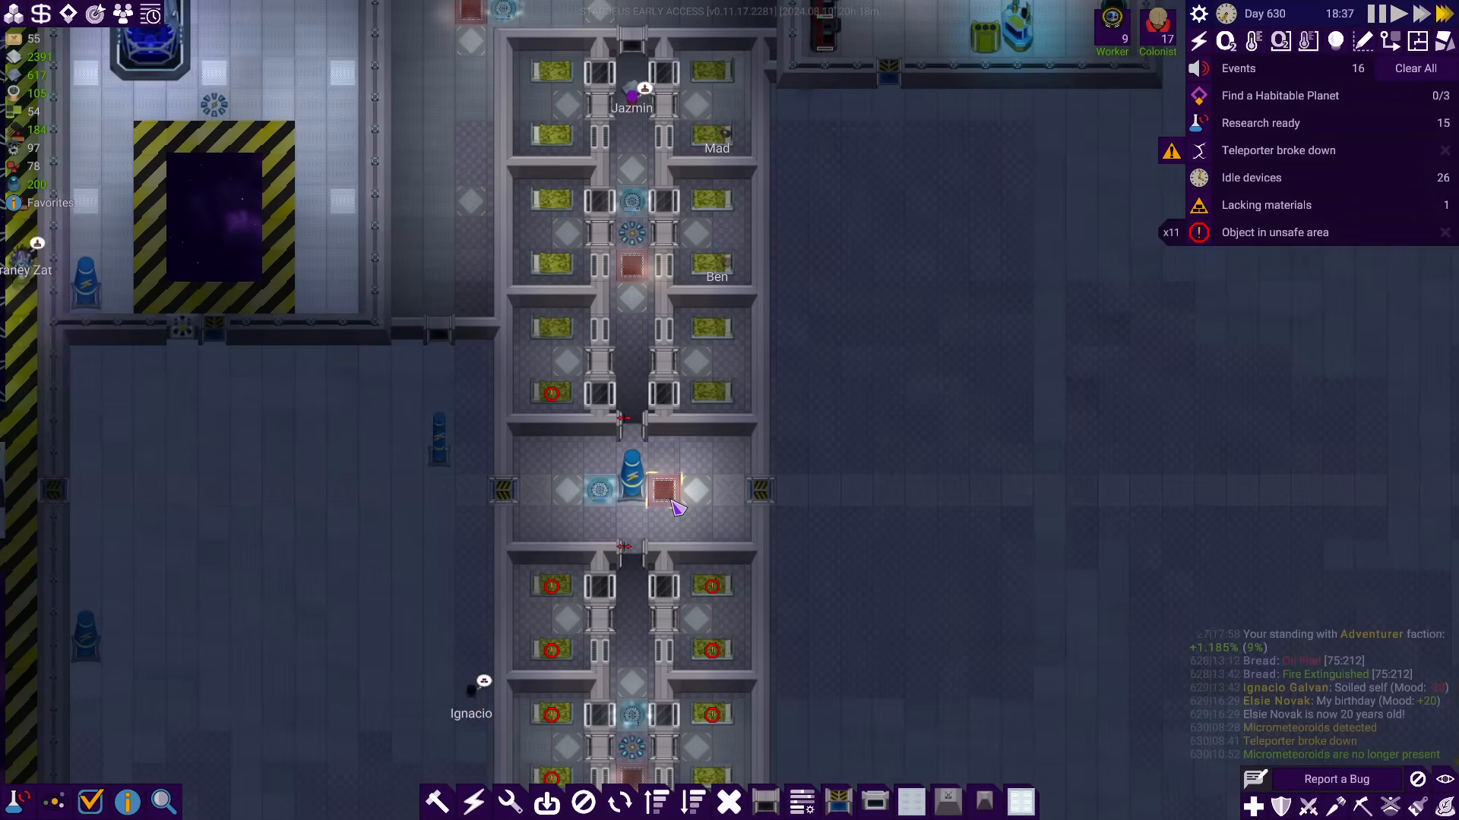
{"action": "mouse_move", "coordinate": [632, 386]}
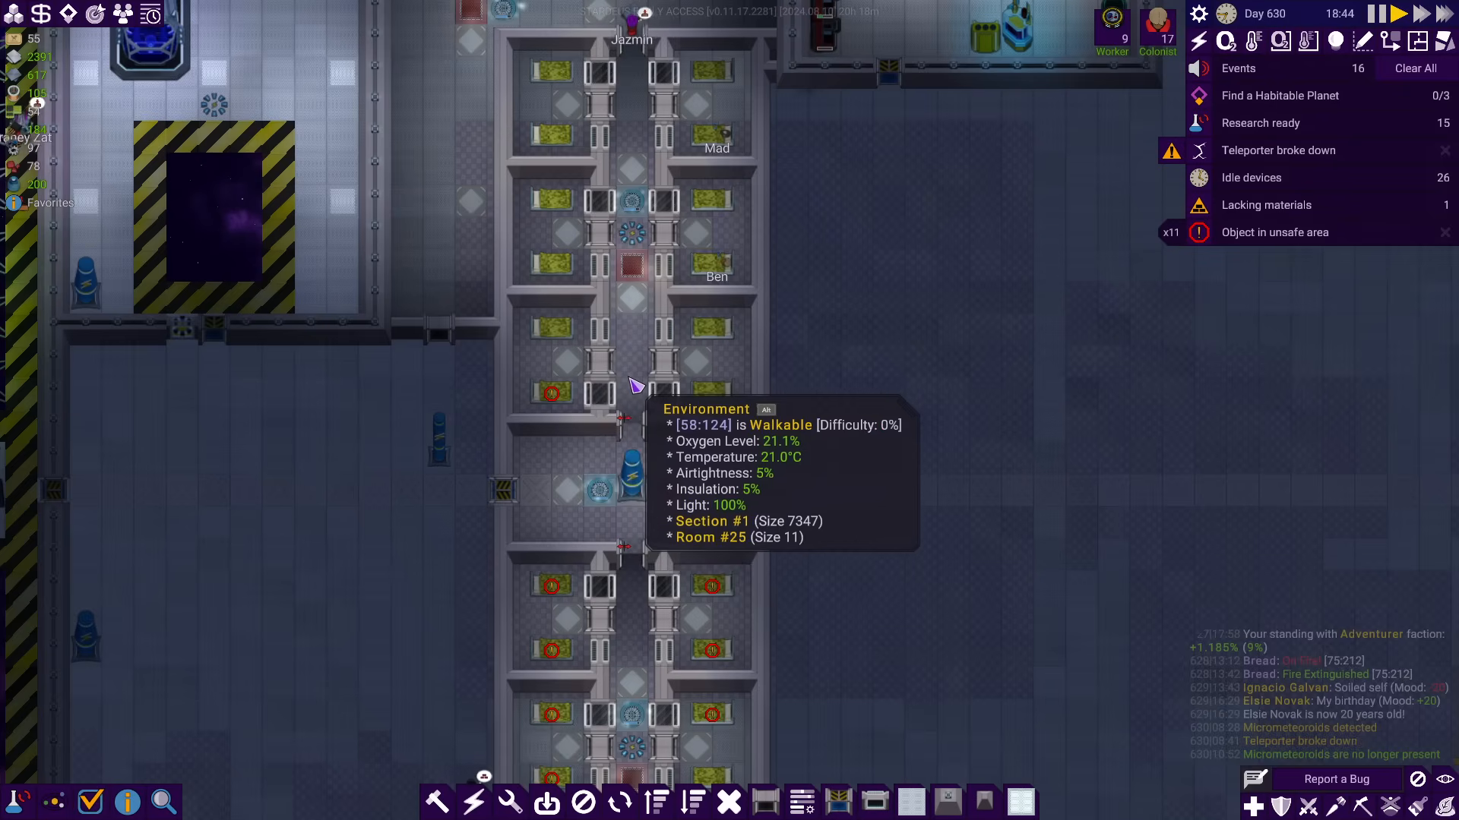
{"action": "mouse_move", "coordinate": [547, 380]}
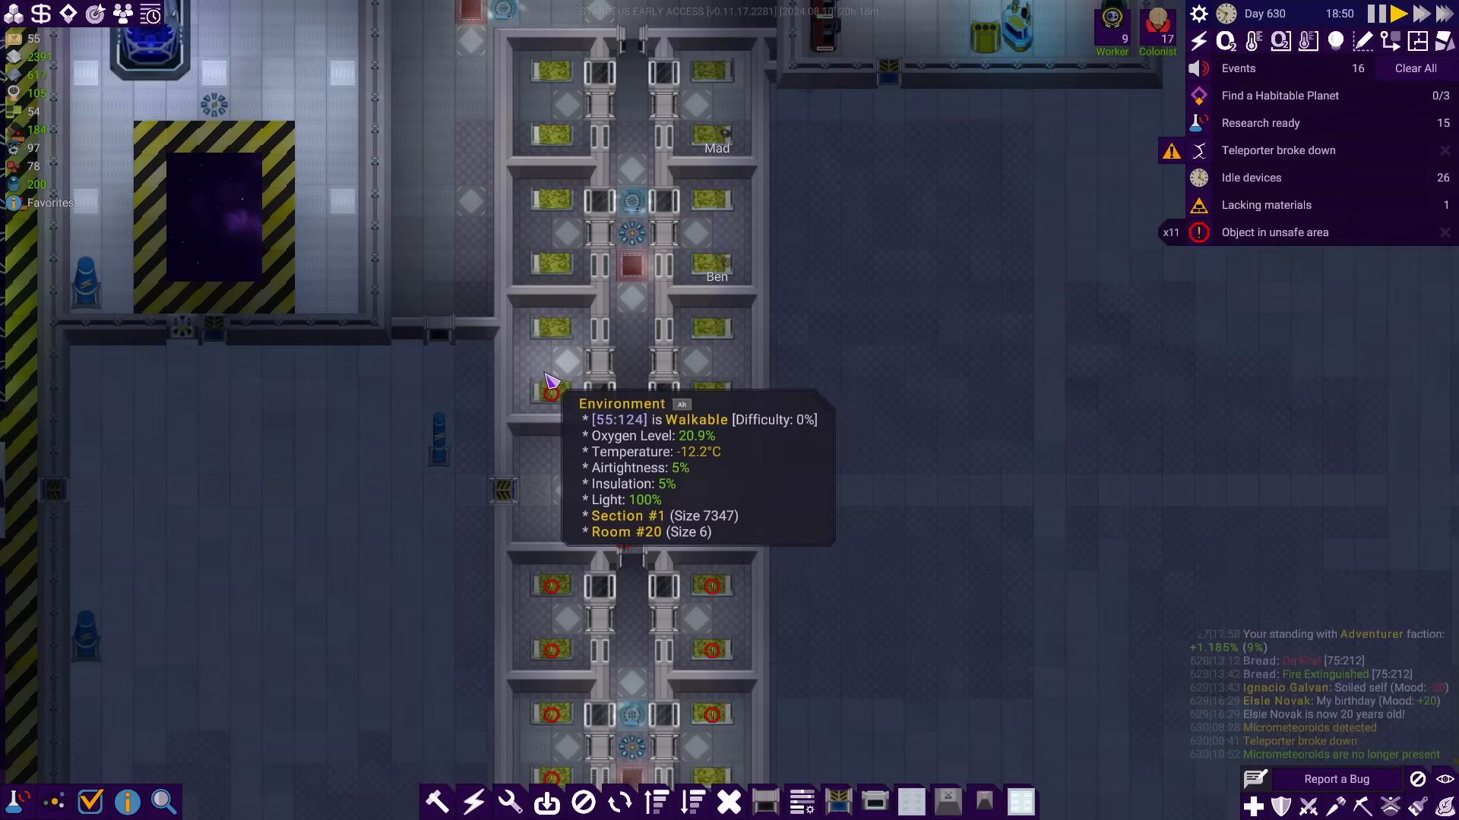
{"action": "mouse_move", "coordinate": [562, 407]}
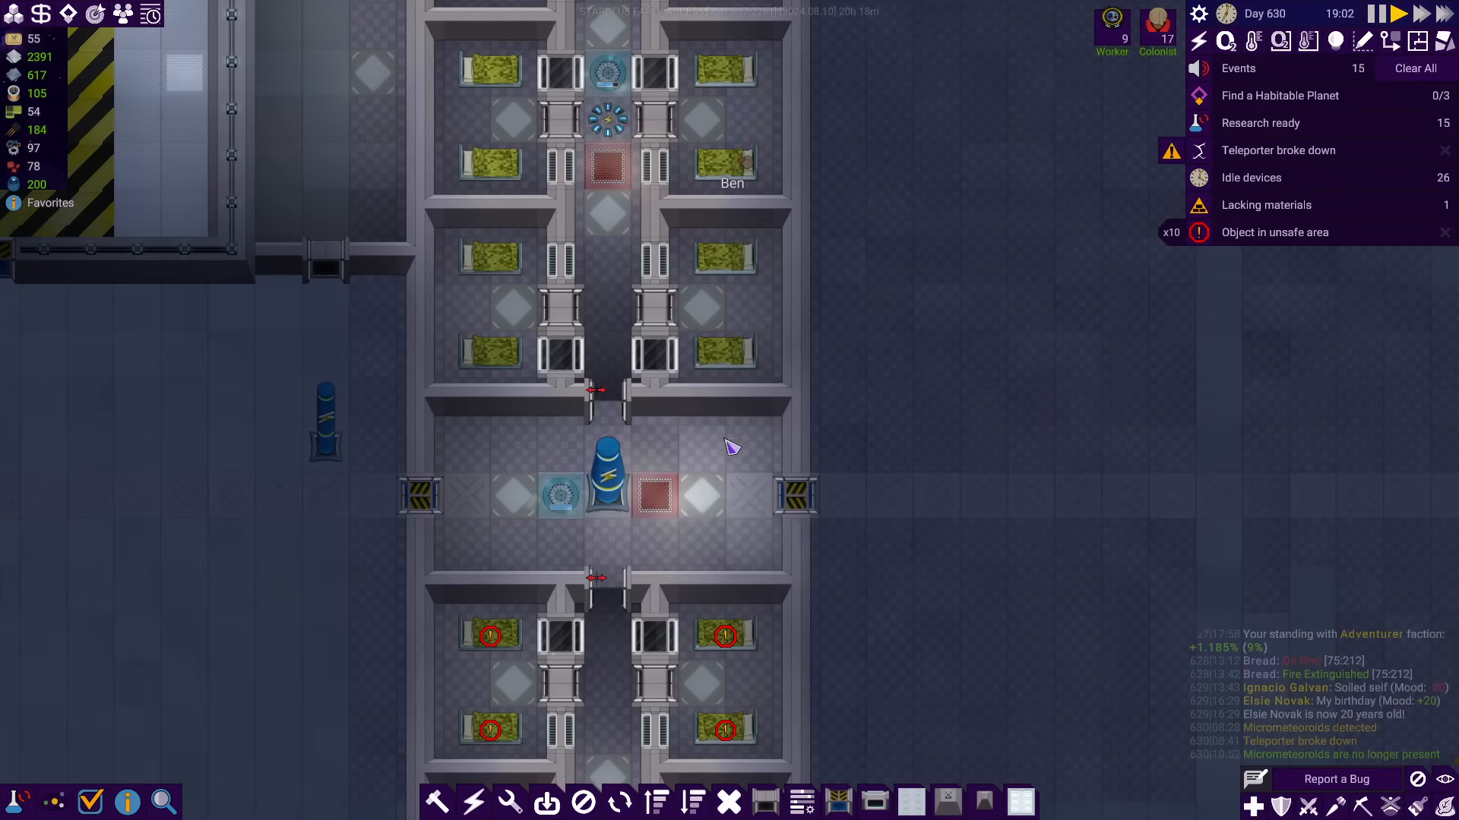
{"action": "mouse_move", "coordinate": [872, 802]}
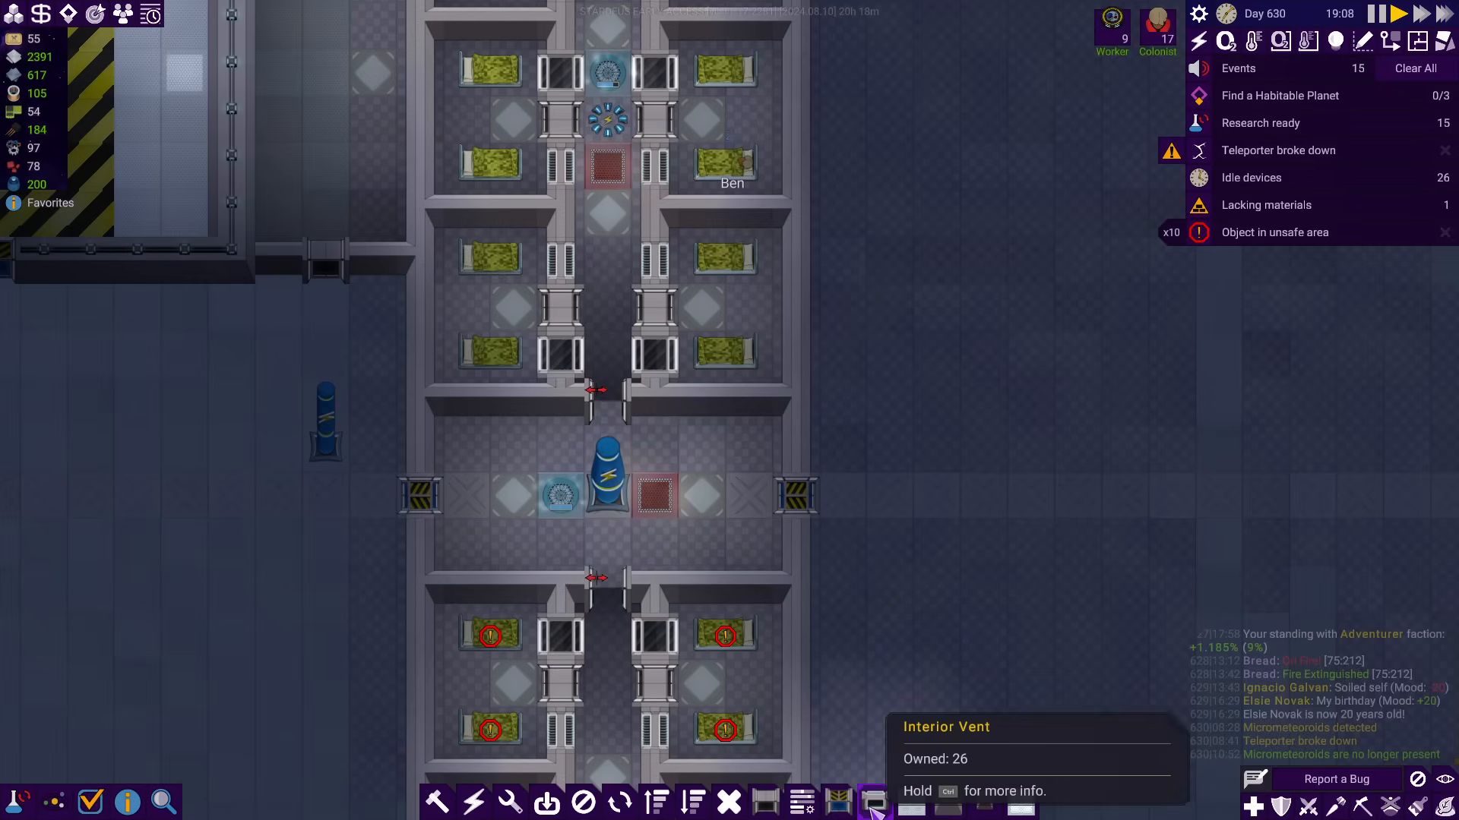
{"action": "scroll", "scroll_direction": "down", "scroll_amount": 3}
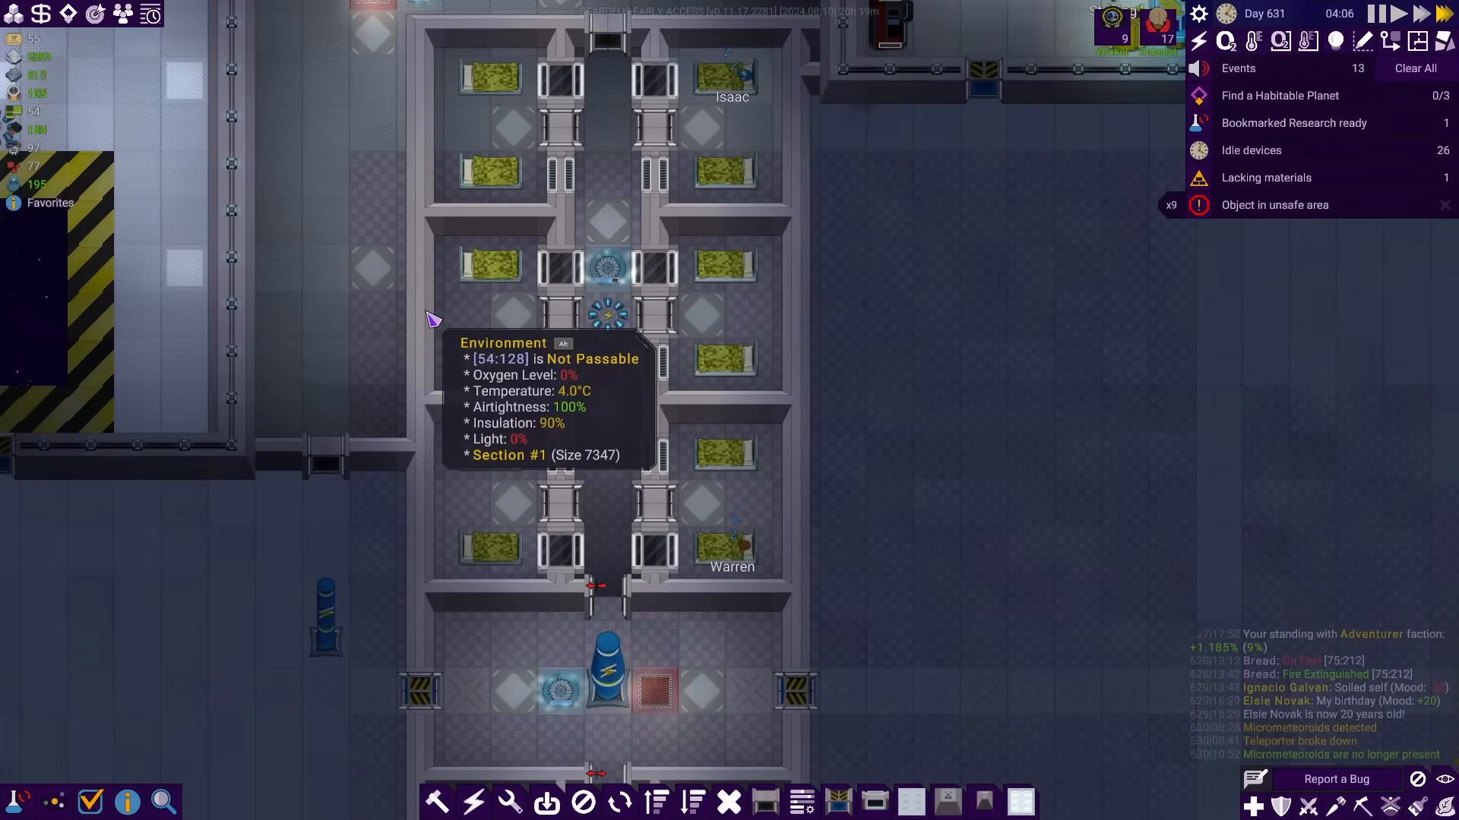
{"action": "mouse_move", "coordinate": [246, 363]}
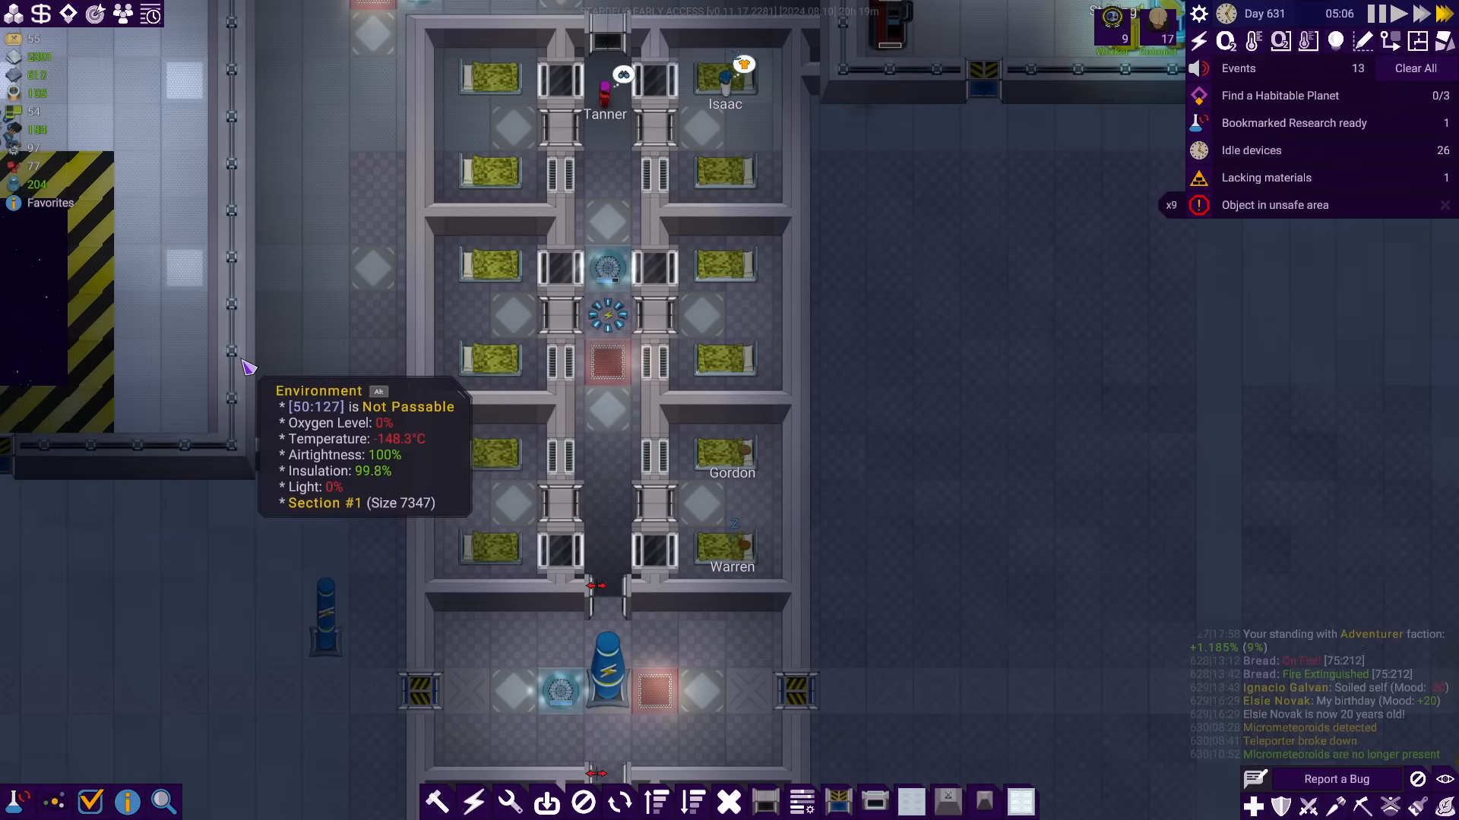
{"action": "mouse_move", "coordinate": [433, 289]}
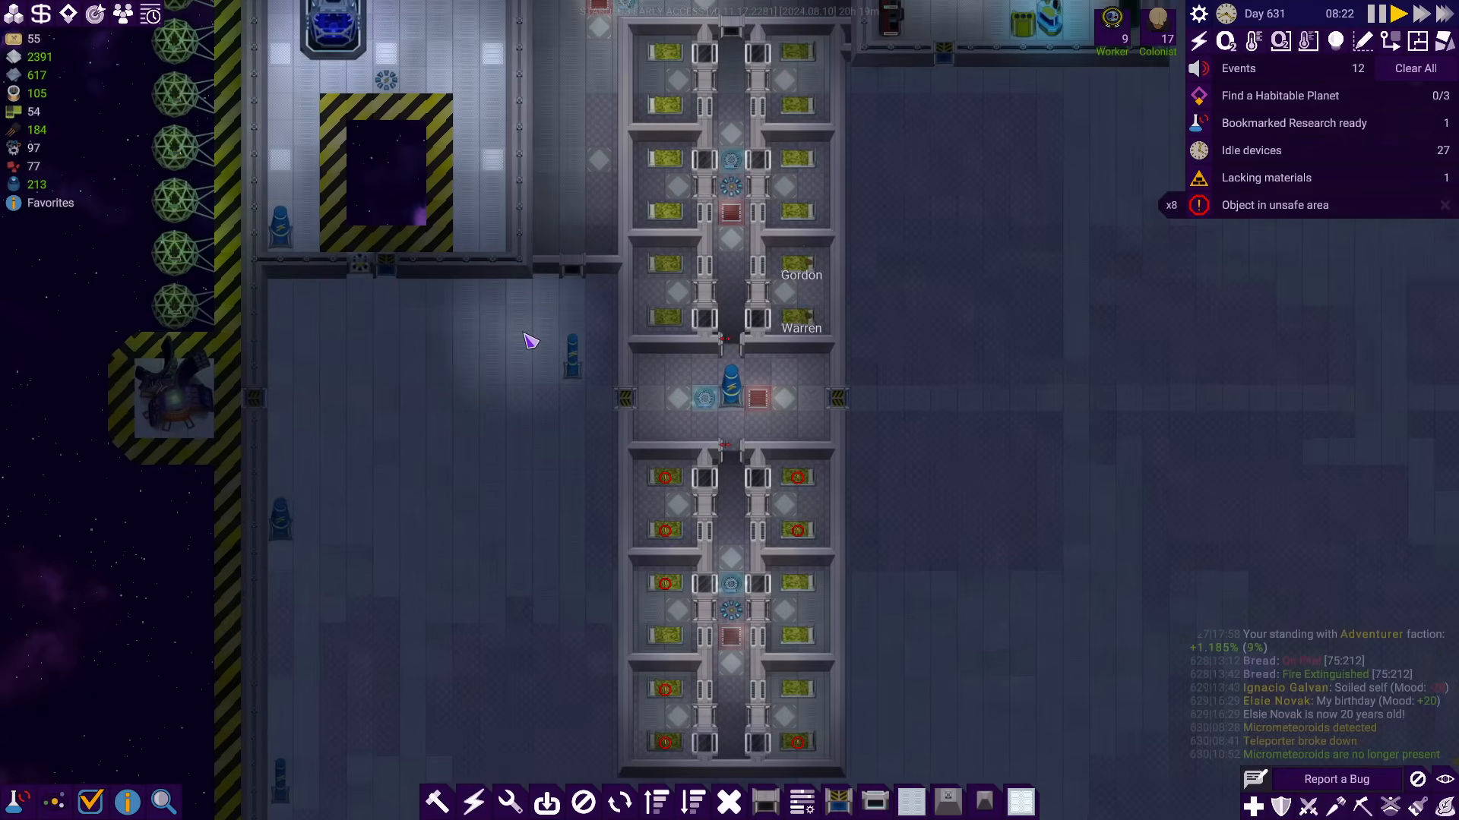
{"action": "mouse_move", "coordinate": [949, 801]}
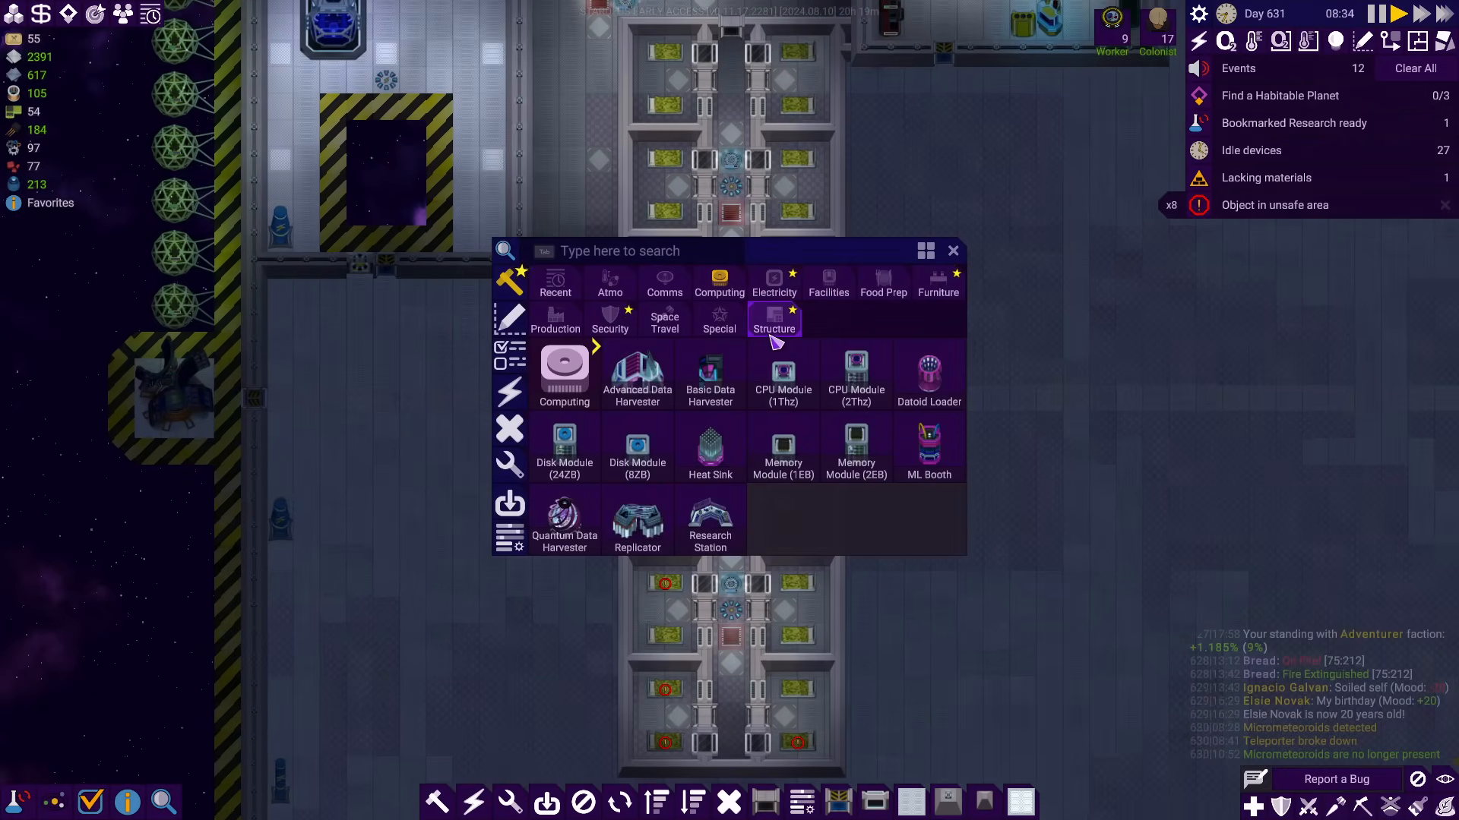
Choose Structure > Wall and drag wall blueprints along every side of the bedroom block
{"action": "left_click", "coordinate": [773, 320]}
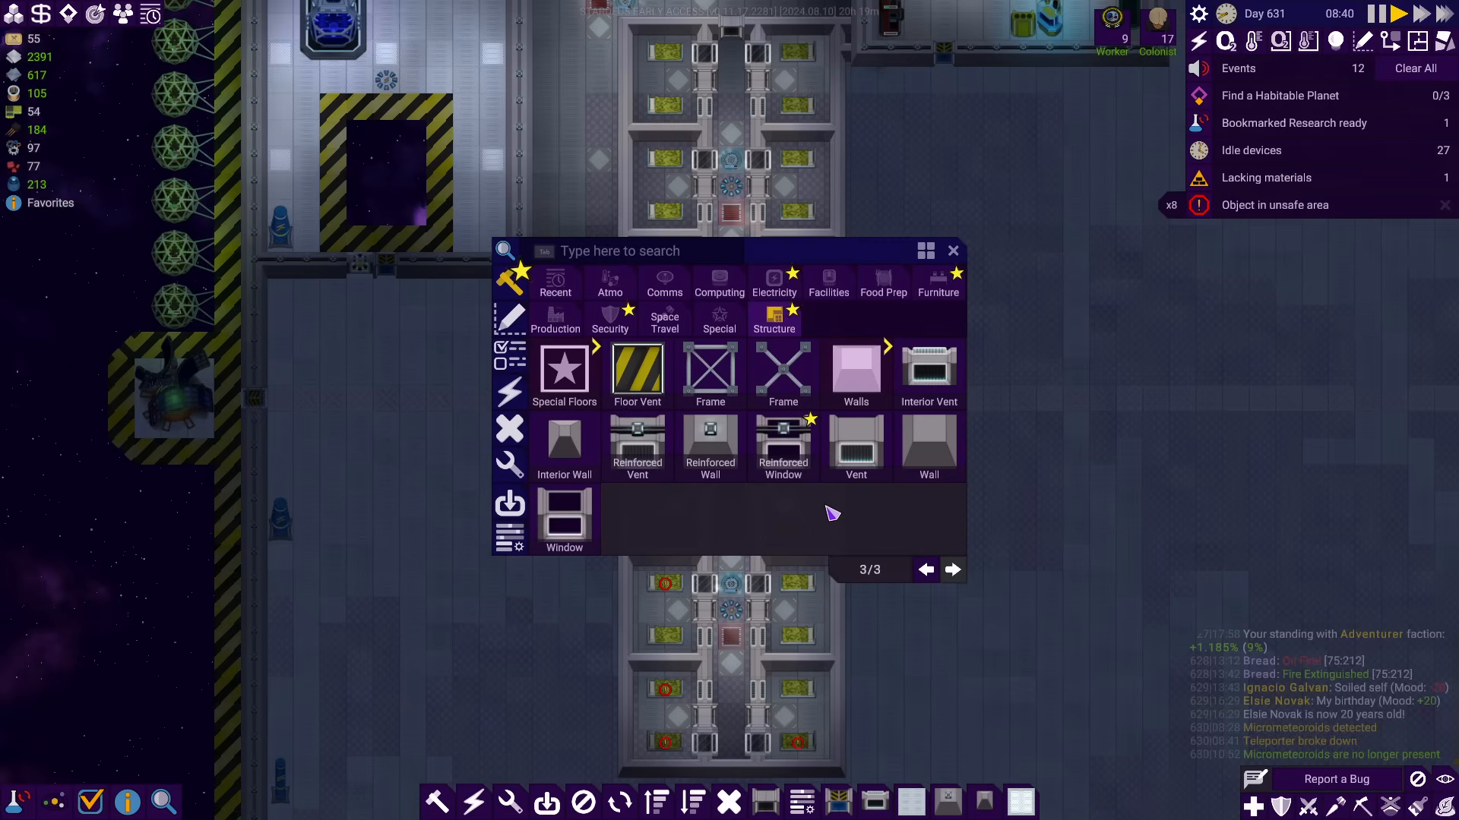
{"action": "mouse_move", "coordinate": [927, 447]}
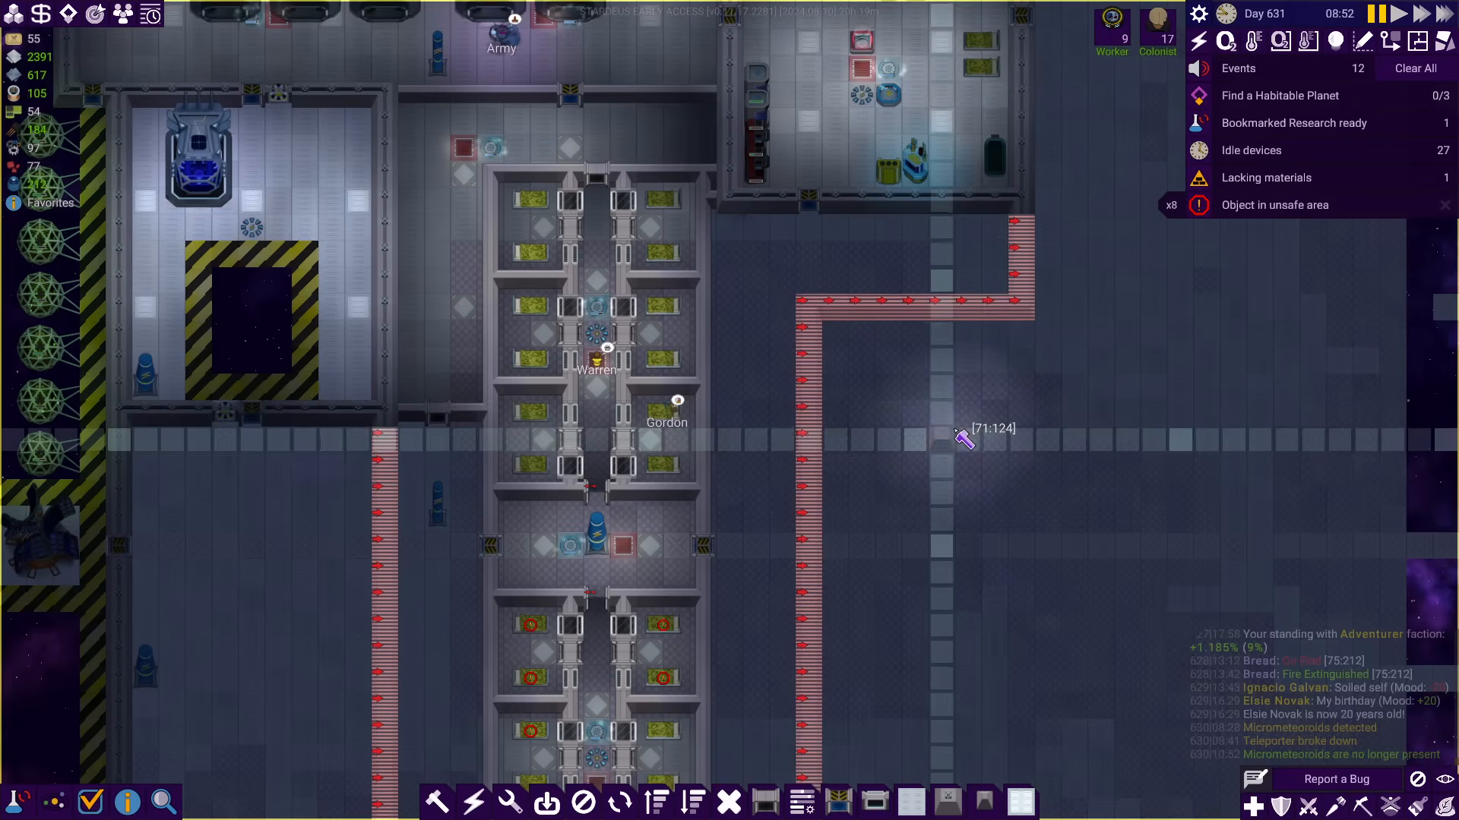
{"action": "mouse_move", "coordinate": [942, 581]}
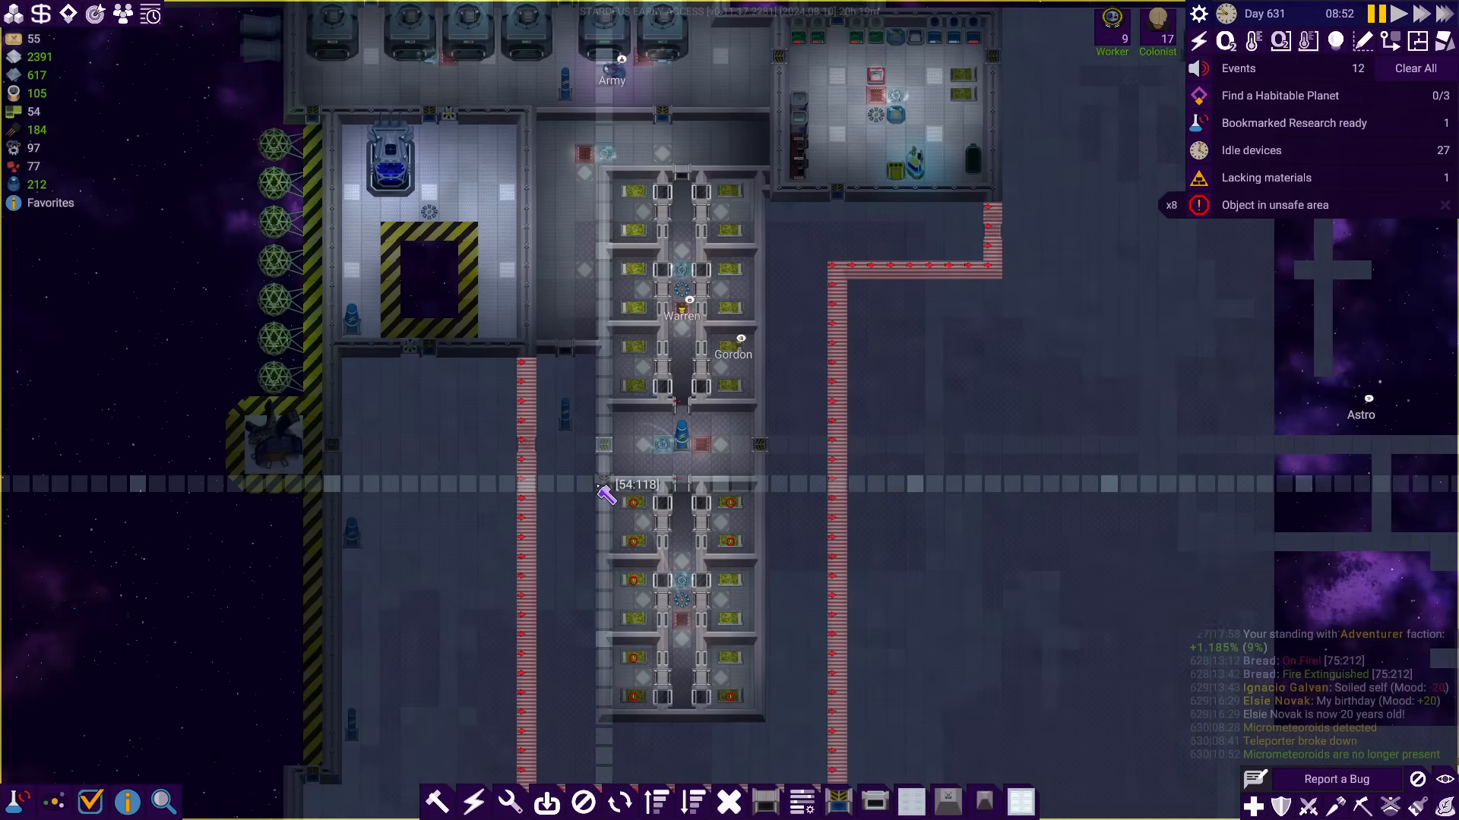
{"action": "left_click", "coordinate": [591, 155]}
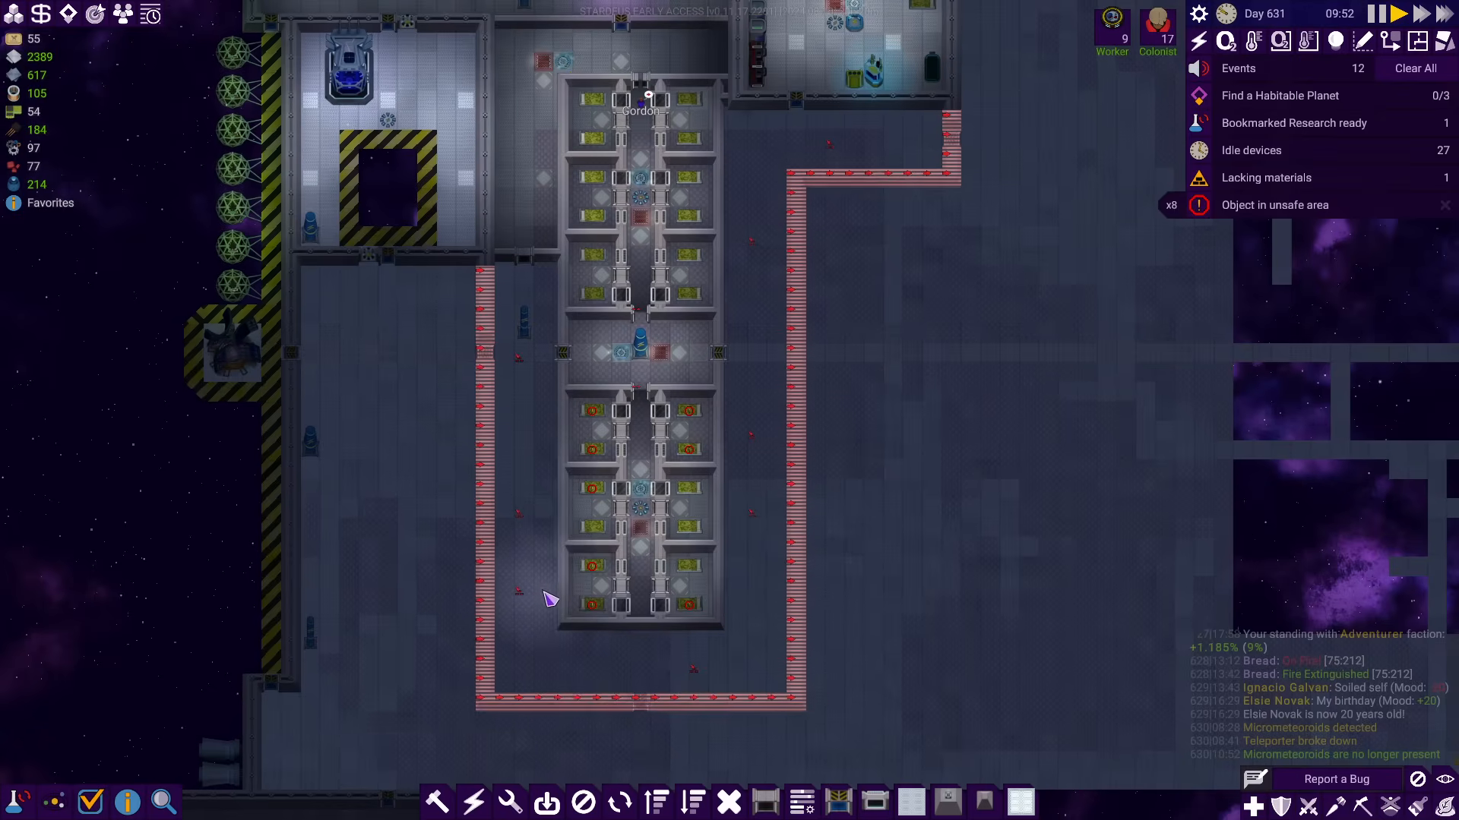
{"action": "mouse_move", "coordinate": [975, 156]}
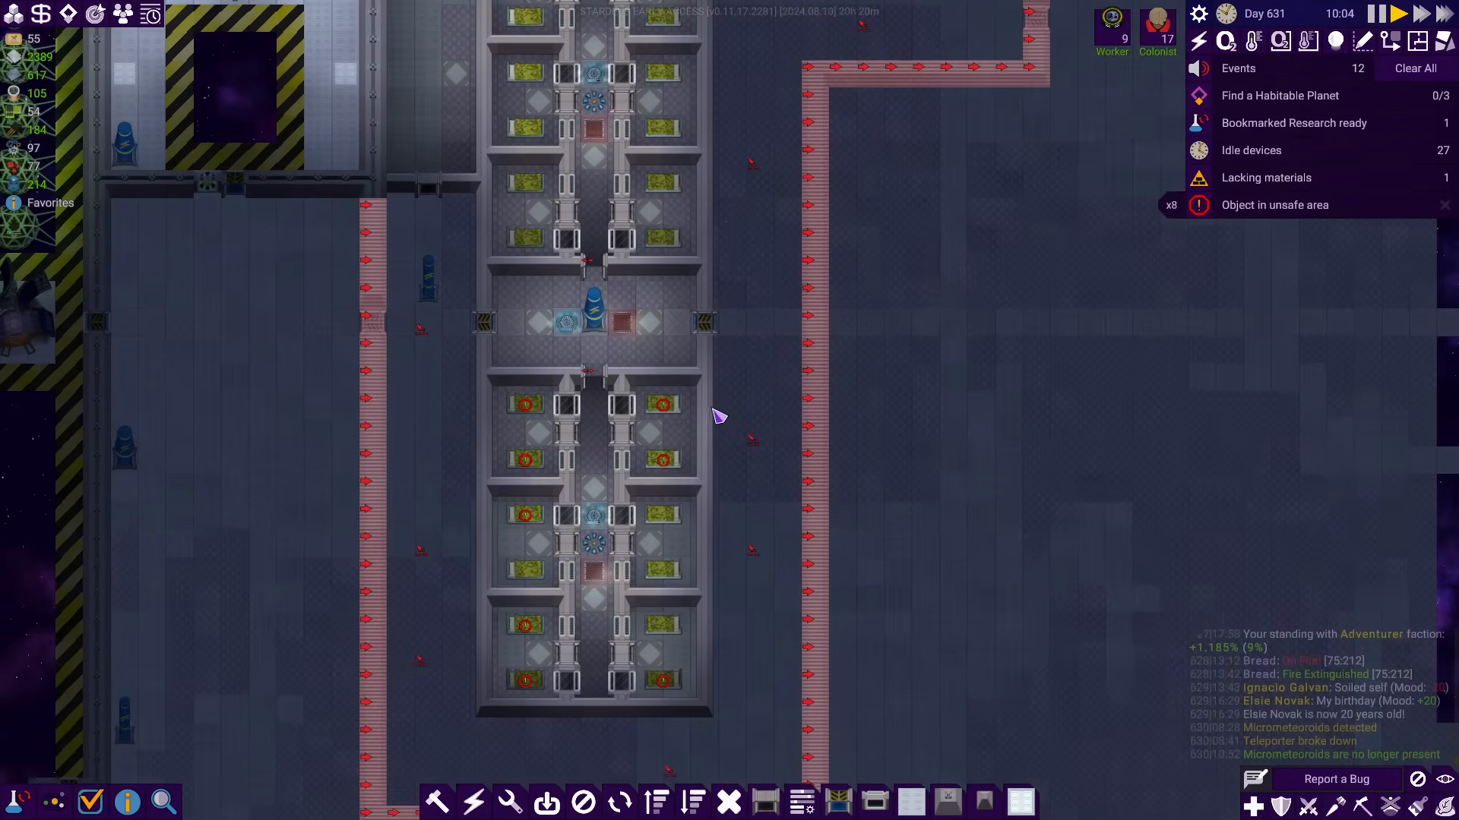
{"action": "scroll", "scroll_direction": "down", "scroll_amount": 3}
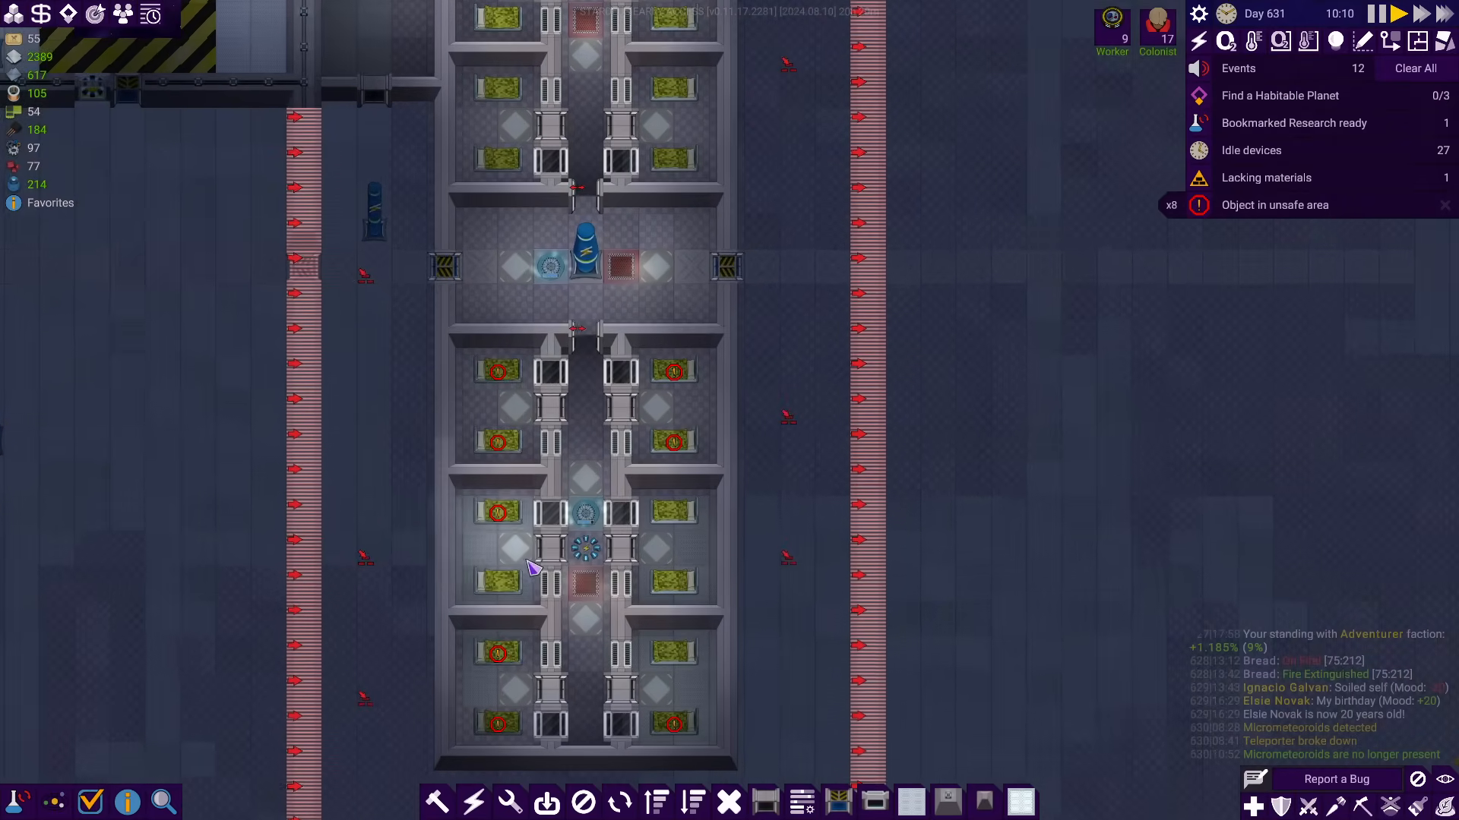